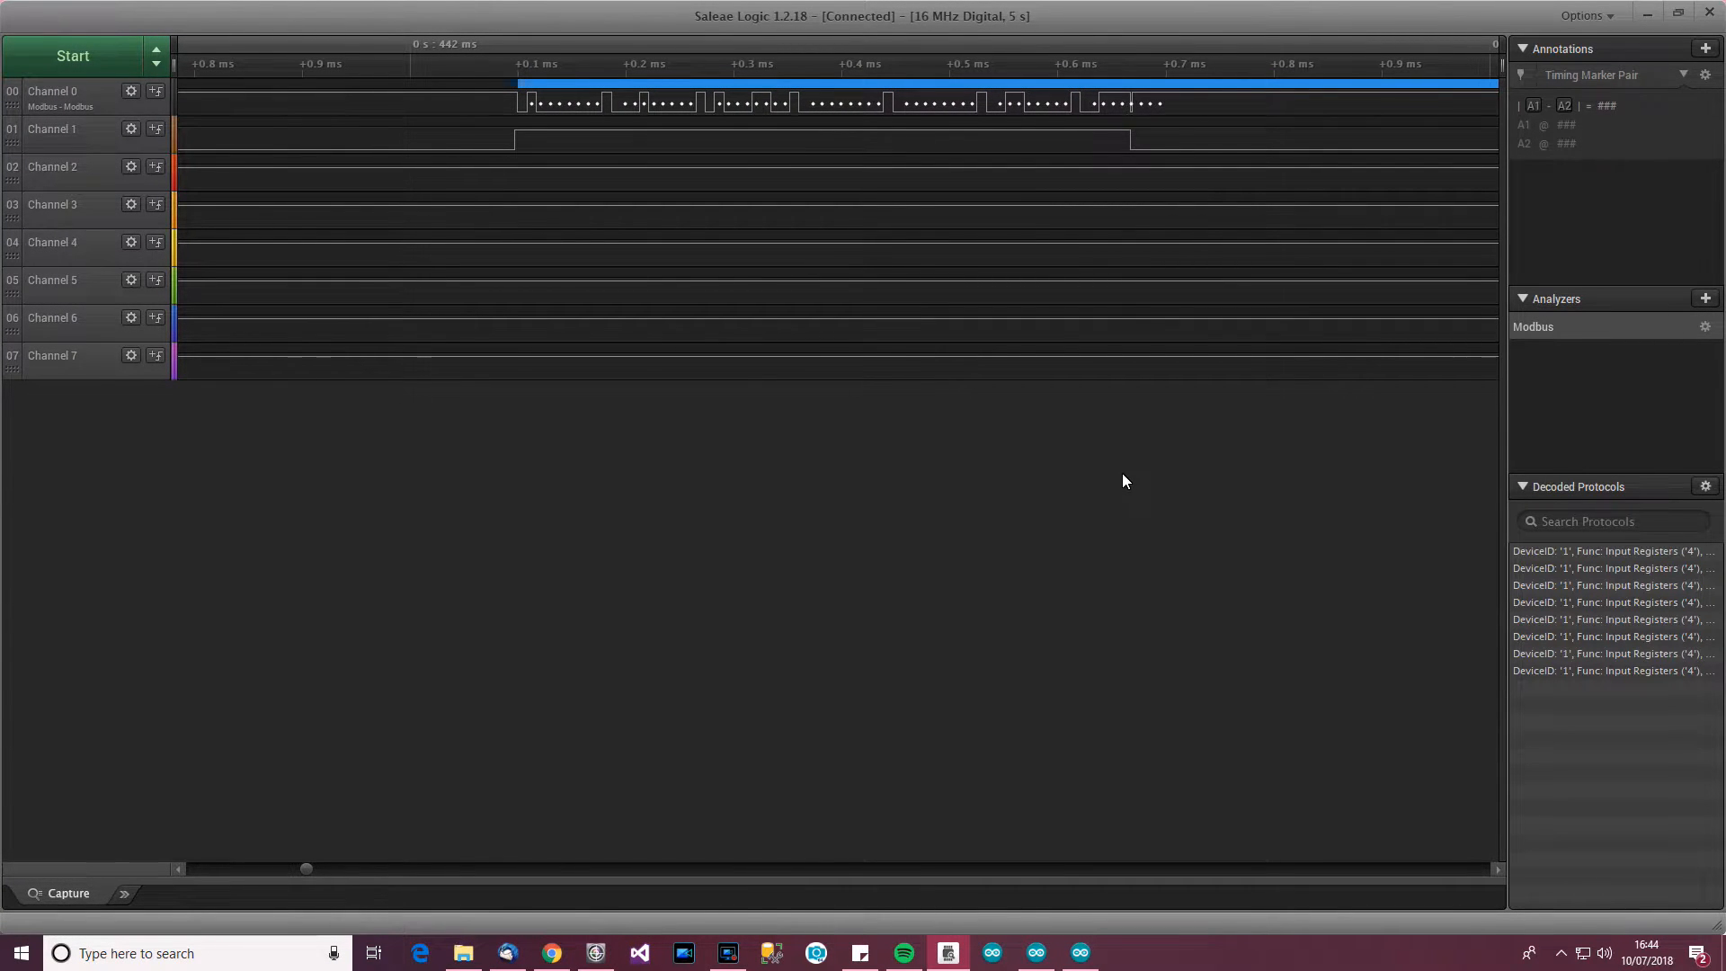
pyautogui.moveTo(788, 289)
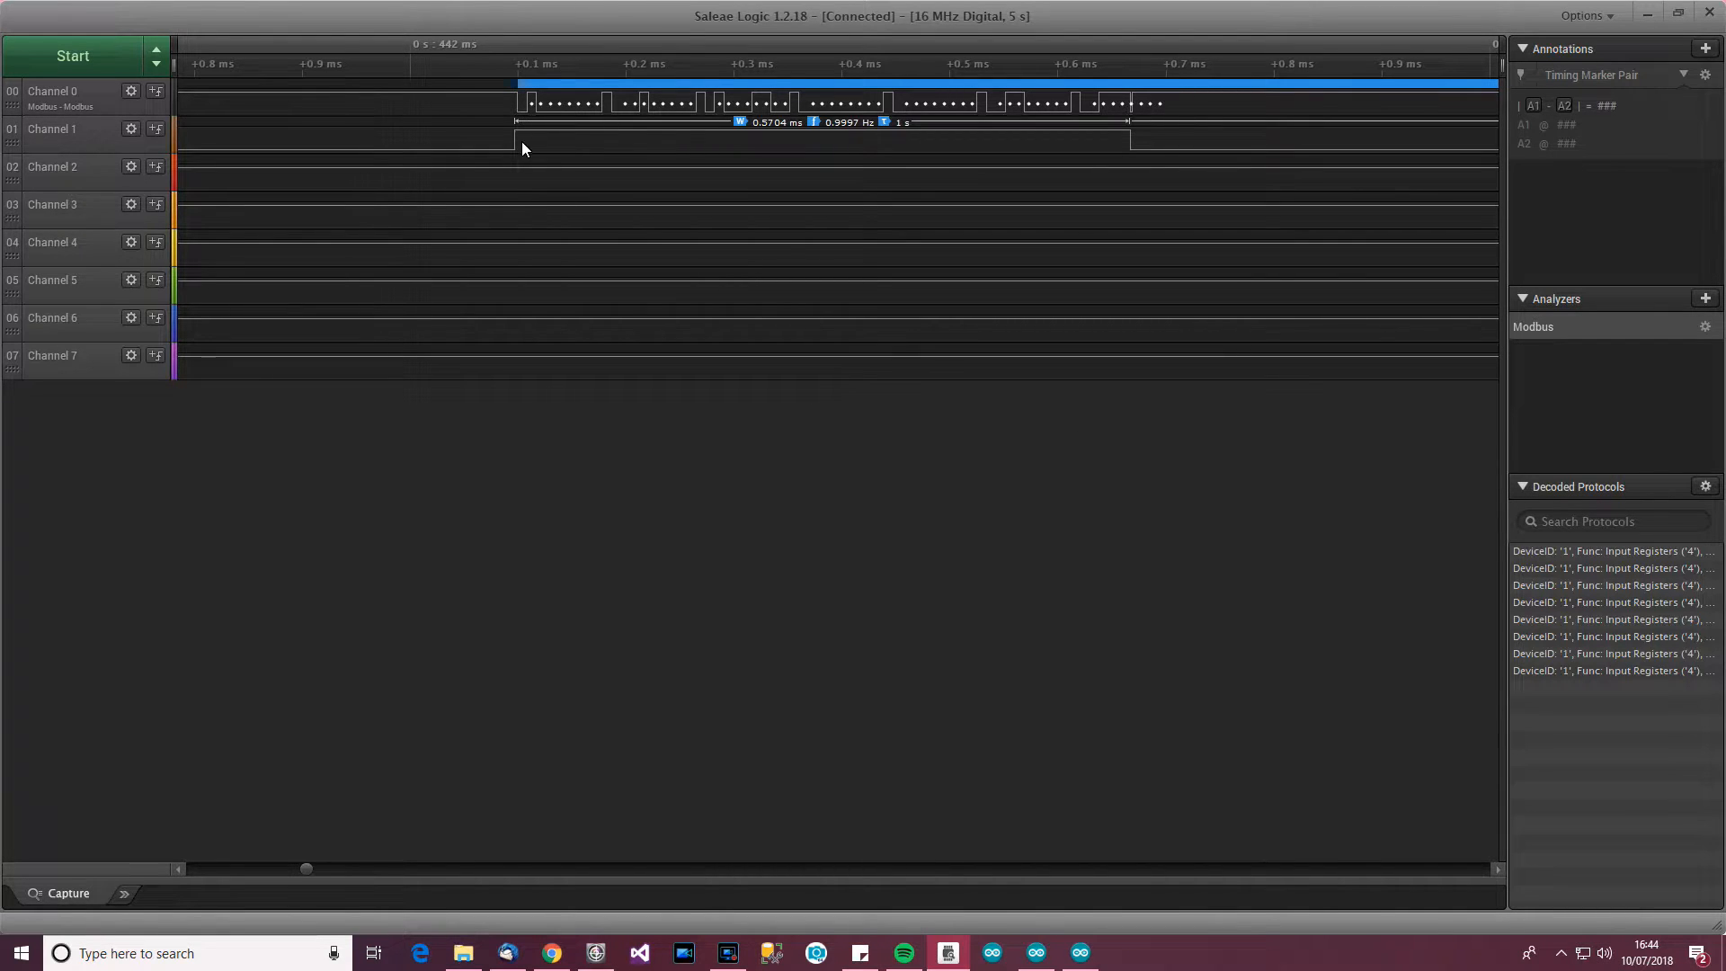
pyautogui.moveTo(707, 141)
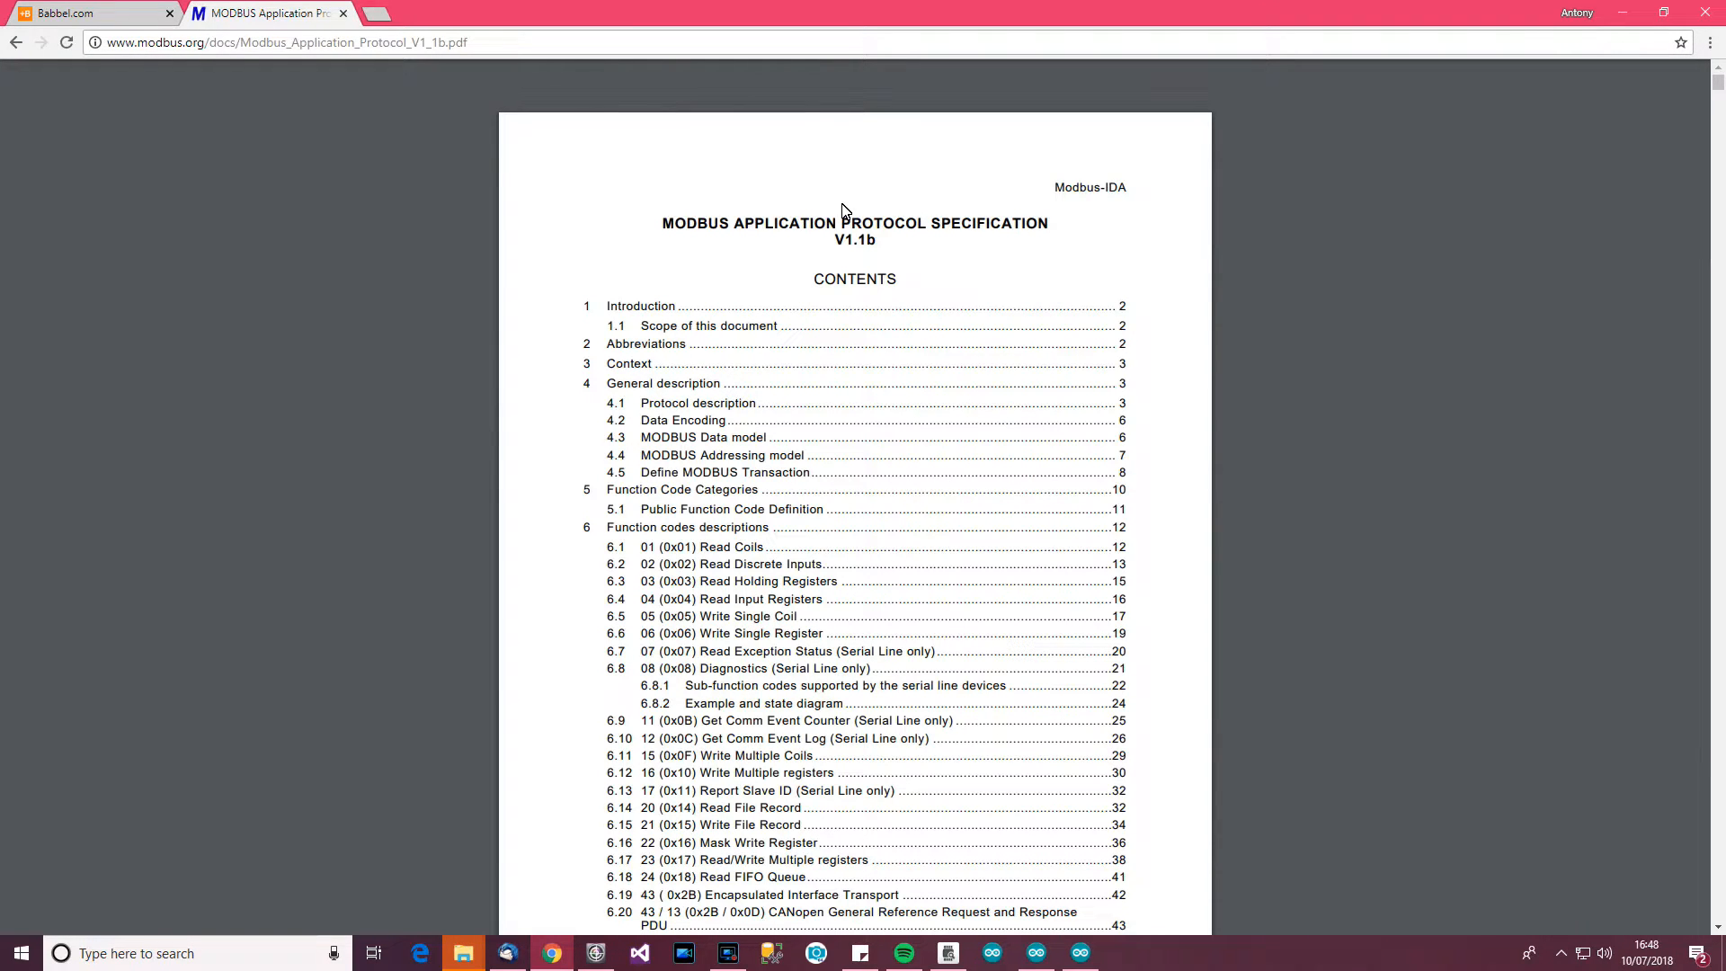
pyautogui.moveTo(906, 299)
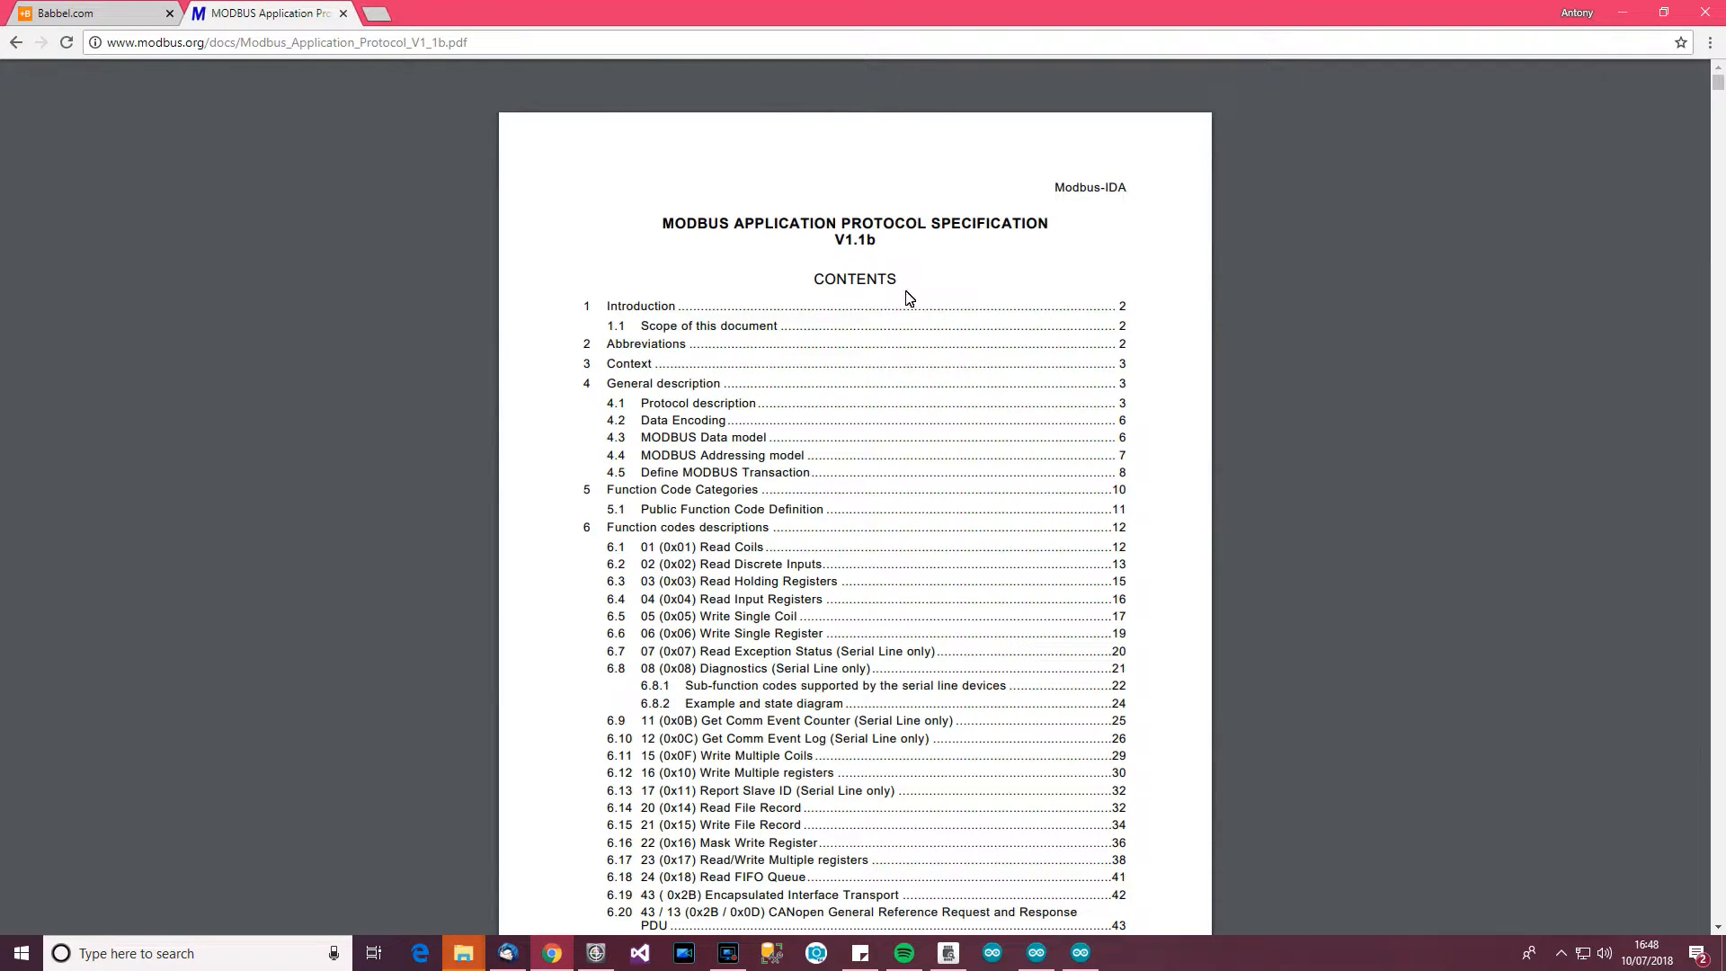
pyautogui.moveTo(782, 442)
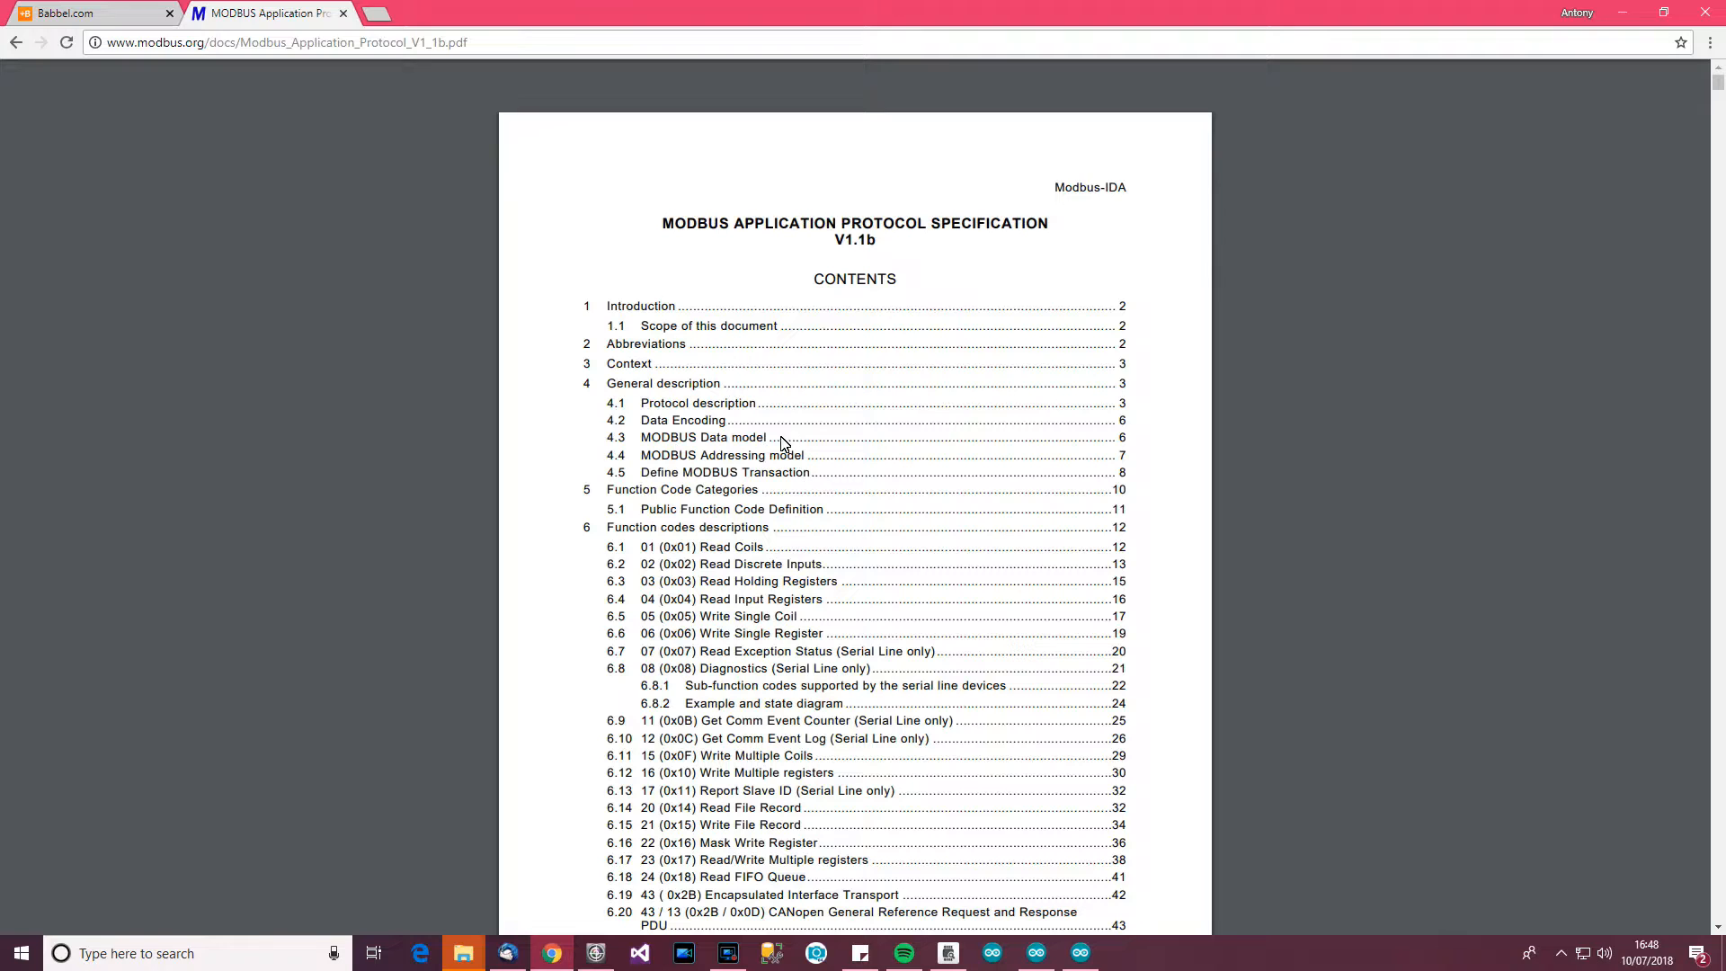
pyautogui.moveTo(804, 641)
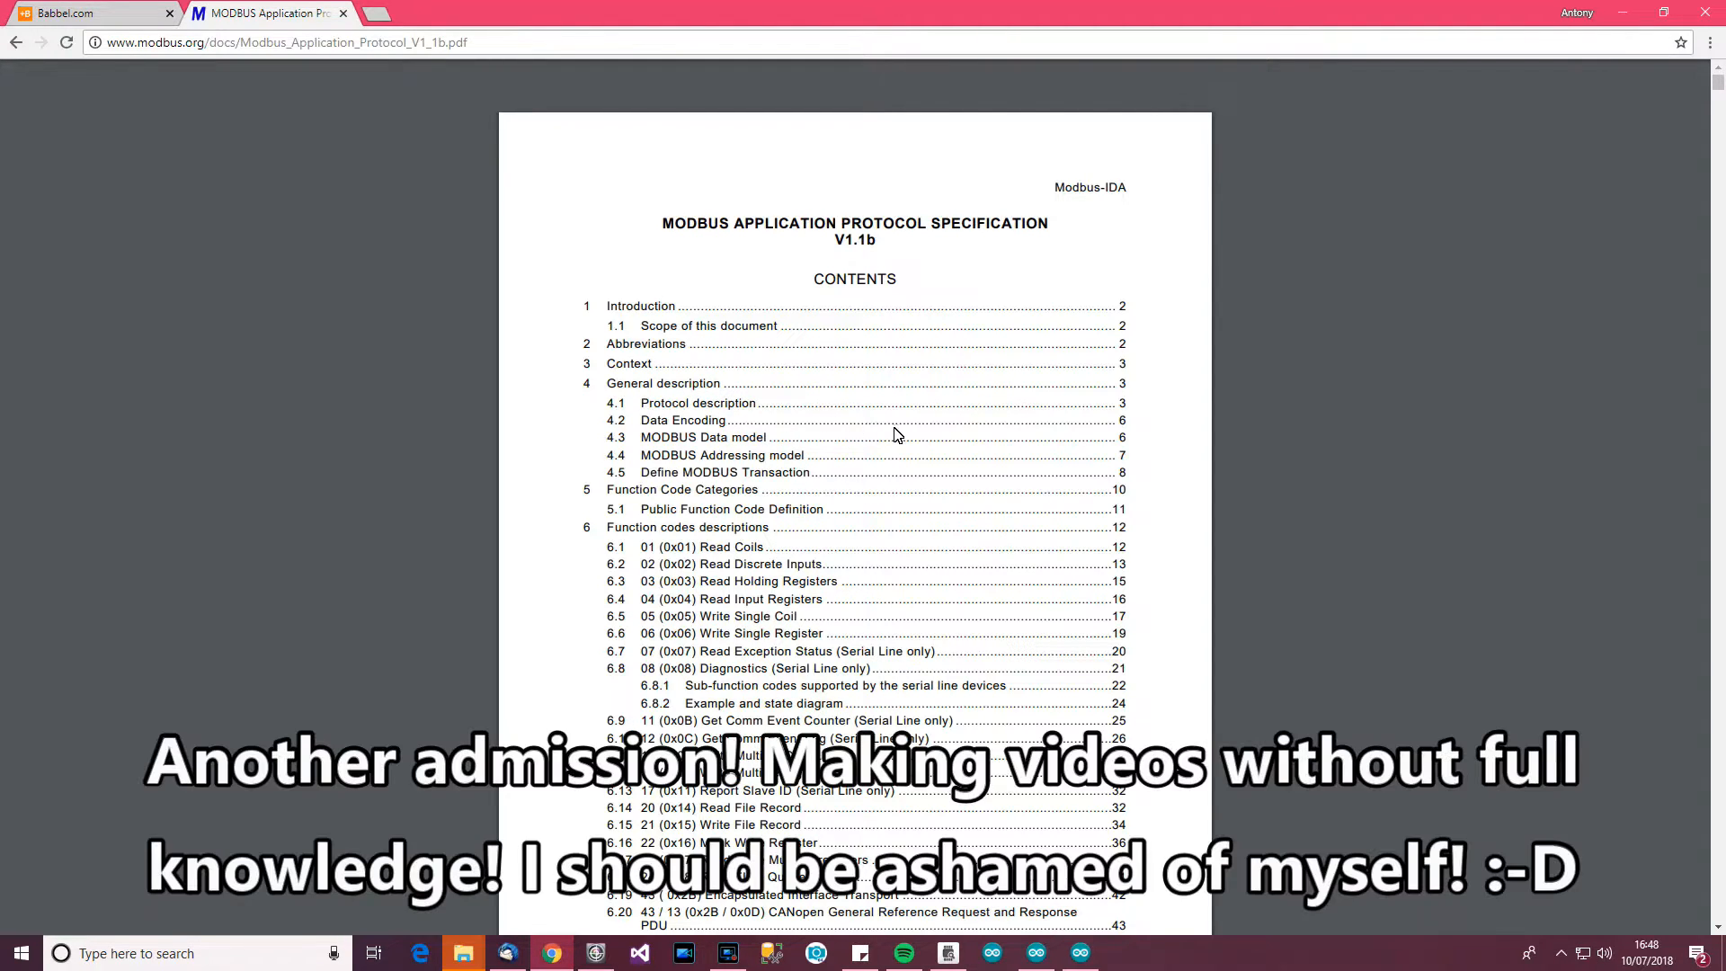
pyautogui.moveTo(913, 451)
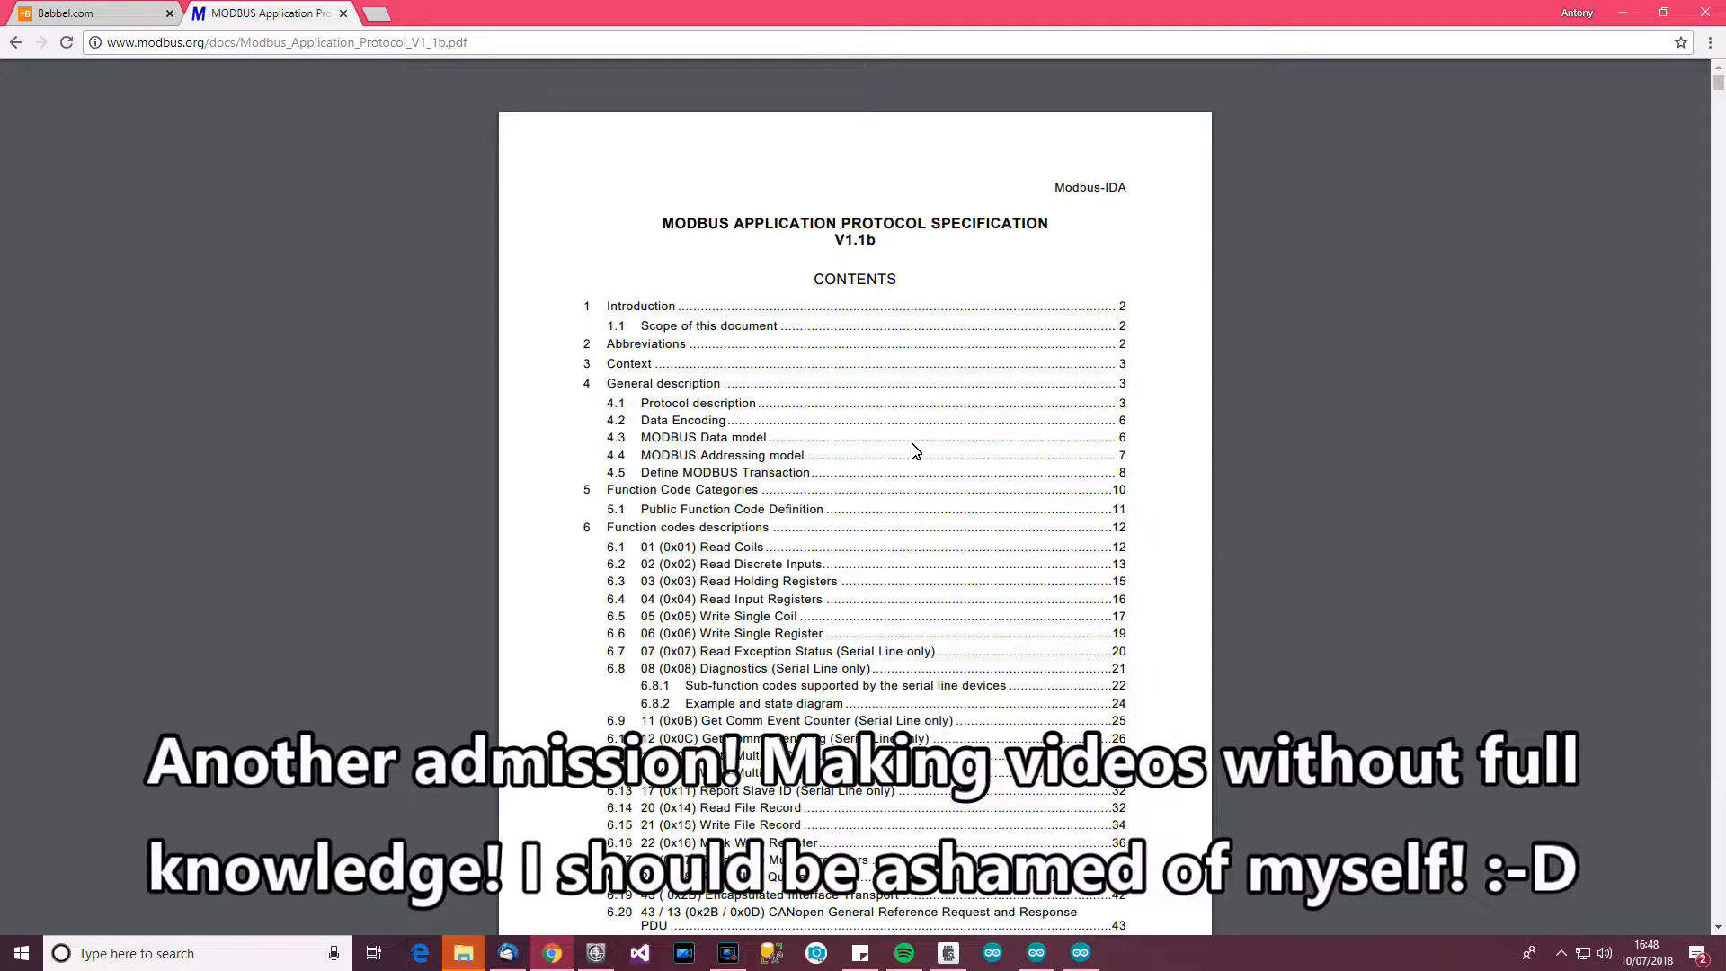
pyautogui.moveTo(874, 457)
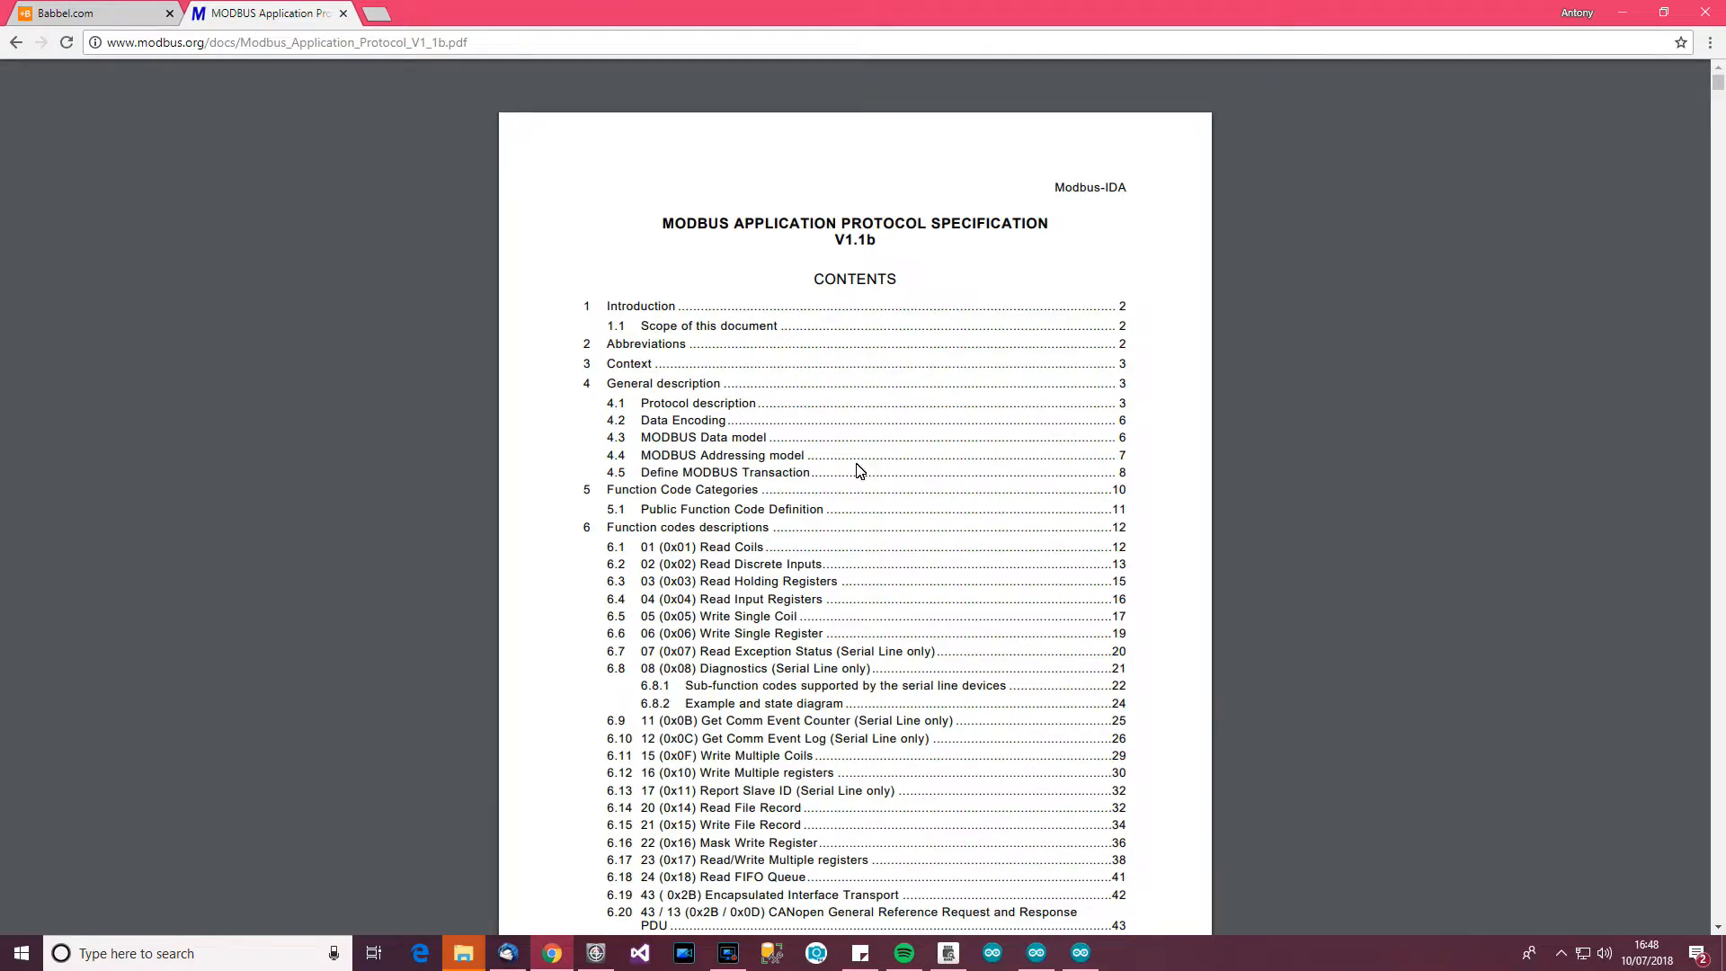
# Scroll the Modbus specification PDF down to the public function code table on page 11
pyautogui.scroll(-3)
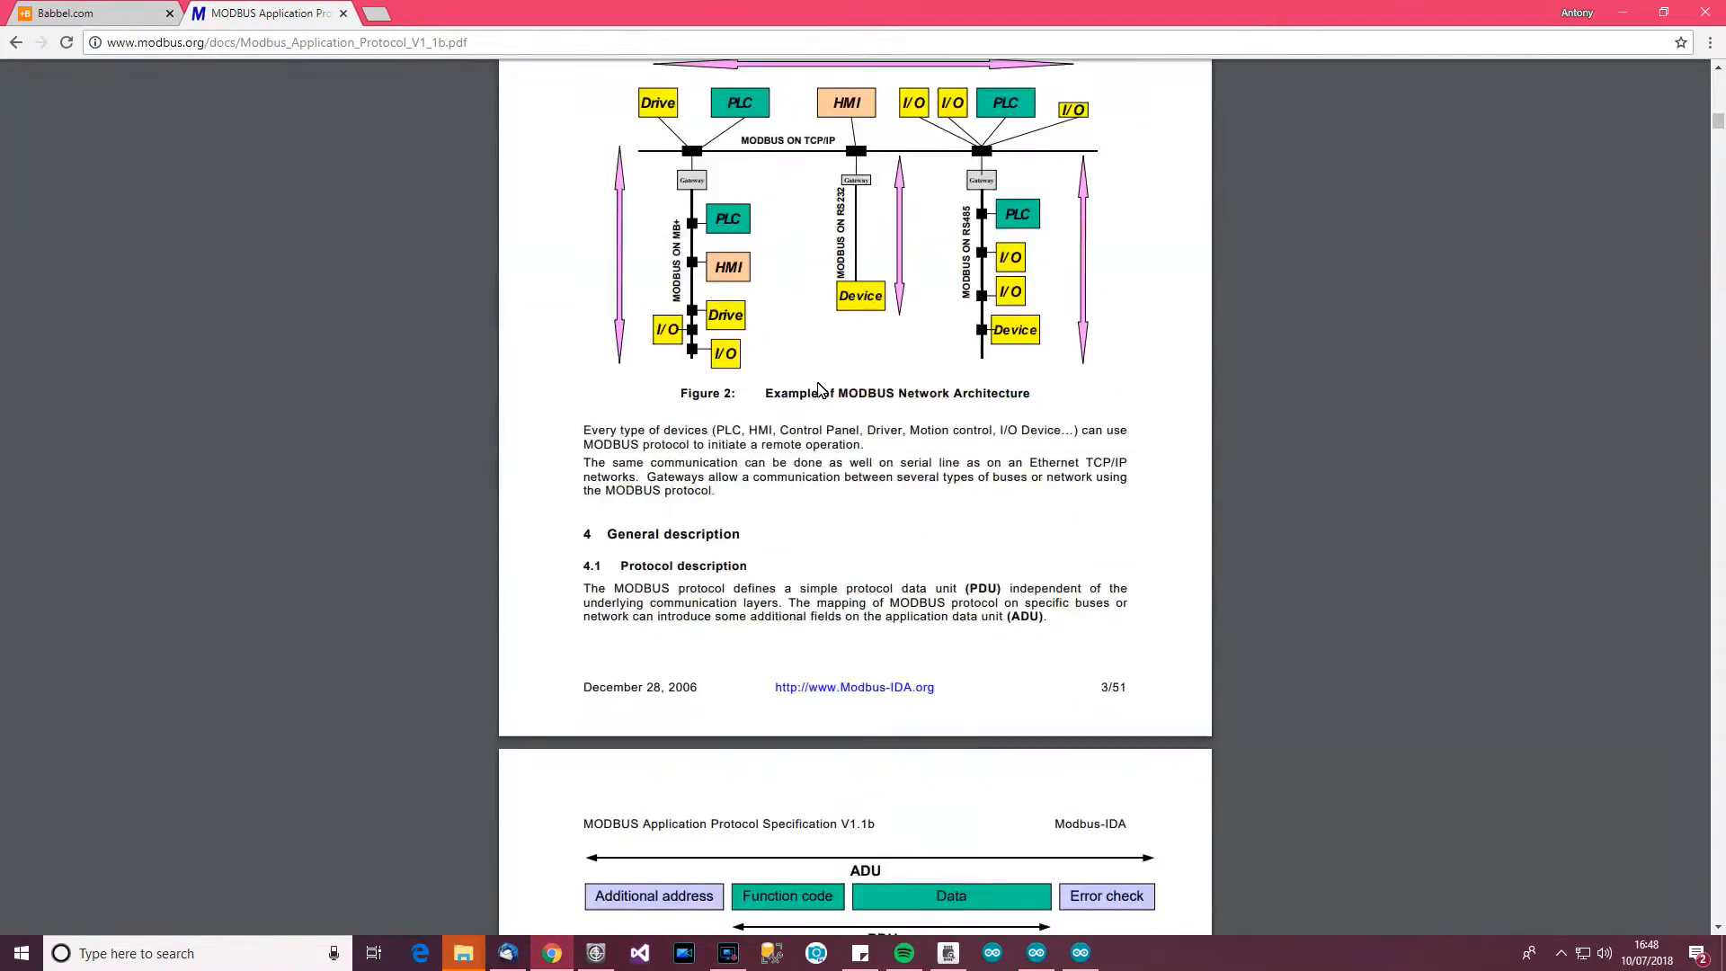
pyautogui.scroll(-3)
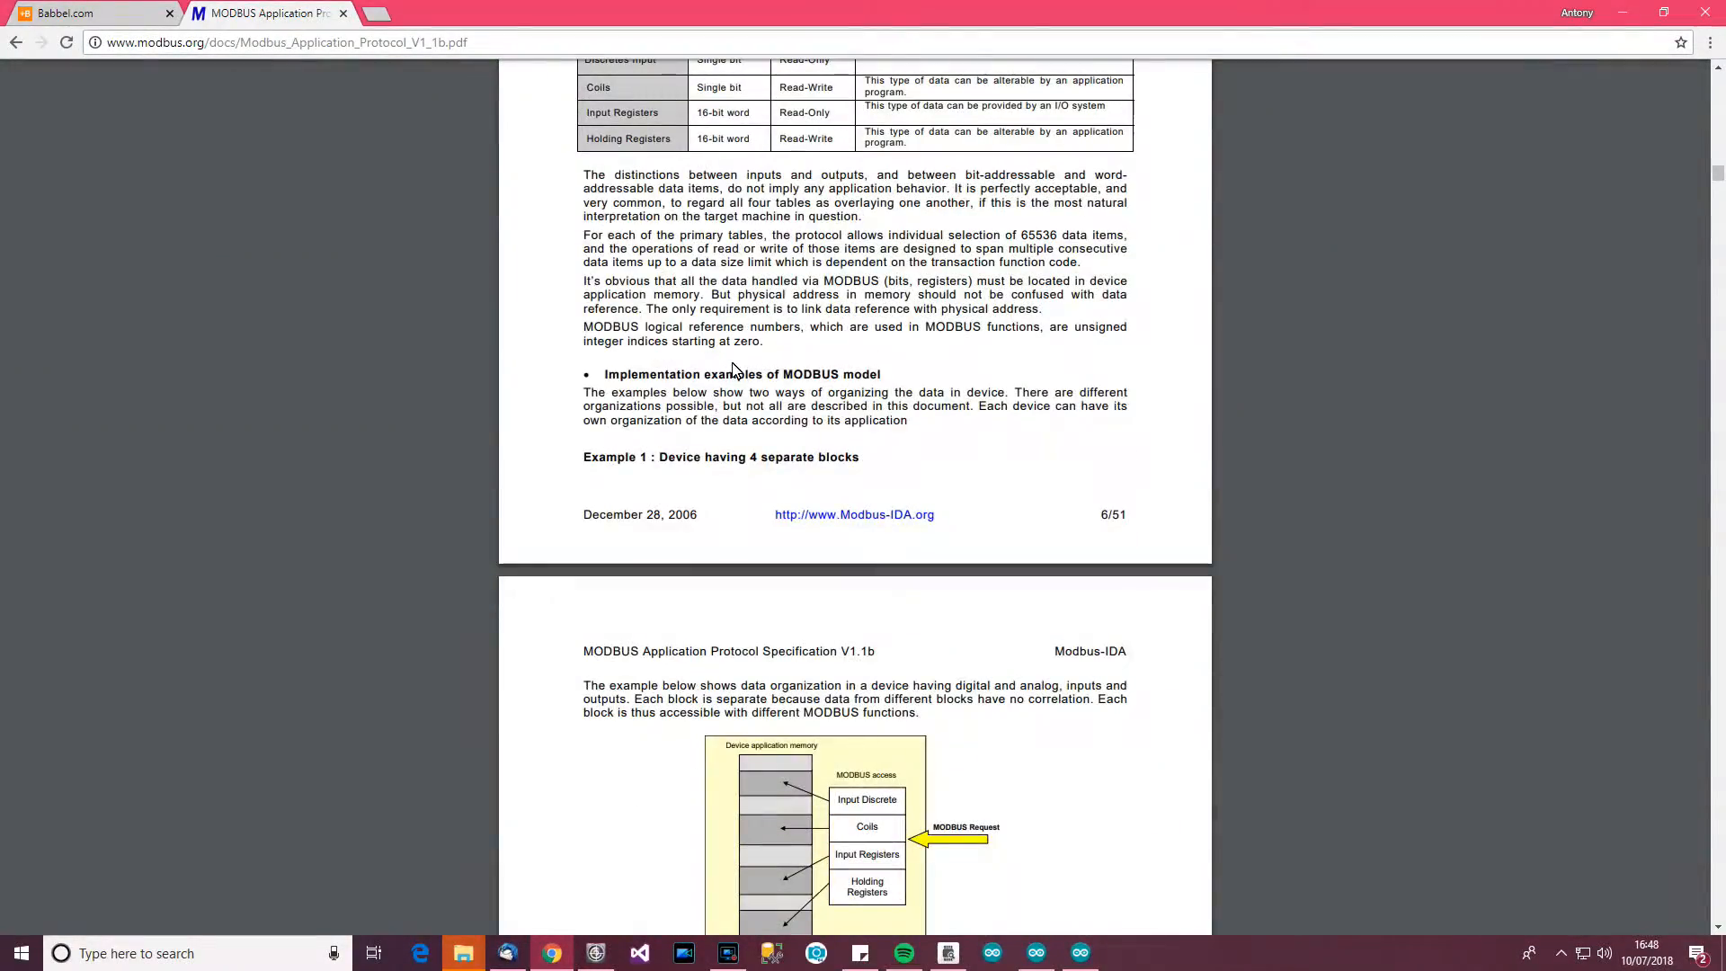
pyautogui.scroll(-3)
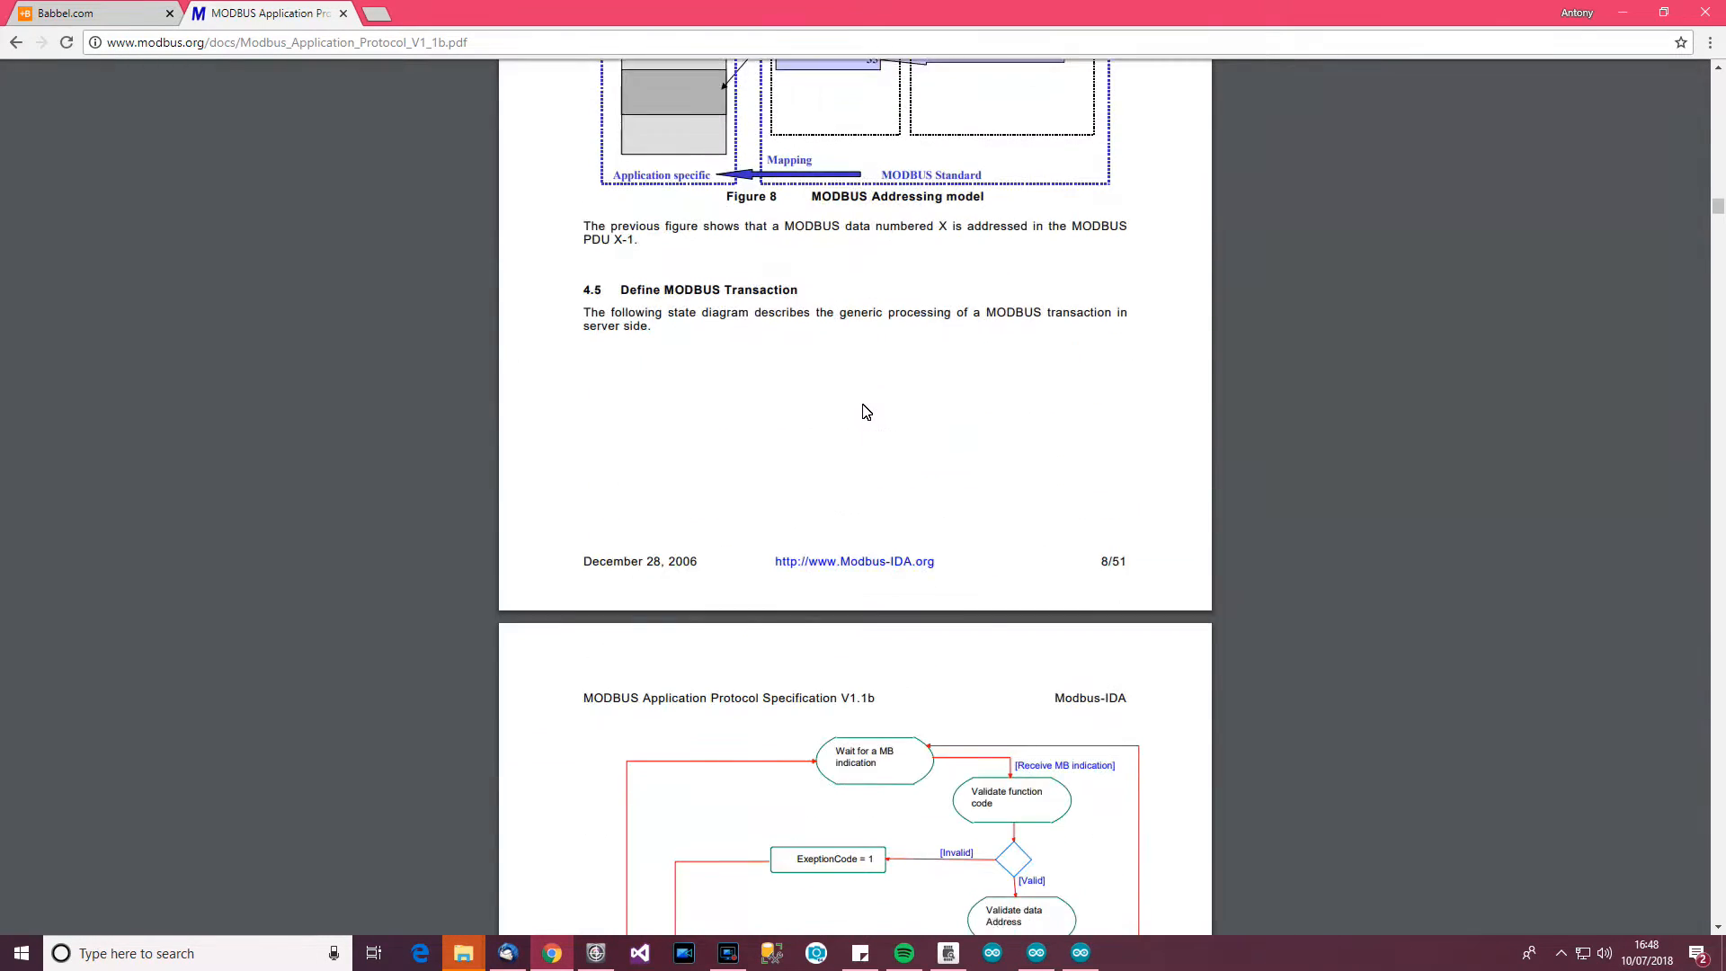
pyautogui.scroll(-3)
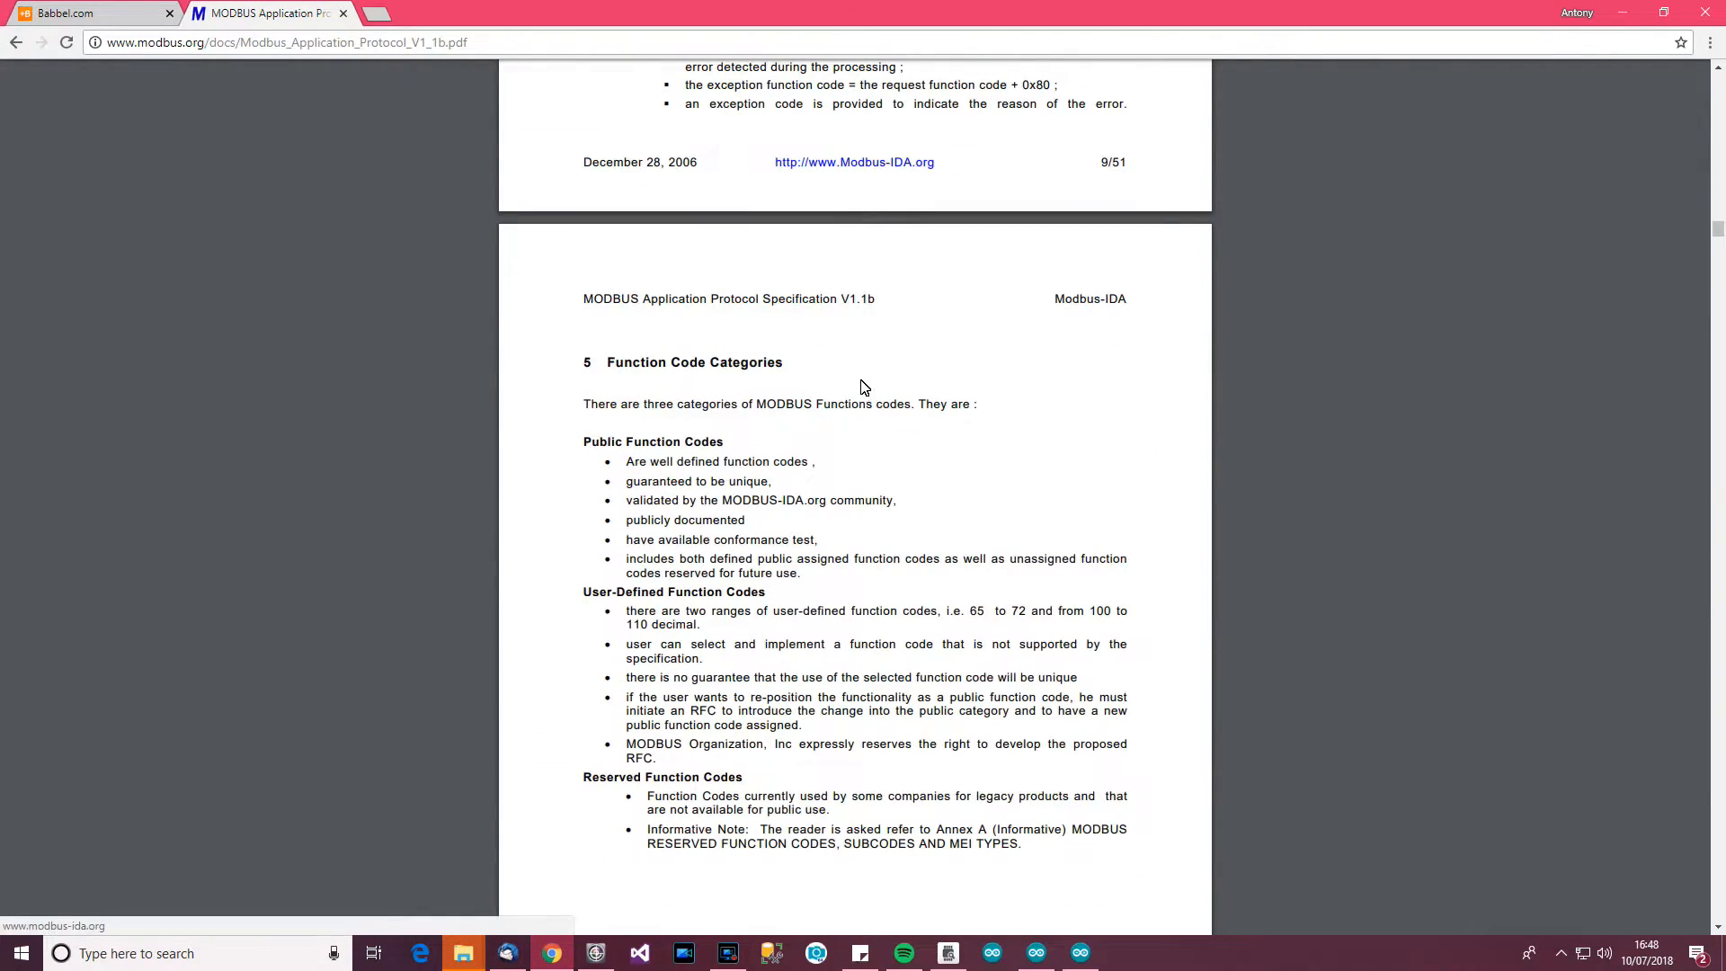
pyautogui.scroll(-3)
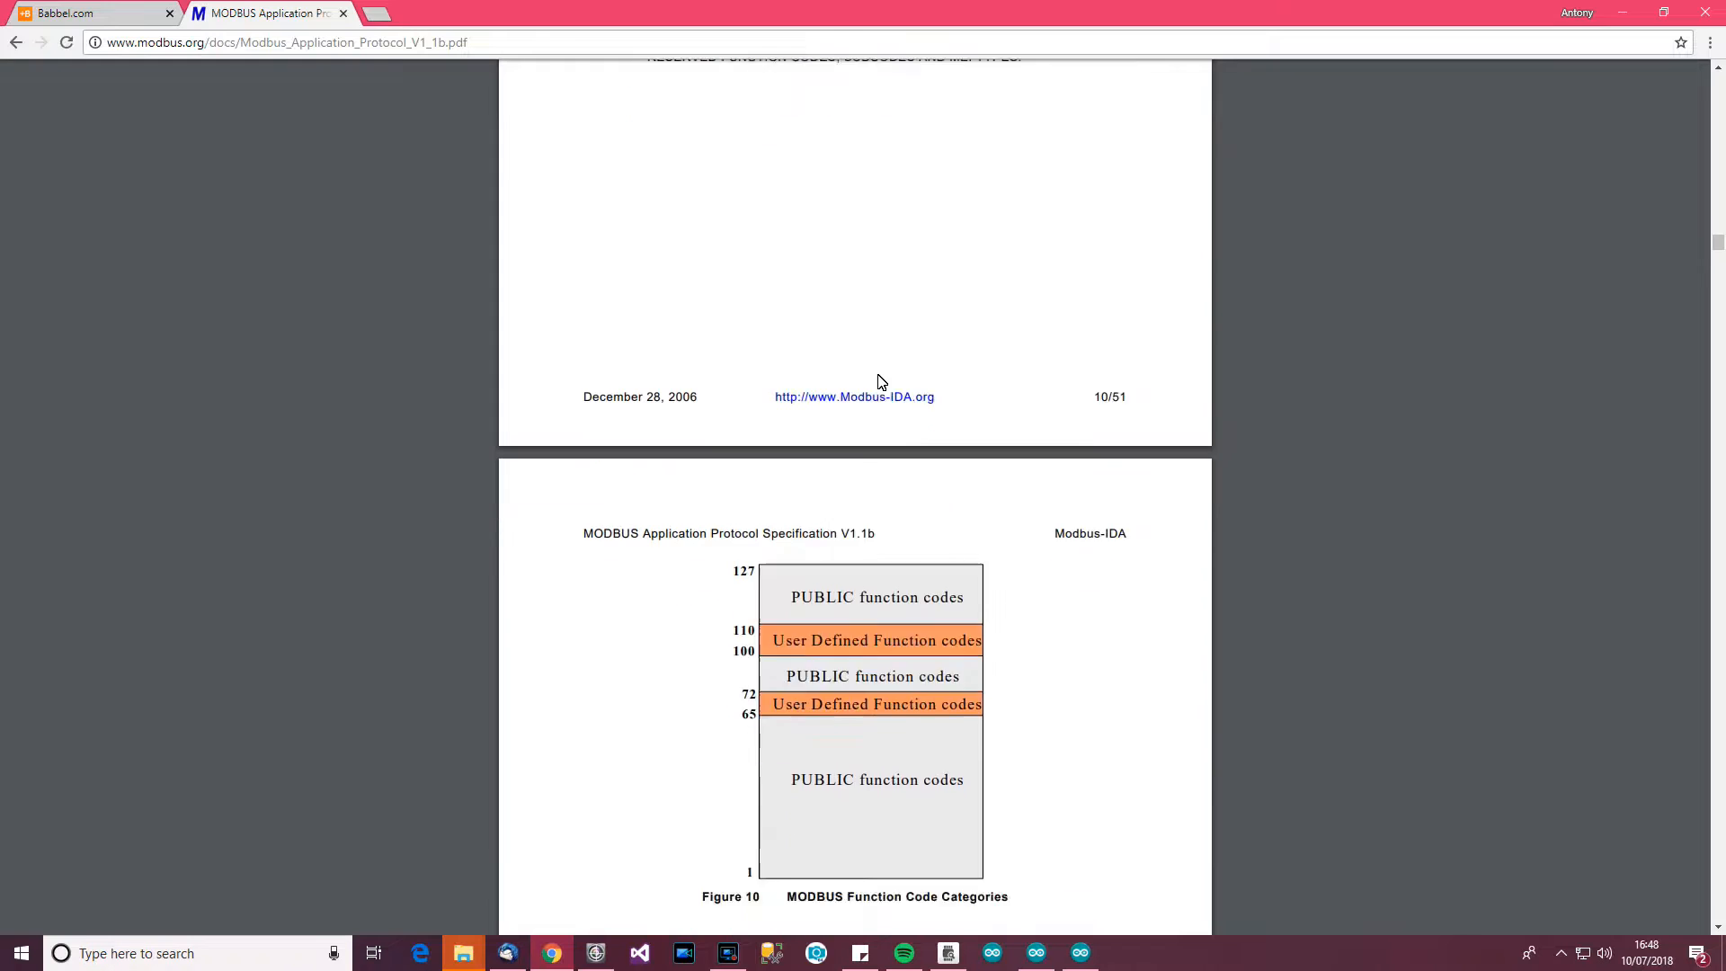
pyautogui.scroll(-3)
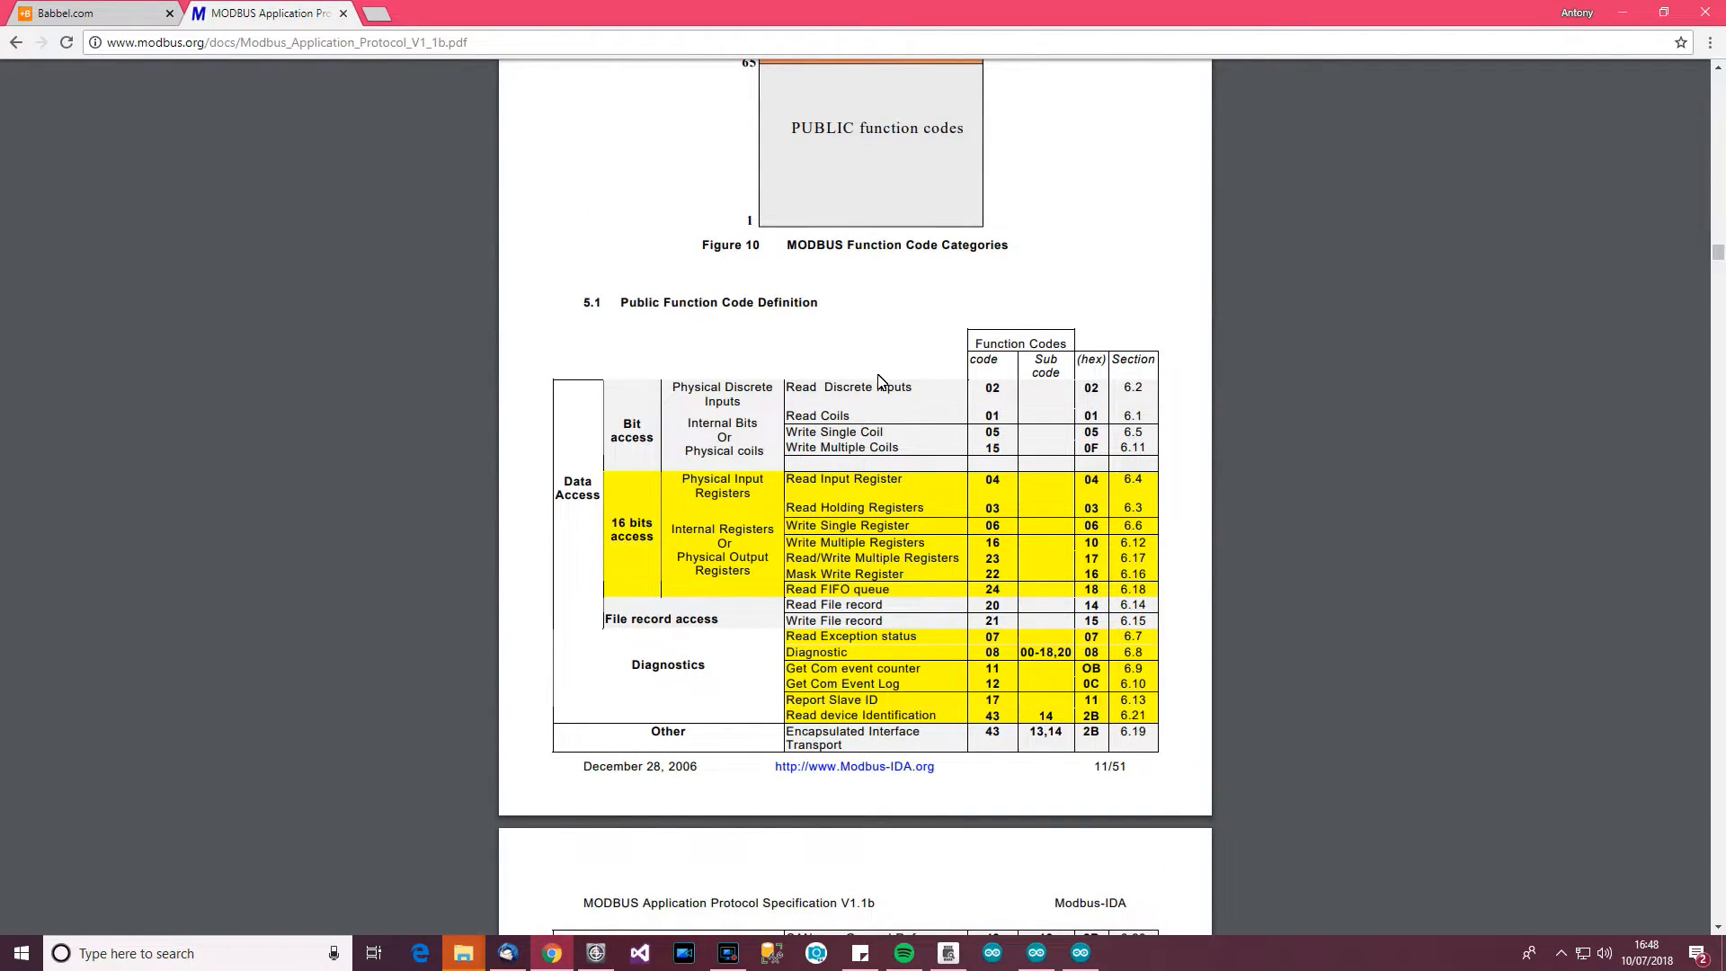
pyautogui.moveTo(931, 423)
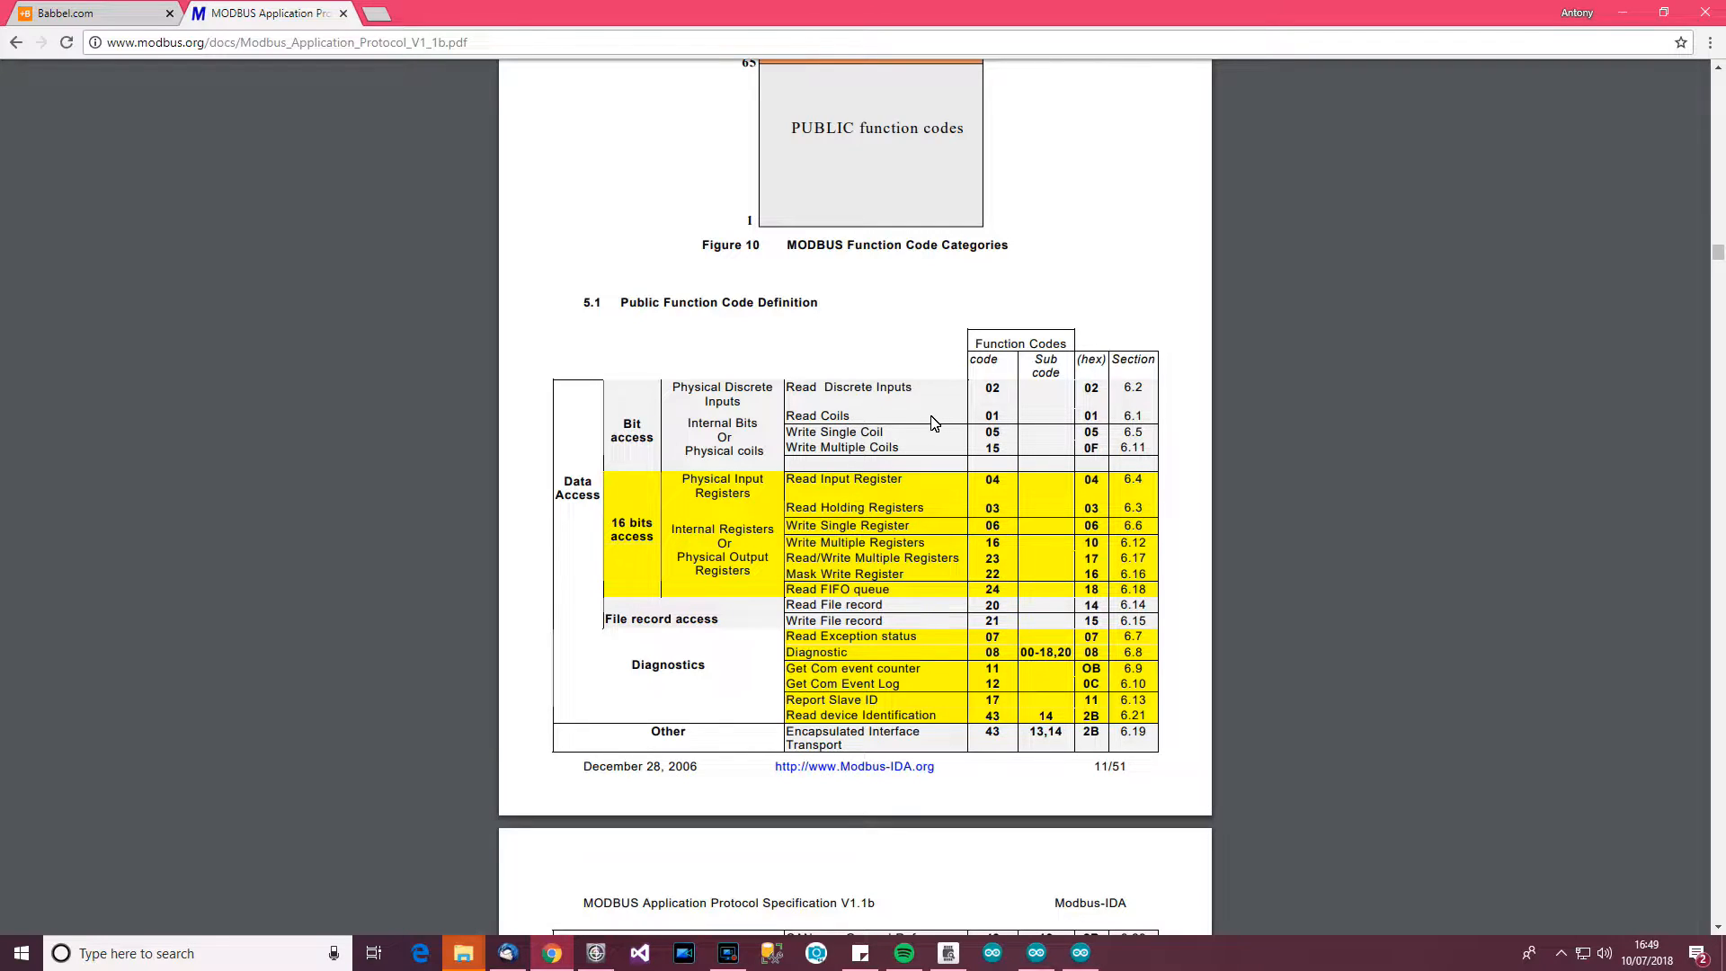
pyautogui.moveTo(985, 492)
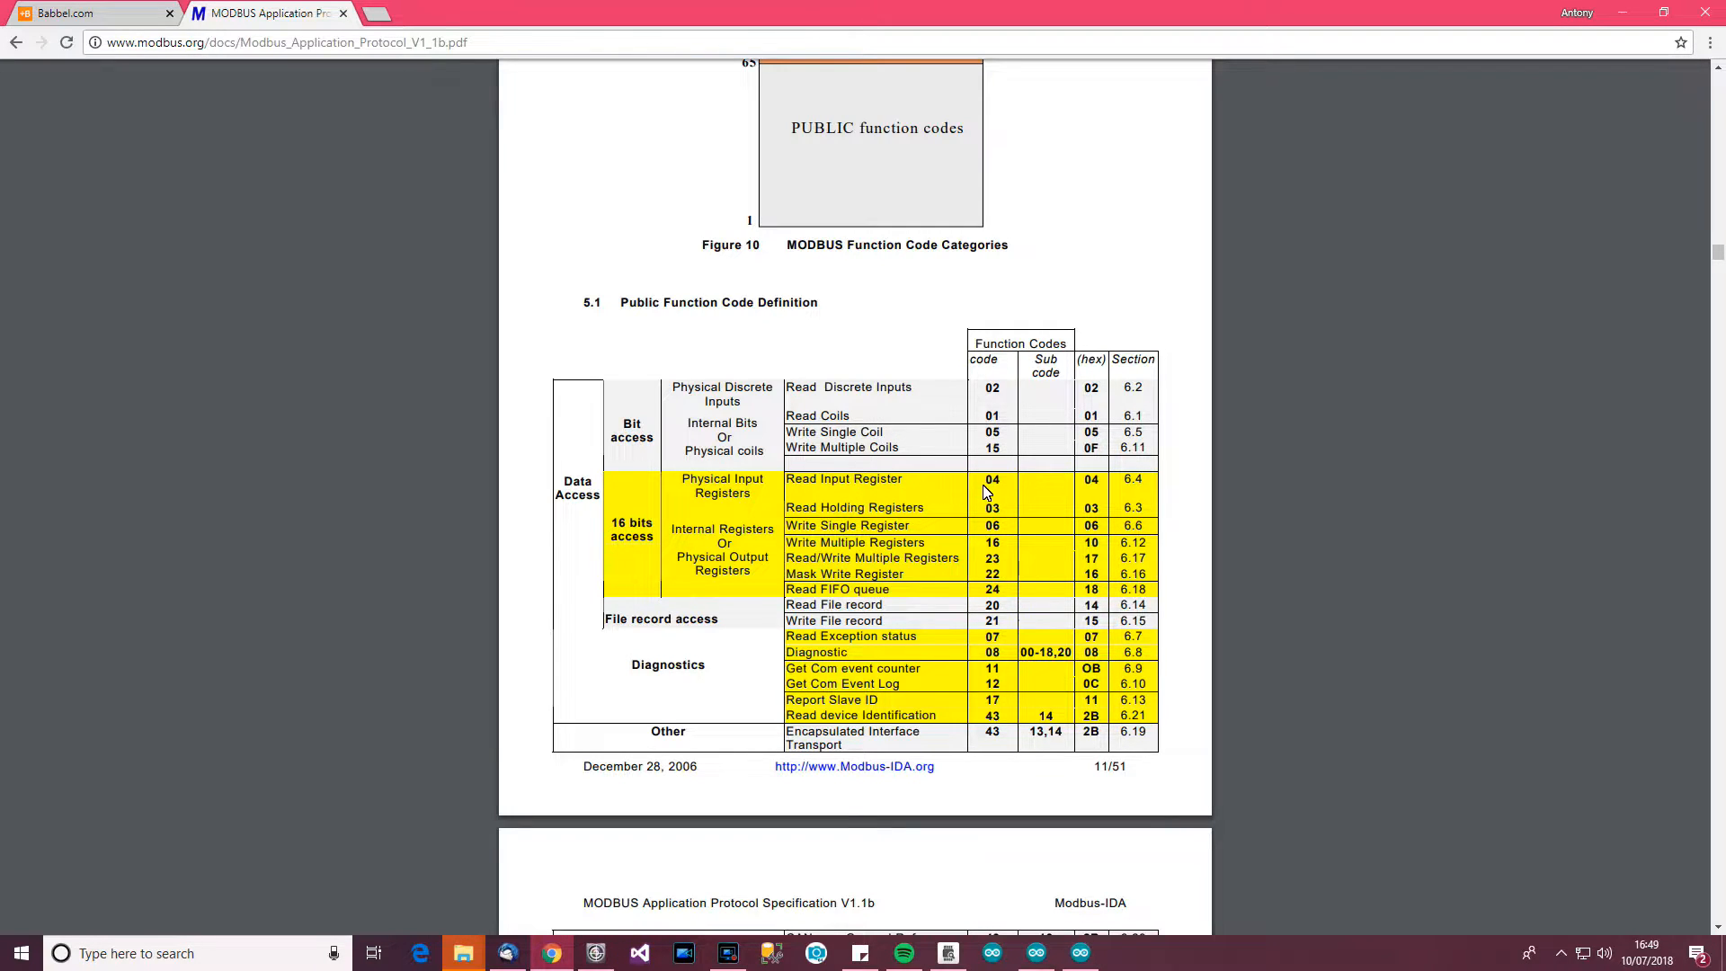
# Highlight the Read Input Register (code 04) entry in the function code table
pyautogui.doubleClick(844, 479)
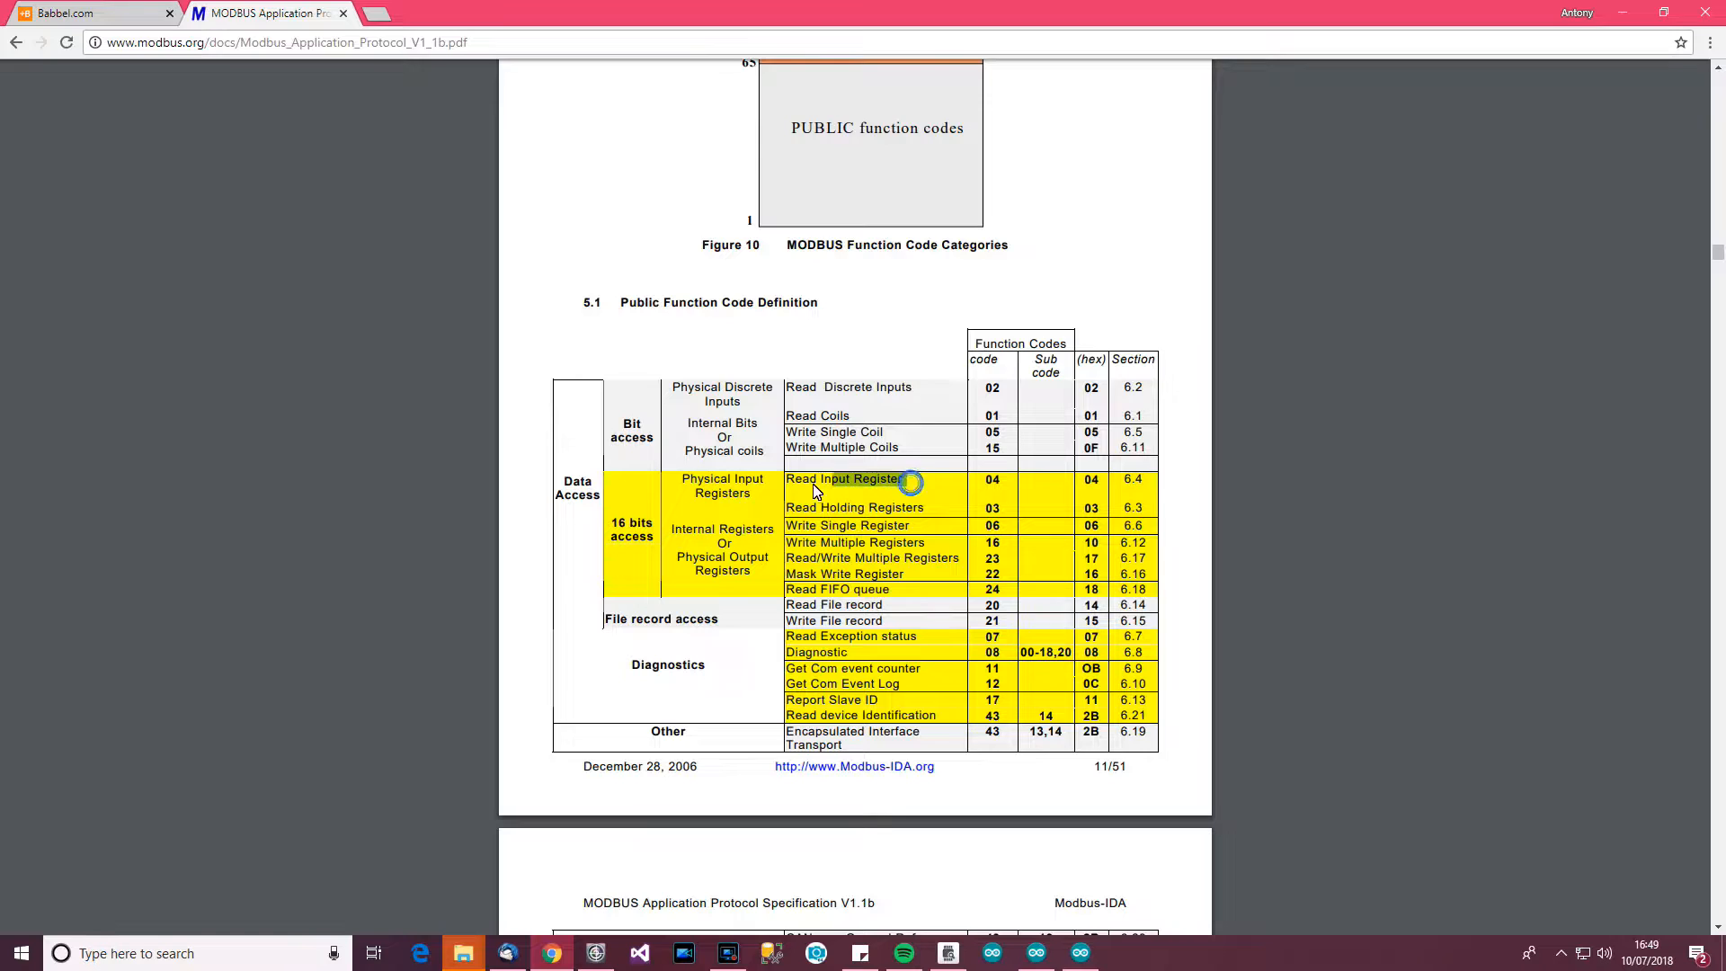
pyautogui.doubleClick(844, 477)
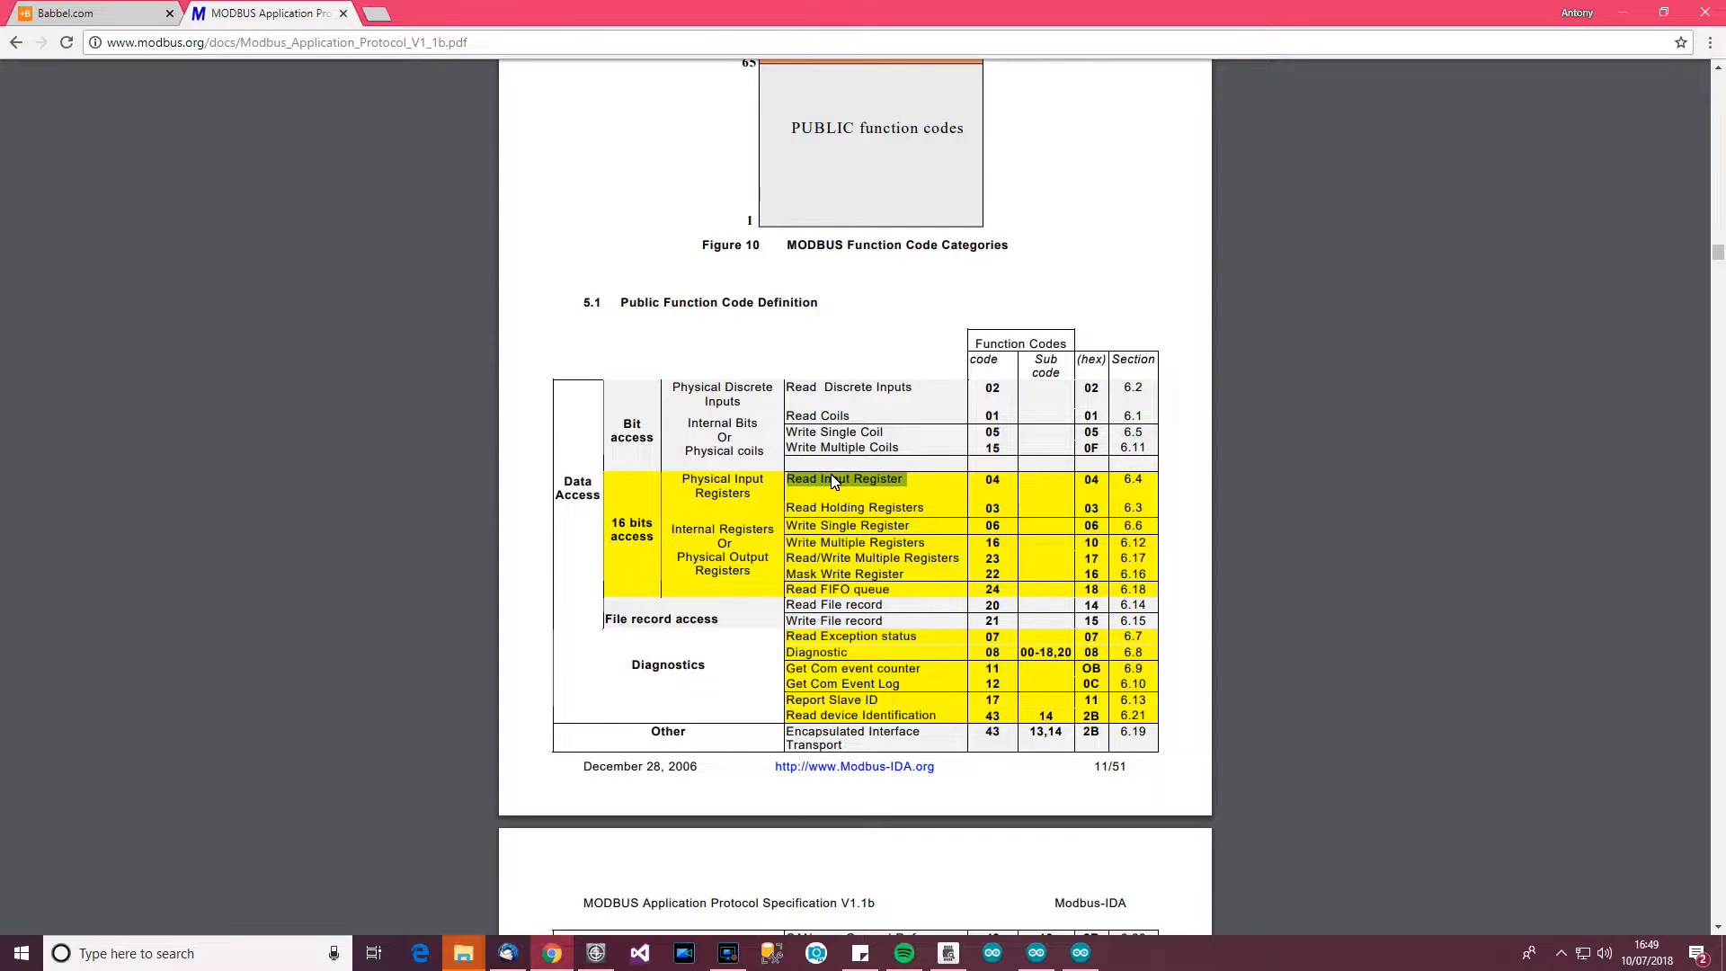
pyautogui.moveTo(951, 427)
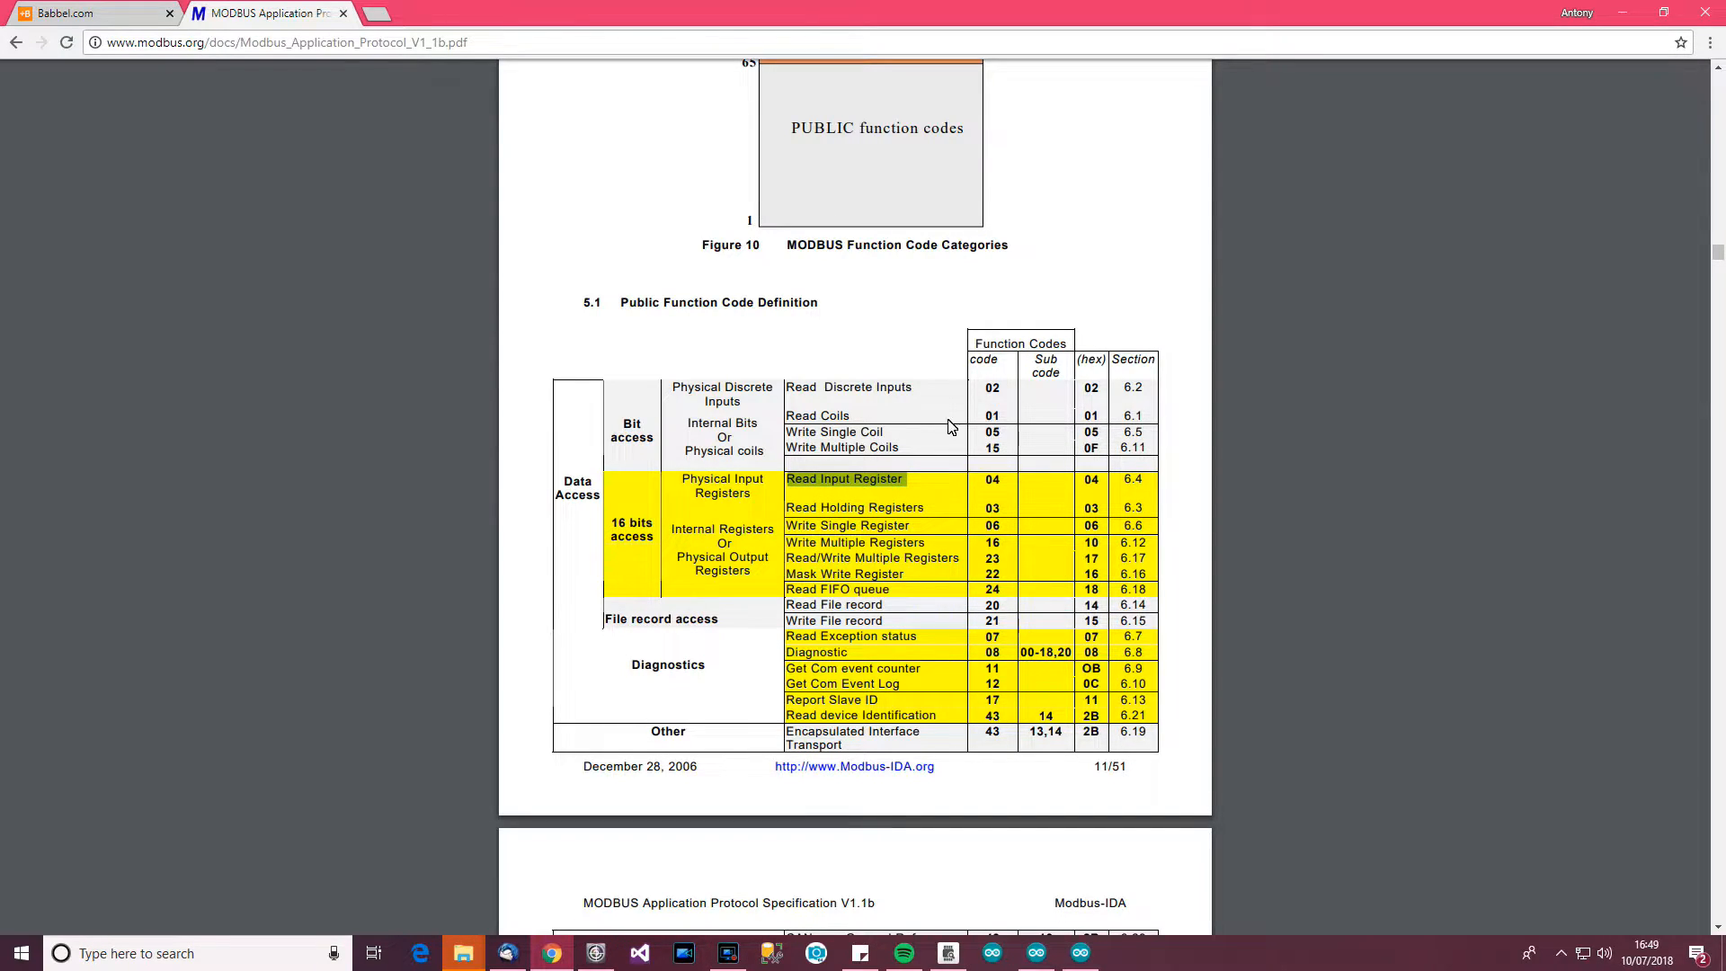
pyautogui.moveTo(994, 462)
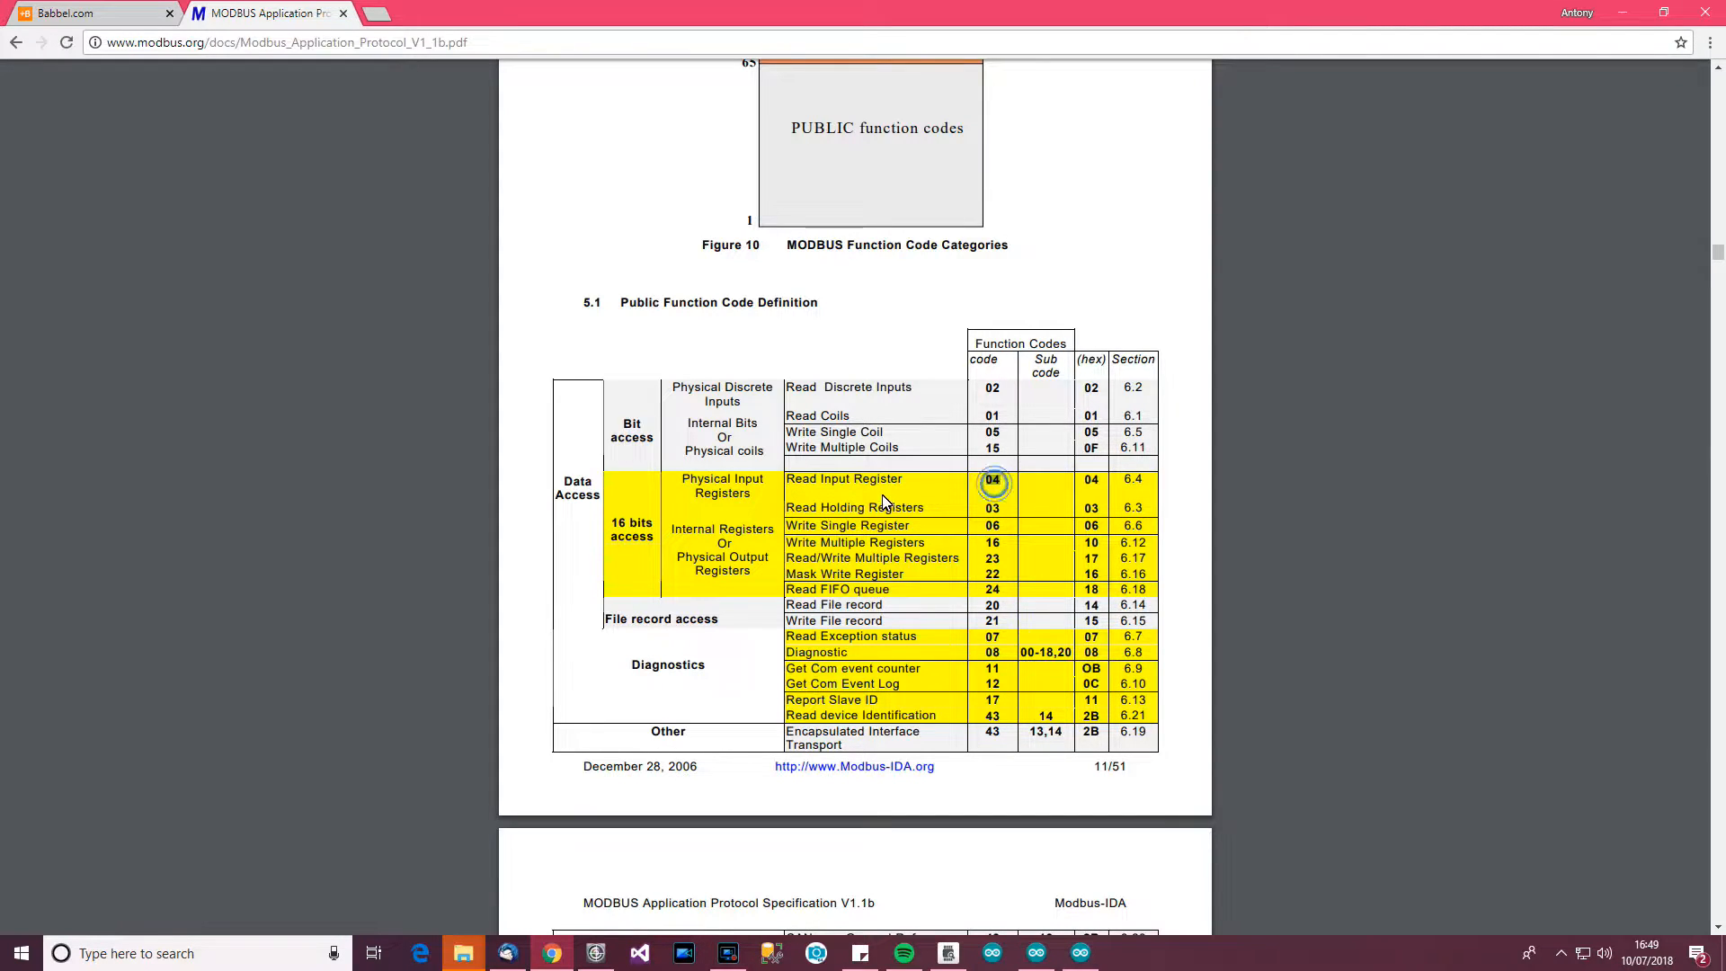
pyautogui.doubleClick(843, 478)
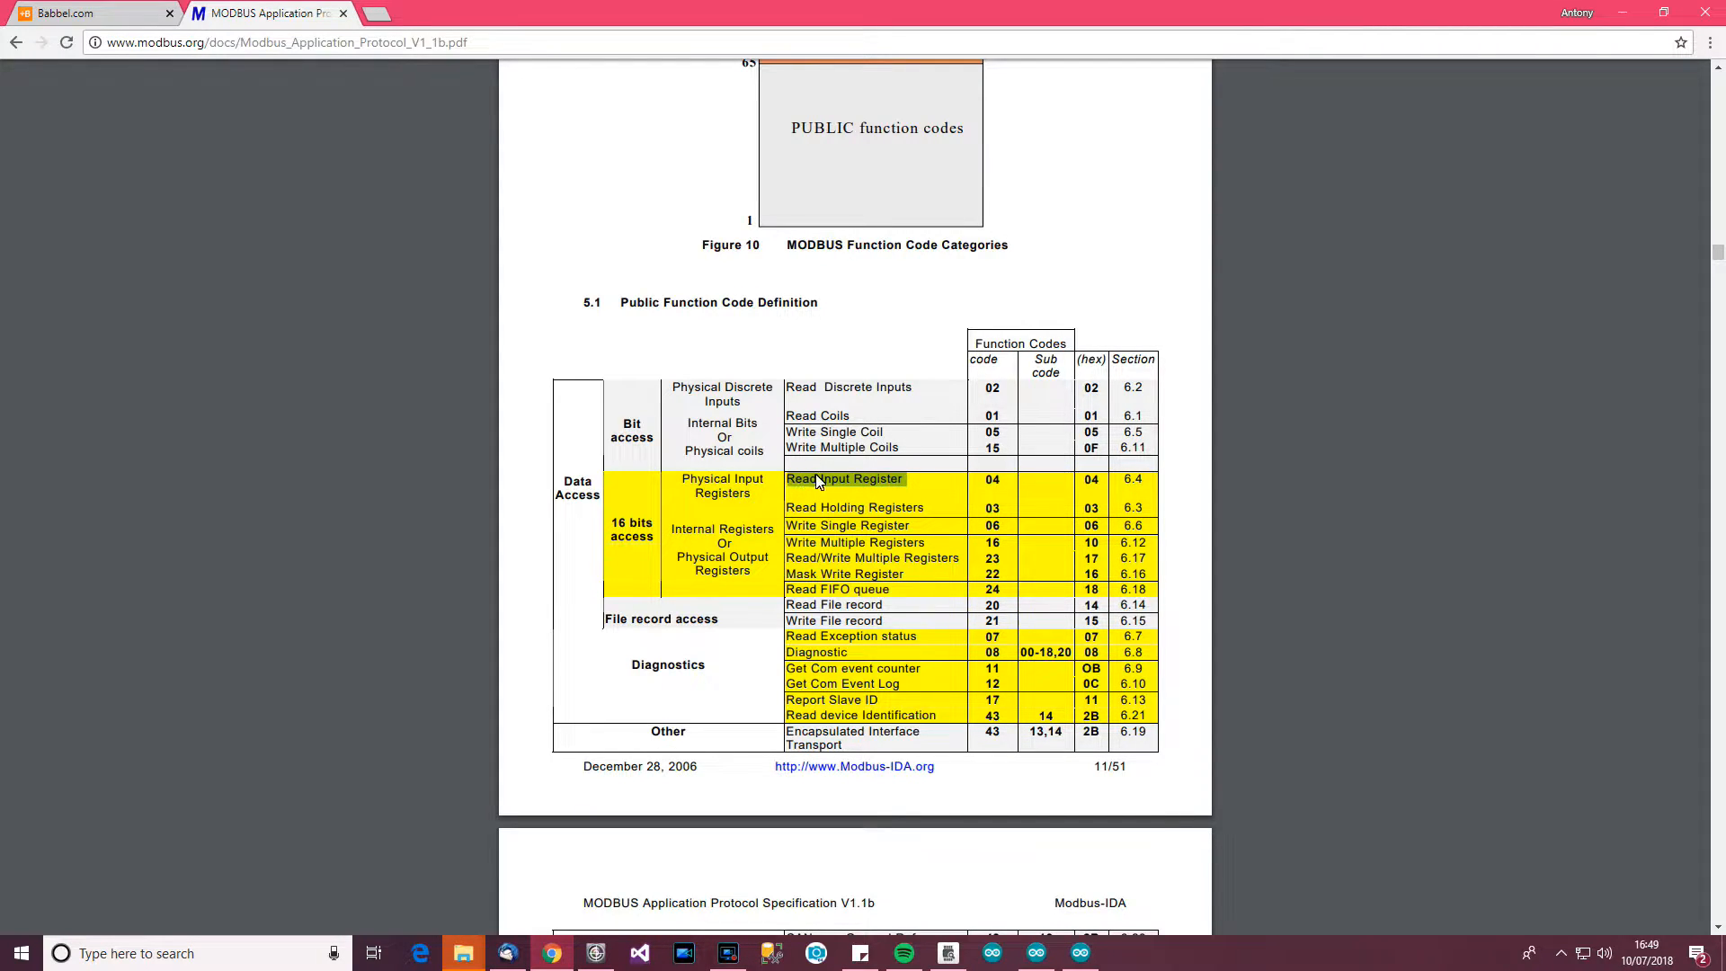
pyautogui.moveTo(592, 457)
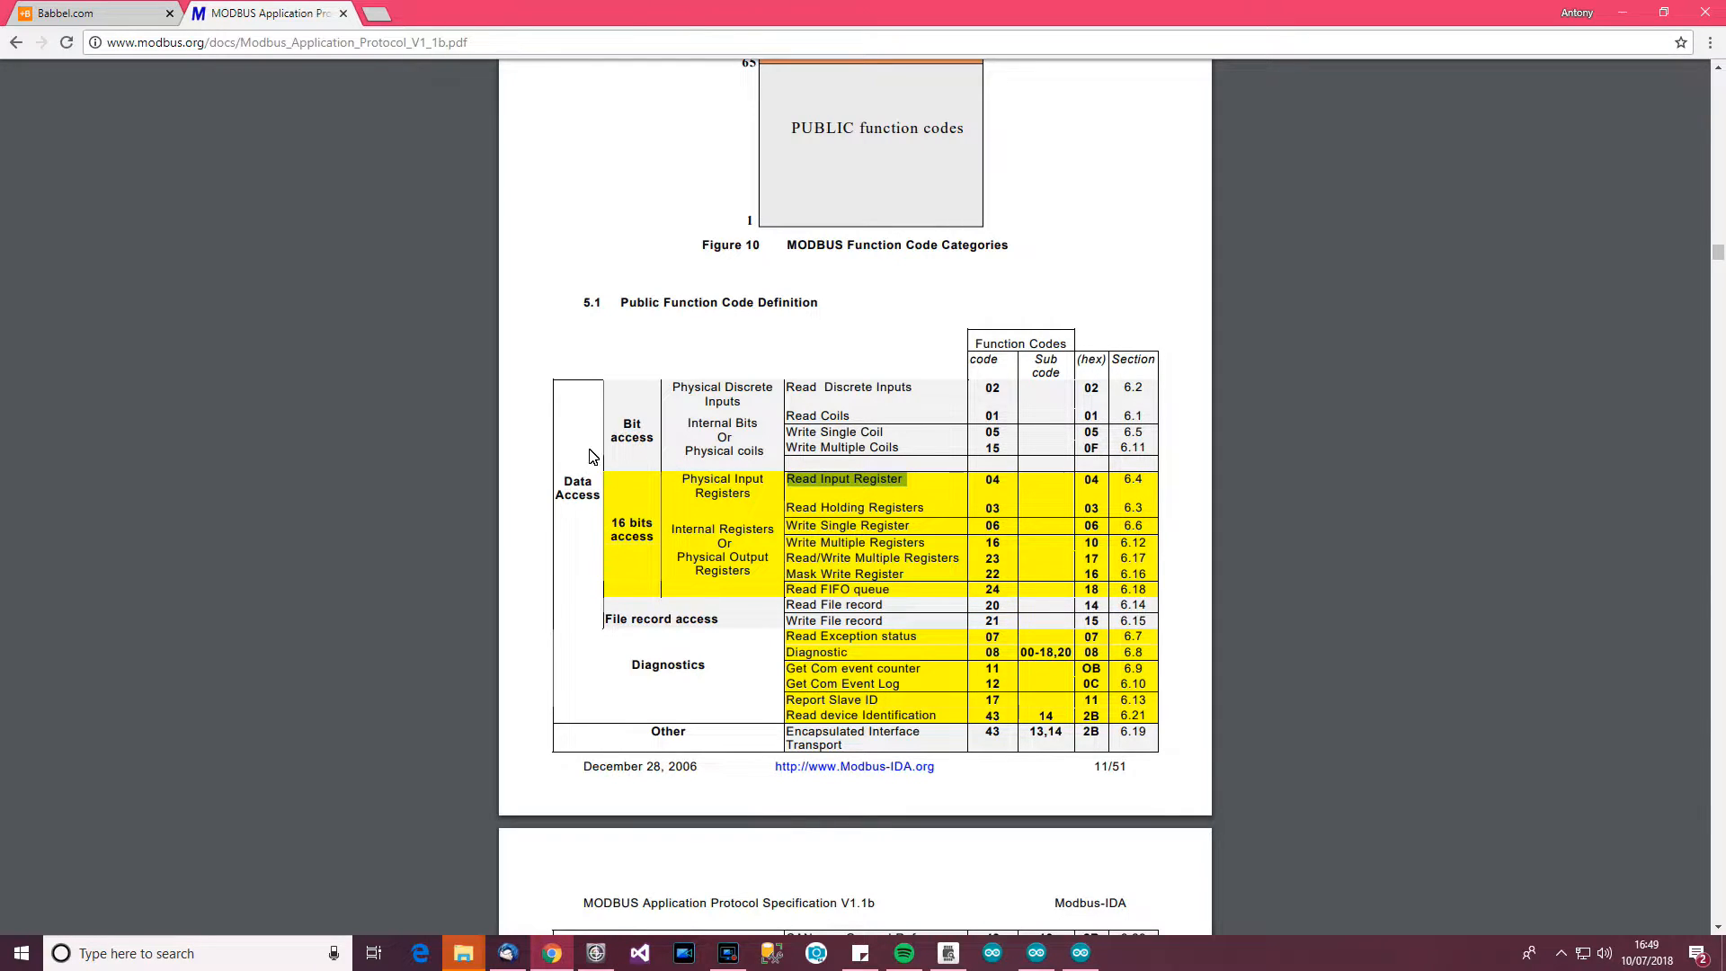
pyautogui.moveTo(632, 467)
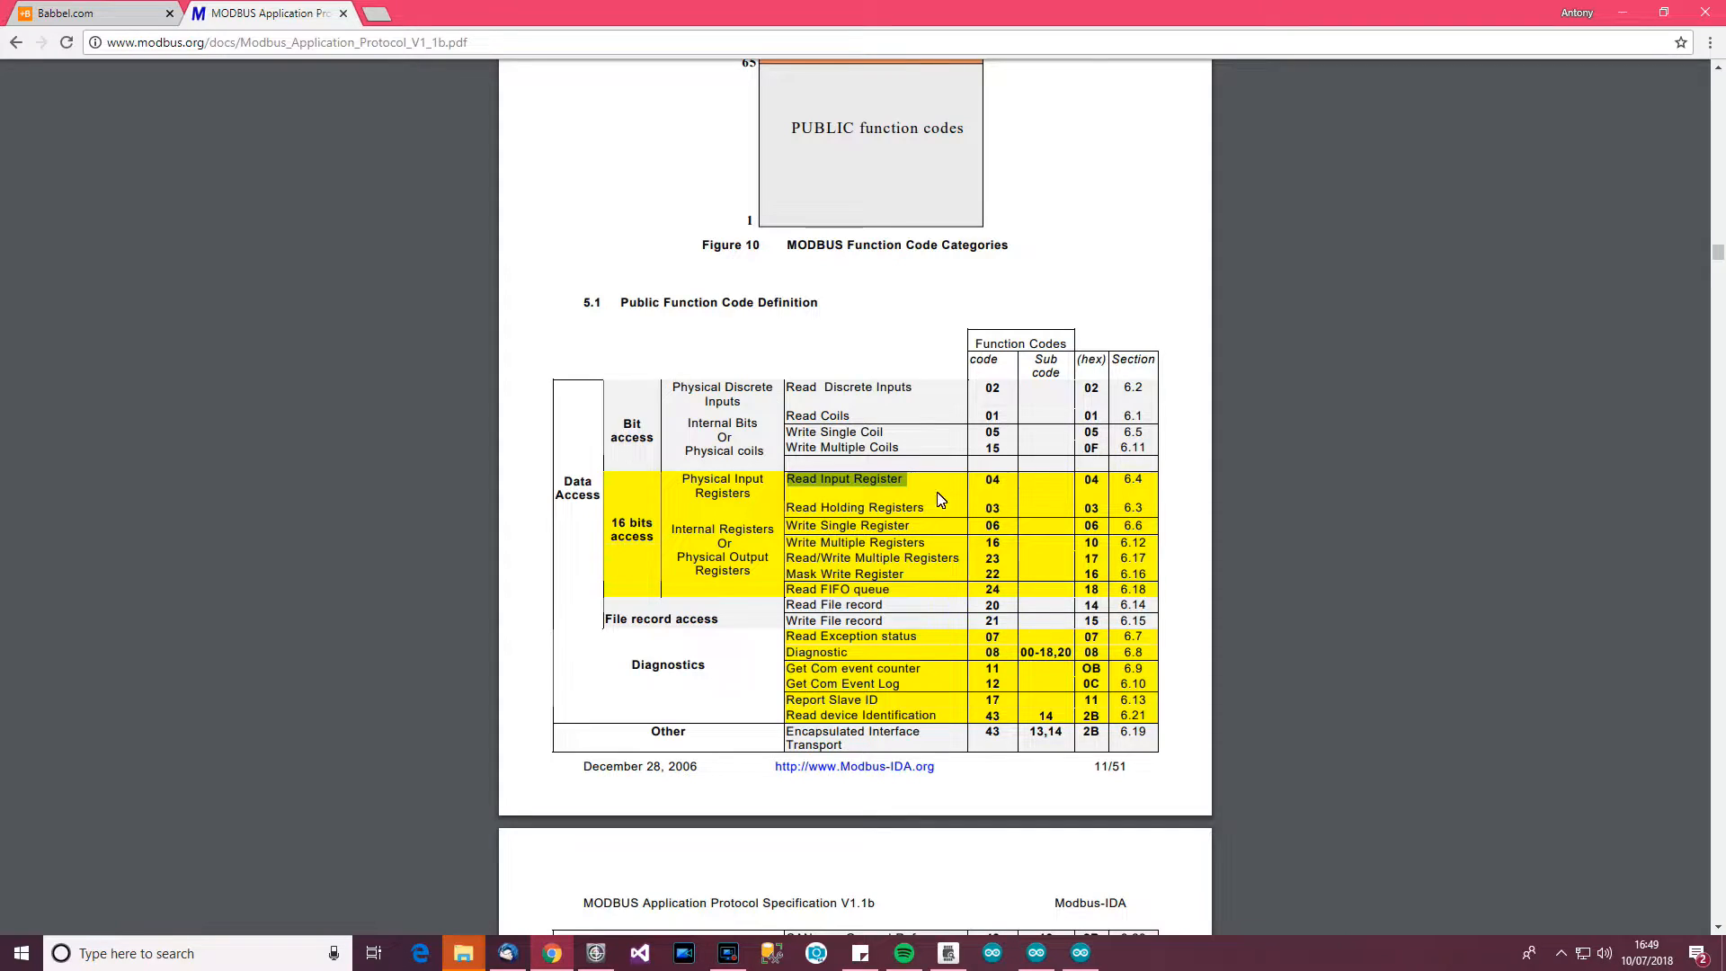
pyautogui.moveTo(951, 925)
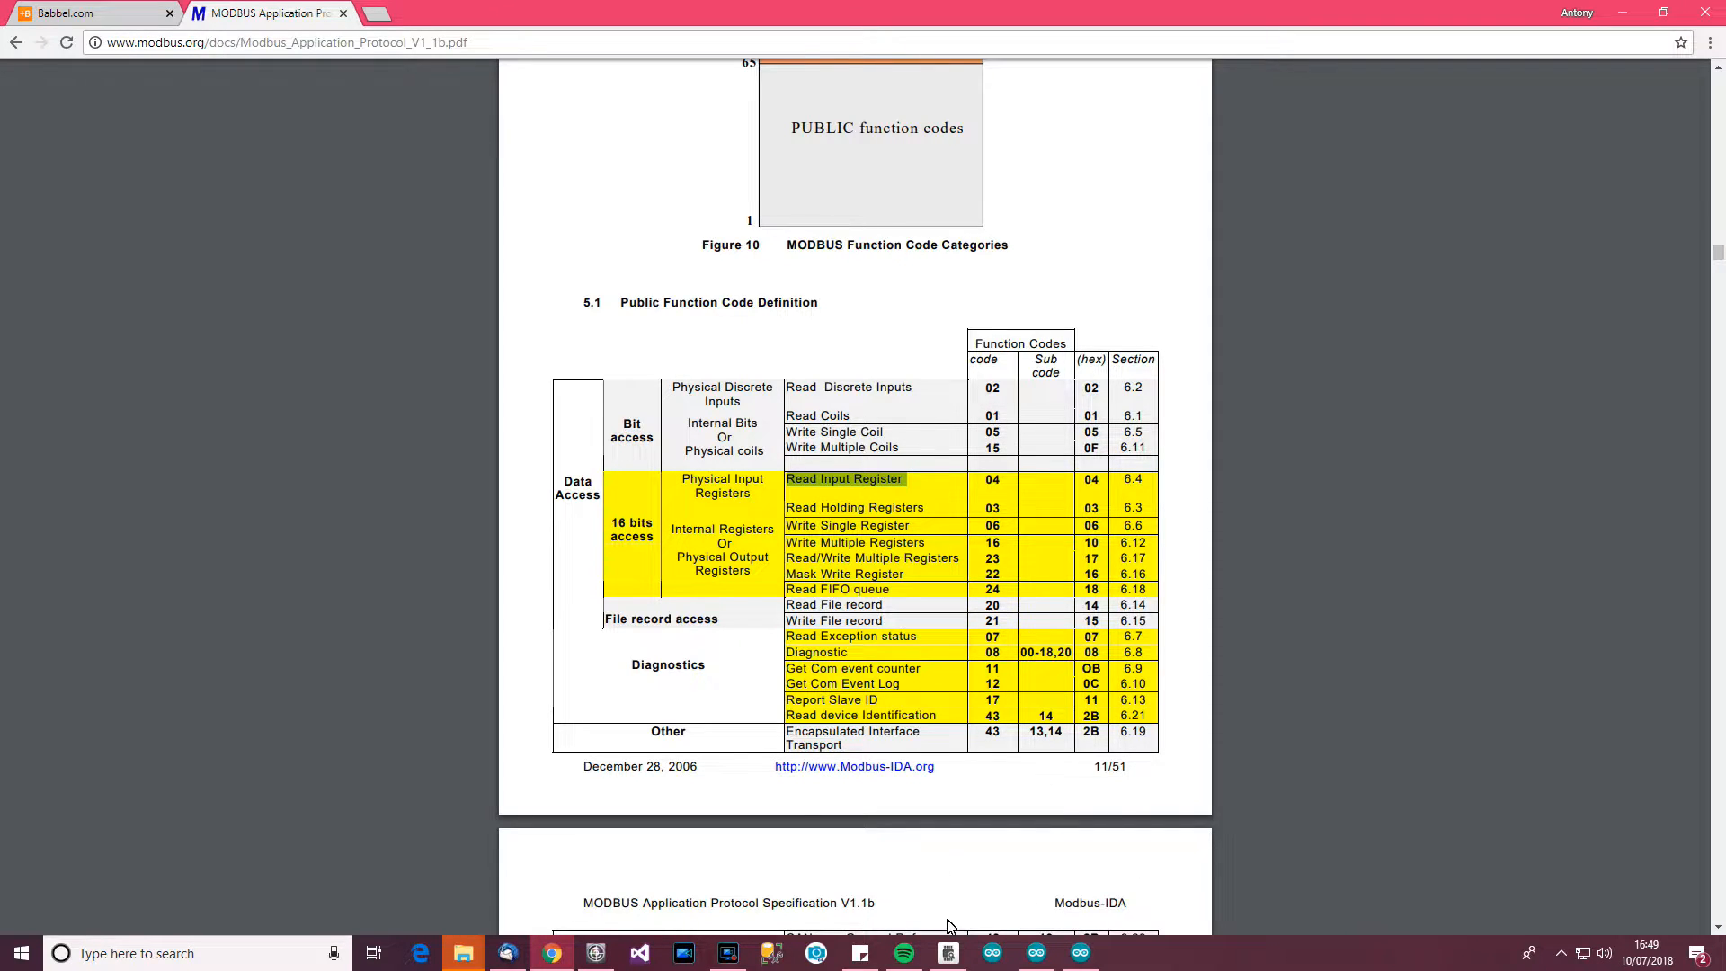
pyautogui.moveTo(850, 451)
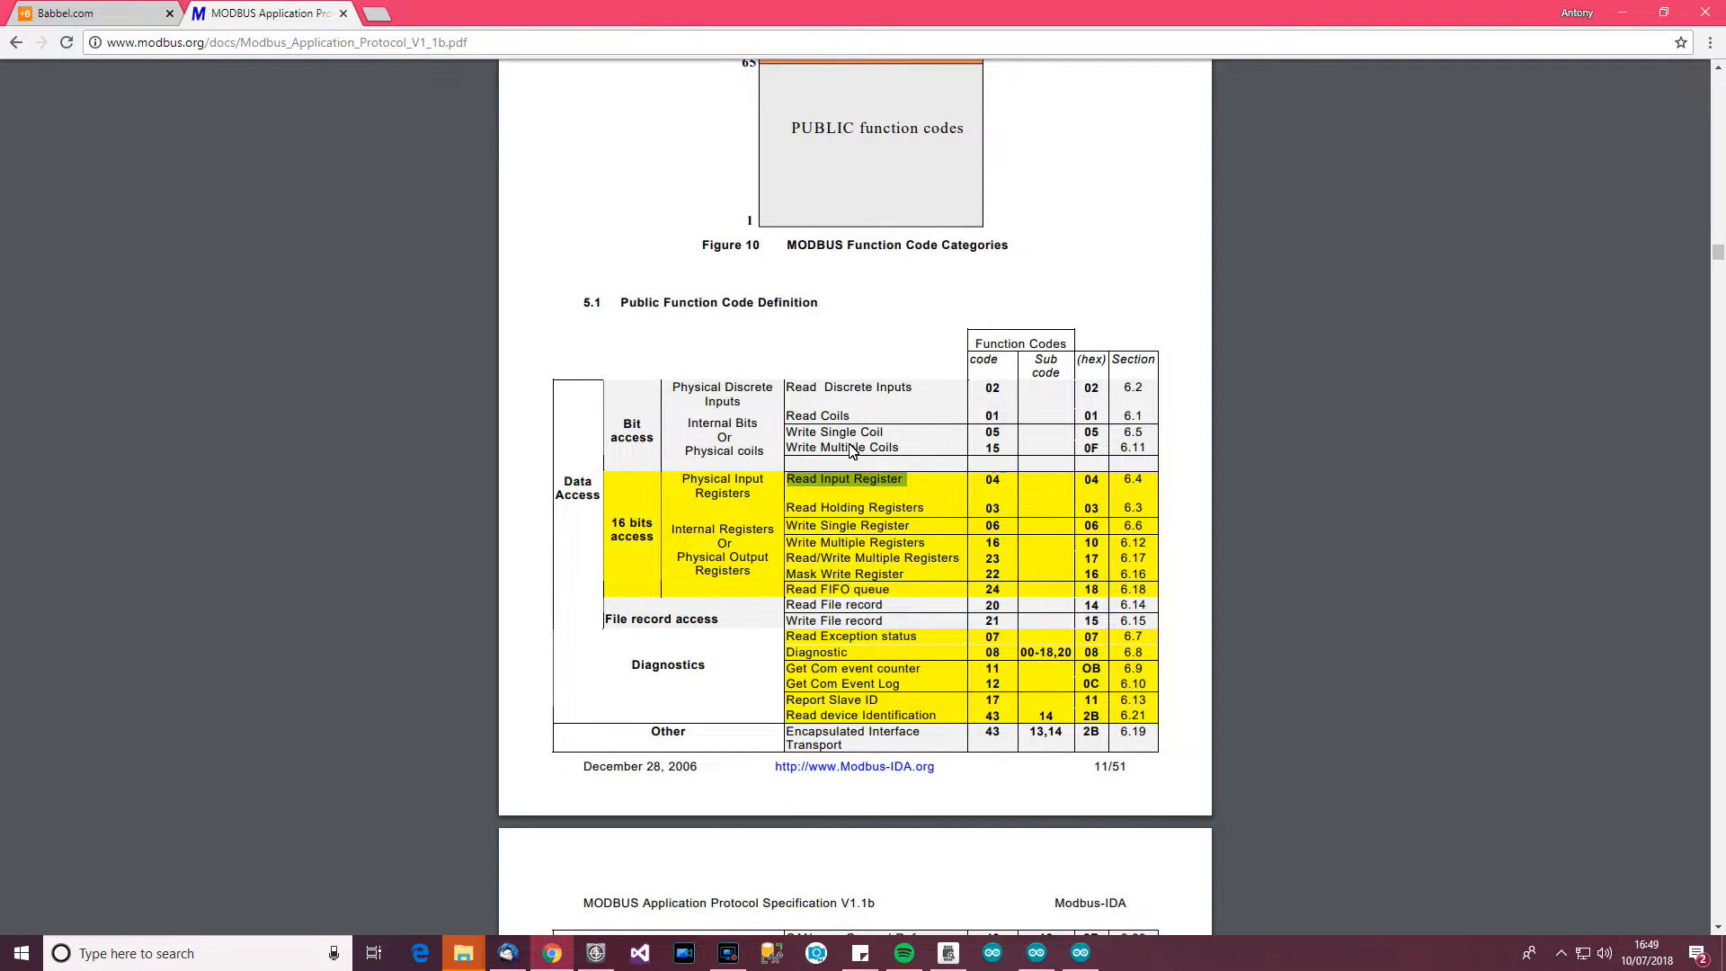
pyautogui.moveTo(936, 398)
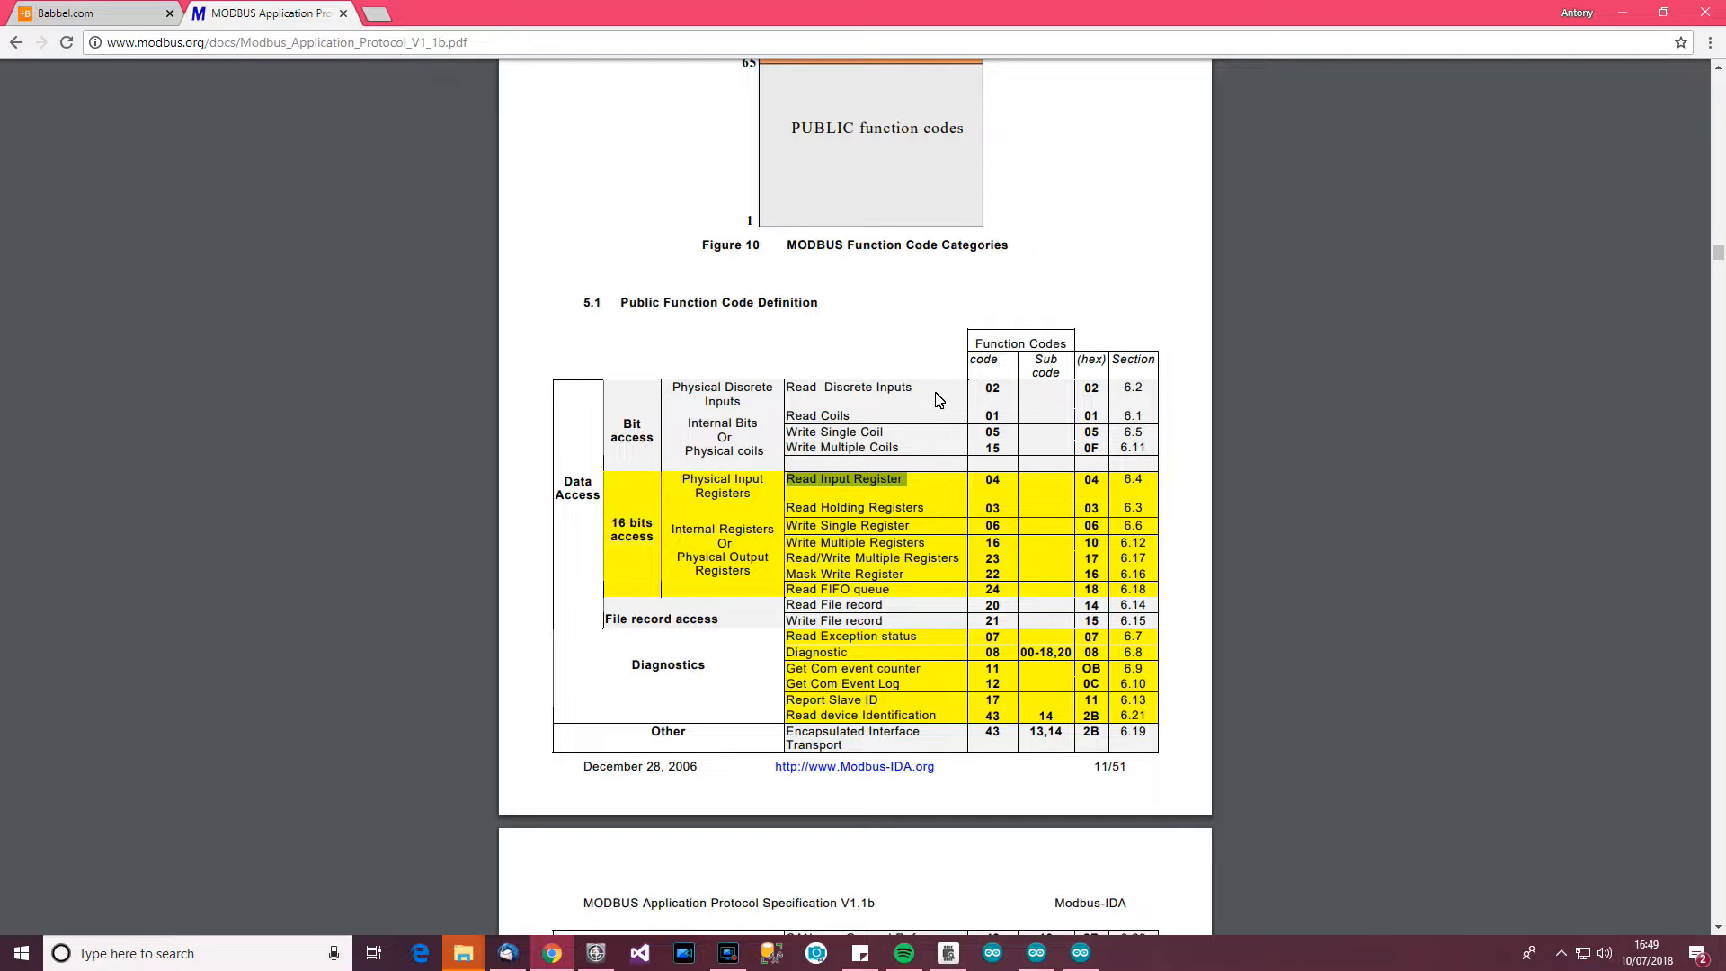
pyautogui.moveTo(969, 457)
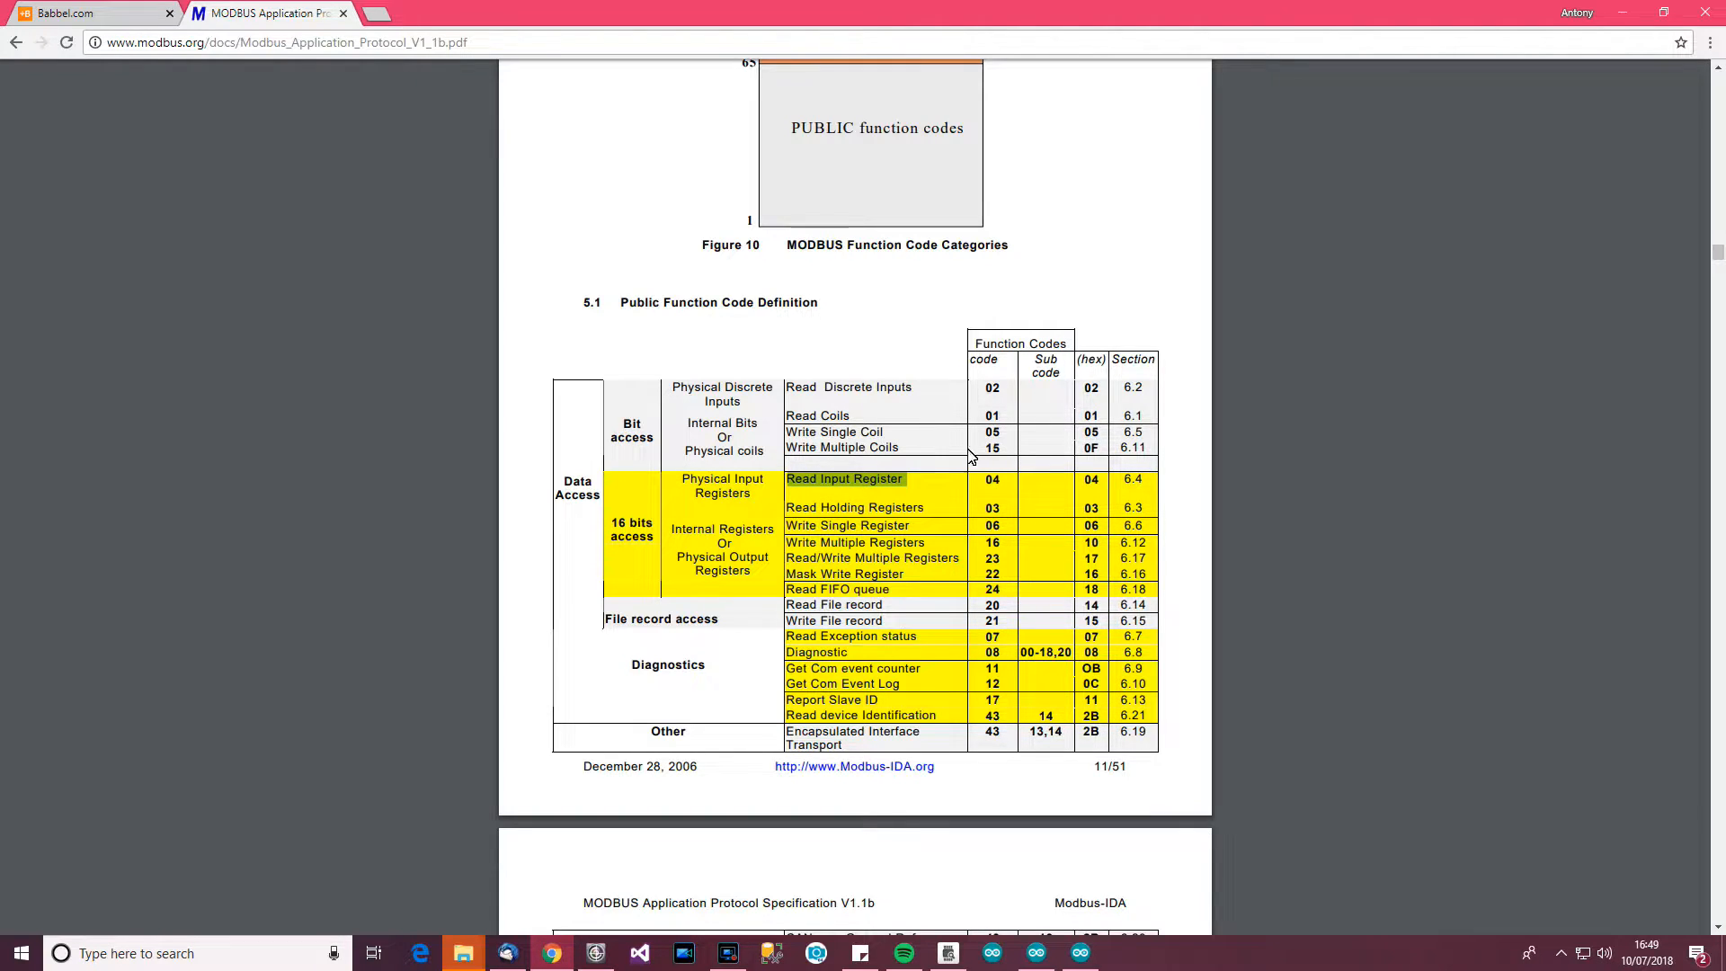
pyautogui.moveTo(922, 433)
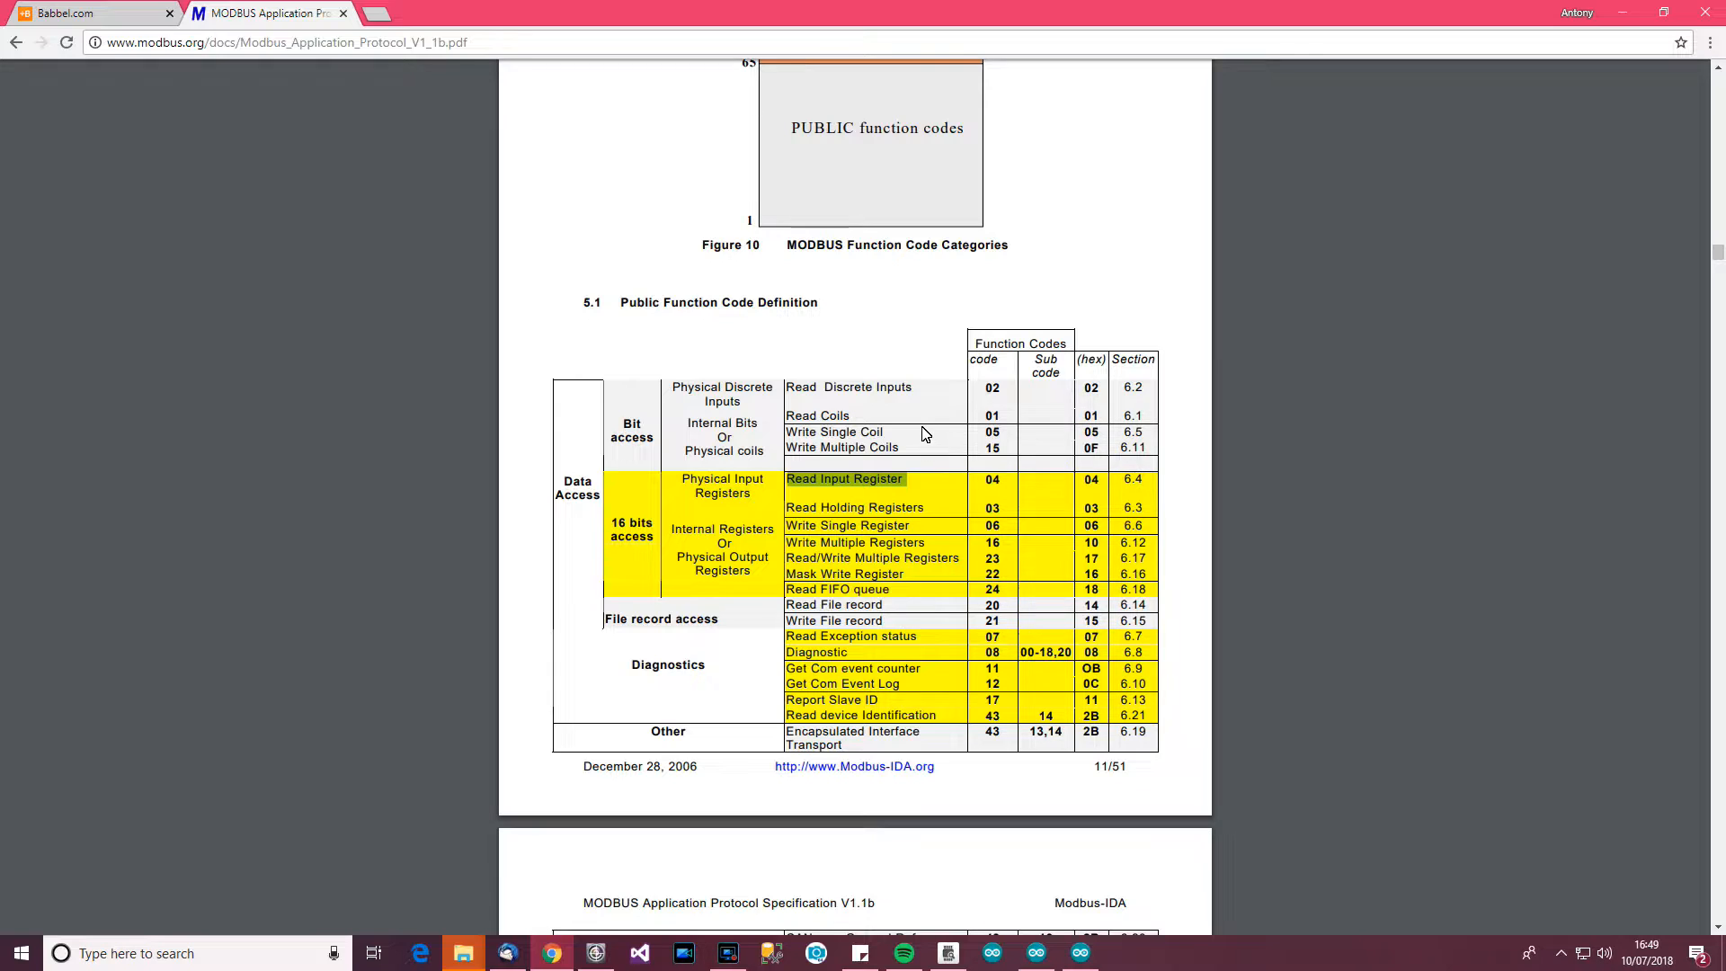
pyautogui.moveTo(992, 497)
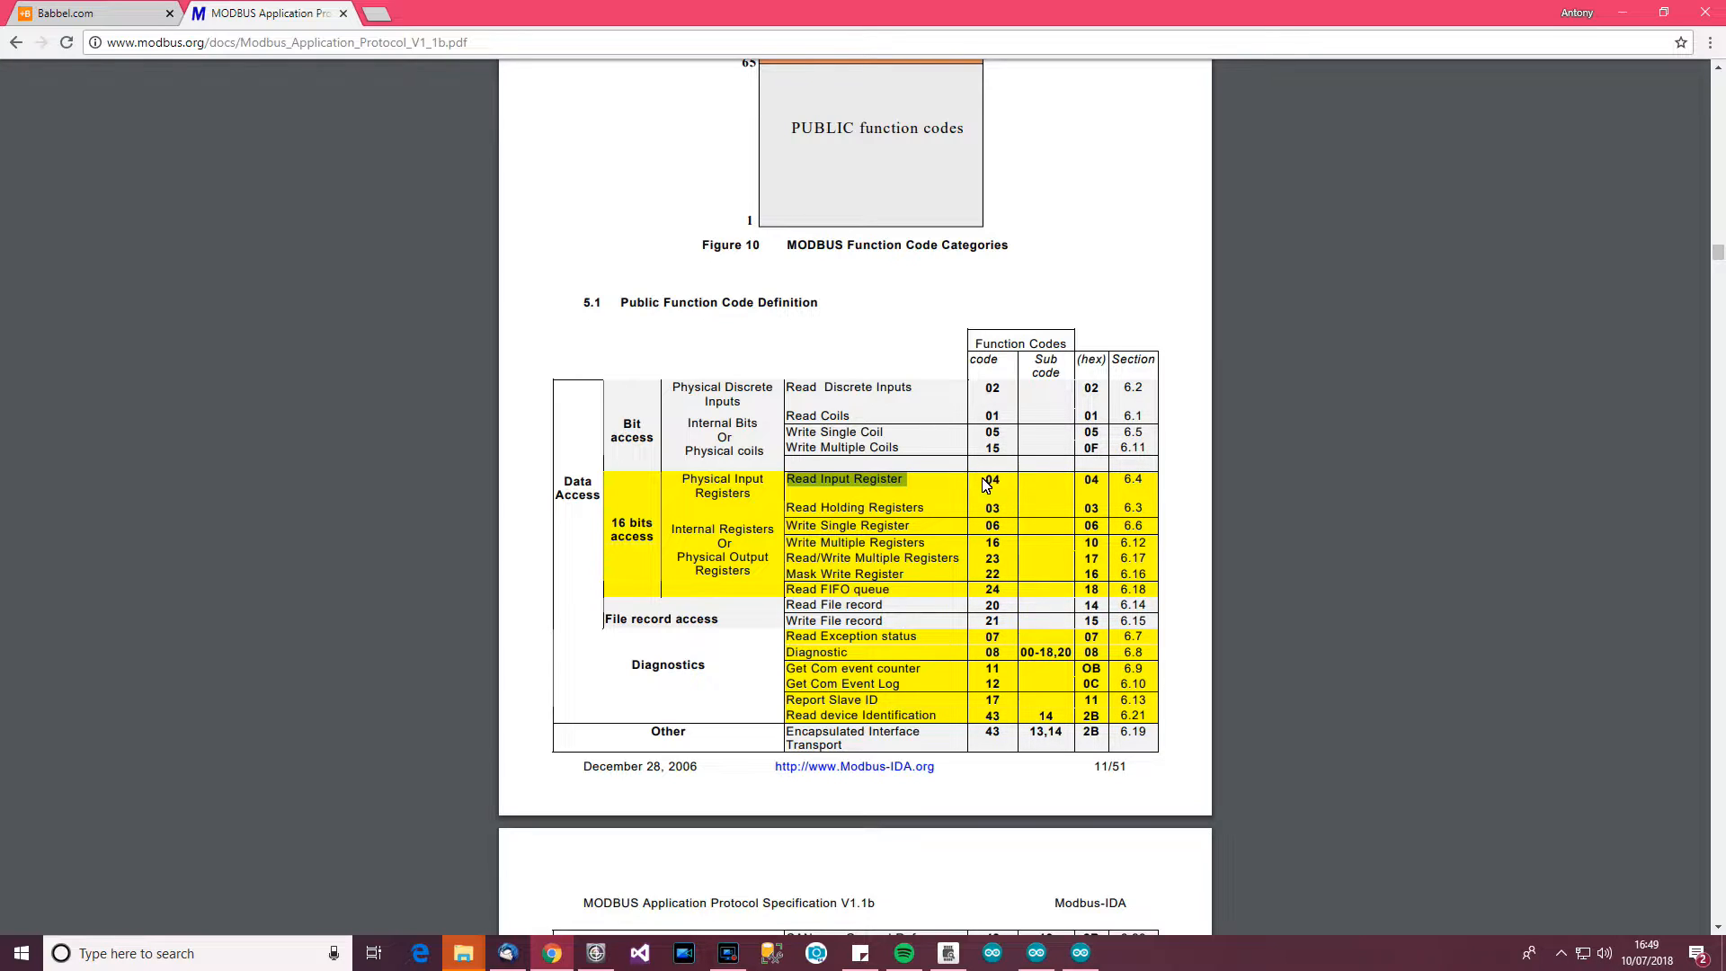
pyautogui.moveTo(870, 485)
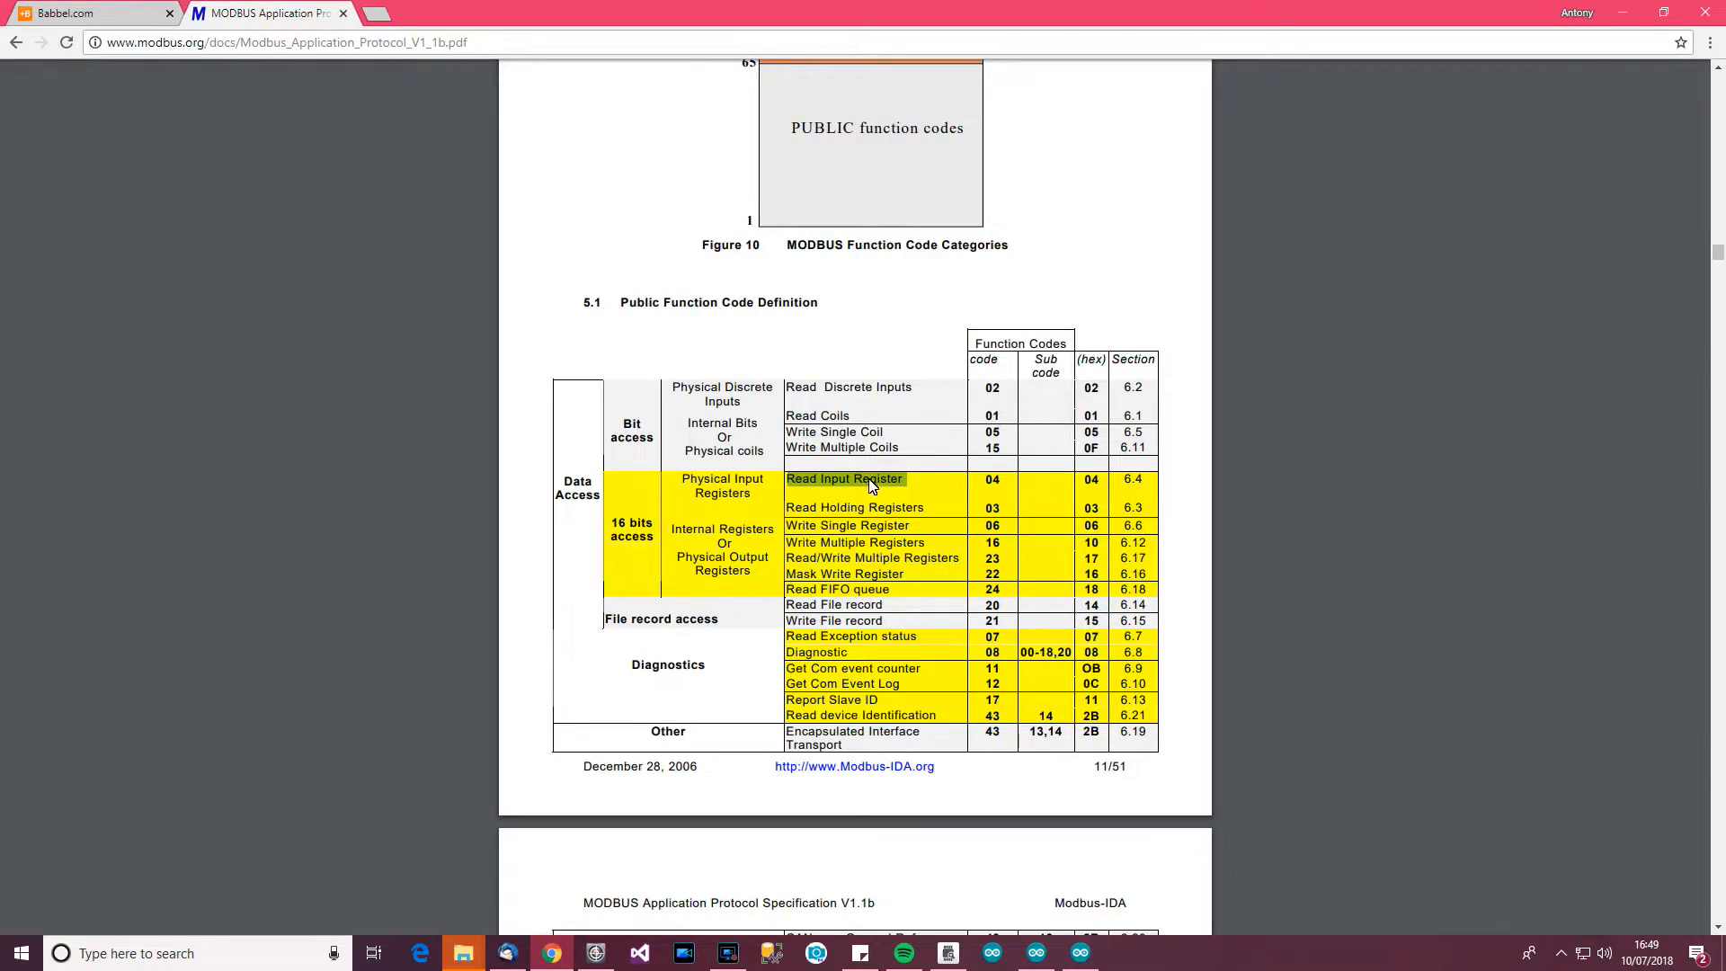
# Scroll to section 6.4 Read Input Registers and highlight 'PDU' in its description
pyautogui.scroll(-3)
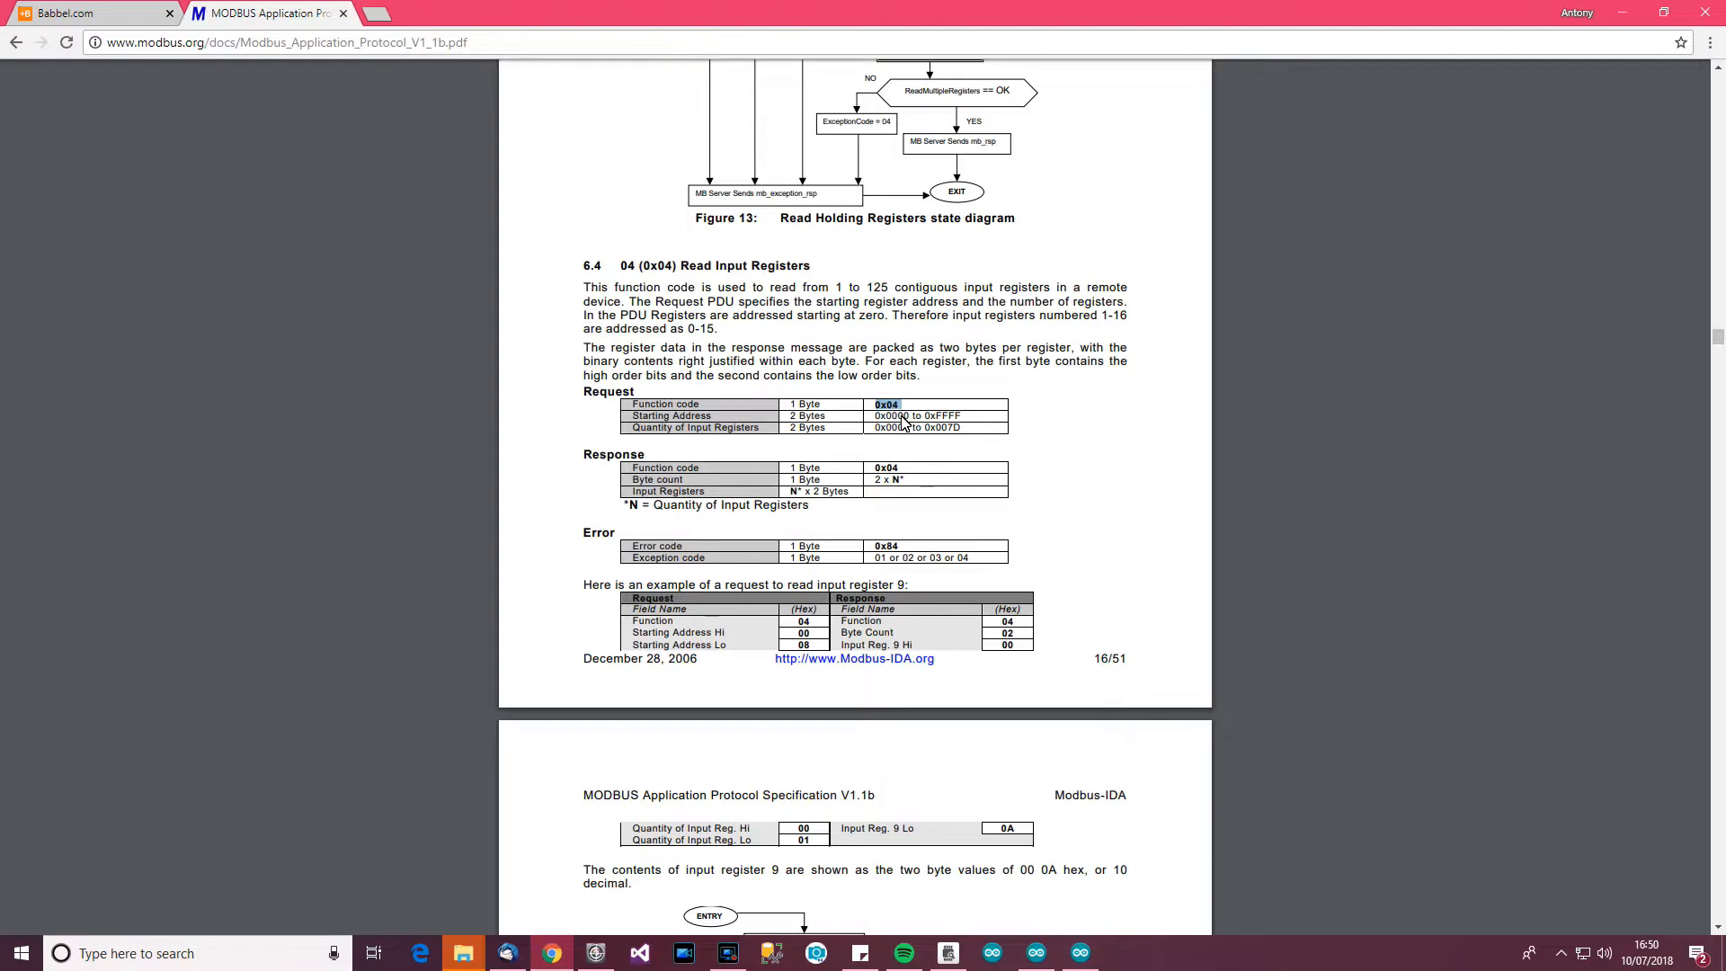
pyautogui.moveTo(770, 441)
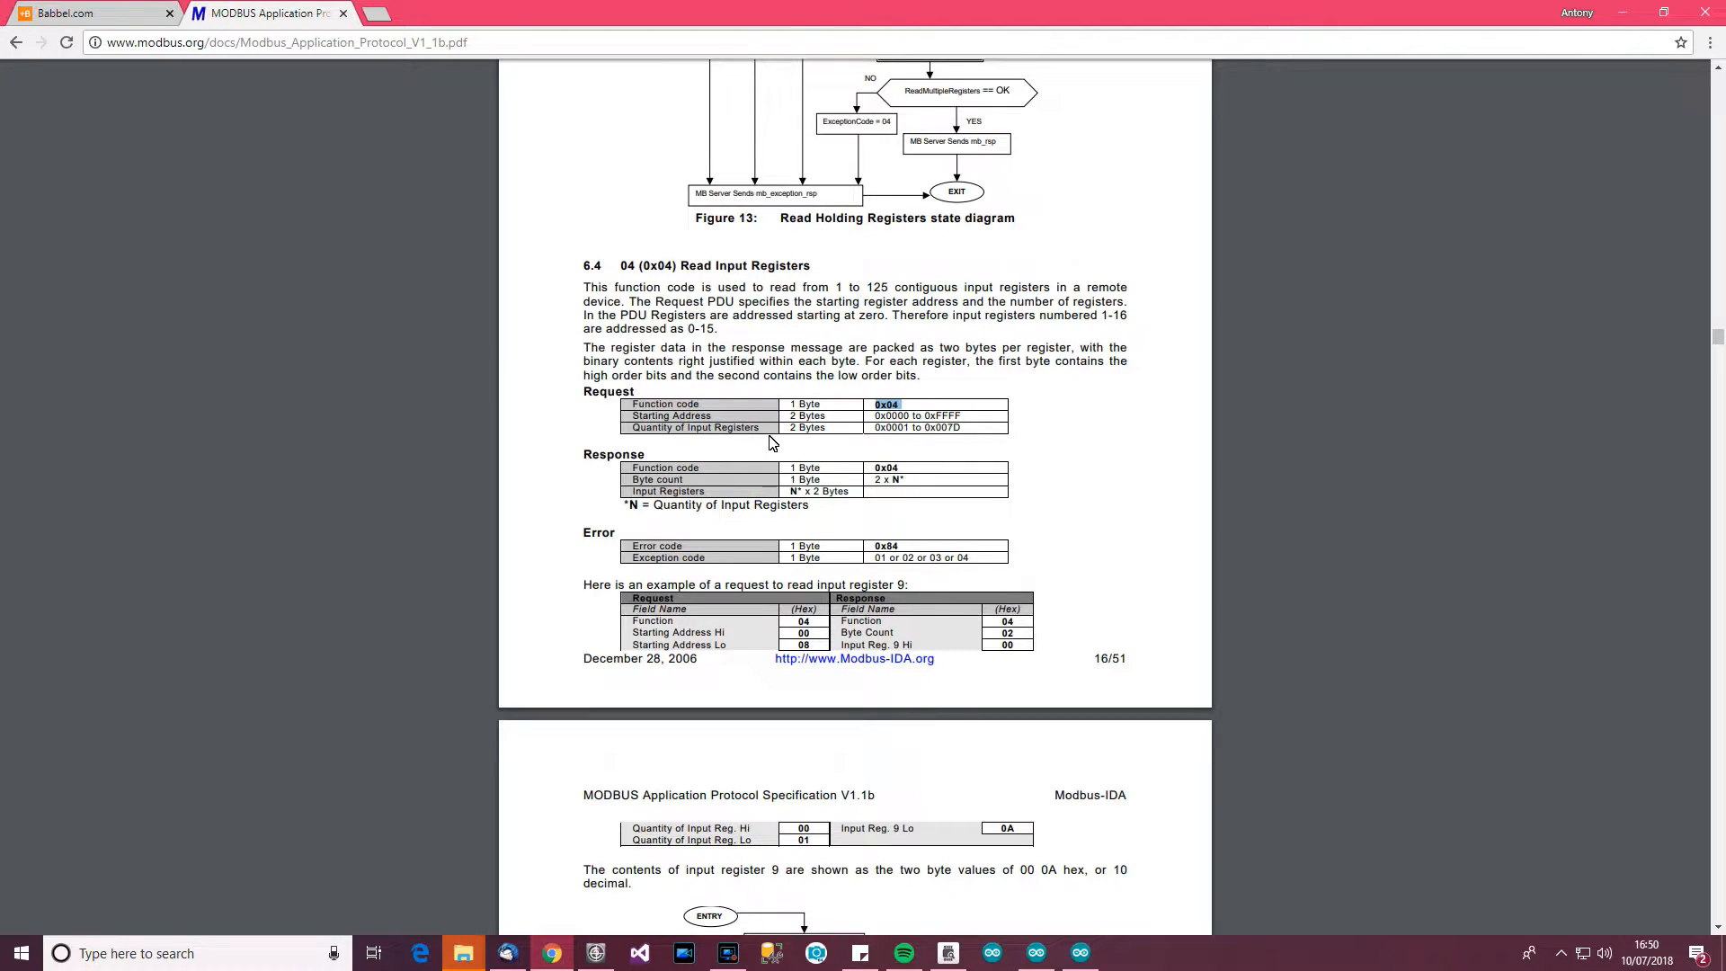
pyautogui.moveTo(934, 436)
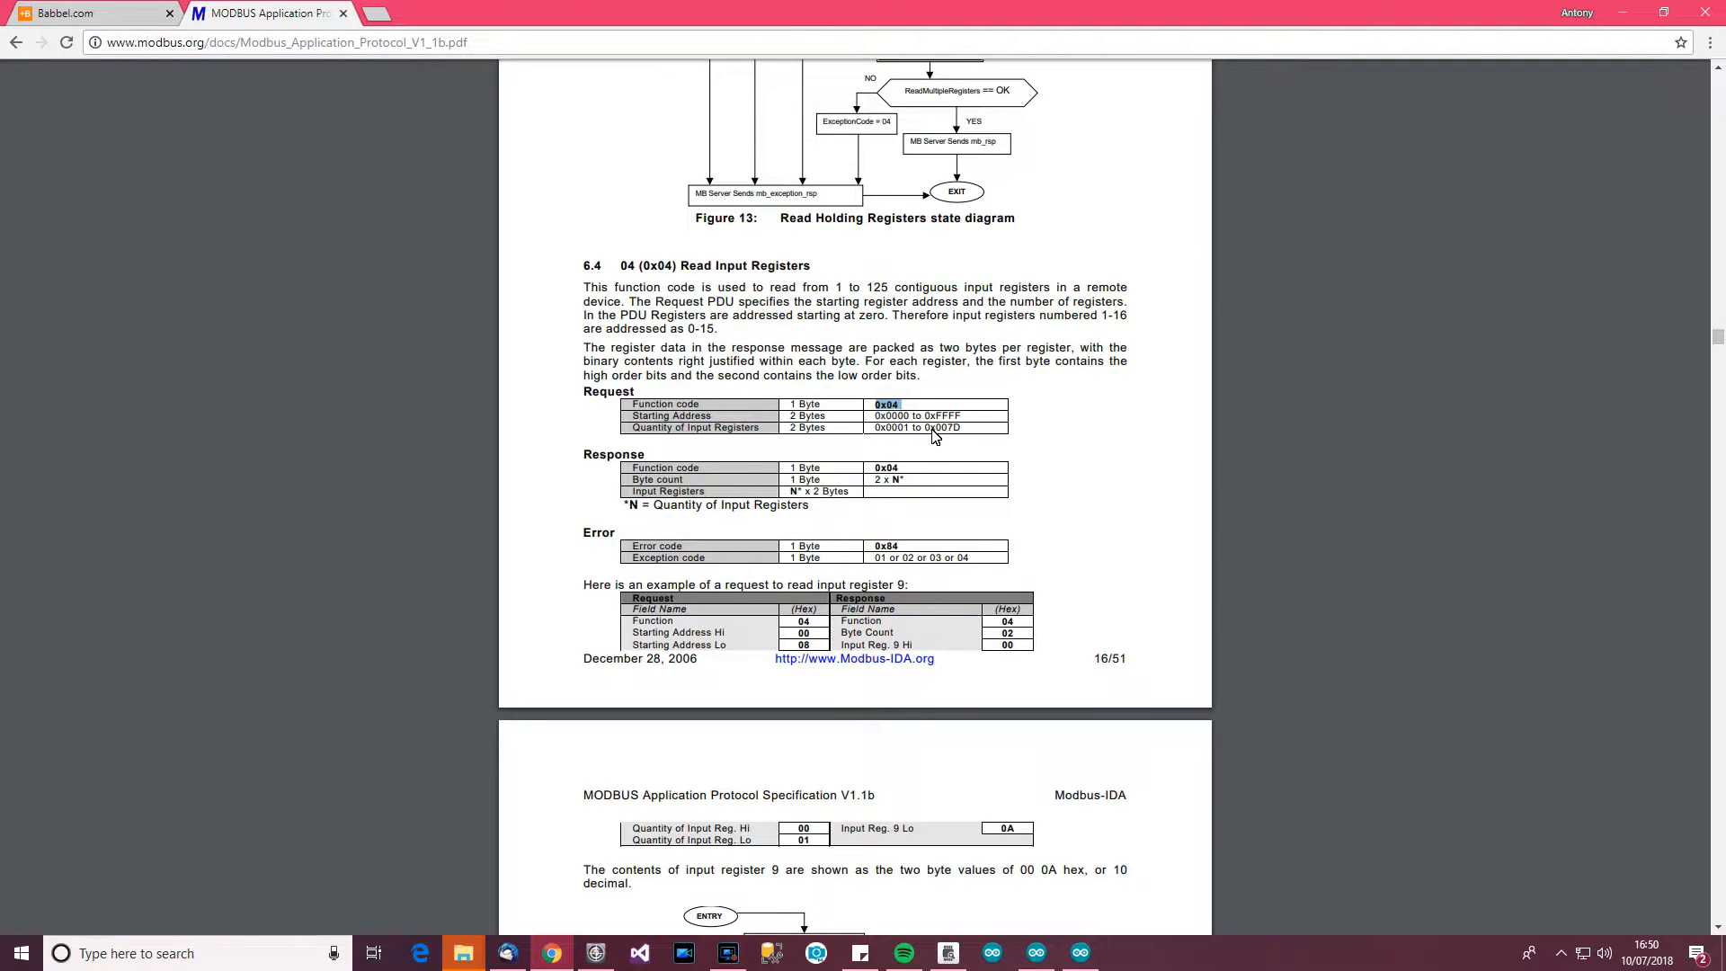
pyautogui.moveTo(878, 422)
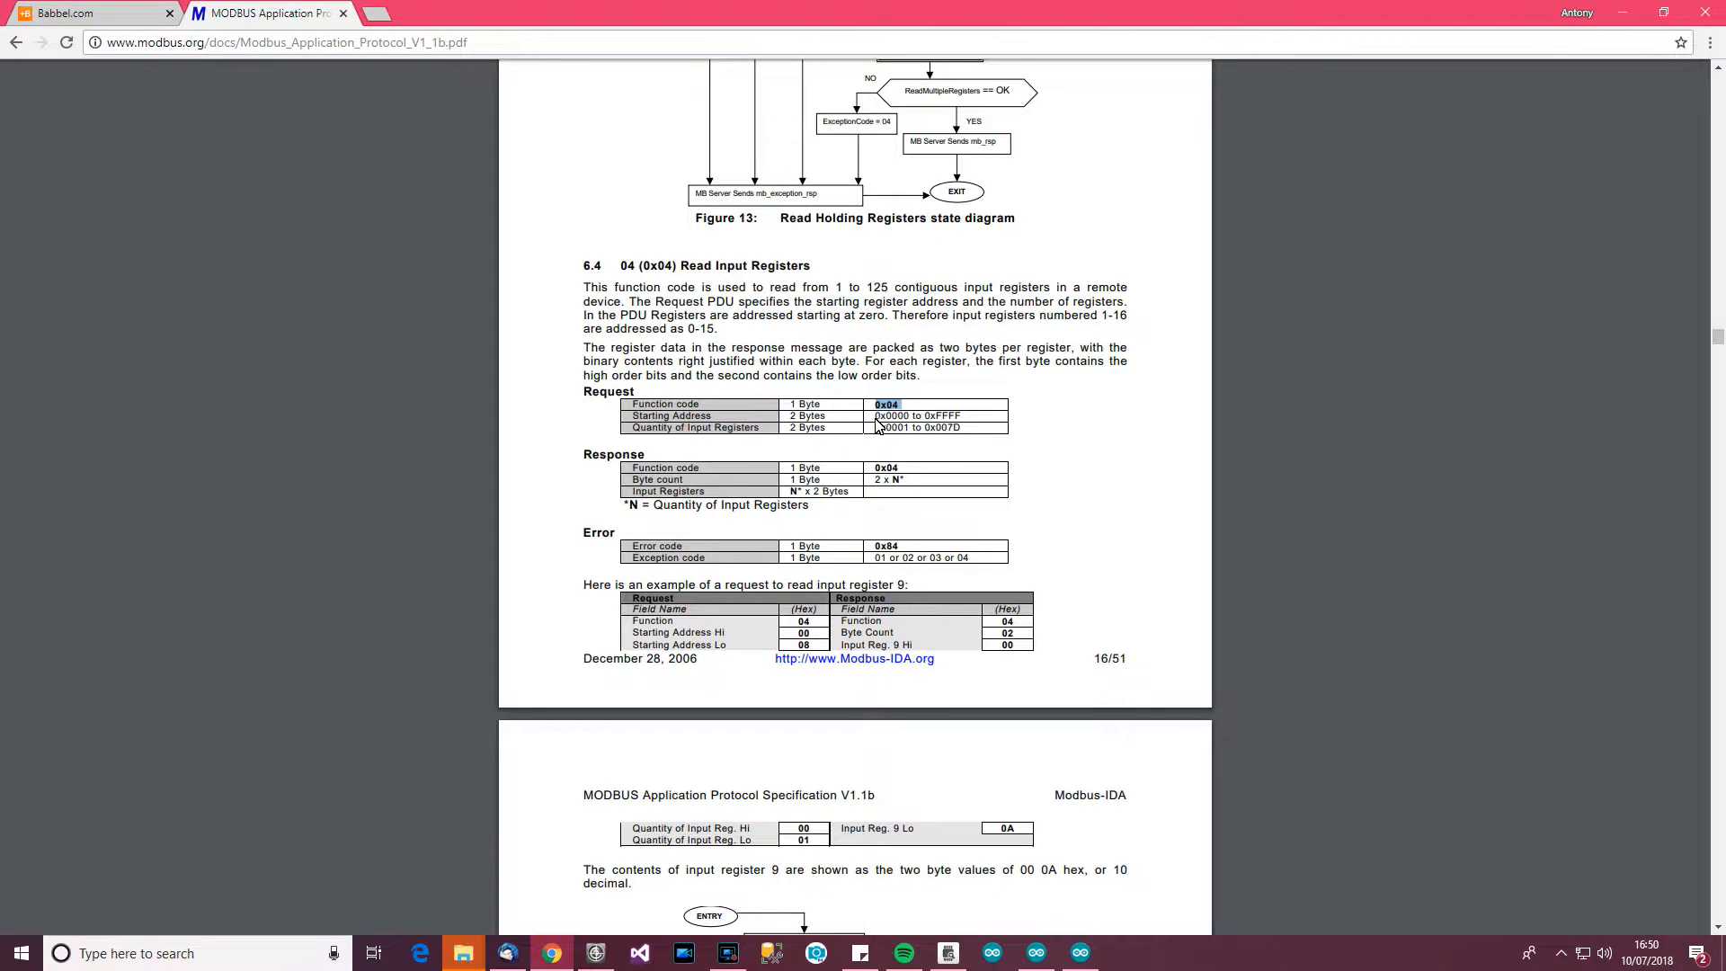
pyautogui.moveTo(905, 430)
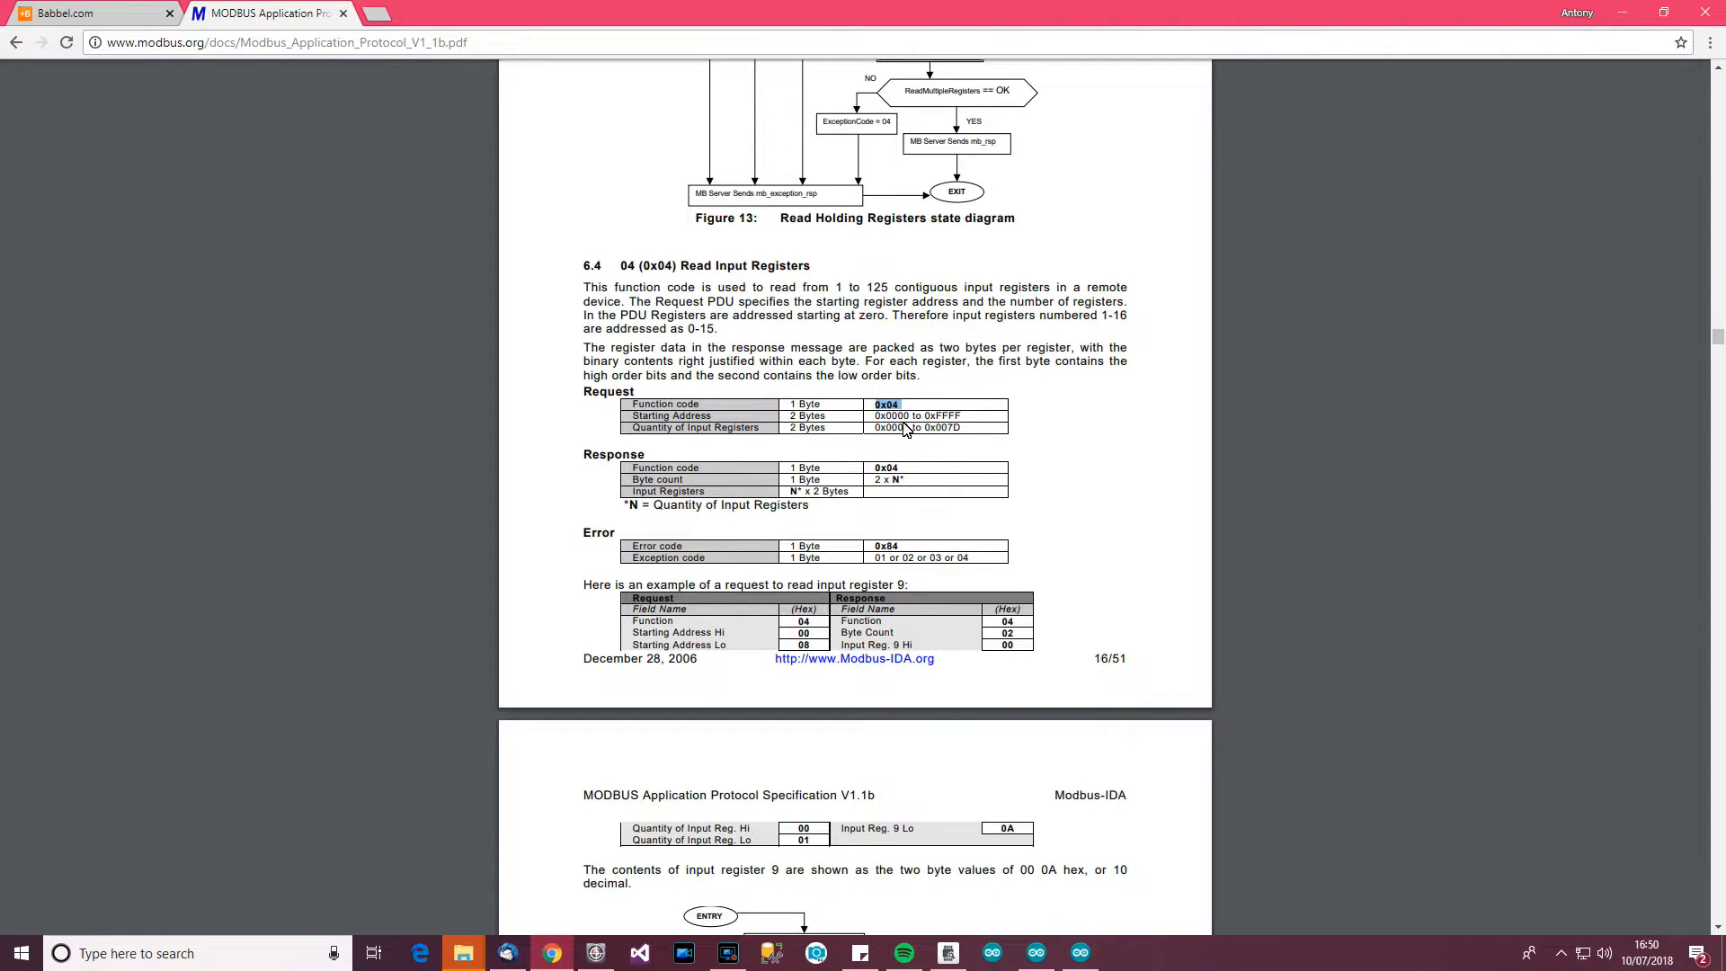
pyautogui.moveTo(906, 416)
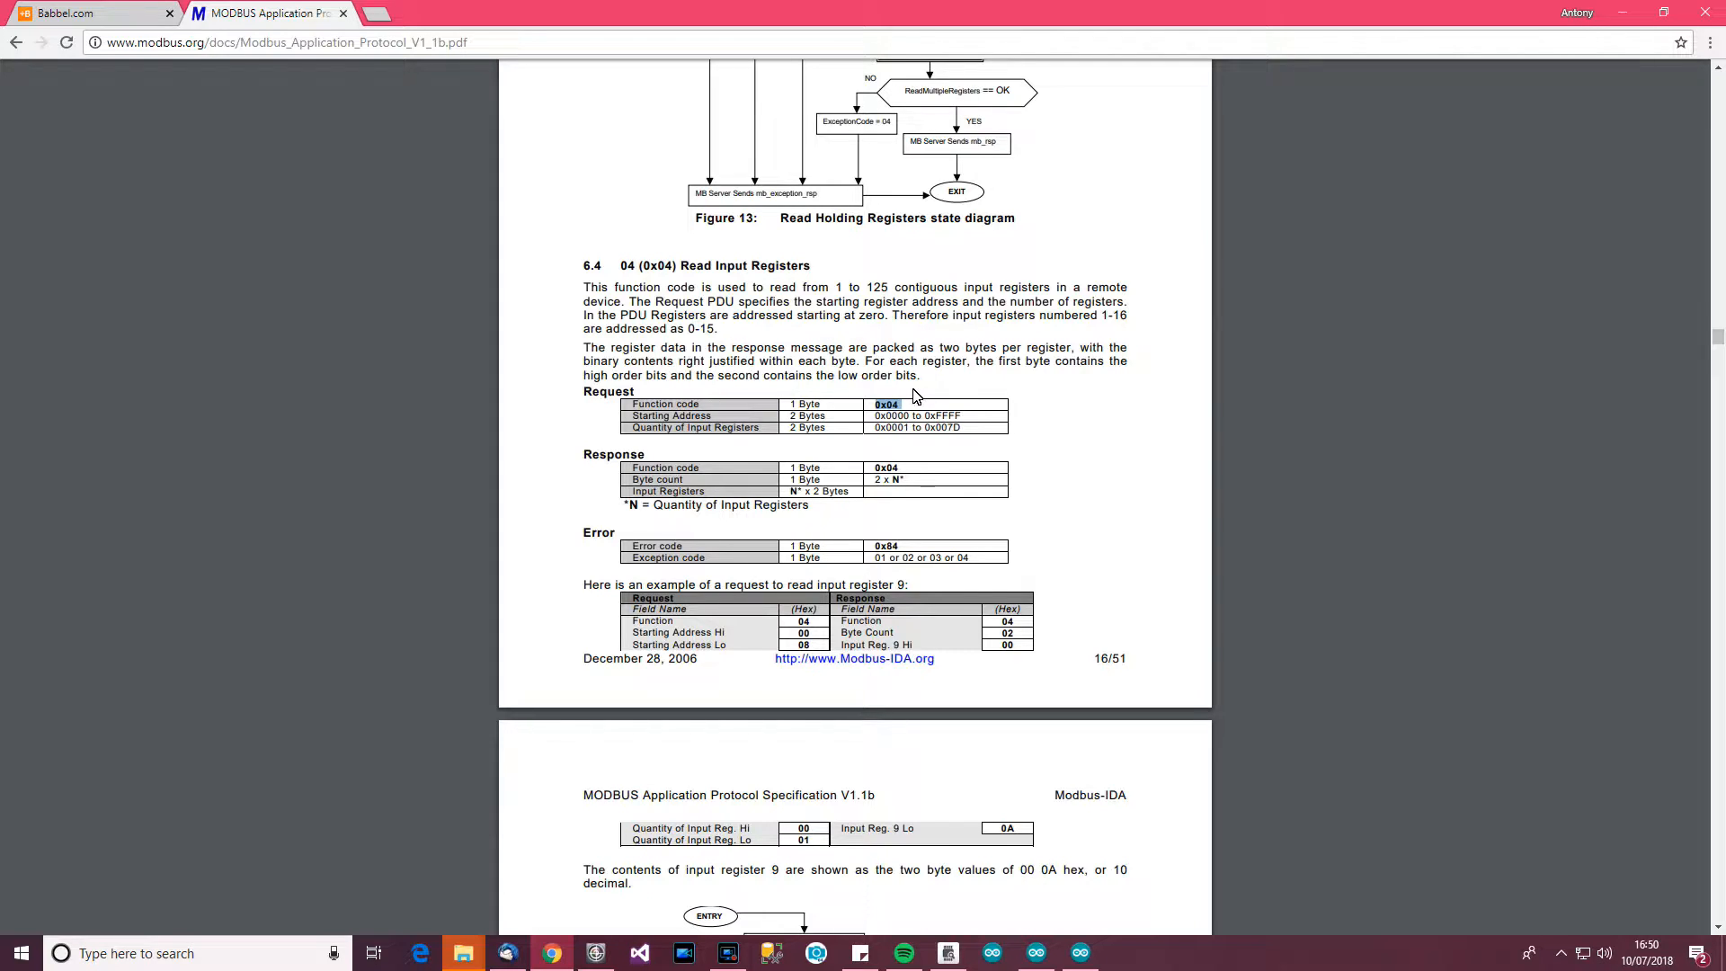
pyautogui.moveTo(961, 381)
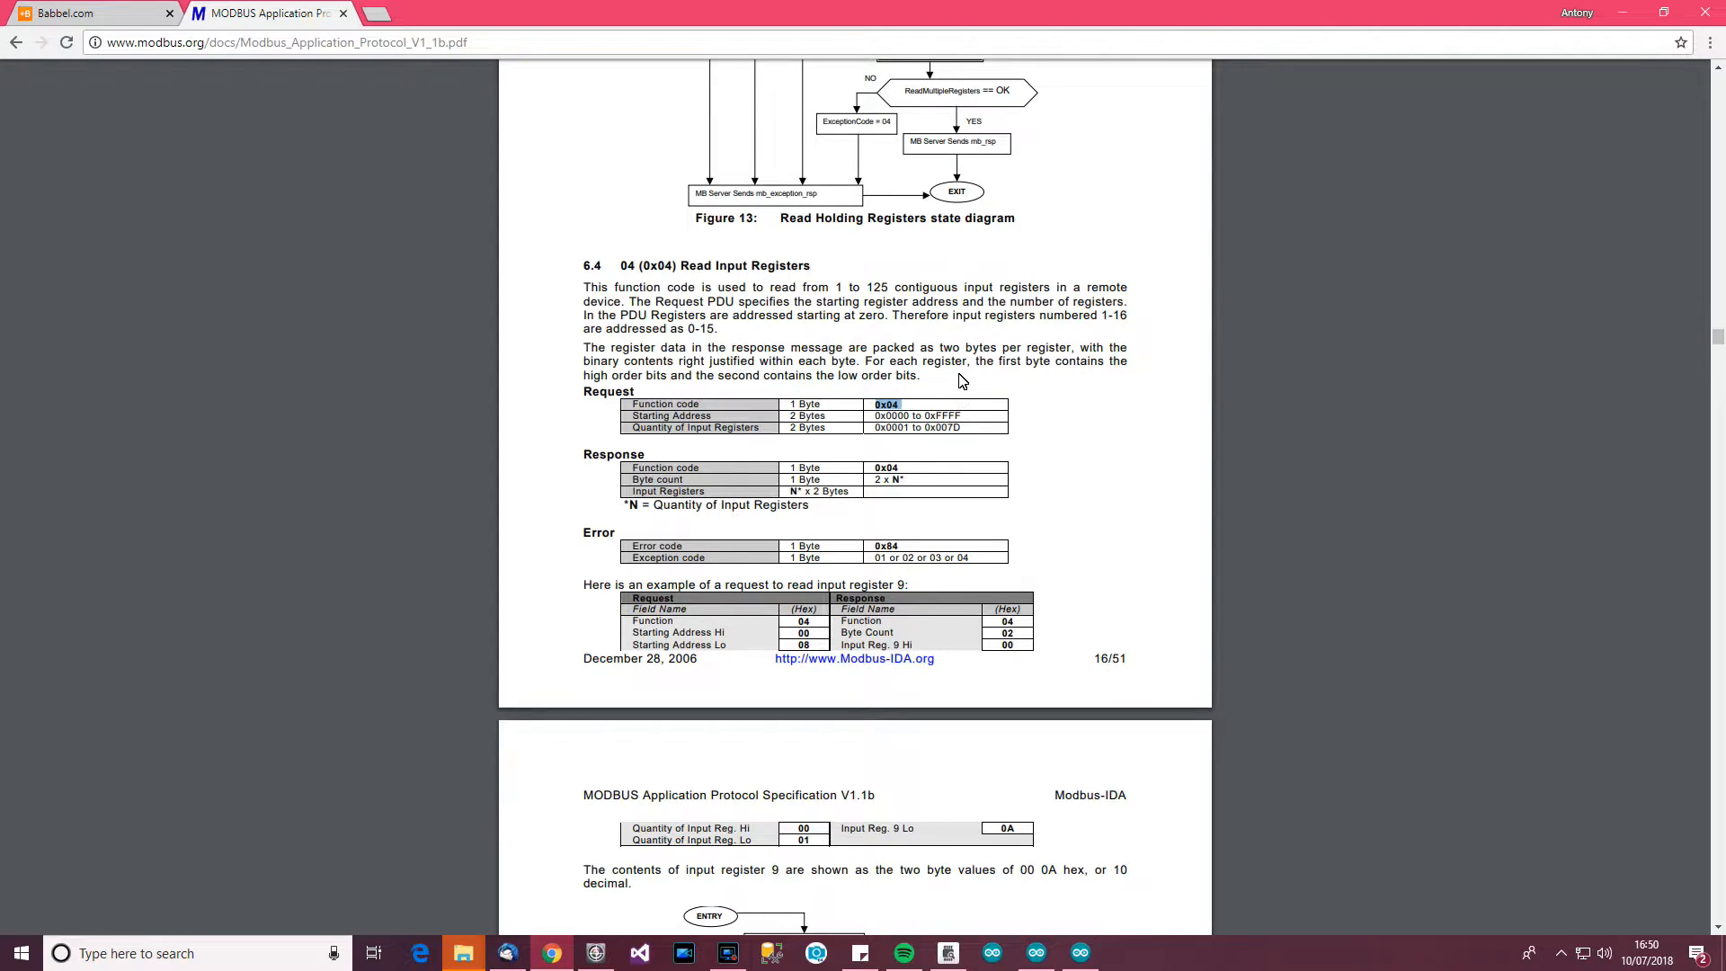
pyautogui.moveTo(786, 414)
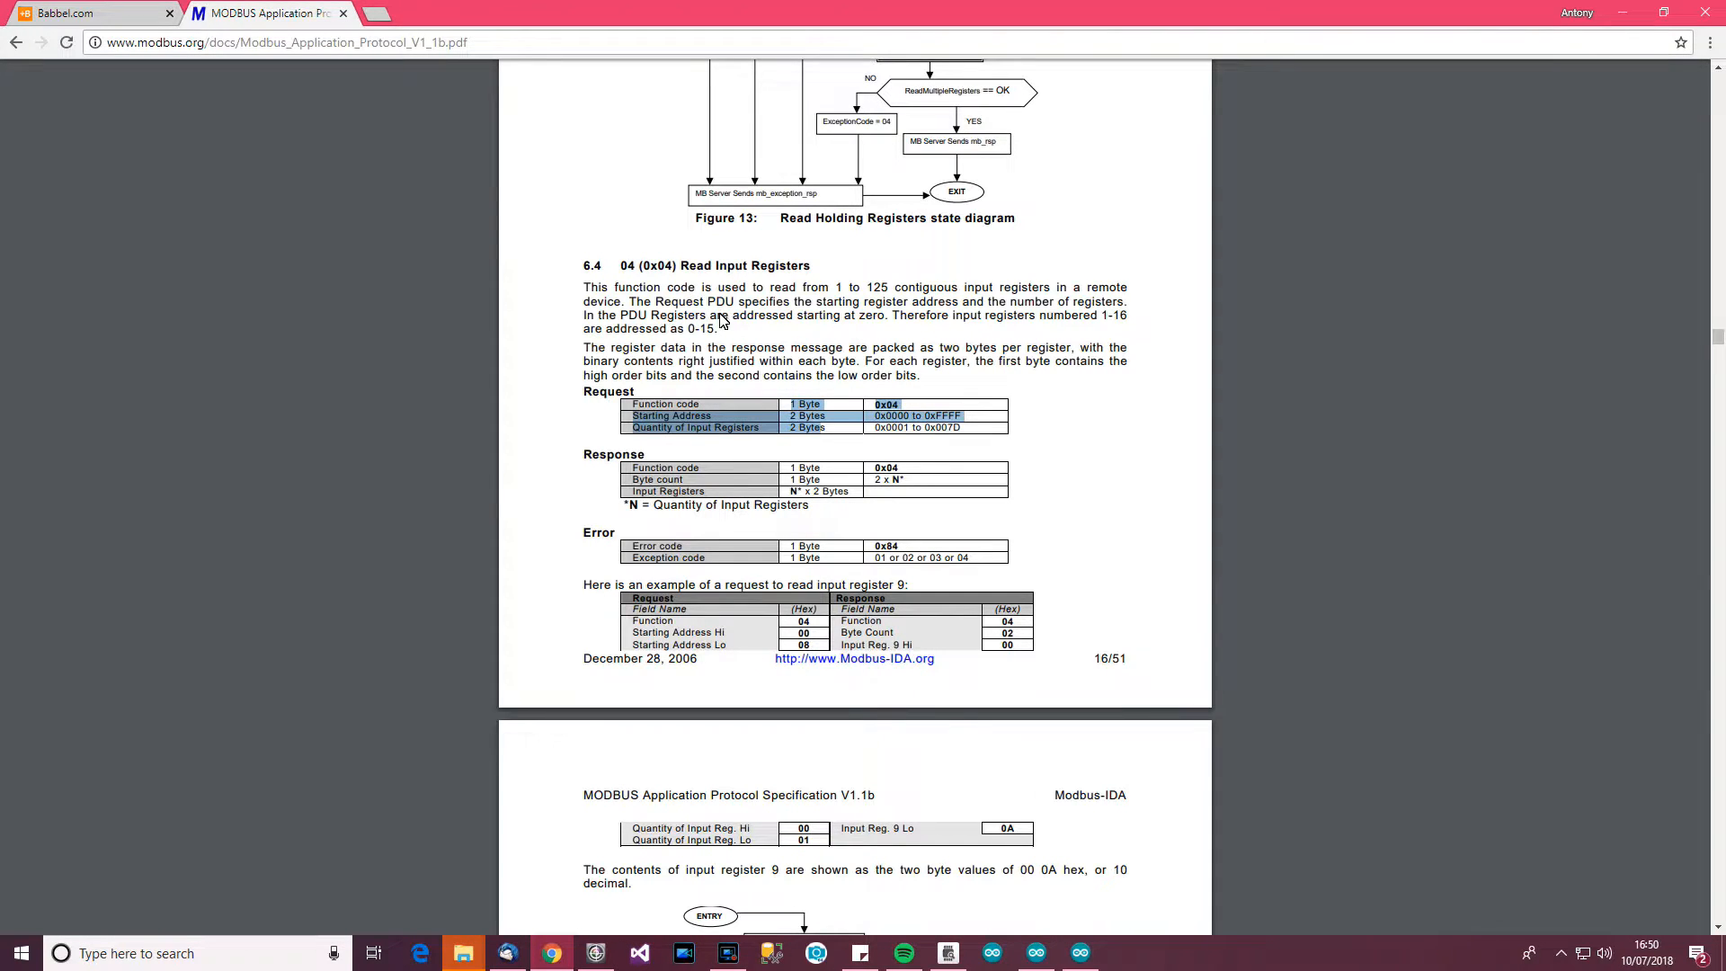
pyautogui.doubleClick(723, 303)
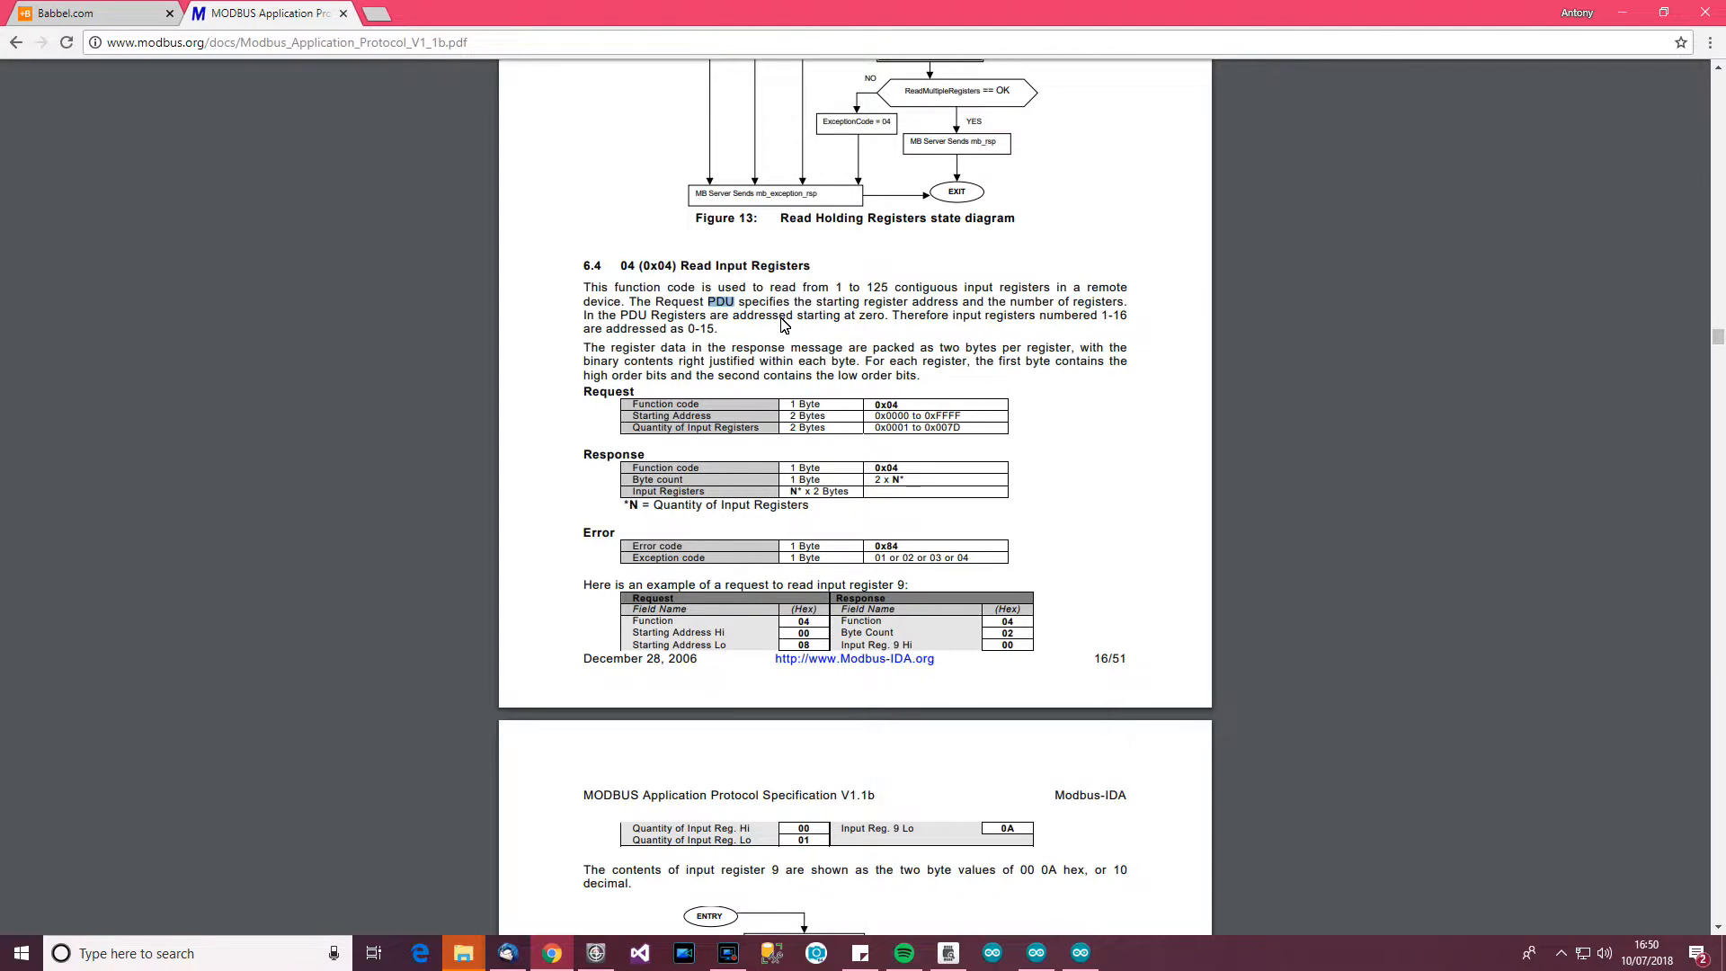
pyautogui.click(1078, 953)
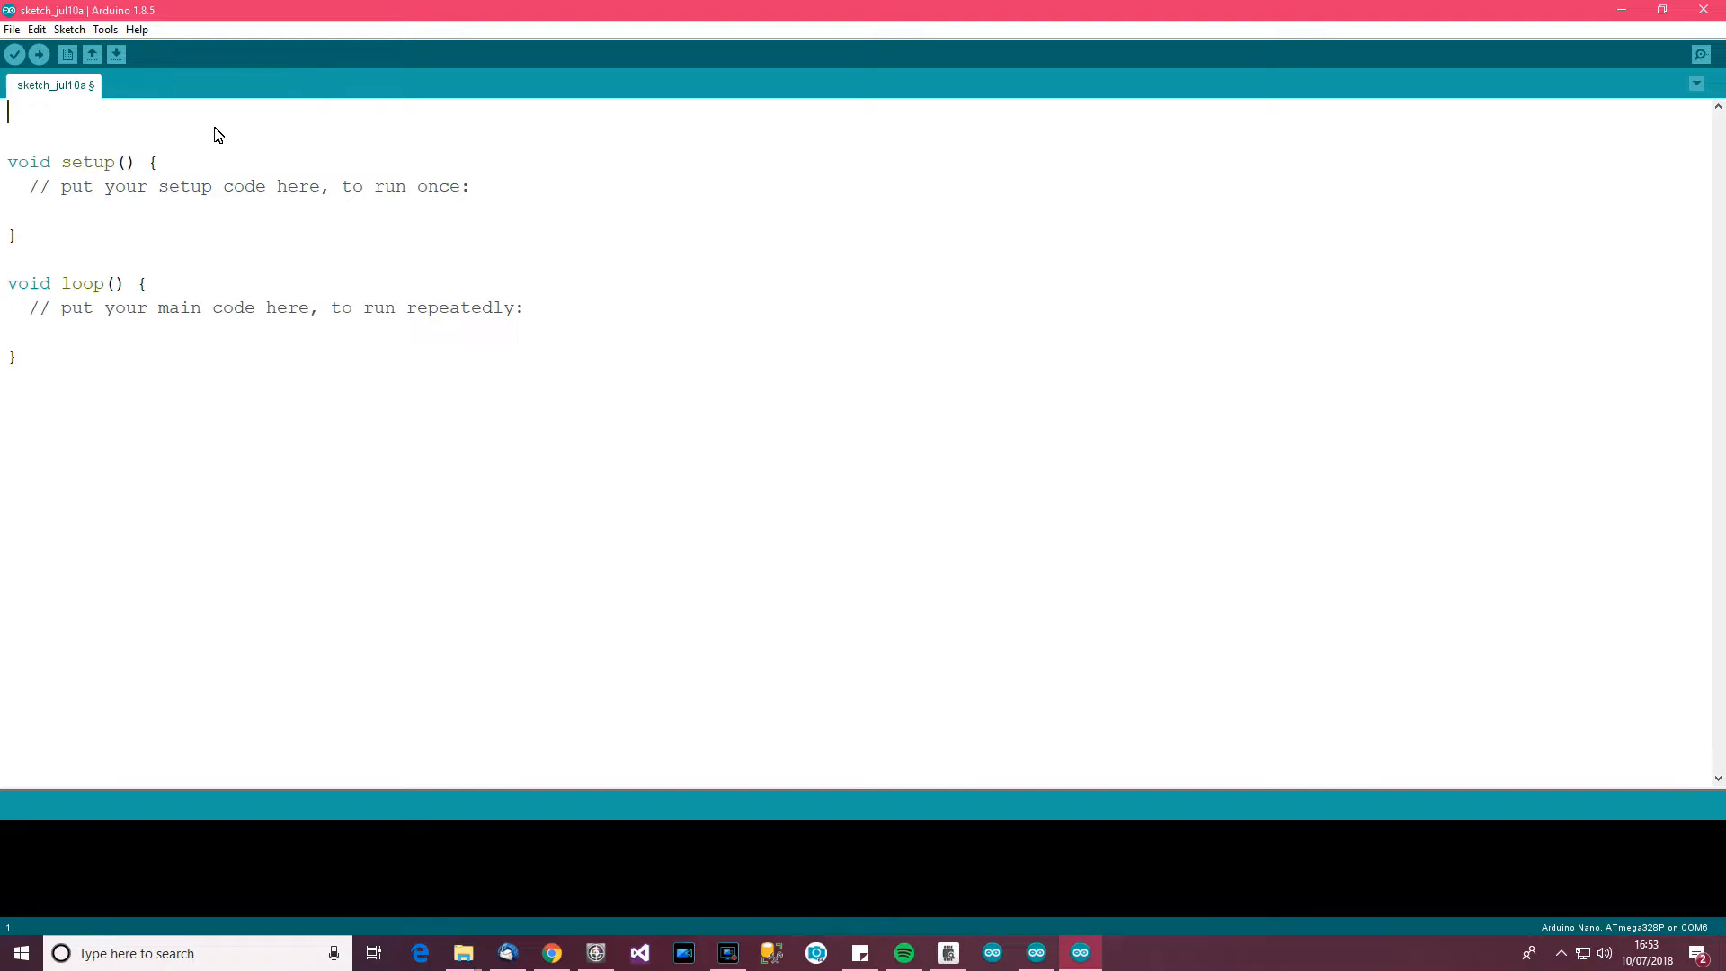
# Type '#define mdDeRe 33' on the sketch's first line
pyautogui.write('#def')
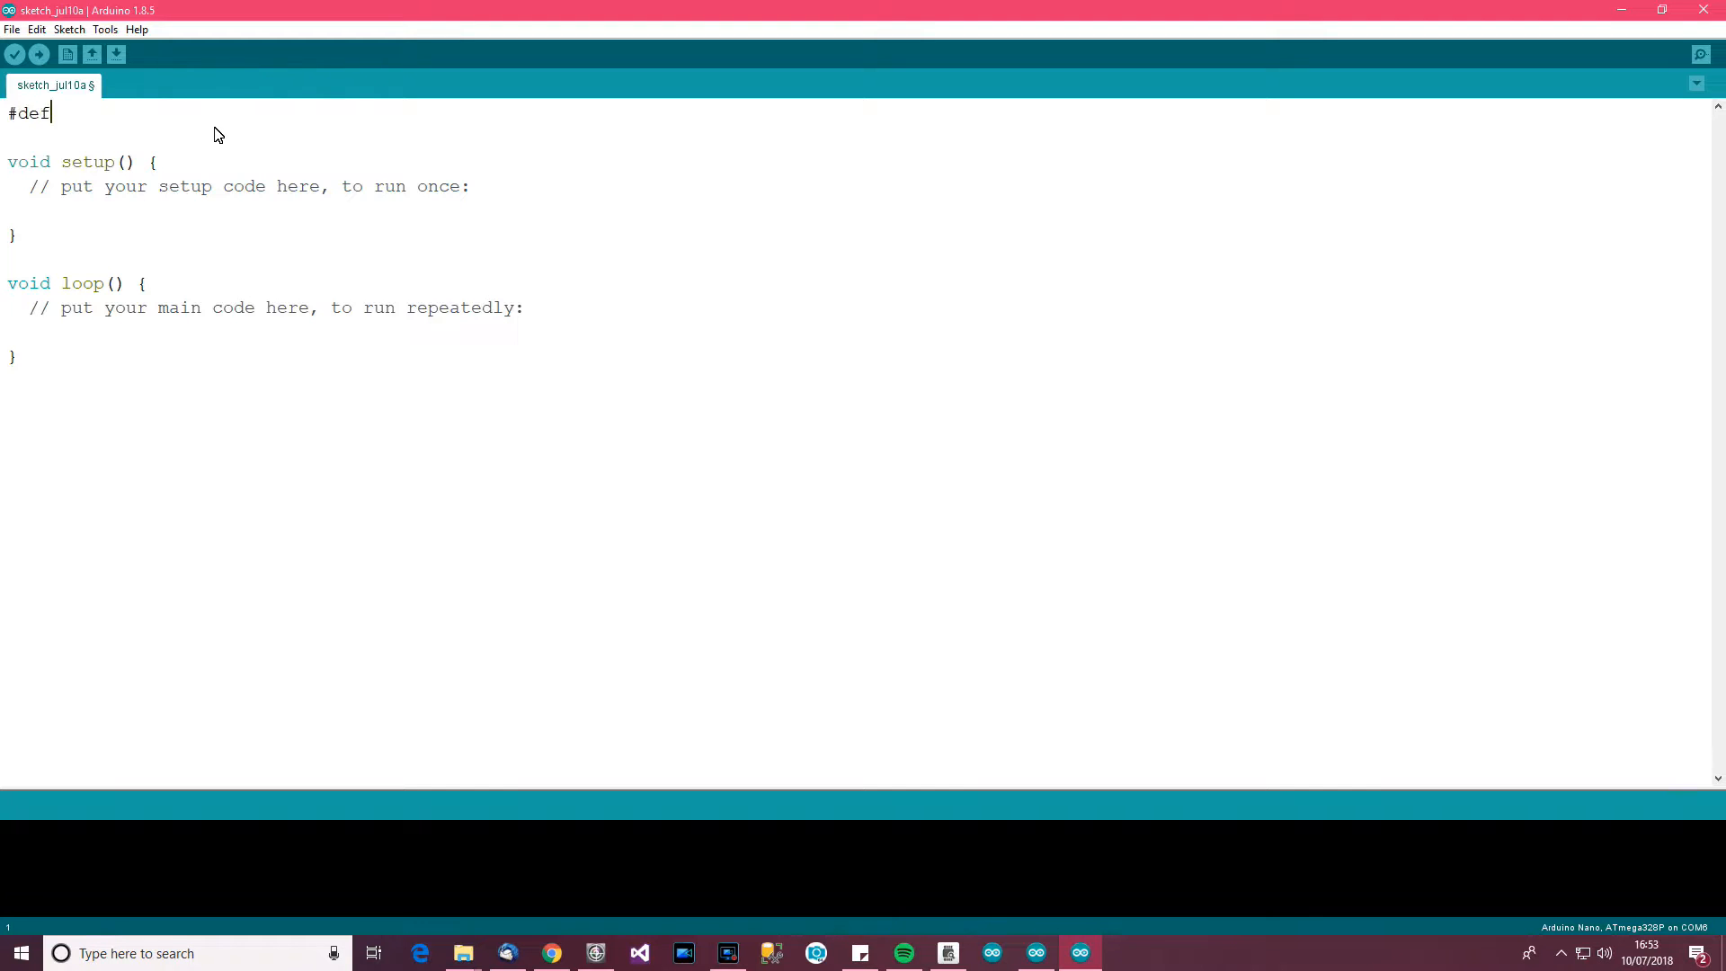
pyautogui.write('ine')
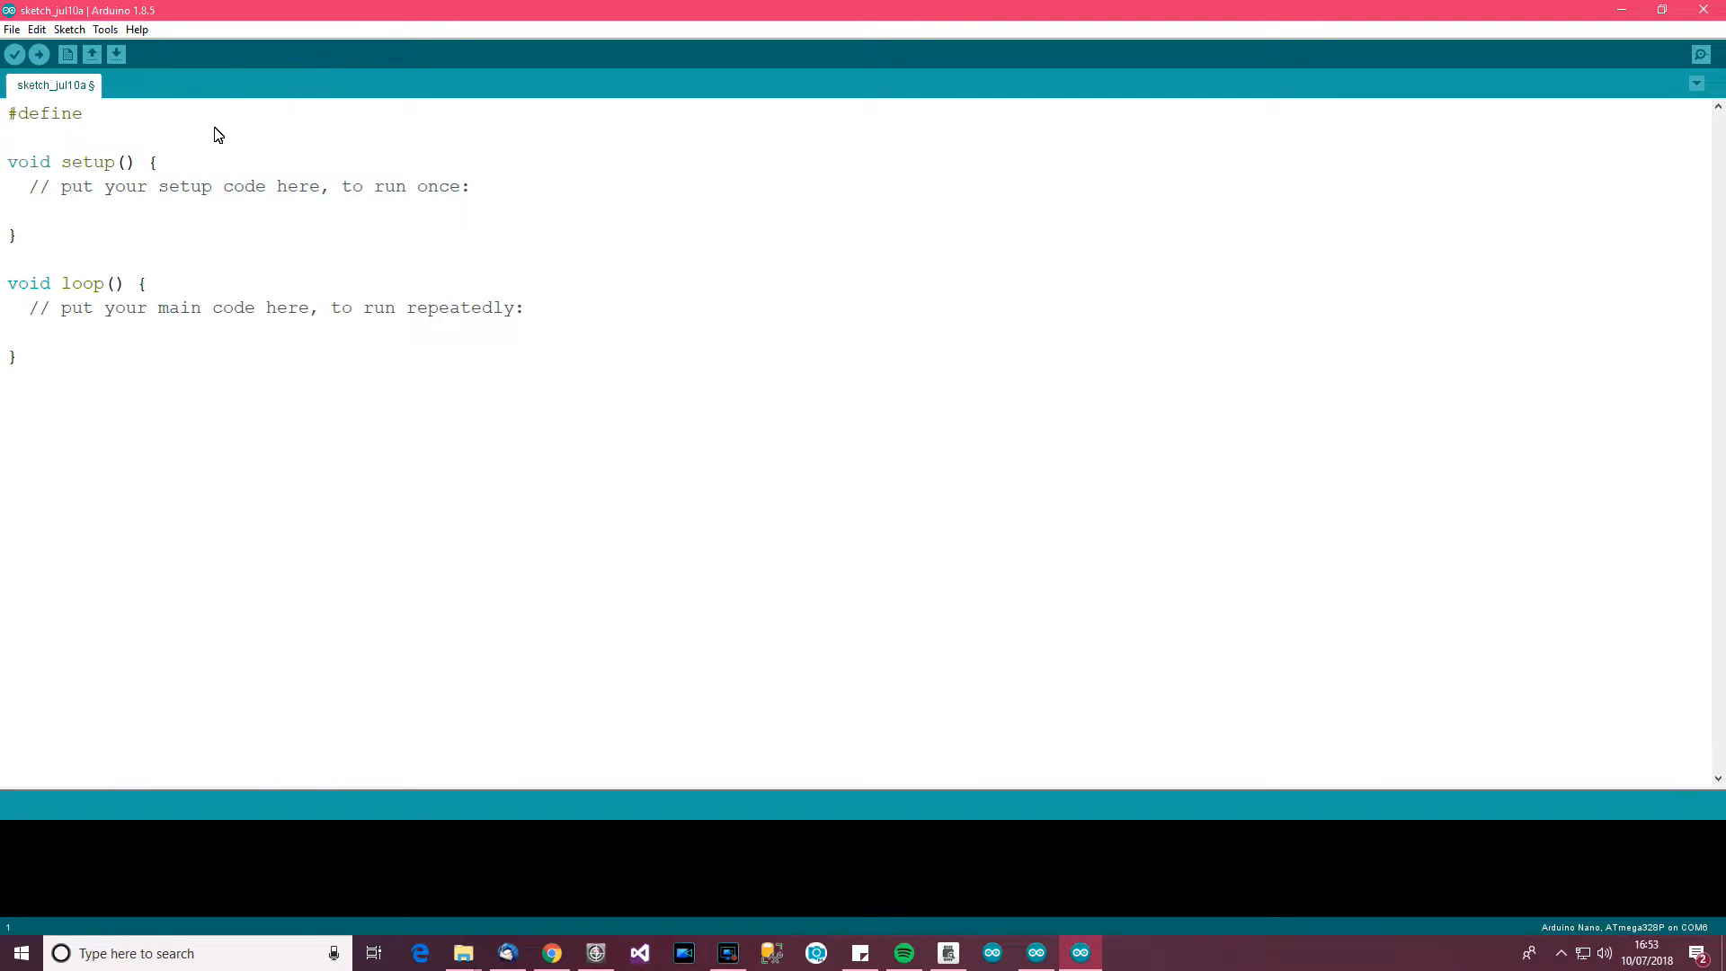
pyautogui.write('mdE')
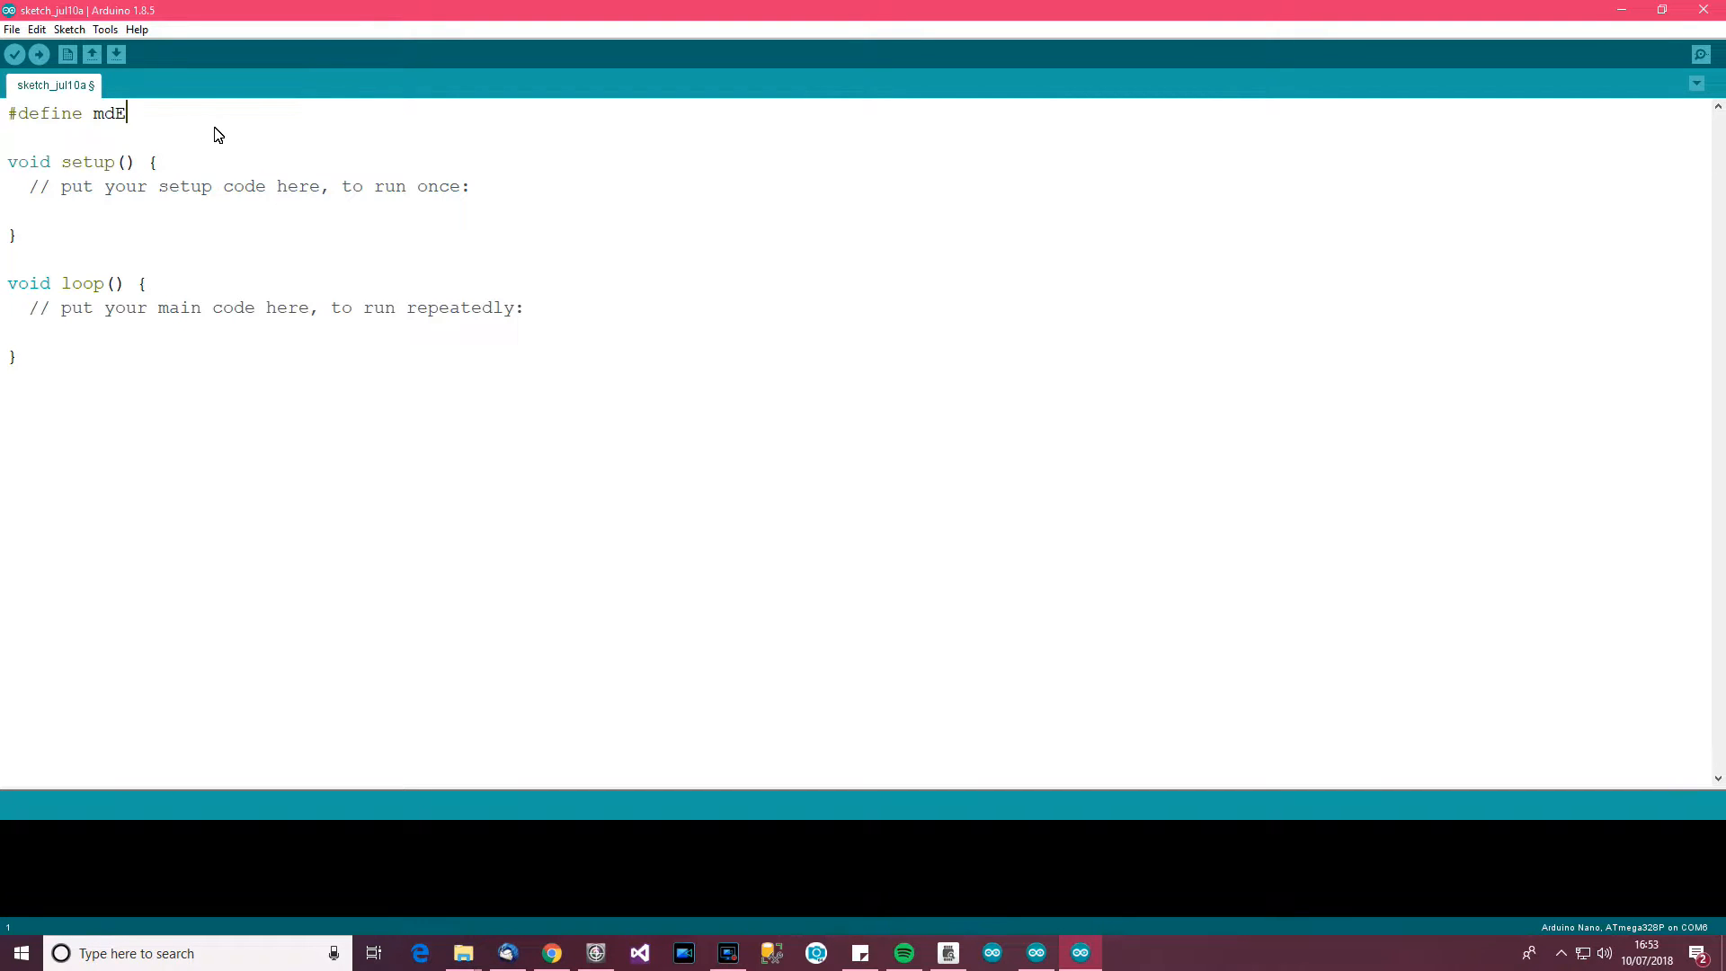
pyautogui.write('dRe')
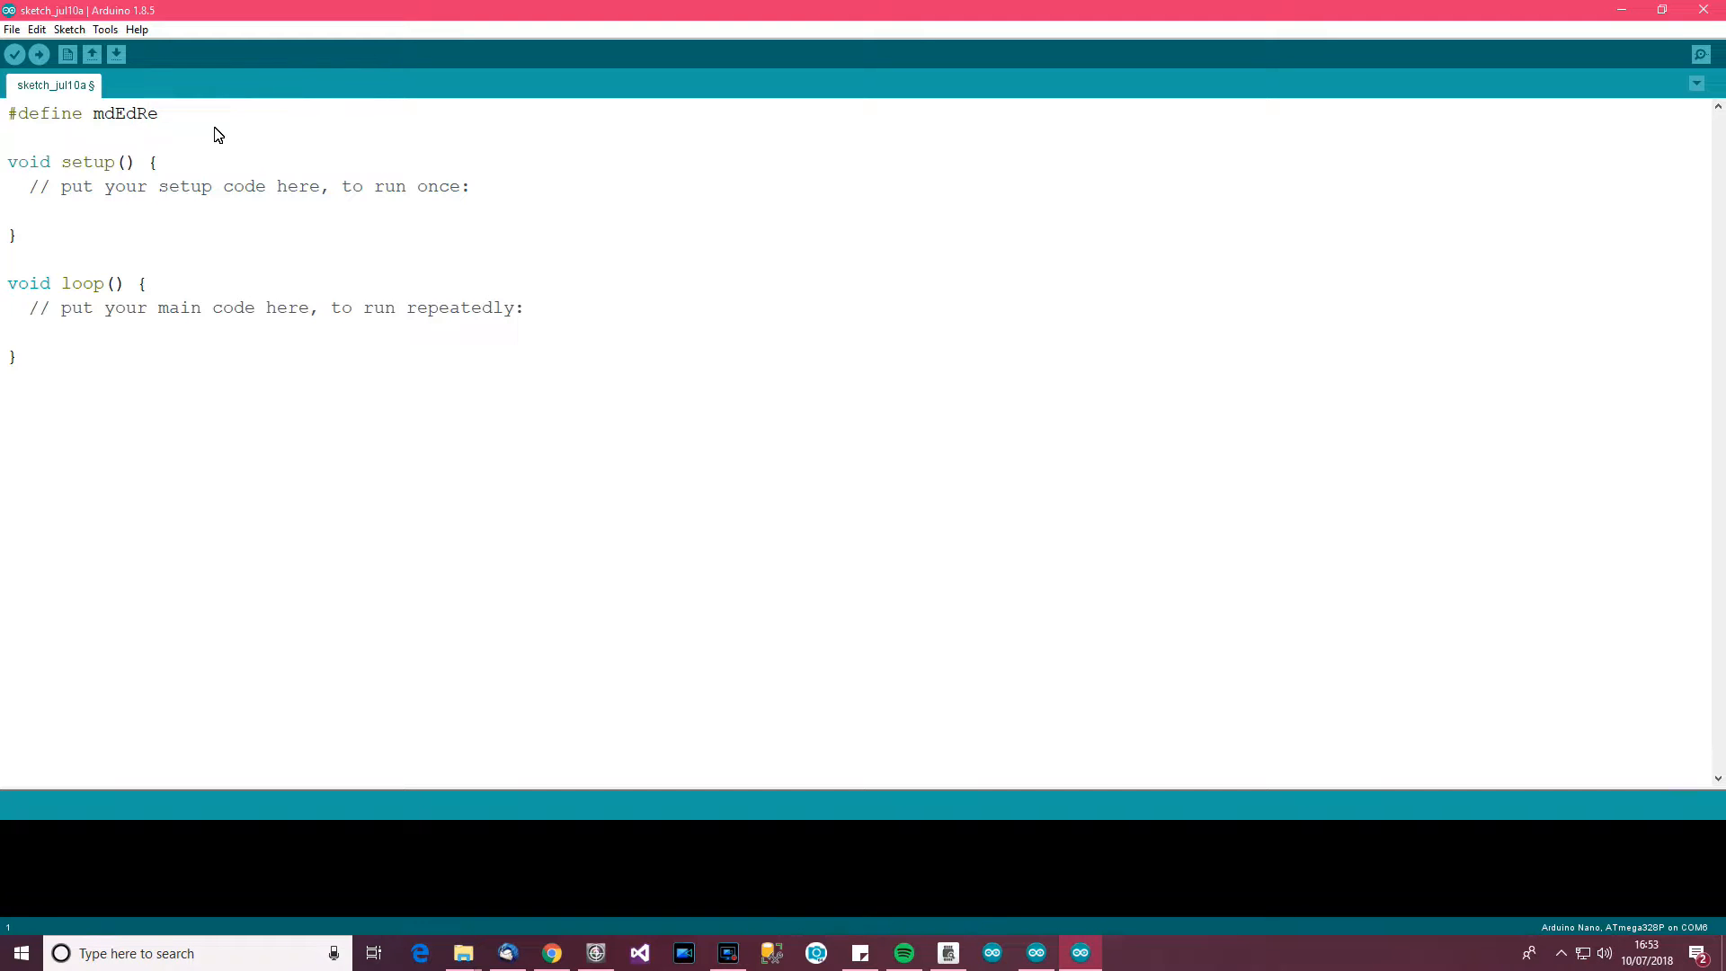
pyautogui.write('De')
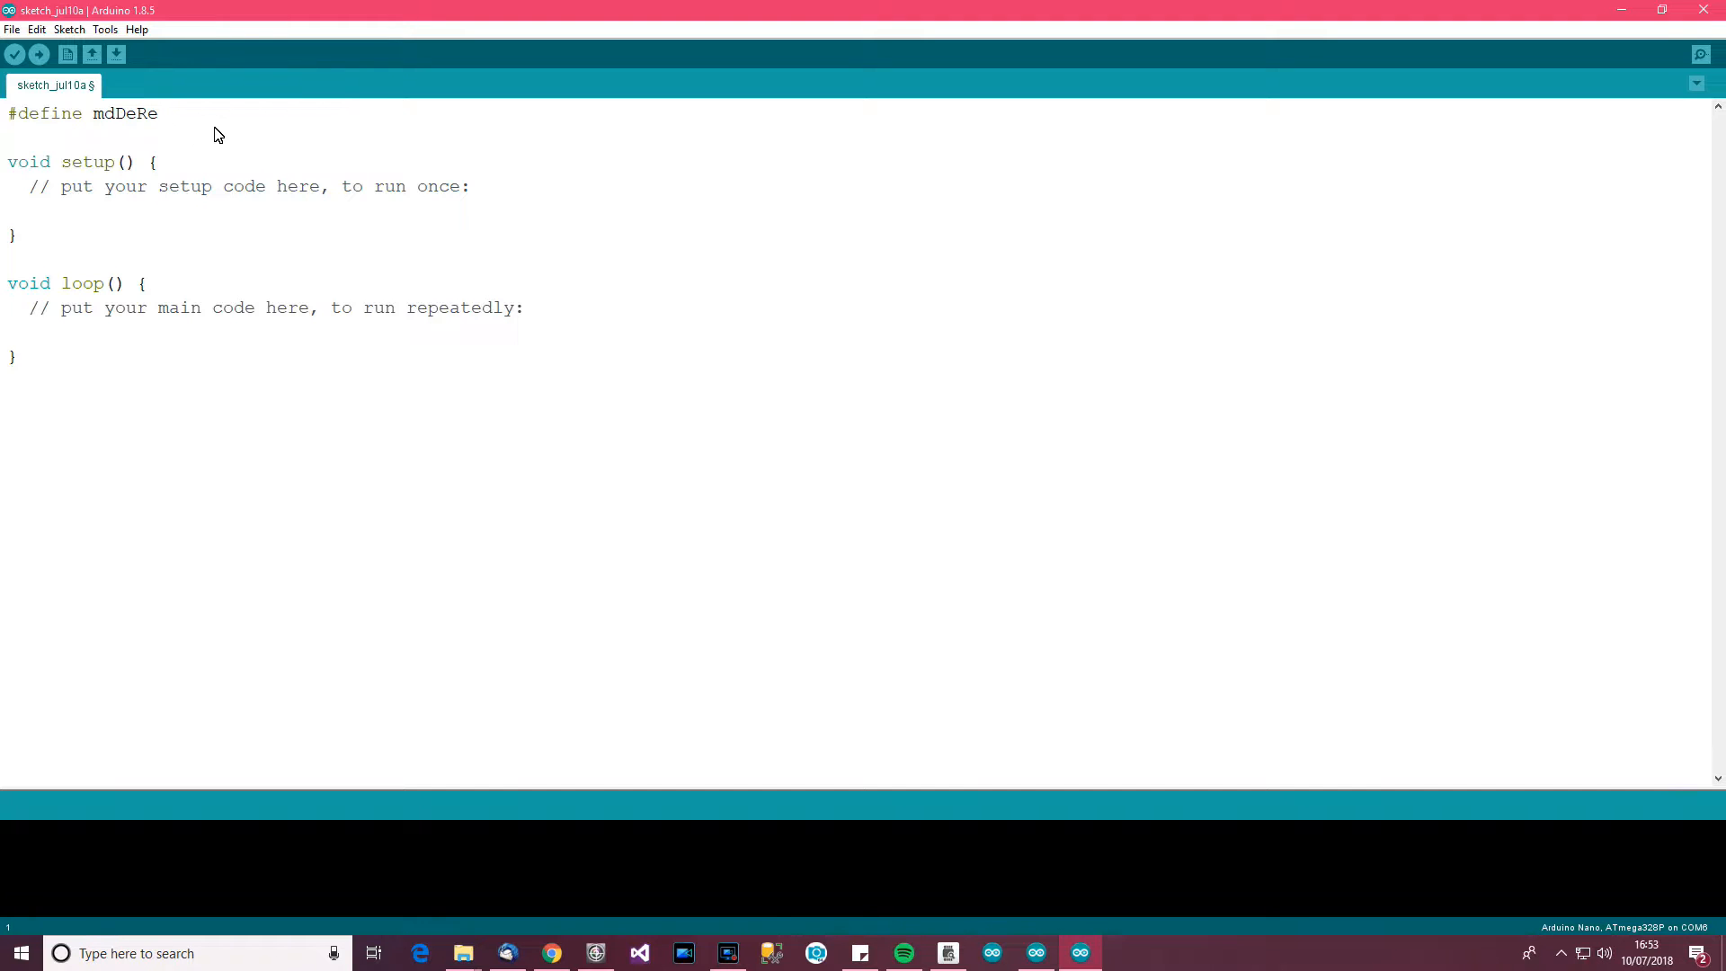
pyautogui.write('33')
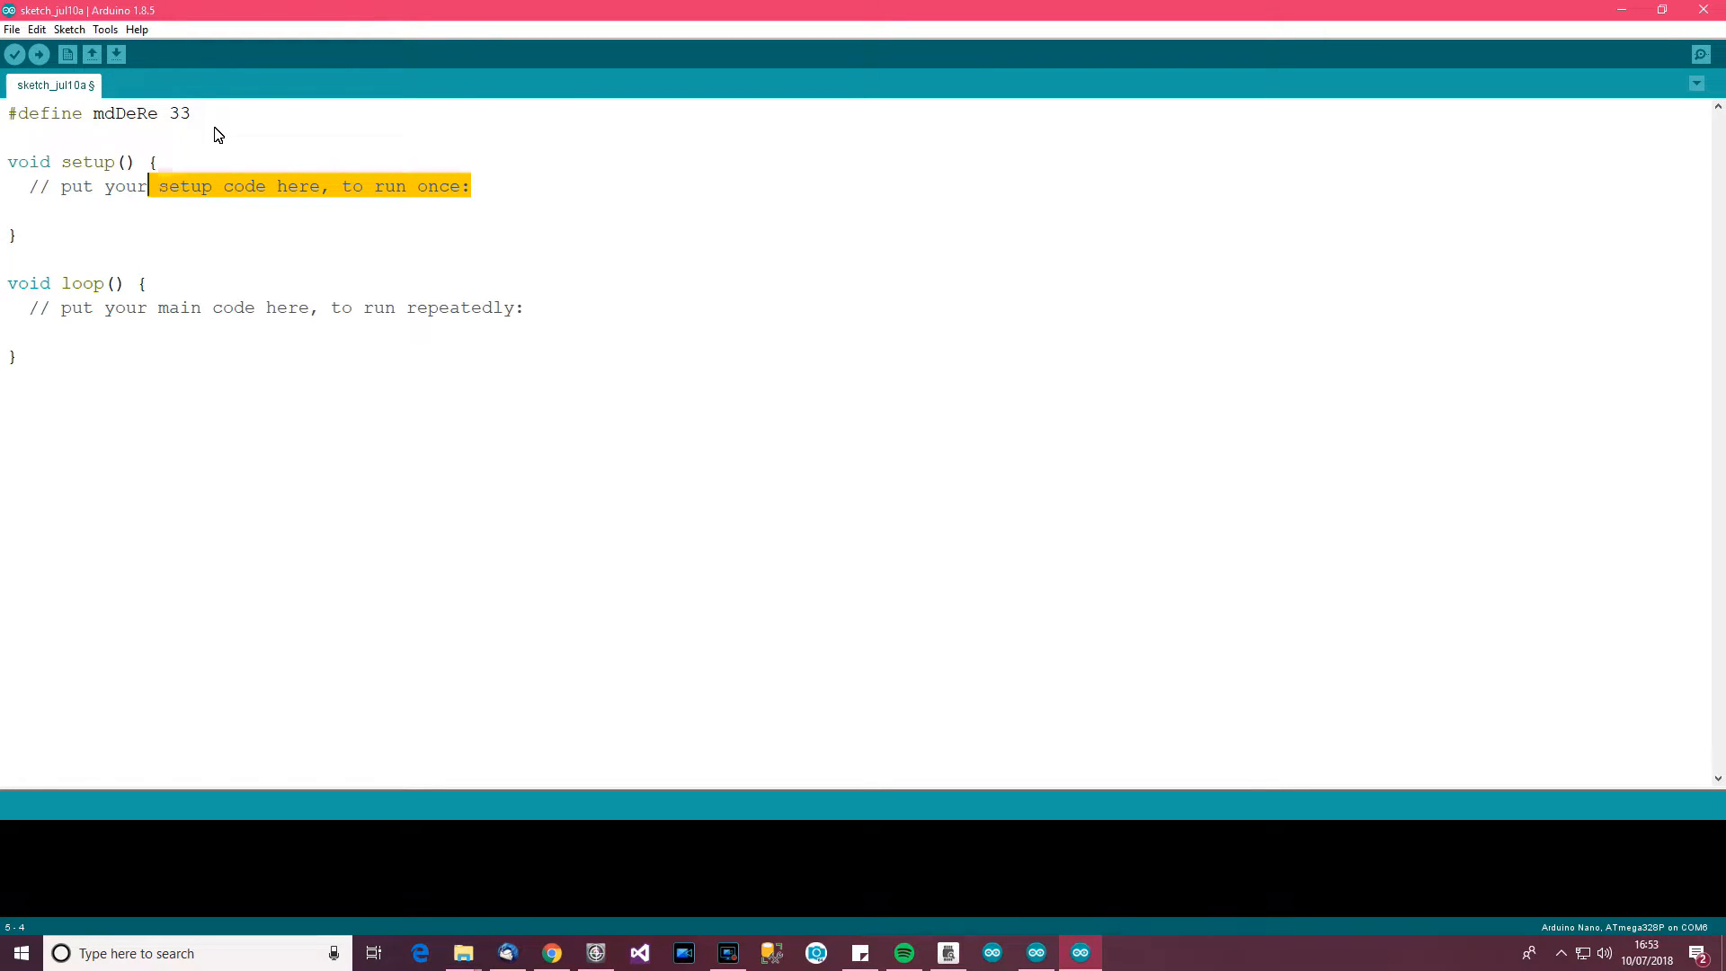
# In setup, make mdDeRe an output with pinMode(mdDeRe,OUTPUT);
pyautogui.write('P')
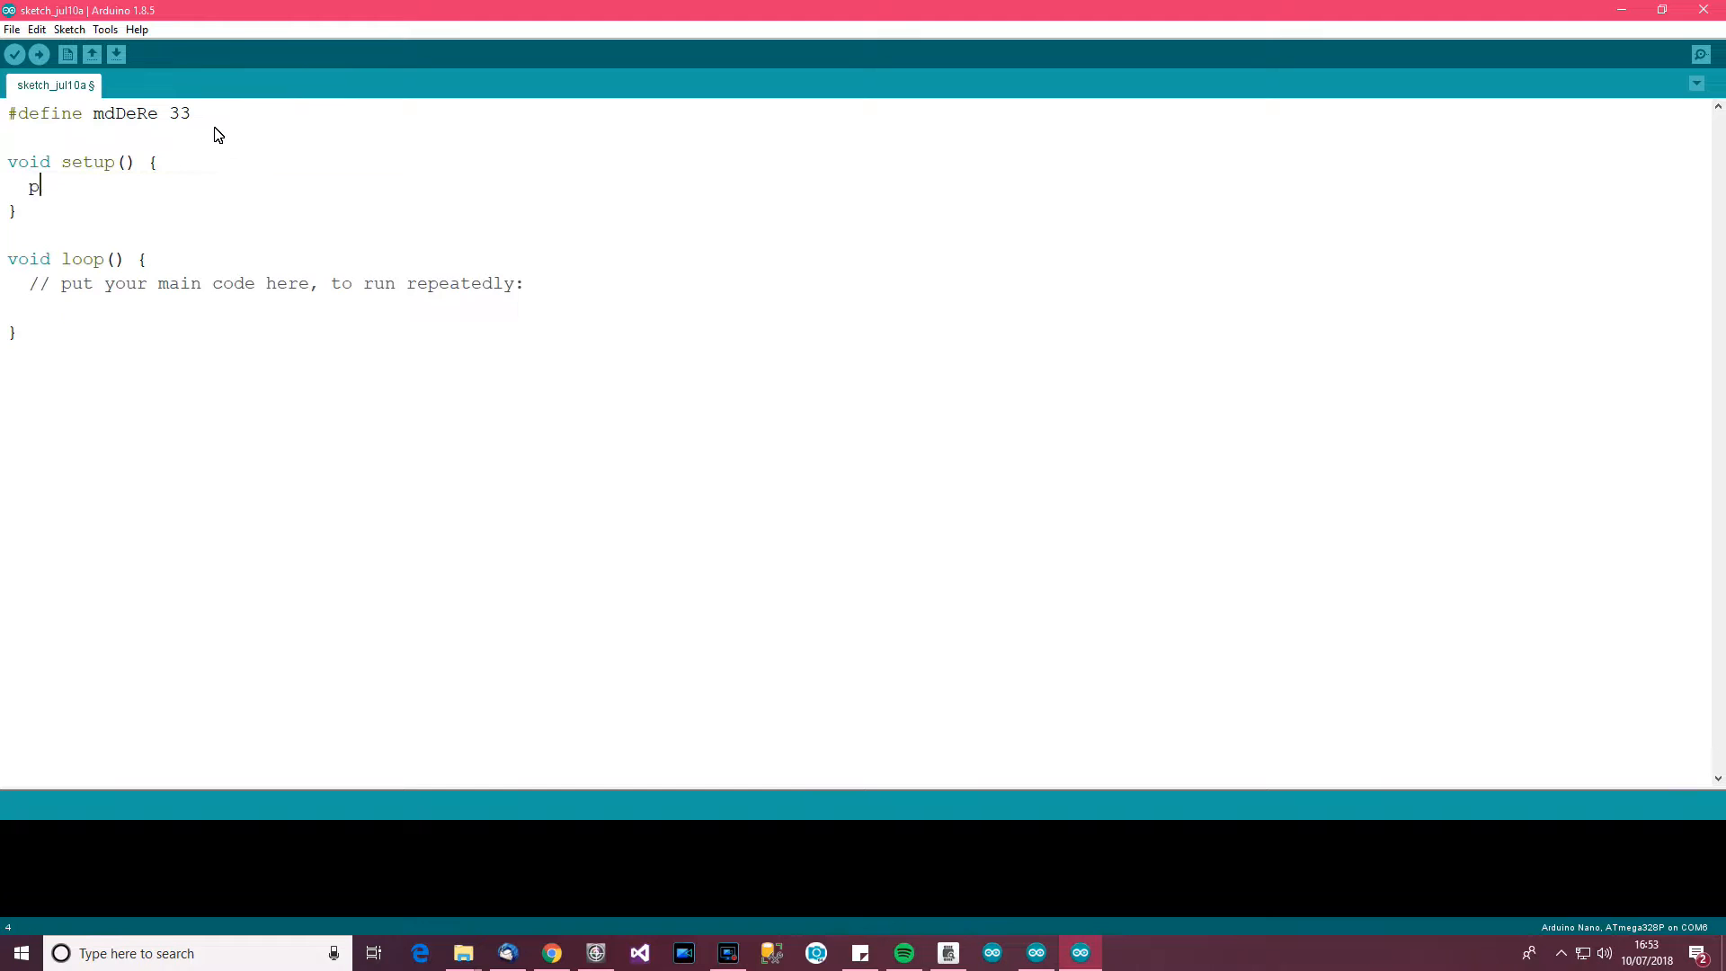
pyautogui.write('pinMode')
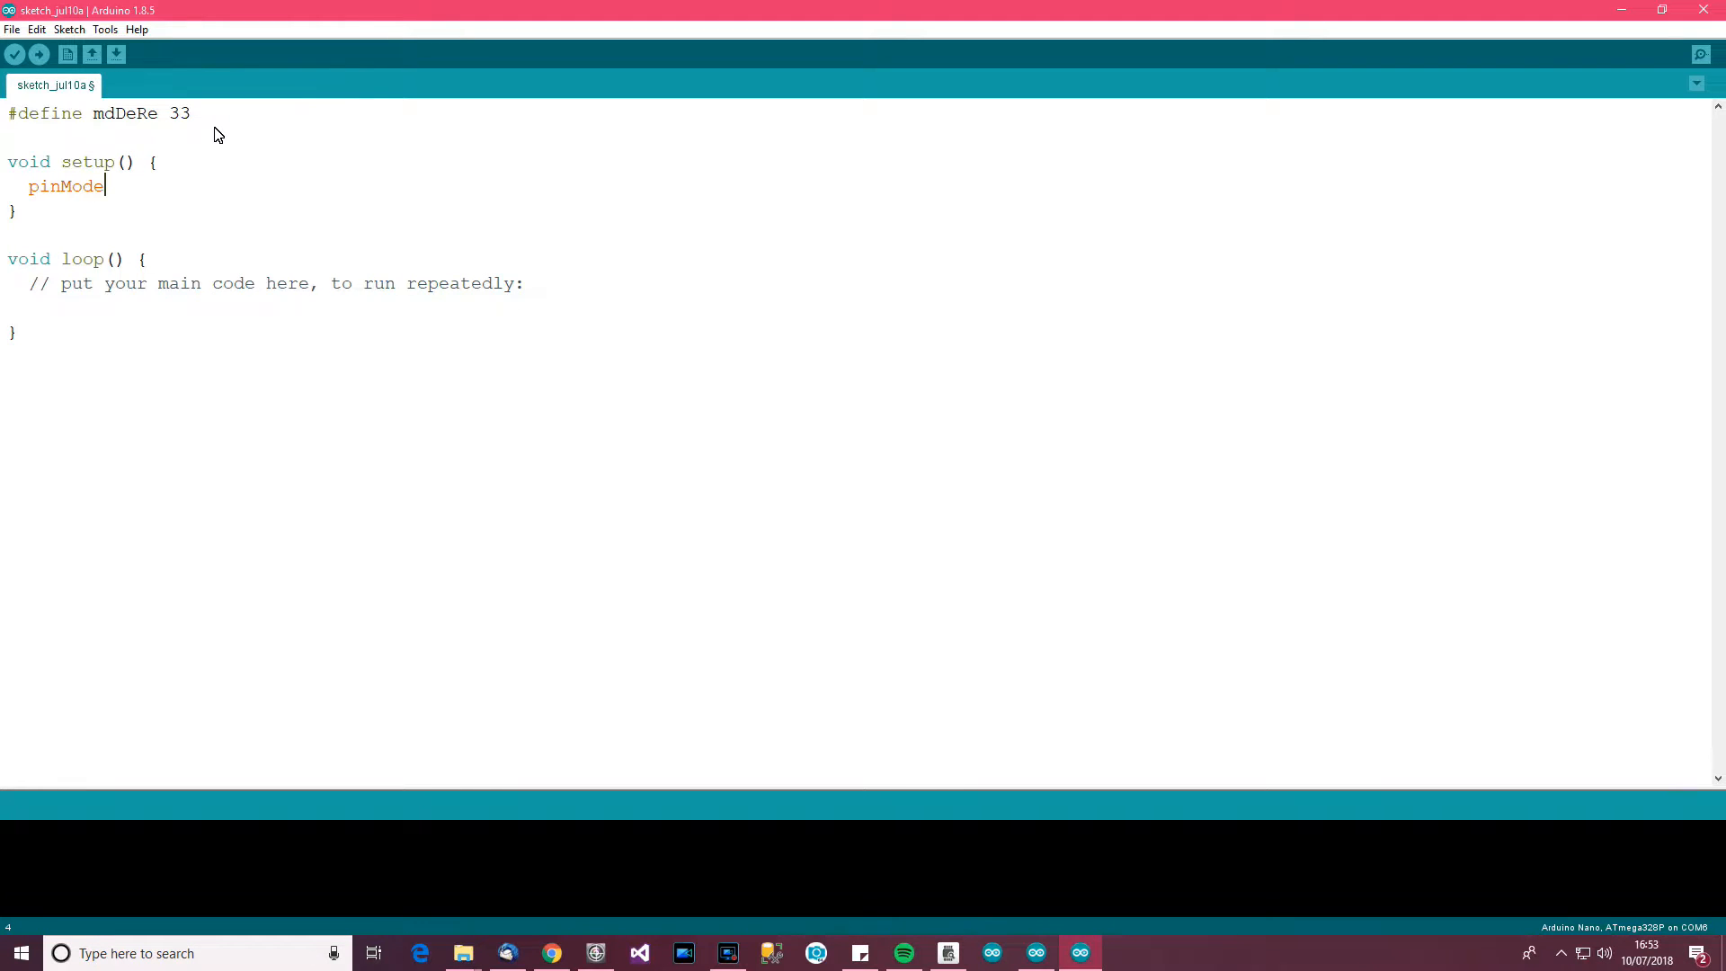
pyautogui.write('(md')
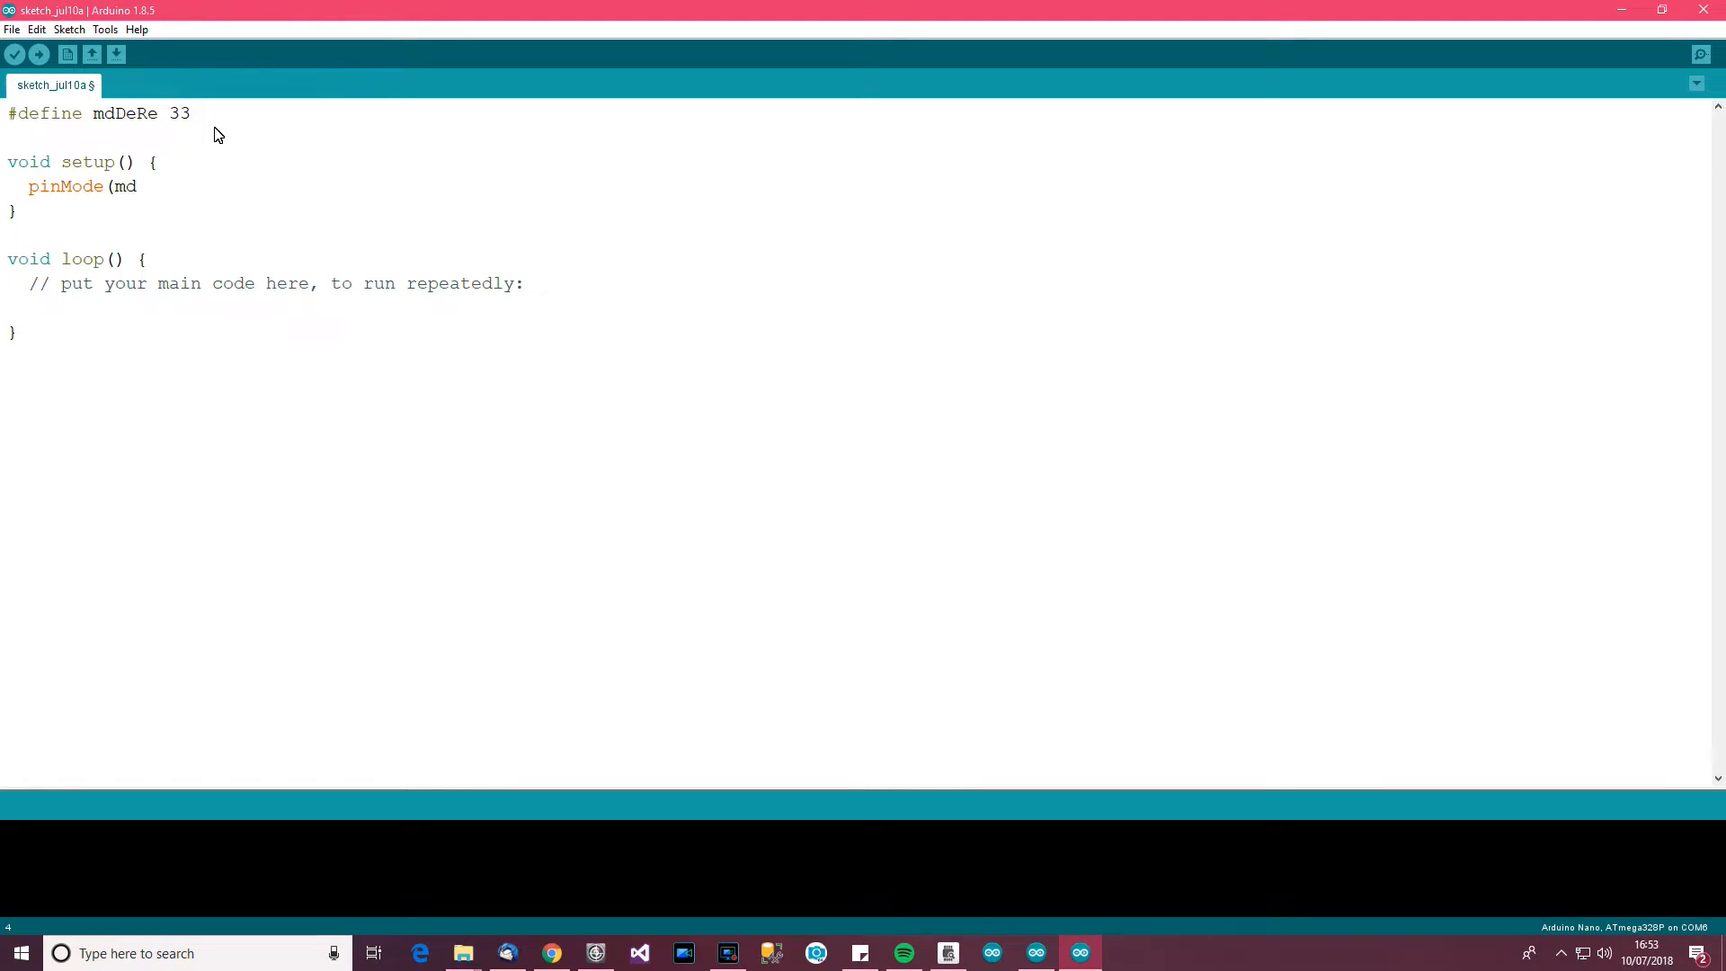
pyautogui.write('DeRe')
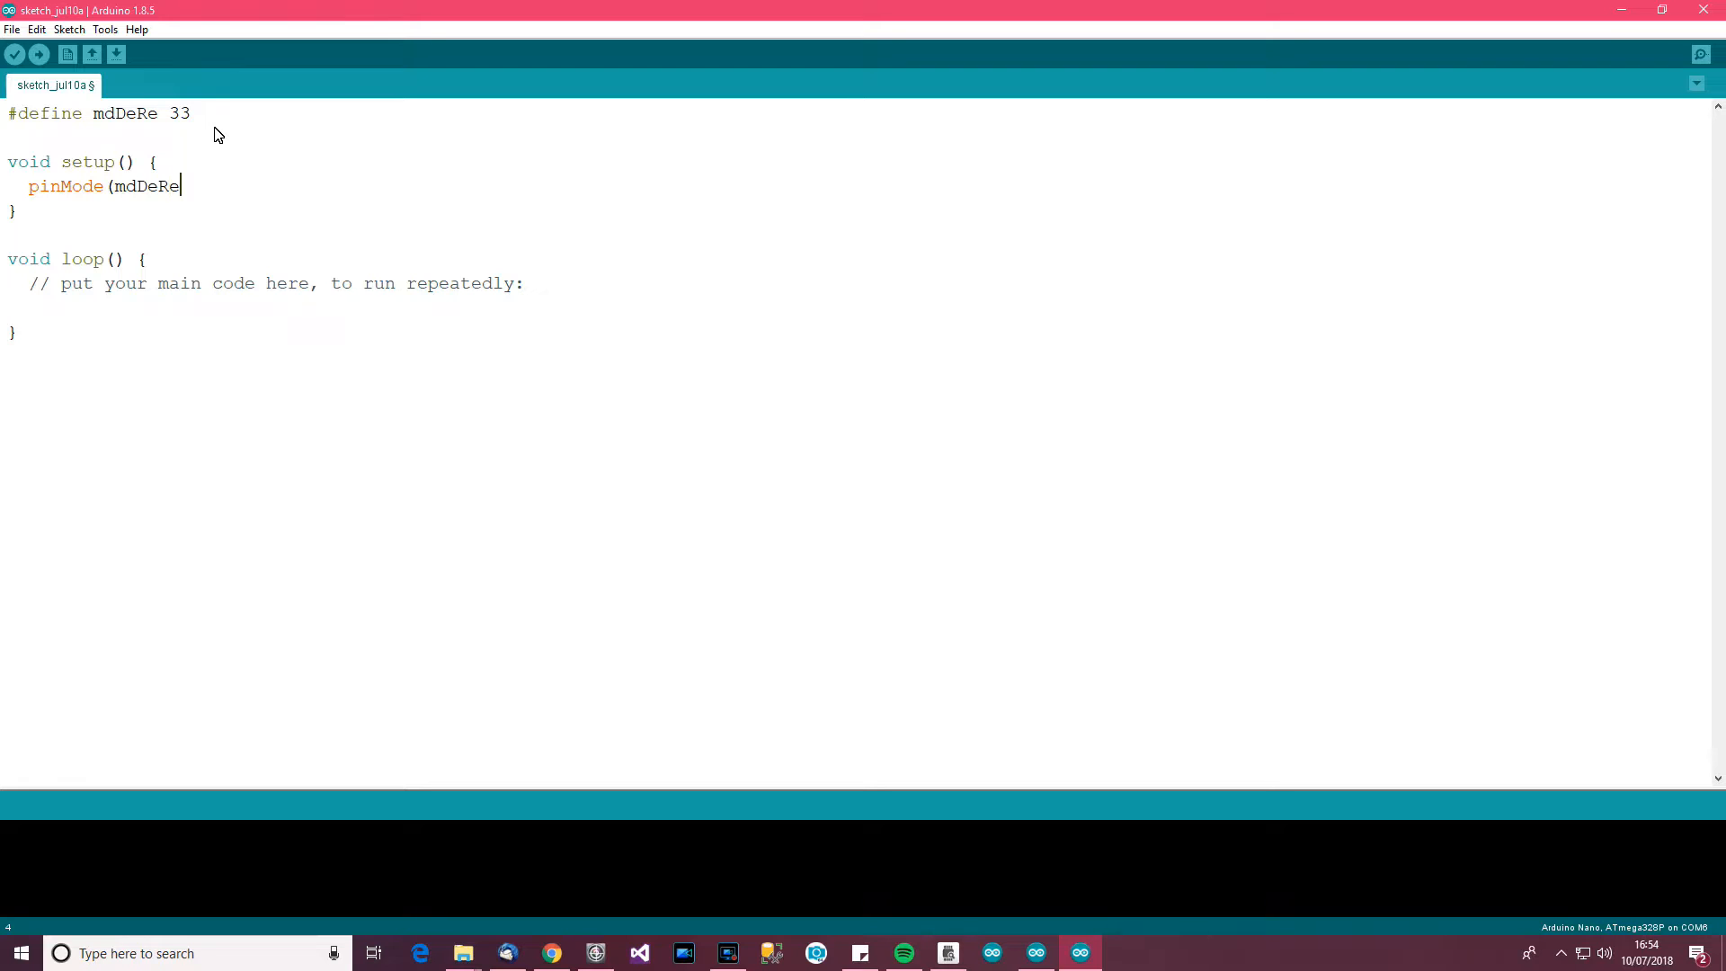
pyautogui.write(',OU')
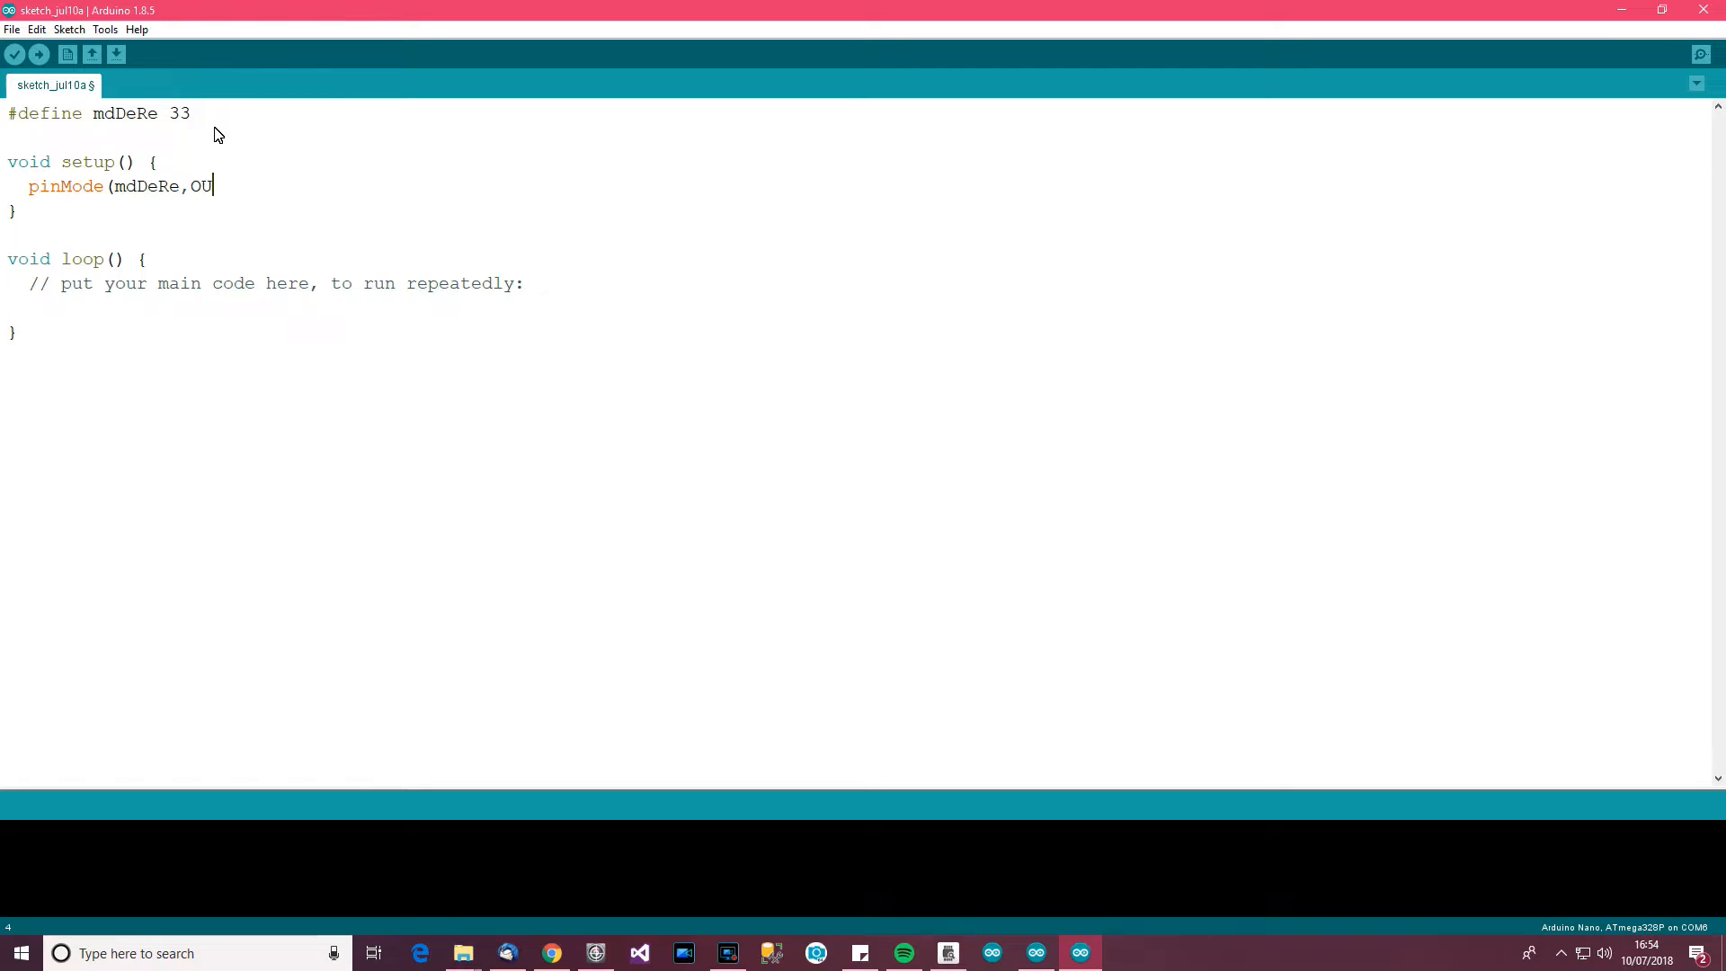
pyautogui.write('TPU')
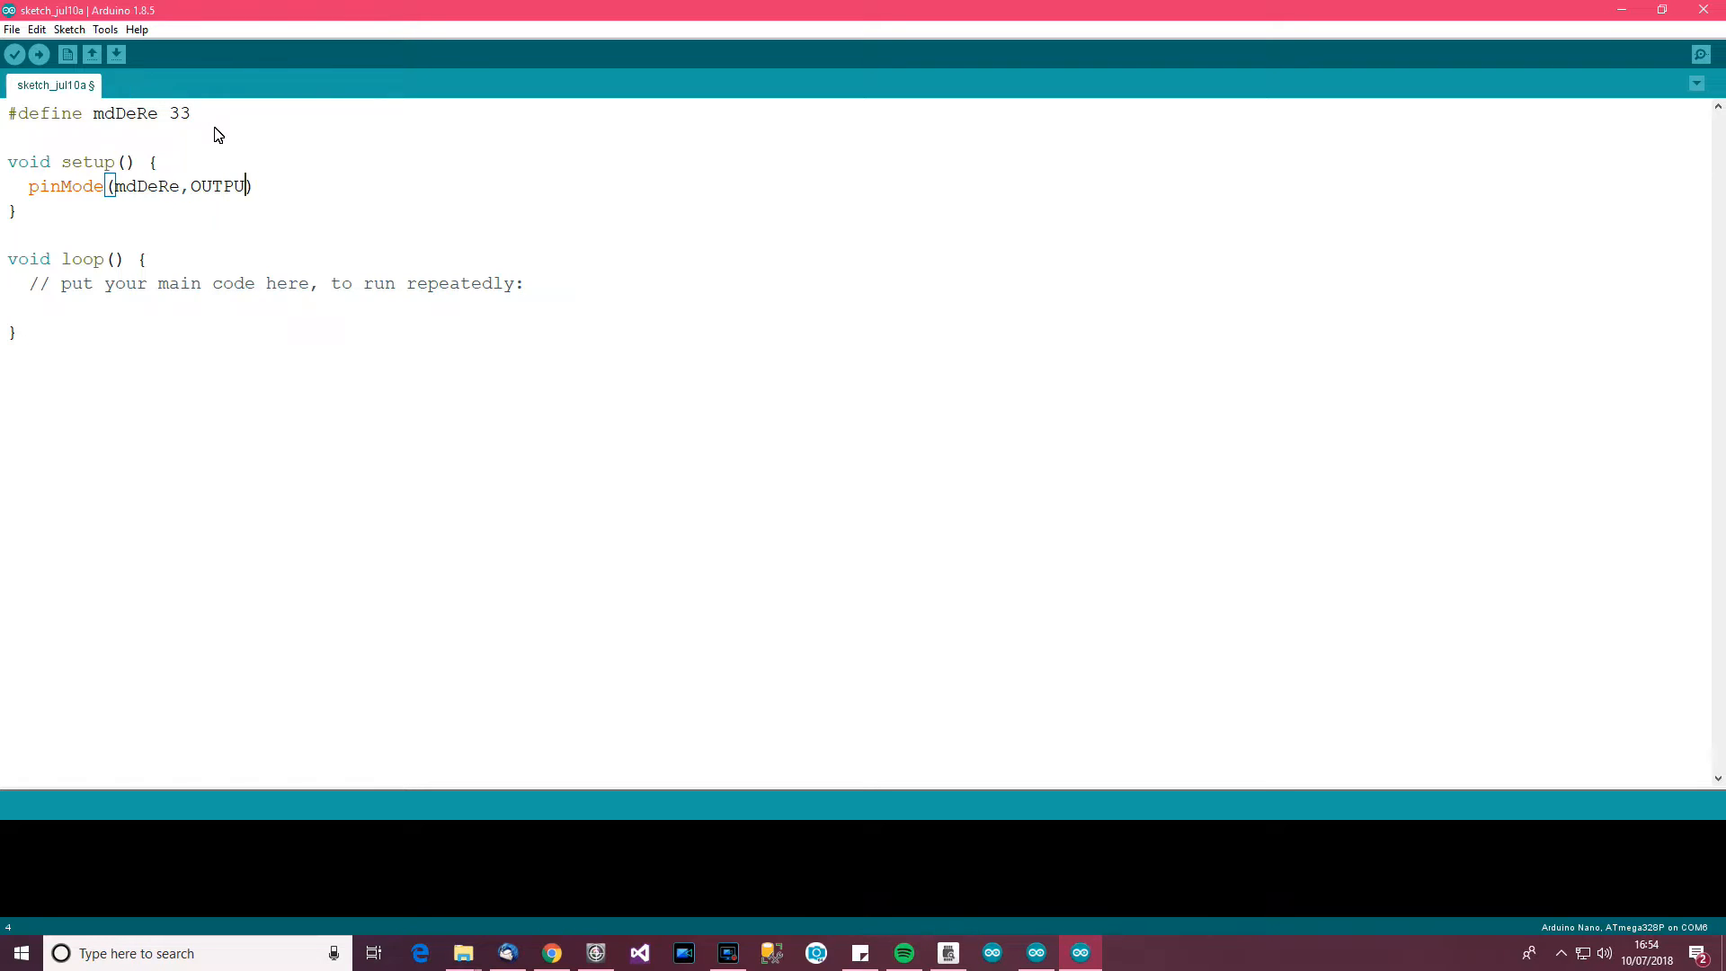
pyautogui.write('T')
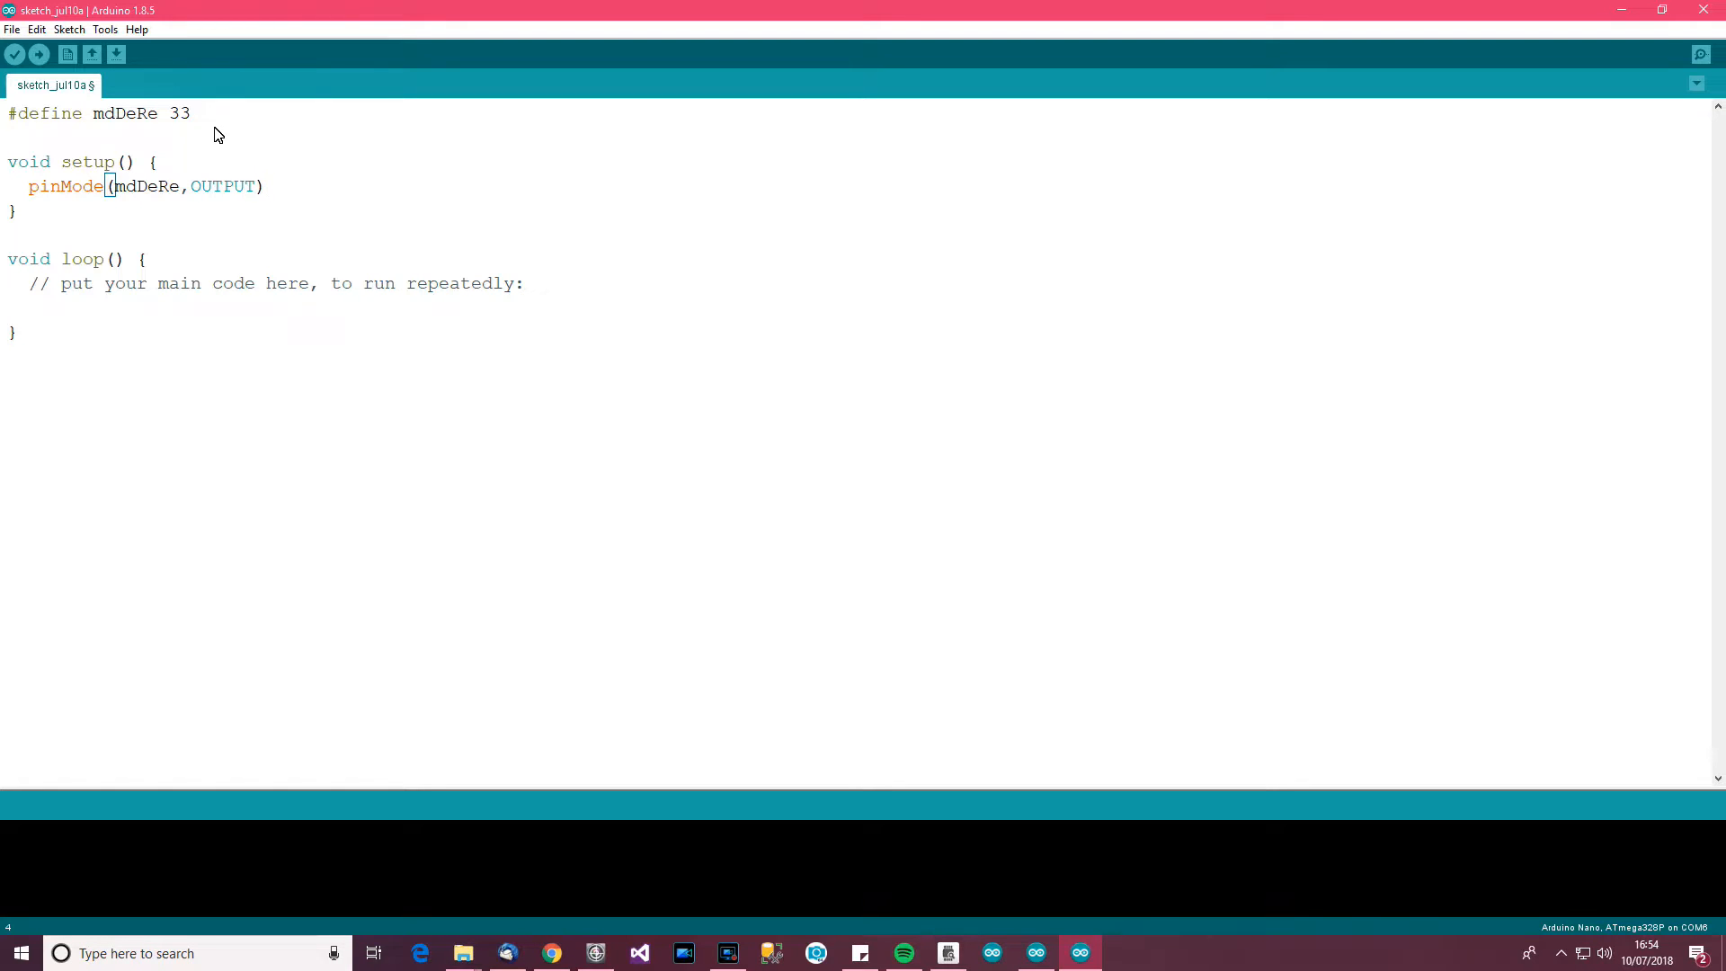
pyautogui.write(';')
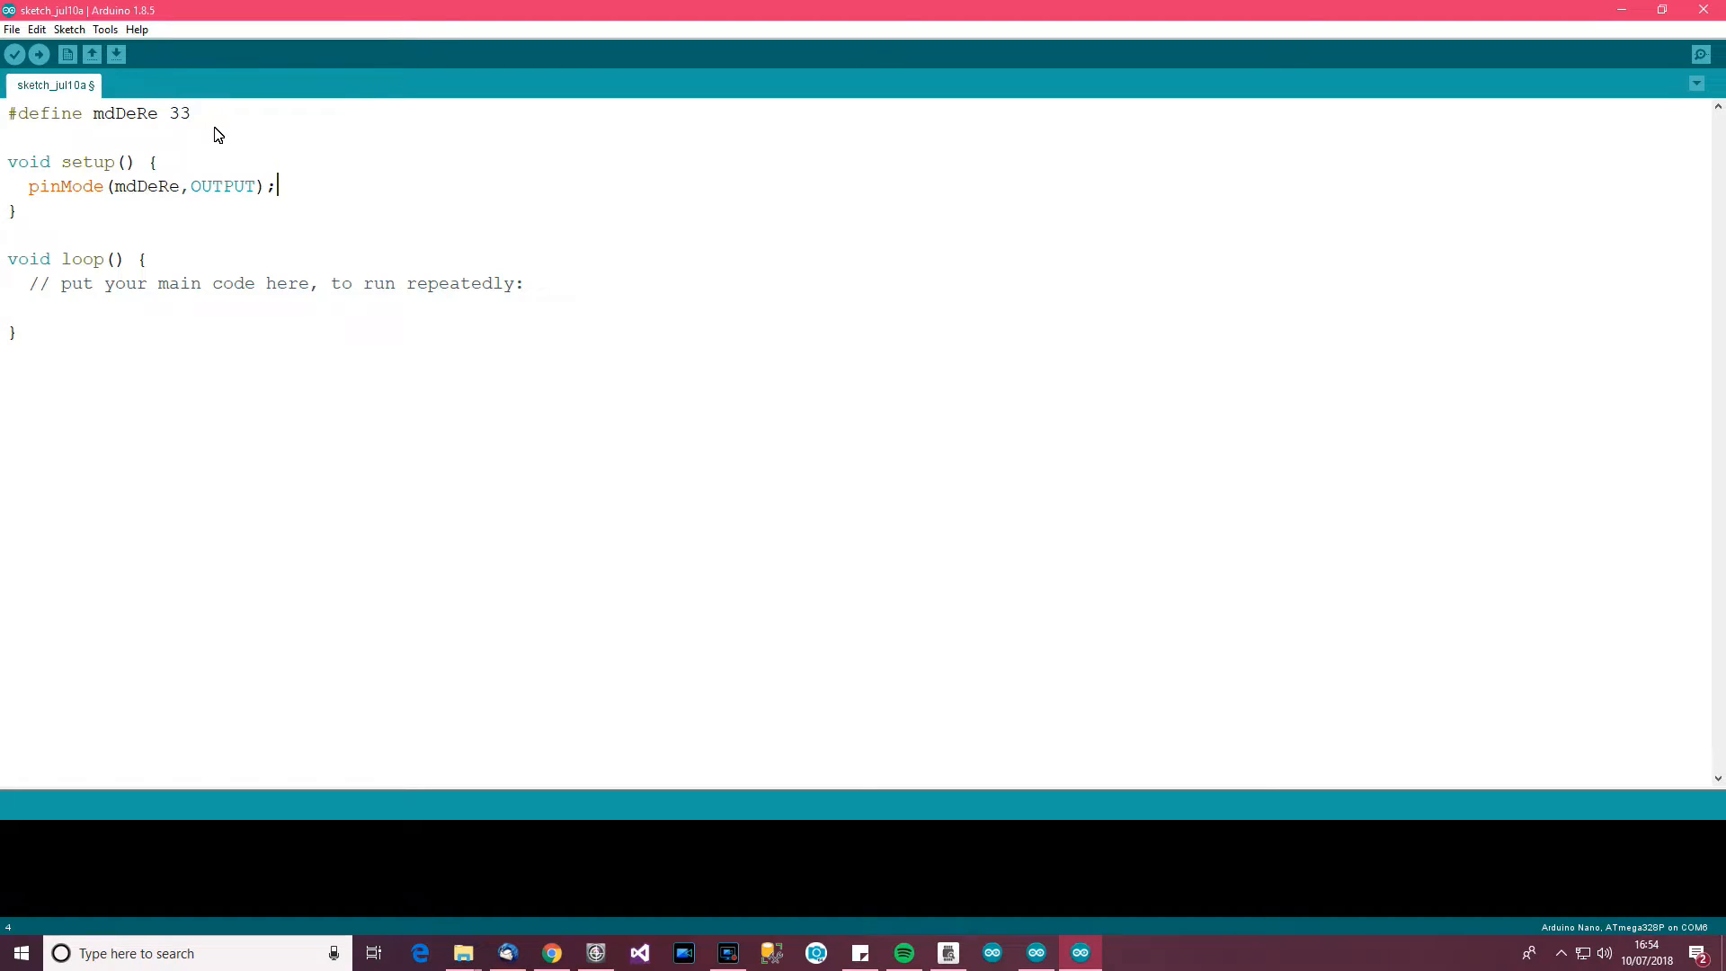
# Start serial communication at 115200 baud with Serial.begin(115200);
pyautogui.write('Se')
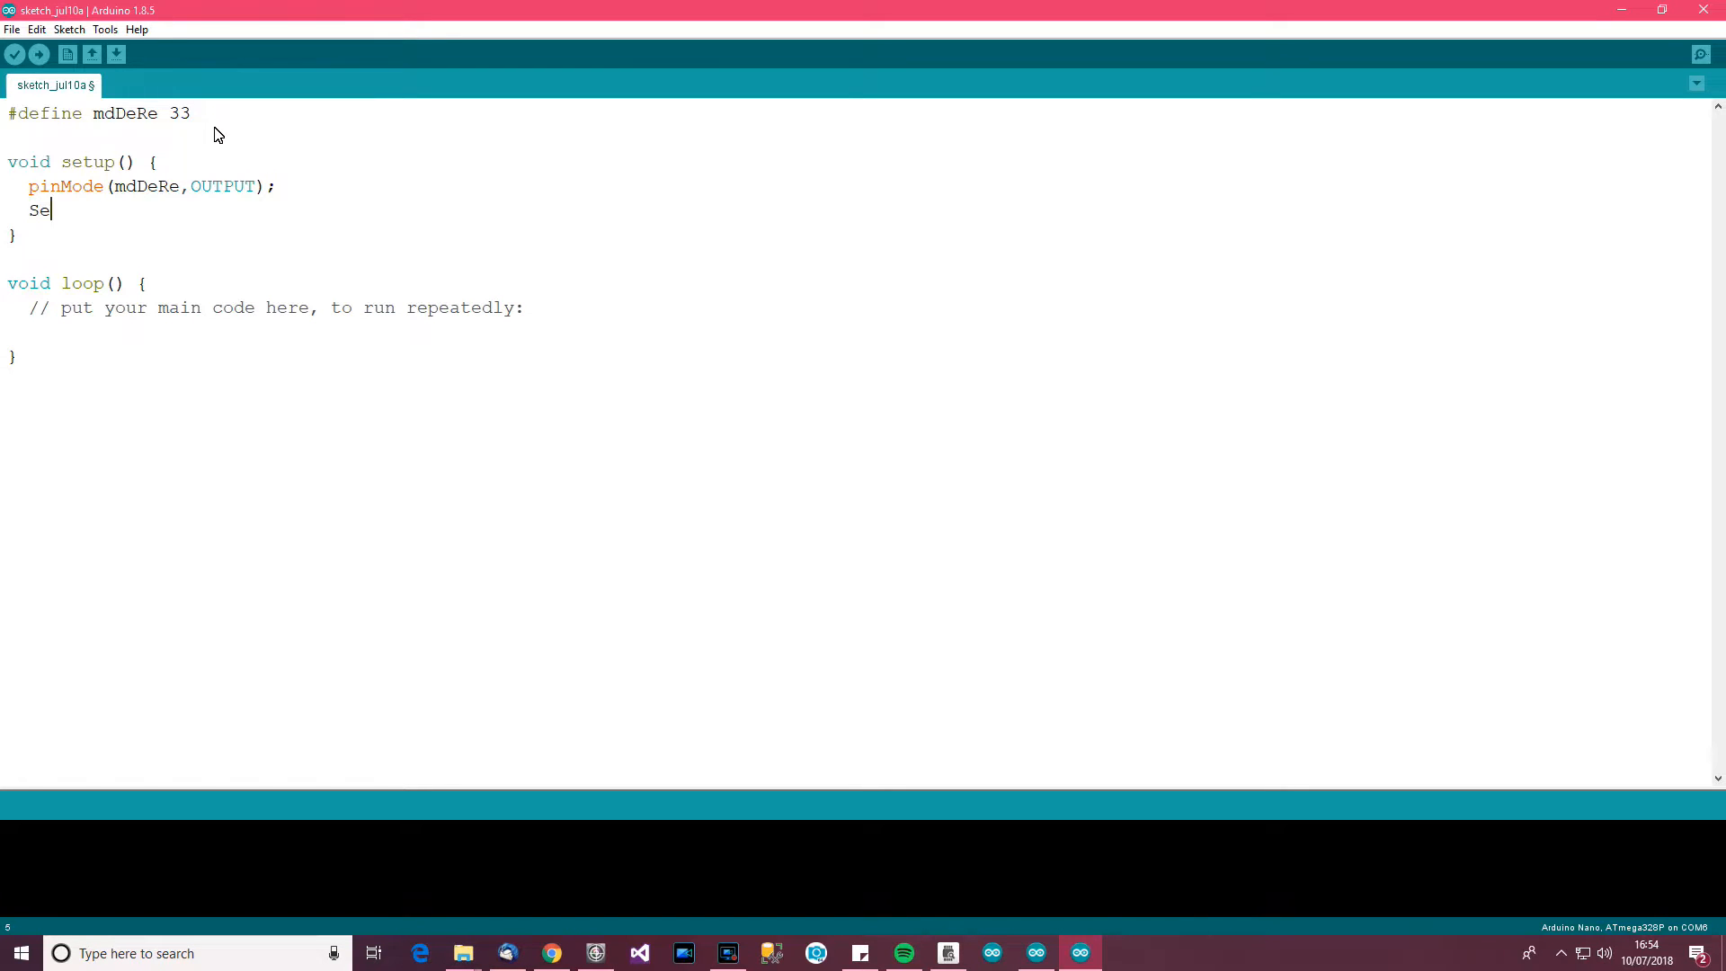
pyautogui.write('rial.b')
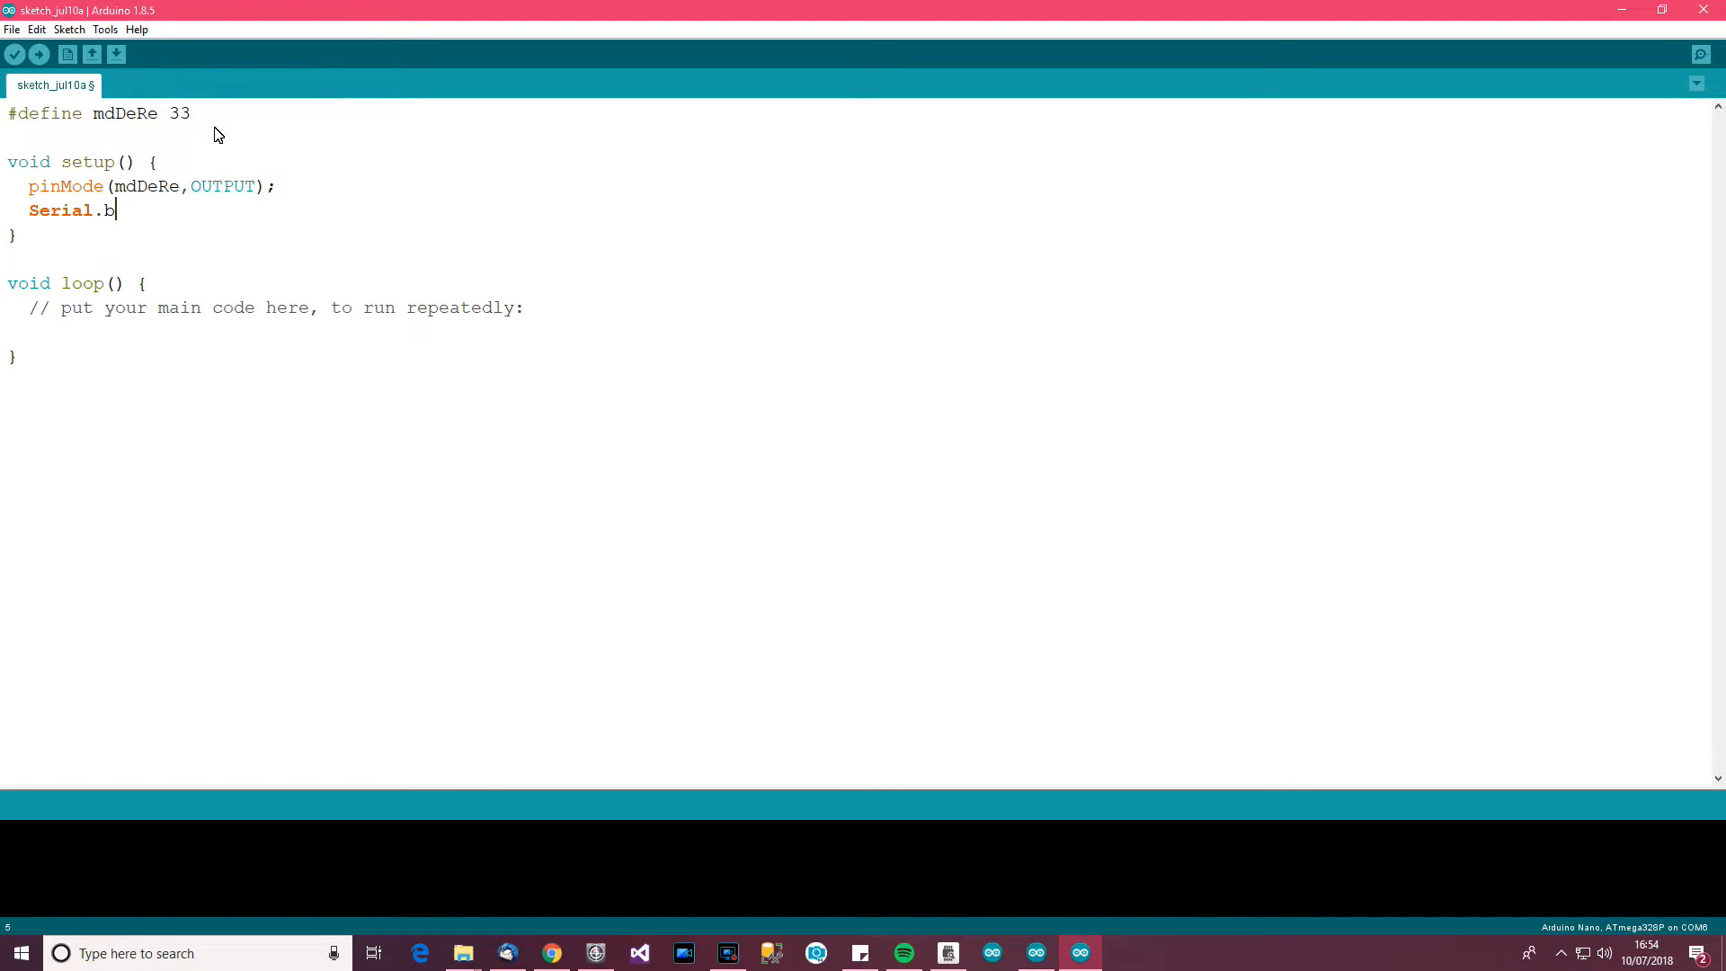
pyautogui.write('egin(1152')
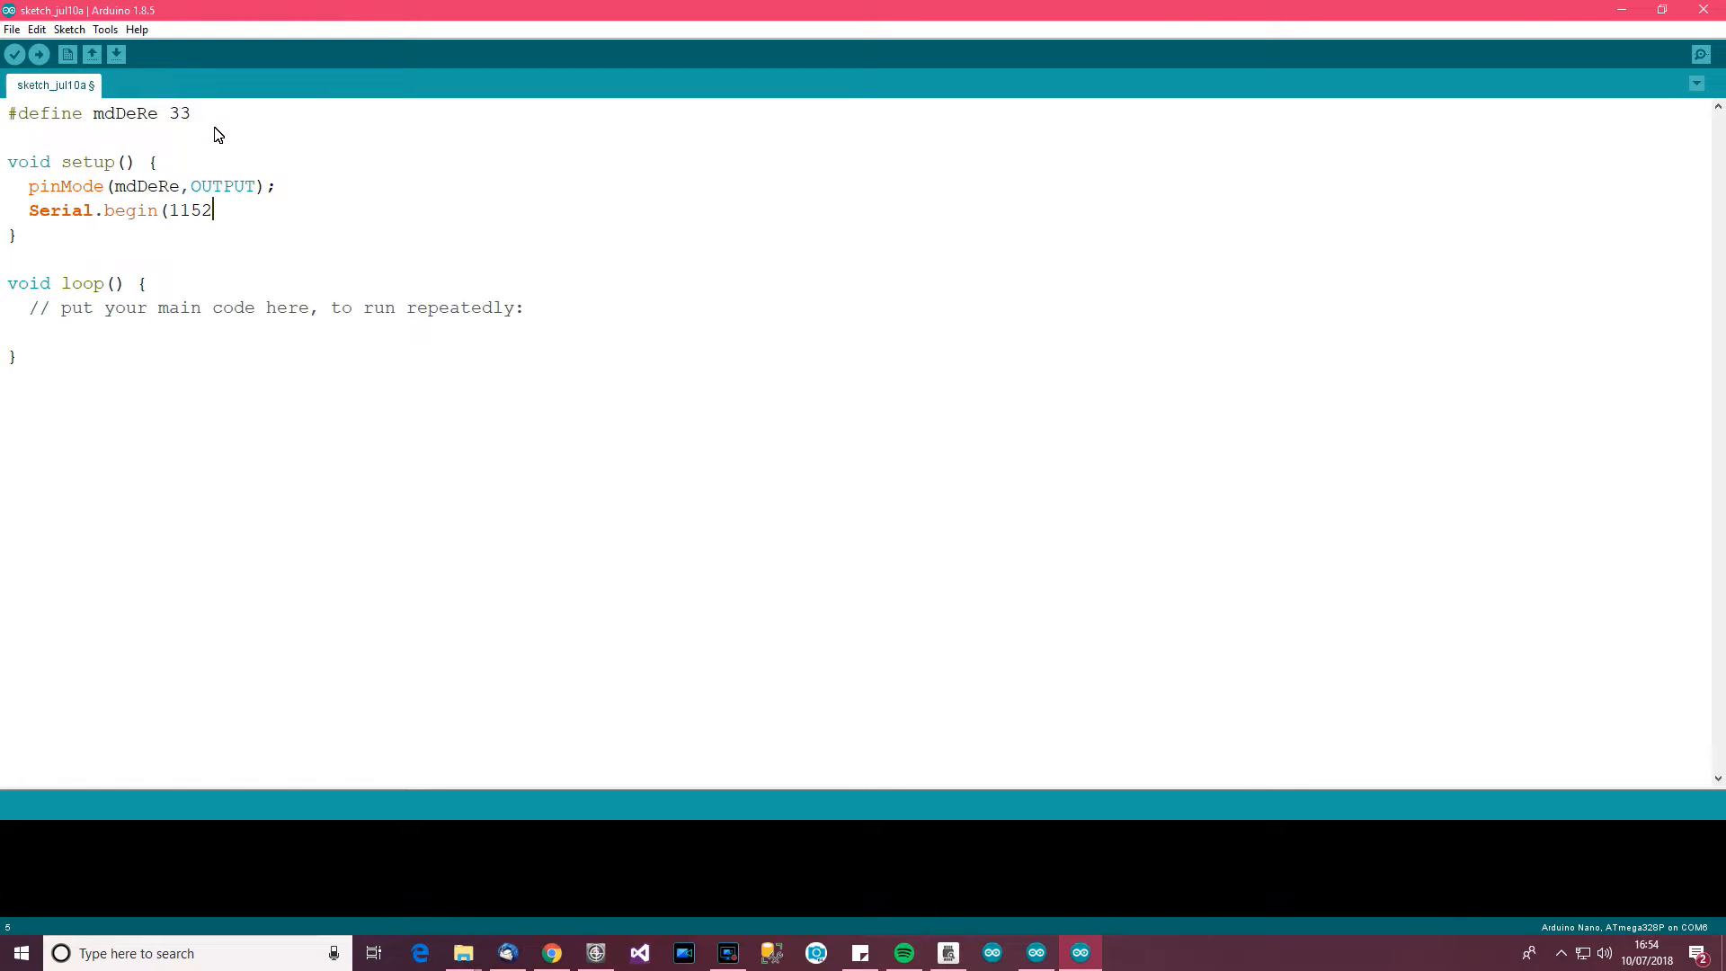
pyautogui.write('00);')
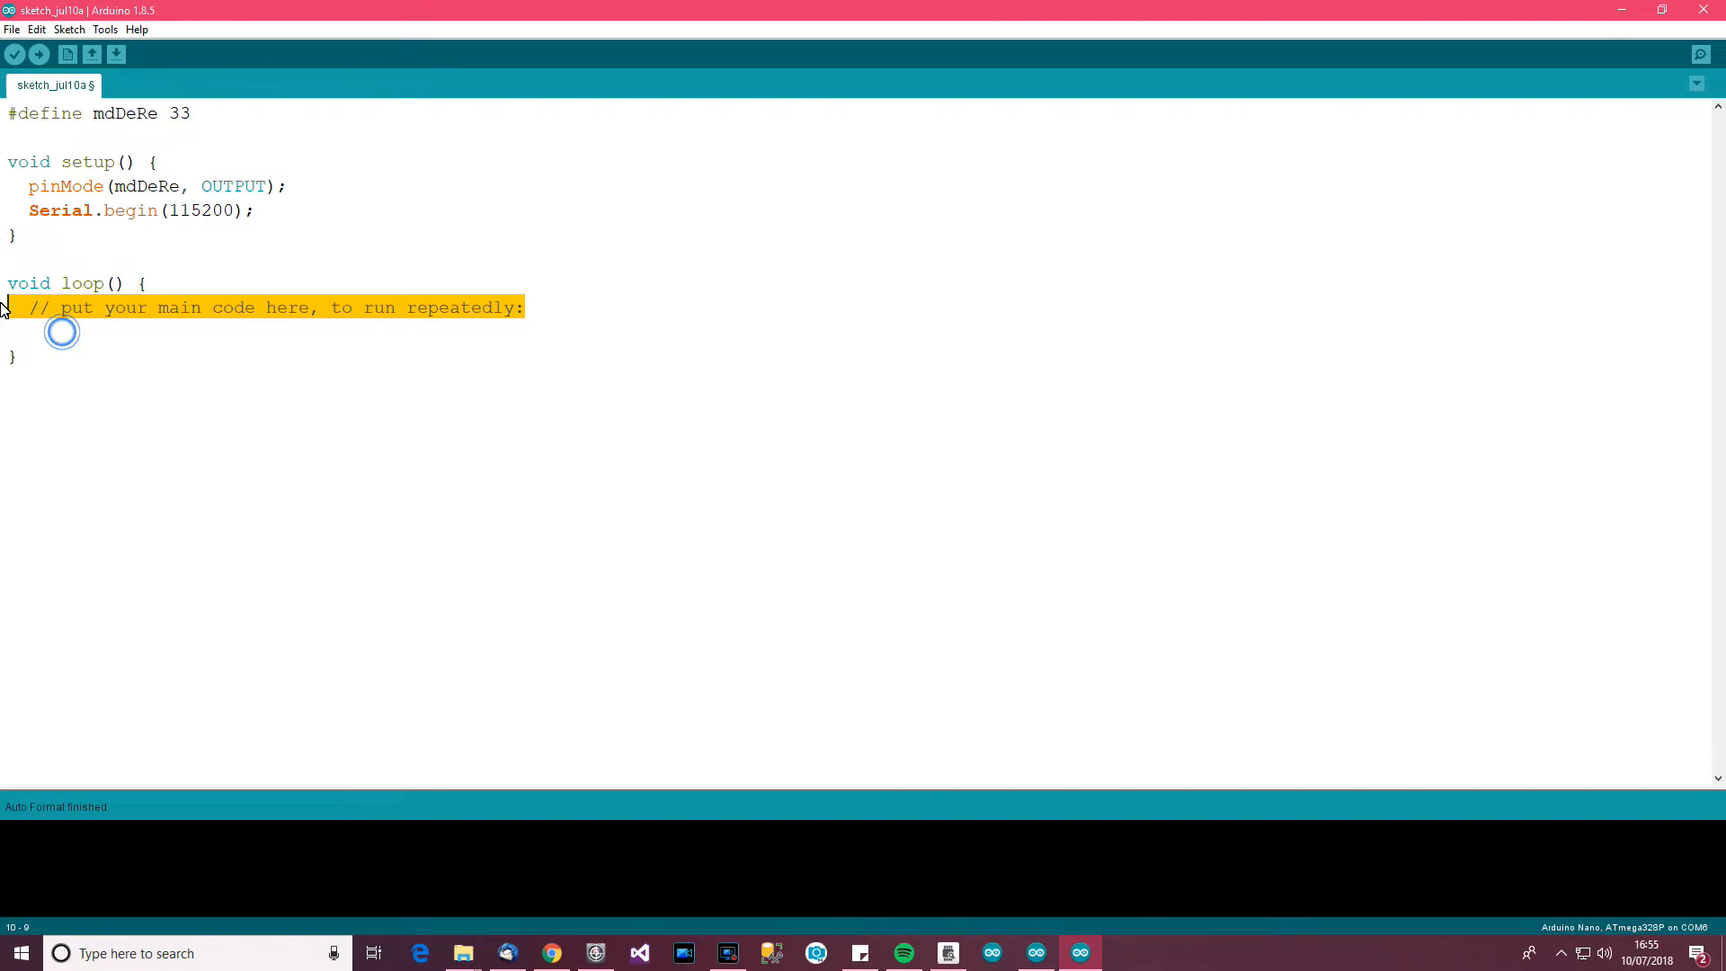
# Add digitalWrite(mdDeRe, HIGH) inside loop and auto-format the code
pyautogui.press('Delete')
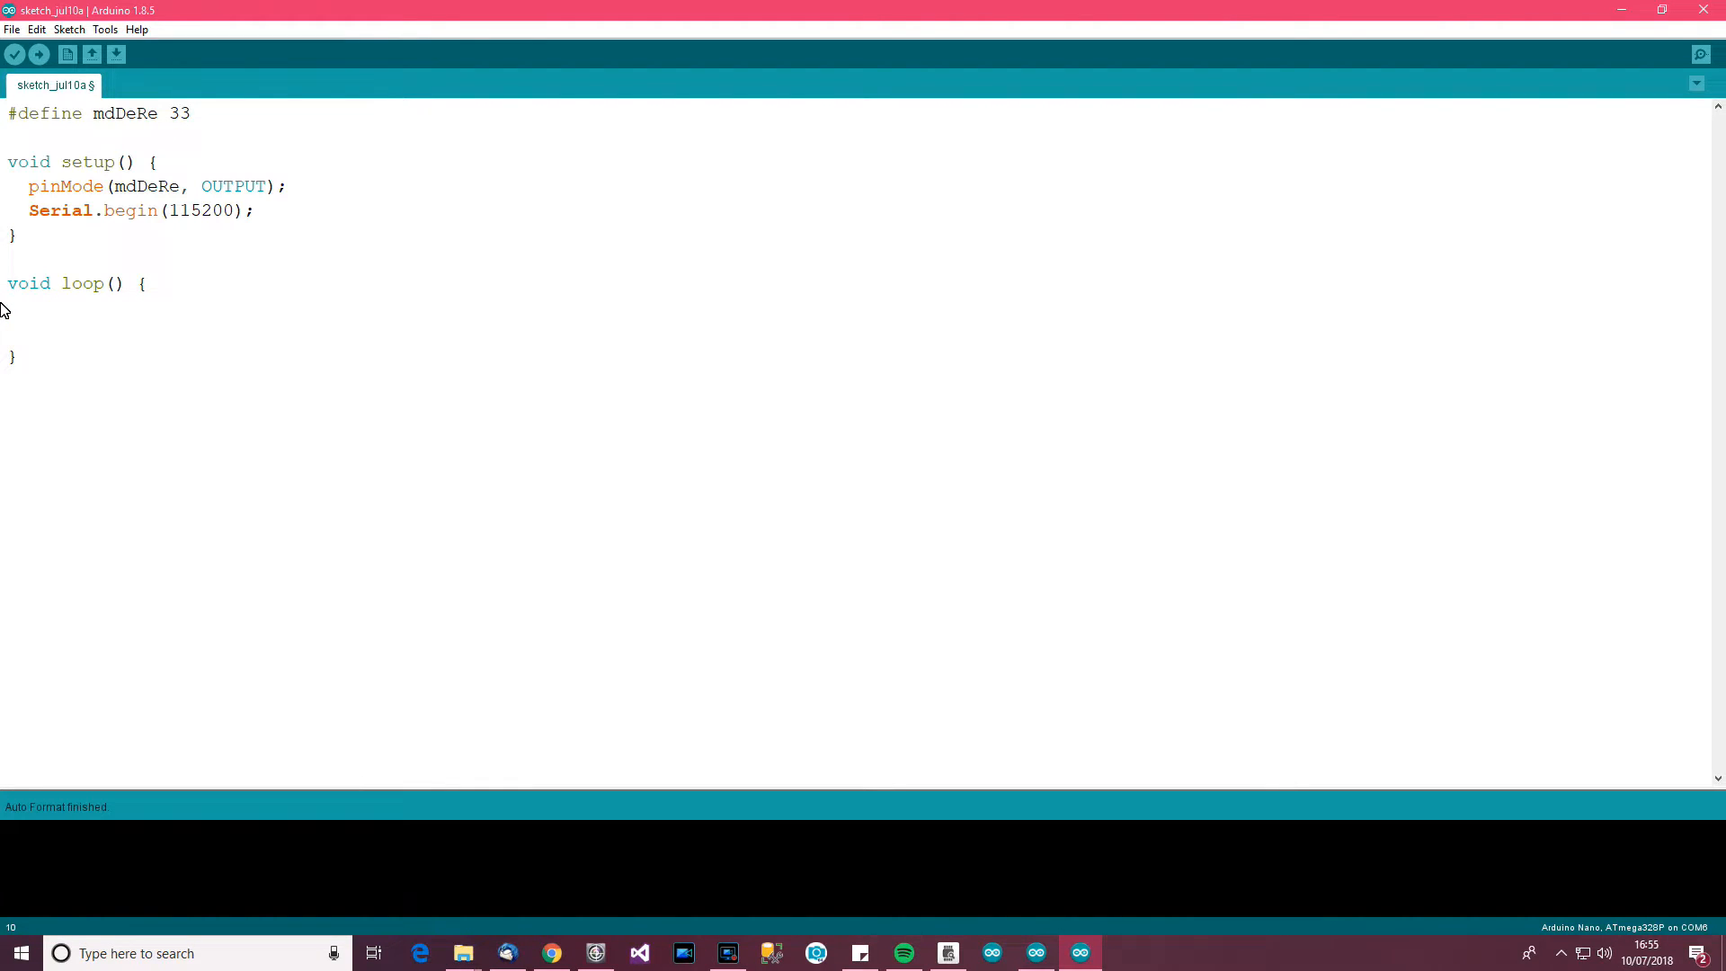
pyautogui.write('digitalW')
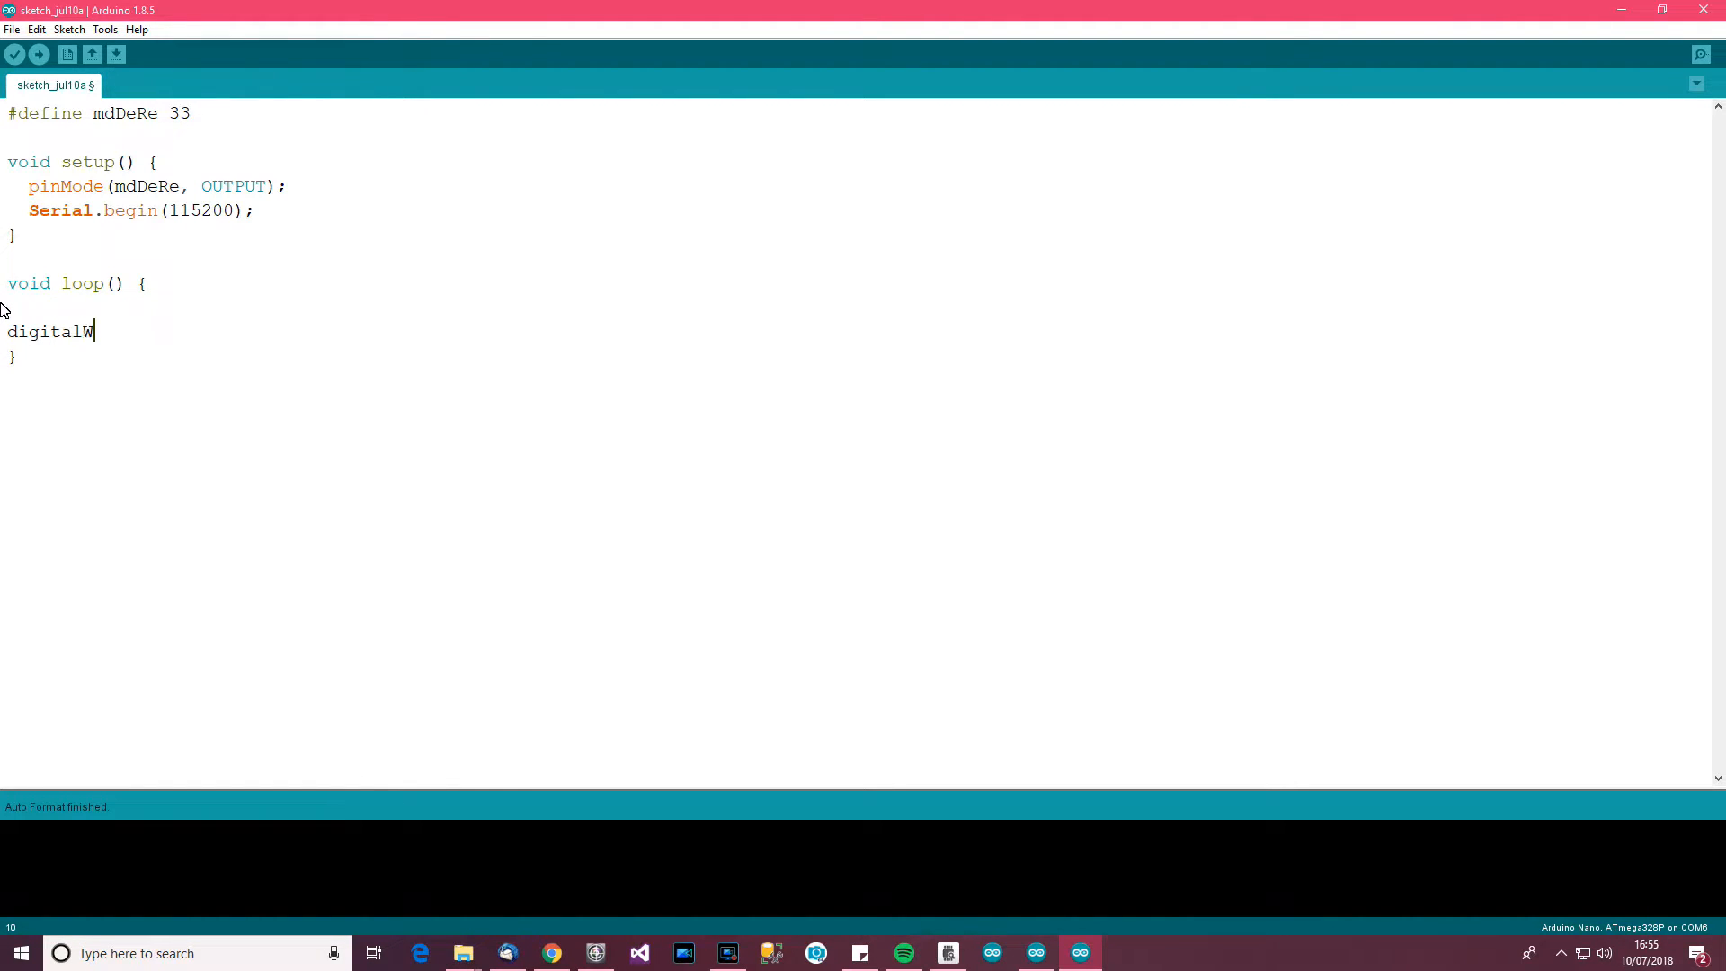
pyautogui.write('rite(')
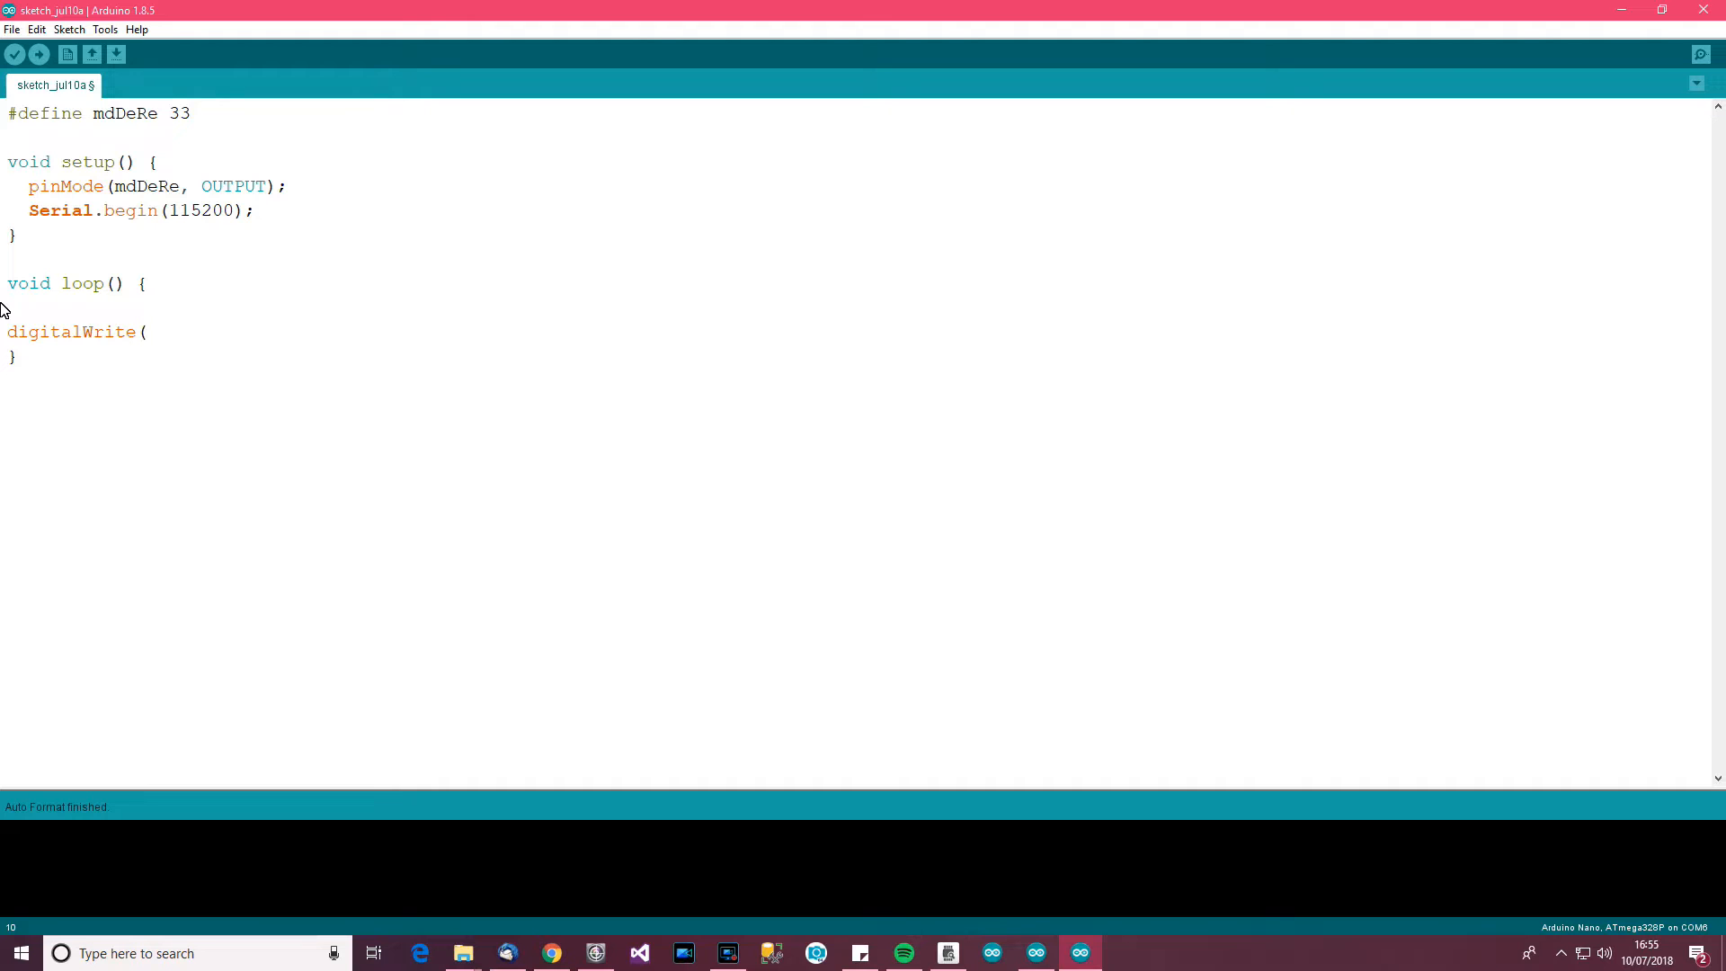
pyautogui.write('mdD')
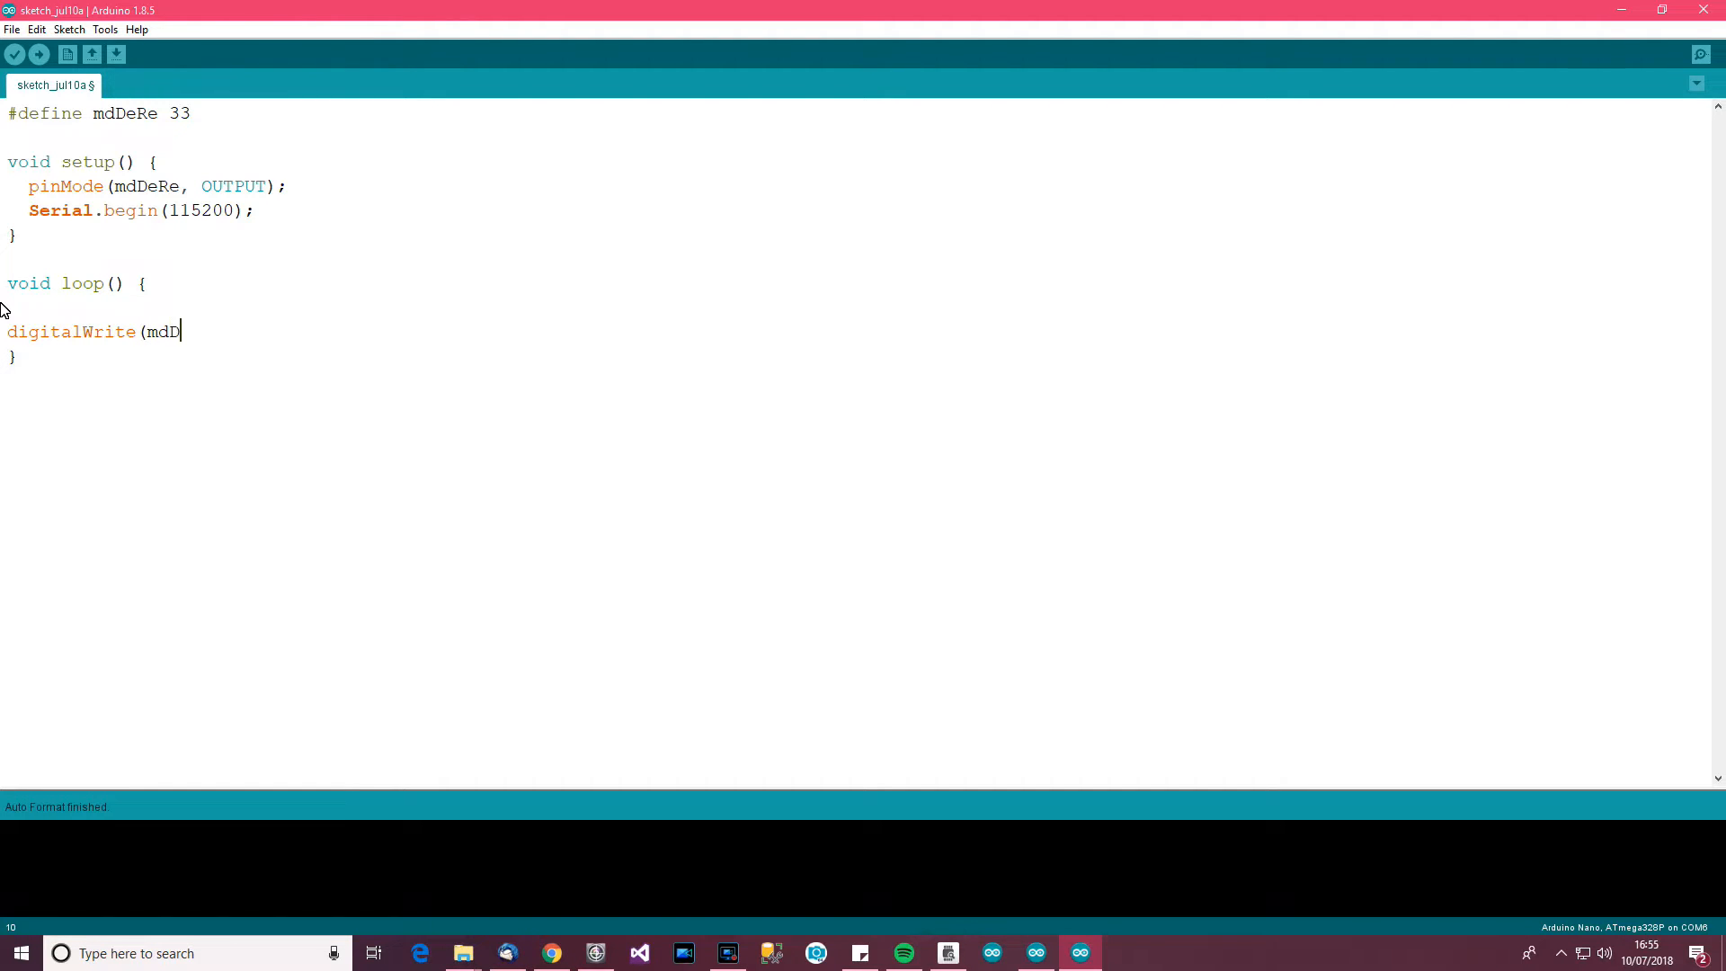
pyautogui.write('eRe')
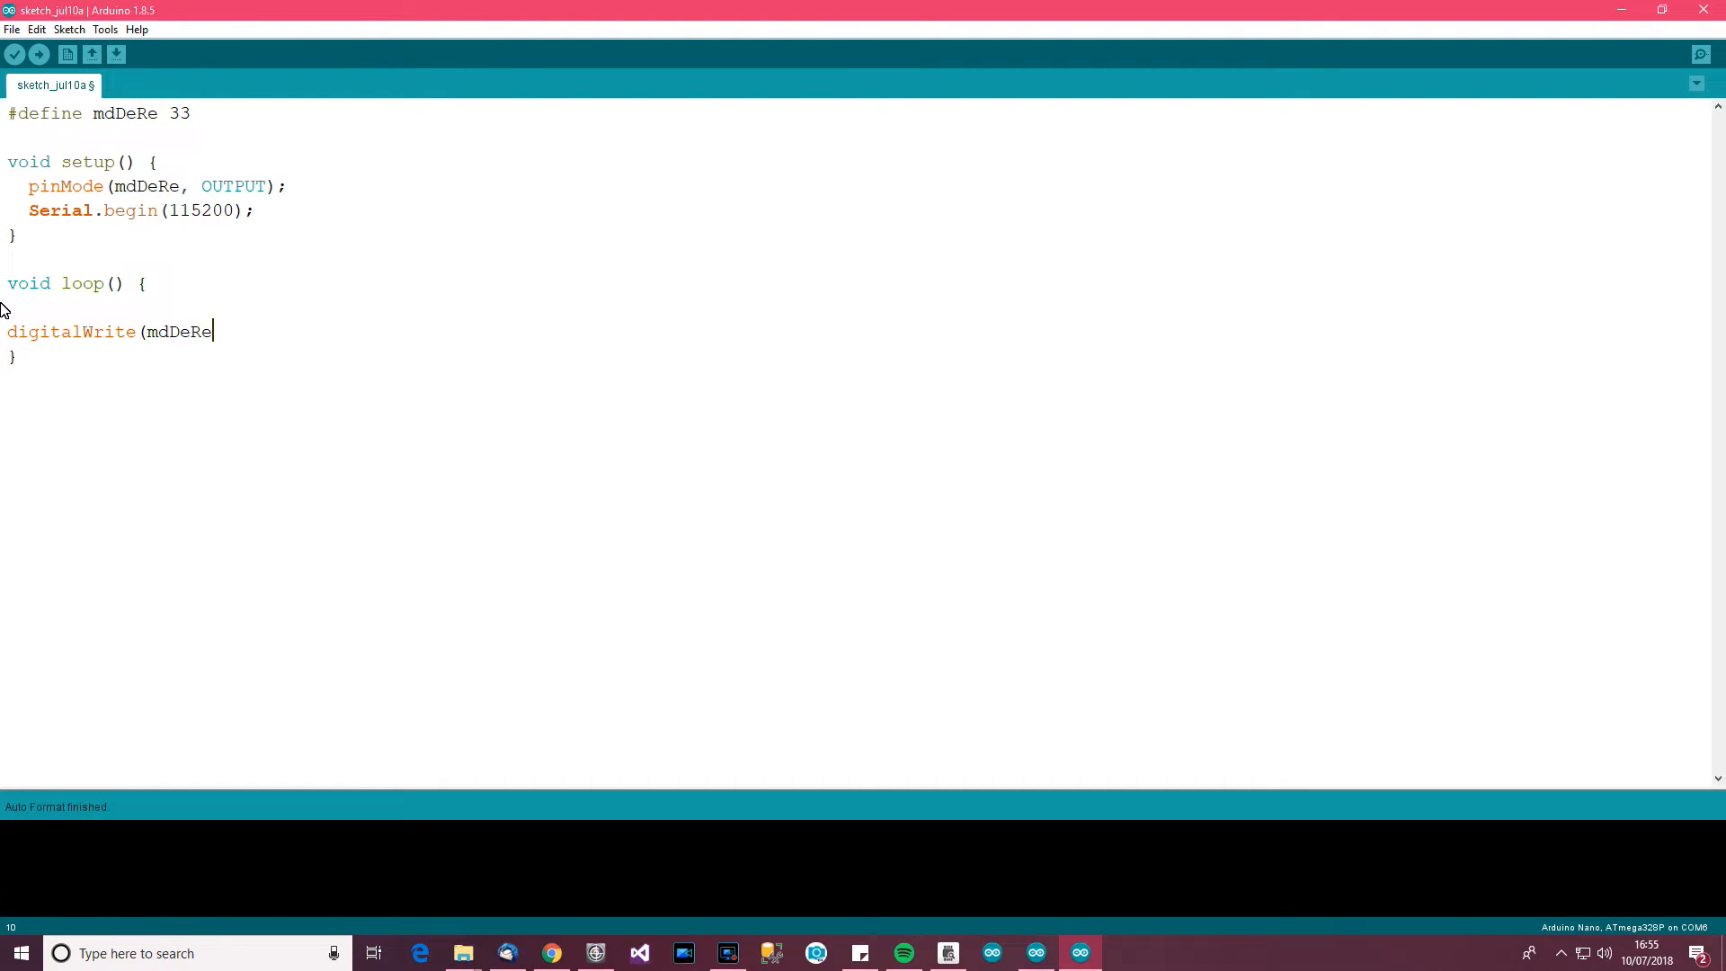
pyautogui.write(',')
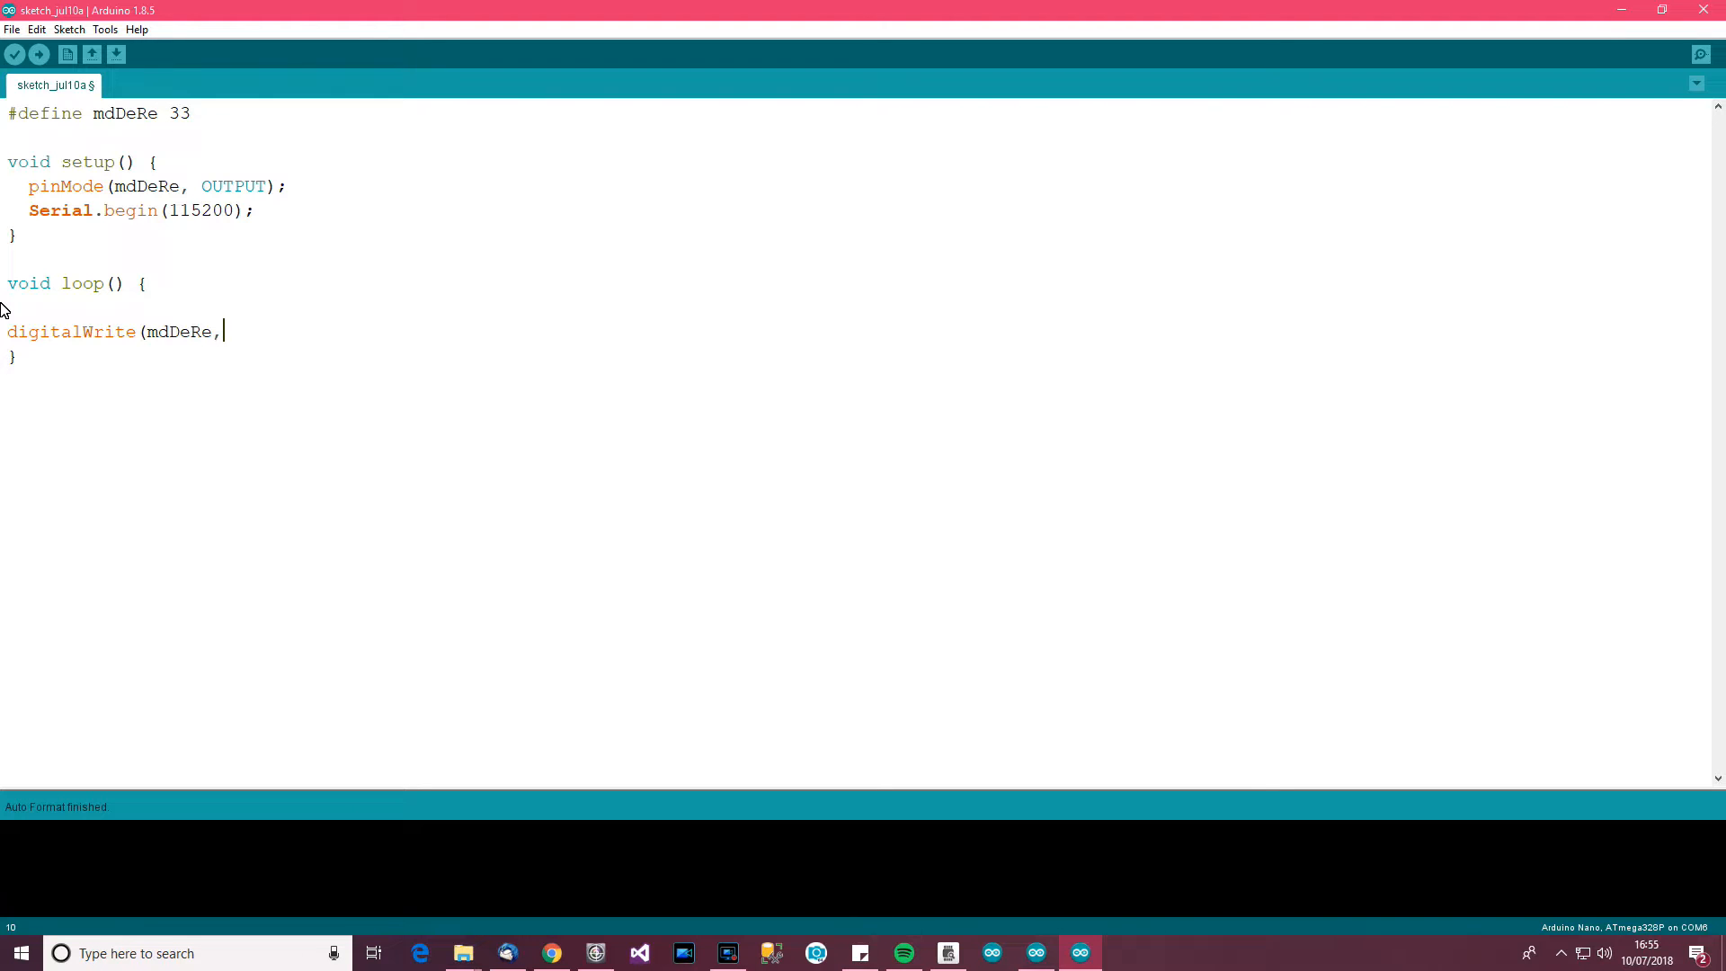
pyautogui.write('HIGH)')
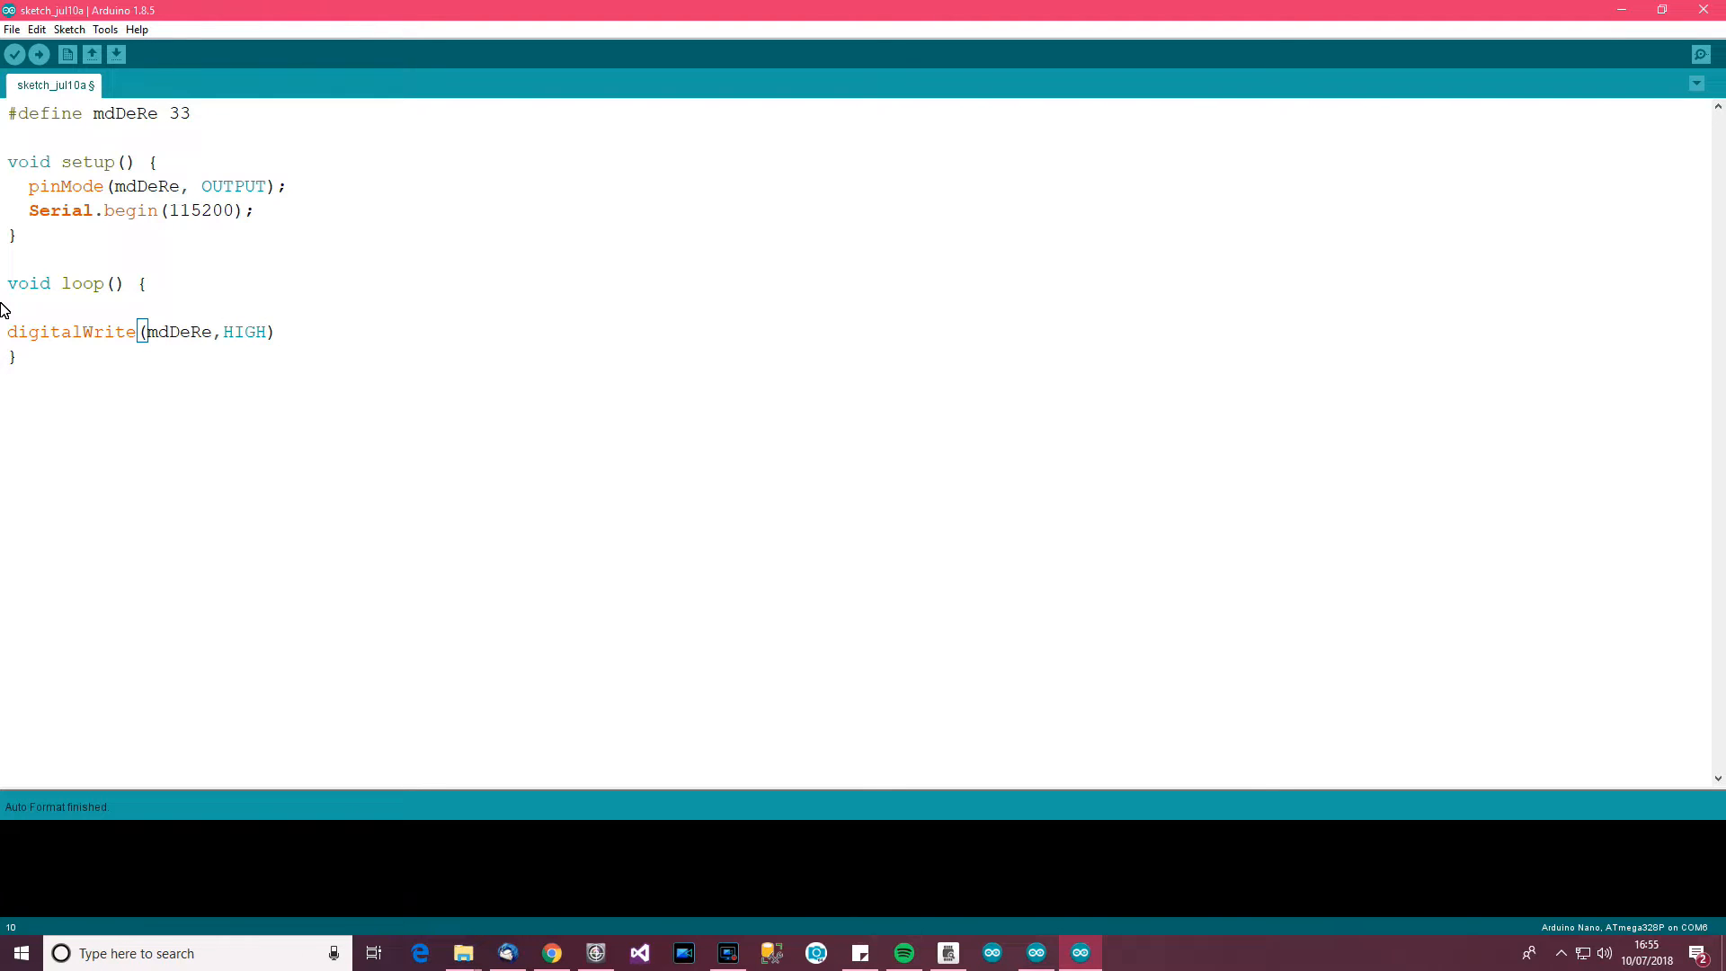
pyautogui.press('ctrl+t')
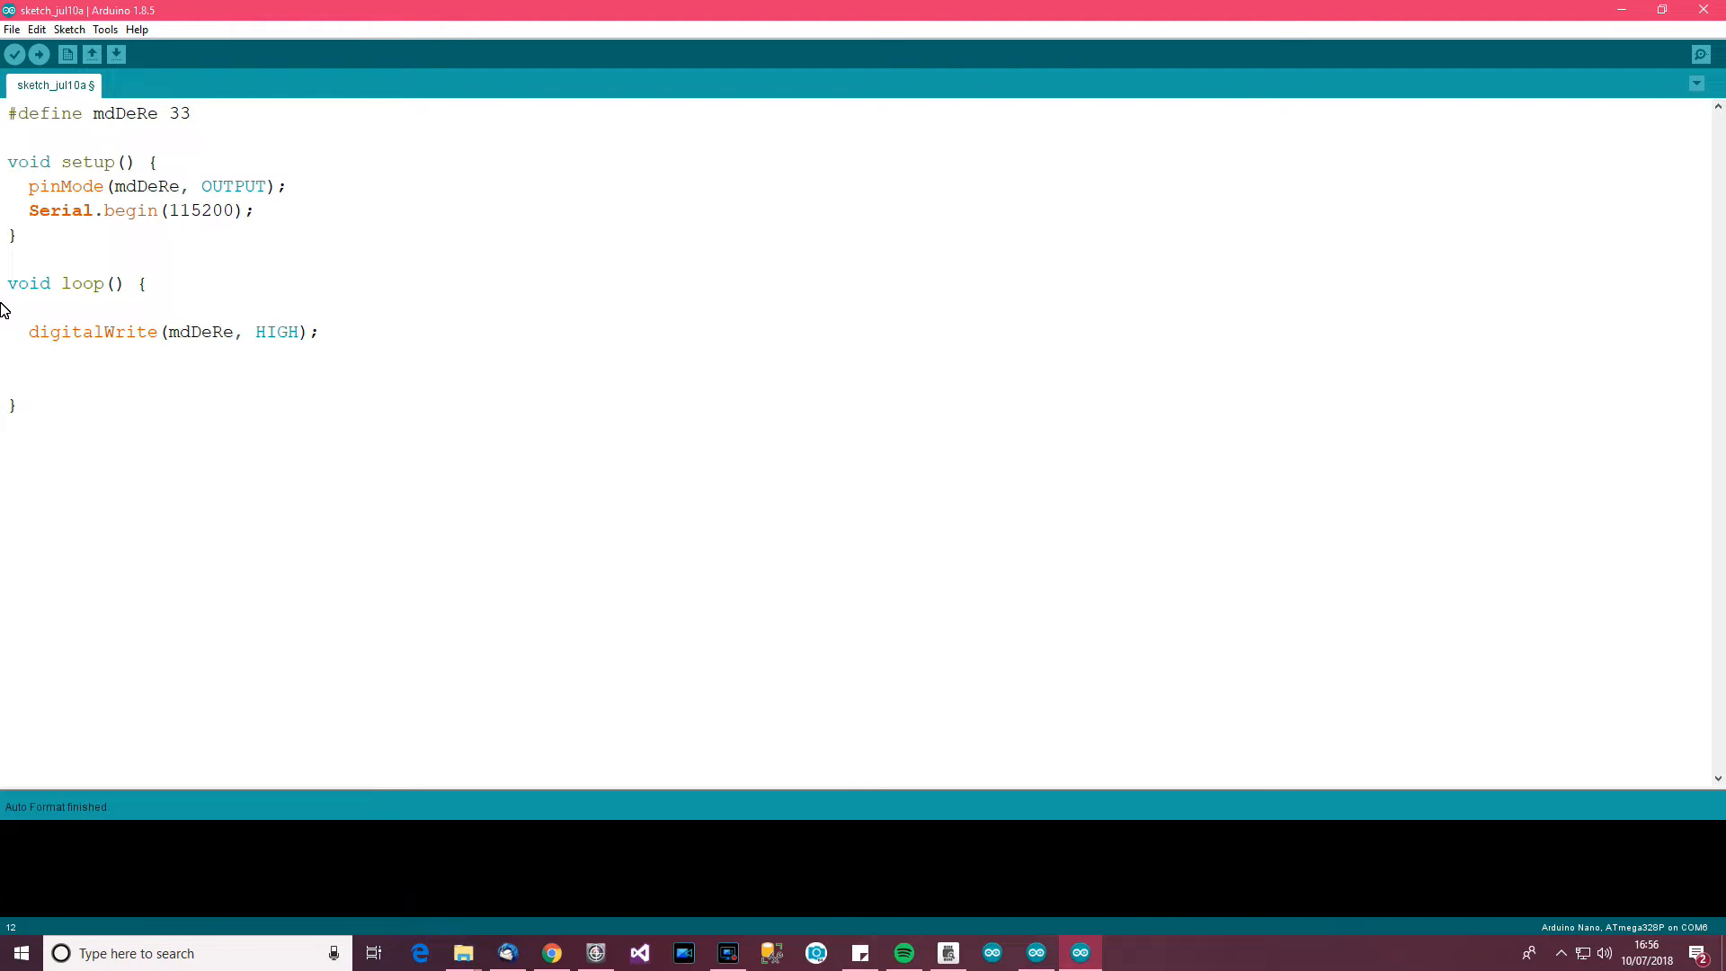
# Add //ID and //Function Code comment lines below the digitalWrite
pyautogui.write('//')
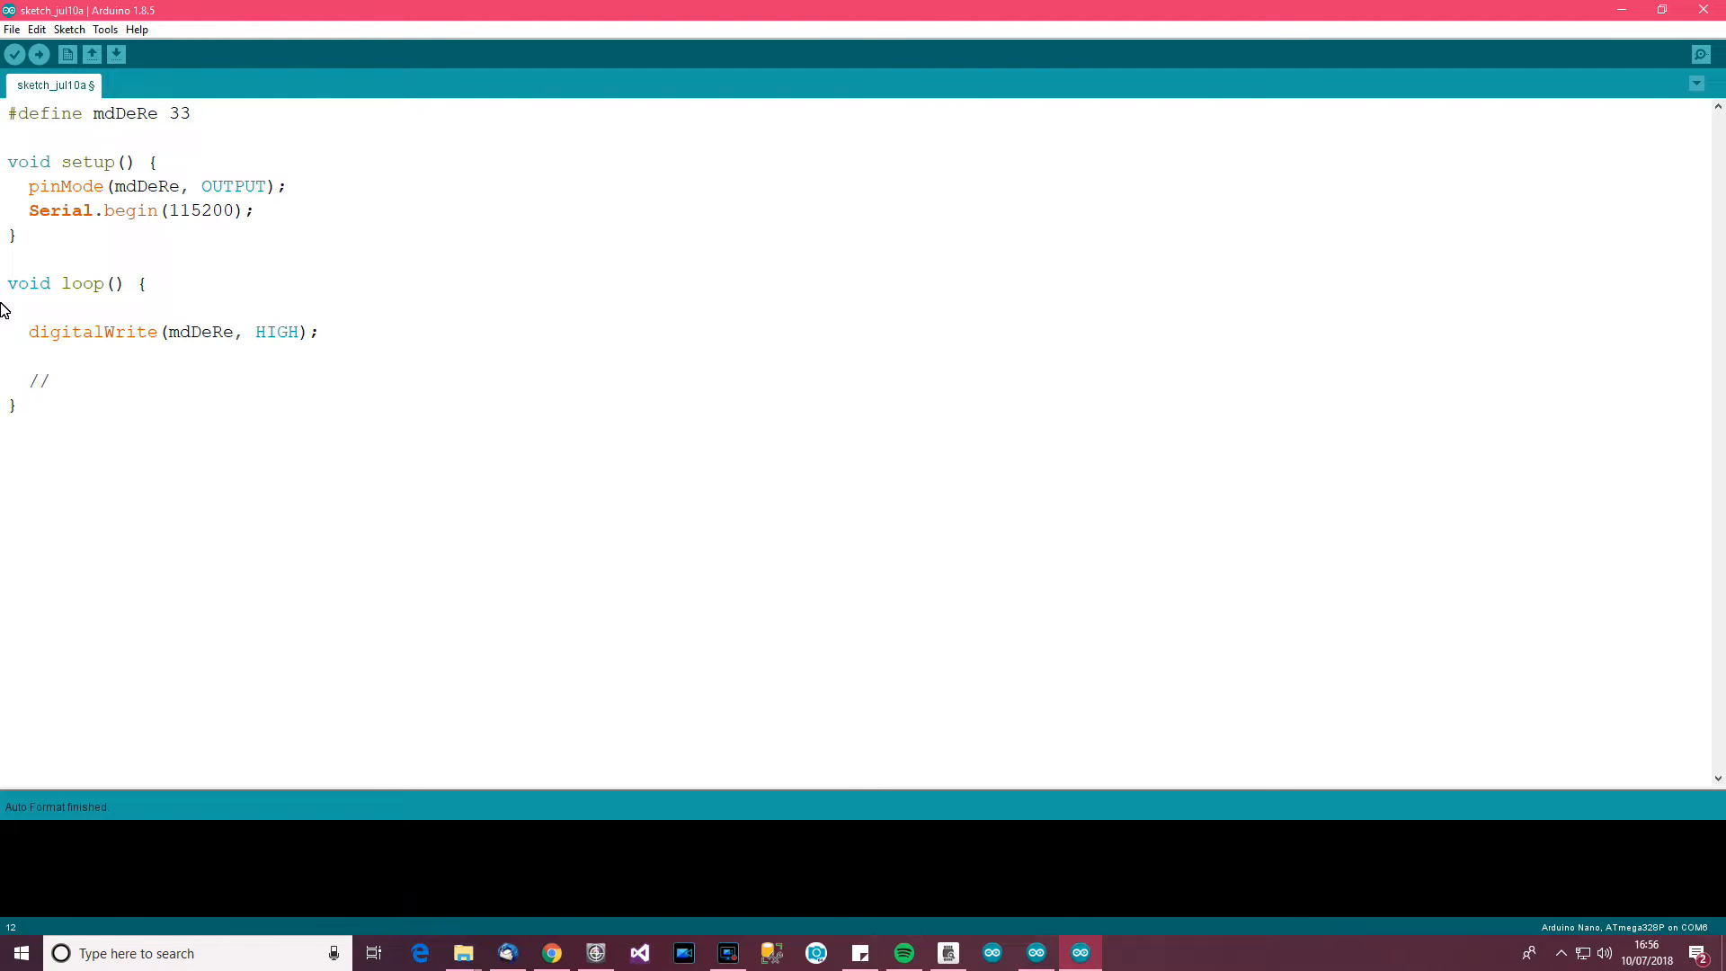
pyautogui.write('ID')
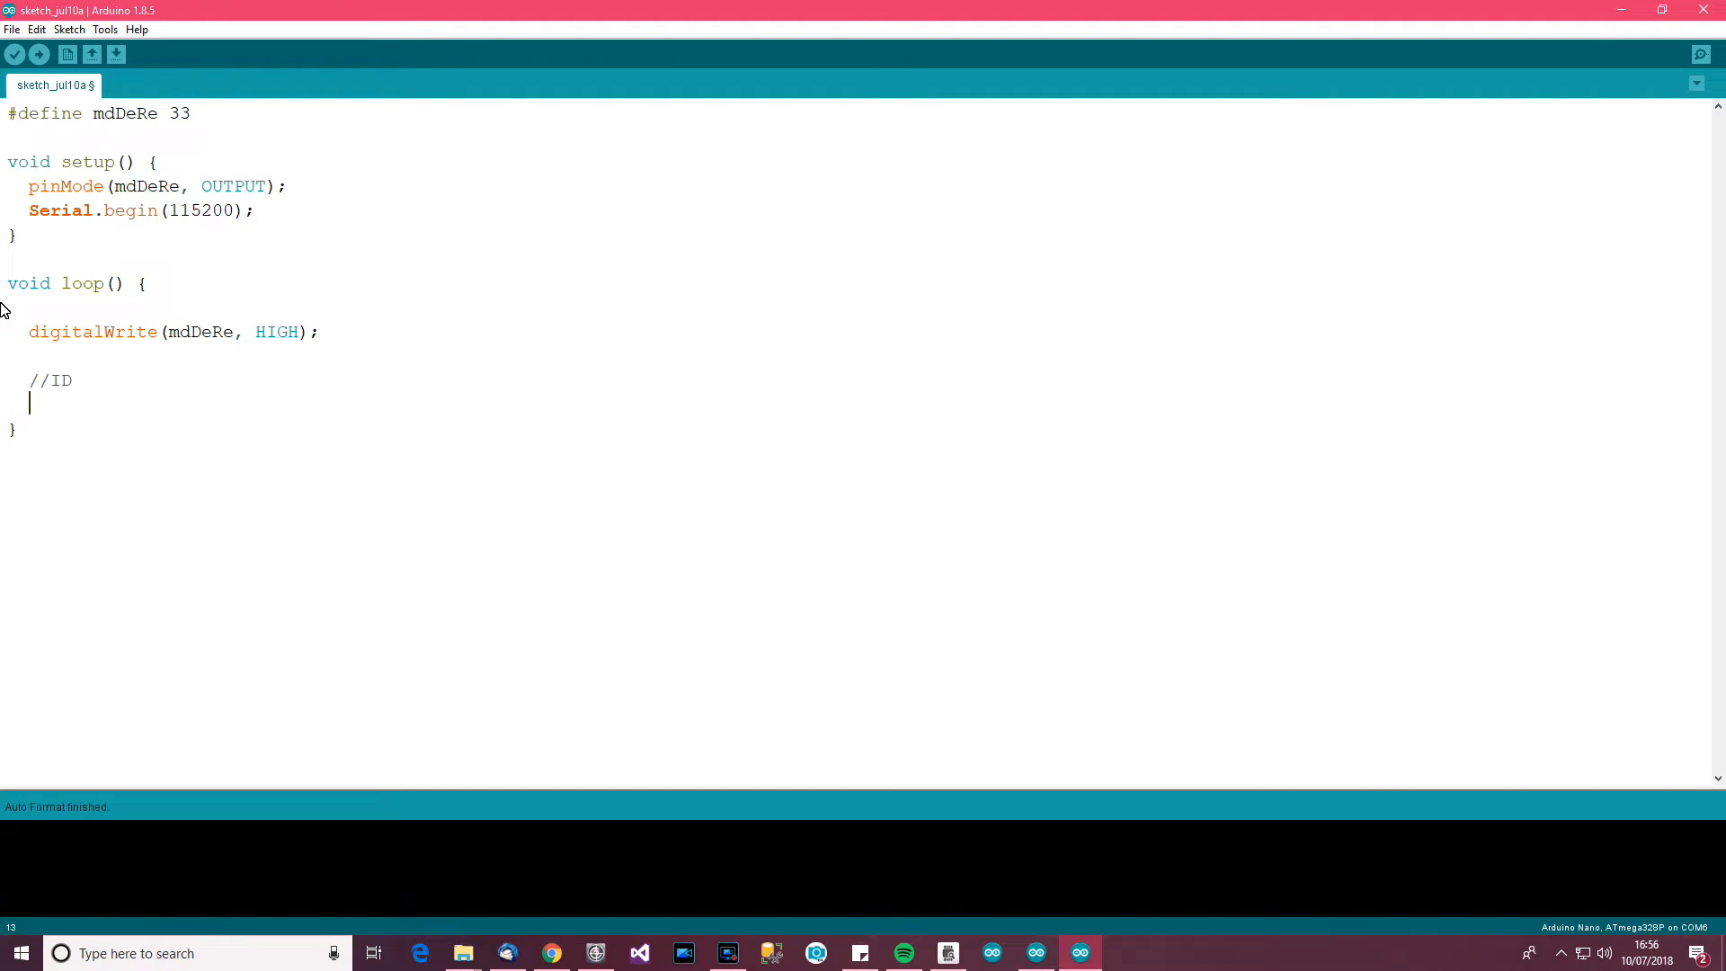
pyautogui.write('//')
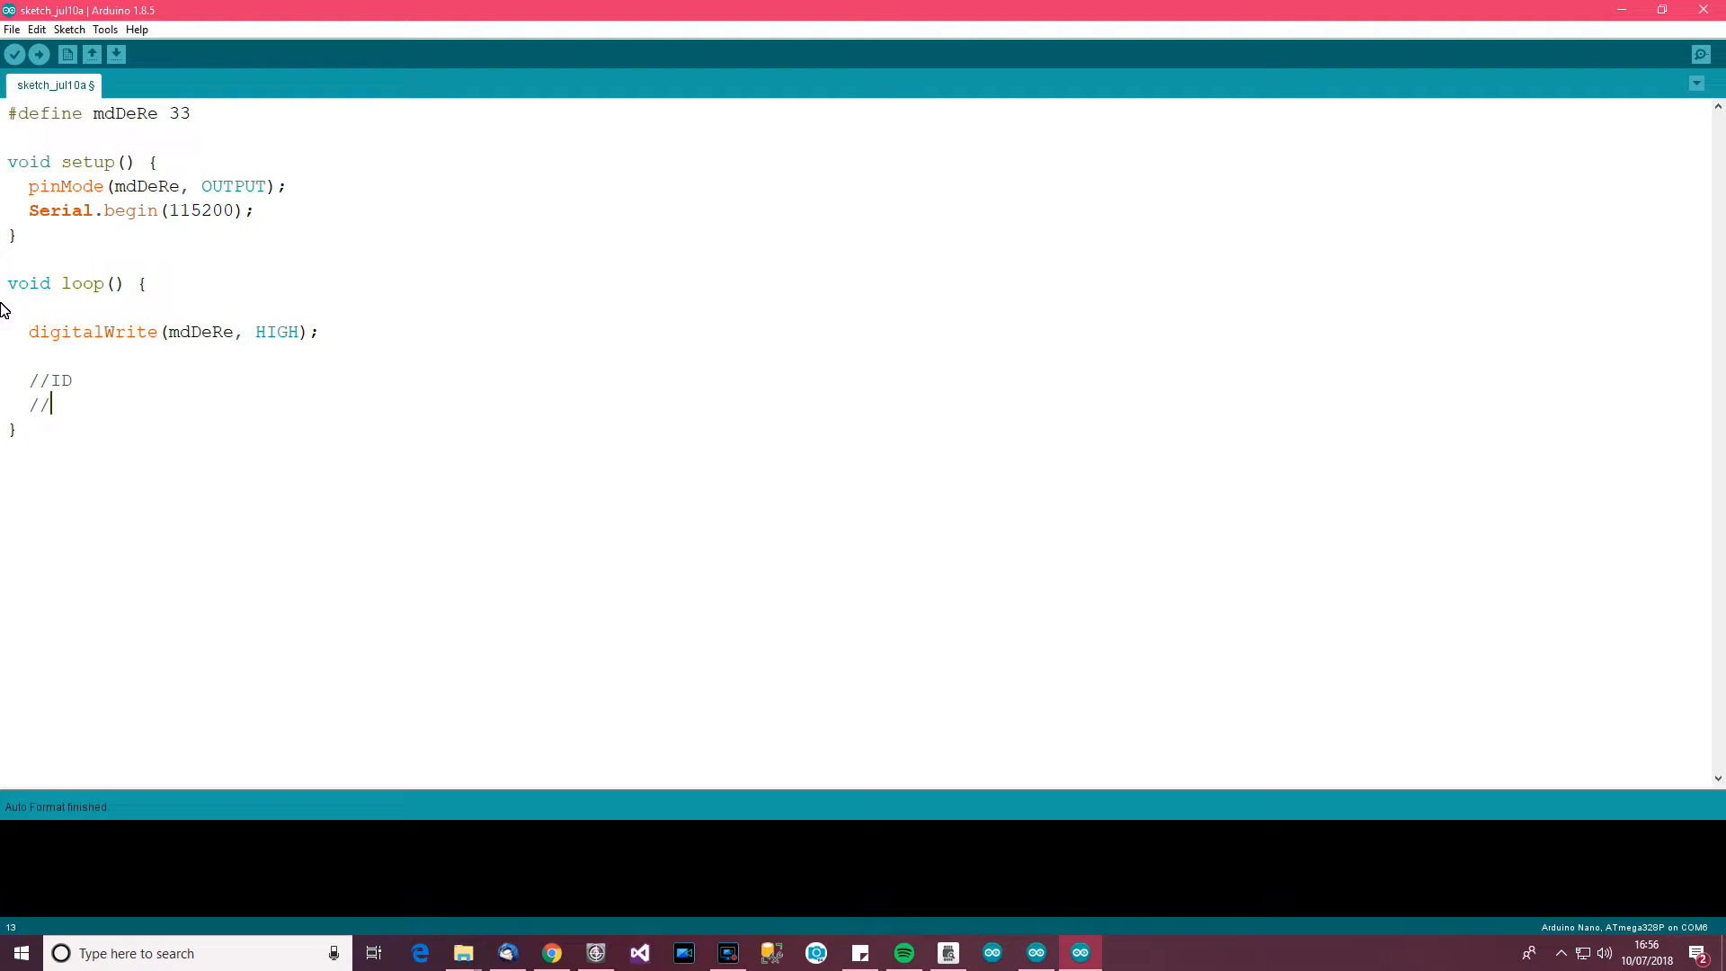
pyautogui.write('Fu')
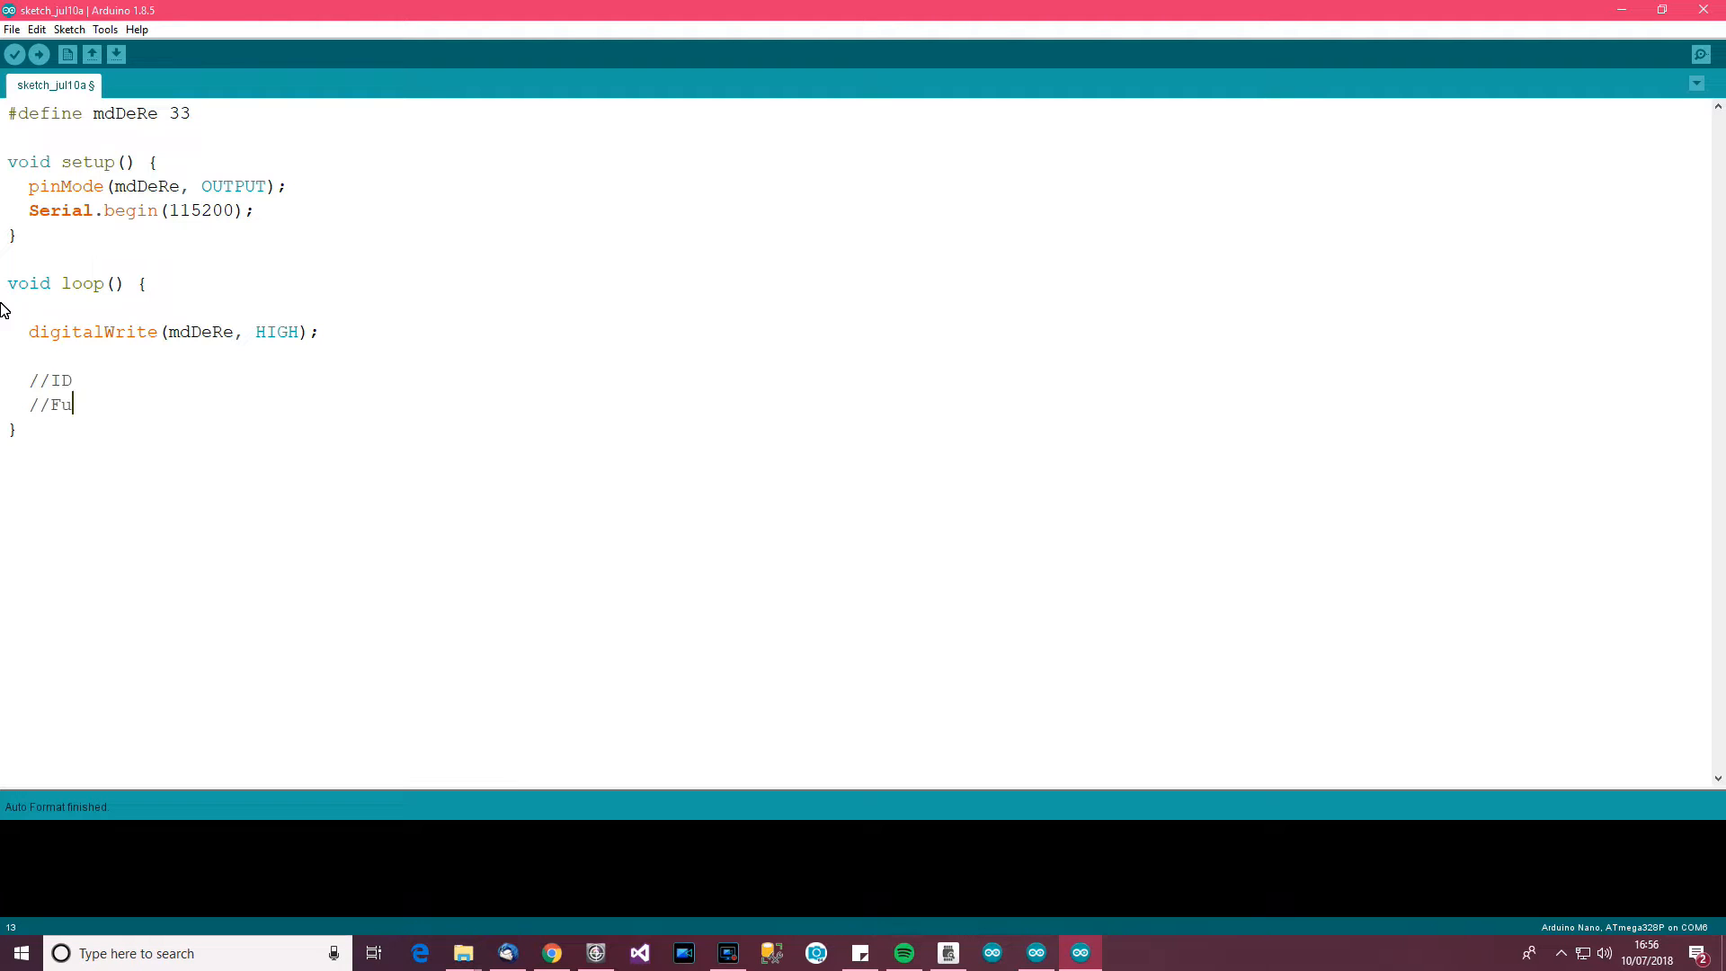
pyautogui.write('nction Code')
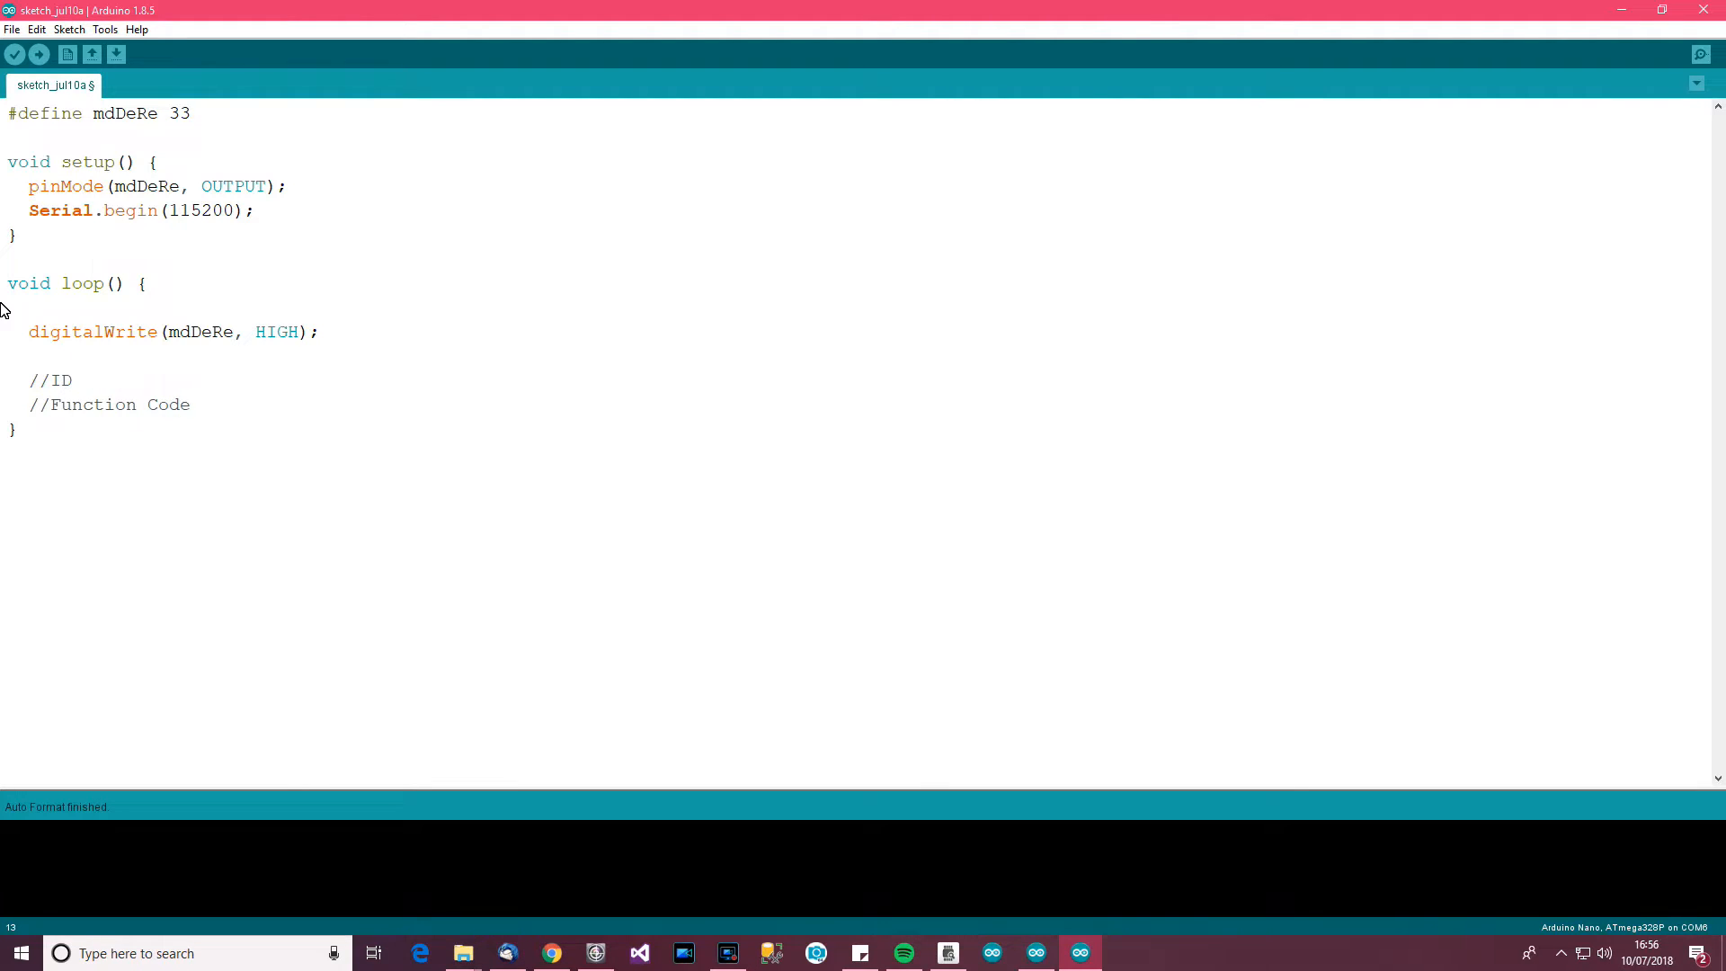
pyautogui.click(190, 404)
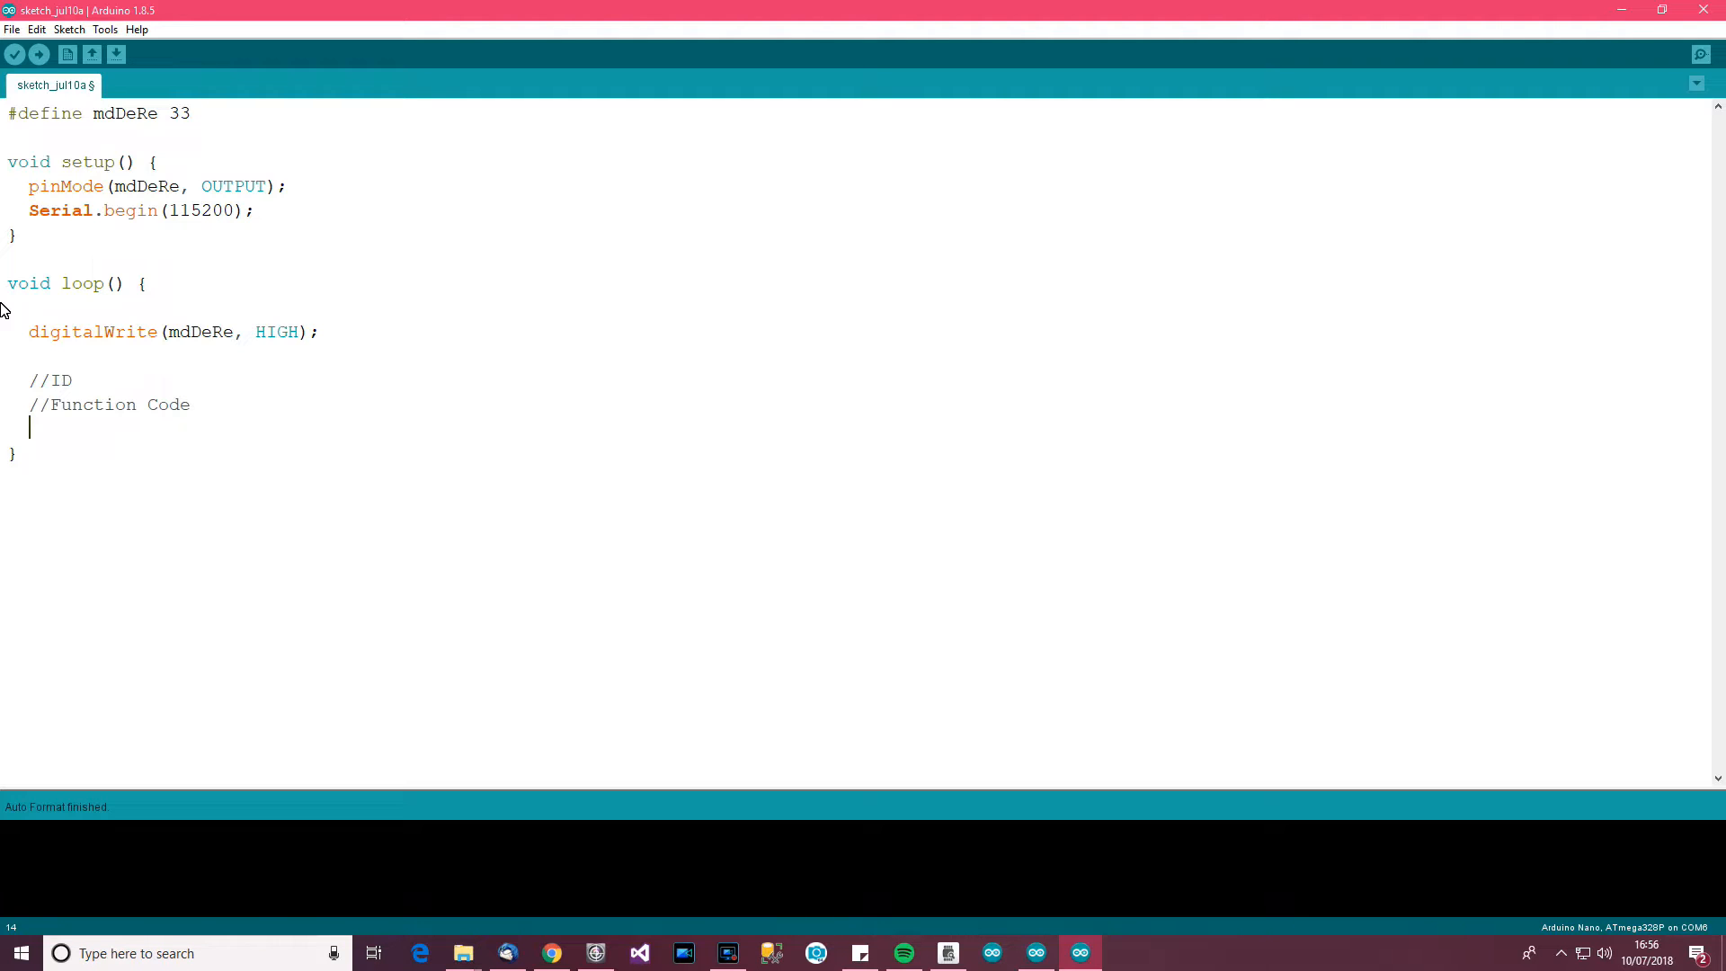
# Add //Starting Address #1/#2 and //Quantity to Read #1/#2 comment lines
pyautogui.write('//')
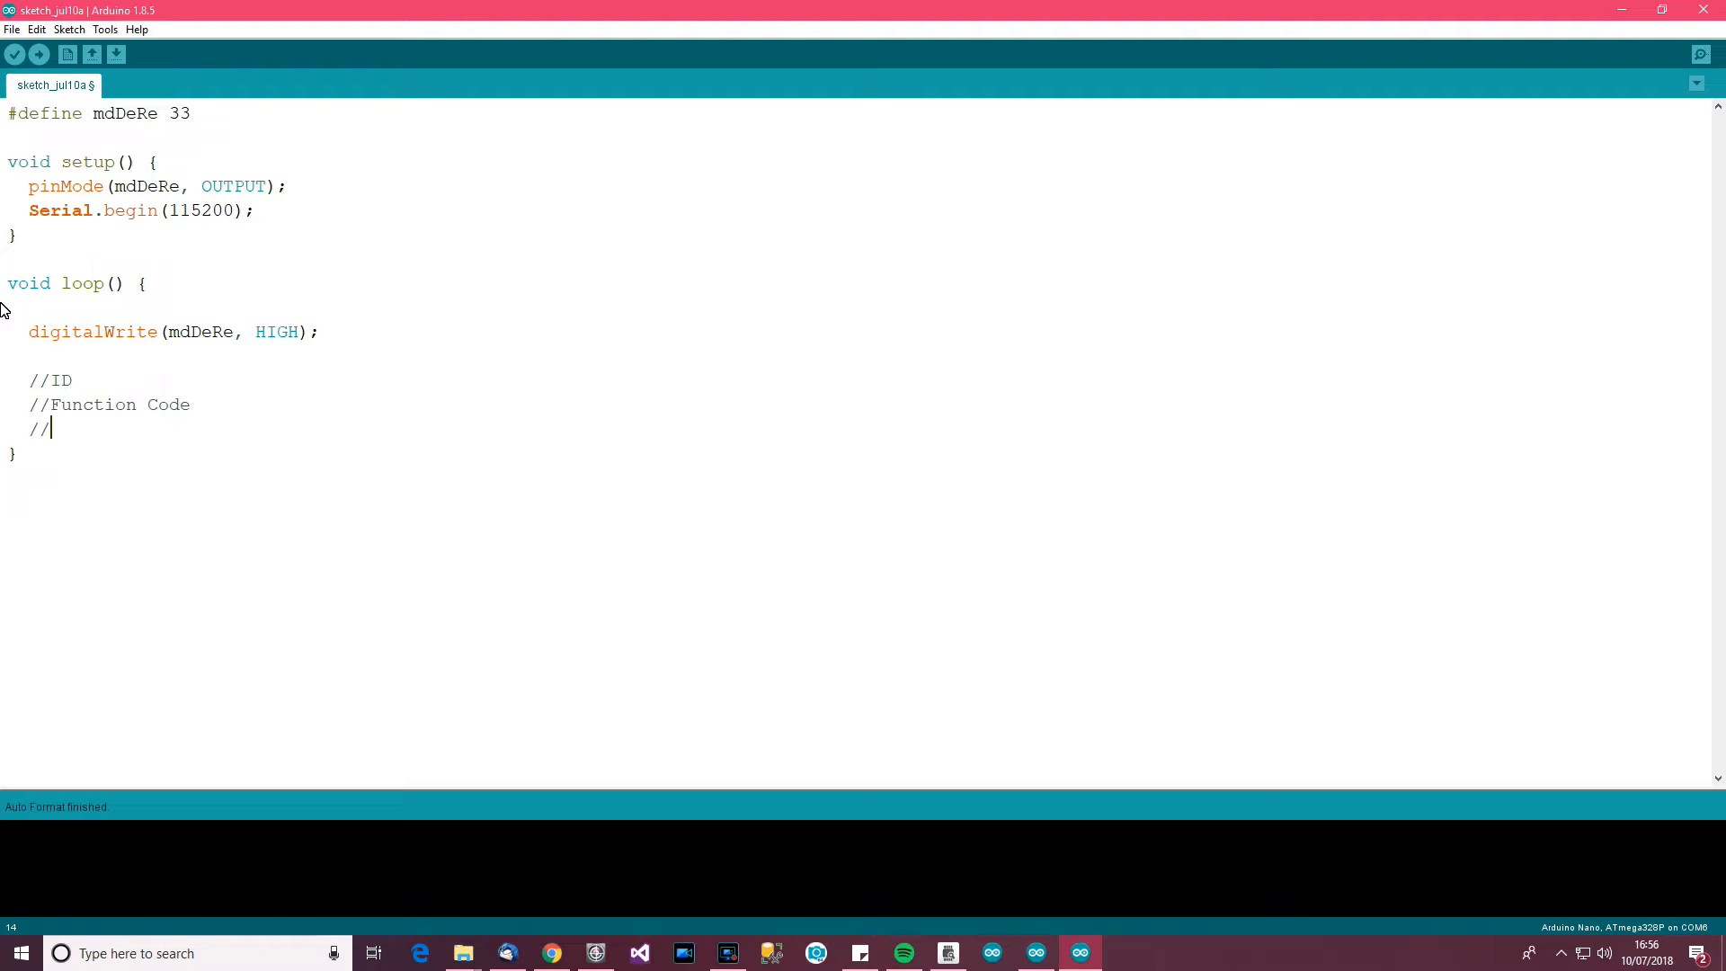
pyautogui.write('Starting SA')
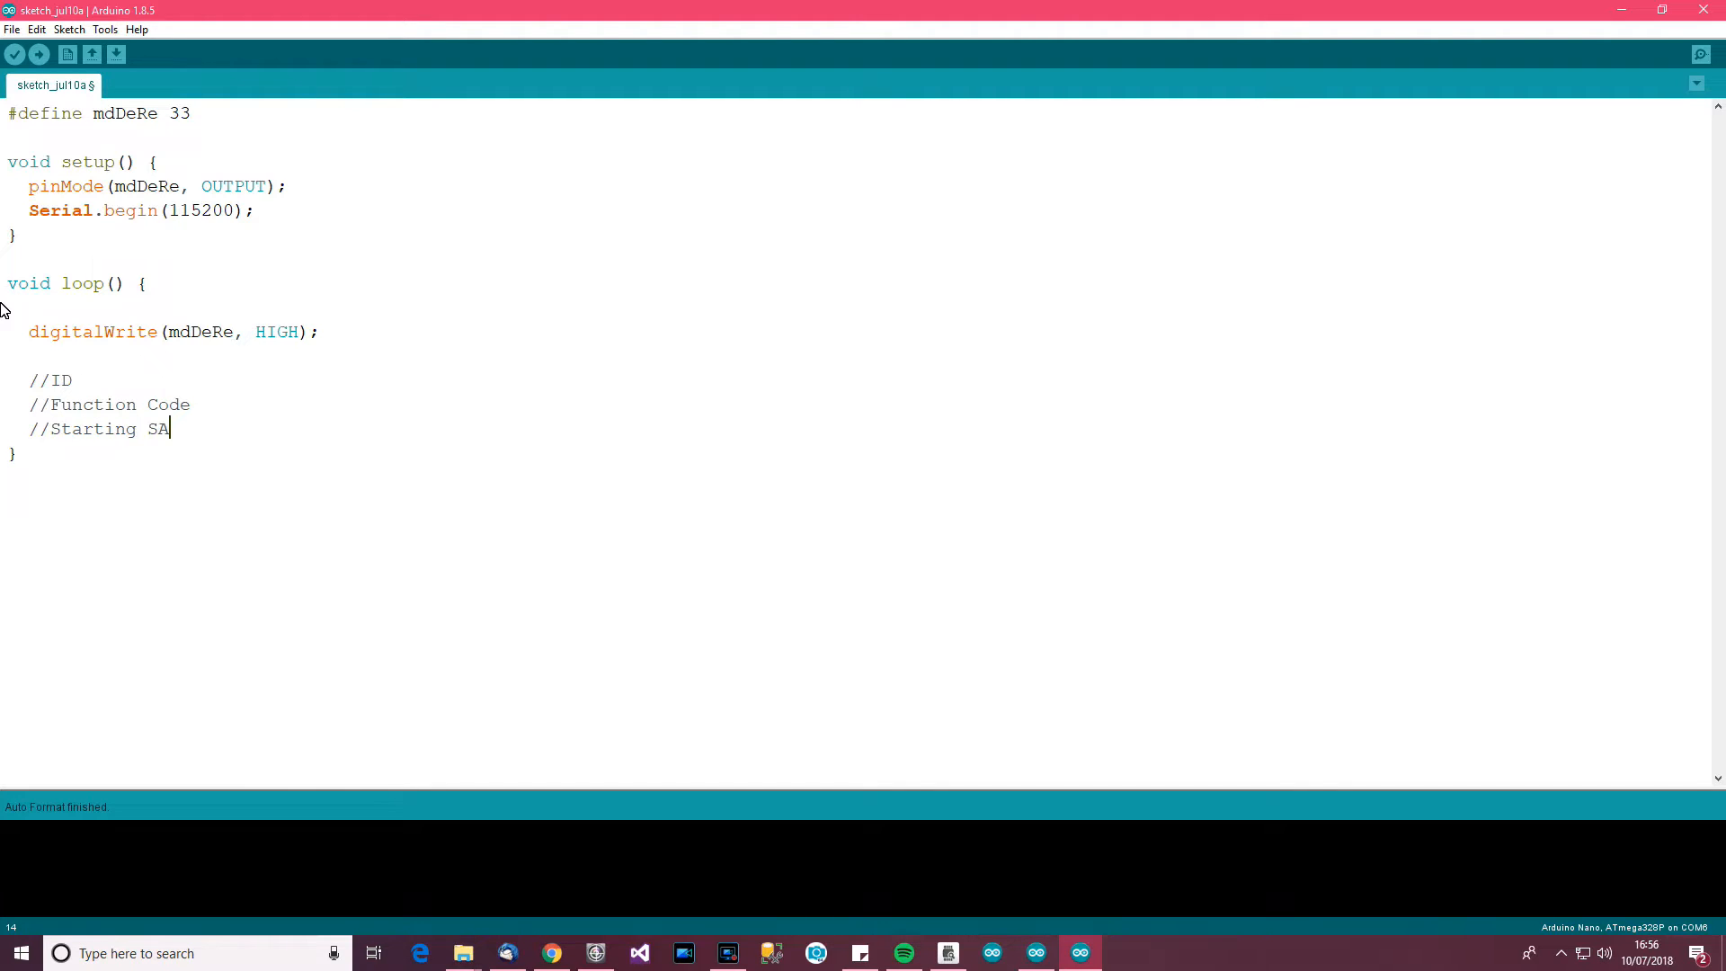
pyautogui.write('ddre')
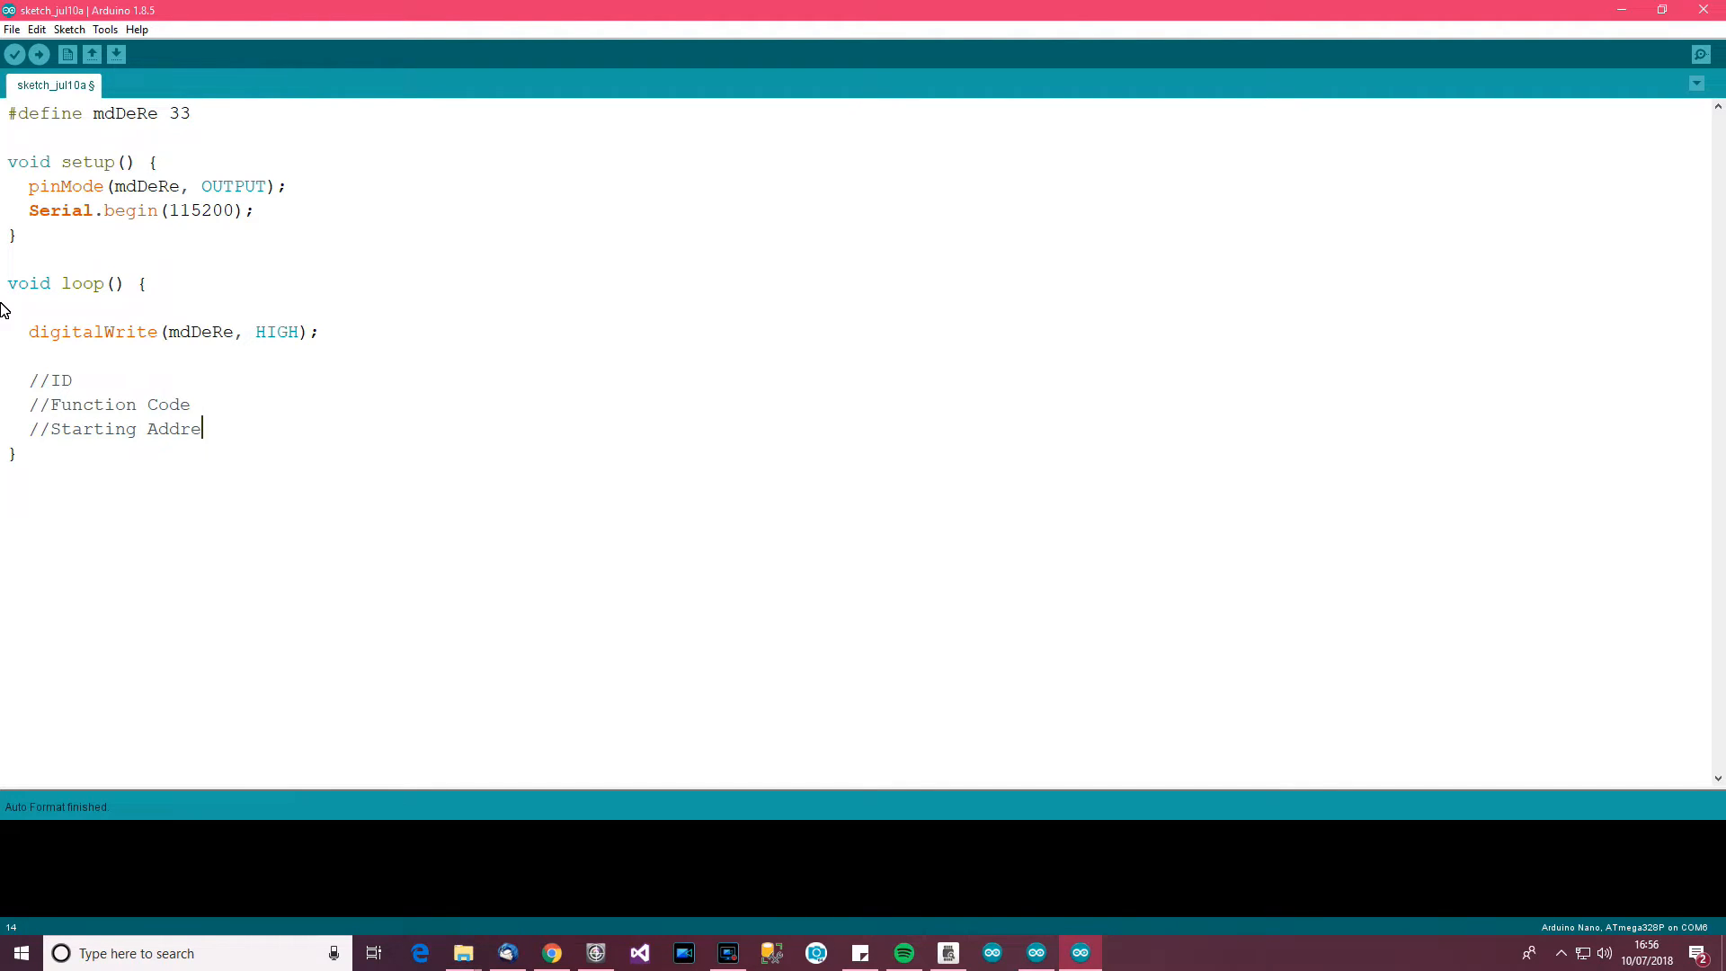
pyautogui.write('ss #1')
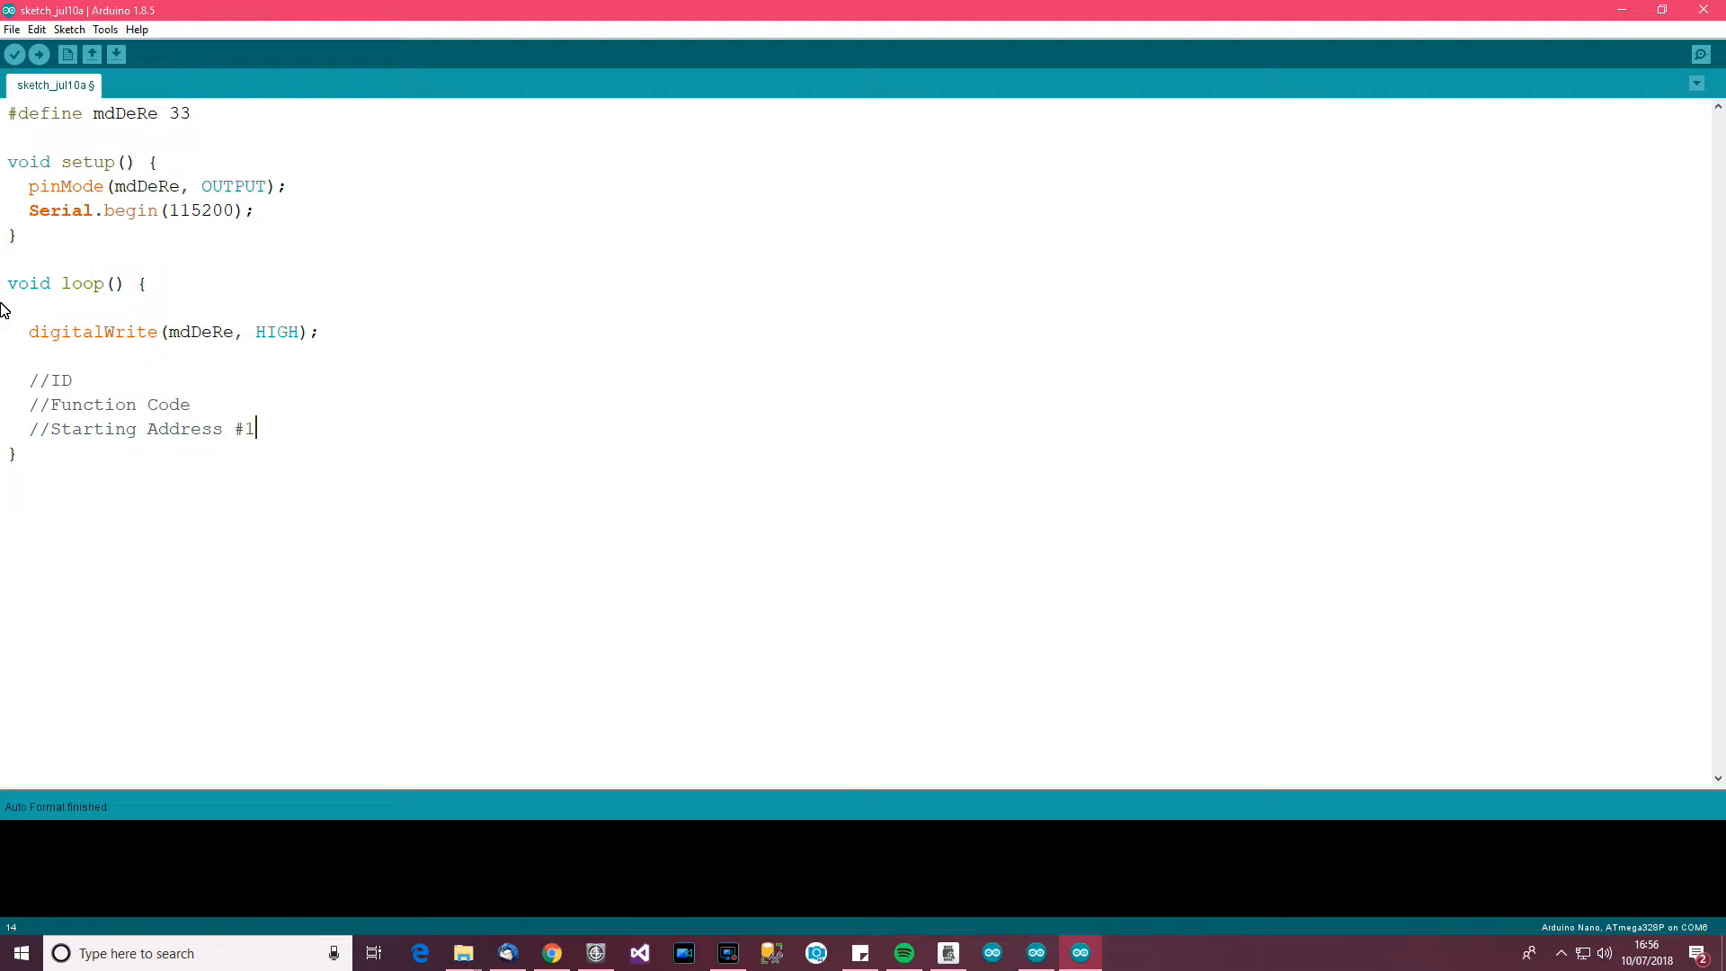
pyautogui.tripleClick(141, 428)
pyautogui.write('//Starting Address #2')
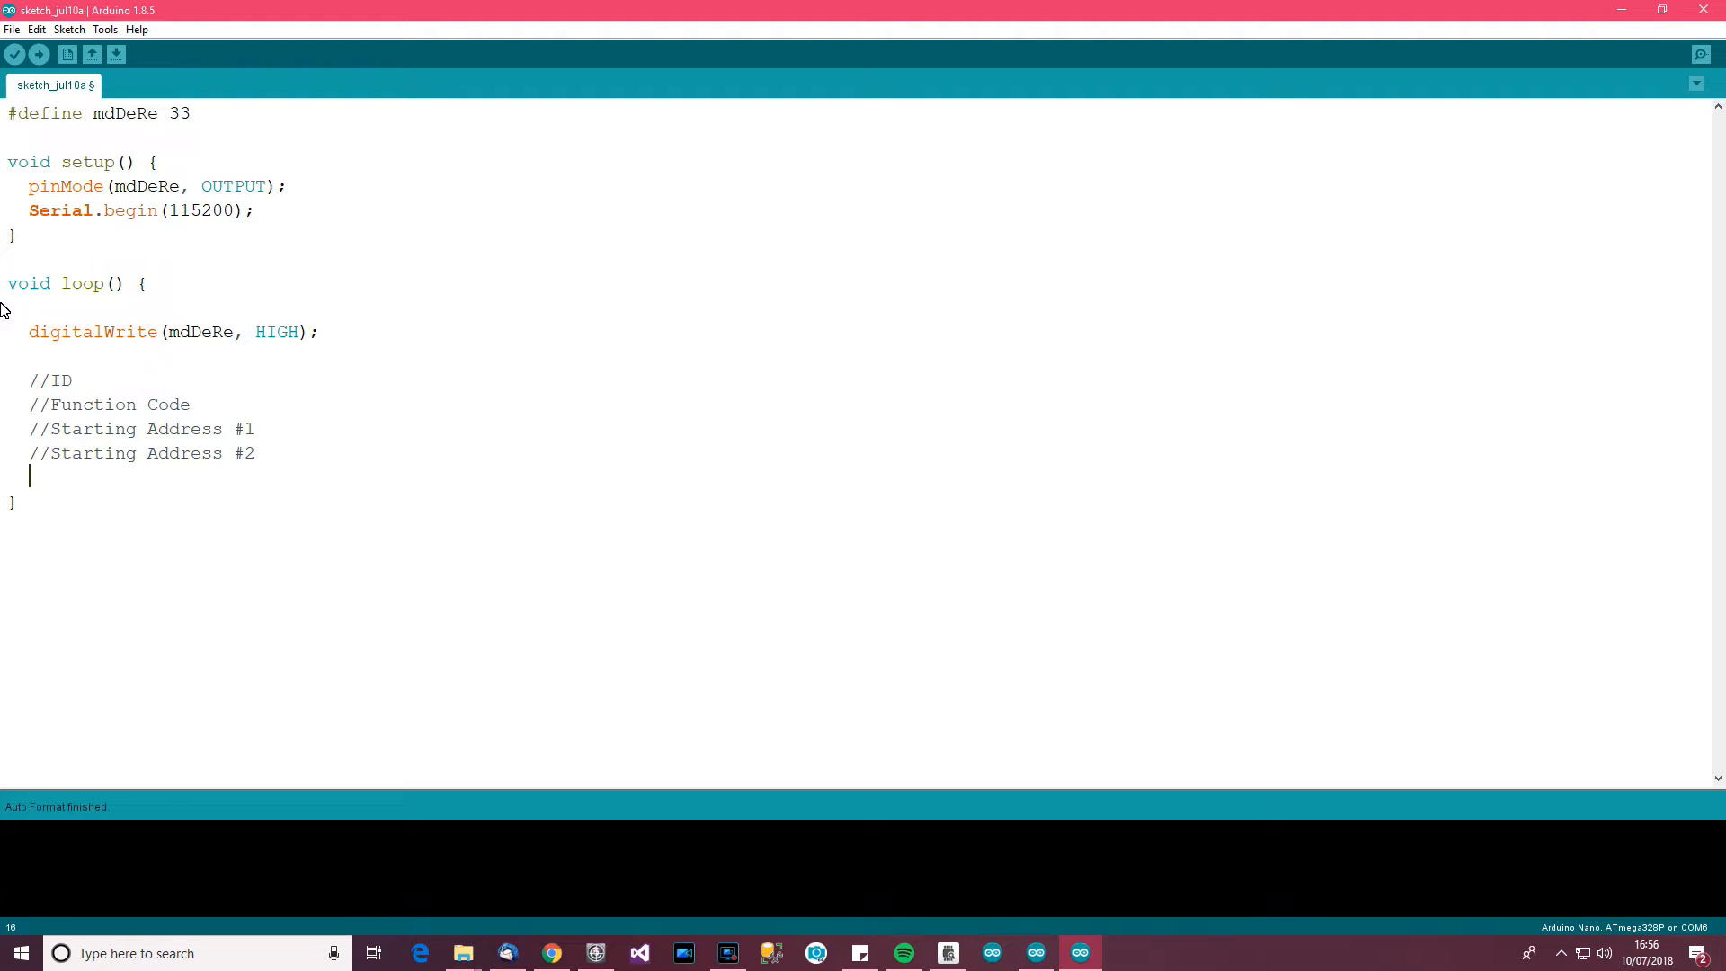
pyautogui.write('//Quant')
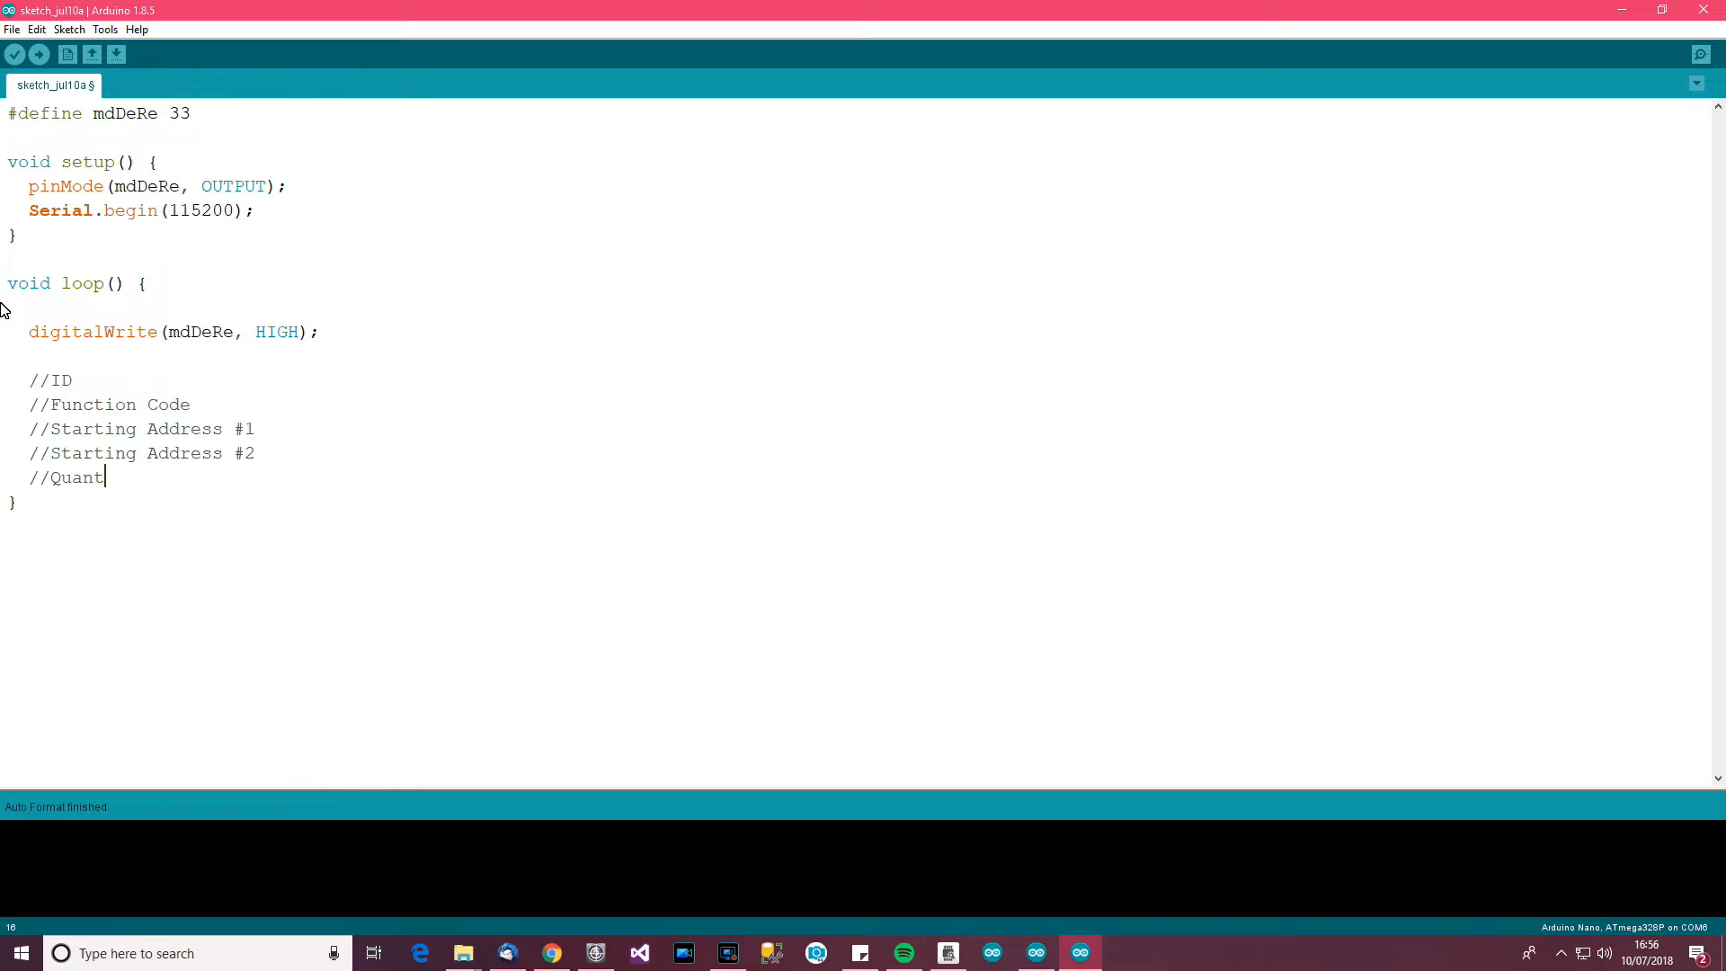
pyautogui.write('ity to Read #1')
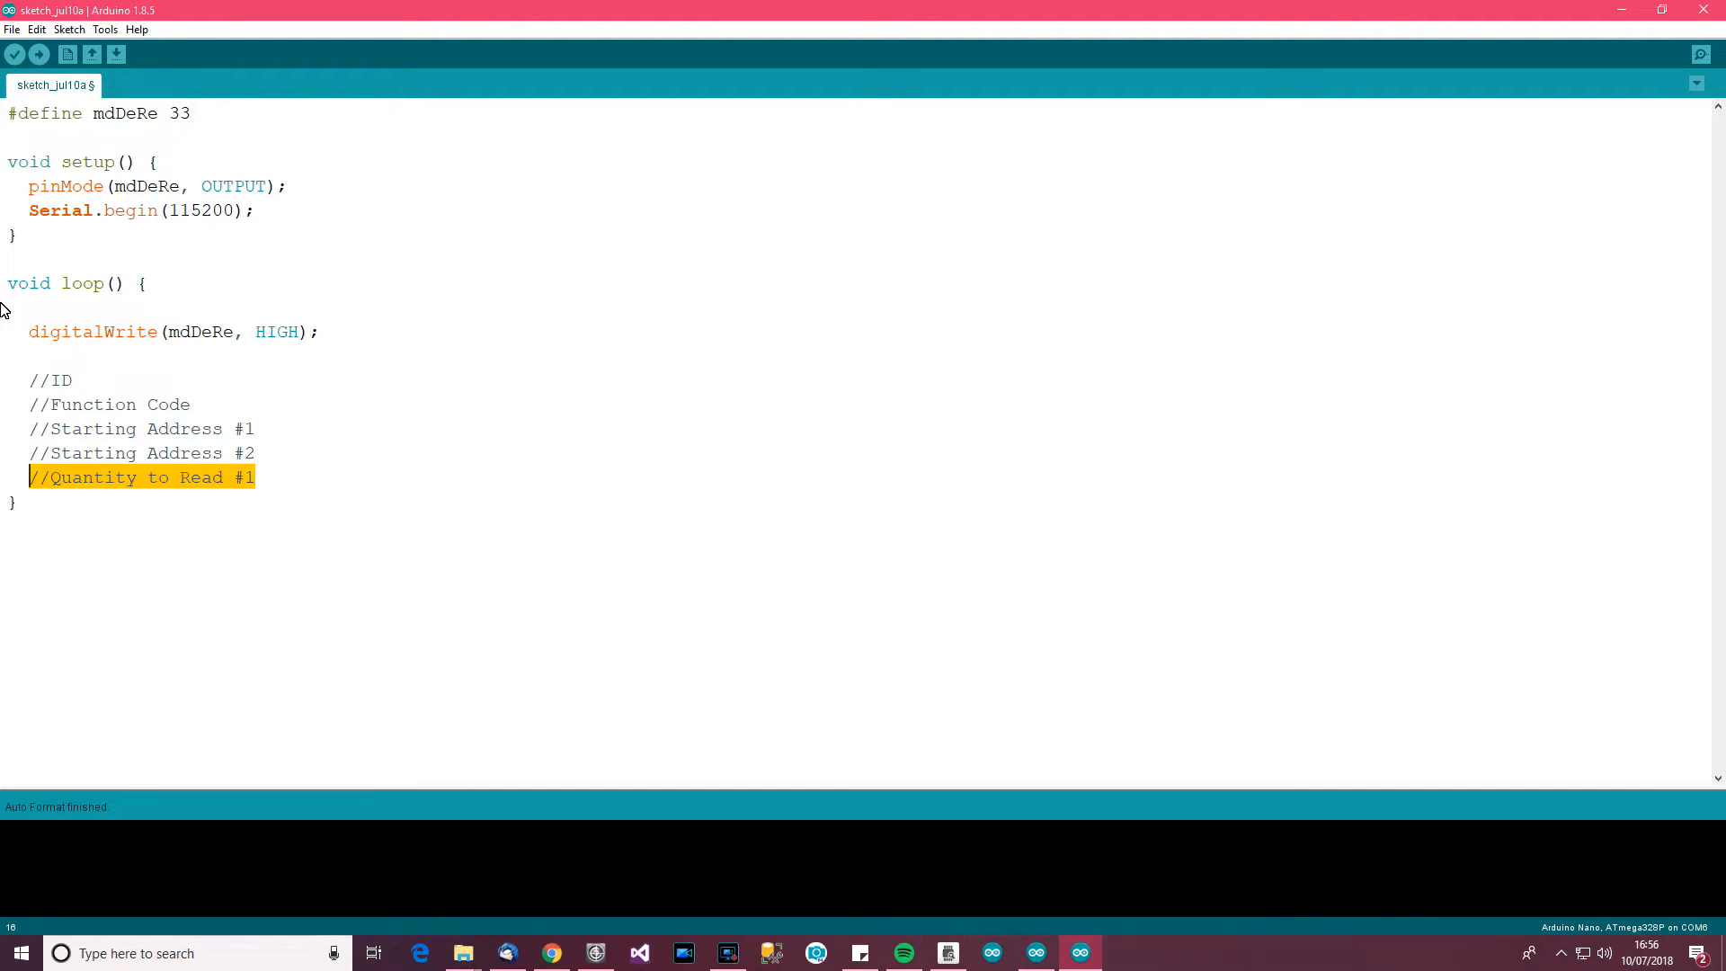
pyautogui.click(255, 477)
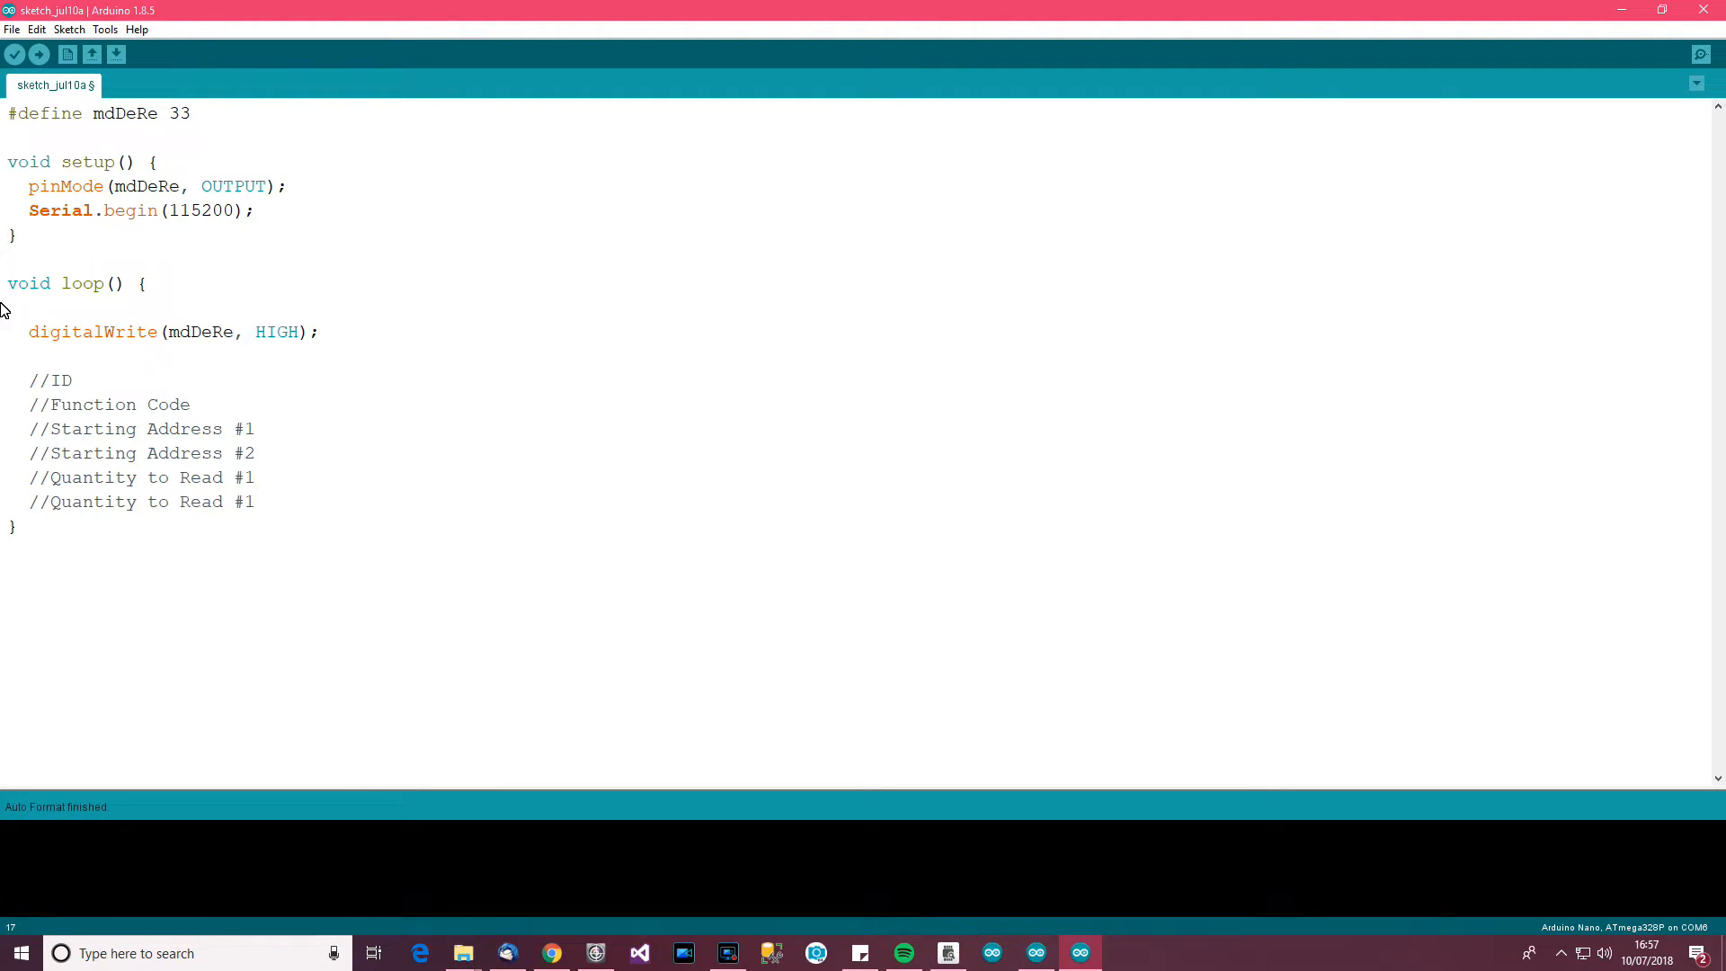
pyautogui.write('2')
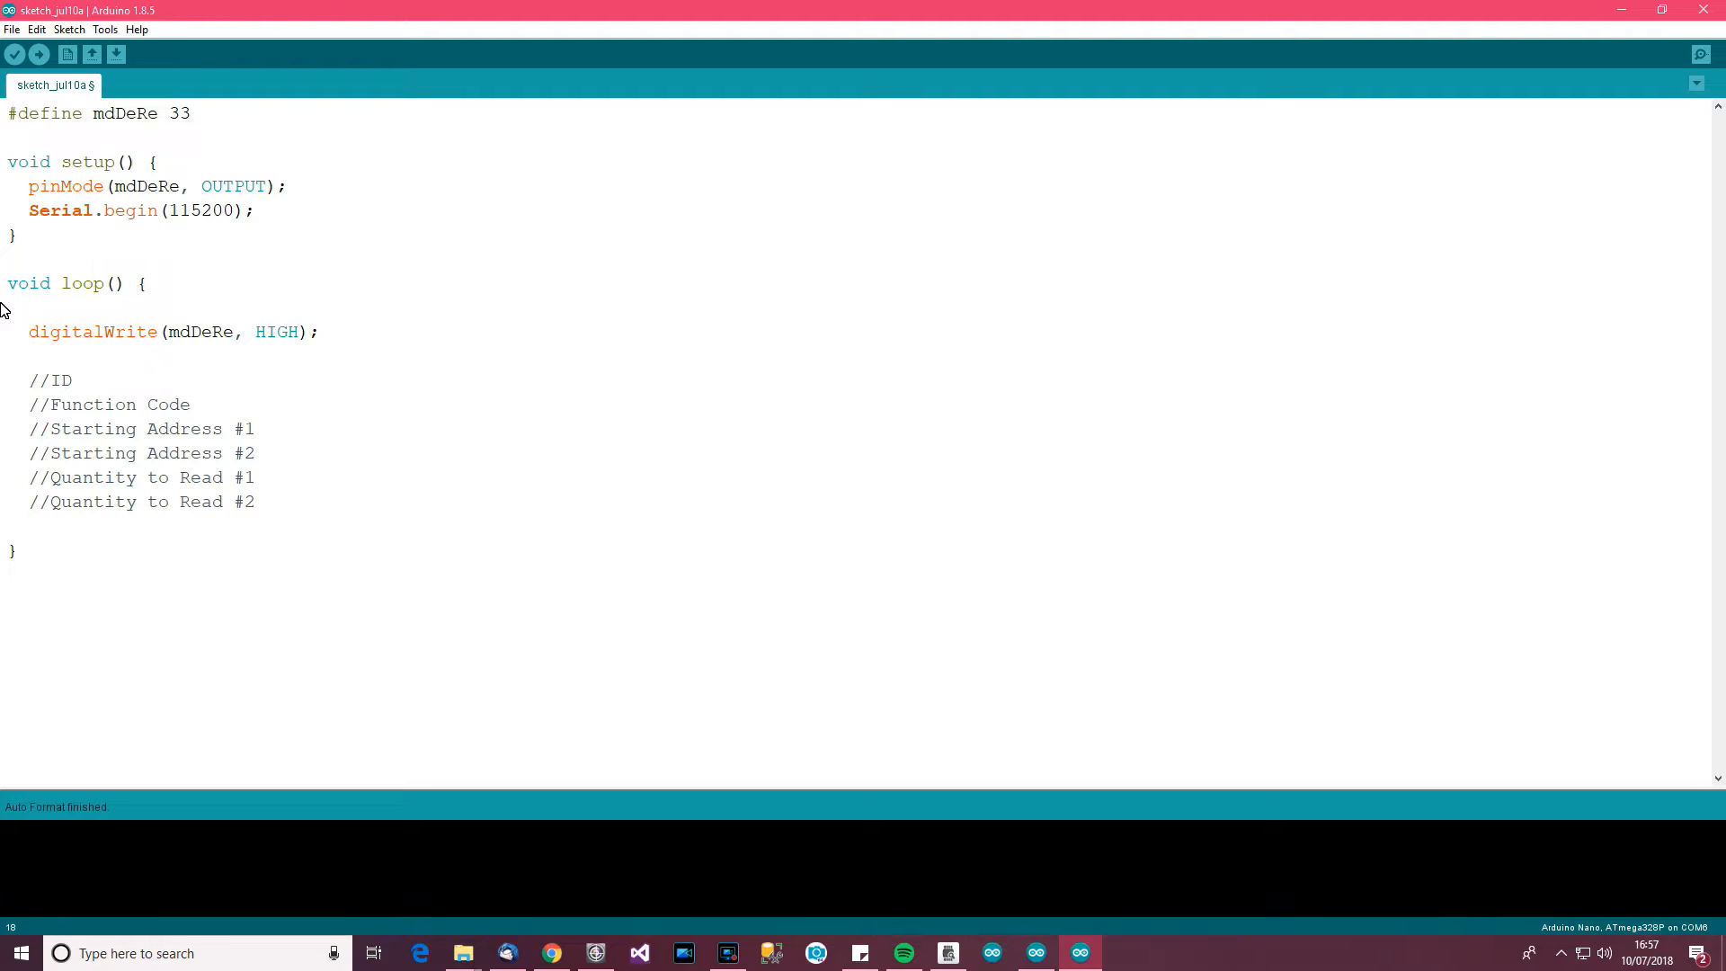
# Add //CRC #1 and //CRC #2 comment lines
pyautogui.write('//CRC')
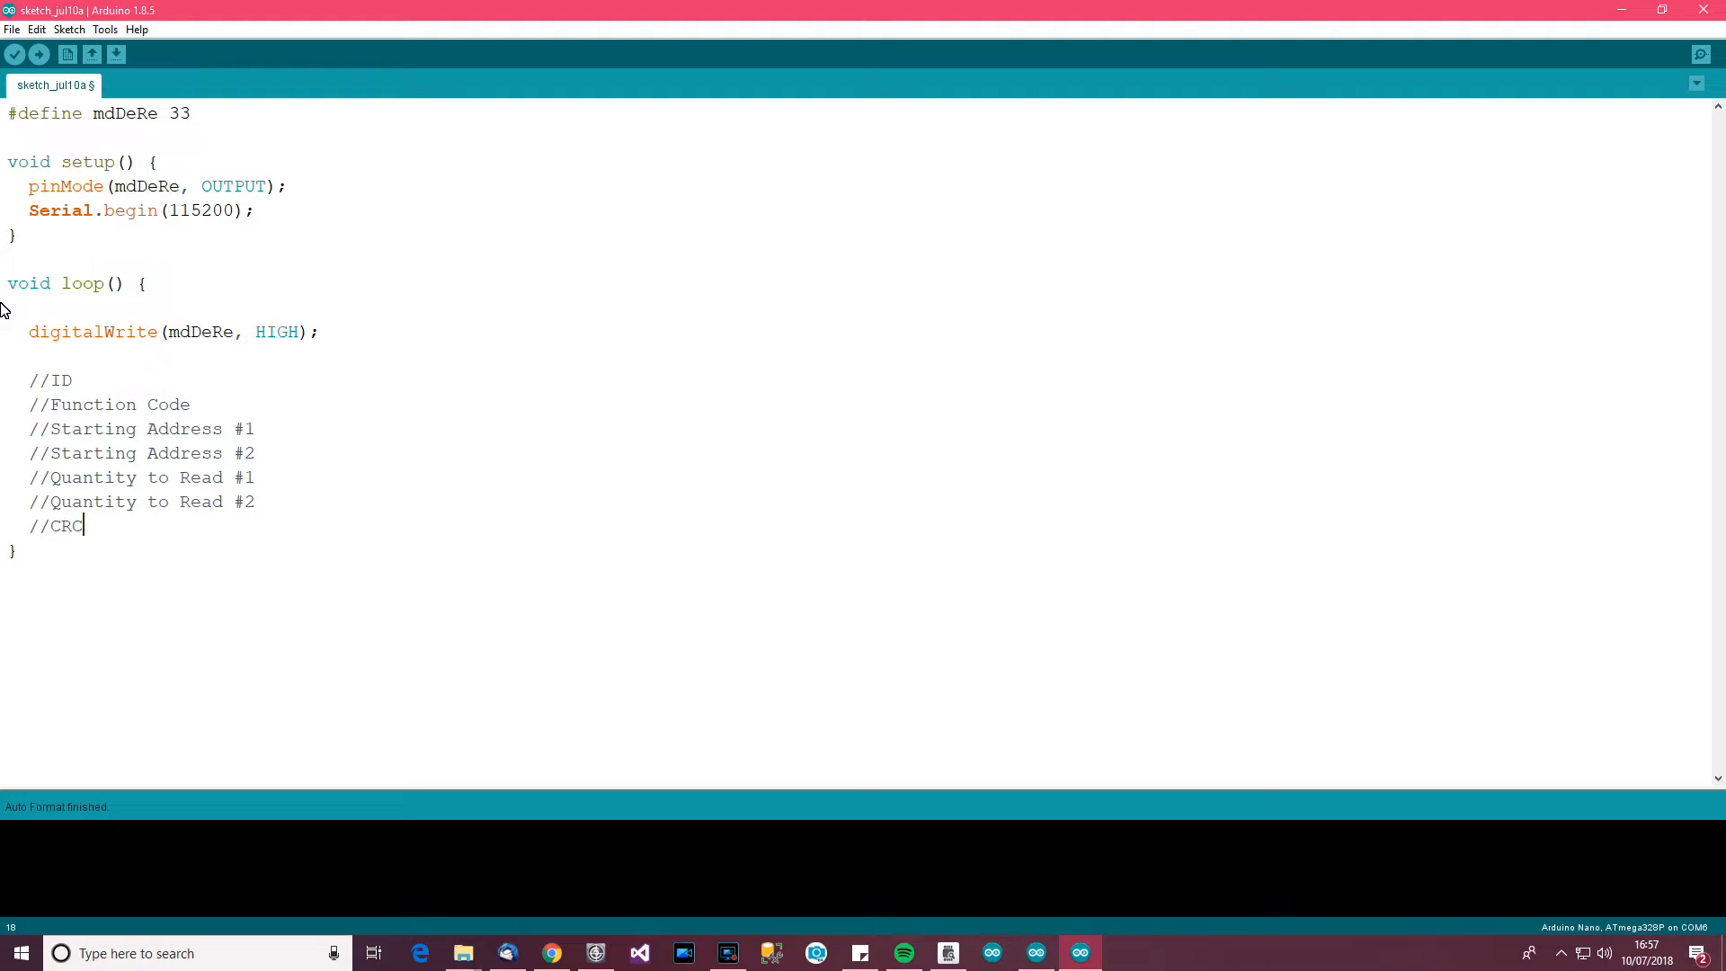
pyautogui.write('#1')
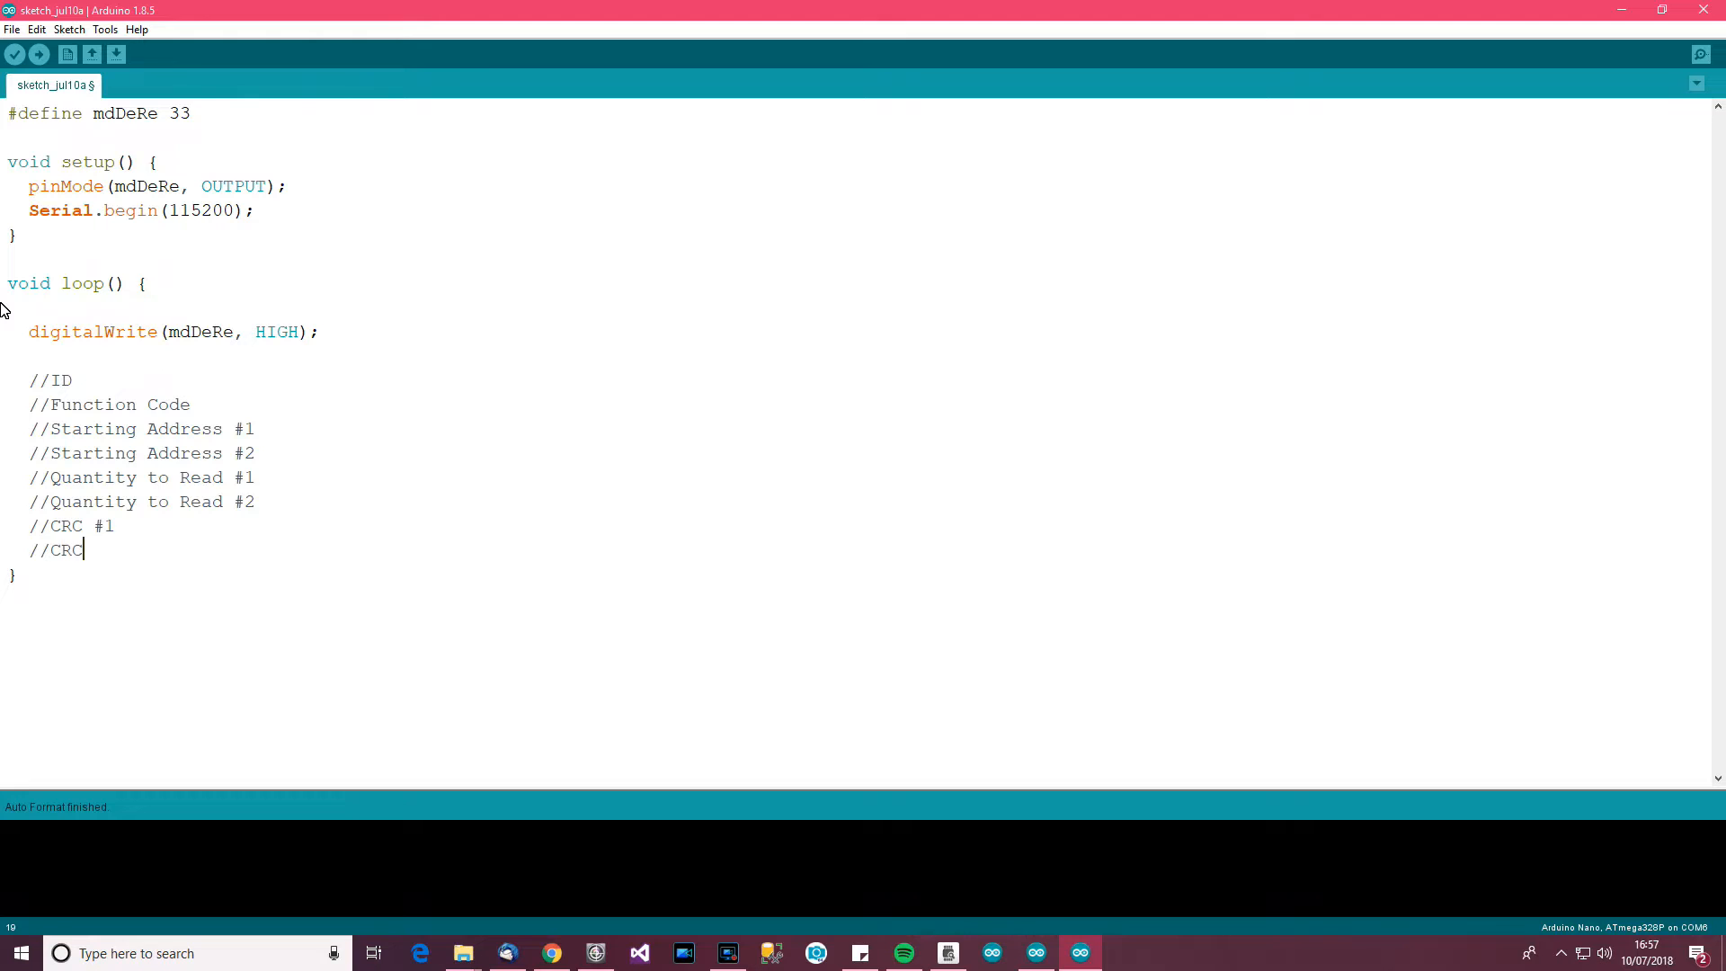
pyautogui.write('#2')
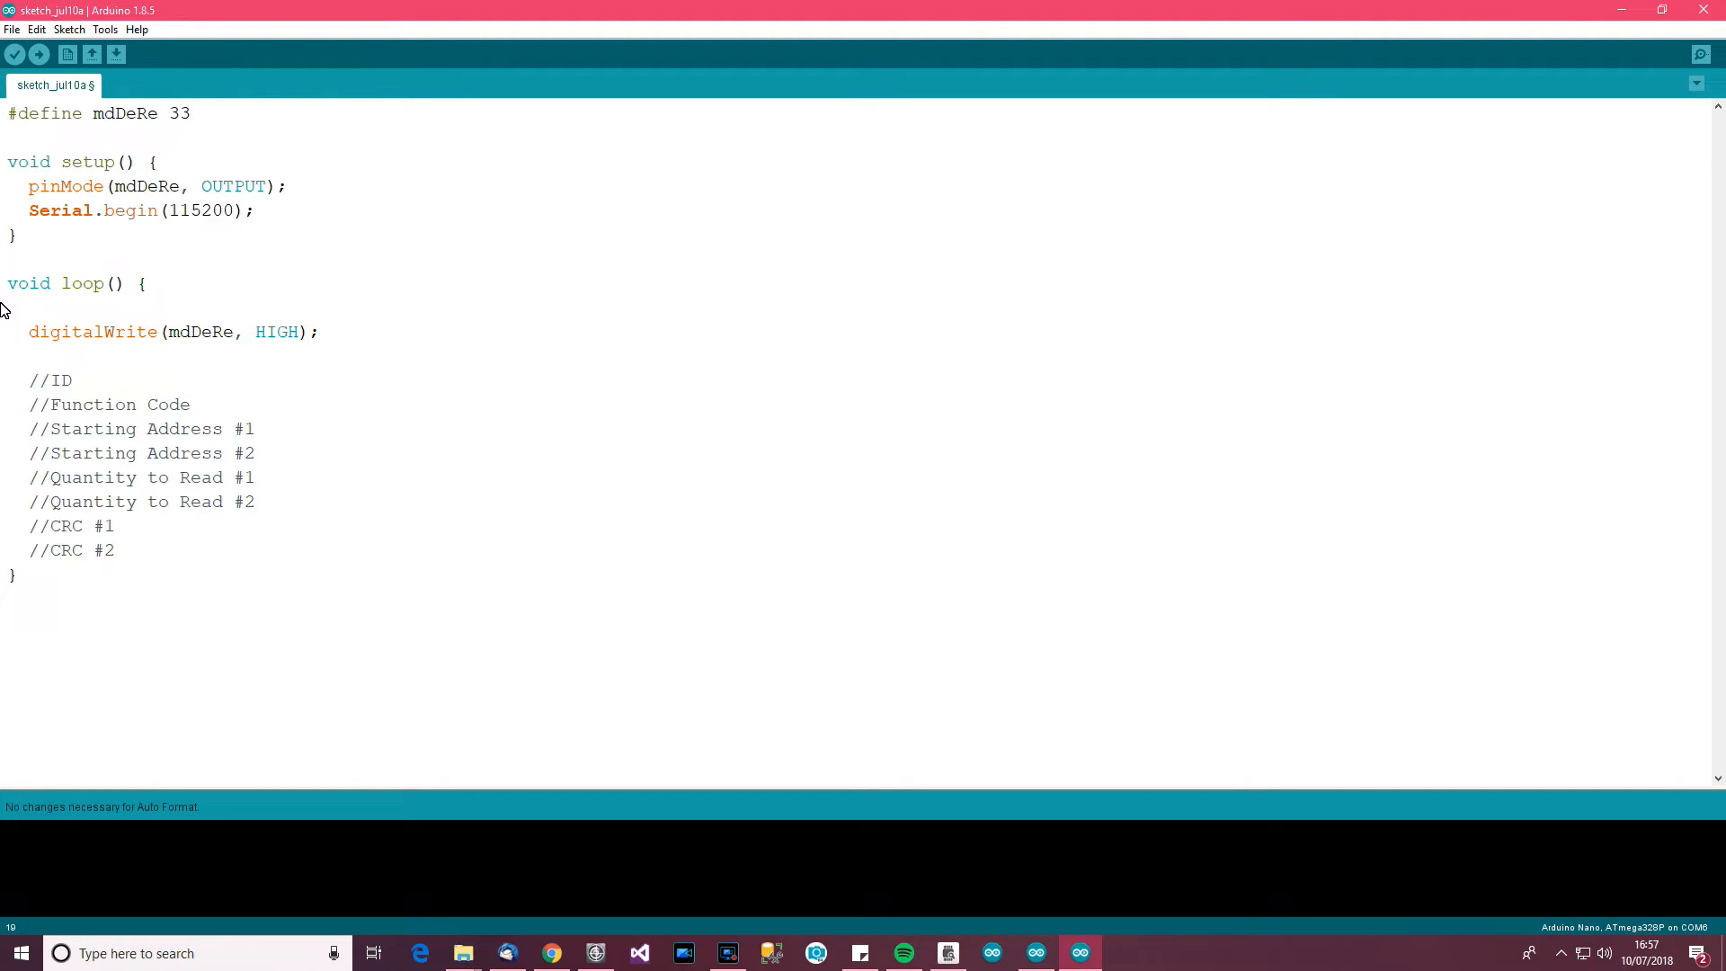
pyautogui.moveTo(9, 305)
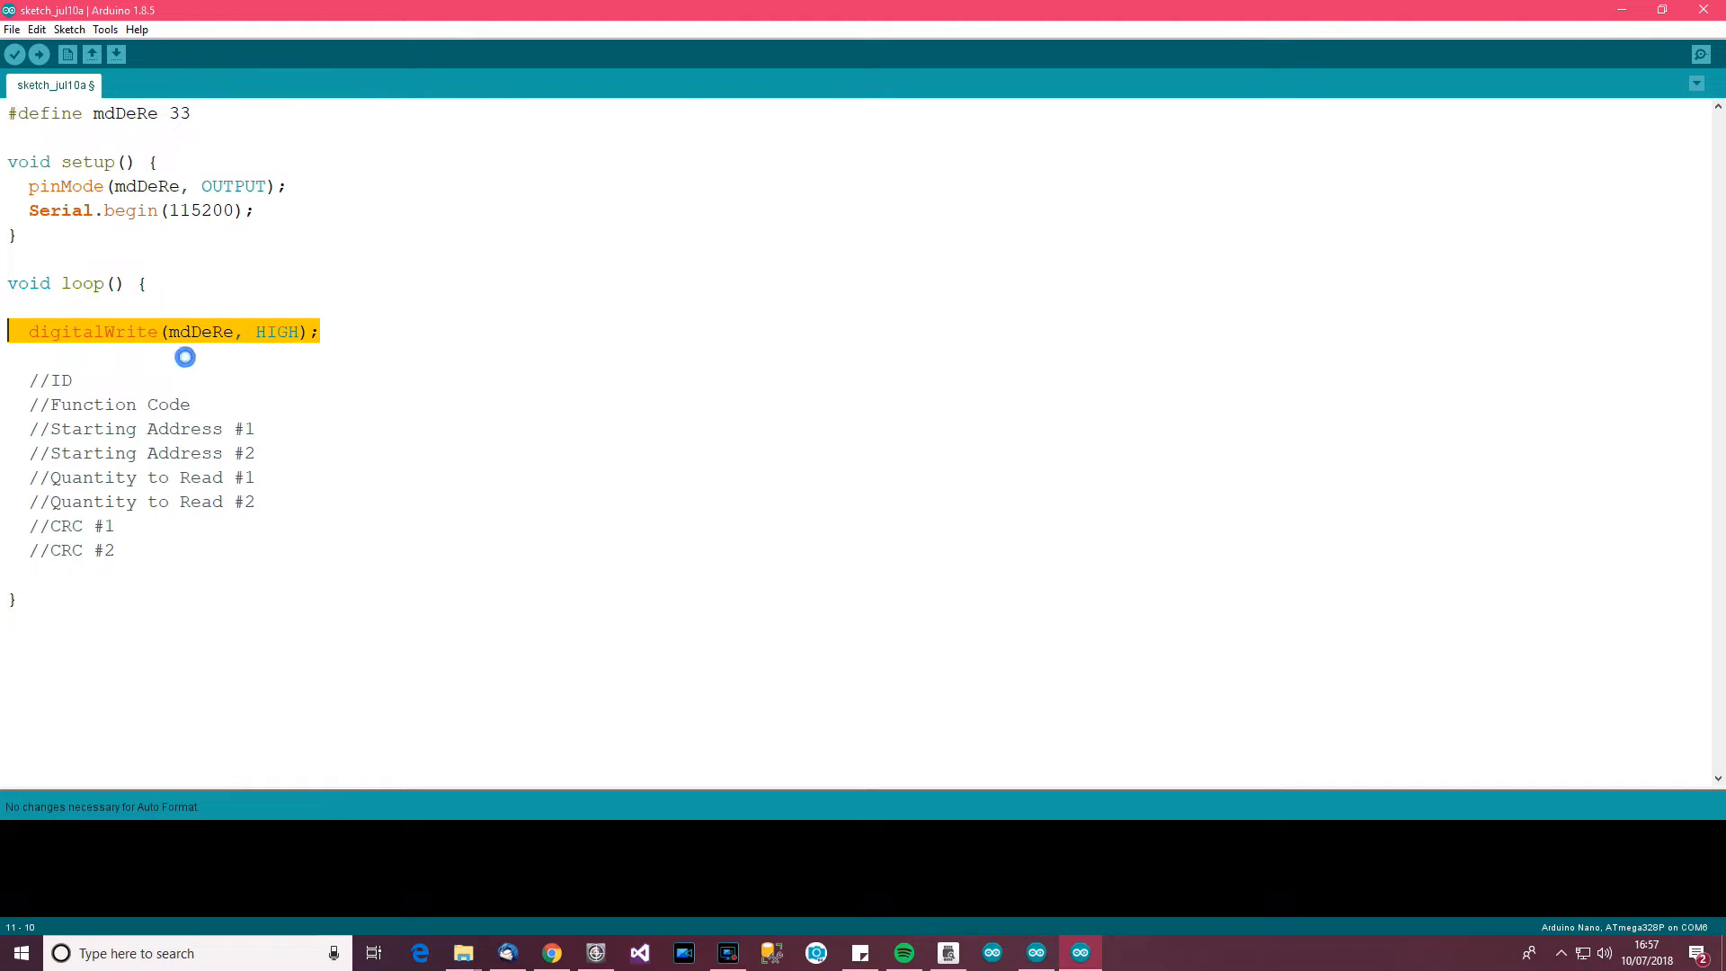
# Complete digitalWrite(mdDeRe, LOW); below the CRC comments and insert a blank line above it
pyautogui.click(110, 573)
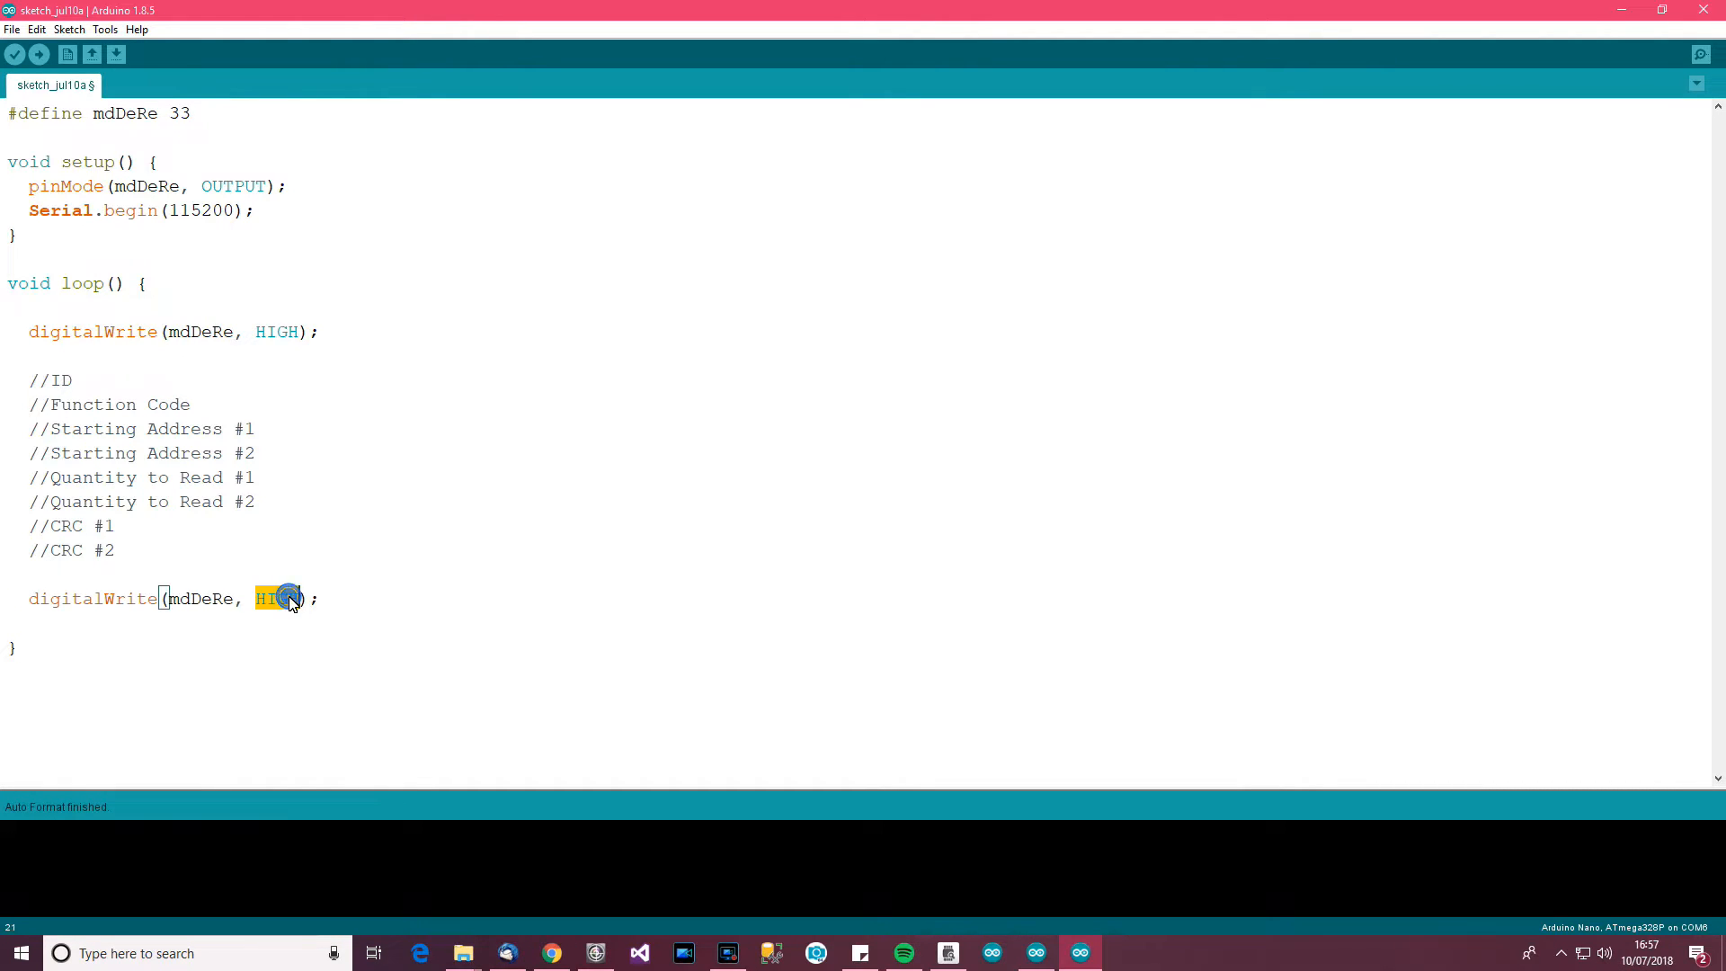
pyautogui.write('LO')
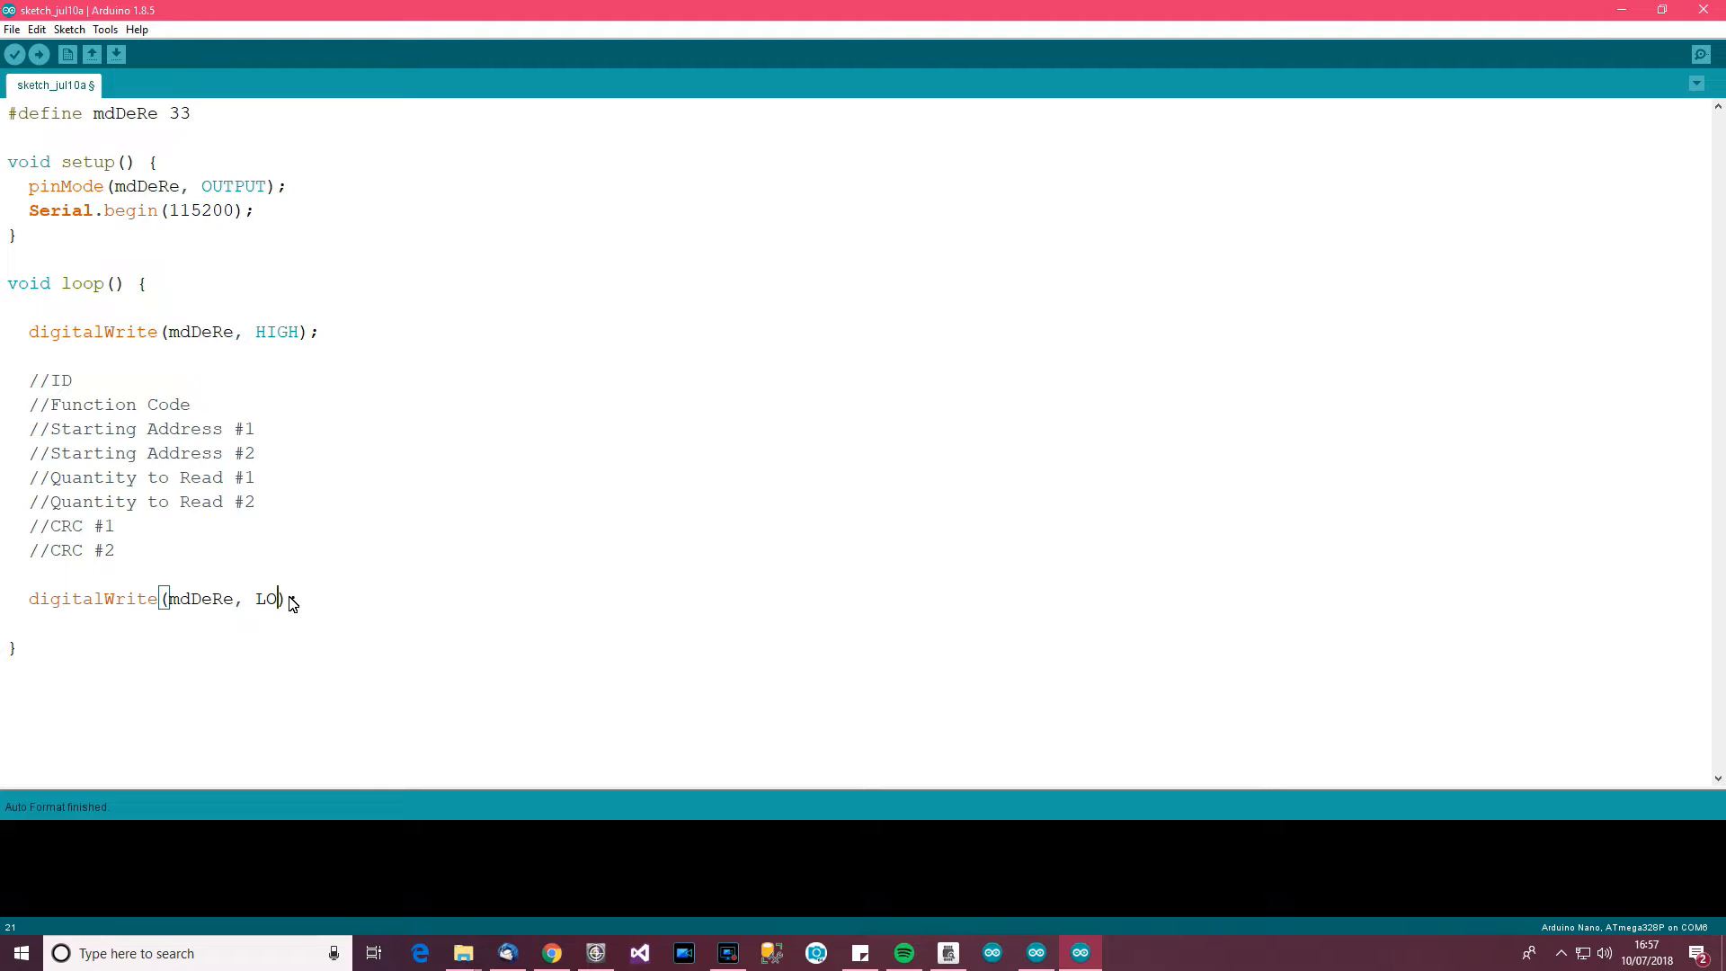
pyautogui.write('W);')
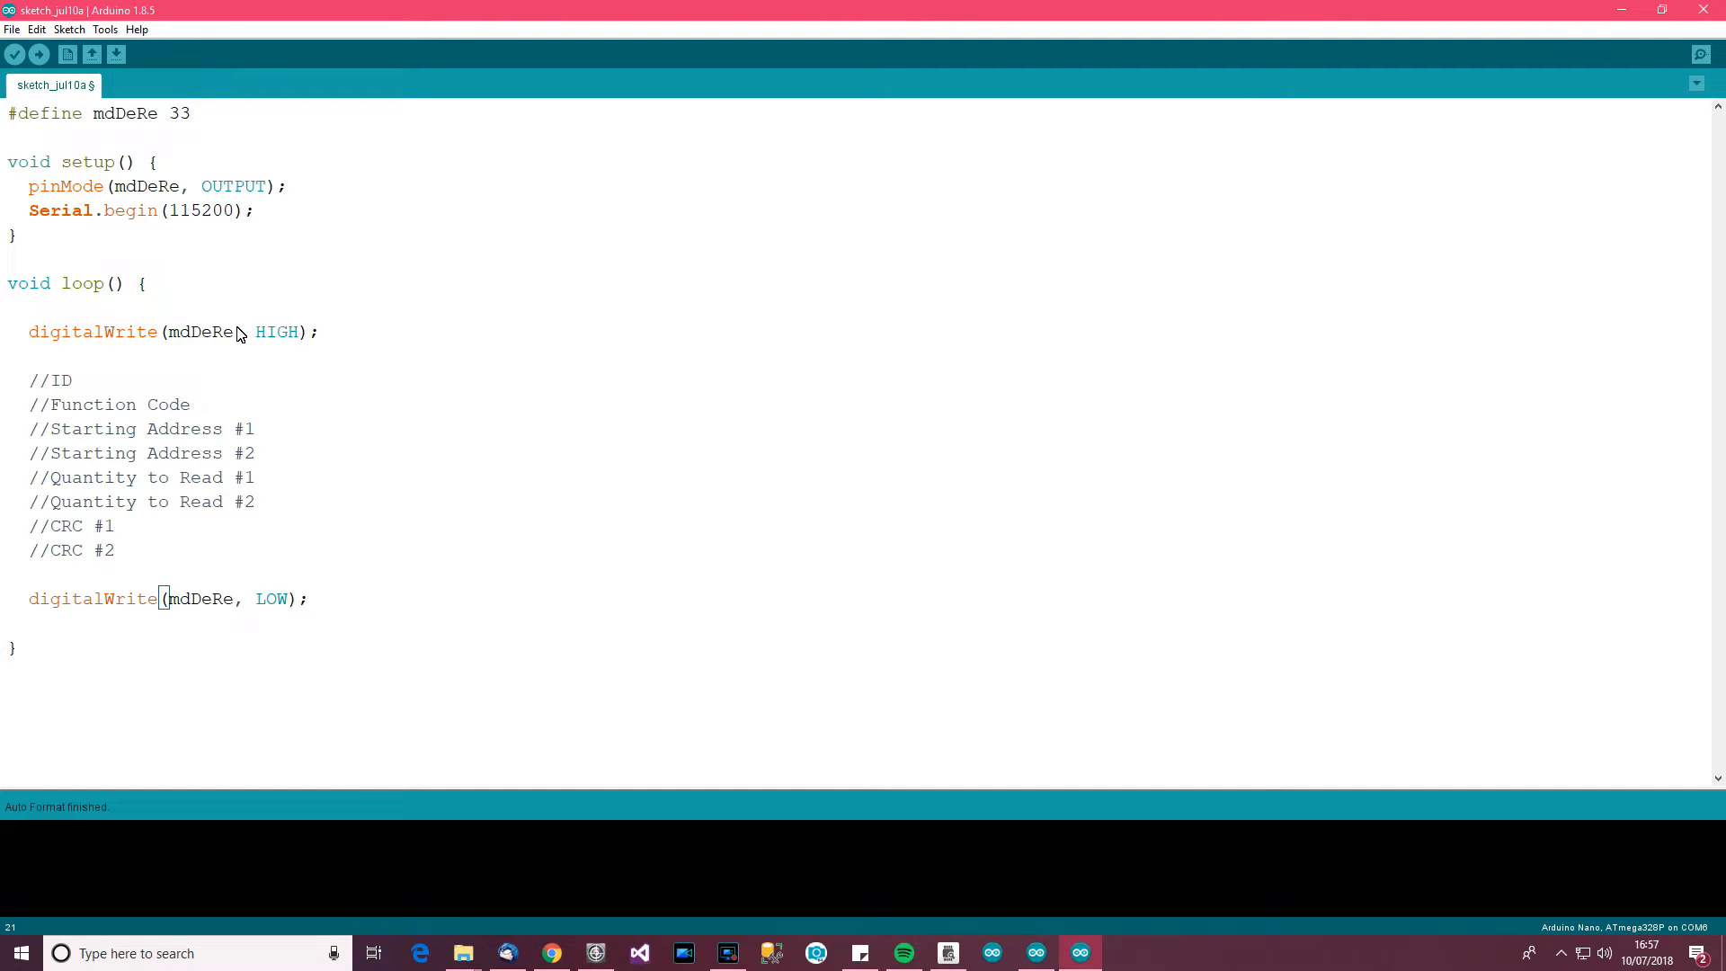
pyautogui.moveTo(255, 396)
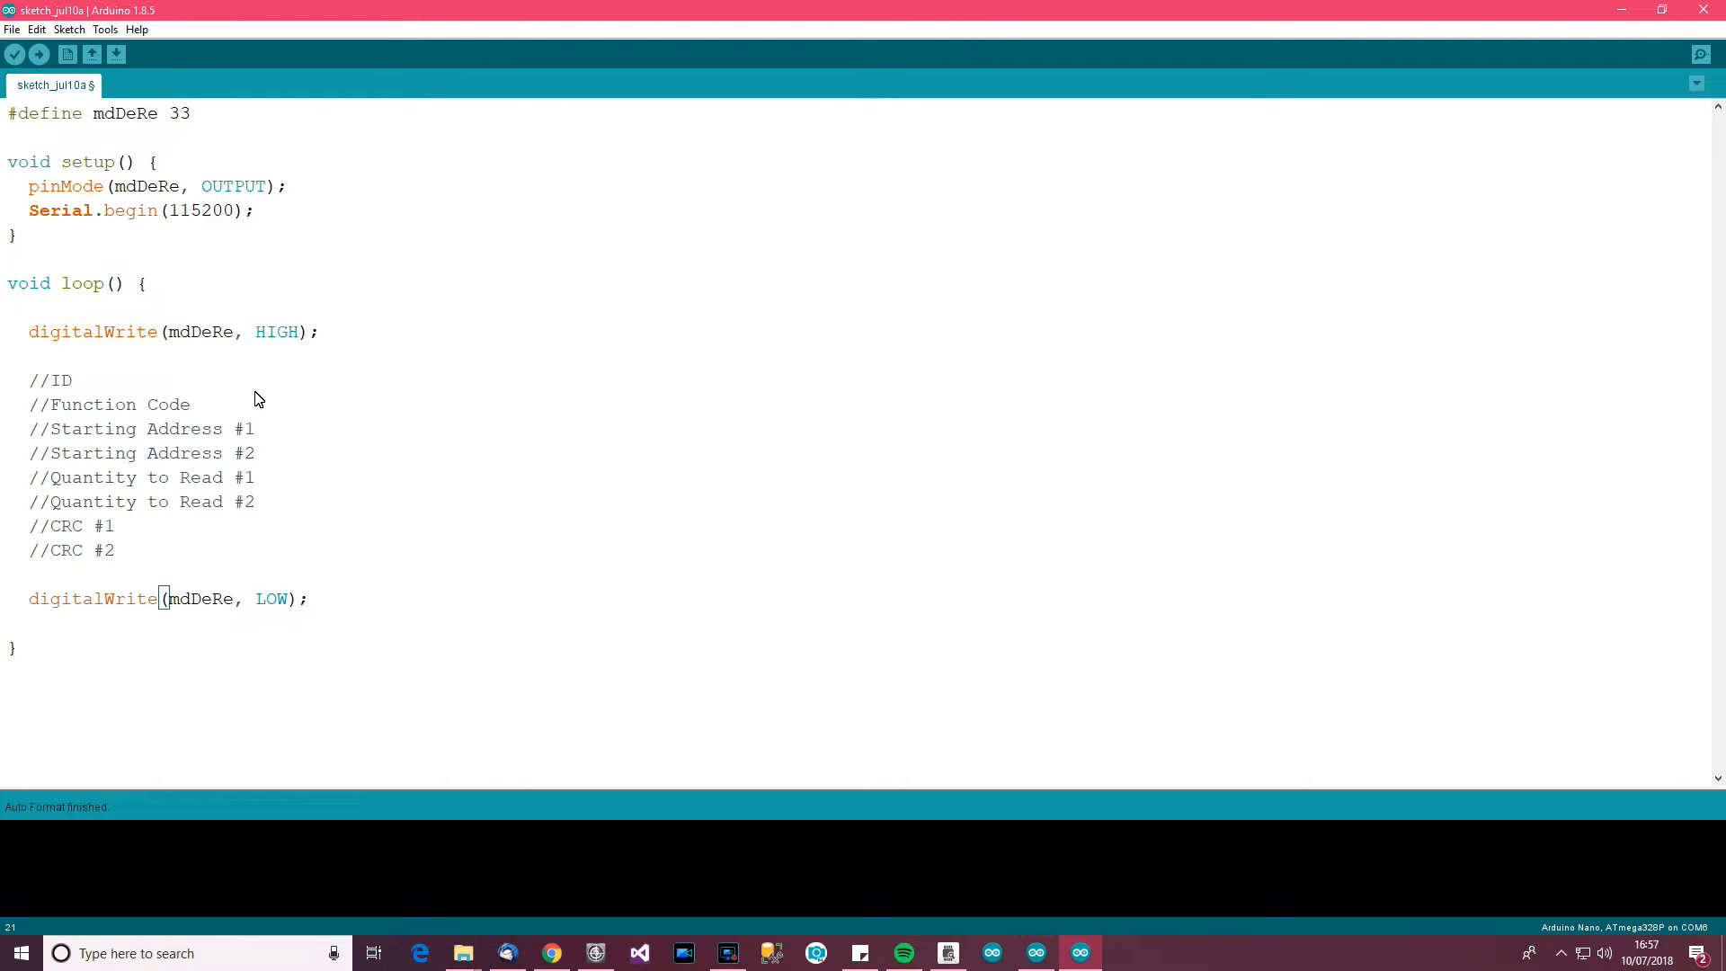
pyautogui.moveTo(294, 426)
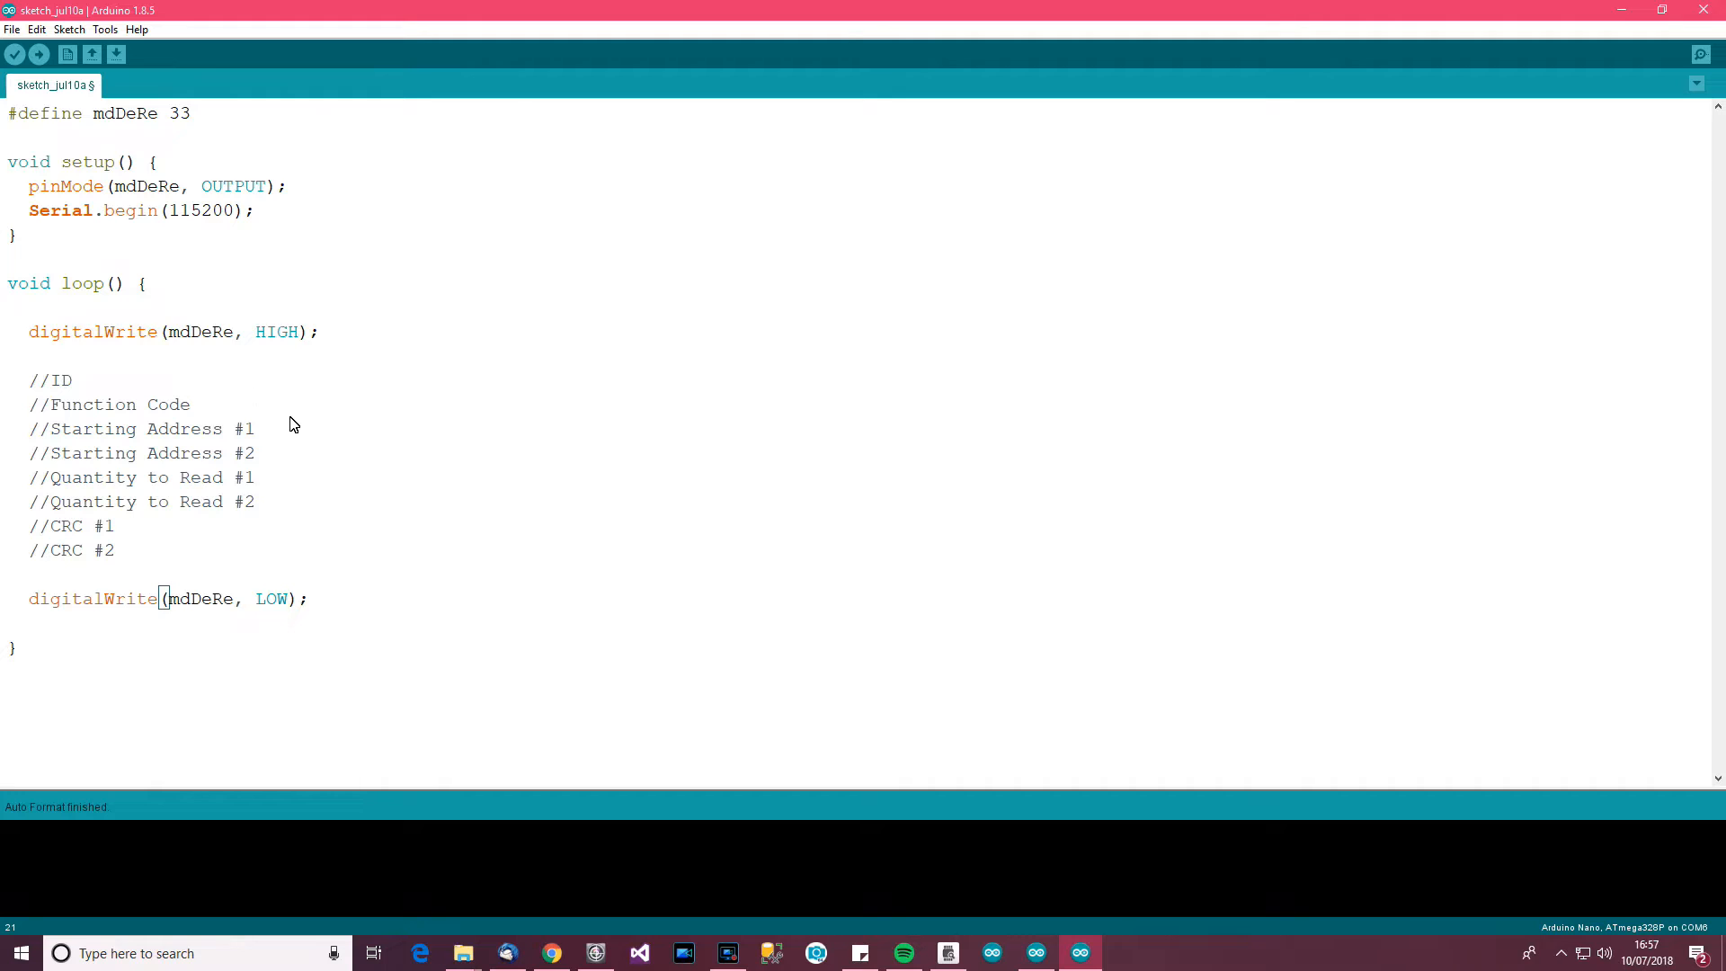
pyautogui.moveTo(291, 339)
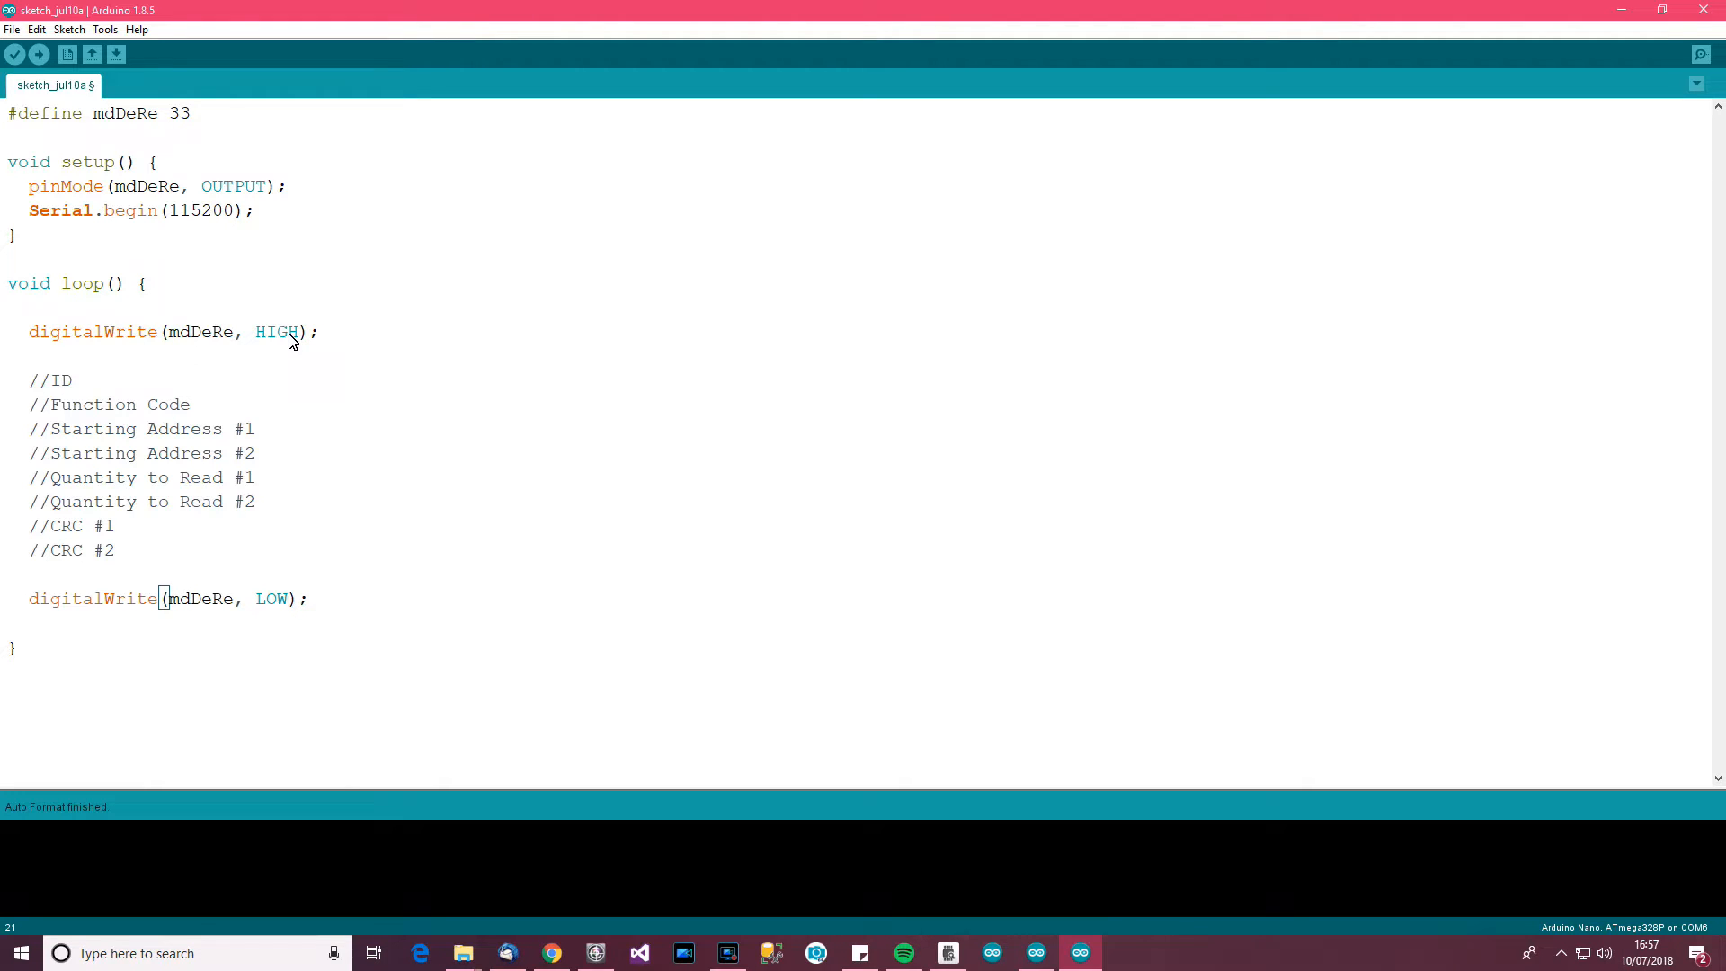
pyautogui.moveTo(298, 342)
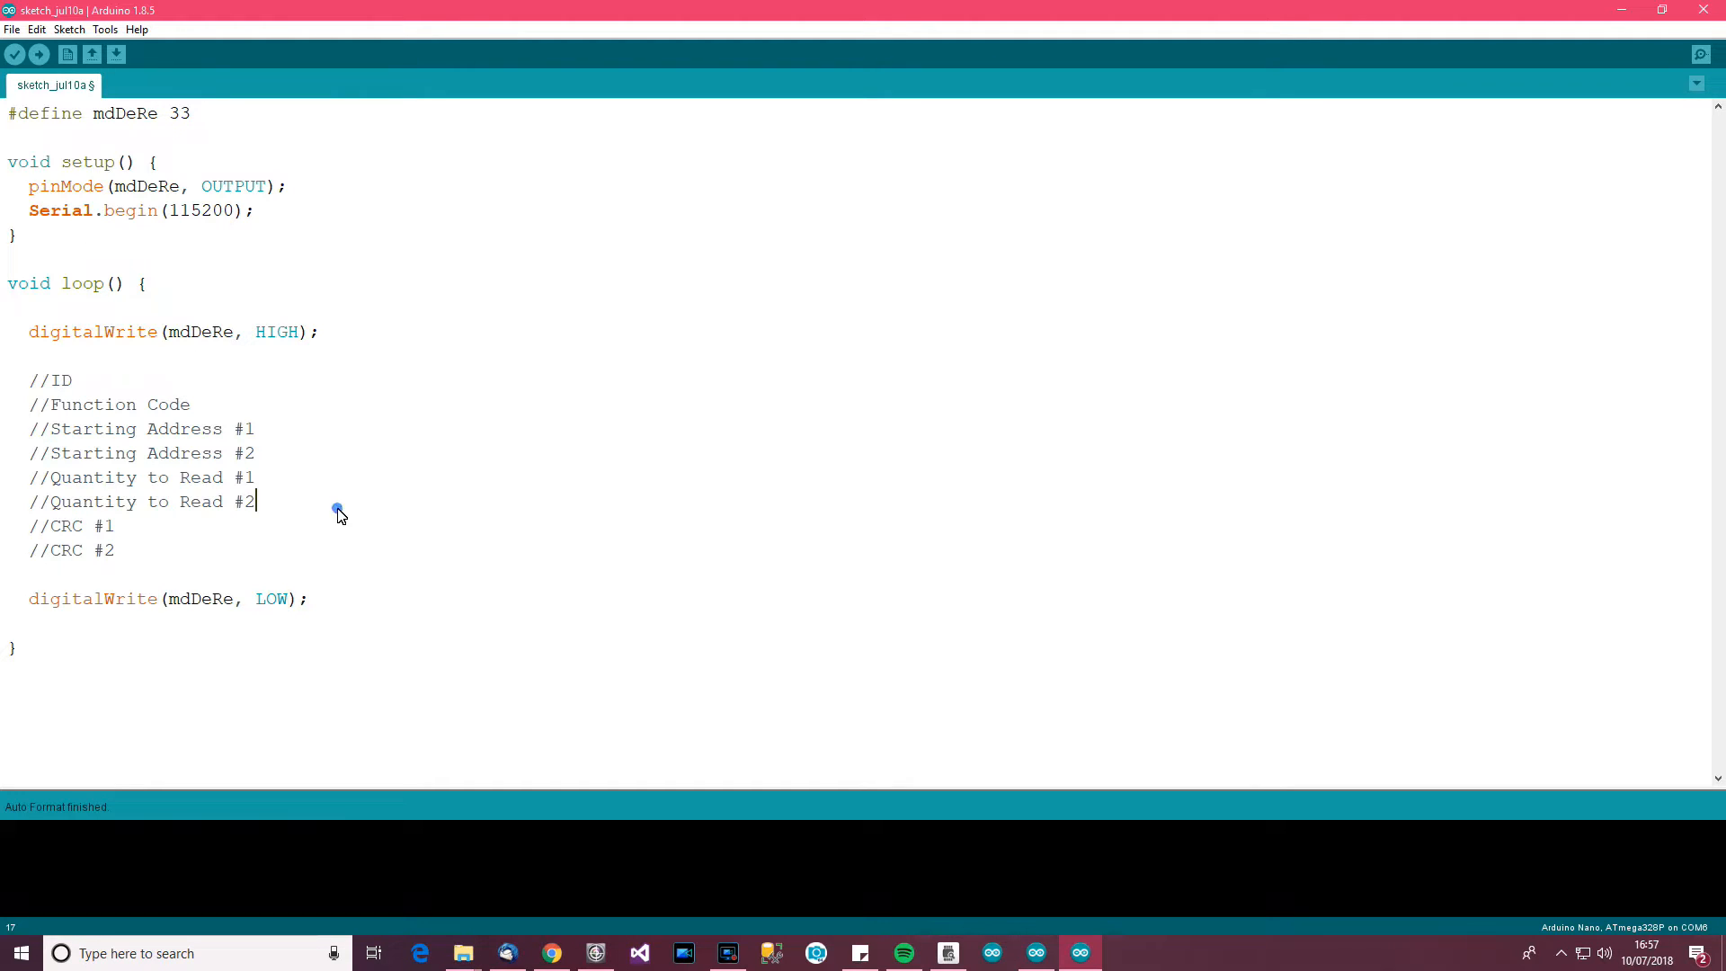
pyautogui.moveTo(342, 512)
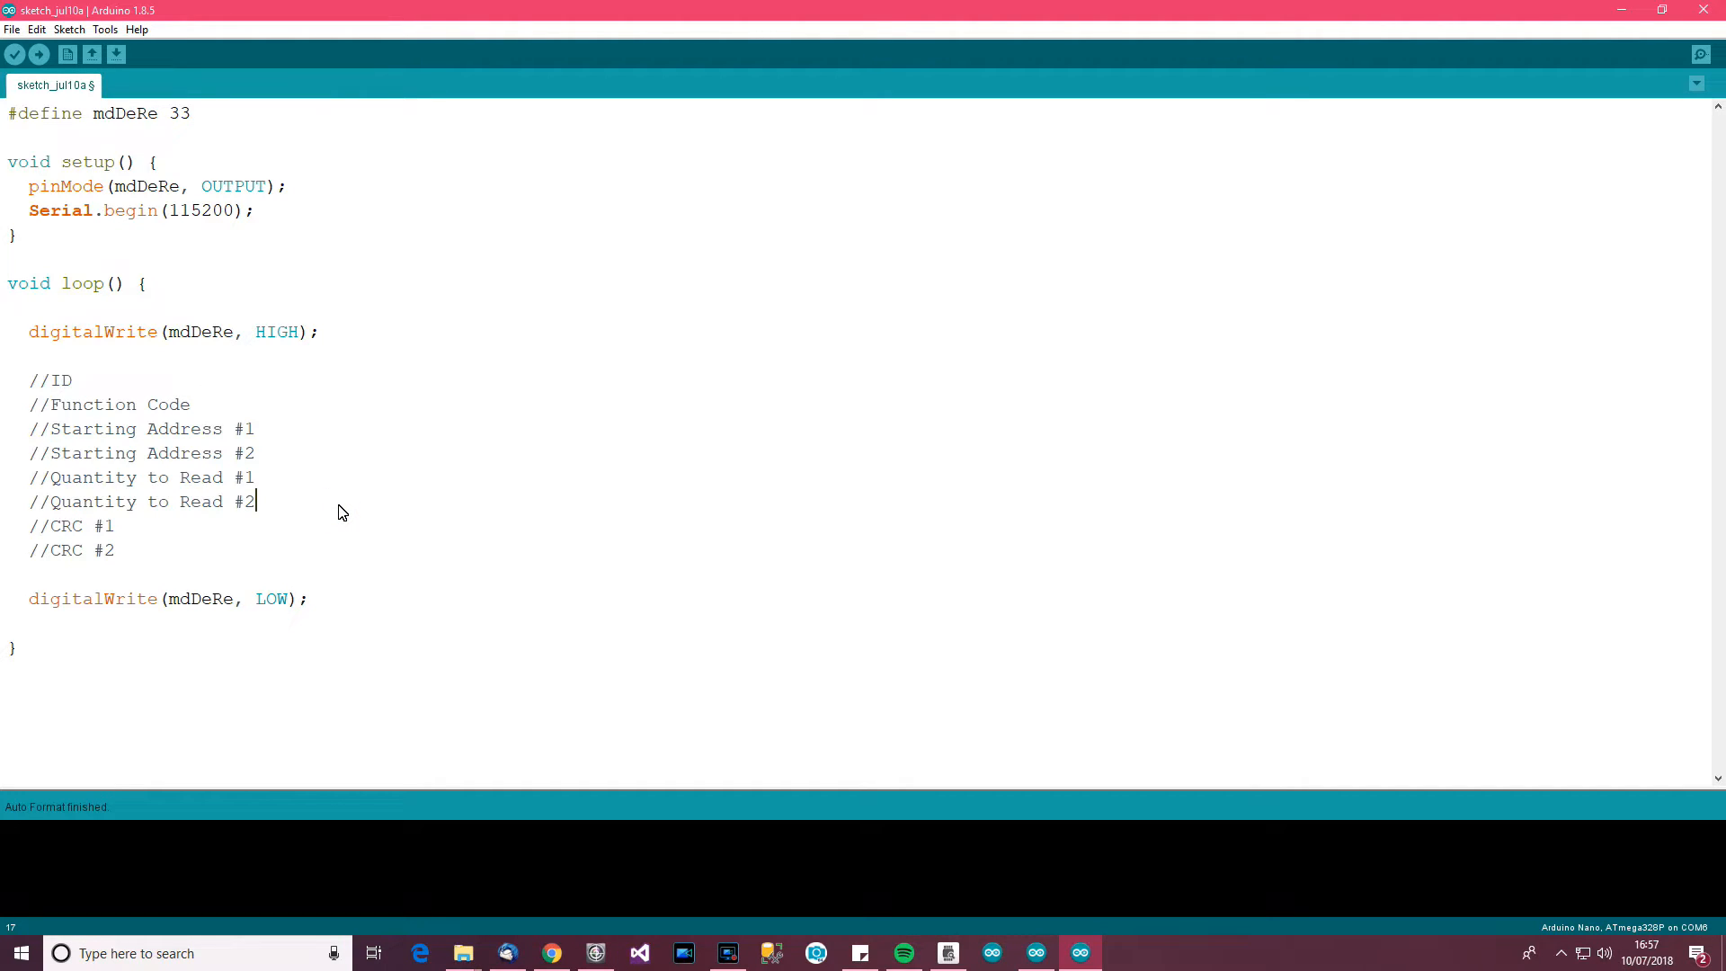
pyautogui.moveTo(440, 643)
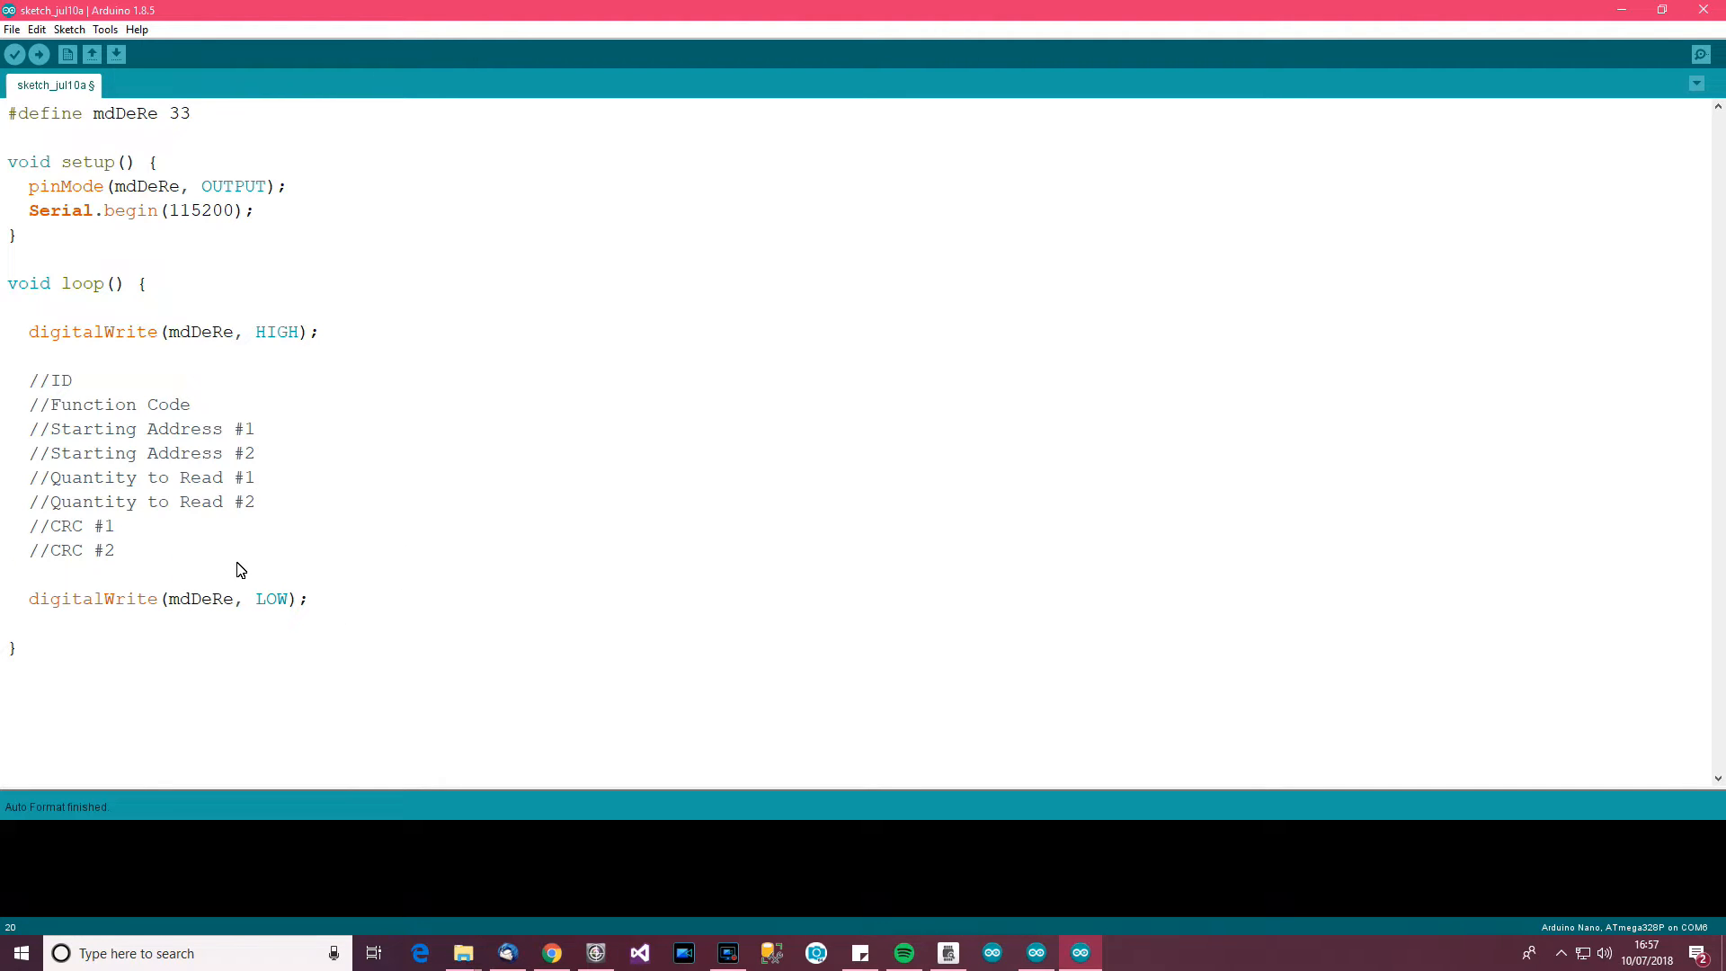
pyautogui.press('enter')
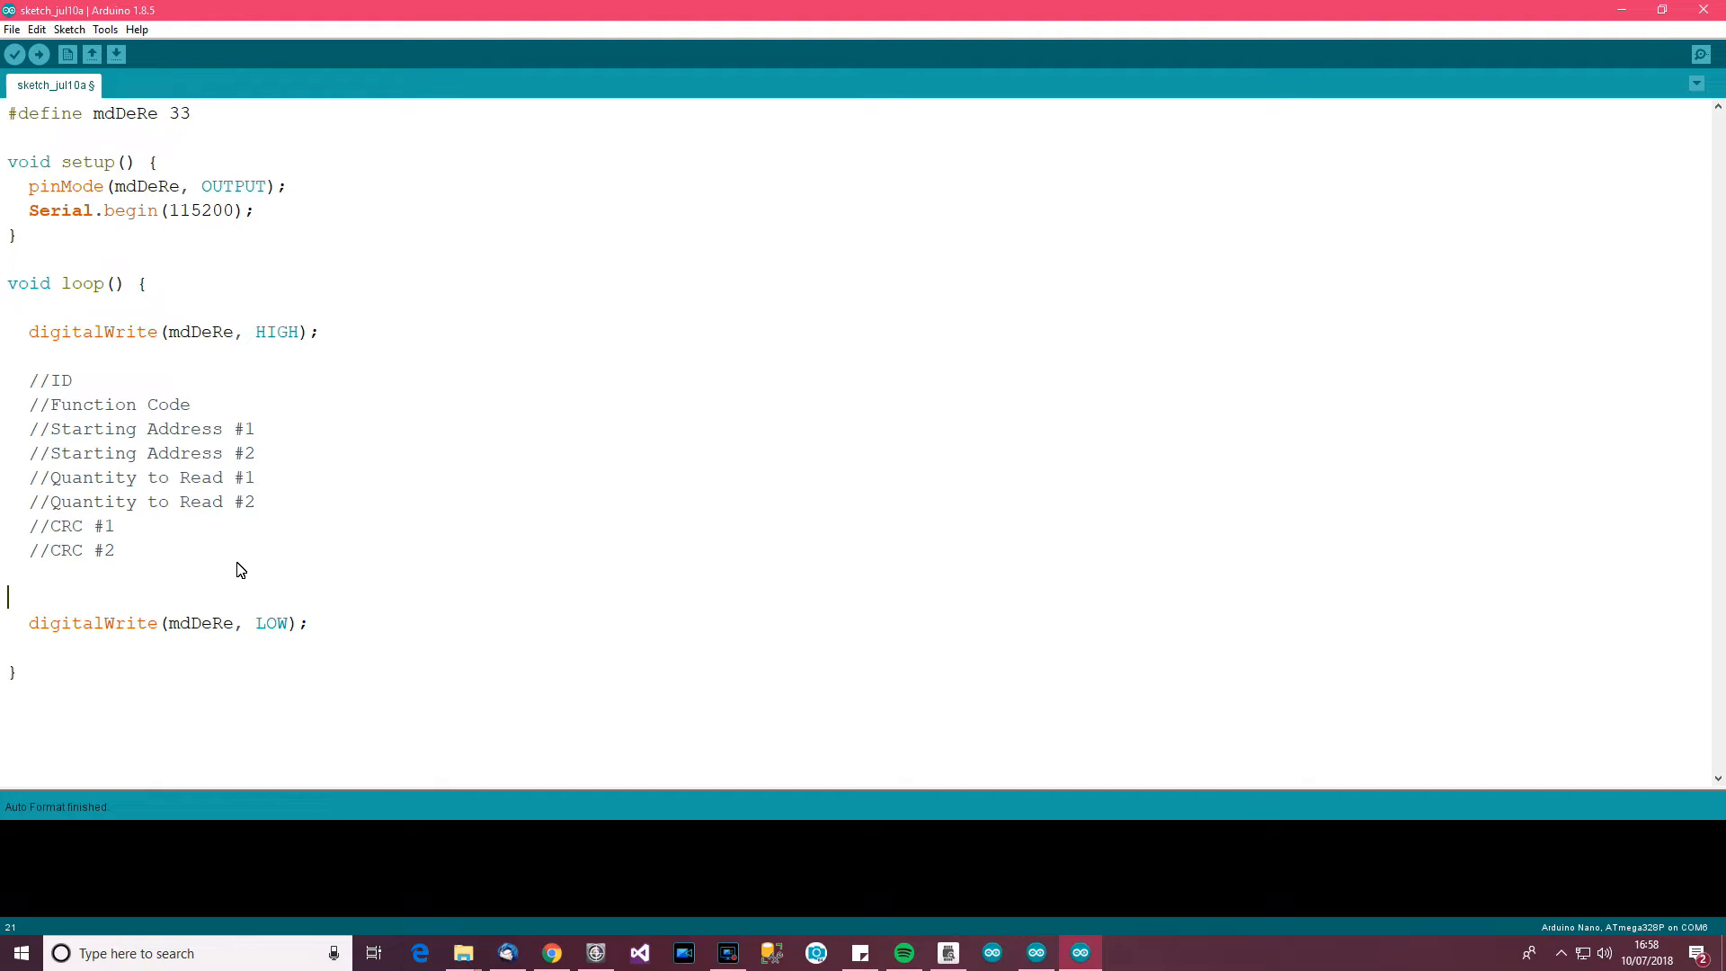
pyautogui.moveTo(370, 623)
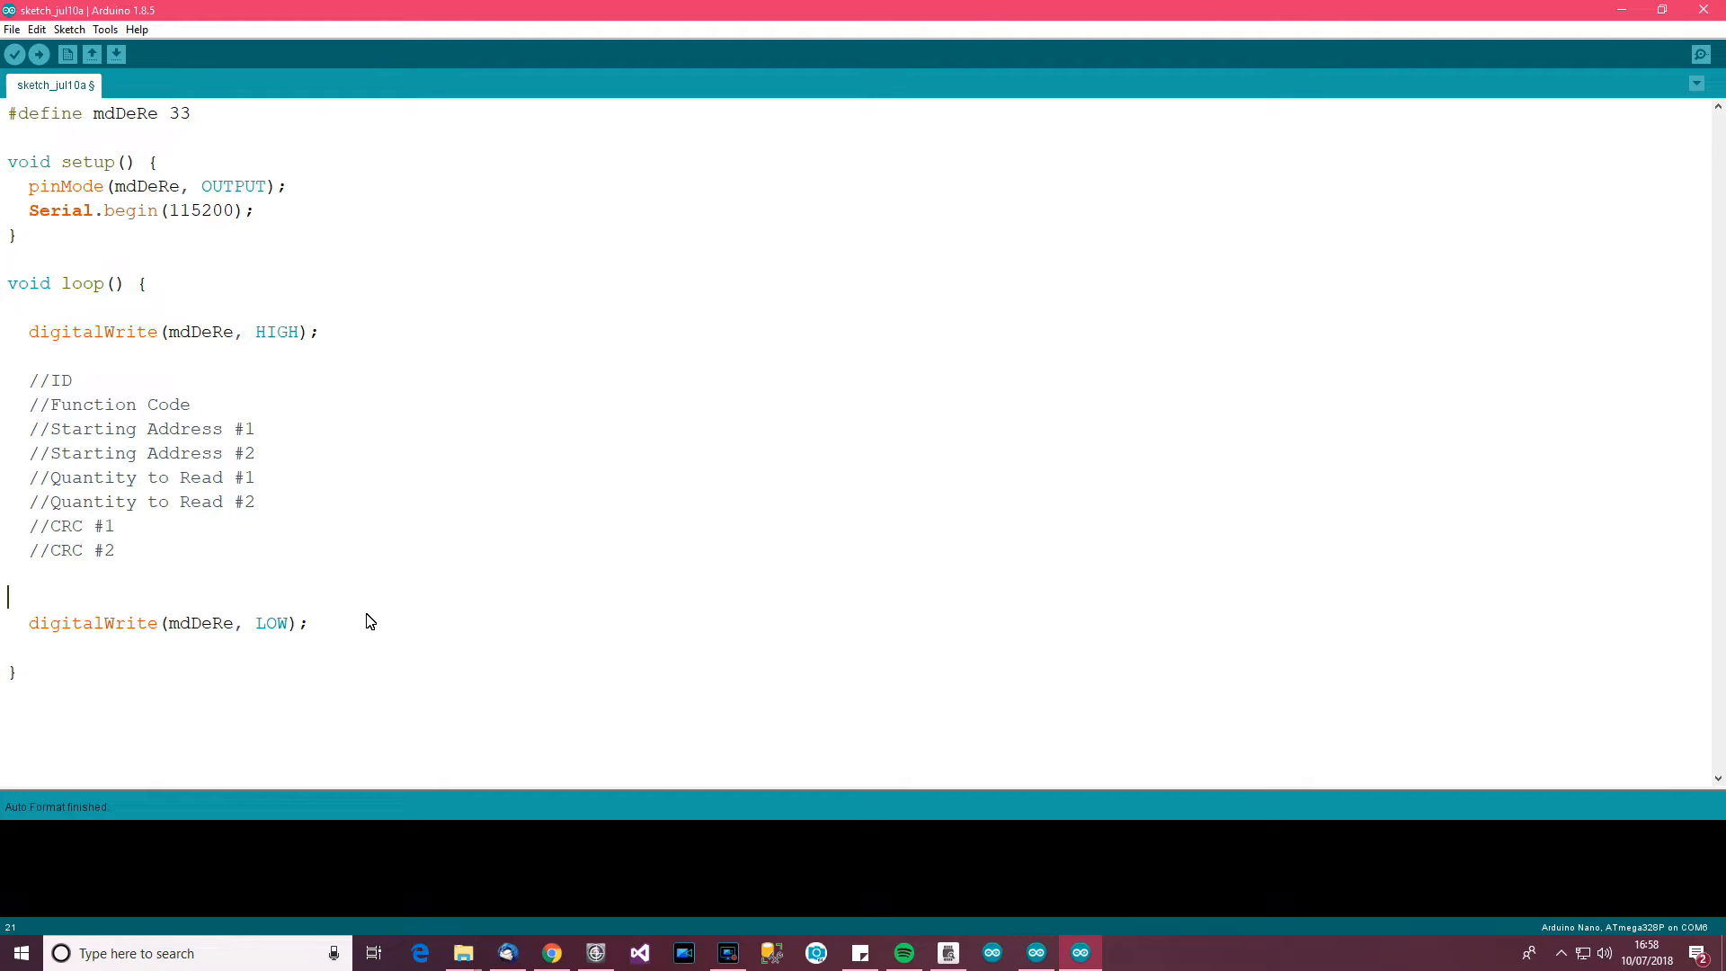
# Add Serial.flush(); before the LOW write and save the sketch as modbustest2
pyautogui.write('Serial.fl')
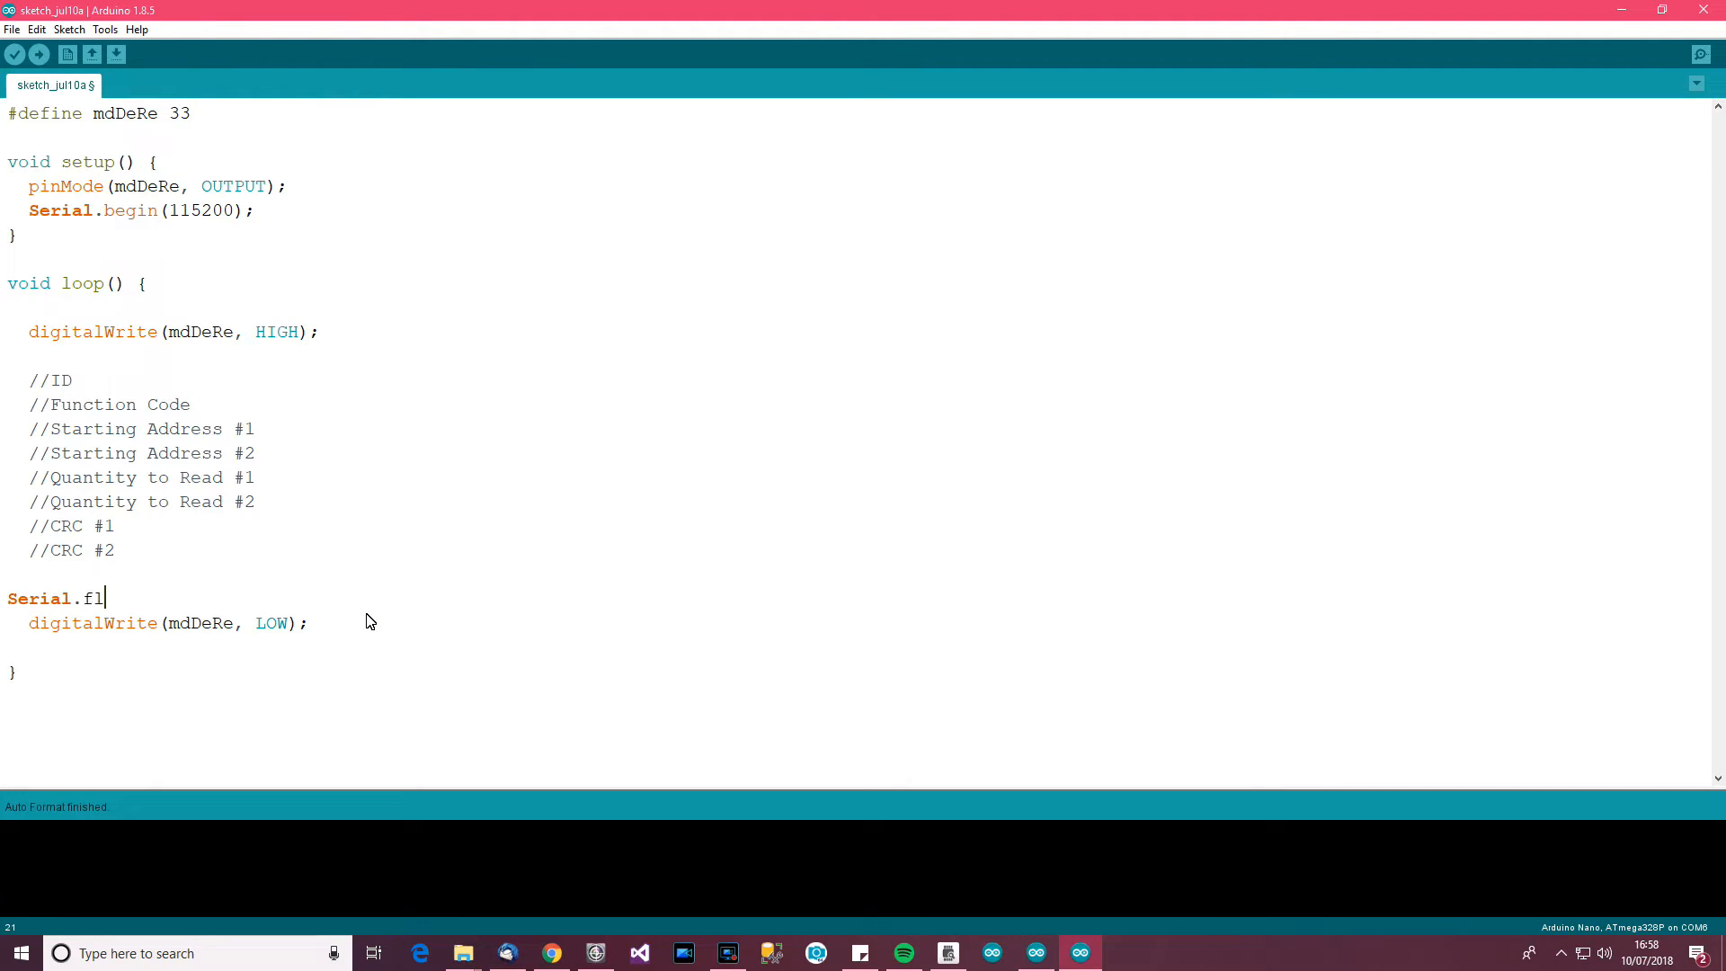
pyautogui.write('ush();')
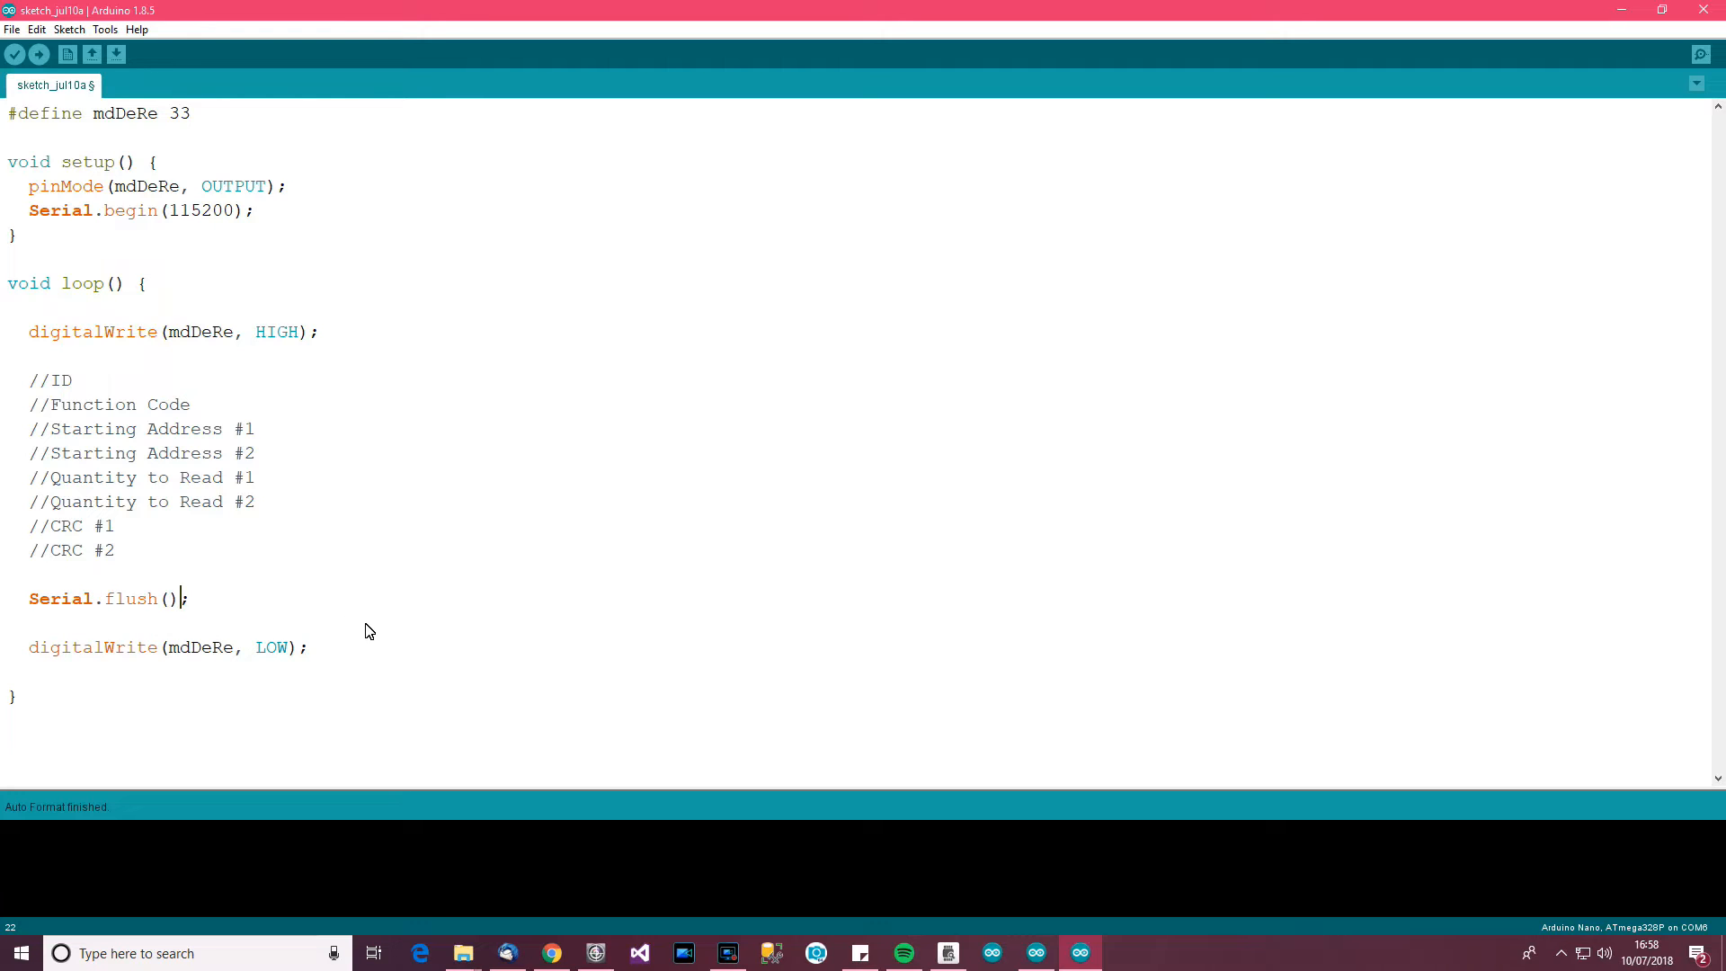
pyautogui.moveTo(339, 667)
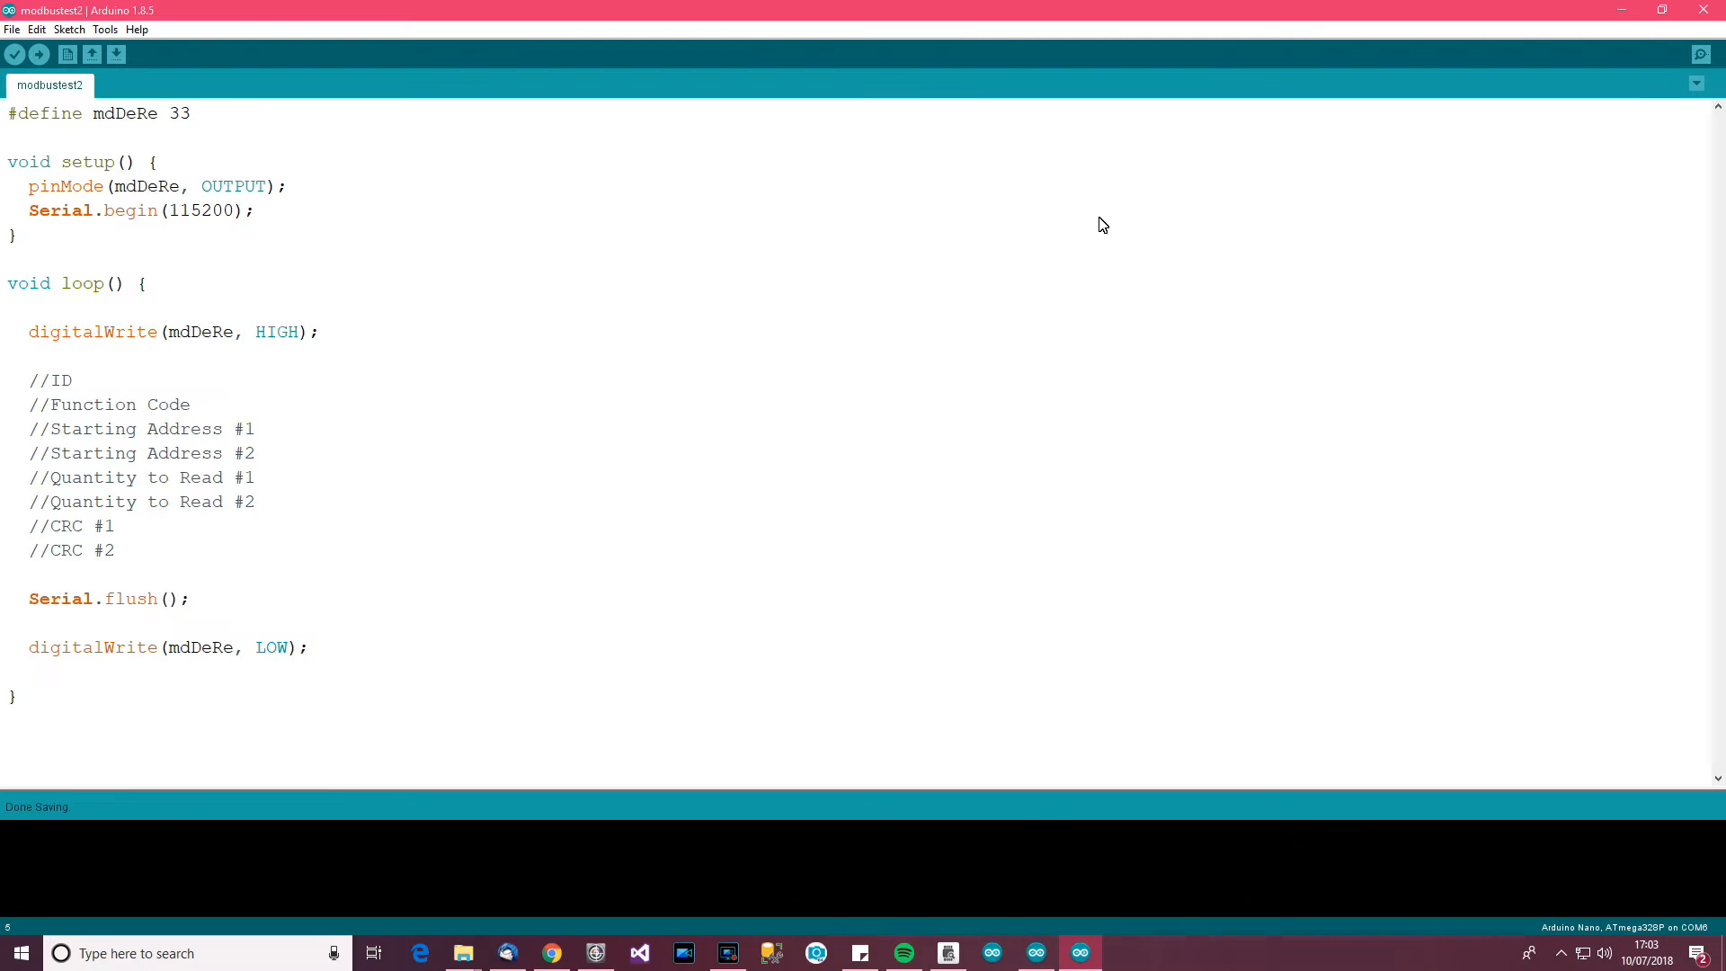
pyautogui.click(257, 211)
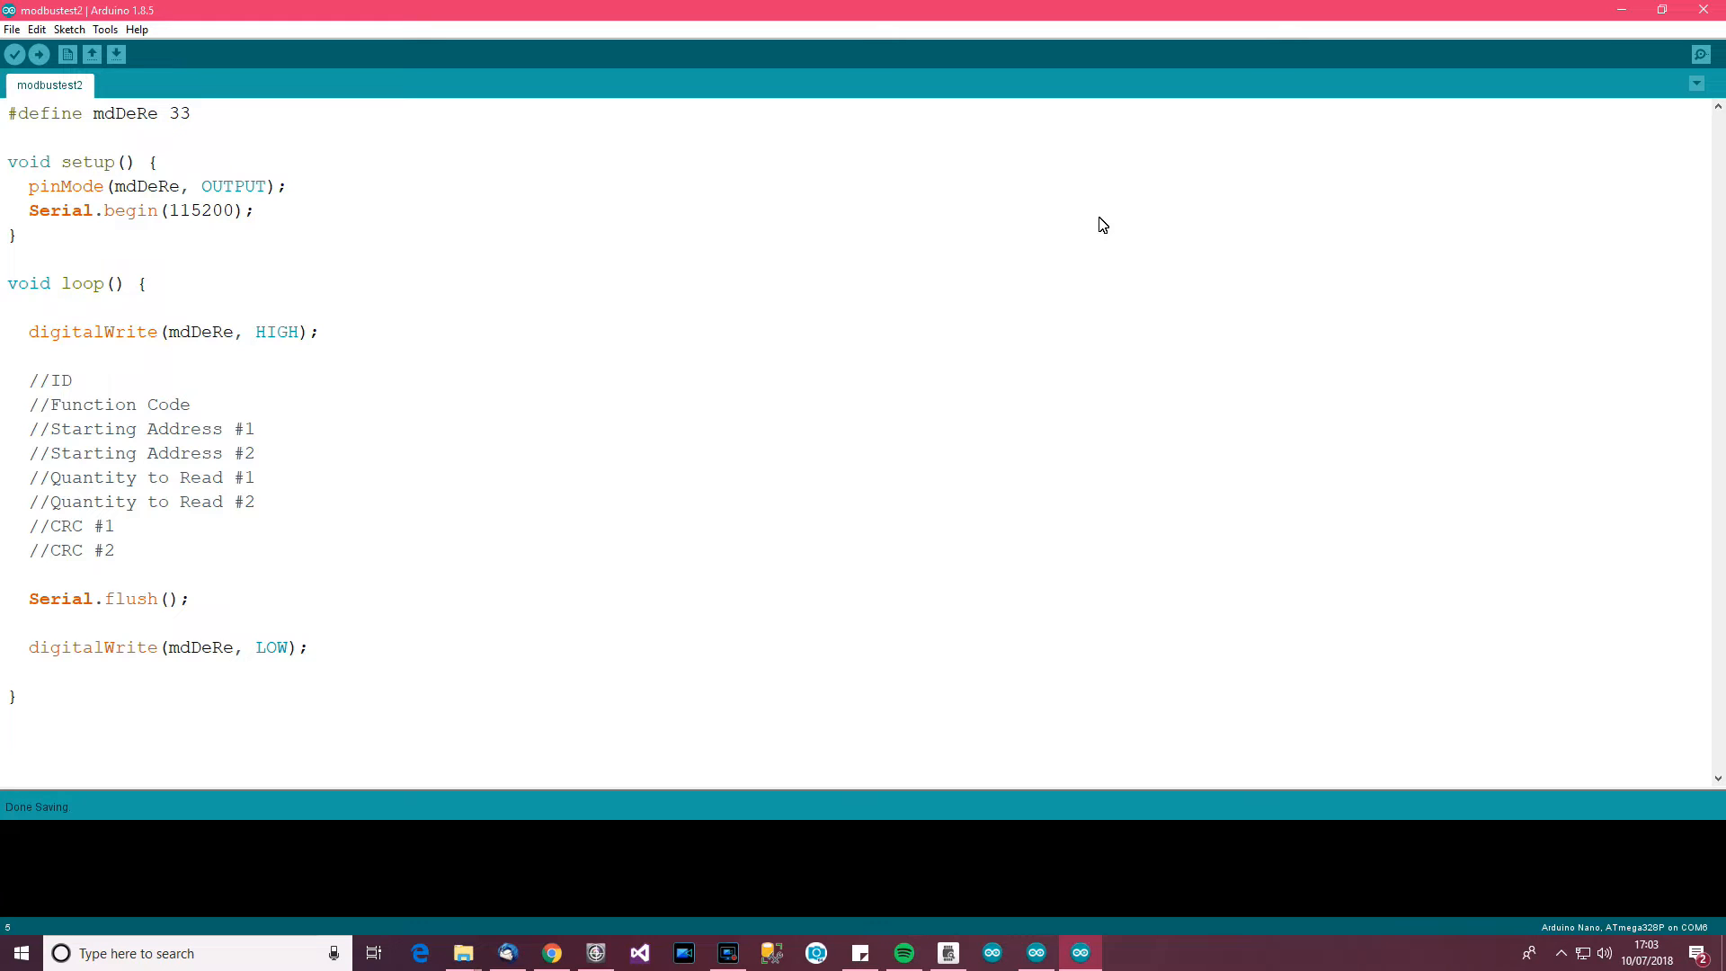
pyautogui.moveTo(279, 502)
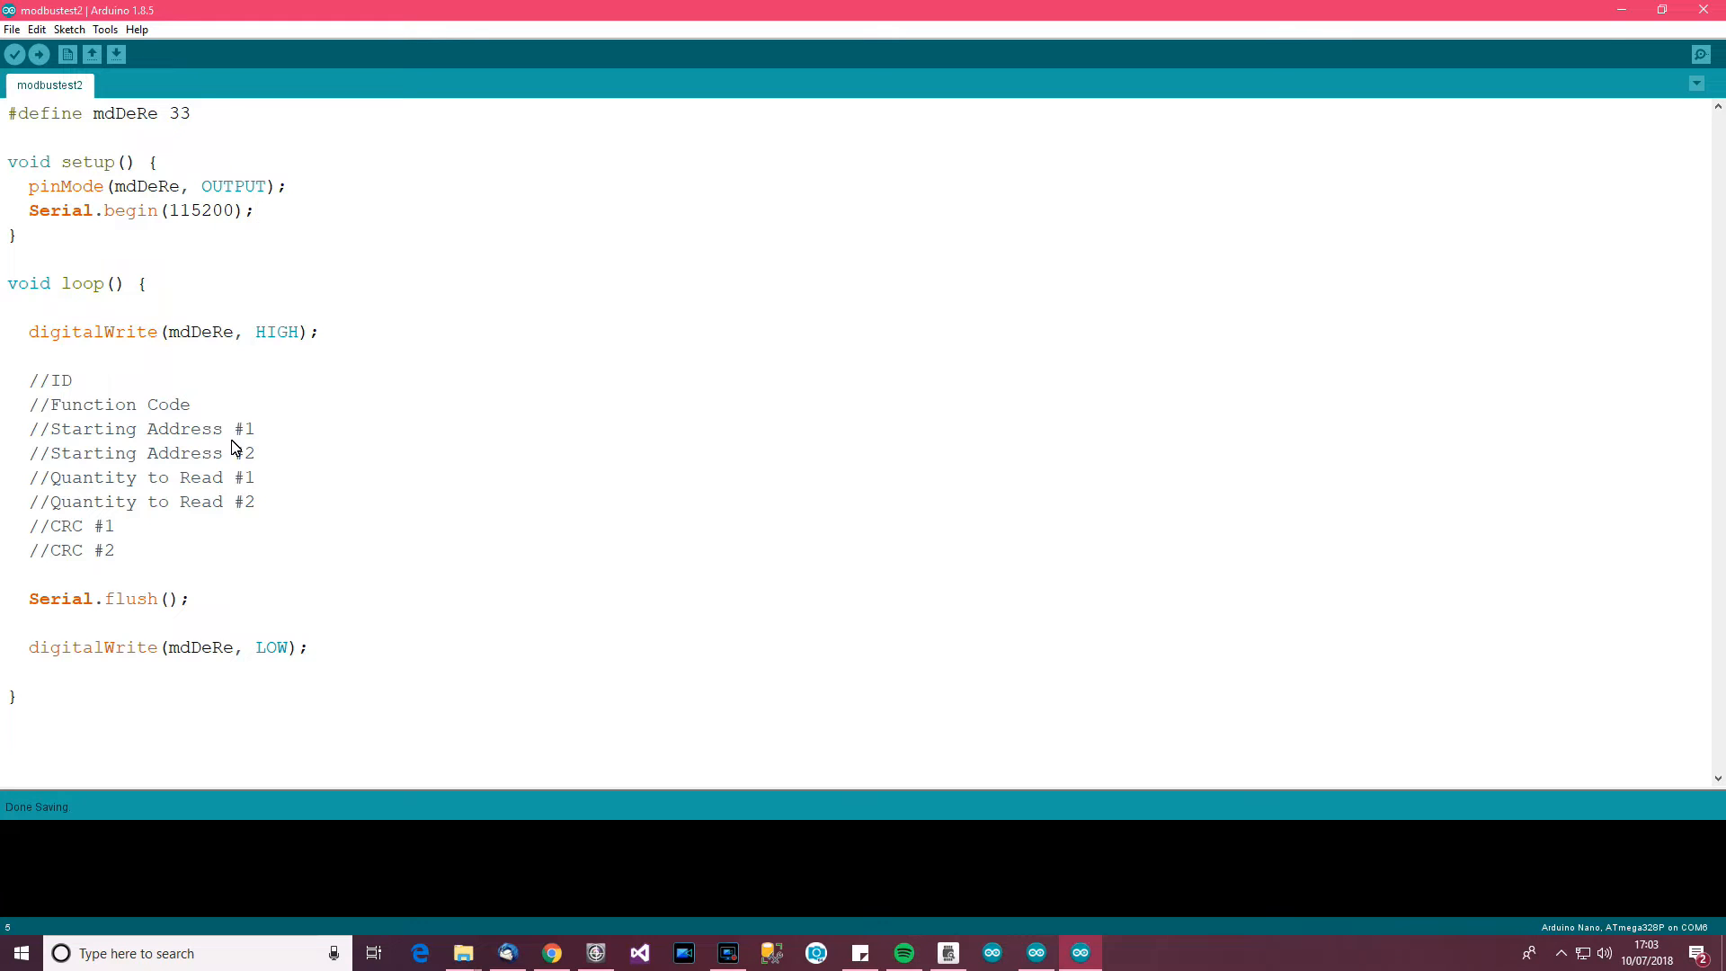
pyautogui.click(255, 211)
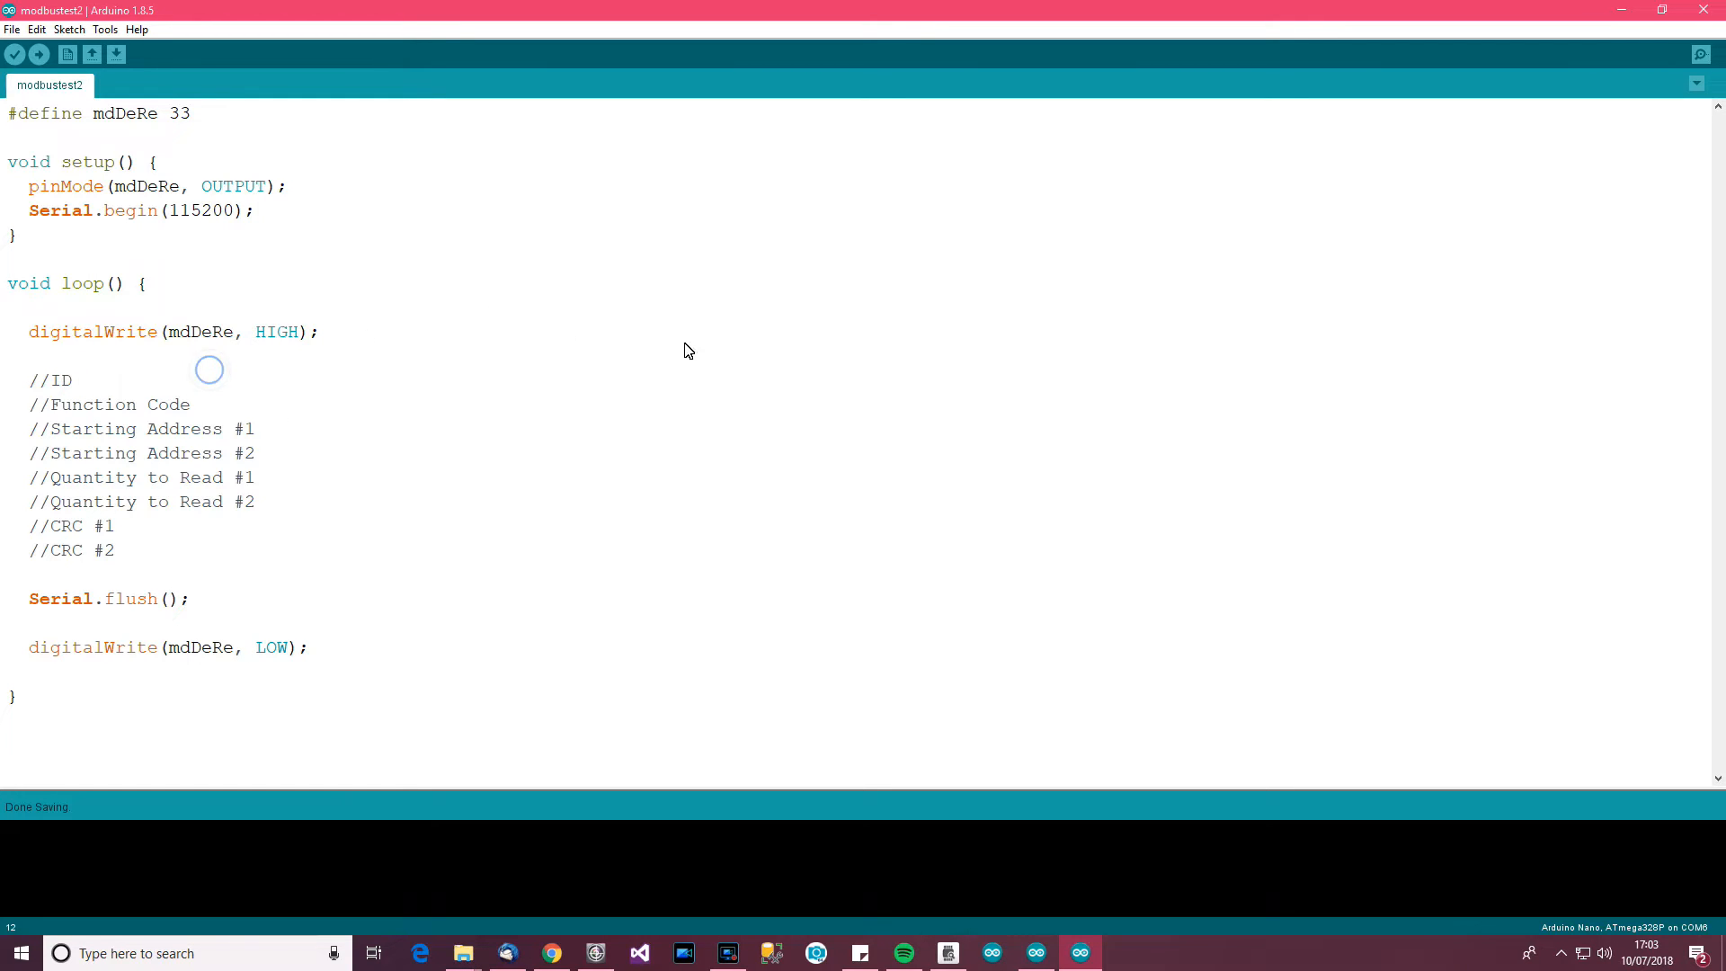
pyautogui.moveTo(542, 420)
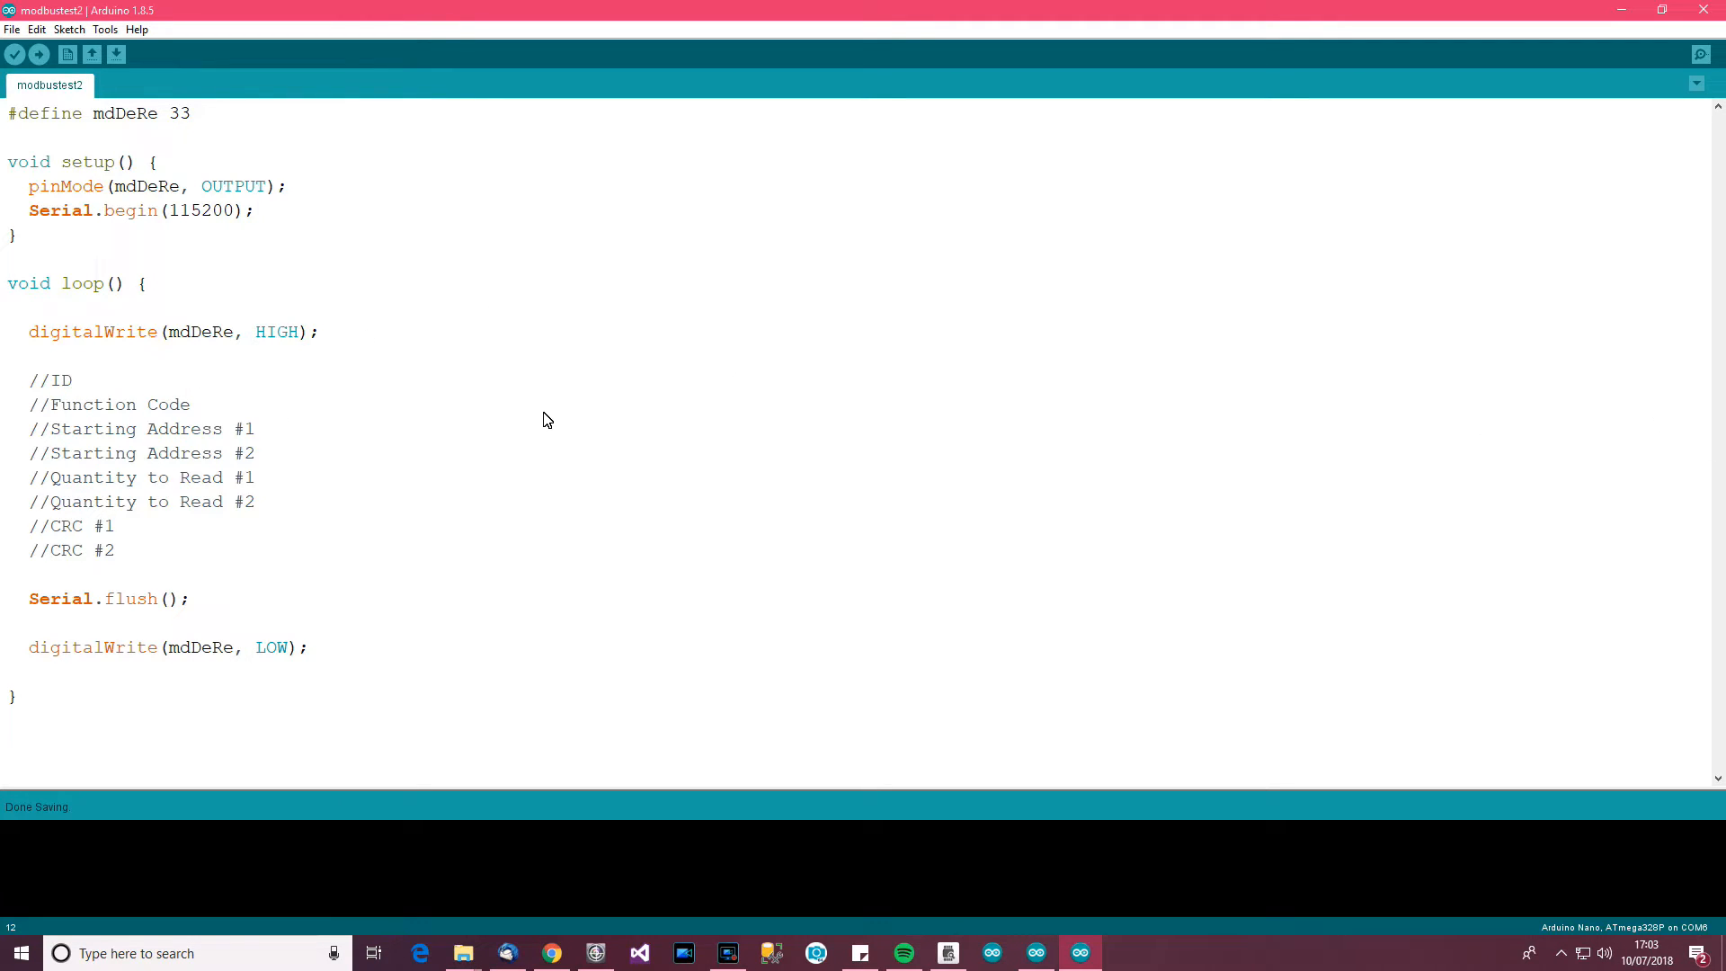
# Add Serial.write(1) under //ID and Serial.write(4) under //Function Code
pyautogui.press('enter')
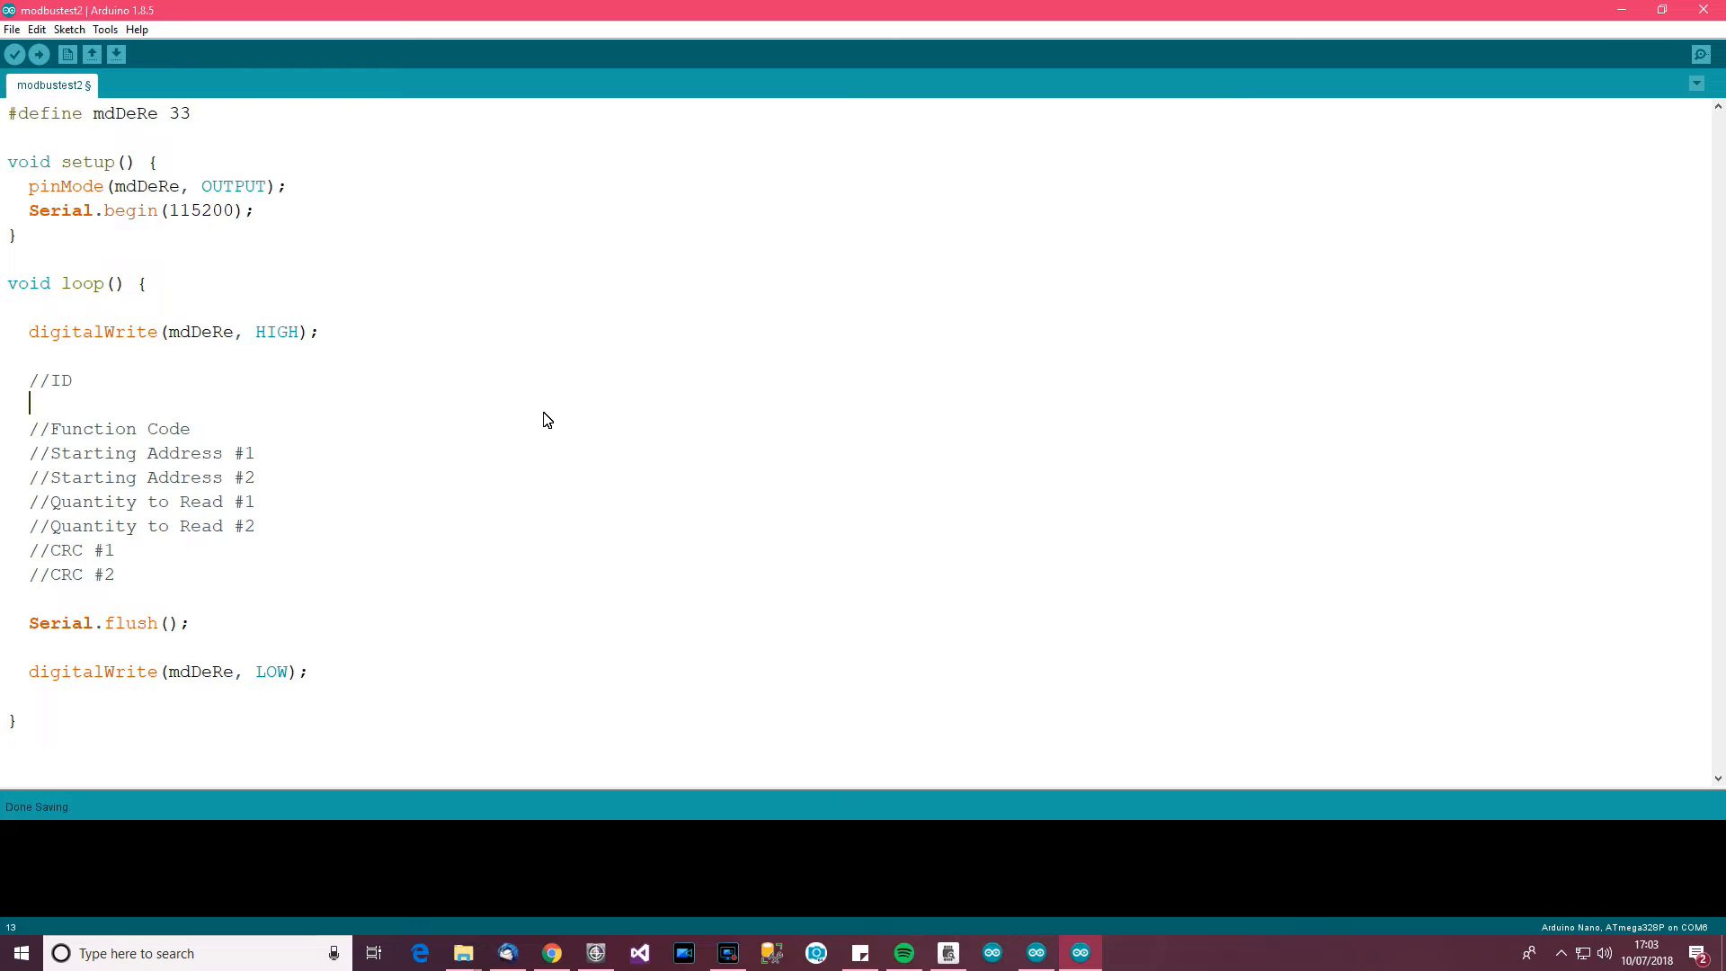
pyautogui.write('Serial.w')
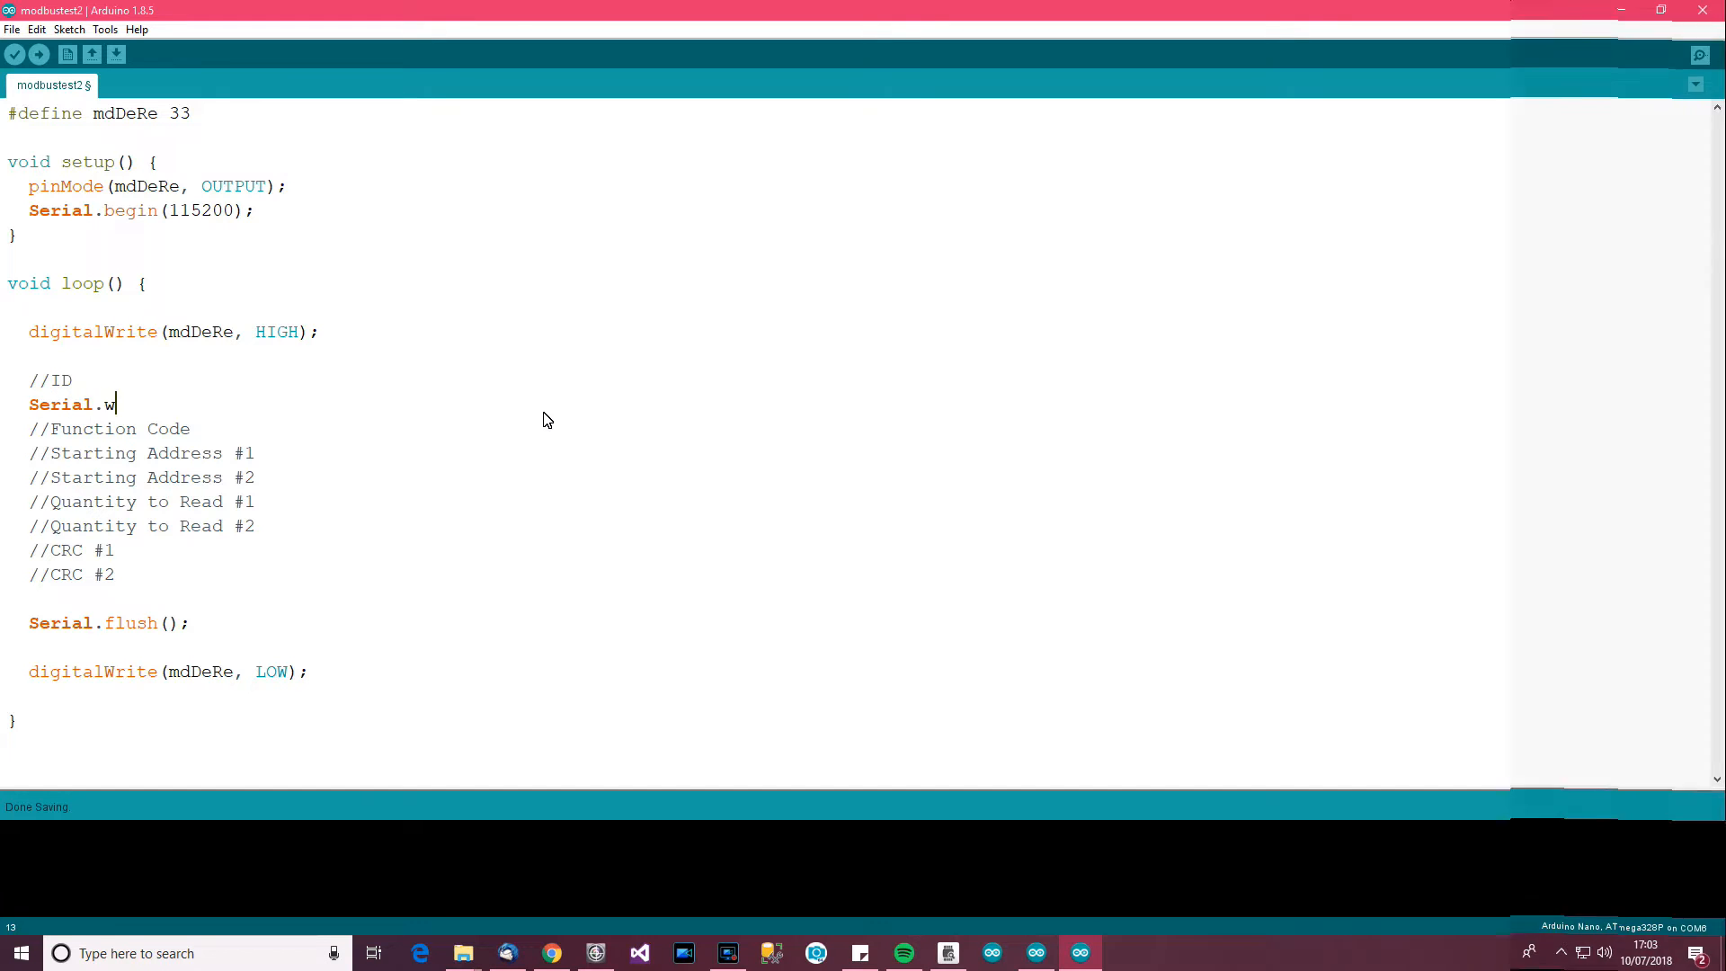
pyautogui.write('rite(')
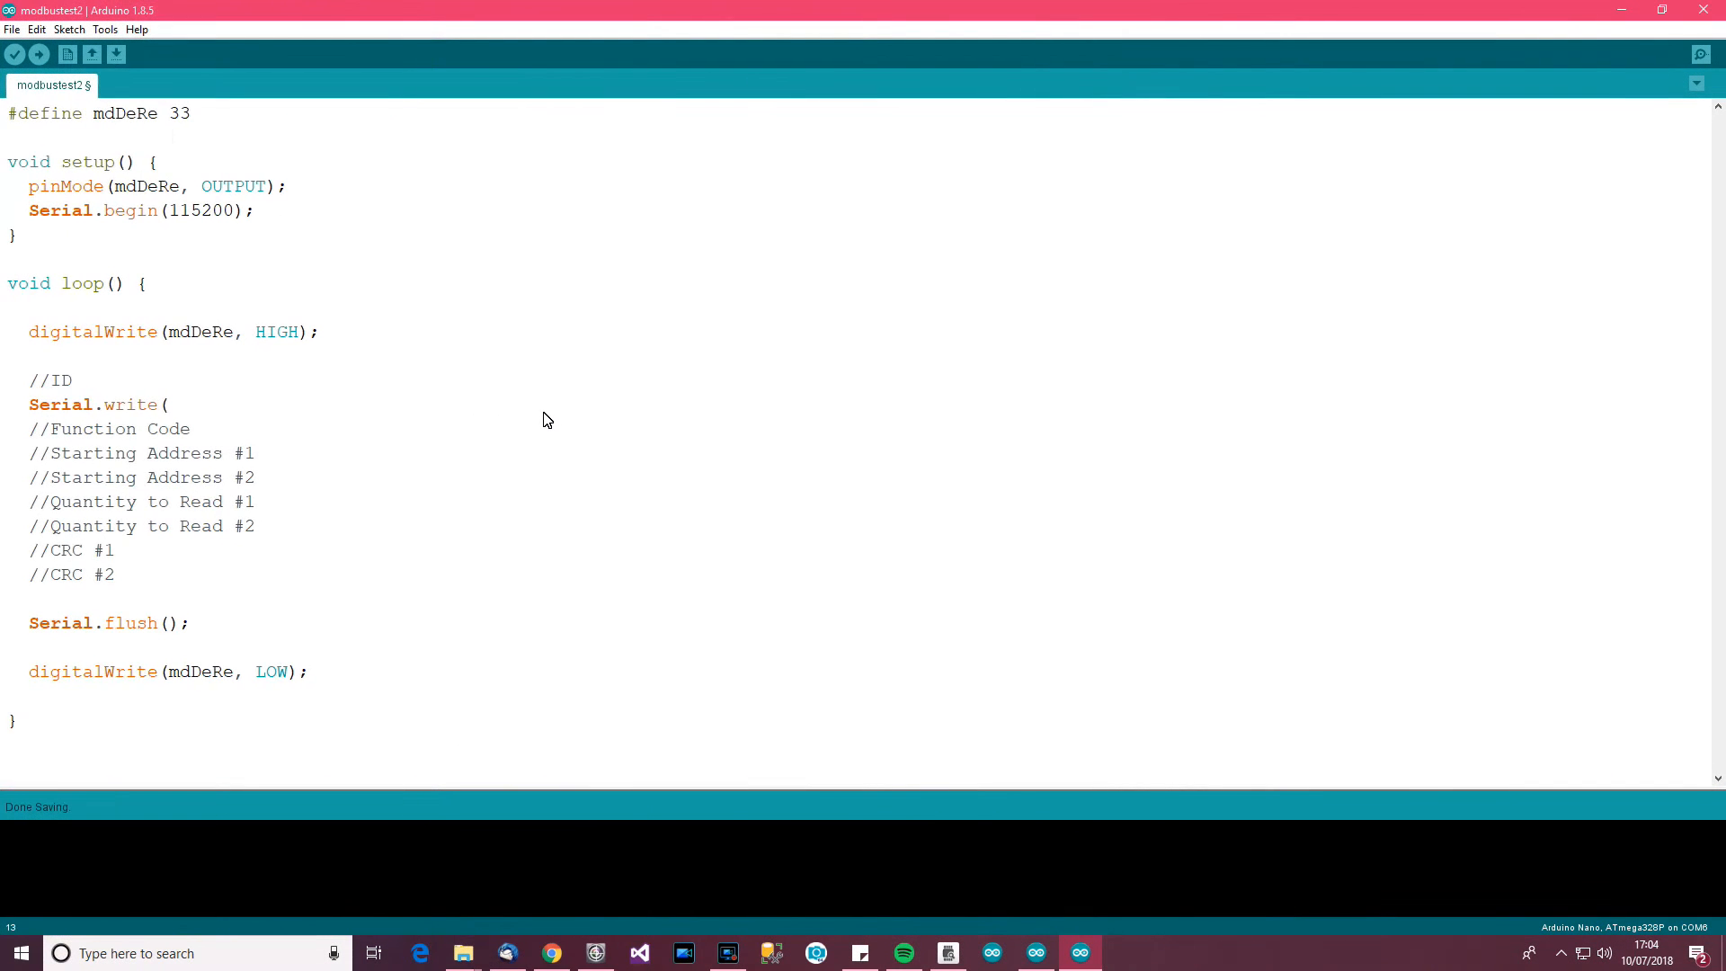
pyautogui.write('1);')
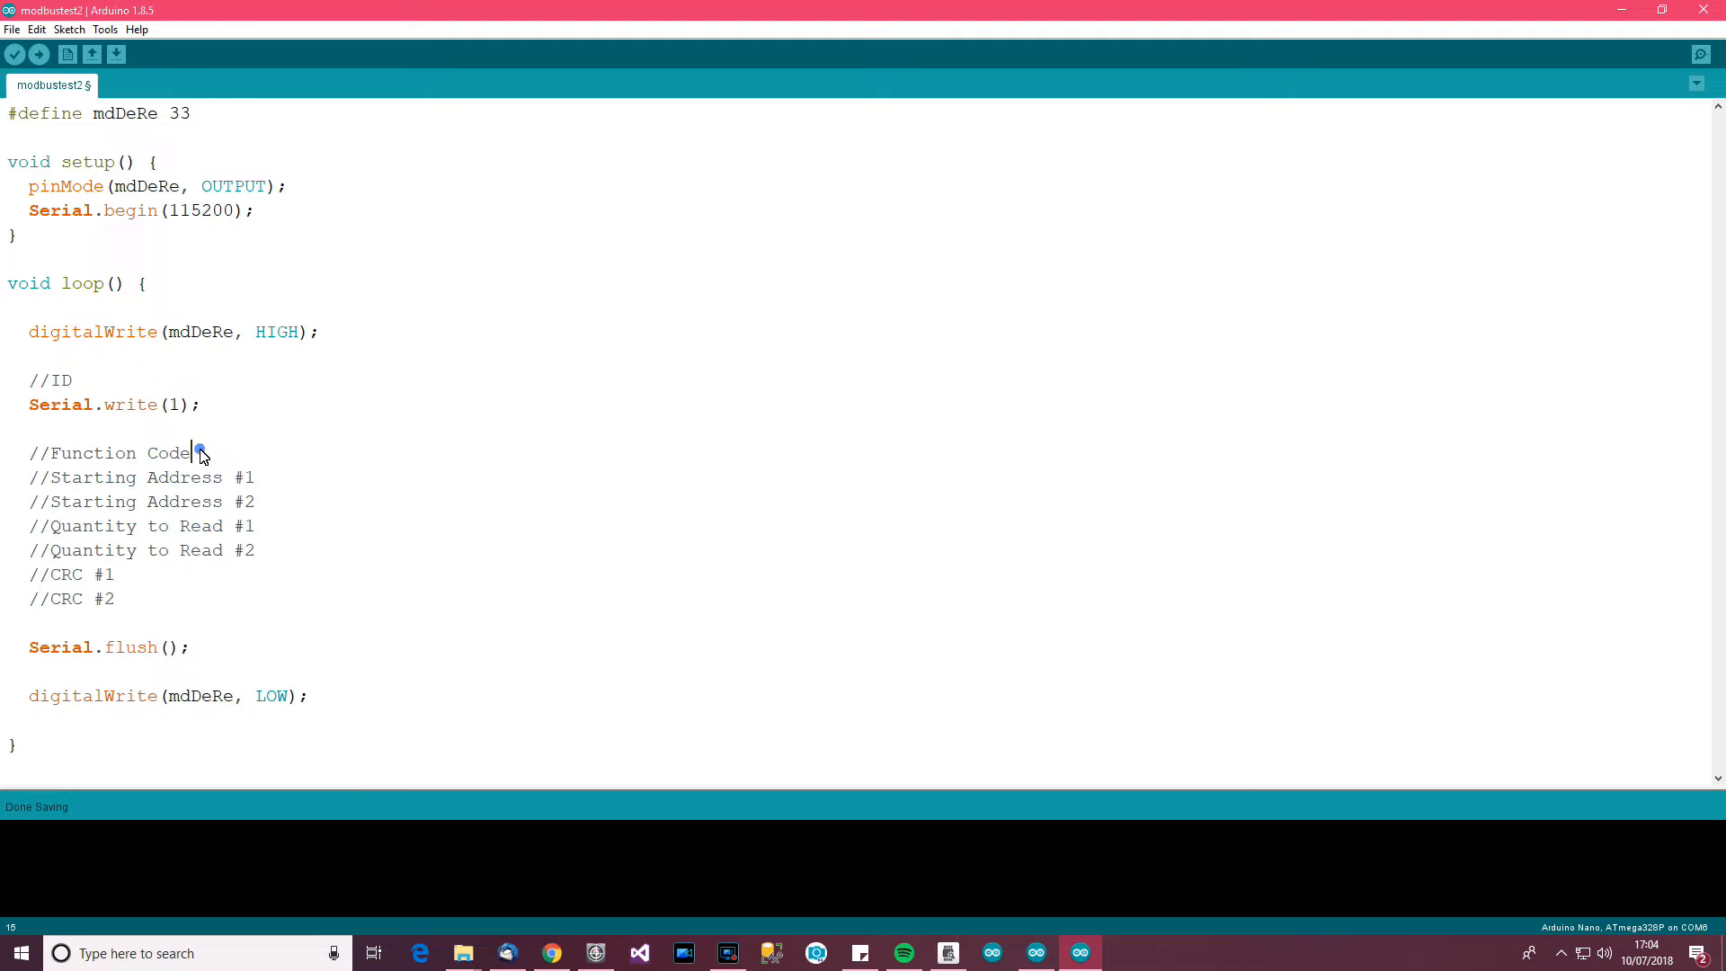
pyautogui.press('Return')
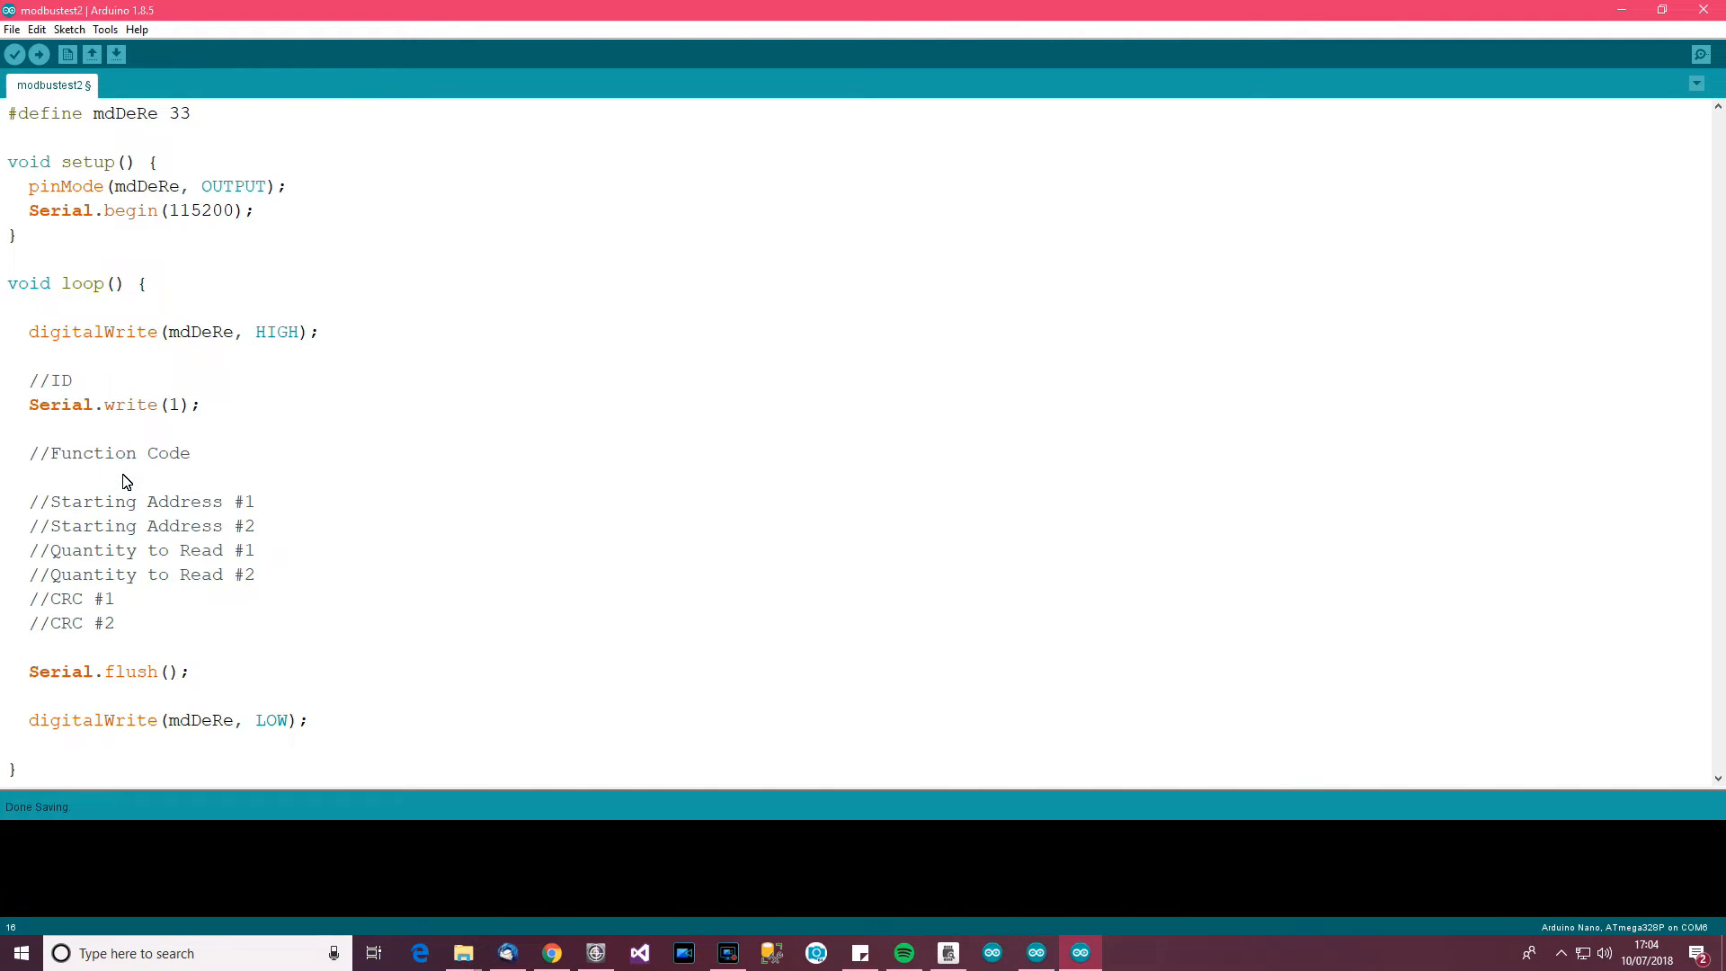
pyautogui.moveTo(251, 467)
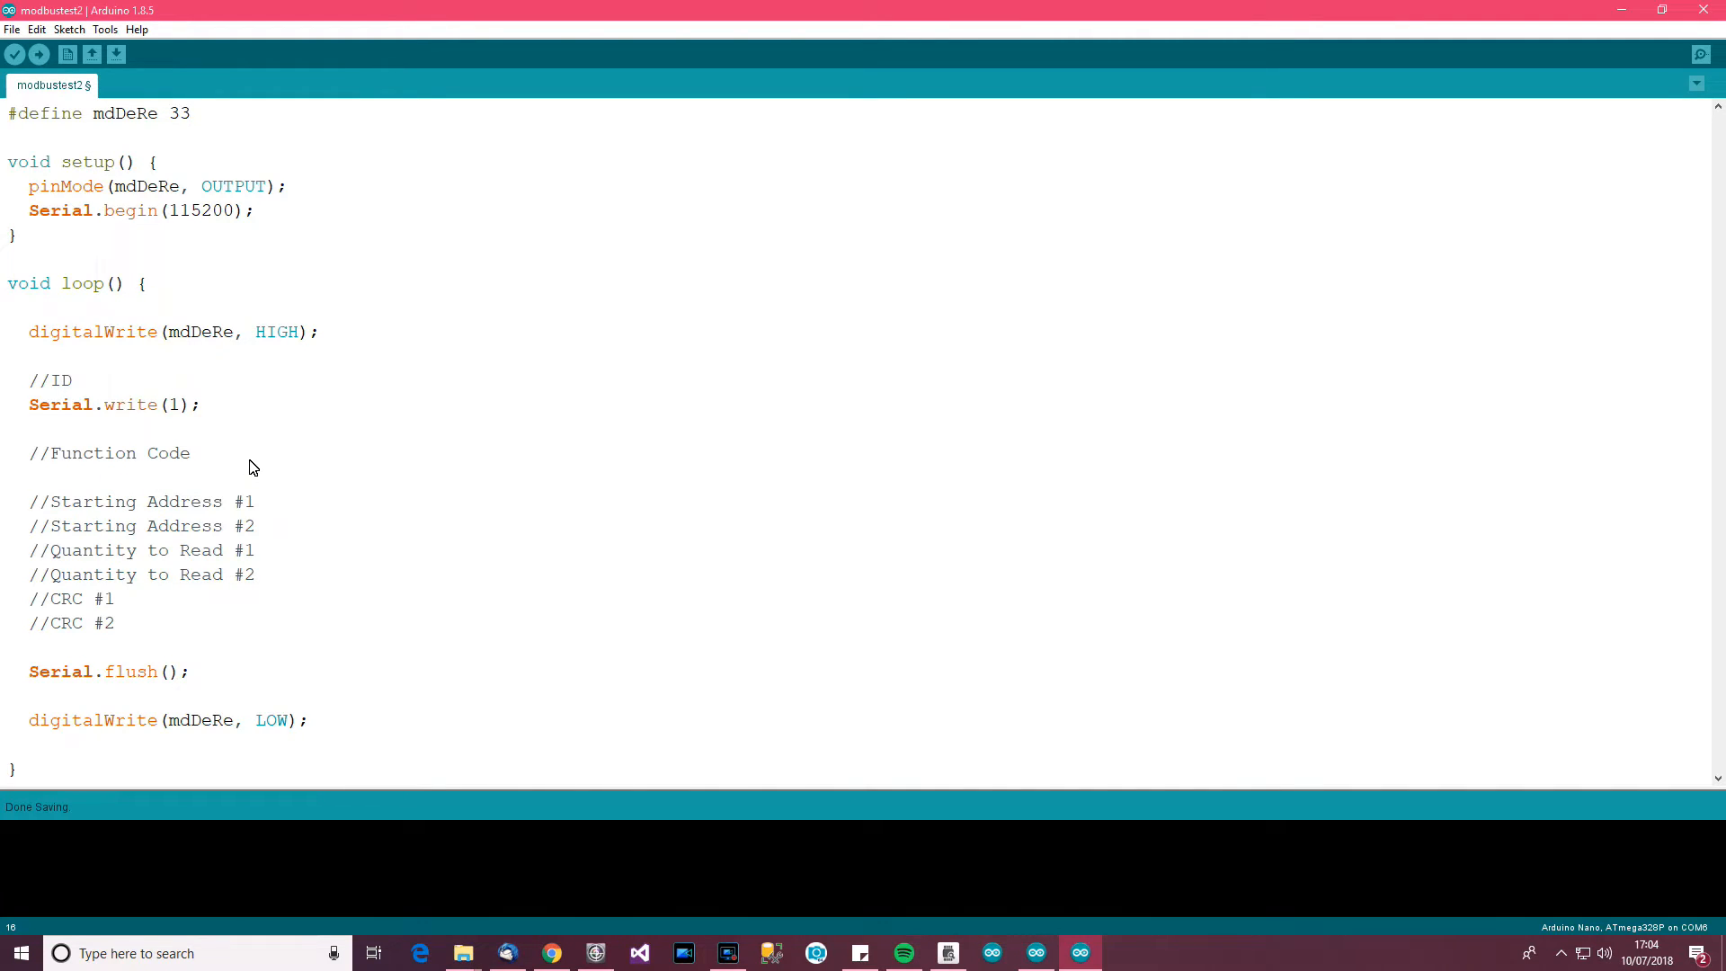
pyautogui.moveTo(215, 500)
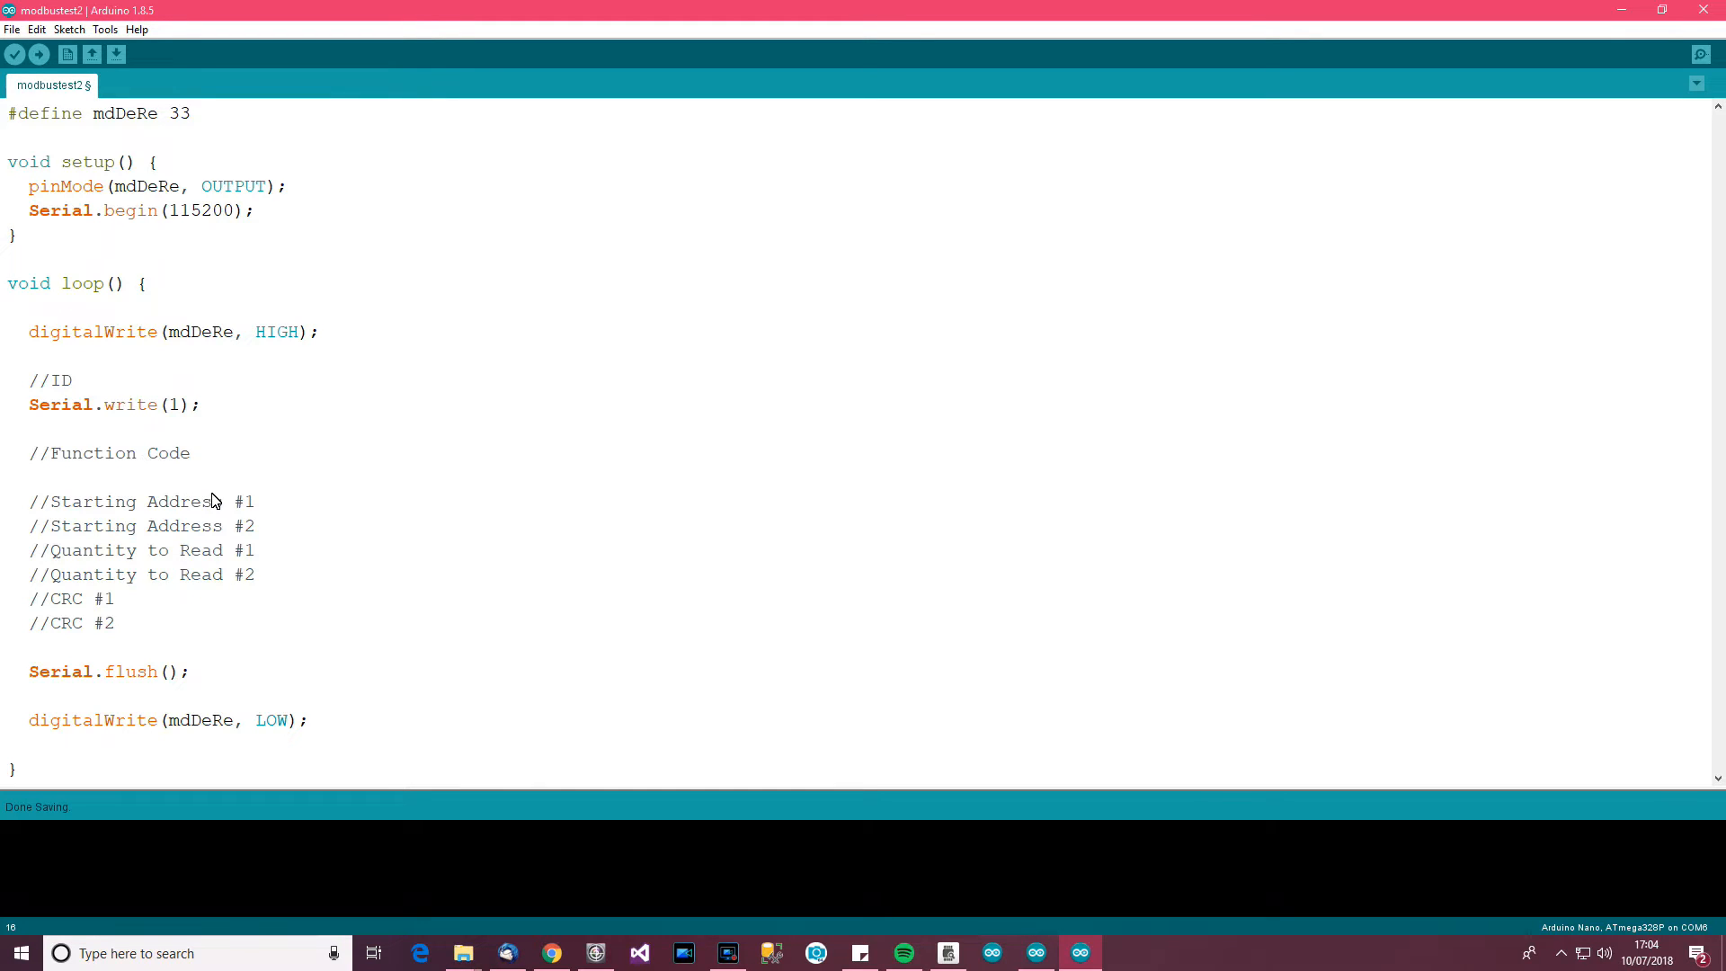
pyautogui.write('Serial.writ')
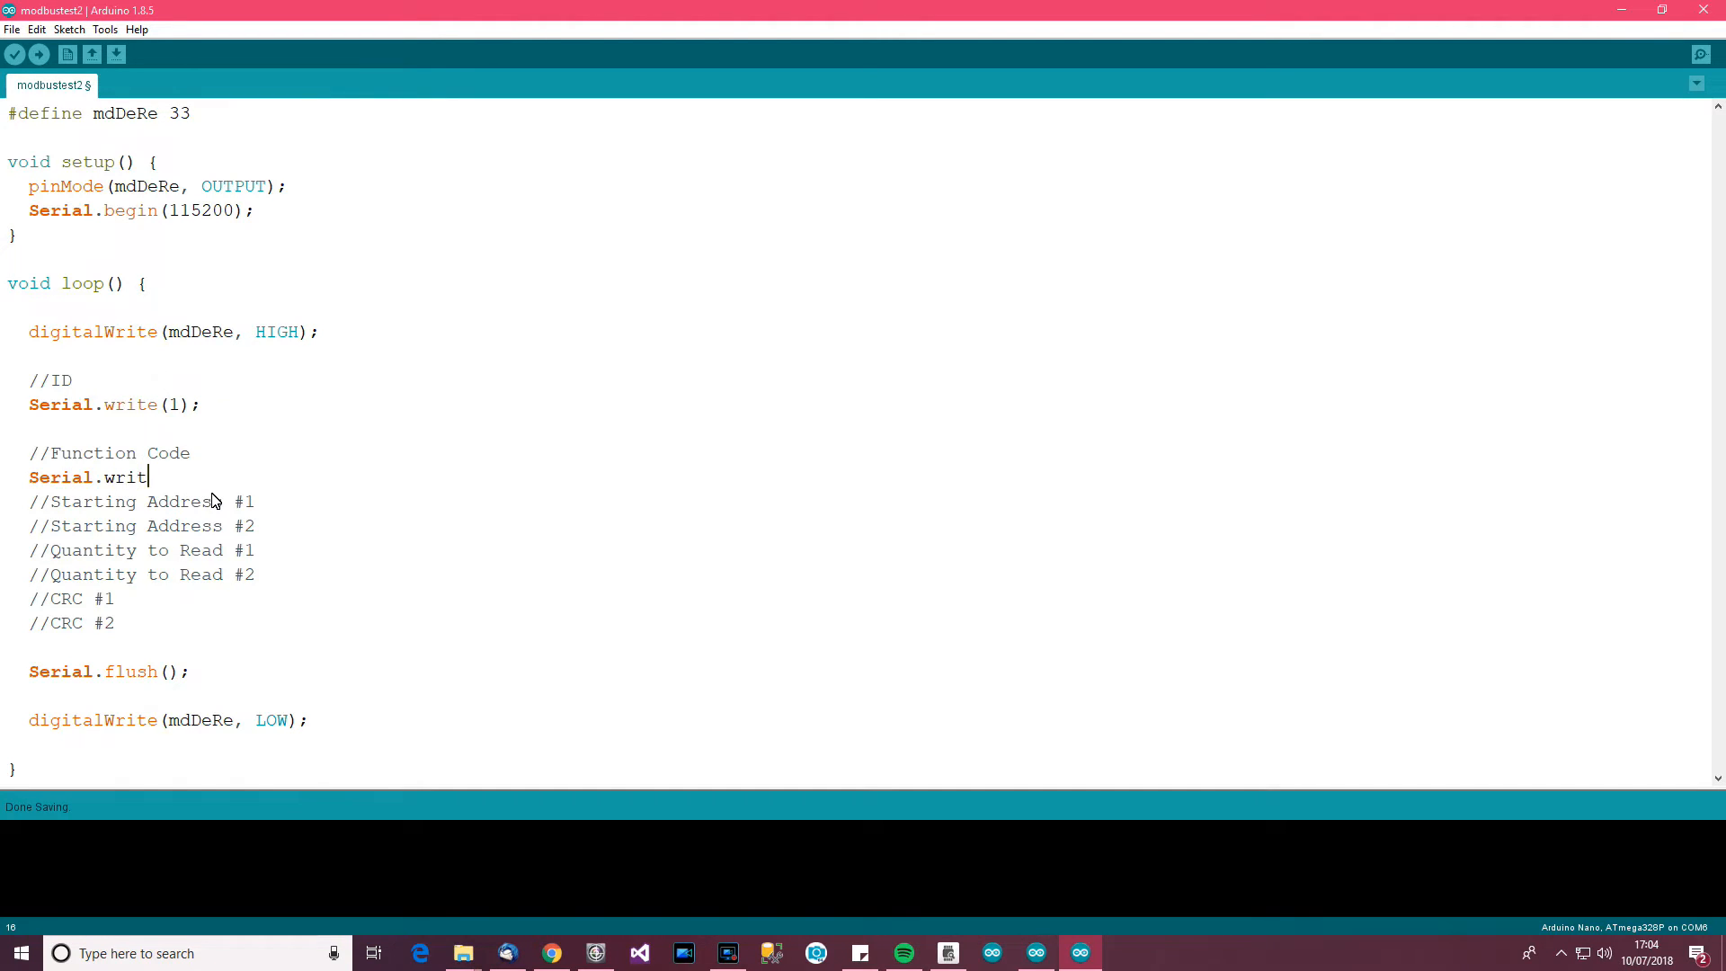
pyautogui.write('e(')
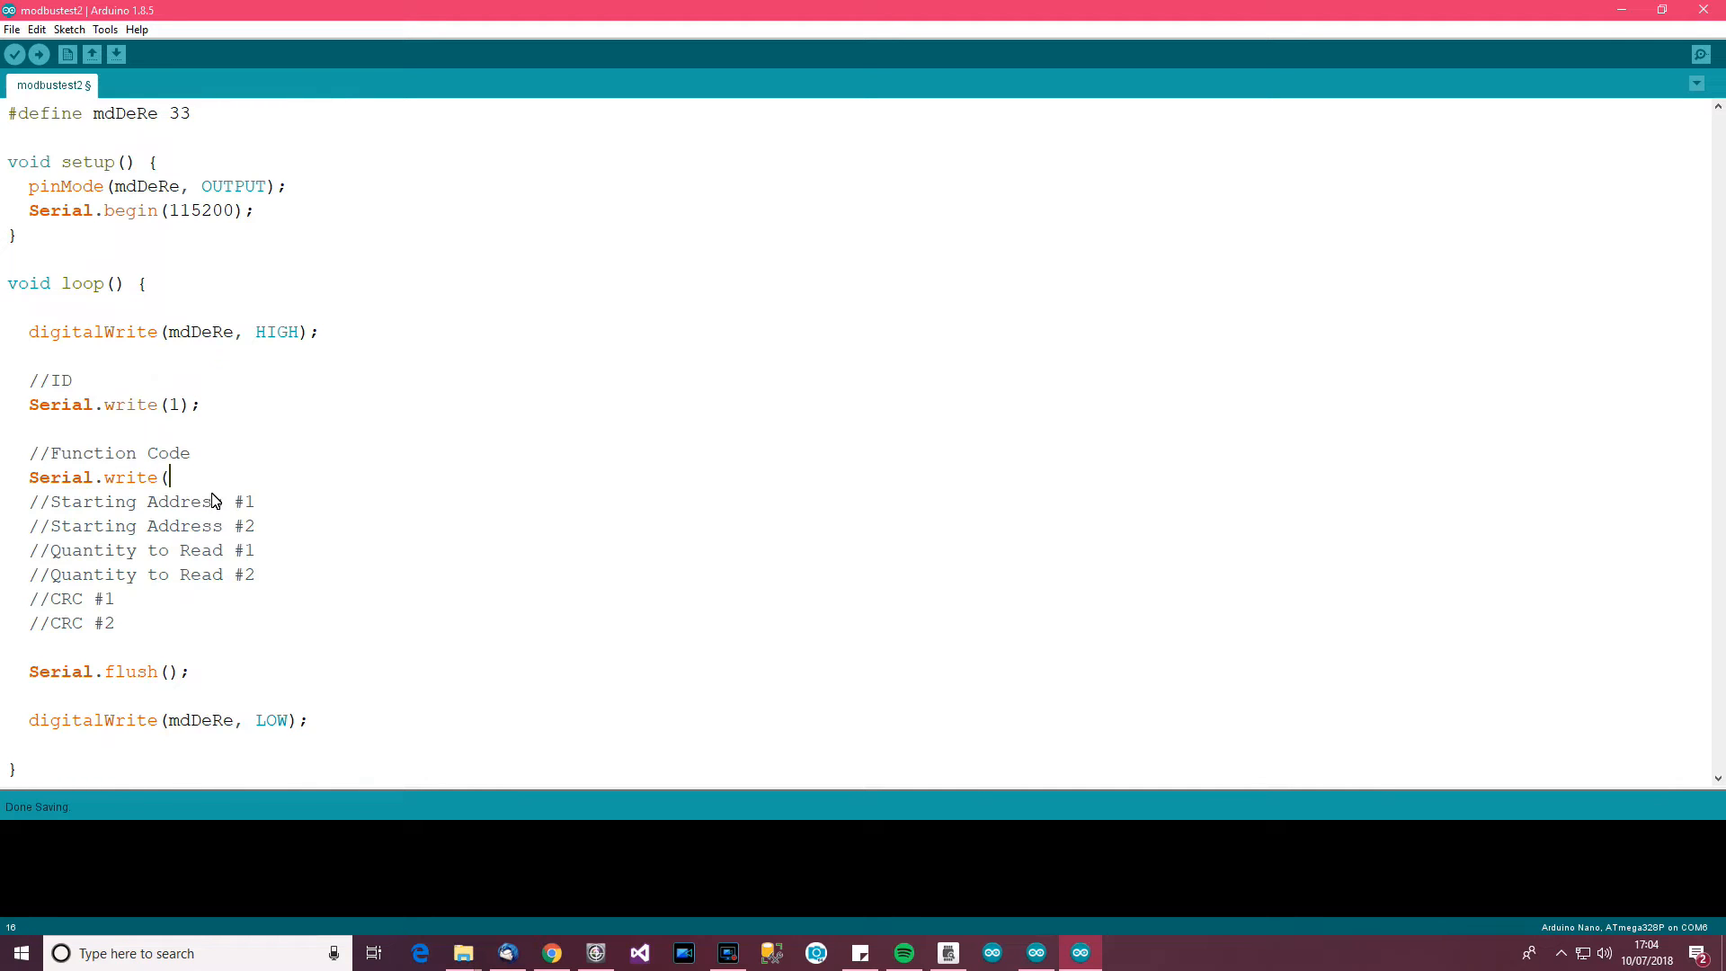
pyautogui.write('4);')
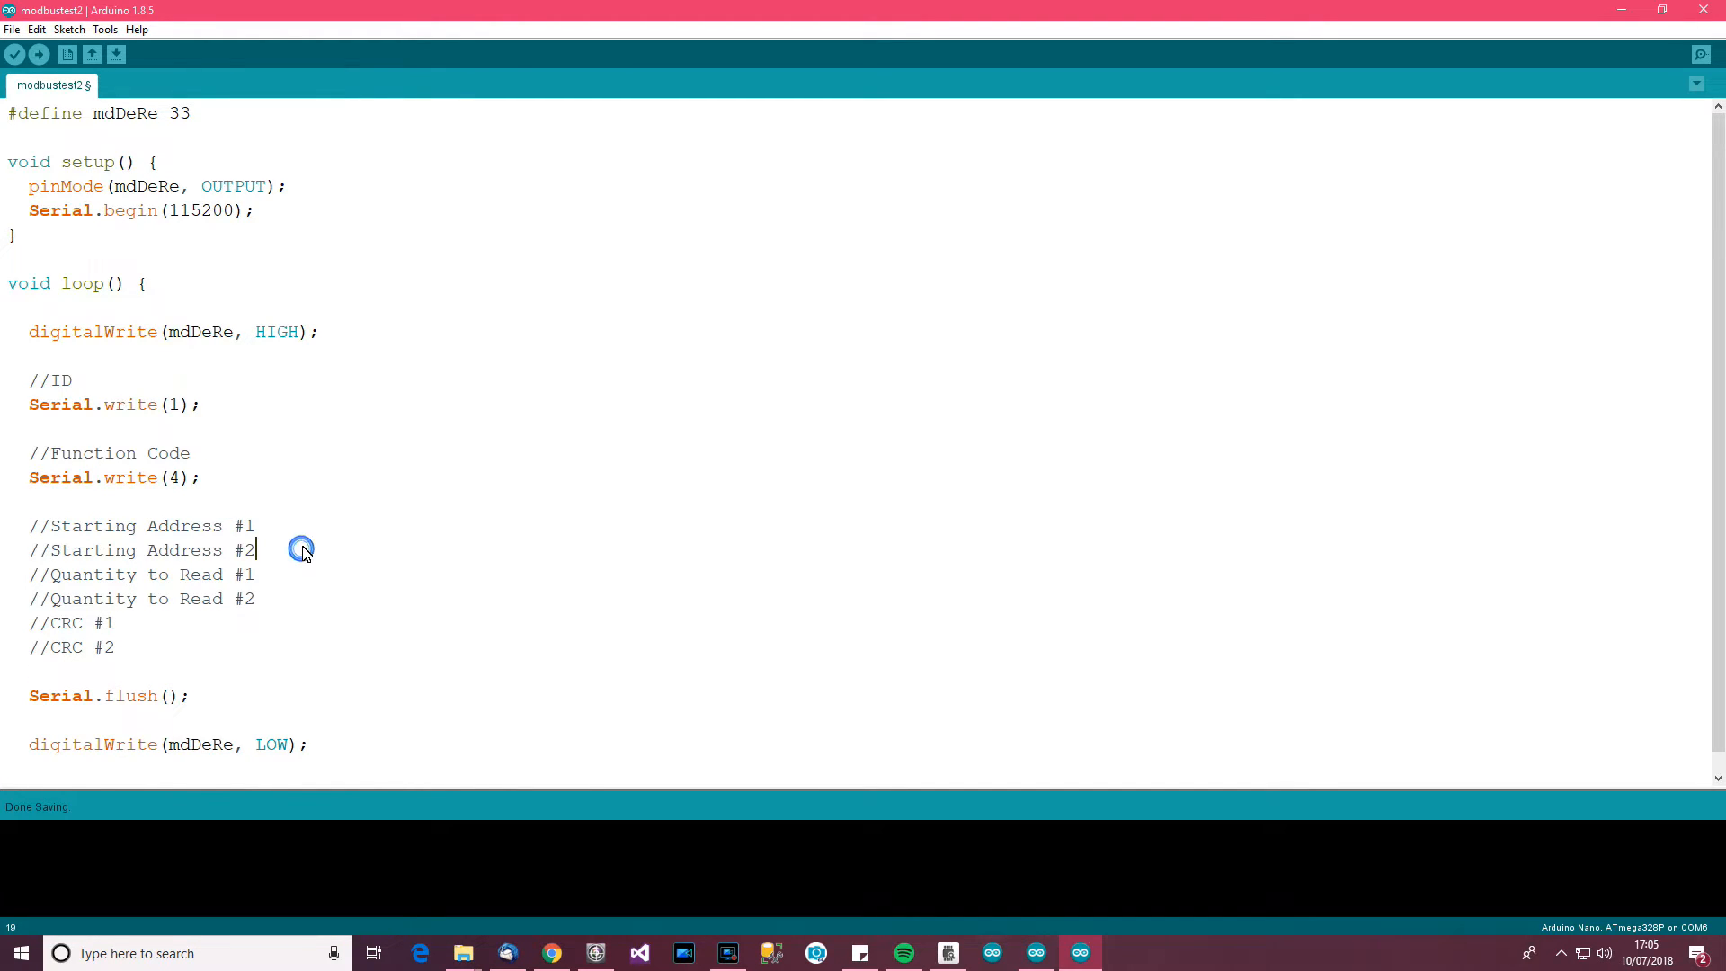
# Label the two Starting Address comments MSB and LSB
pyautogui.press('Backspace')
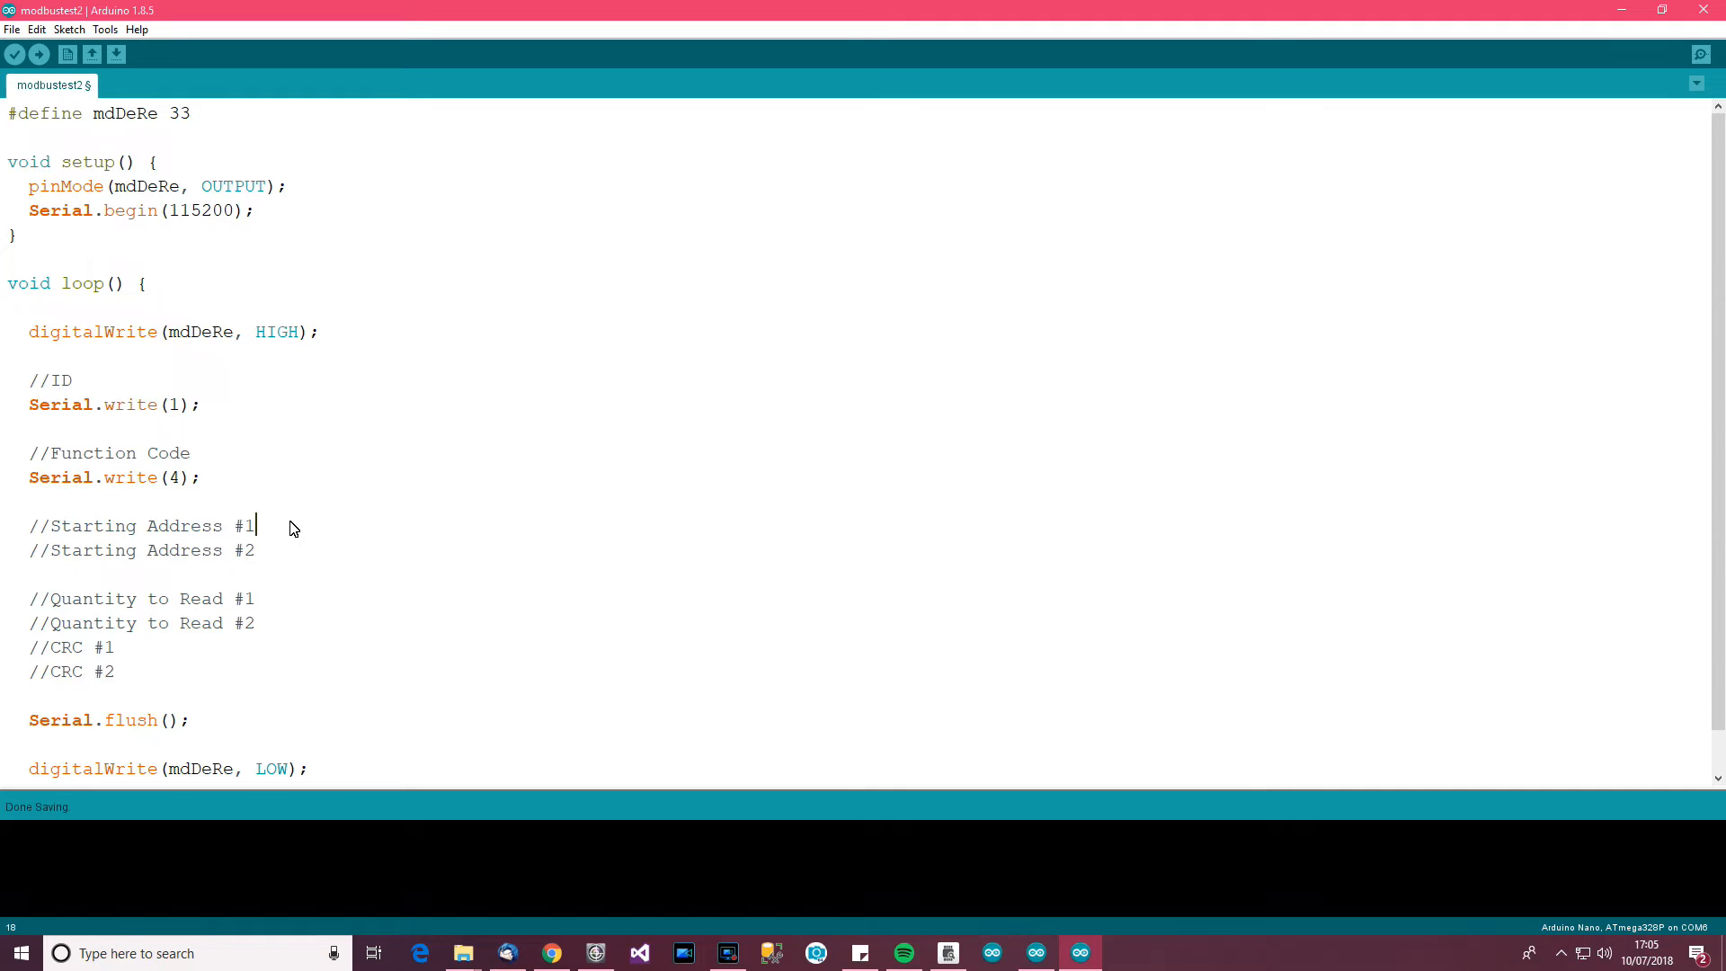
pyautogui.moveTo(212, 516)
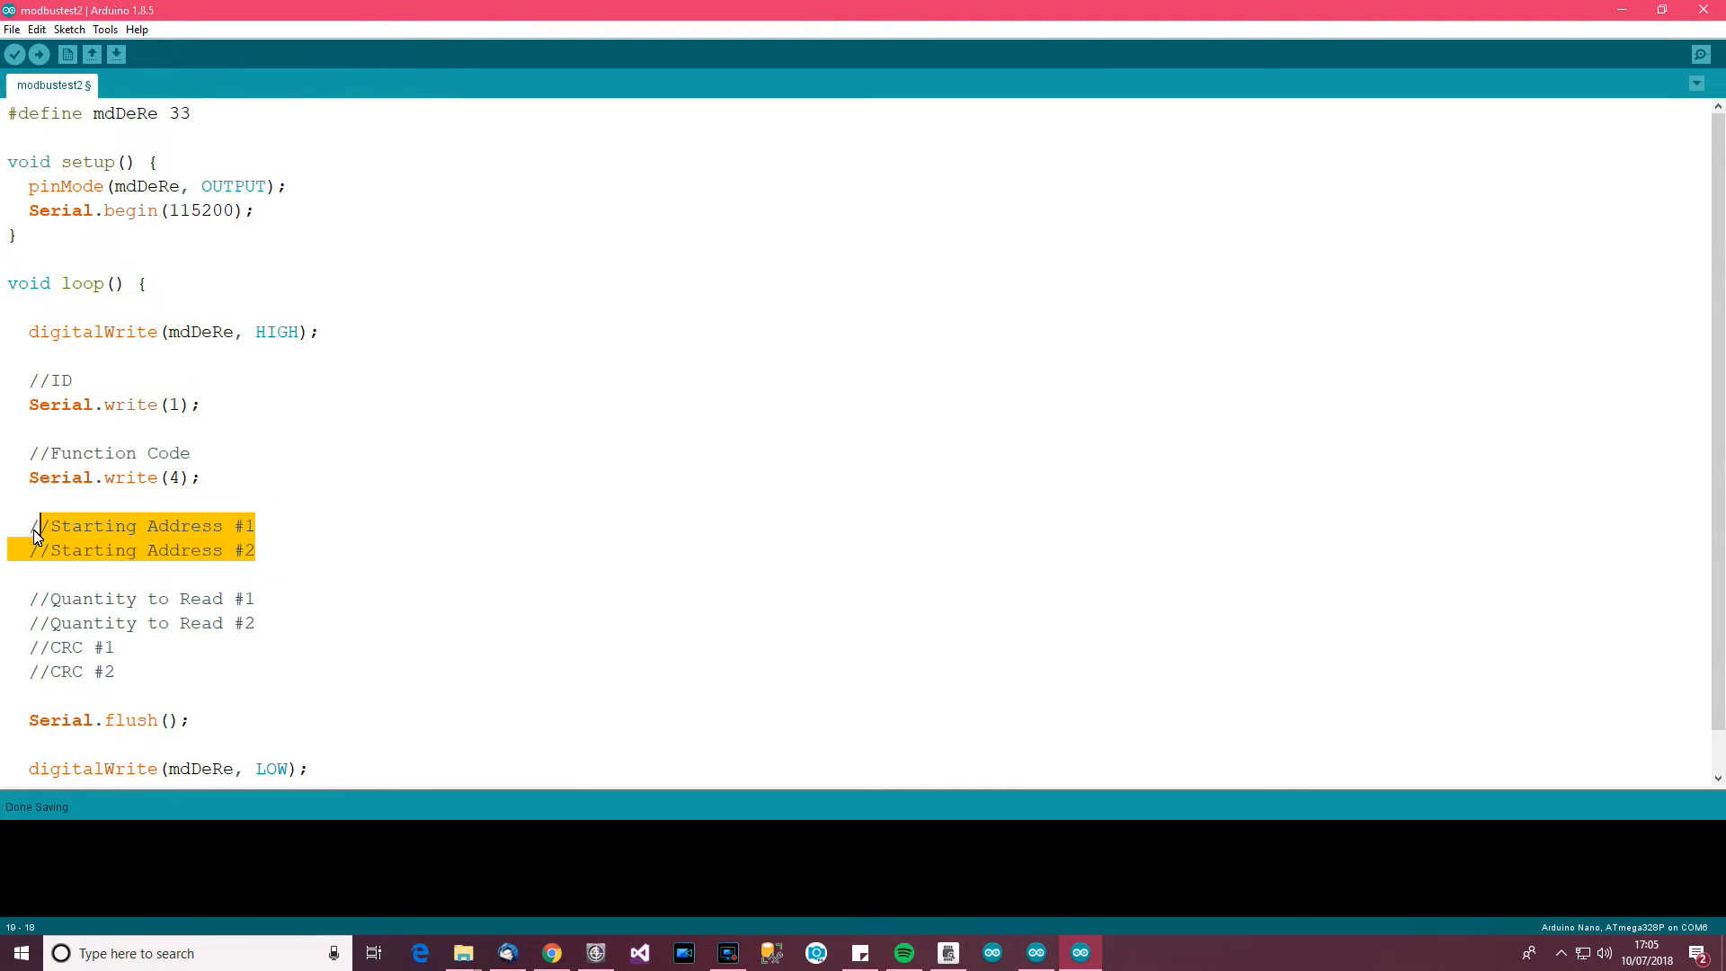
pyautogui.click(228, 525)
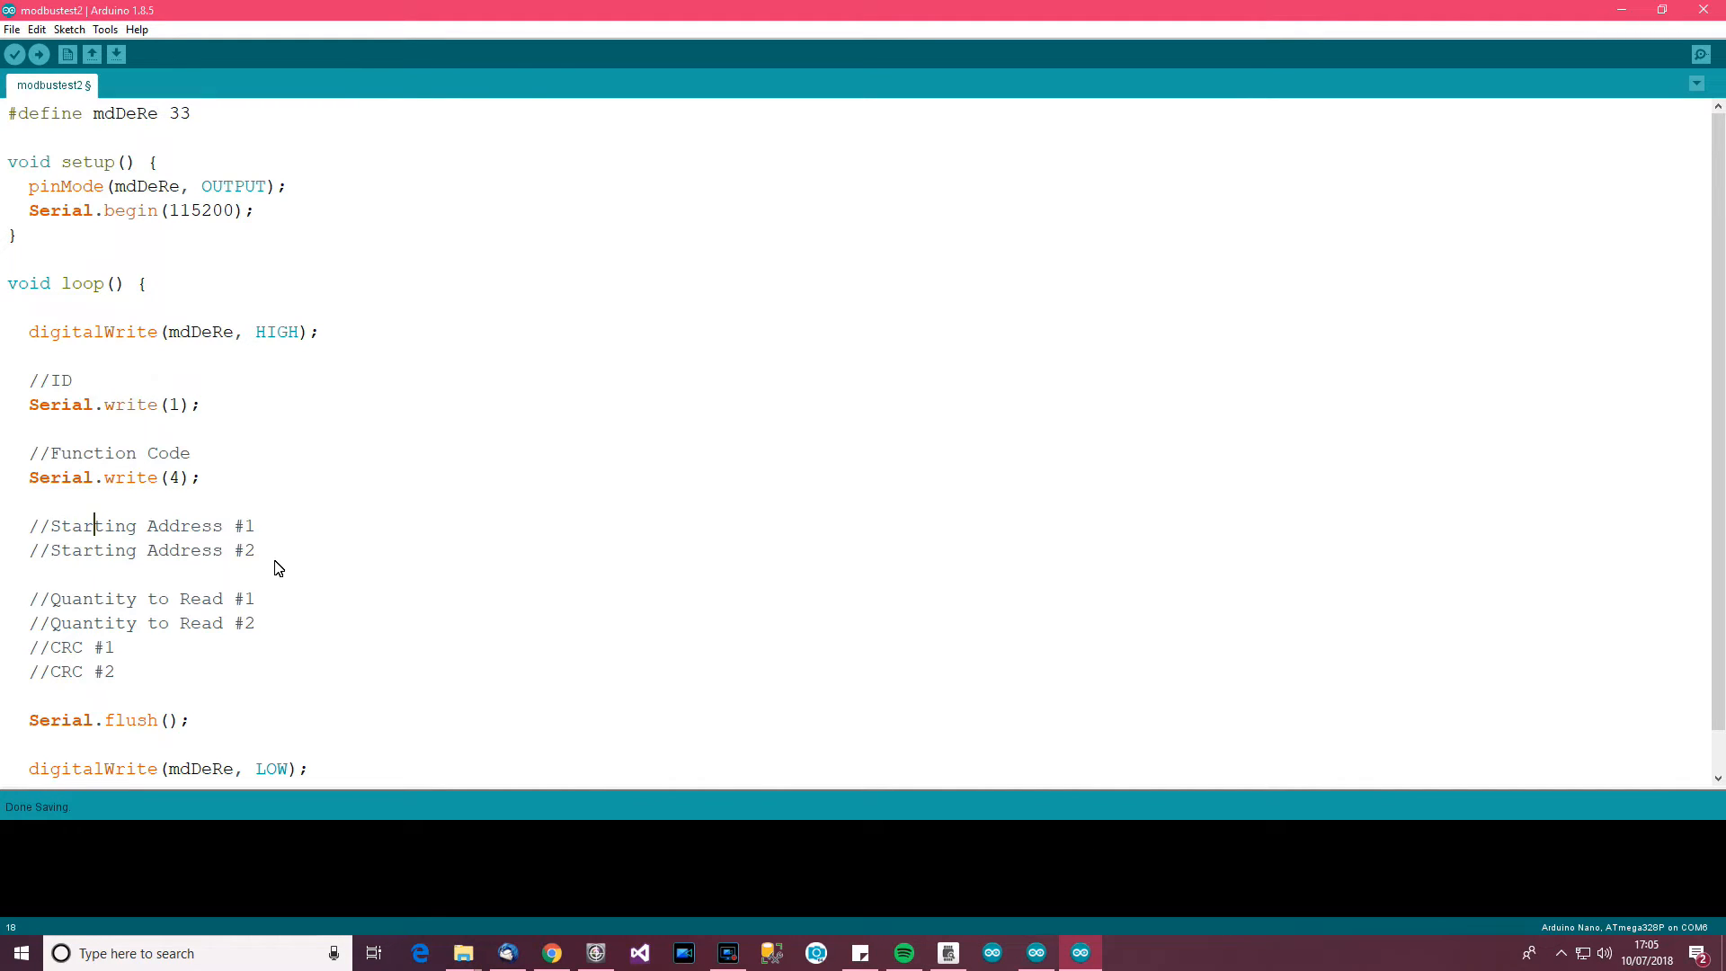
pyautogui.moveTo(352, 564)
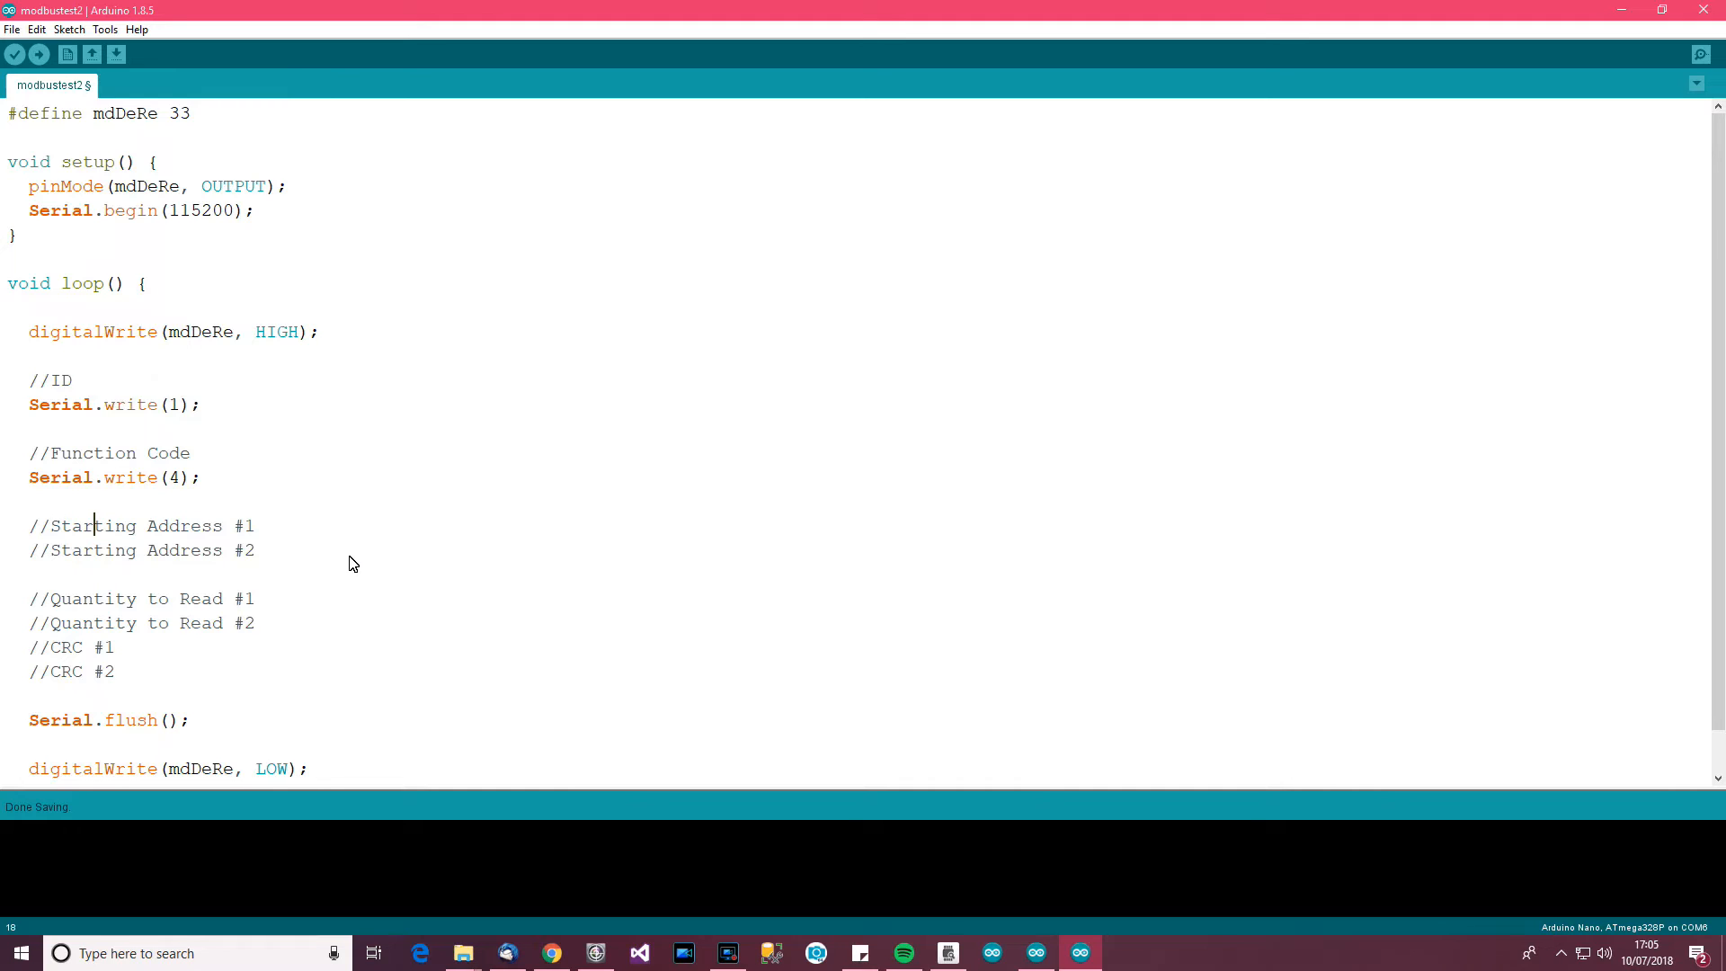
pyautogui.moveTo(325, 533)
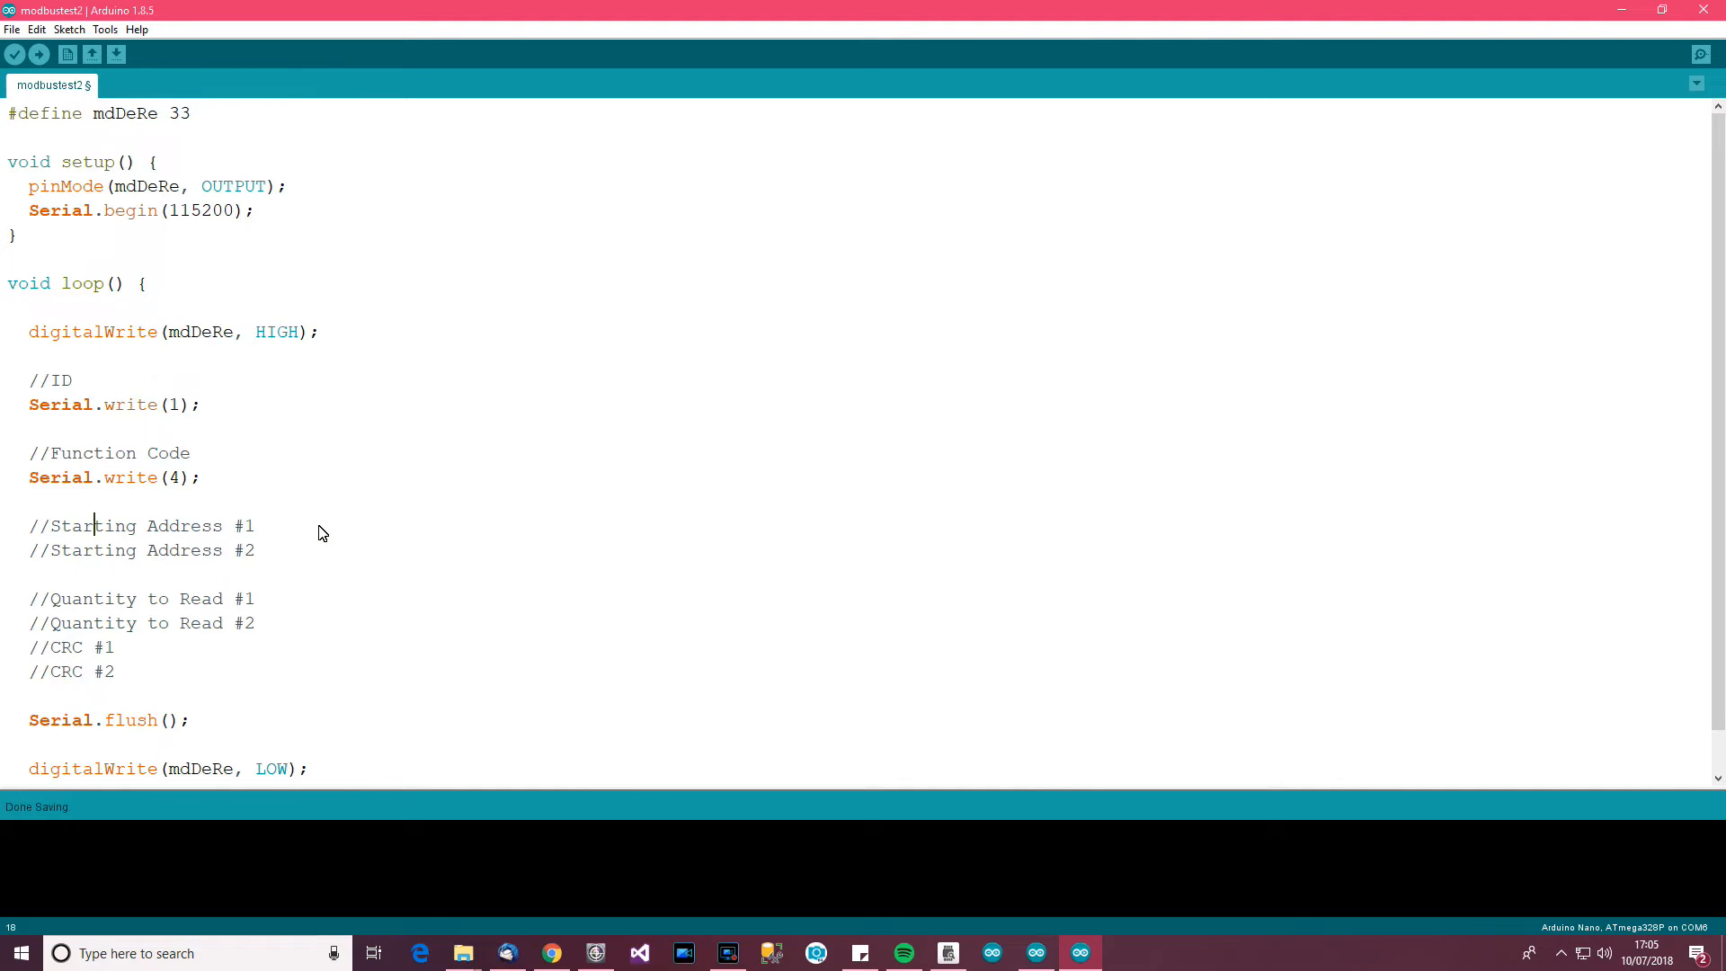
pyautogui.moveTo(330, 529)
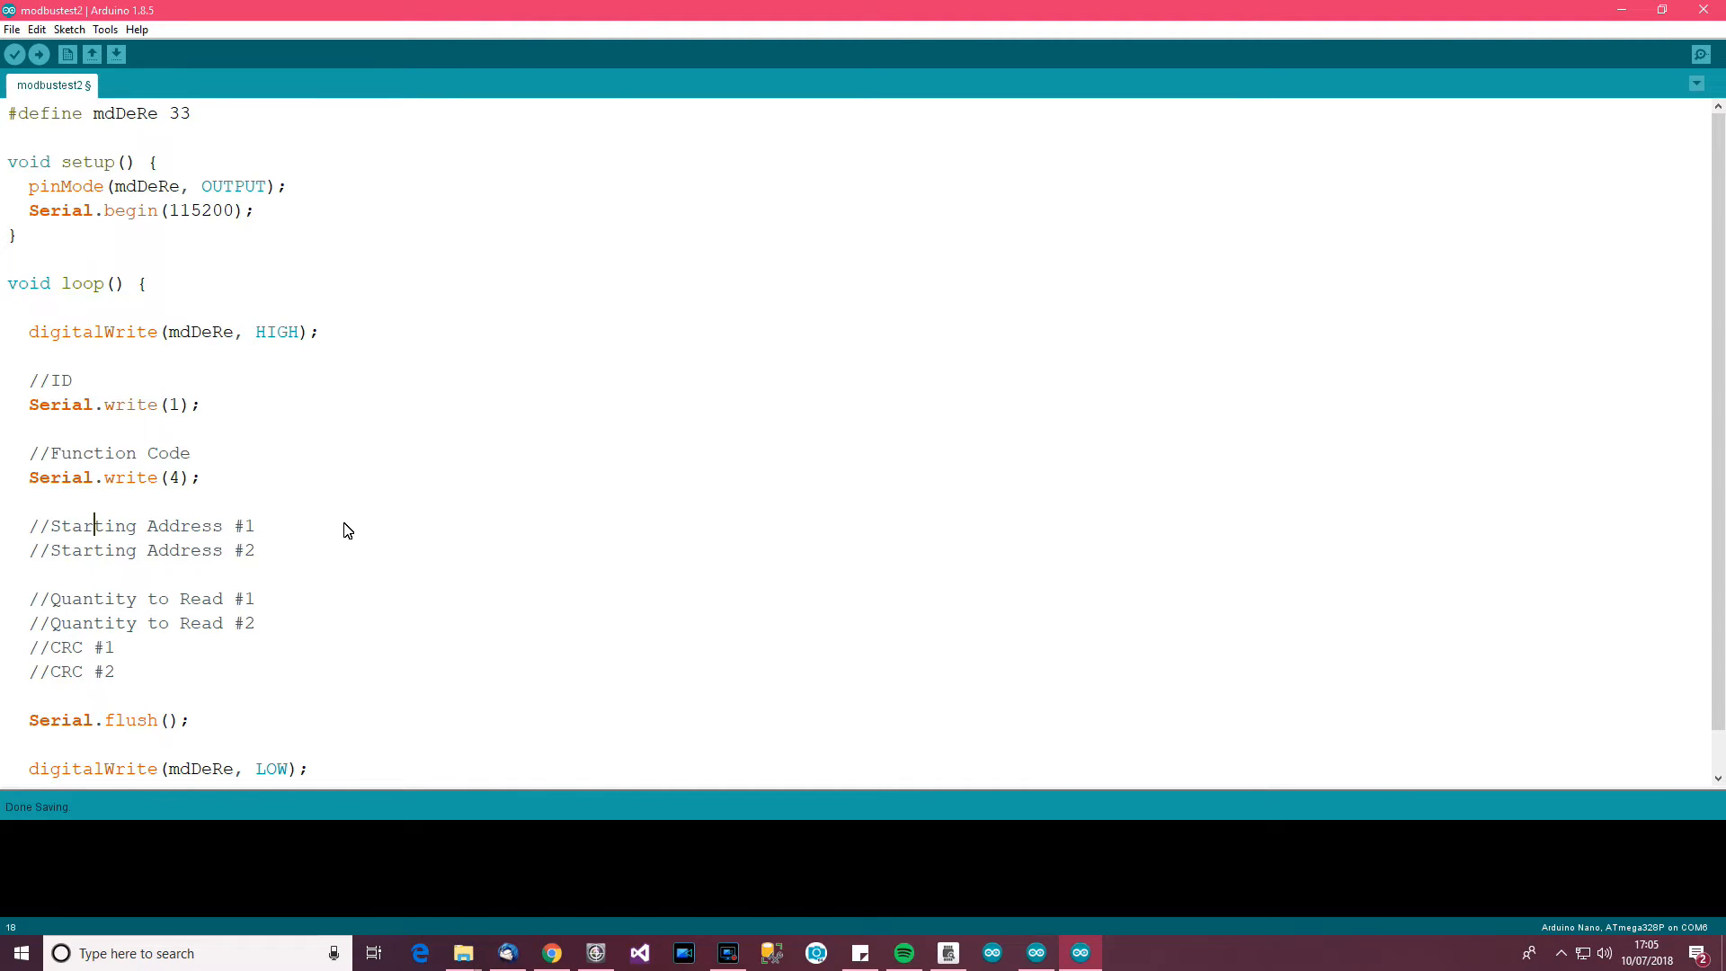
pyautogui.moveTo(240, 531)
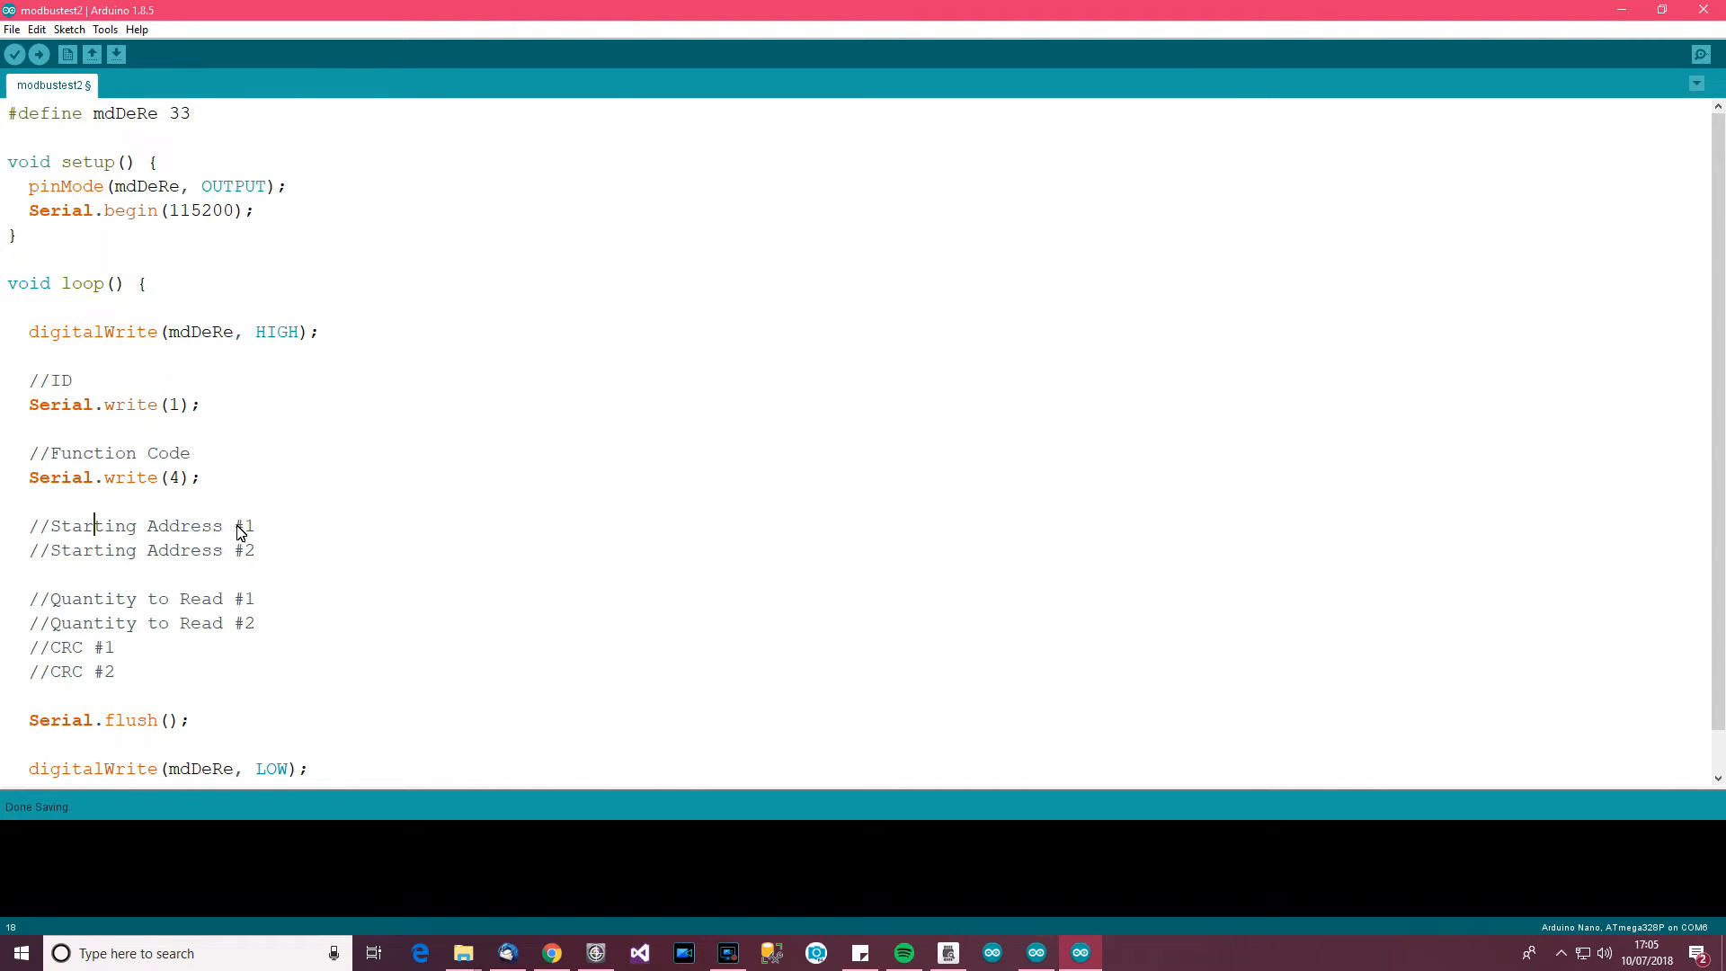
pyautogui.write('MS')
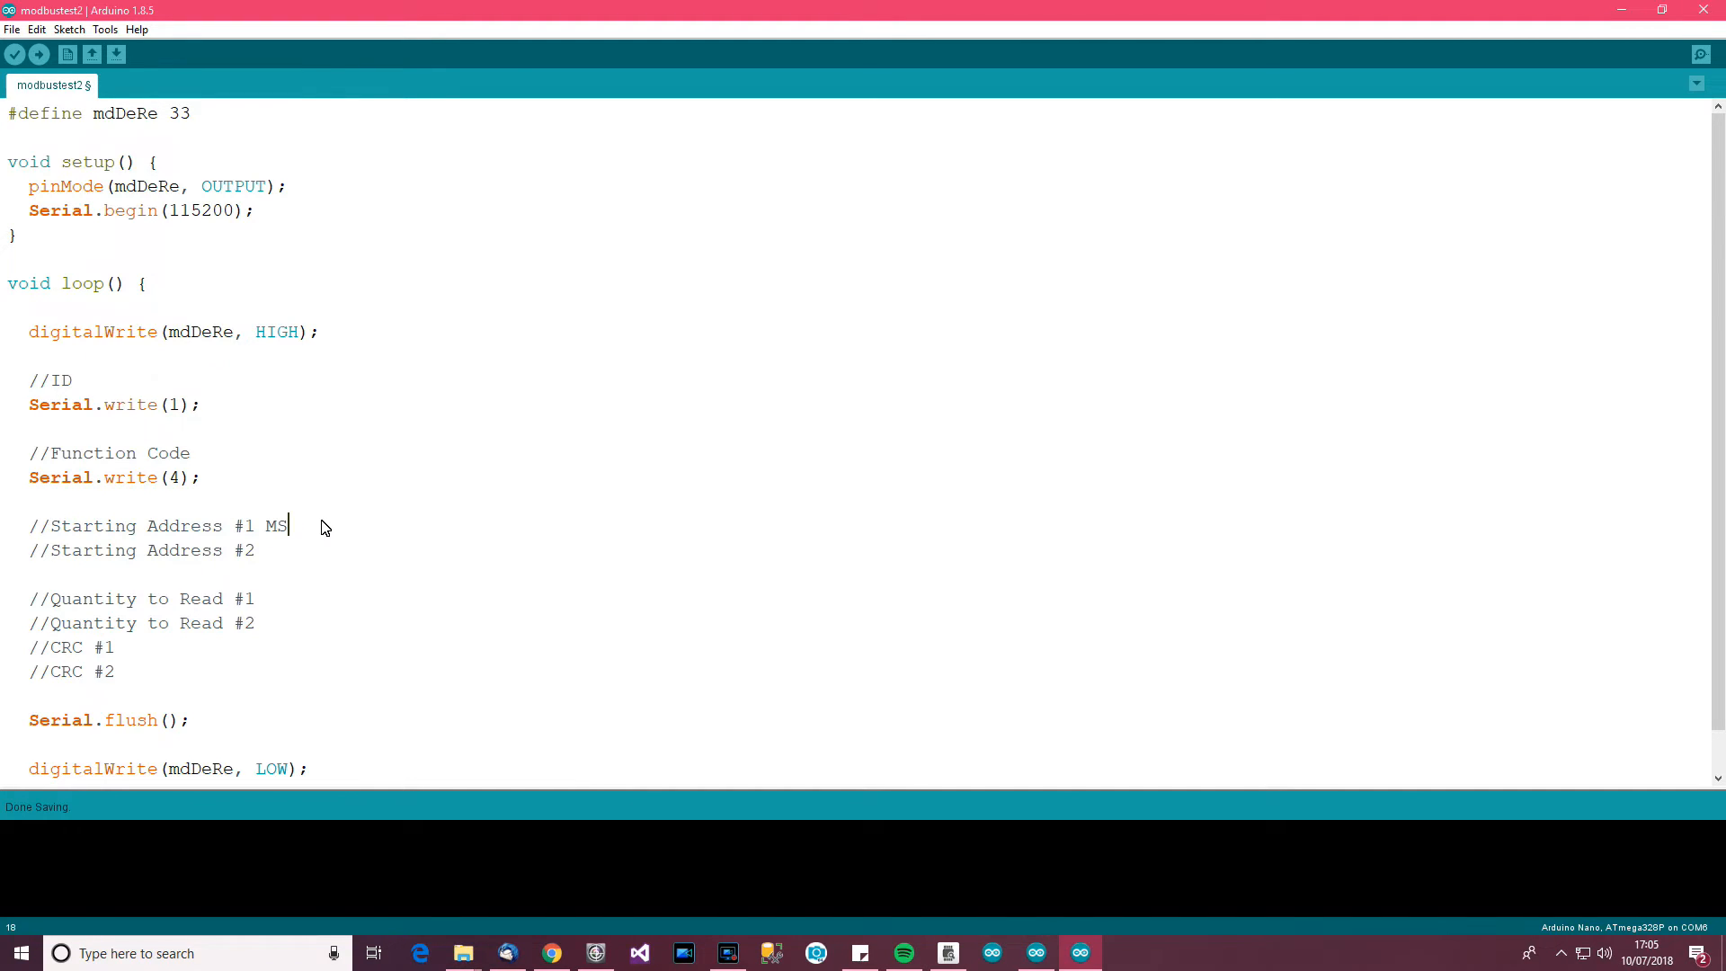
pyautogui.write('B')
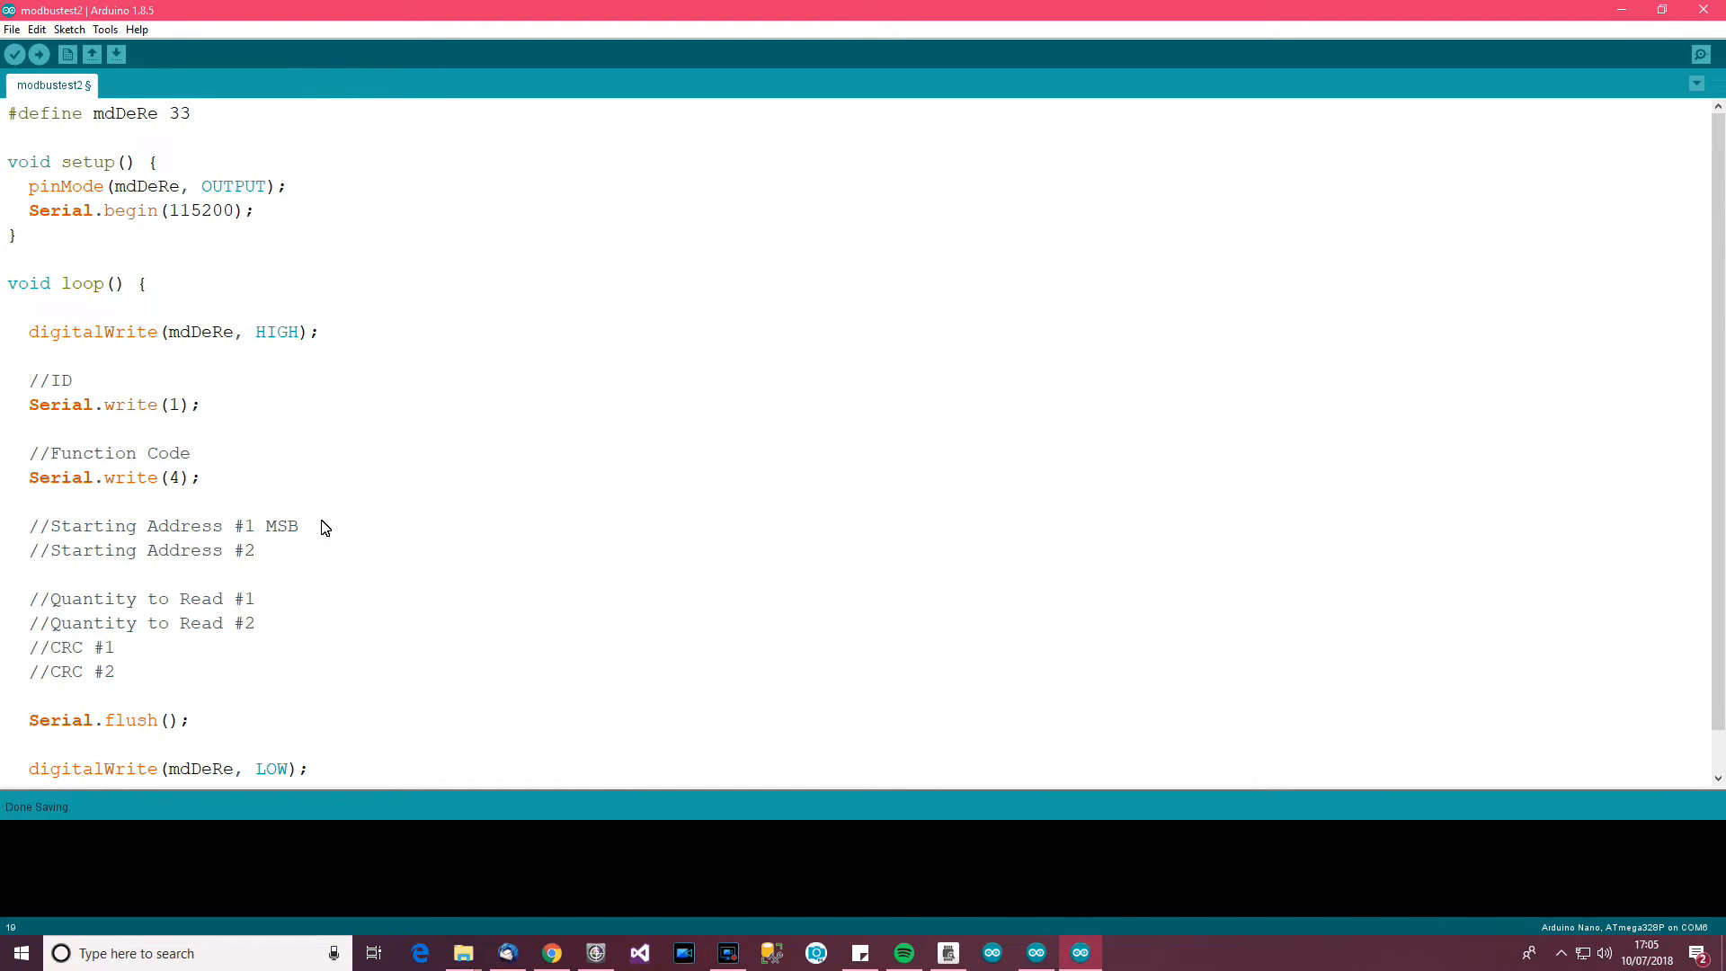
pyautogui.write('LSB')
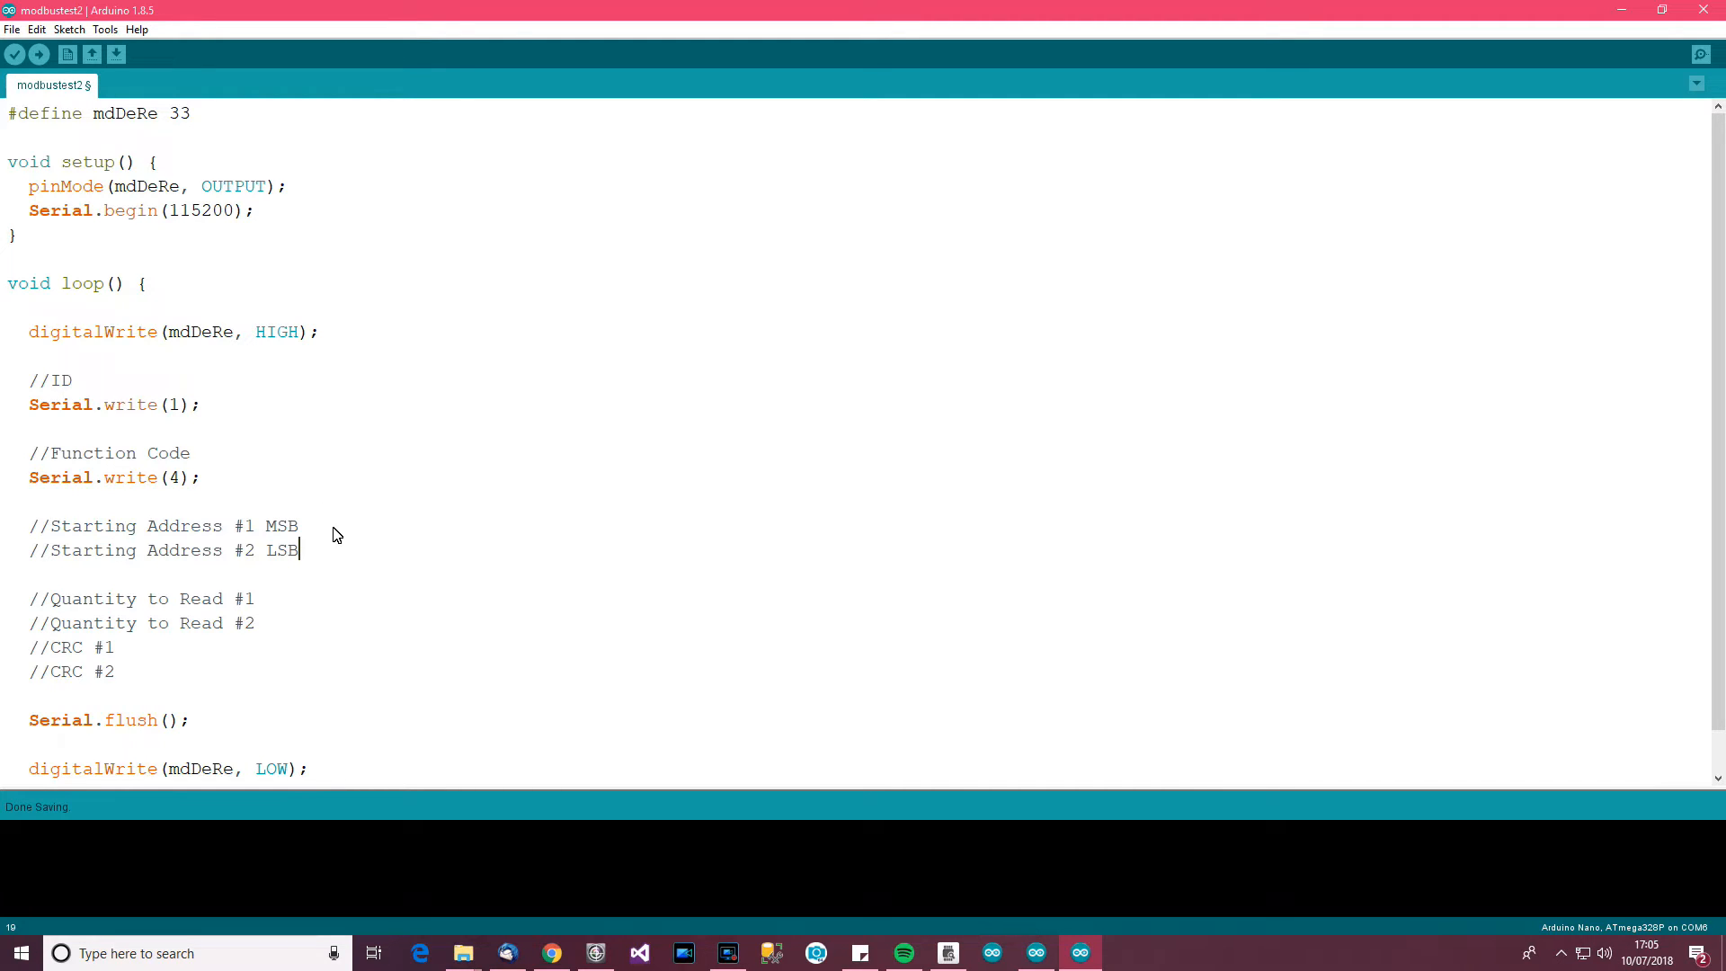
pyautogui.moveTo(416, 526)
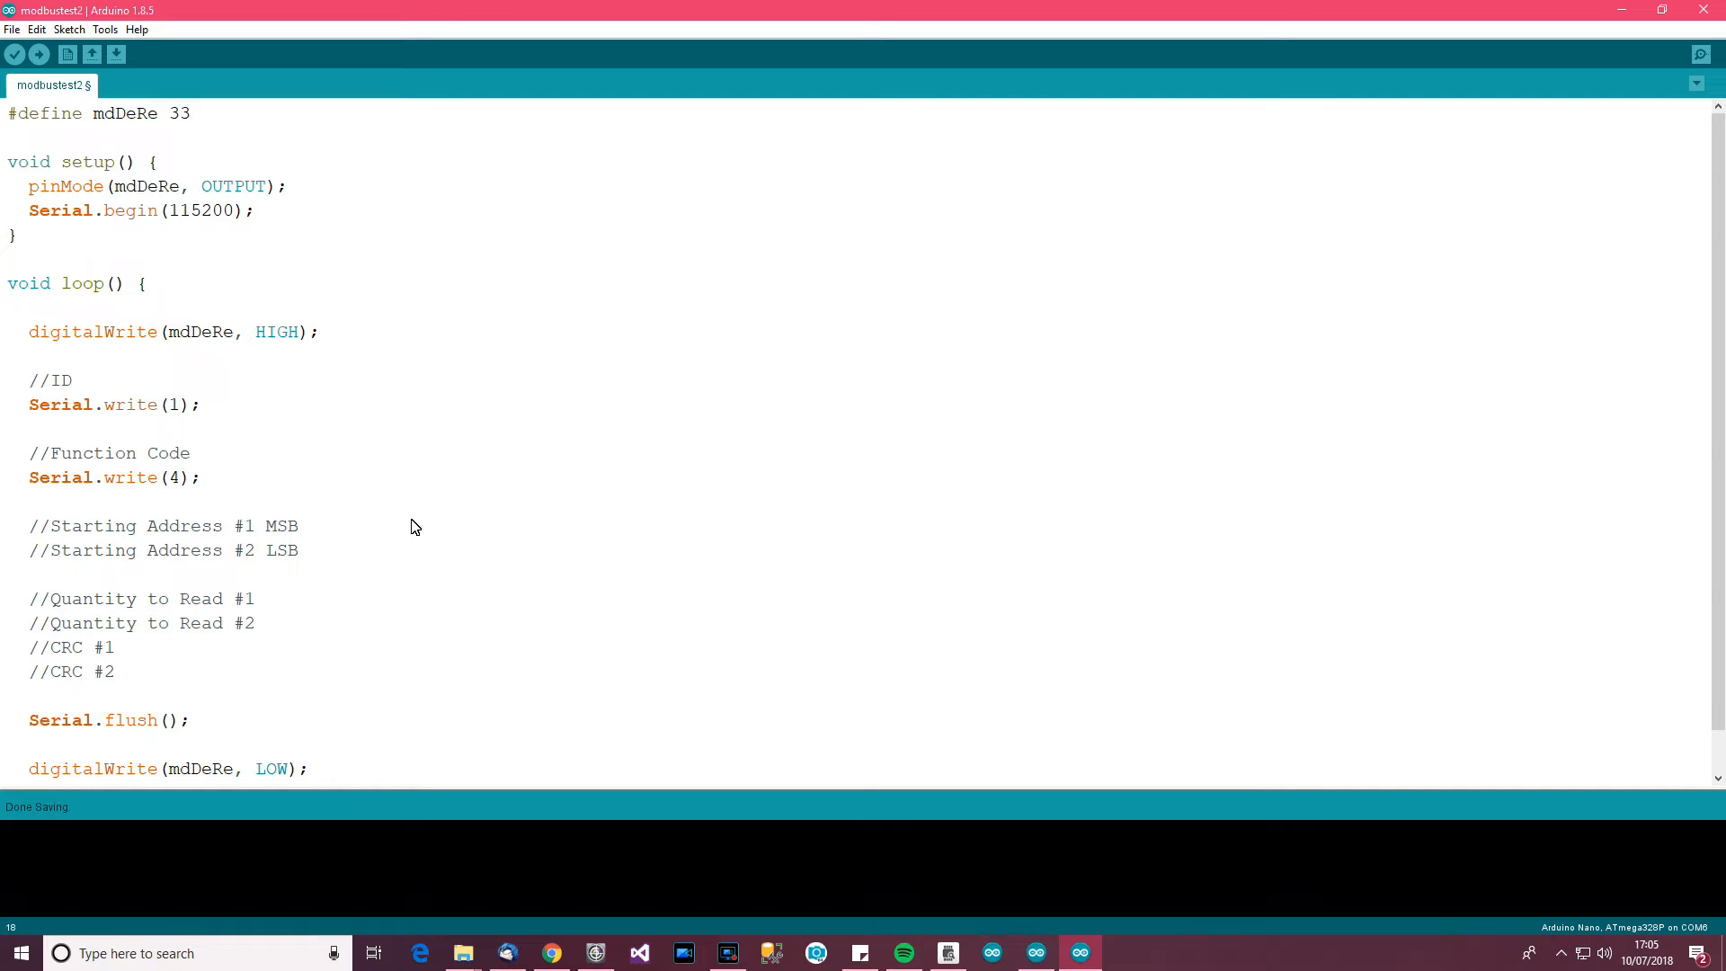
pyautogui.moveTo(344, 539)
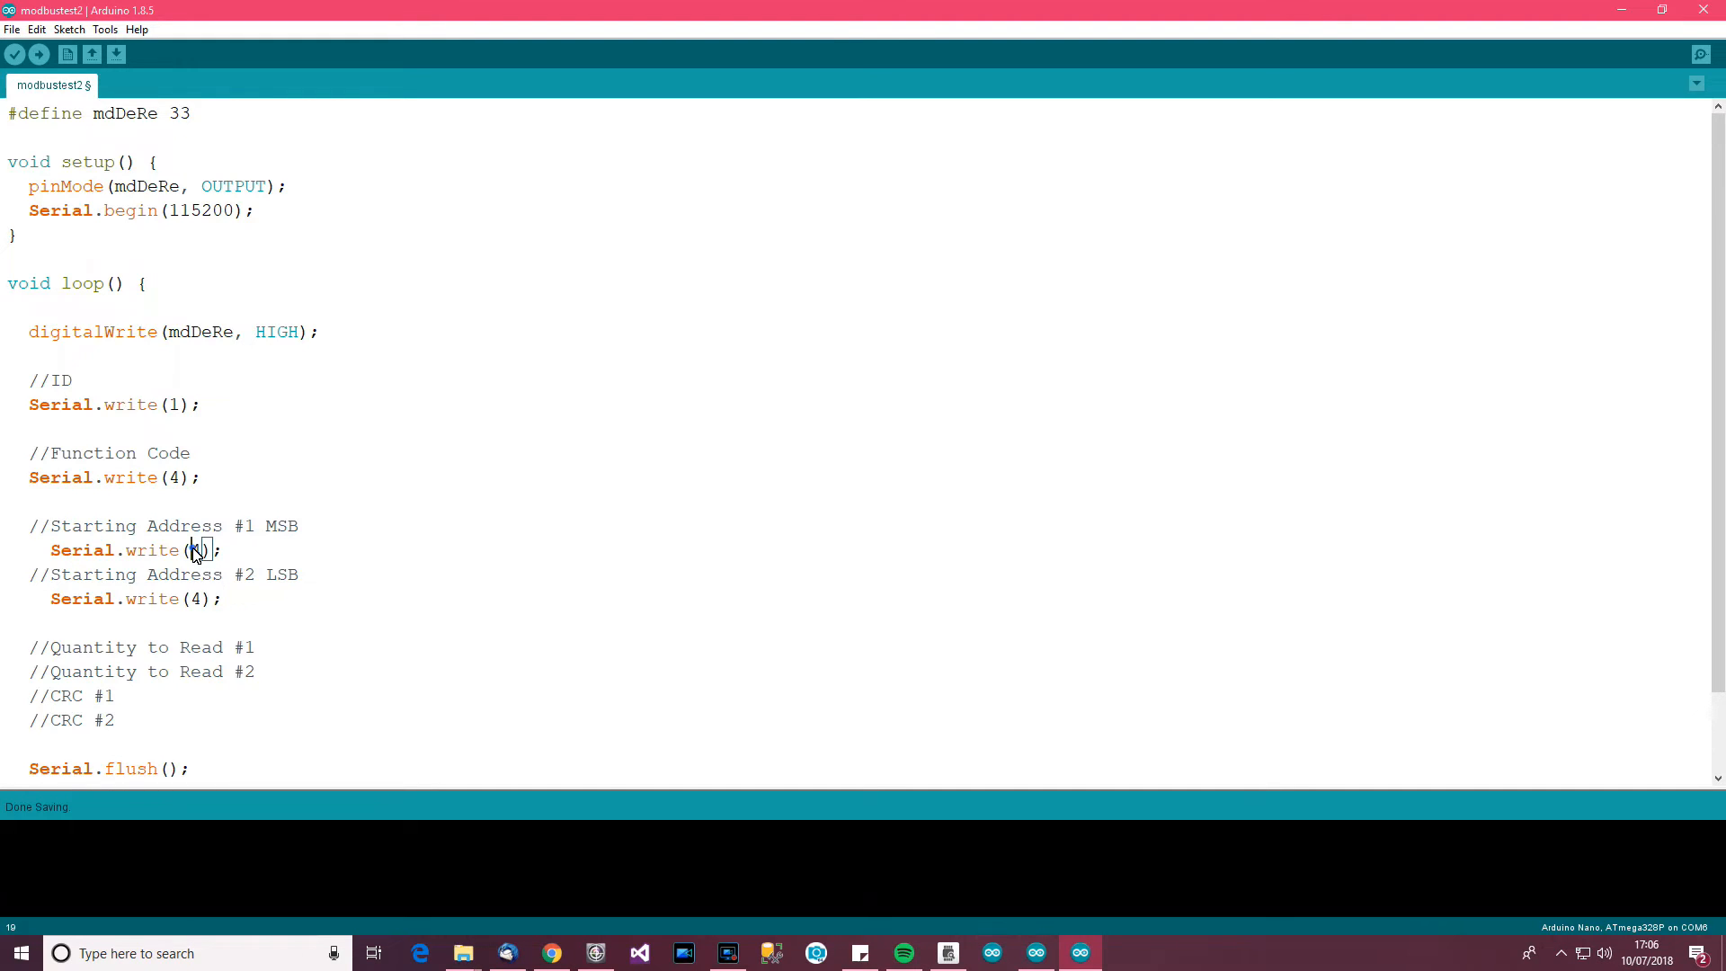
# Send the starting address bytes with Serial.write(49) and Serial.write(0)
pyautogui.write('9')
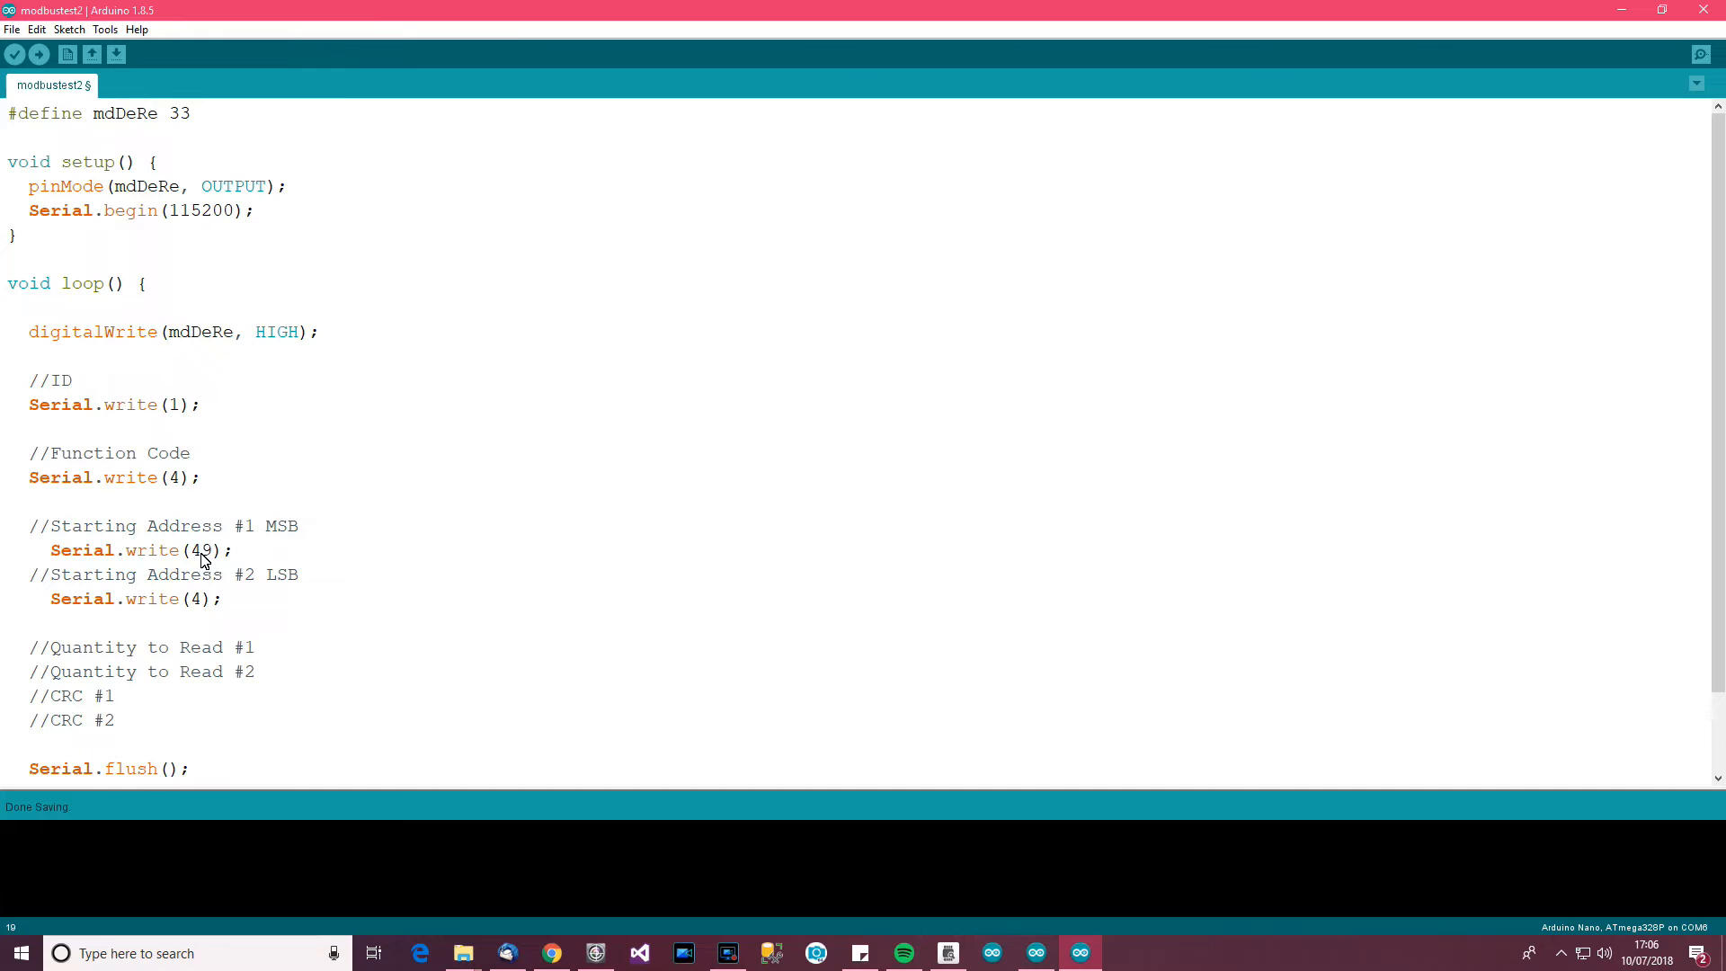
pyautogui.doubleClick(200, 551)
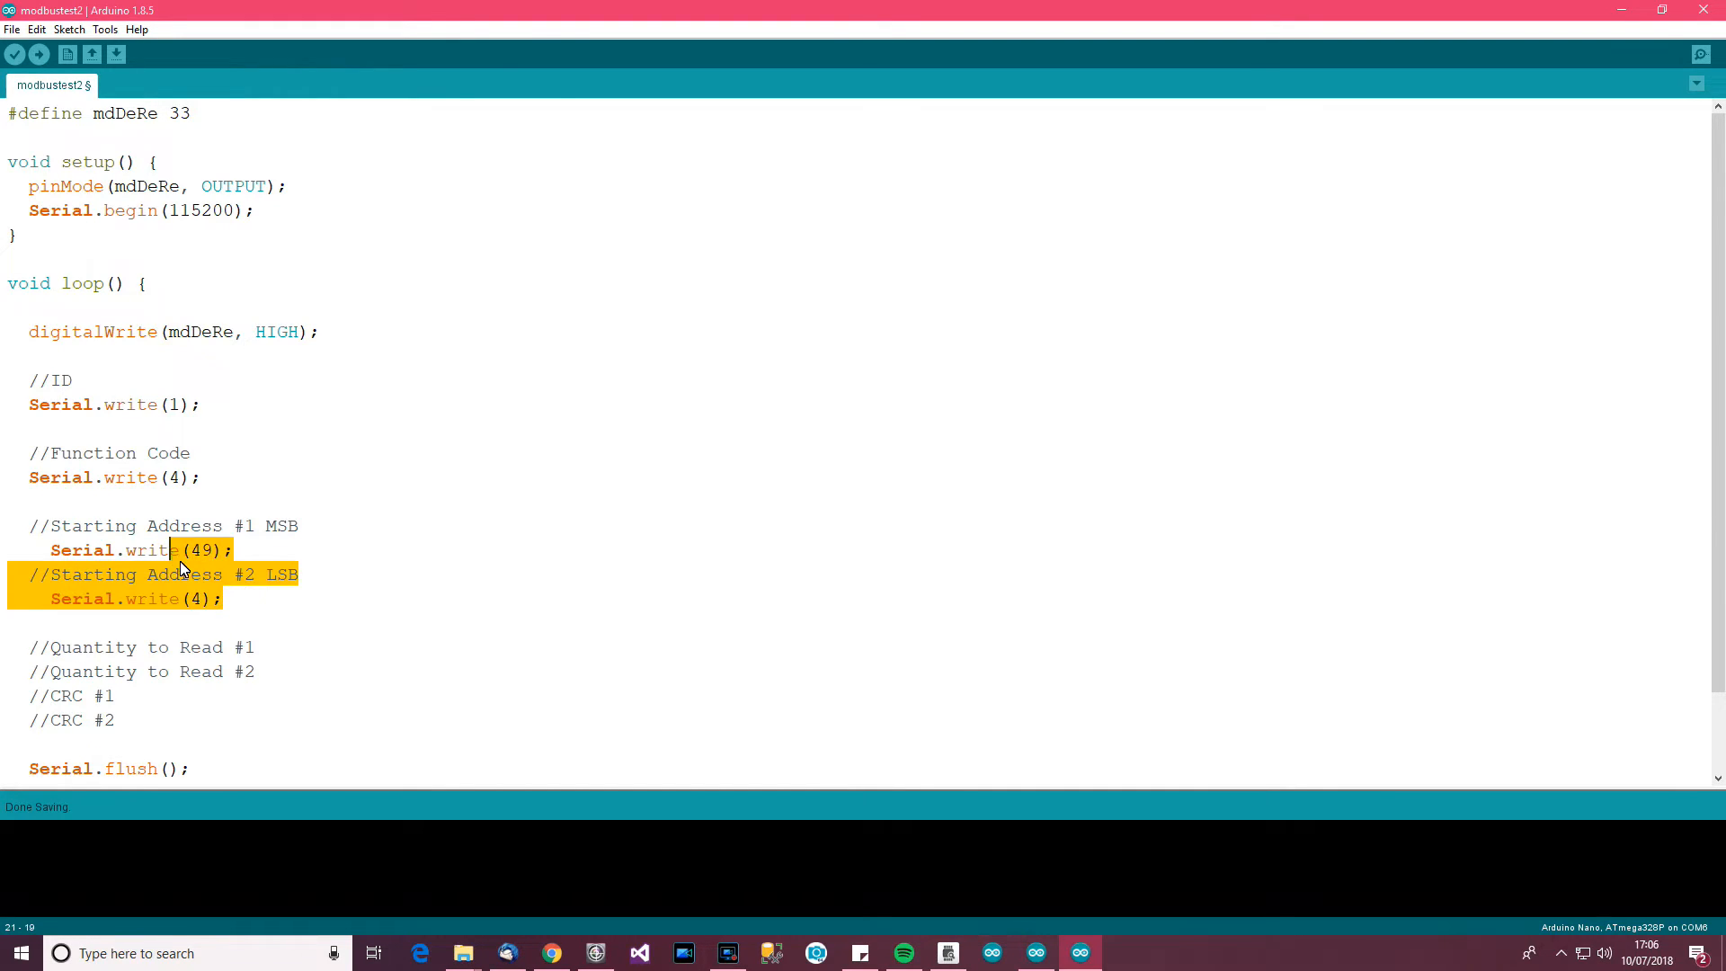
pyautogui.moveTo(228, 598)
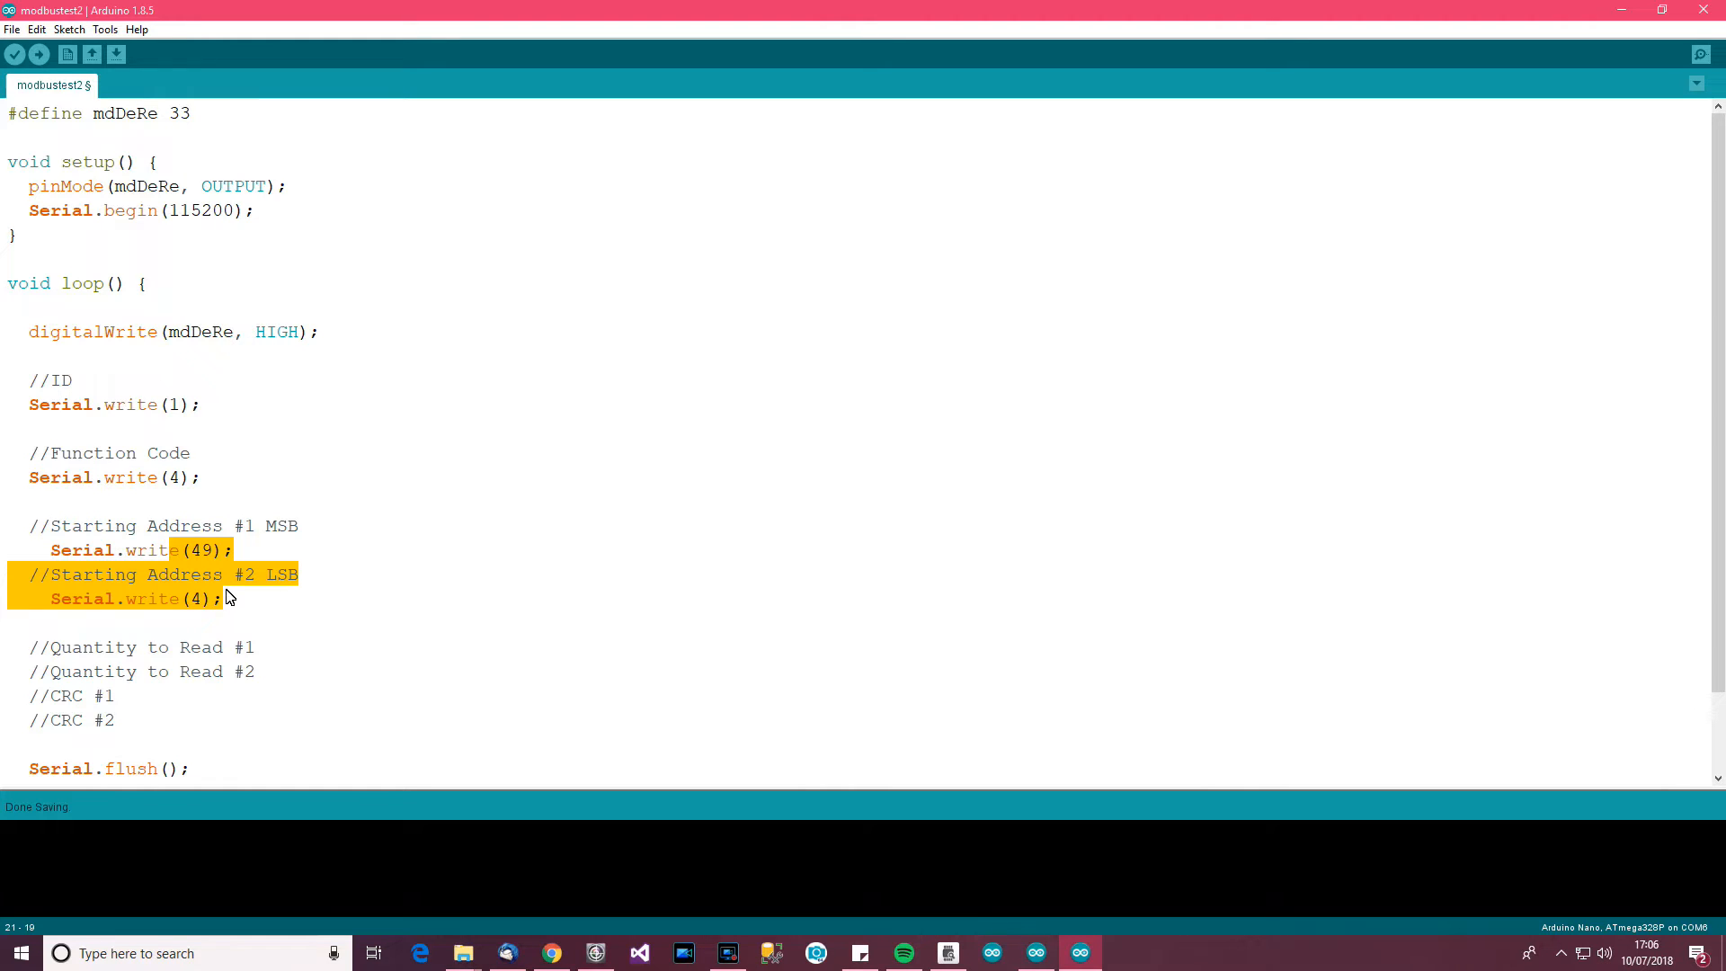
pyautogui.write('0')
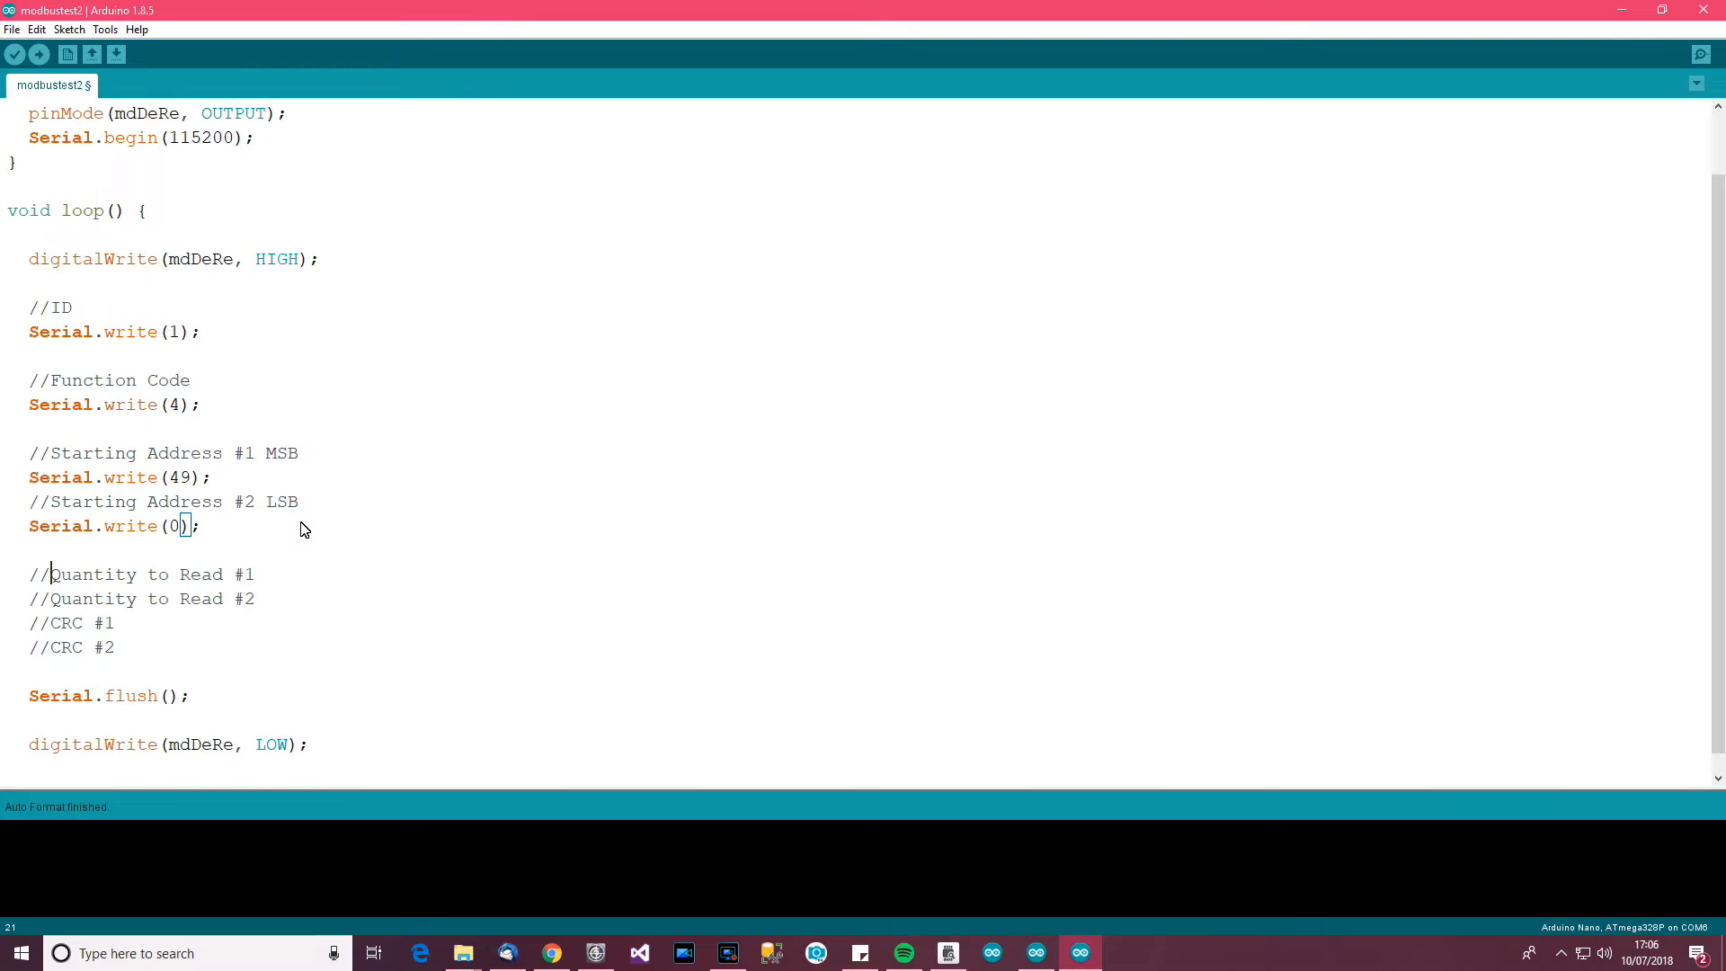
# Add blank lines under the quantity comments and label them MSB and LSB
pyautogui.scroll(3)
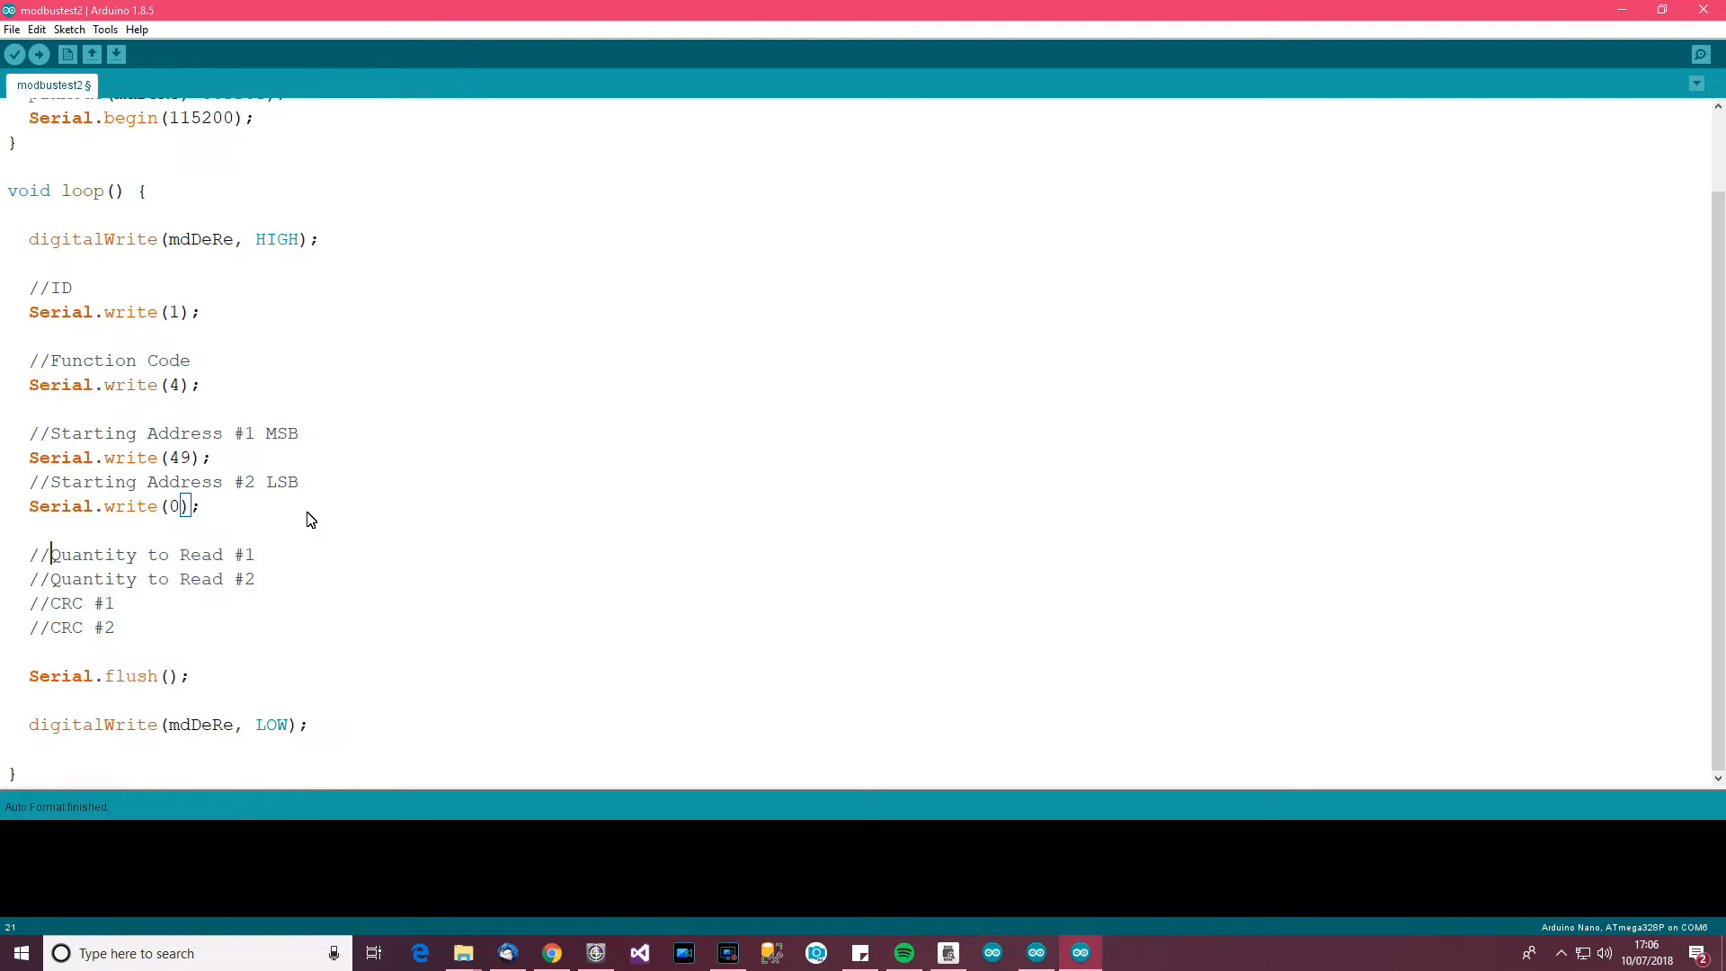
pyautogui.moveTo(270, 559)
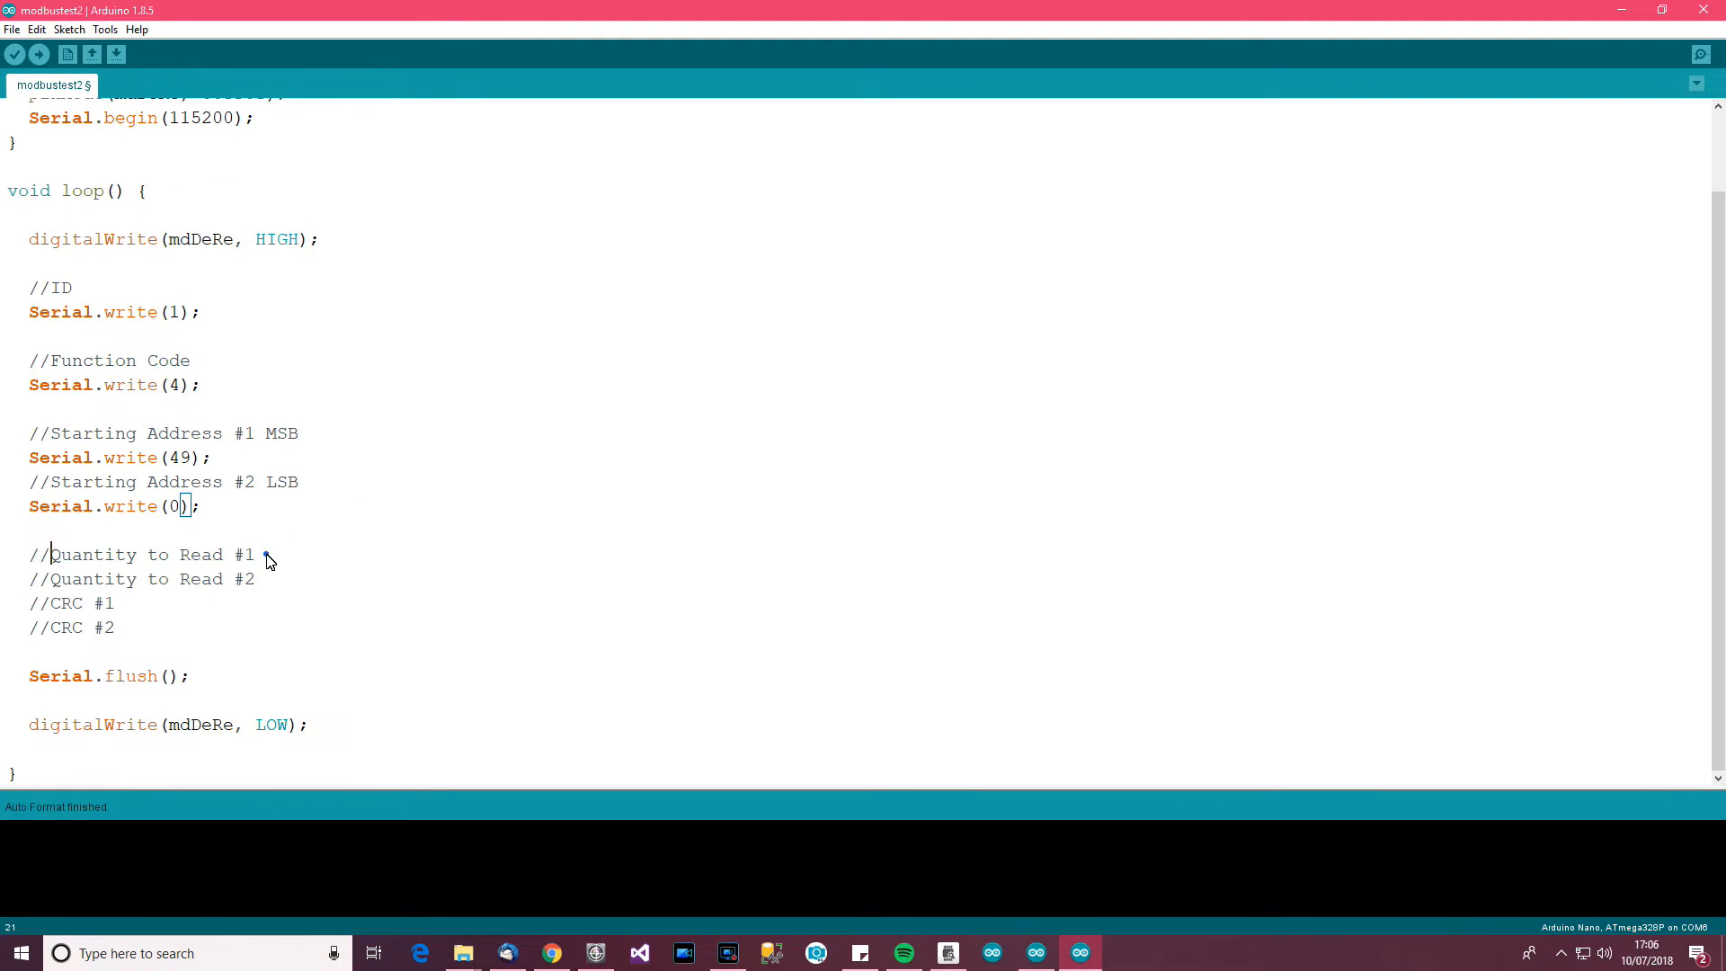
pyautogui.press('enter')
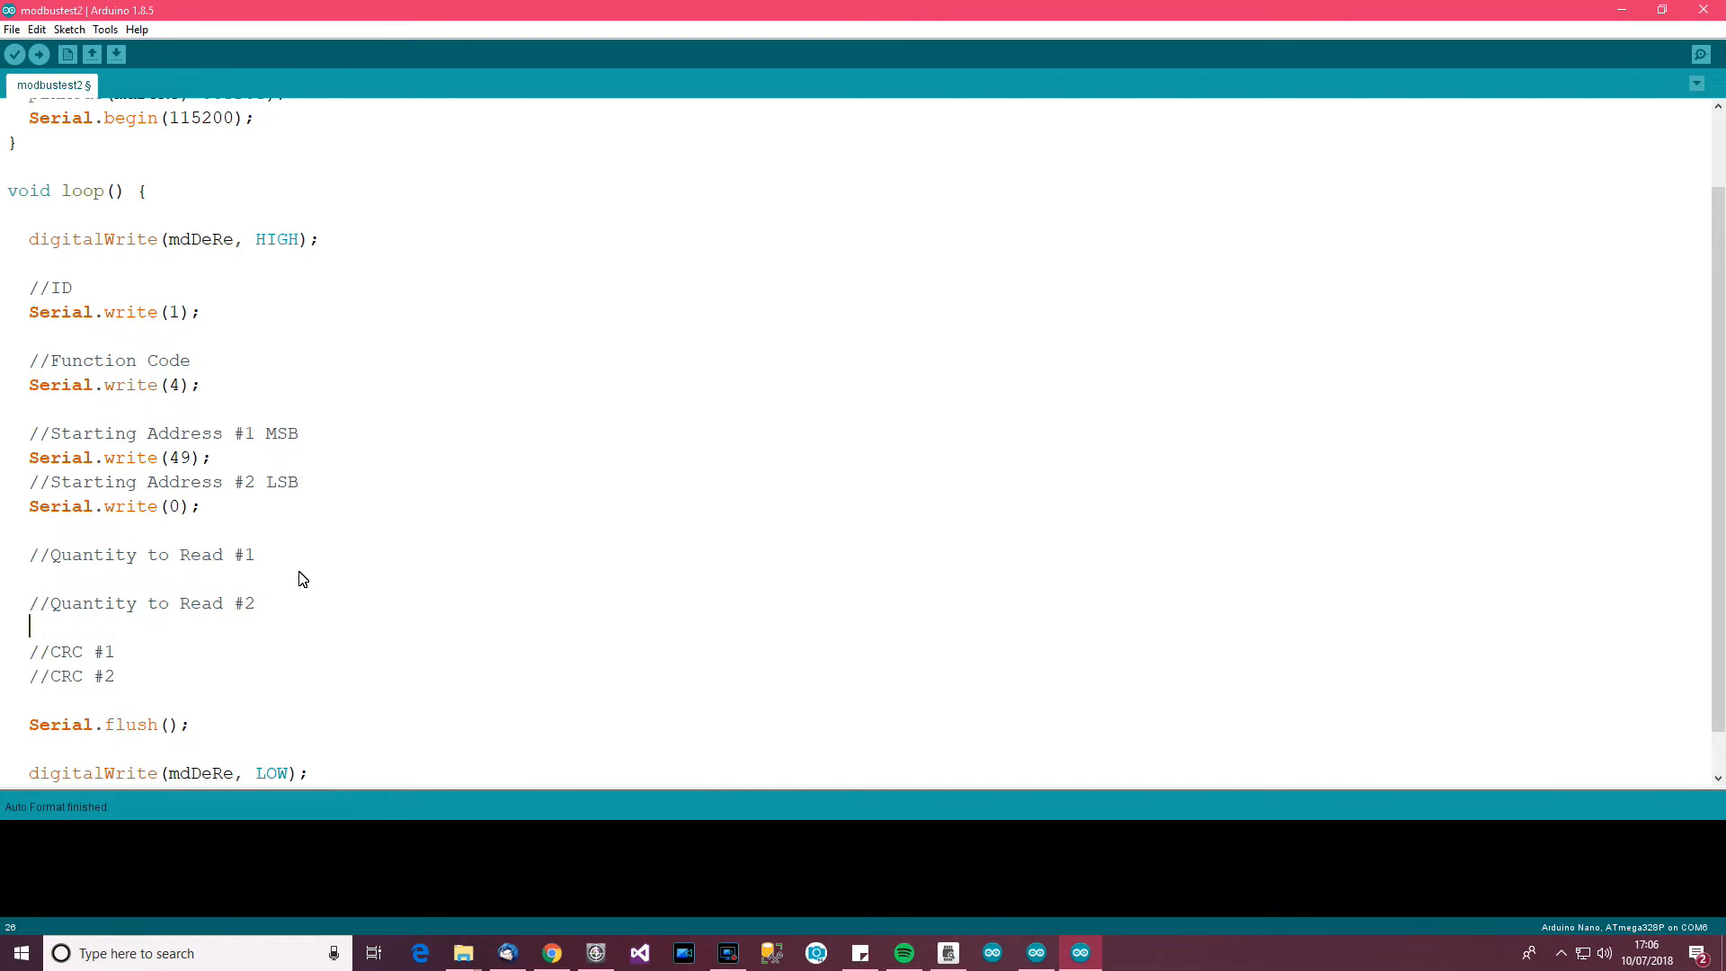
pyautogui.scroll(3)
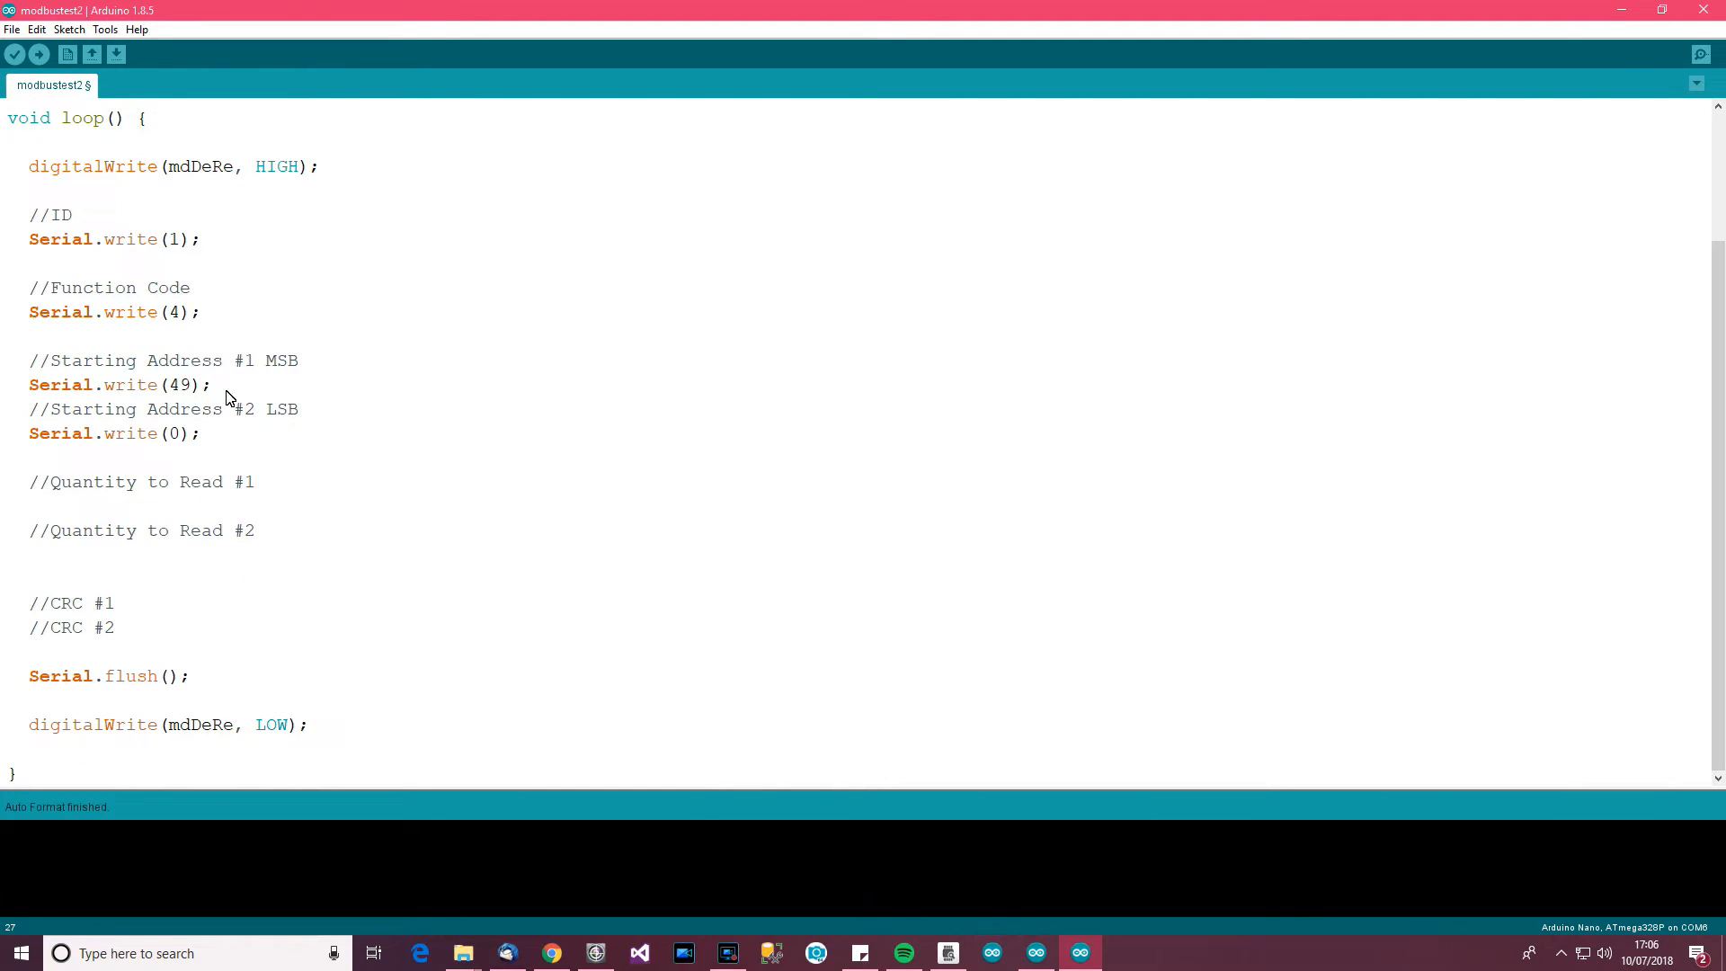
pyautogui.moveTo(309, 506)
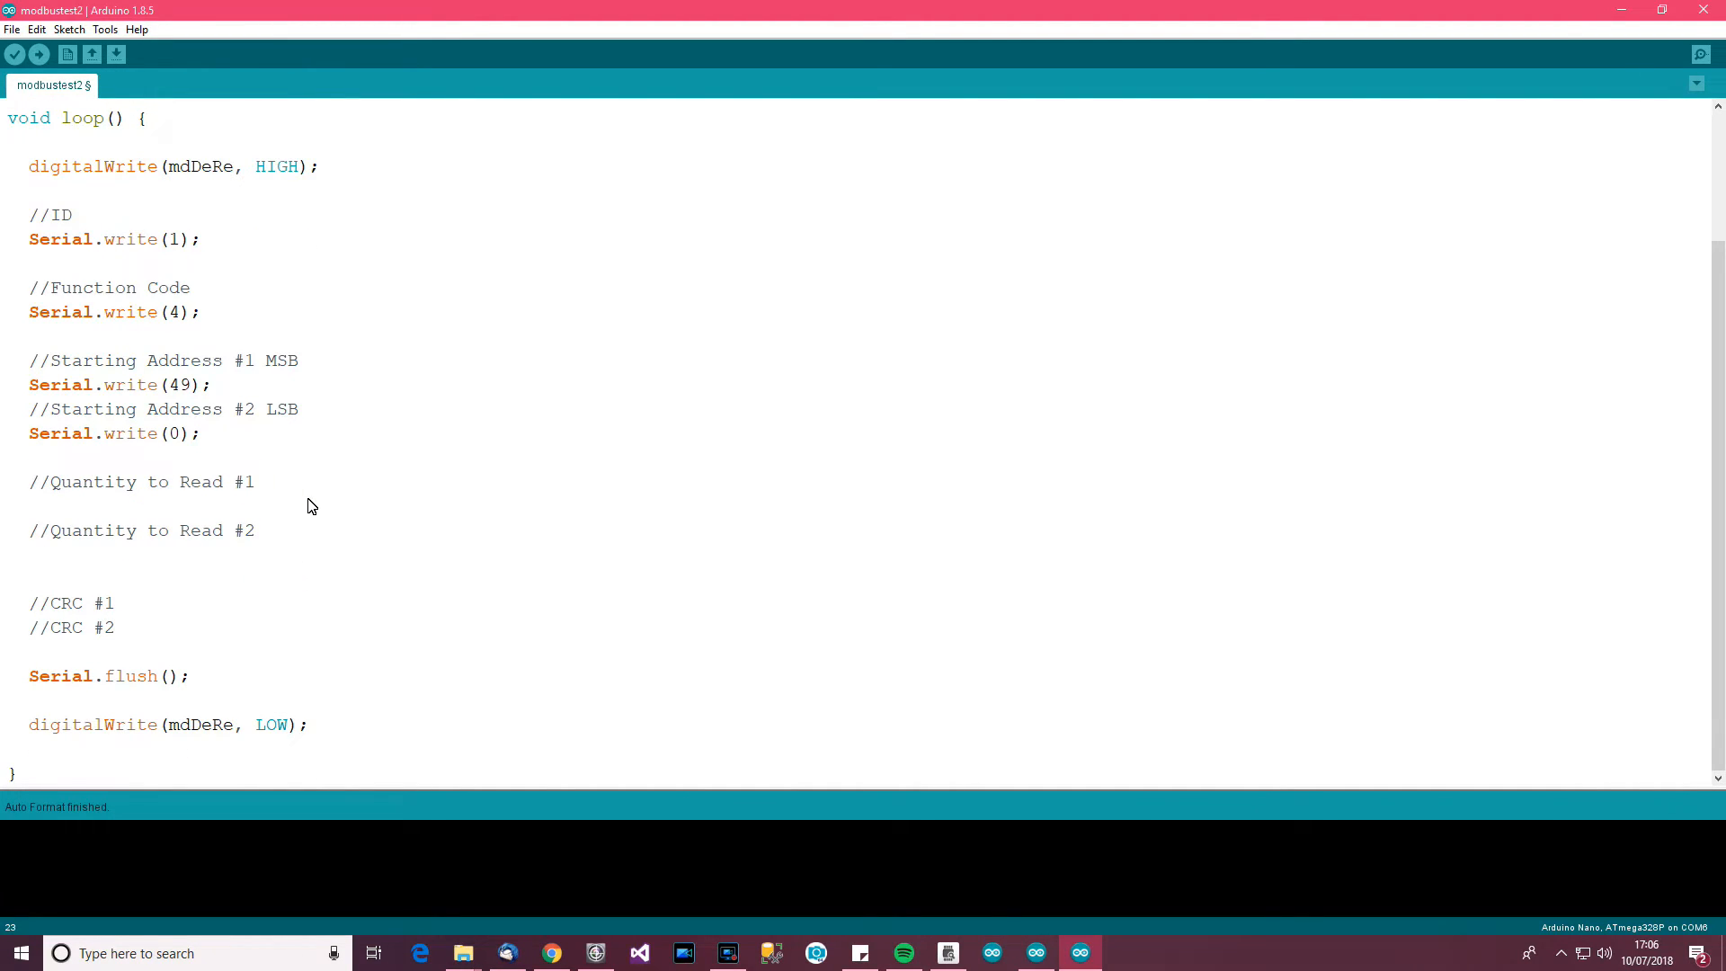
pyautogui.write('MSB')
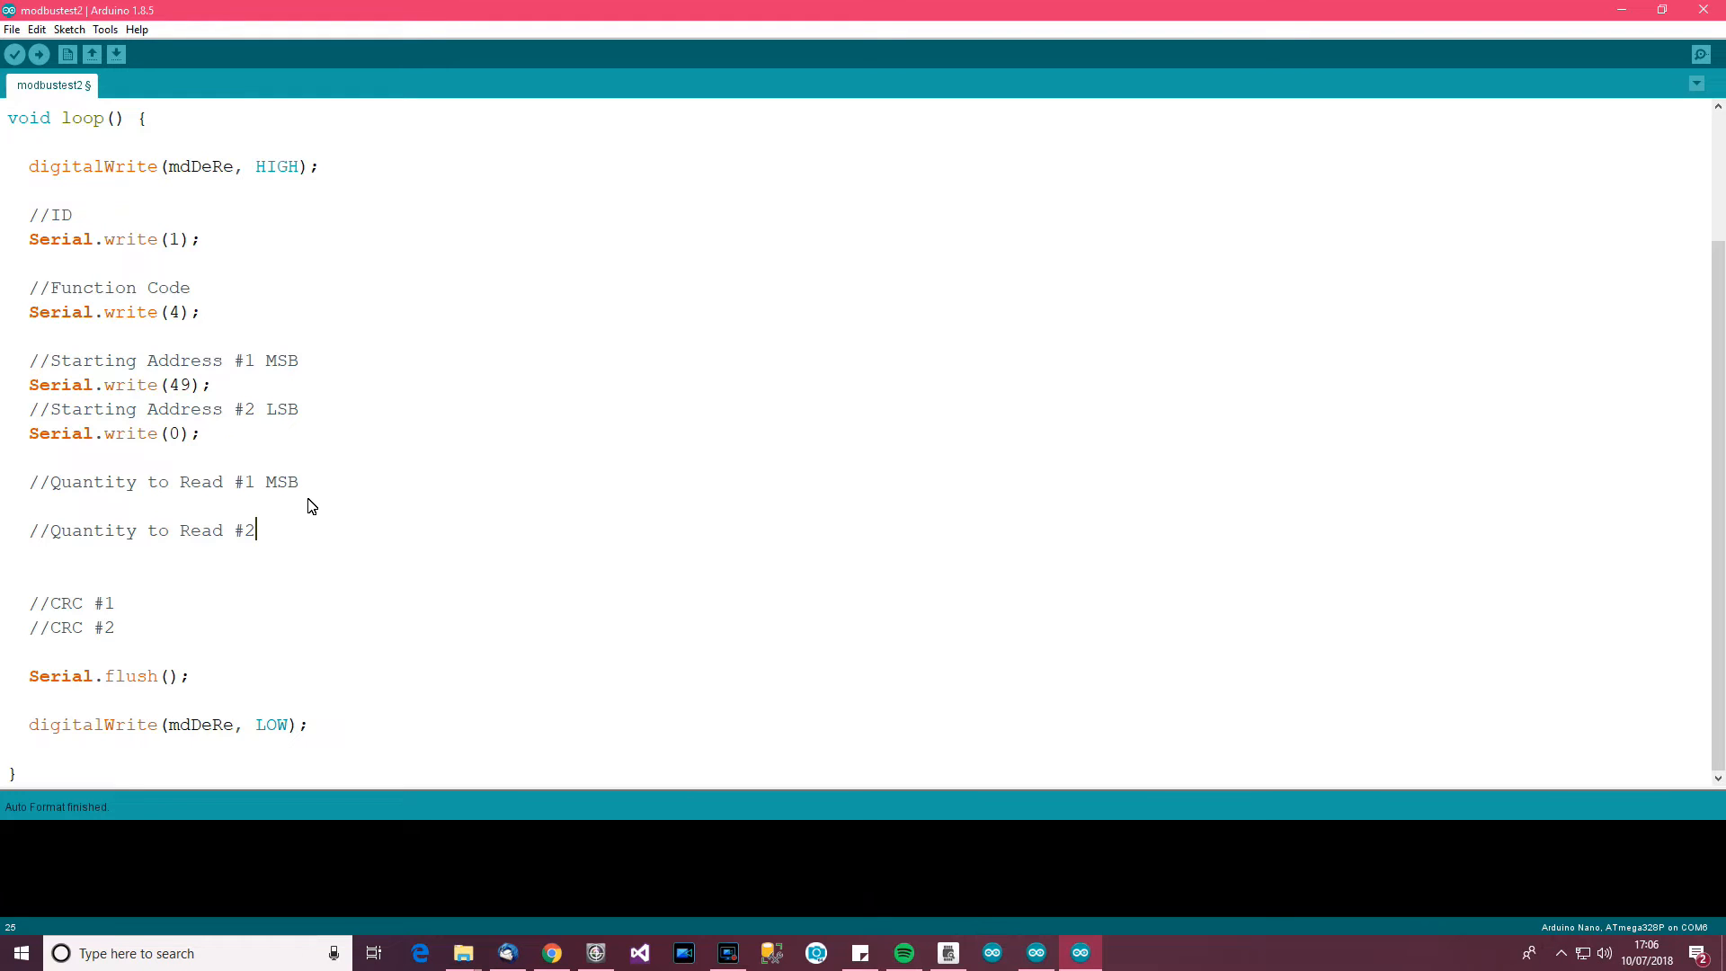
pyautogui.write('LSB')
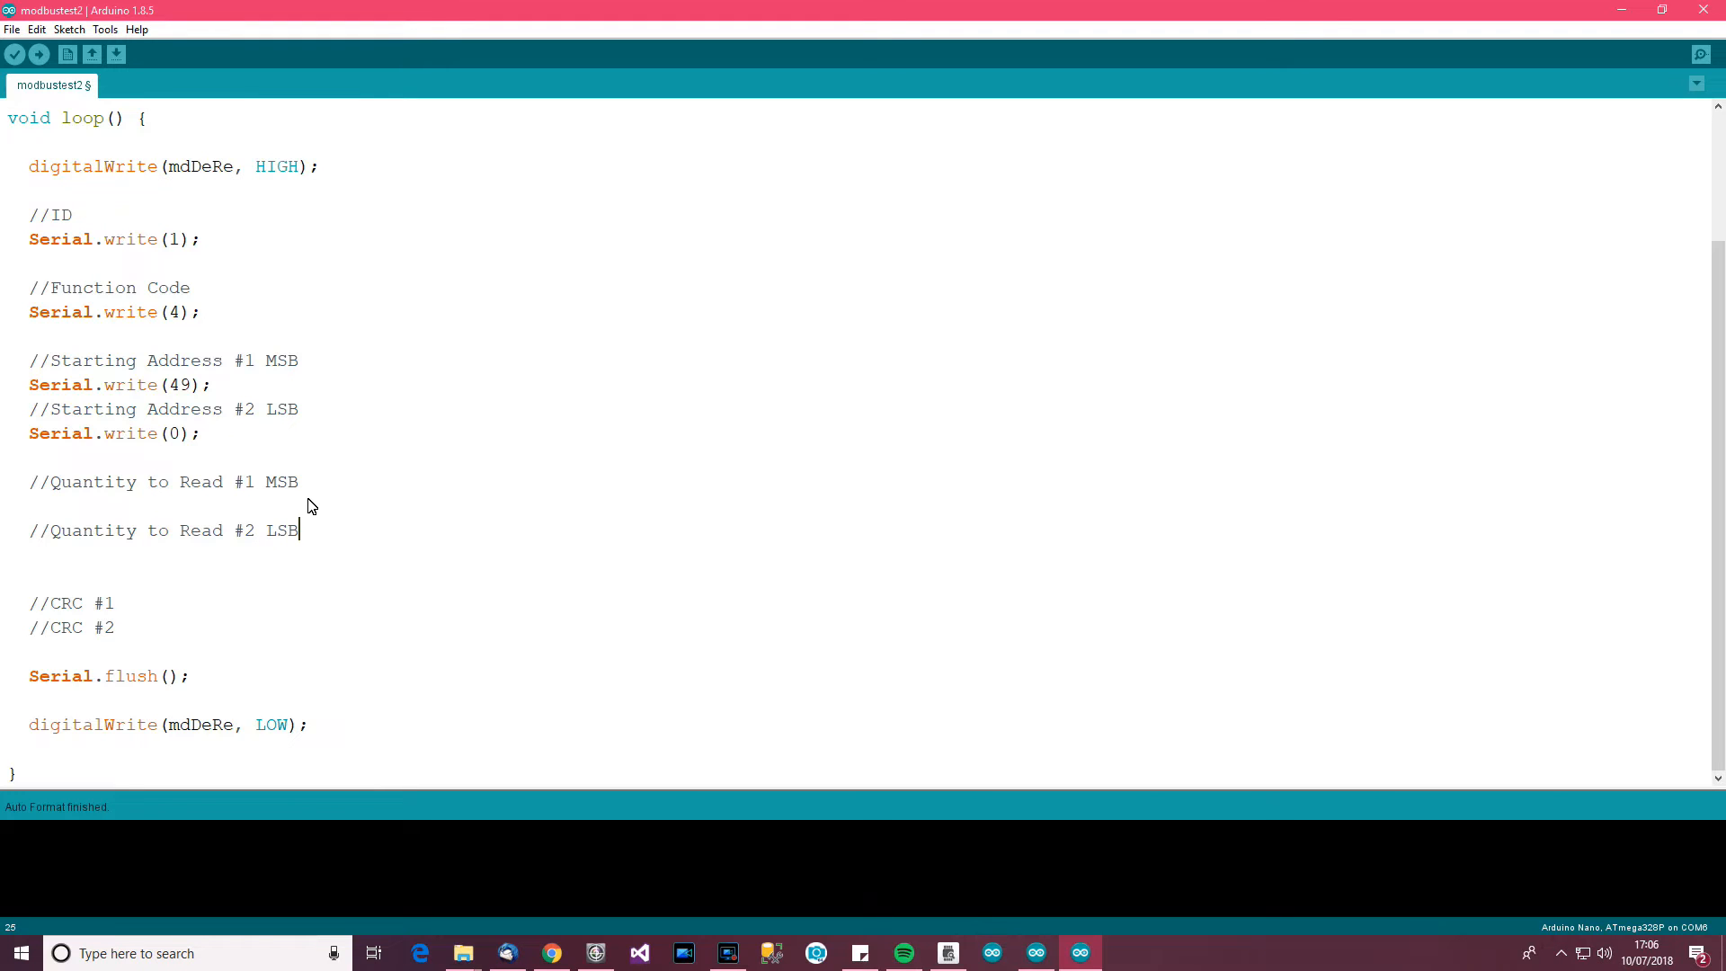
pyautogui.moveTo(232, 397)
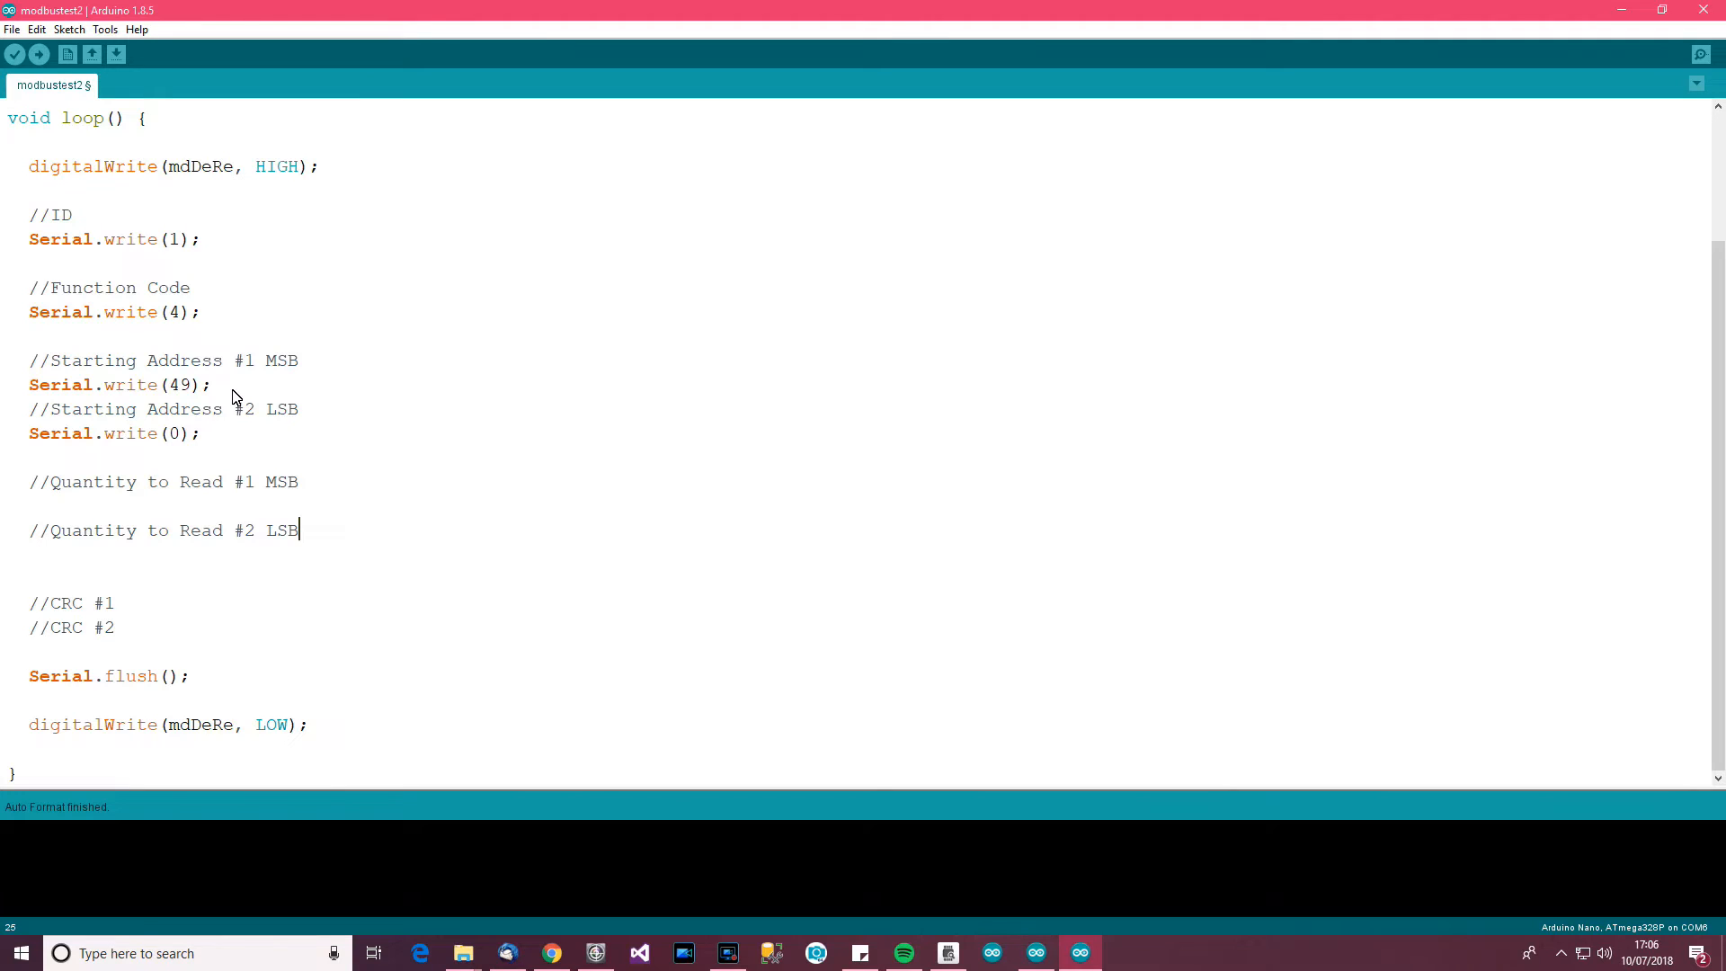
# Write the quantity bytes: Serial.write(0) for MSB and Serial.write(6) for LSB
pyautogui.click(214, 505)
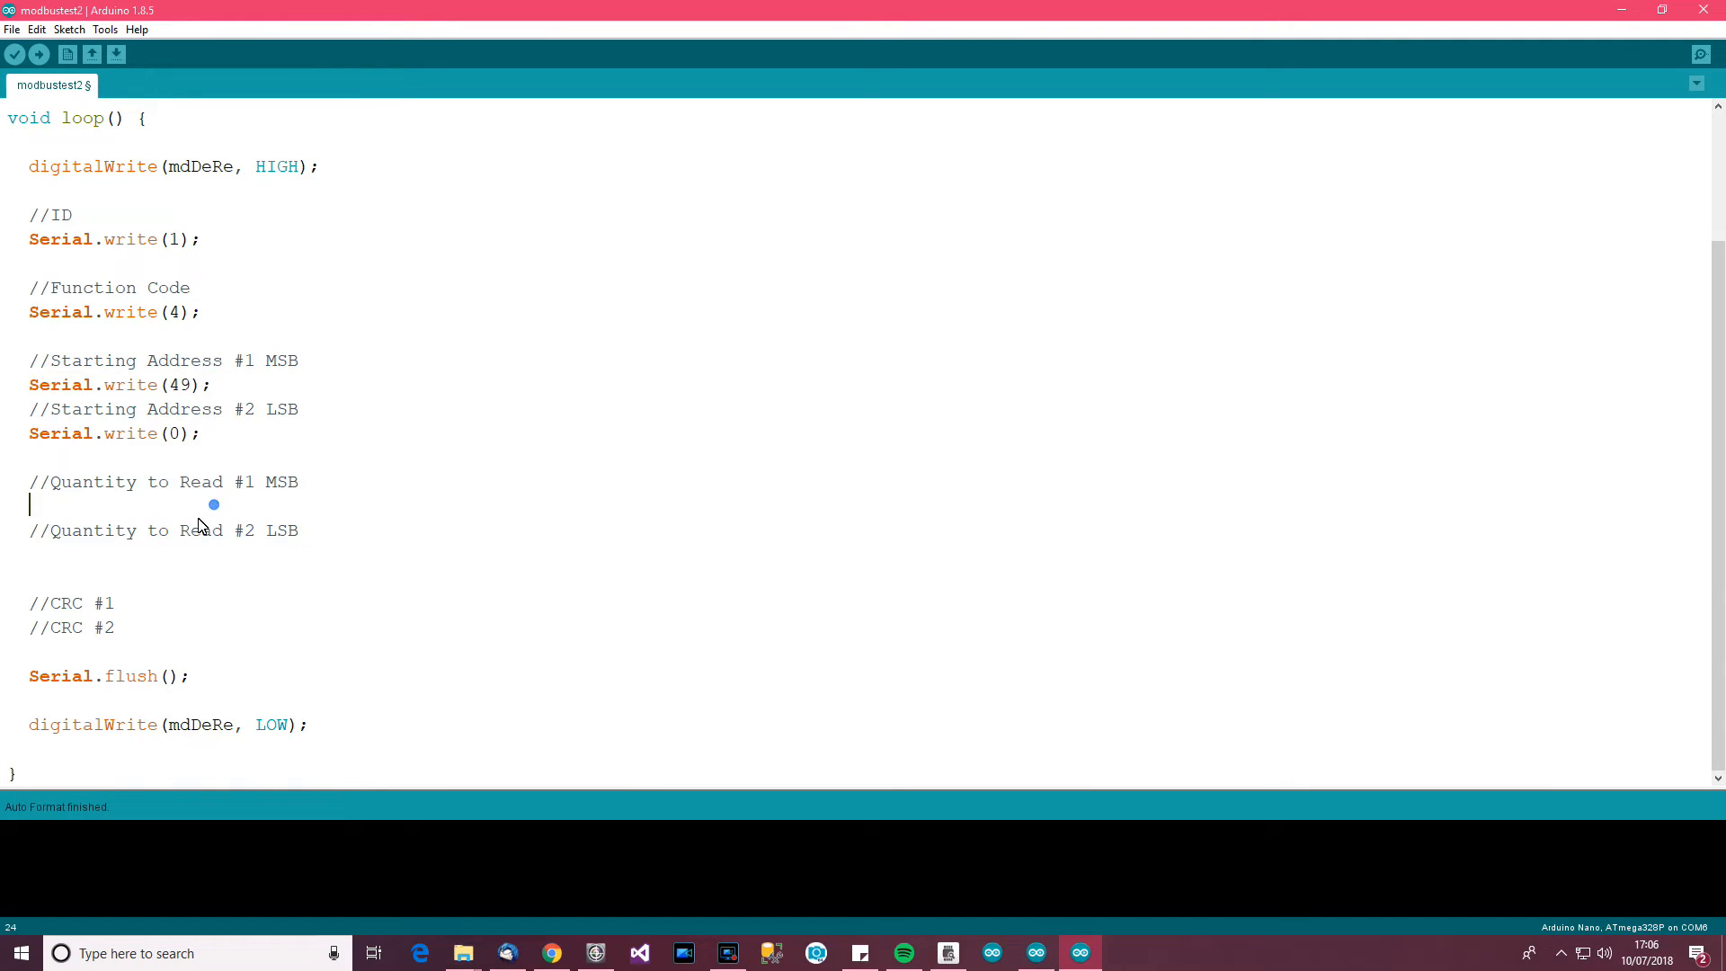
pyautogui.write('Serial.write(0);')
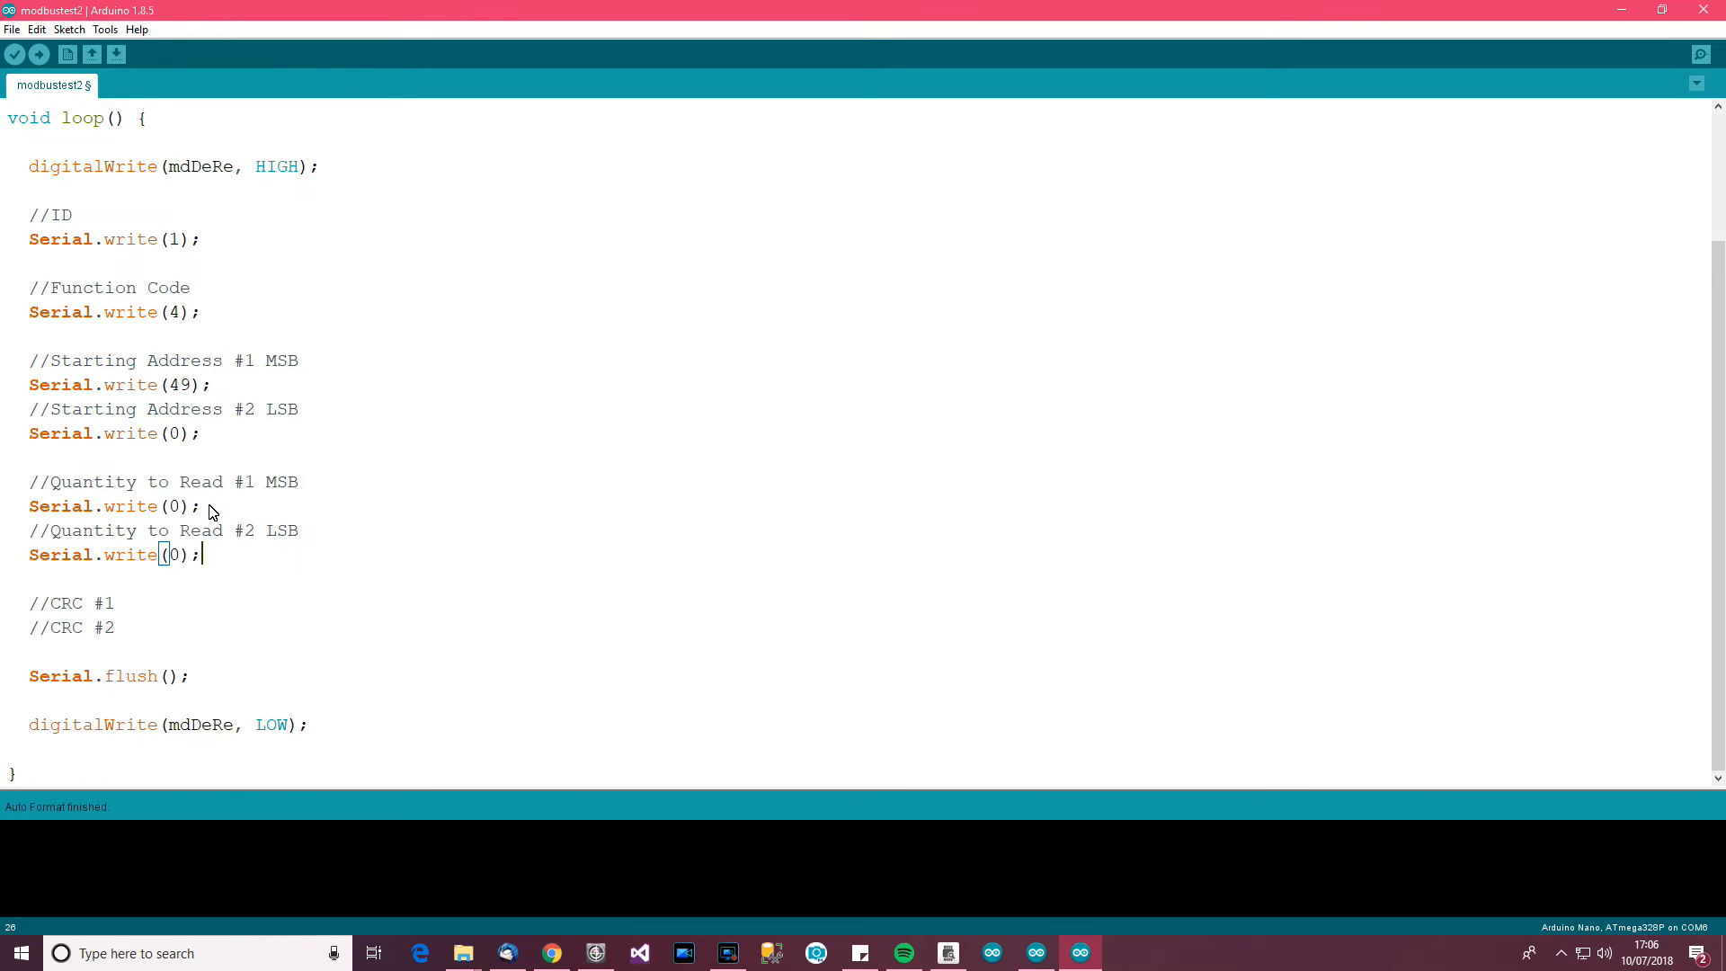
pyautogui.press('ctrl+s')
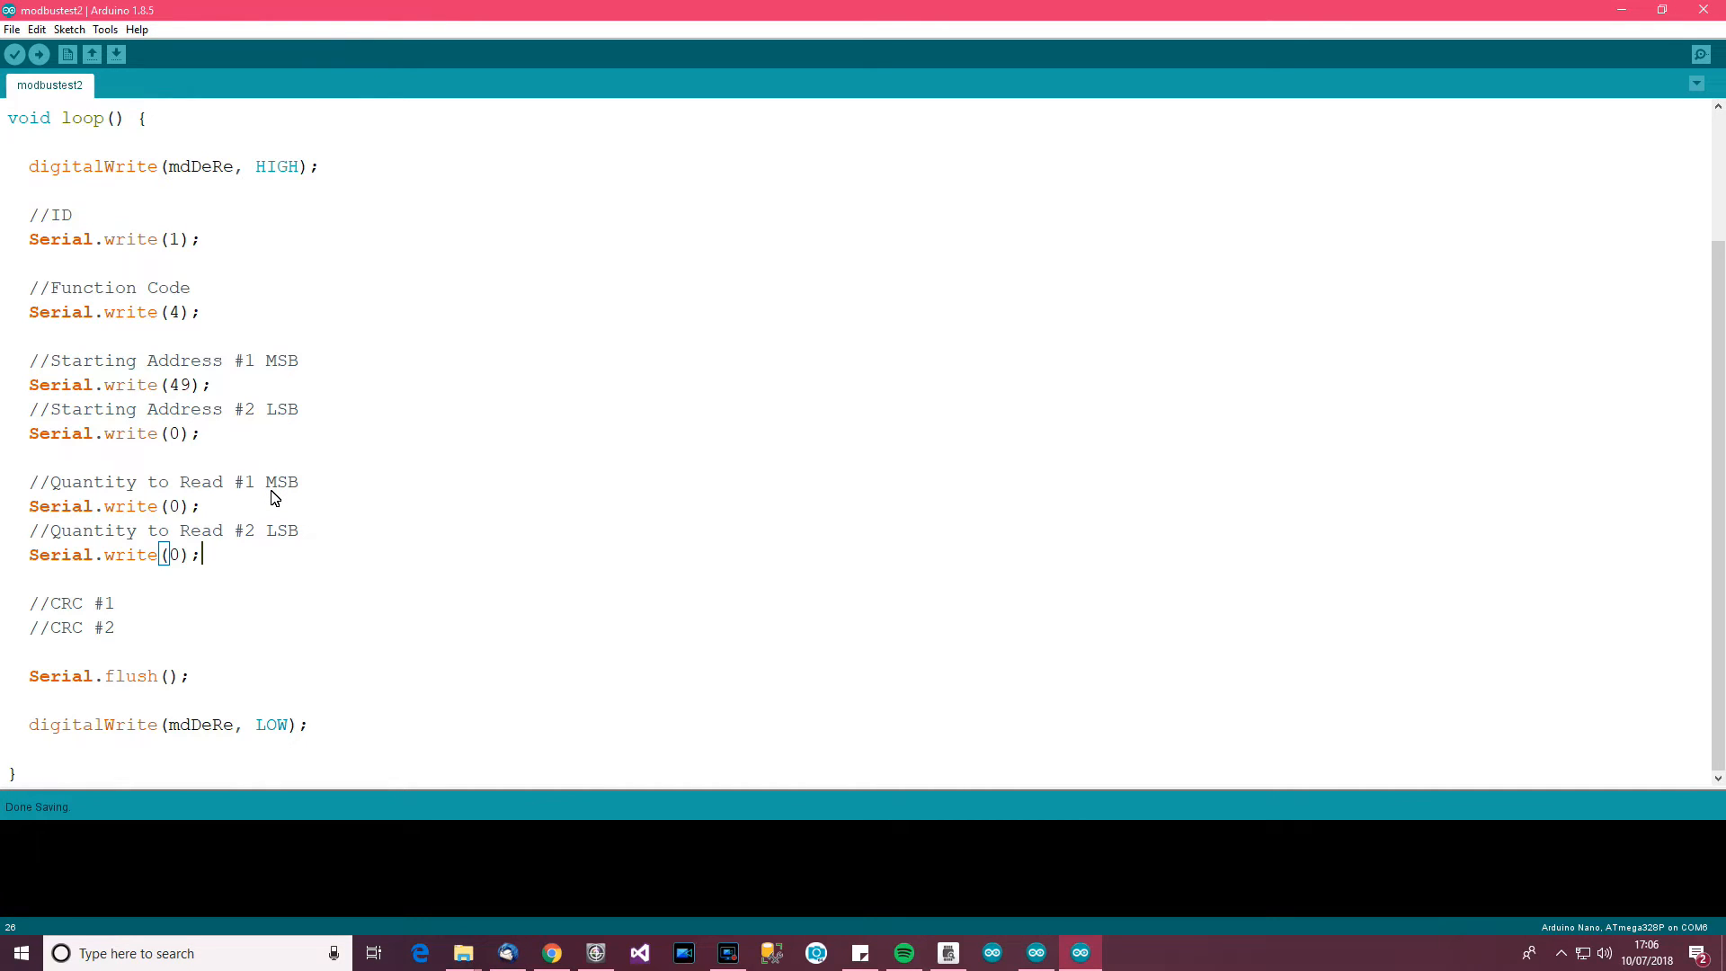
pyautogui.moveTo(172, 576)
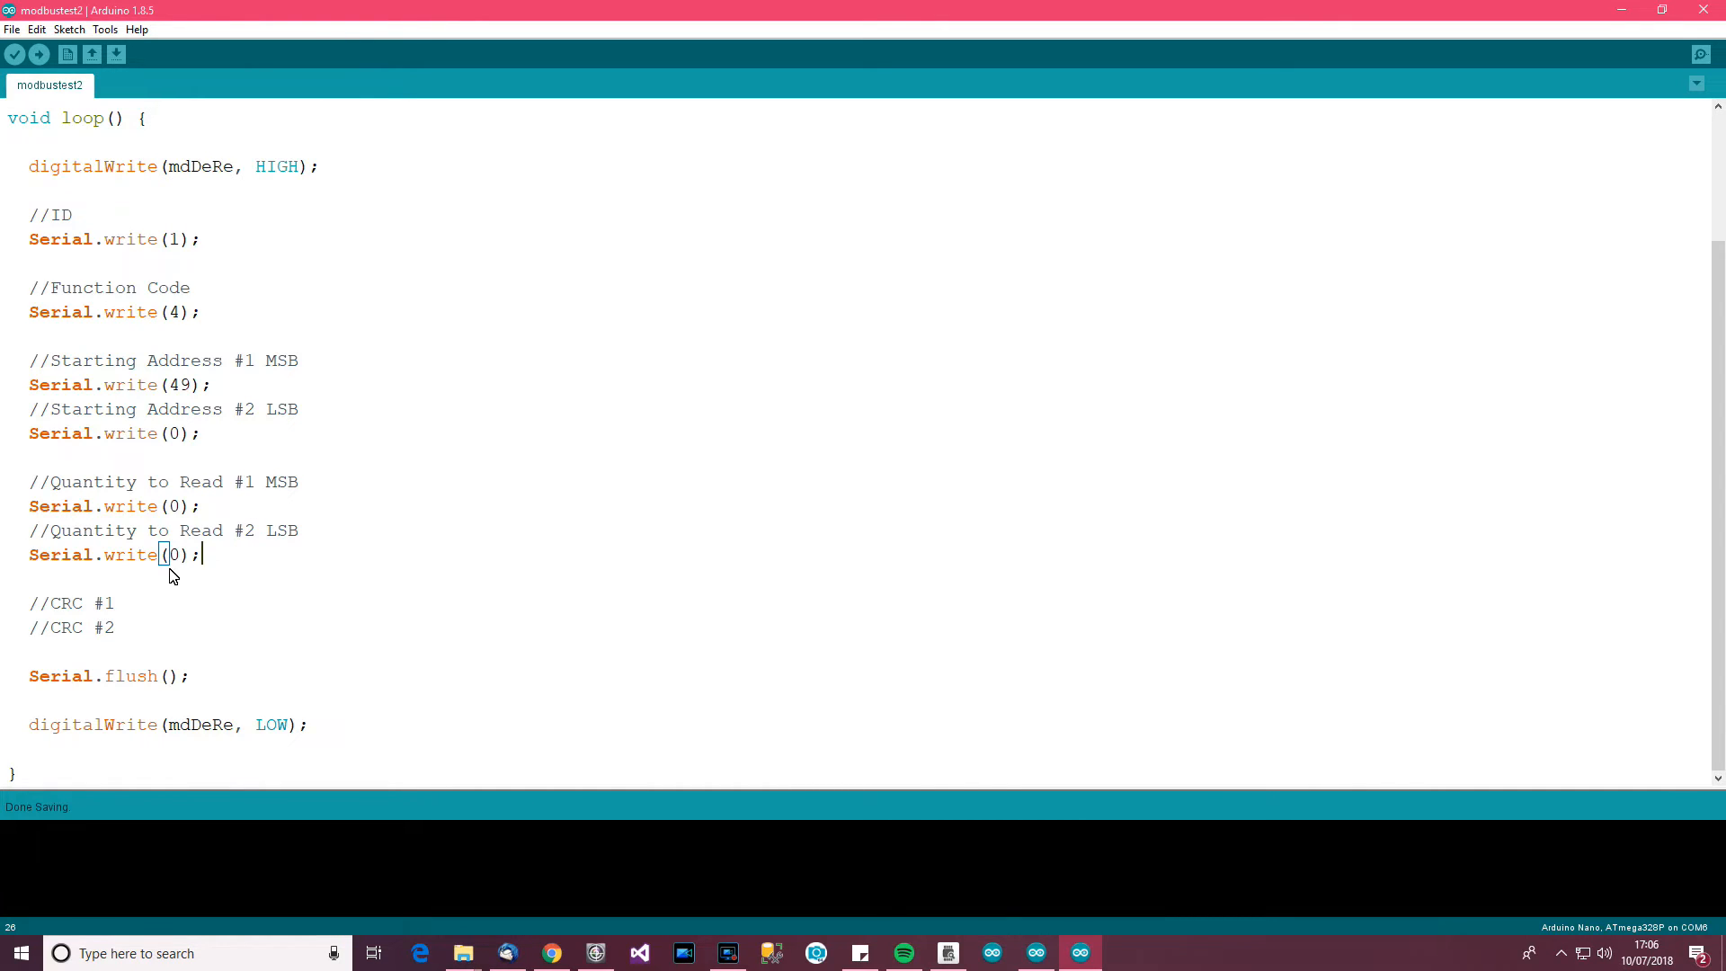
pyautogui.moveTo(231, 555)
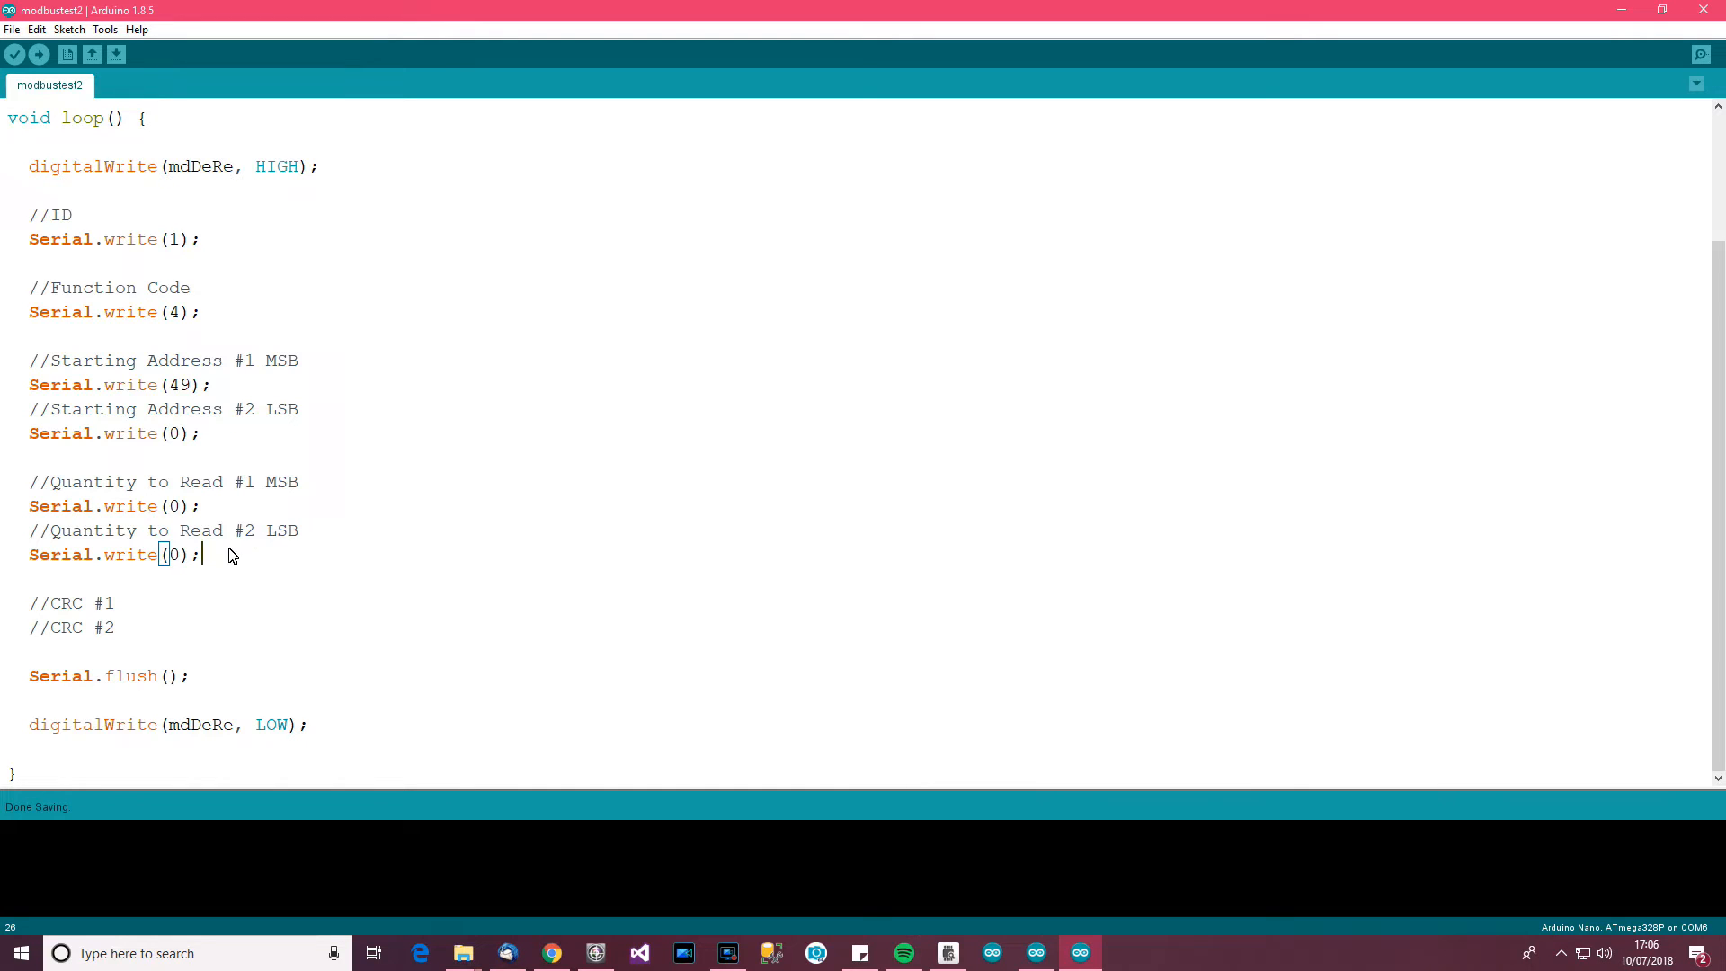
pyautogui.doubleClick(173, 555)
pyautogui.write('1')
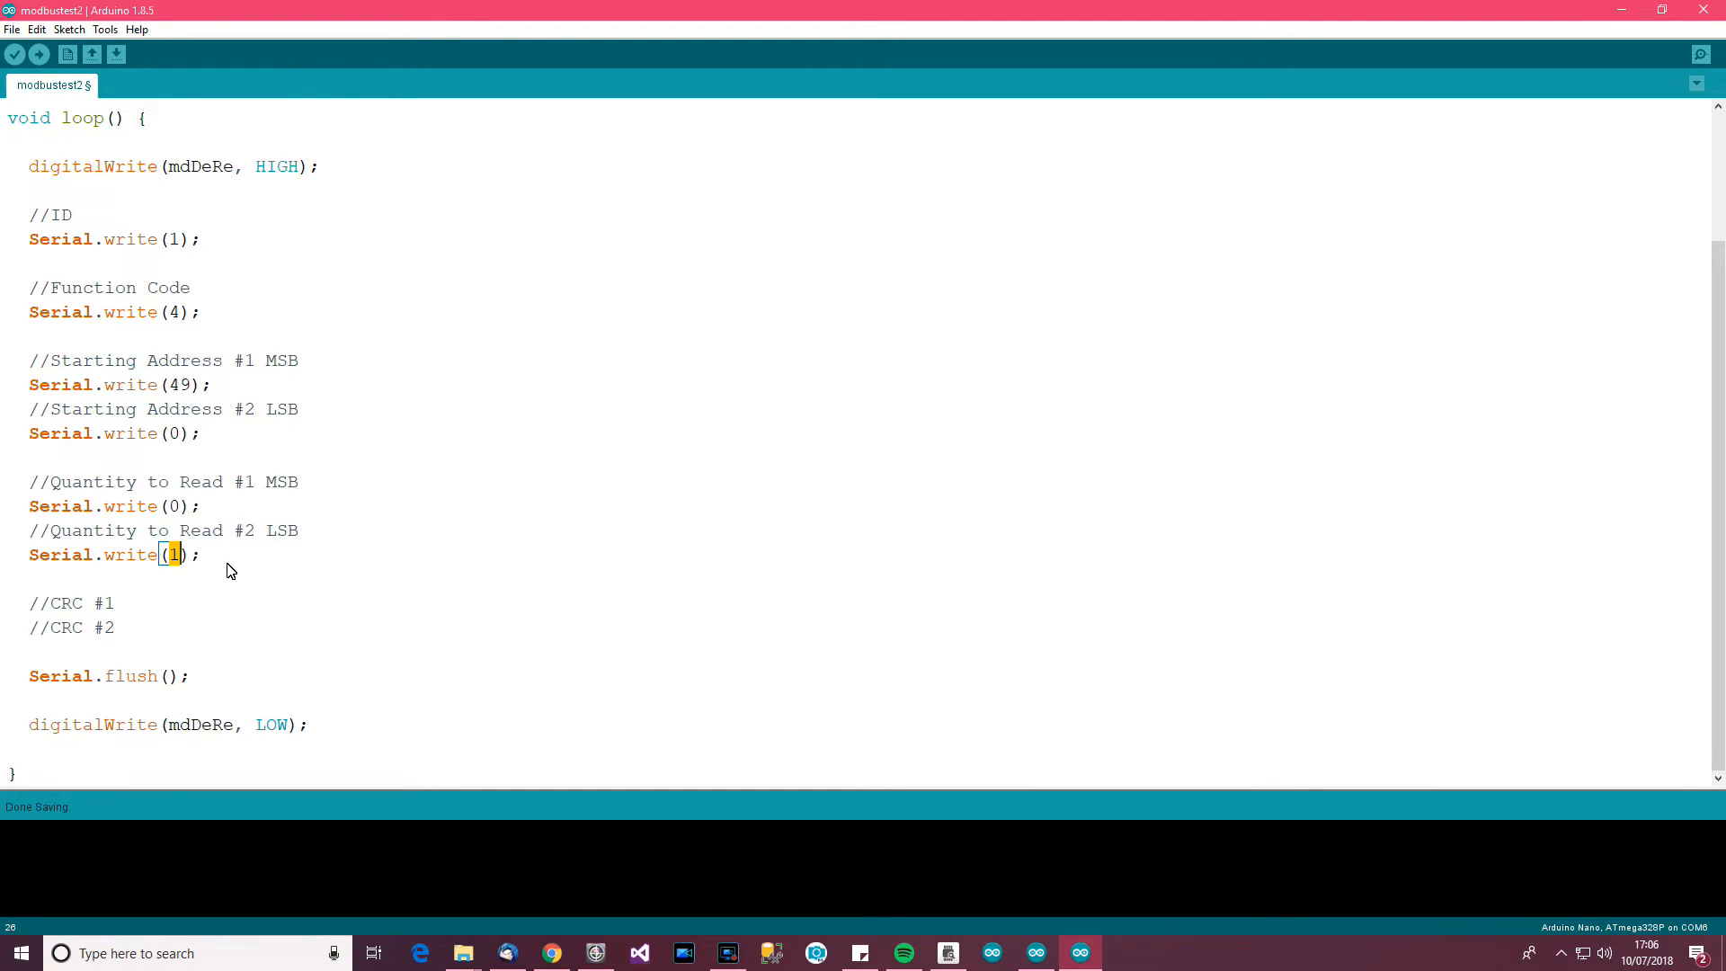
pyautogui.moveTo(264, 614)
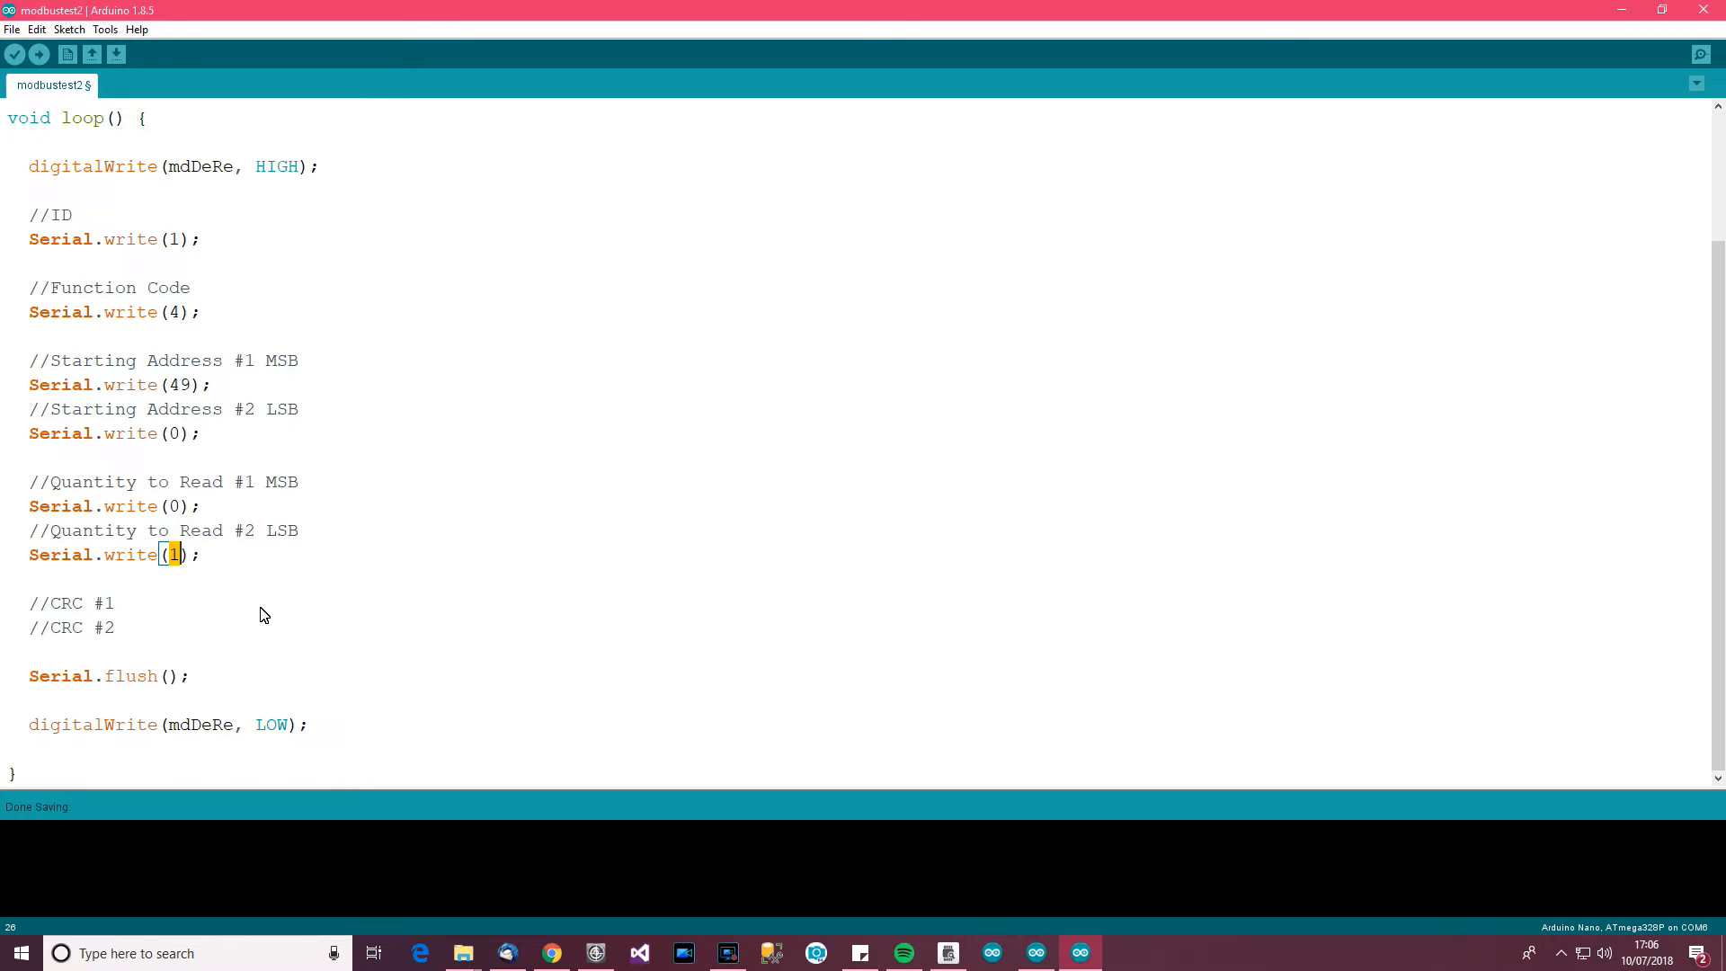
pyautogui.write('6')
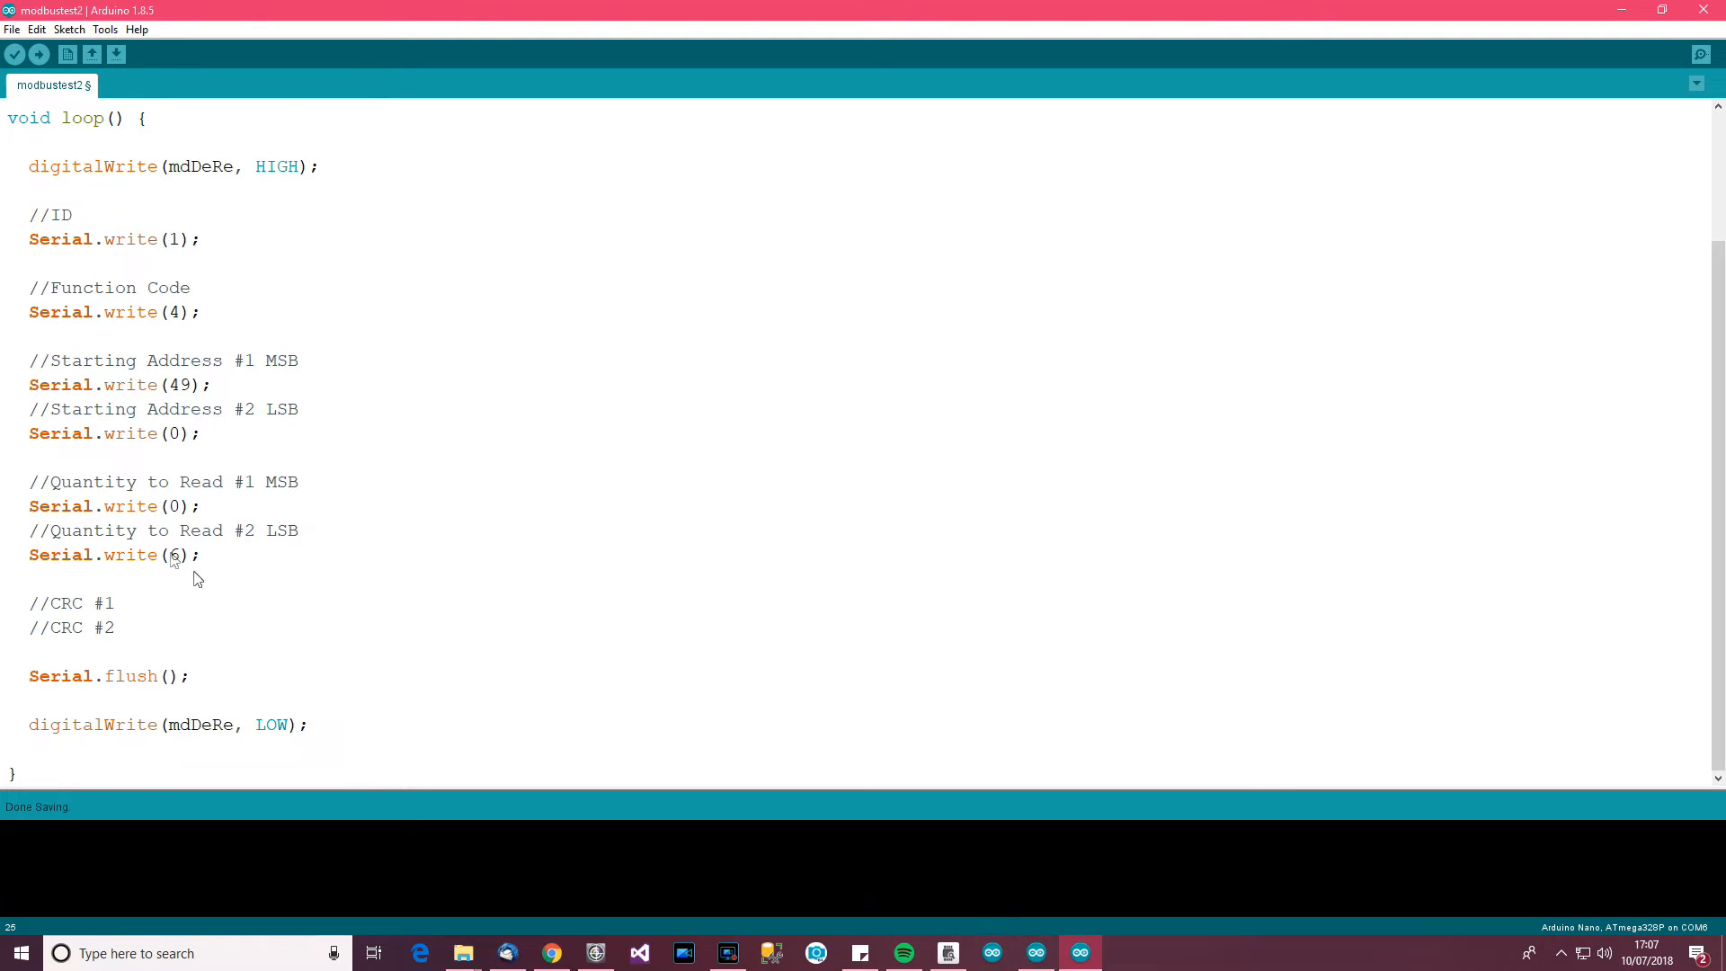
pyautogui.moveTo(173, 561)
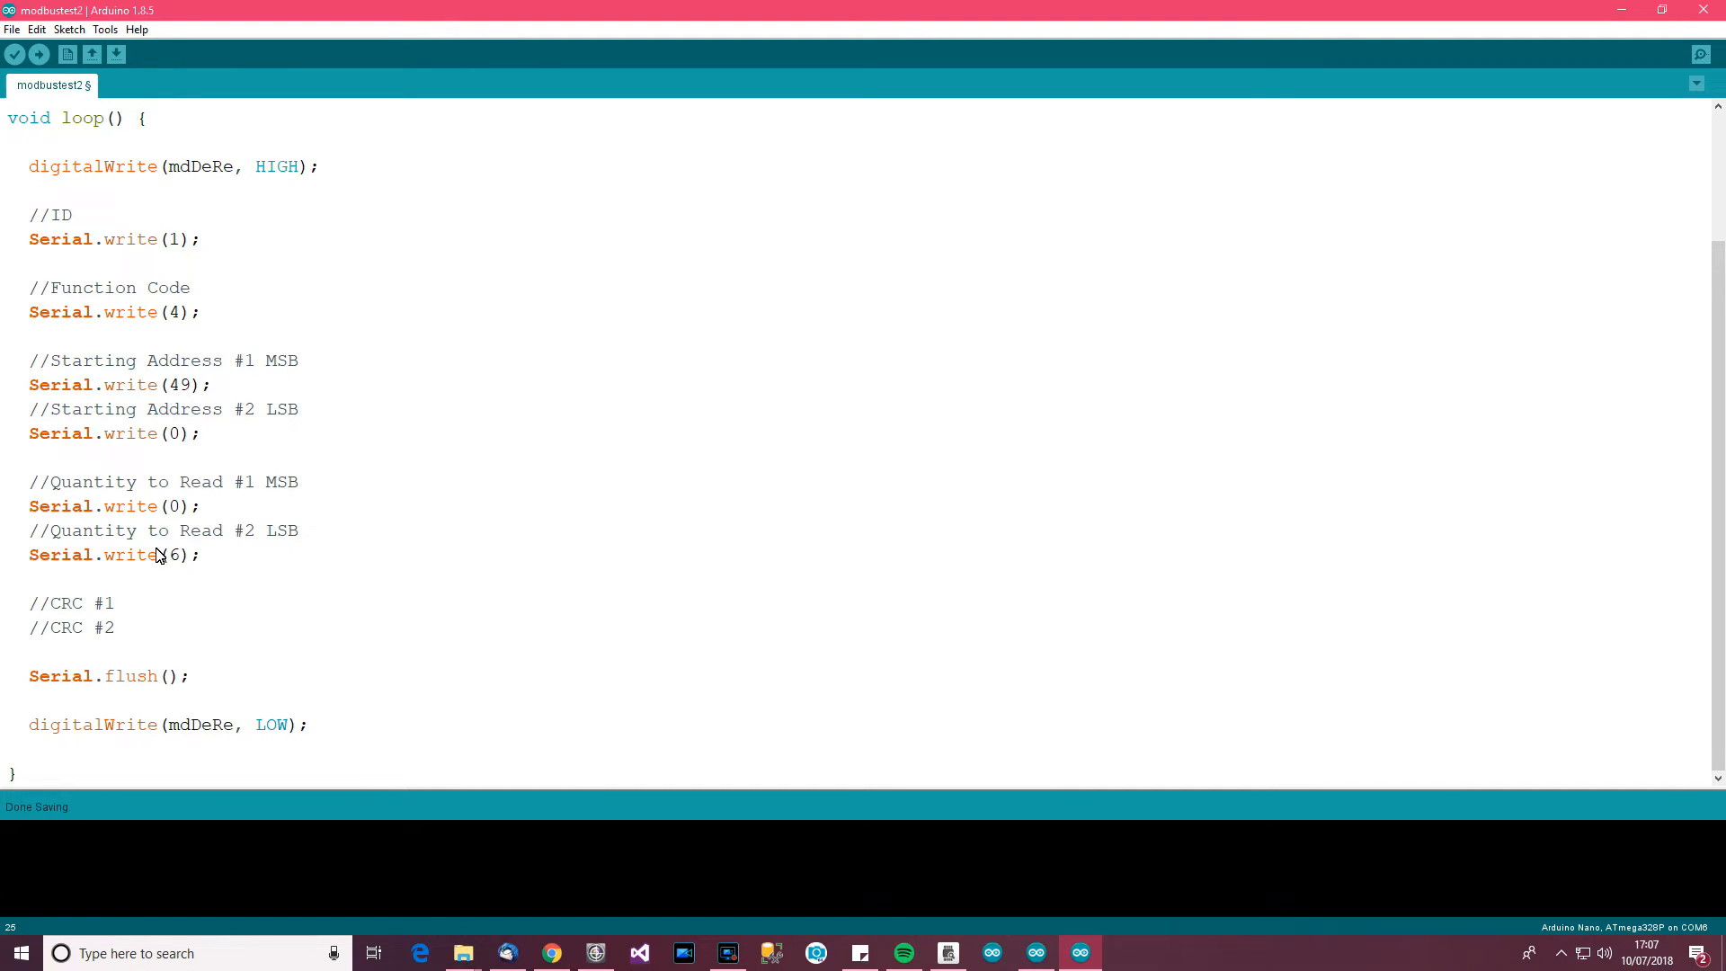
pyautogui.doubleClick(173, 506)
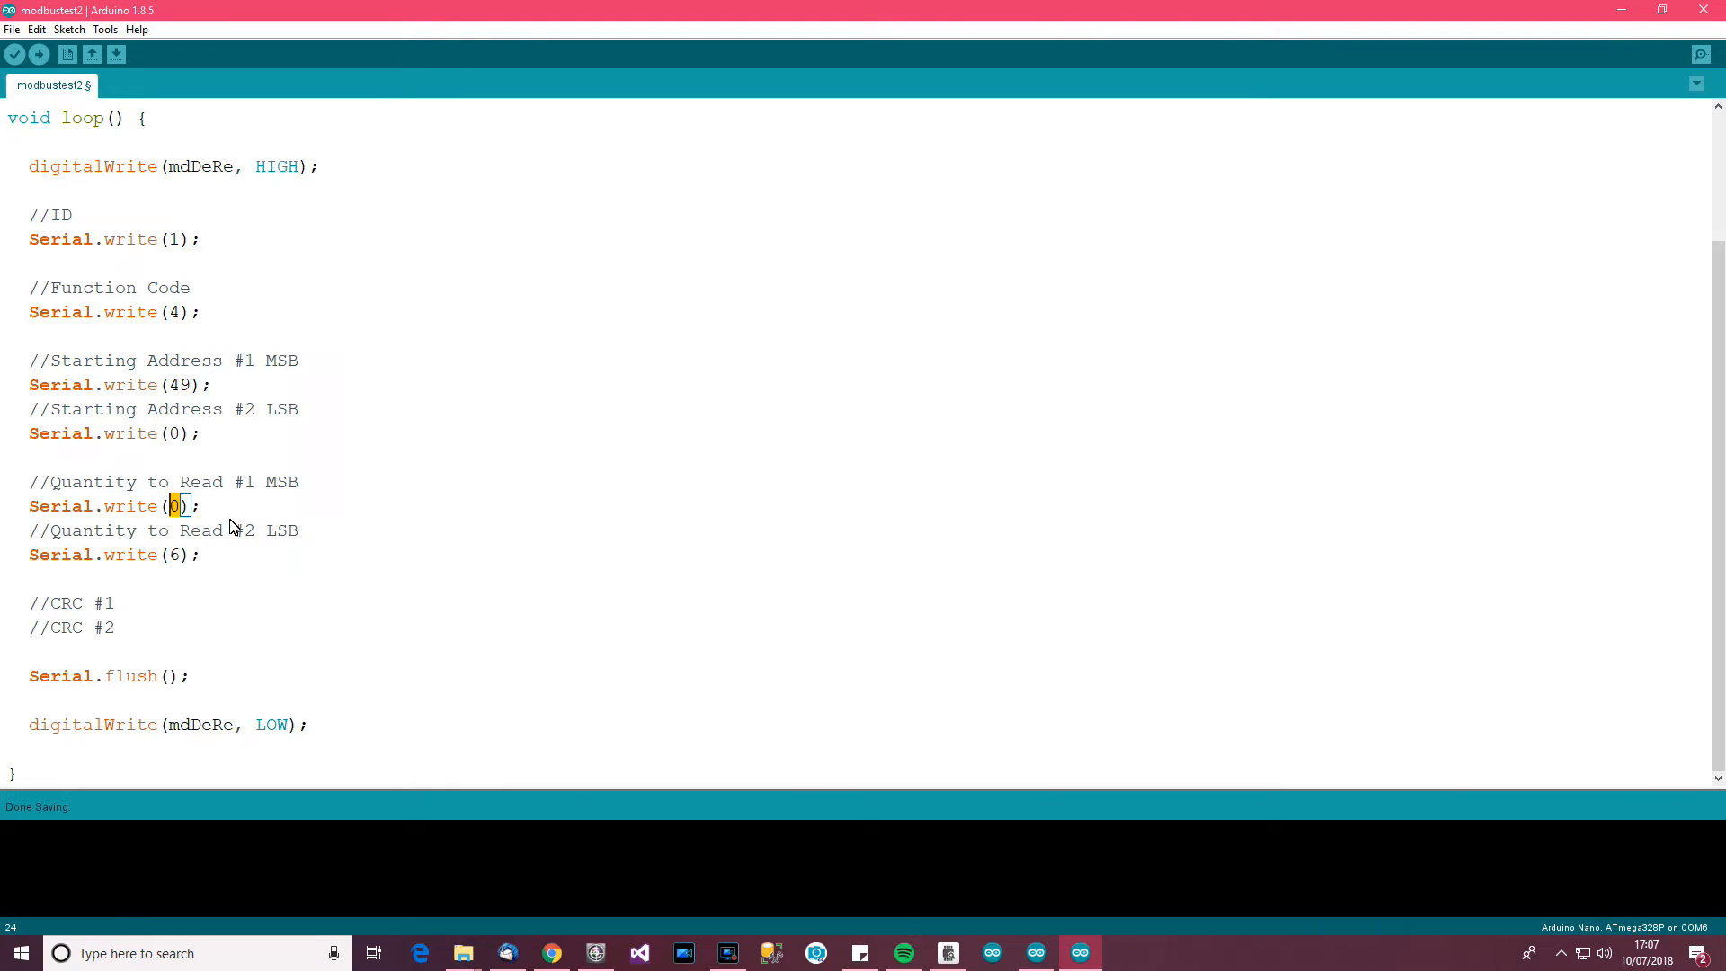
pyautogui.moveTo(247, 547)
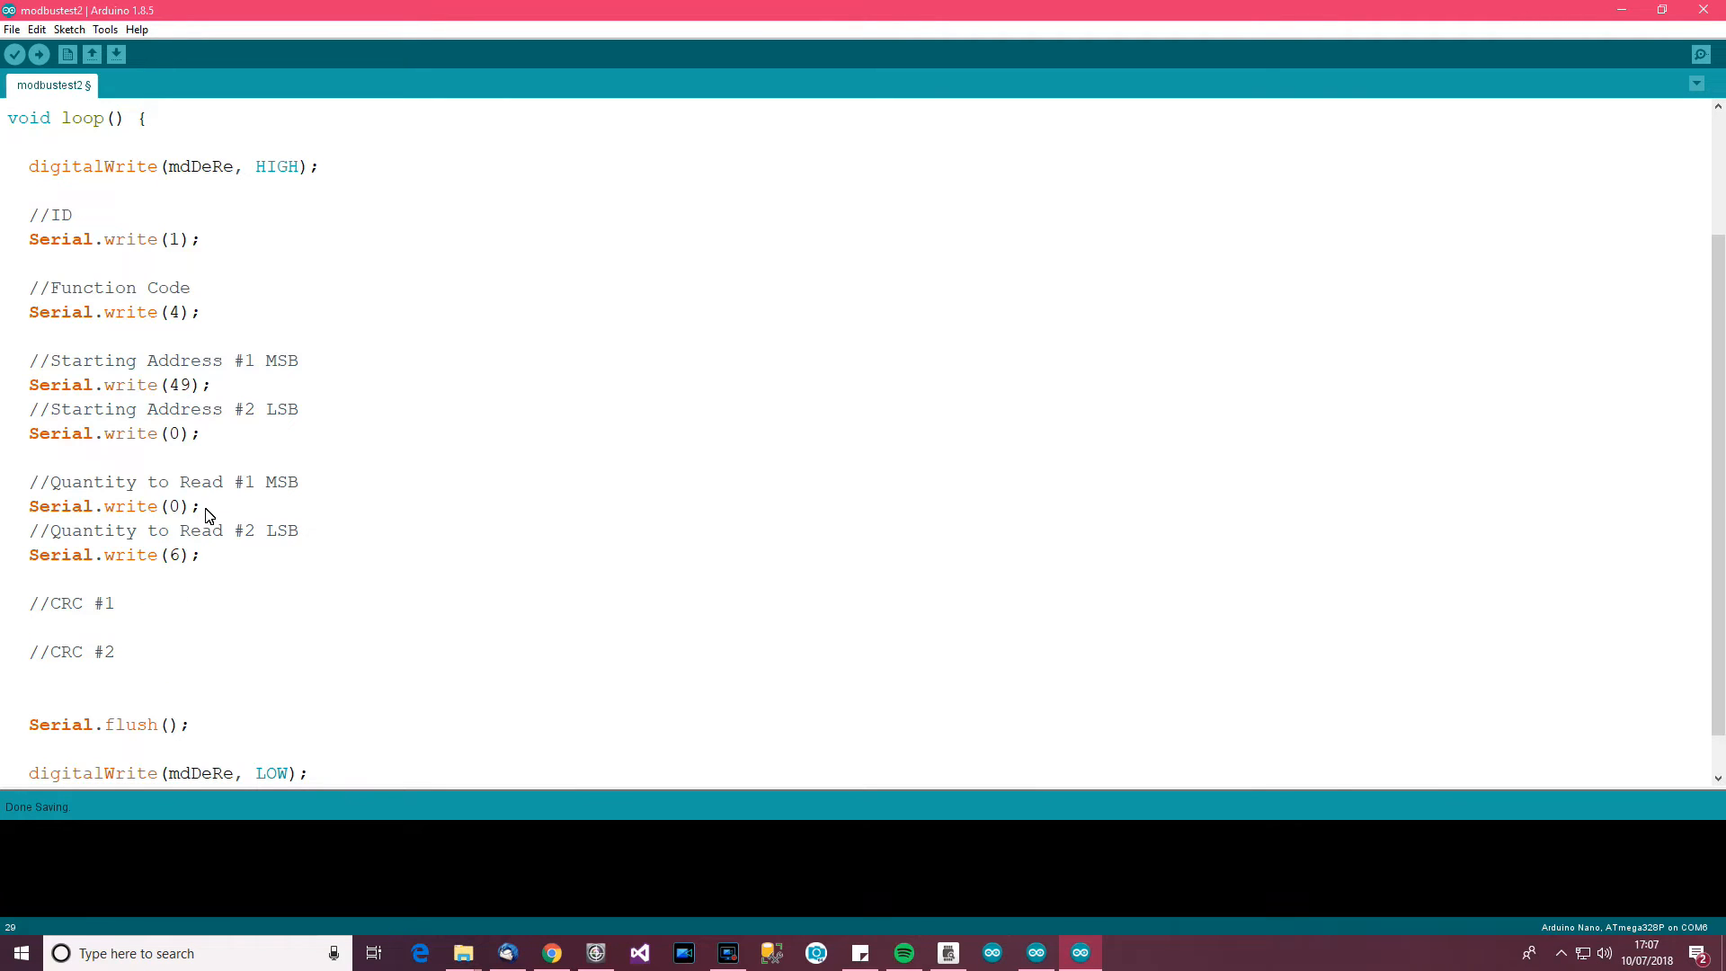
# Write CRC bytes 126 and 244 under the CRC comments, then upload
pyautogui.click(121, 626)
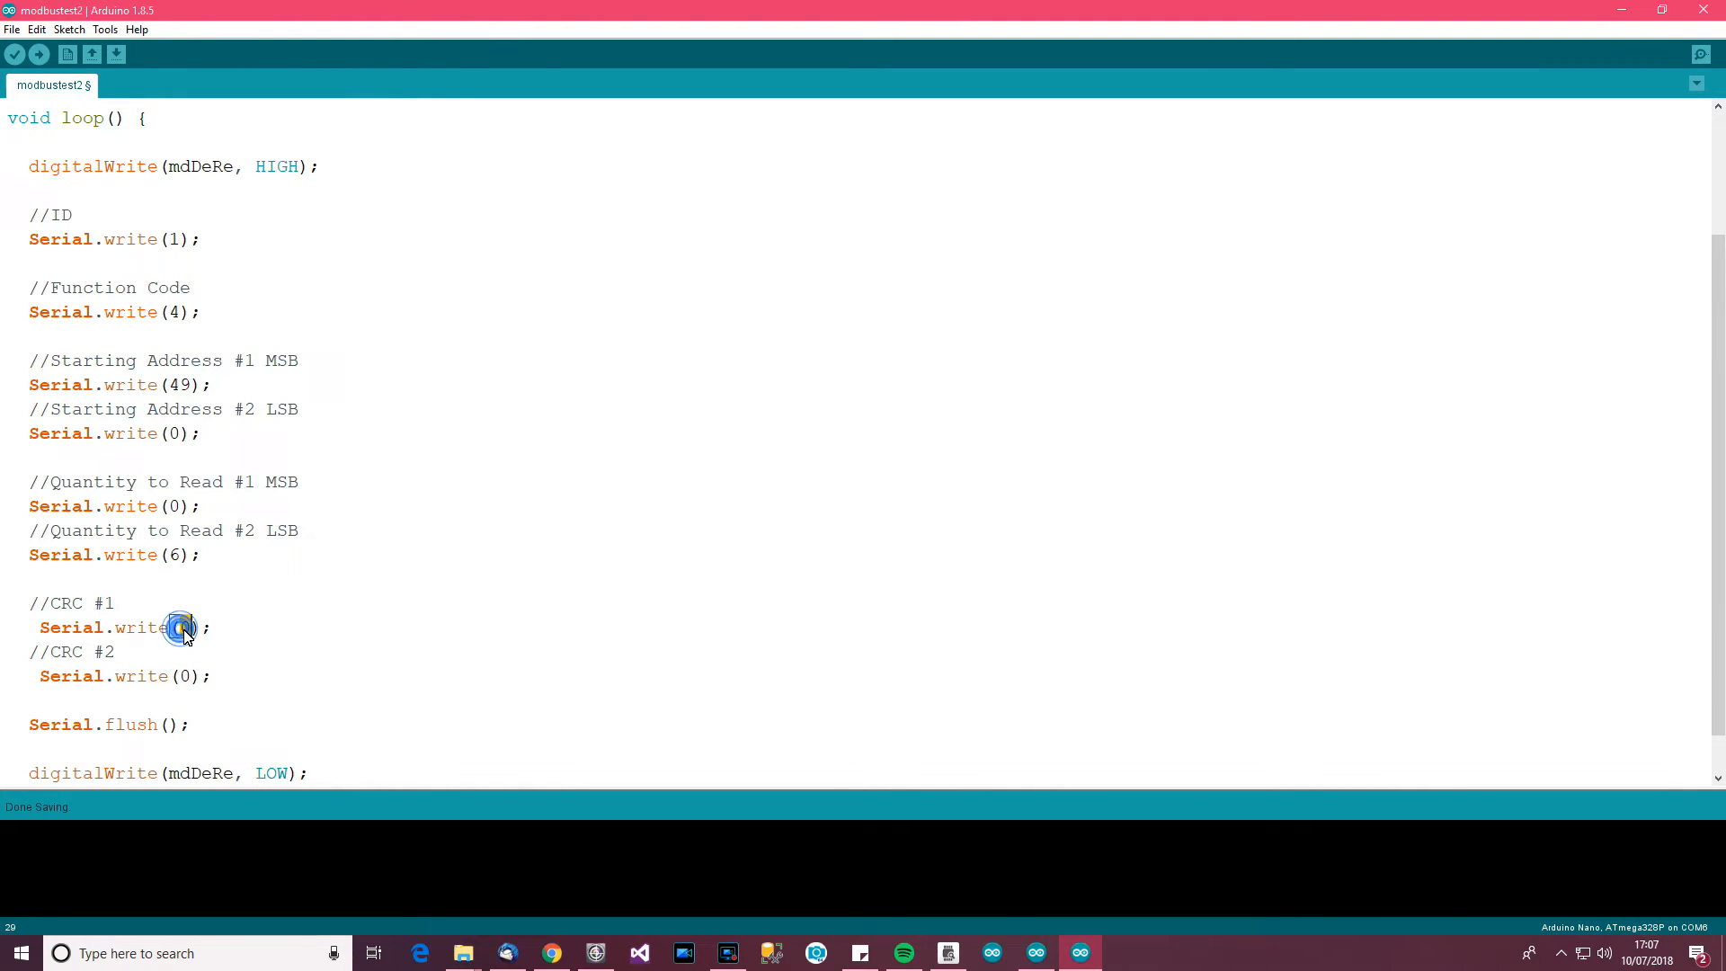
pyautogui.write('126')
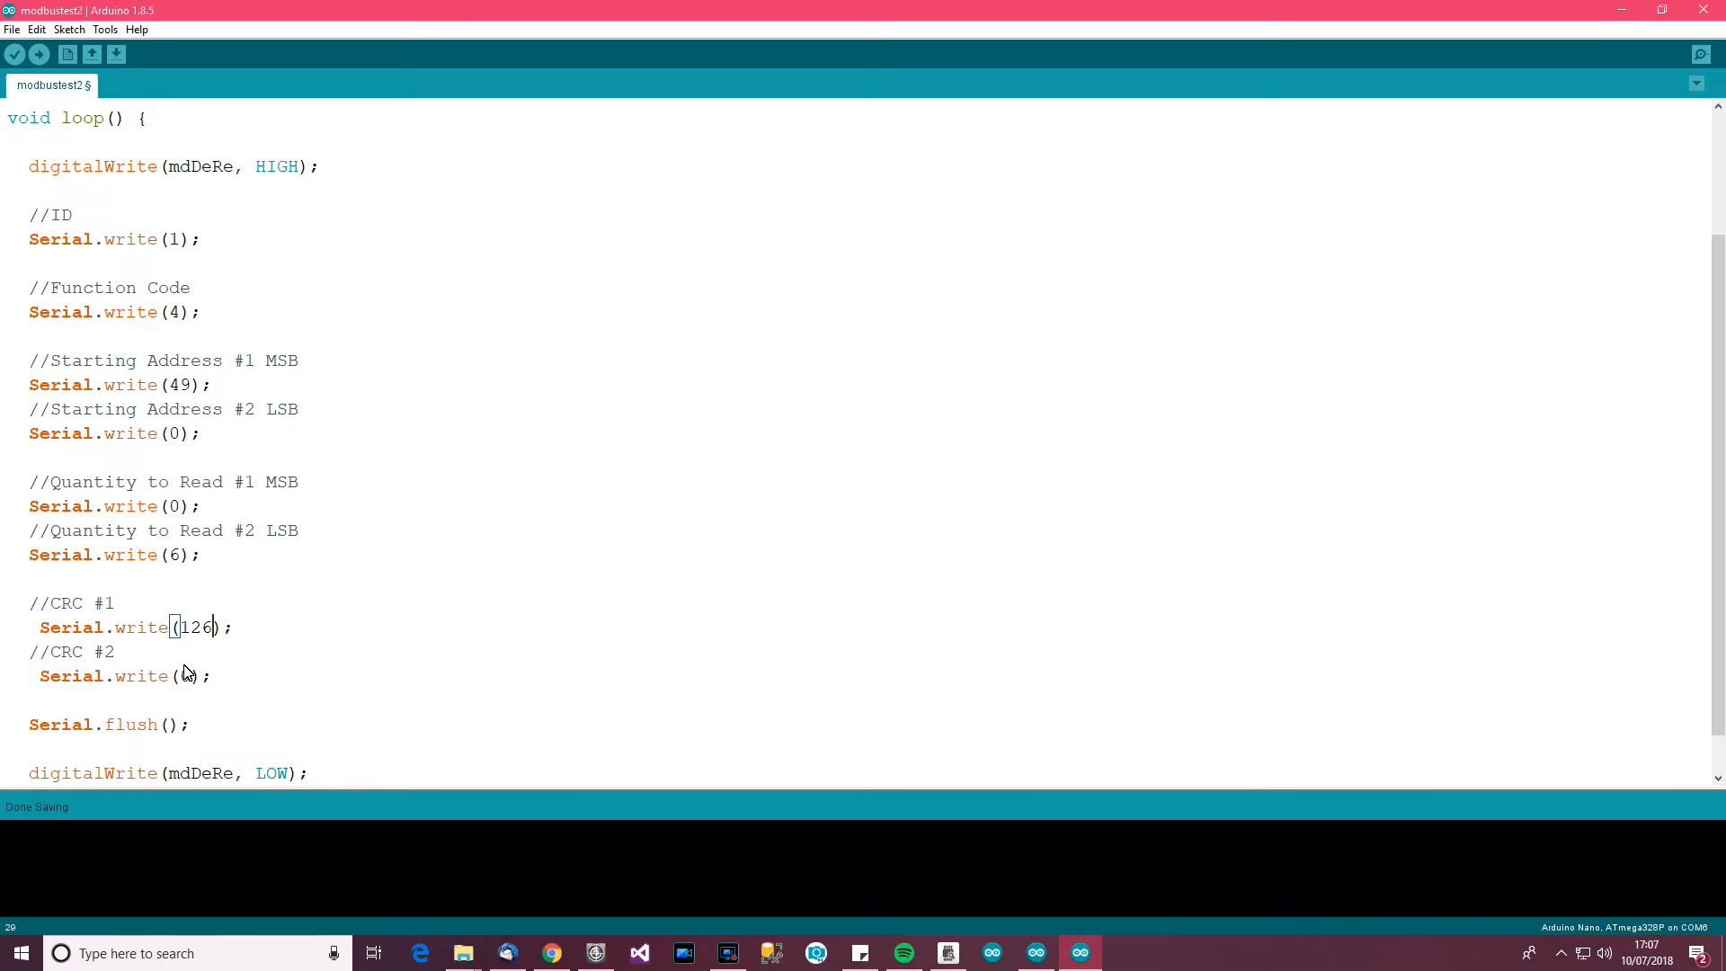
pyautogui.write('244')
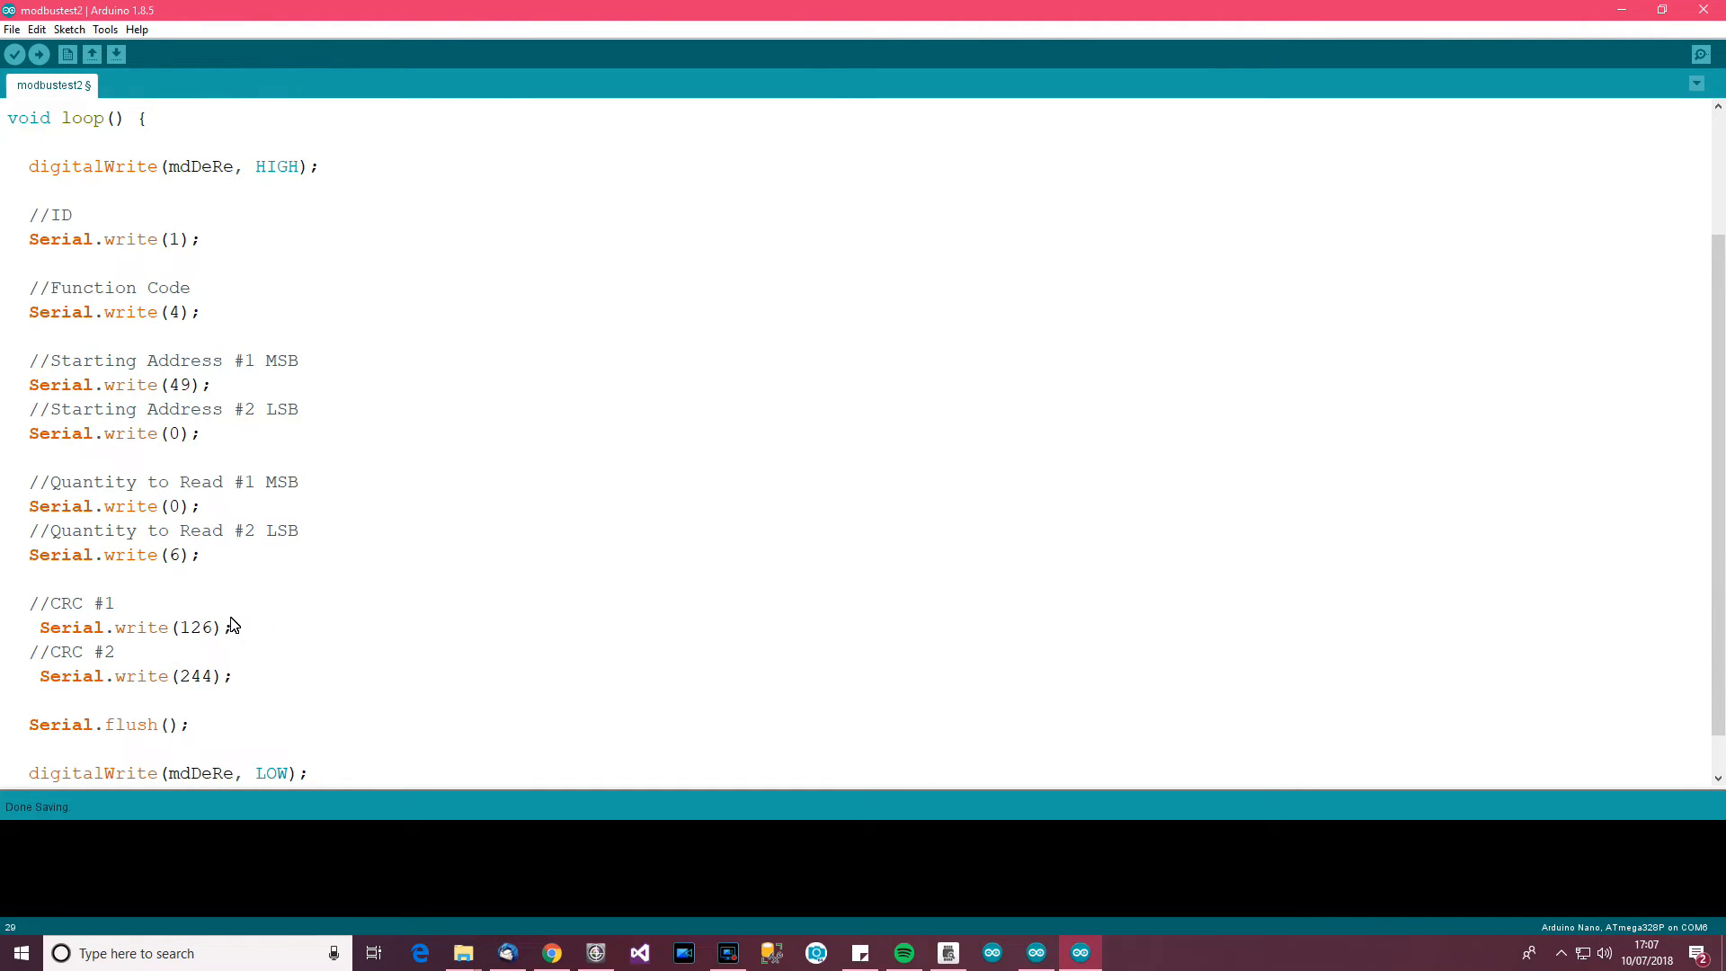
pyautogui.scroll(-3)
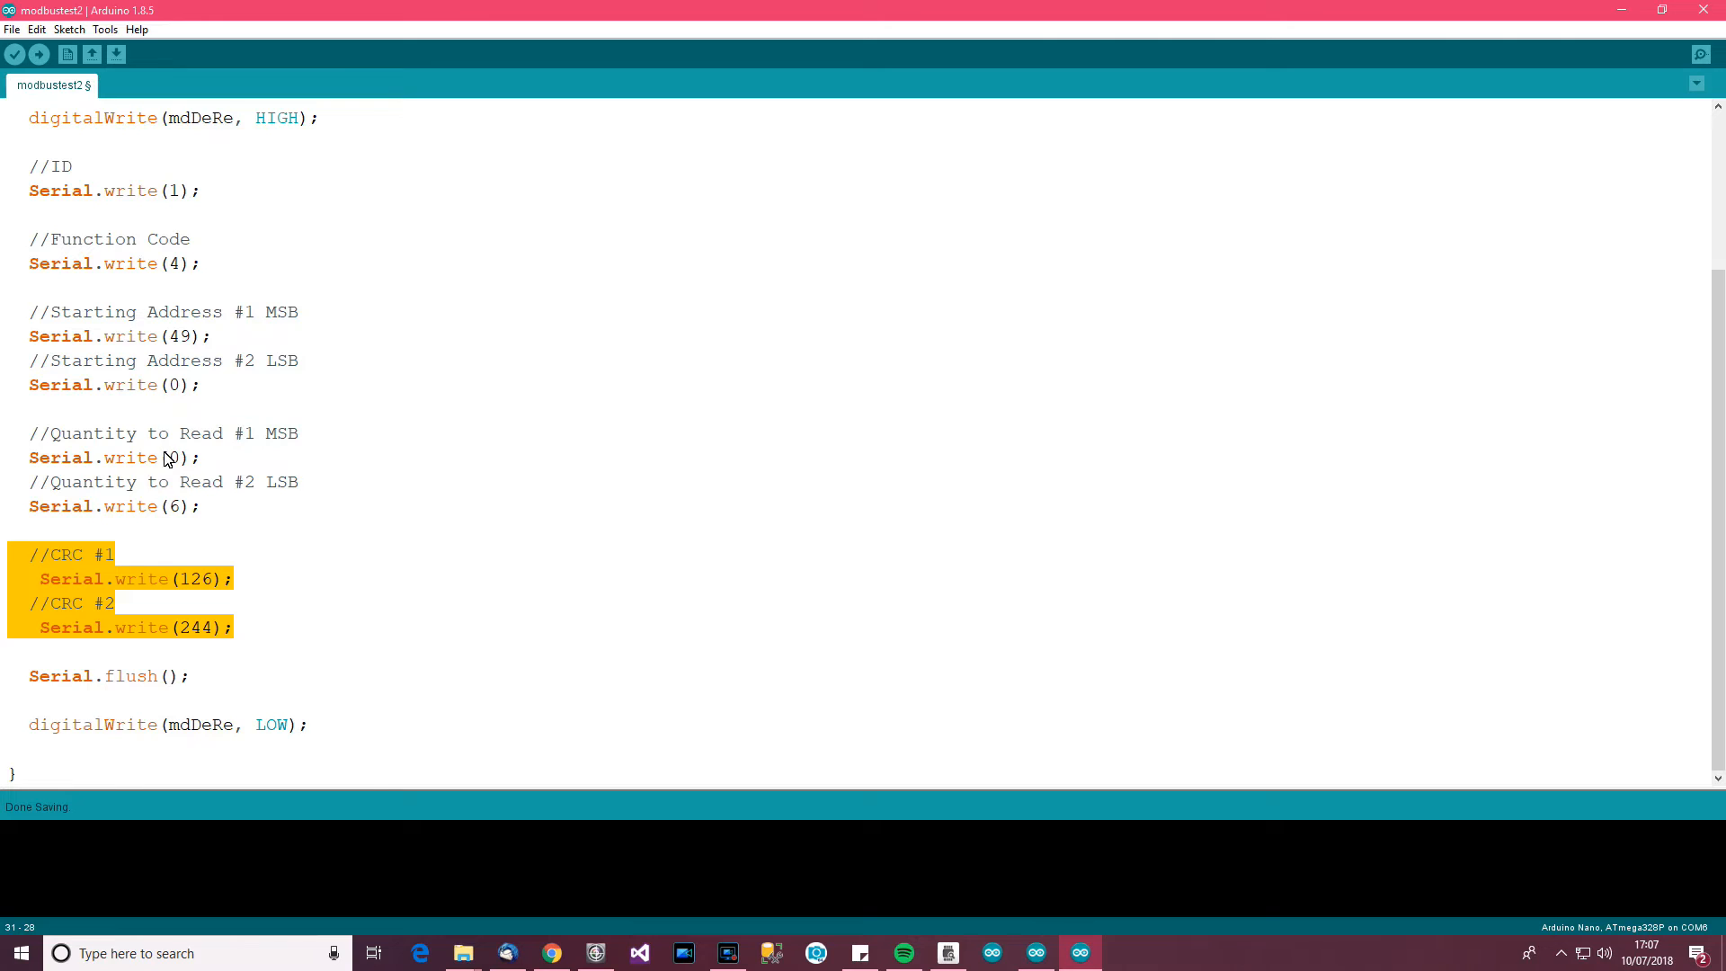
pyautogui.click(283, 613)
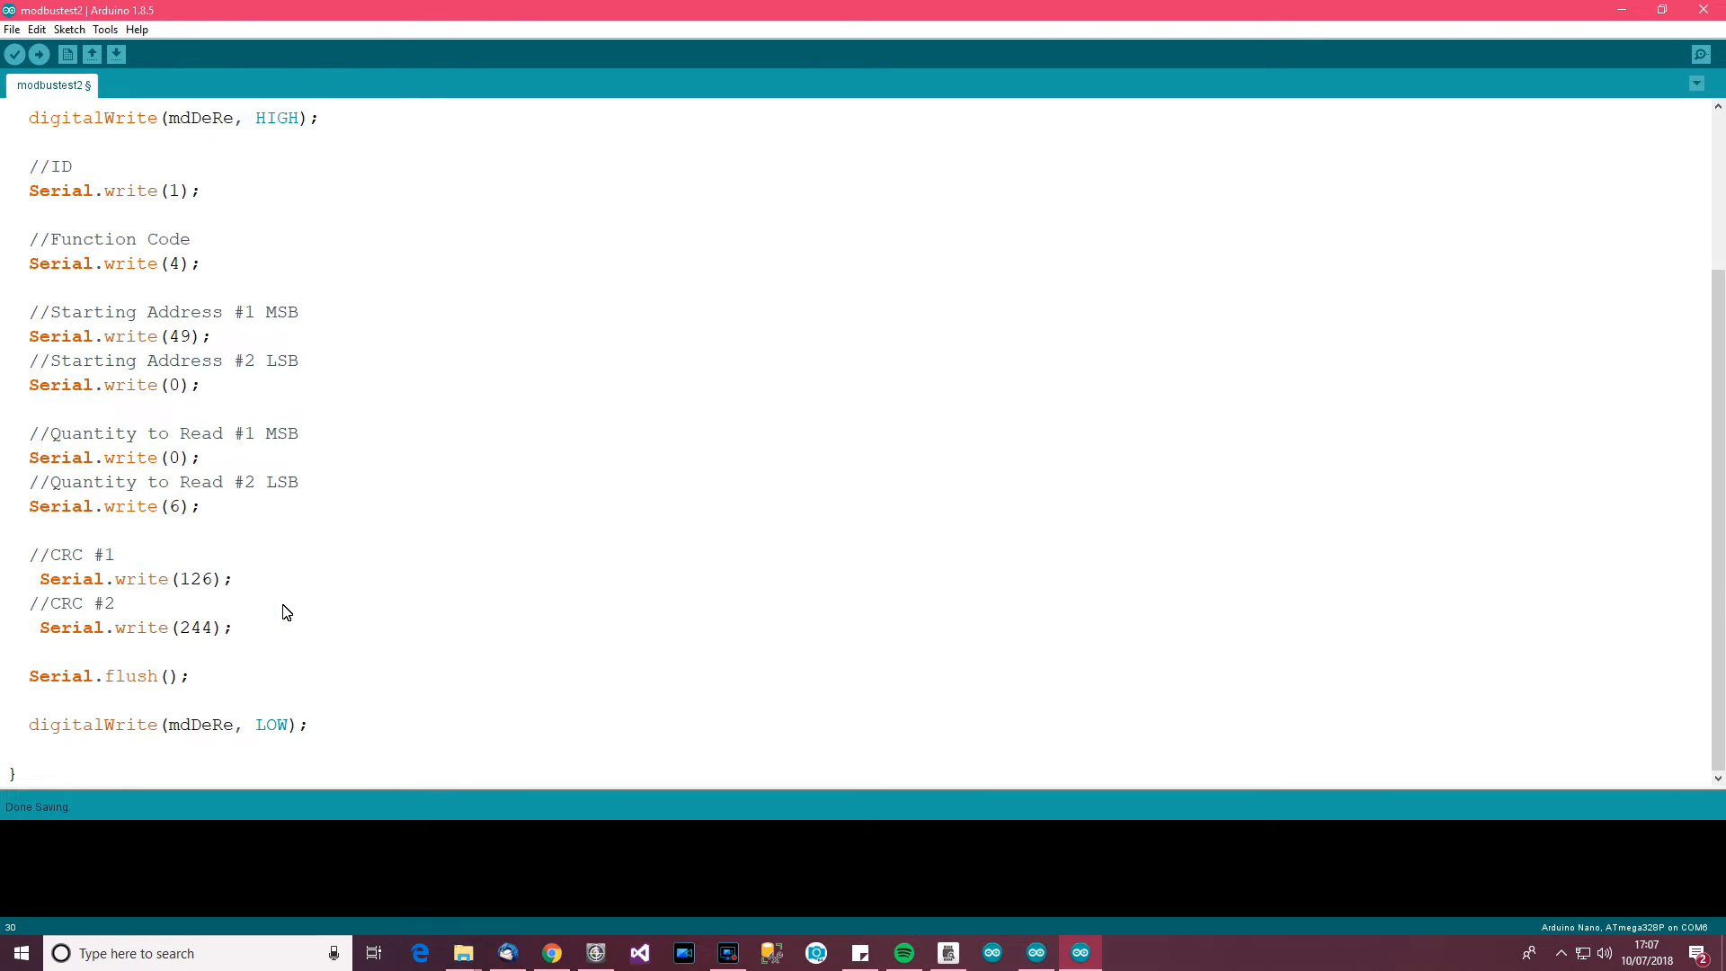
pyautogui.press('ctrl+t')
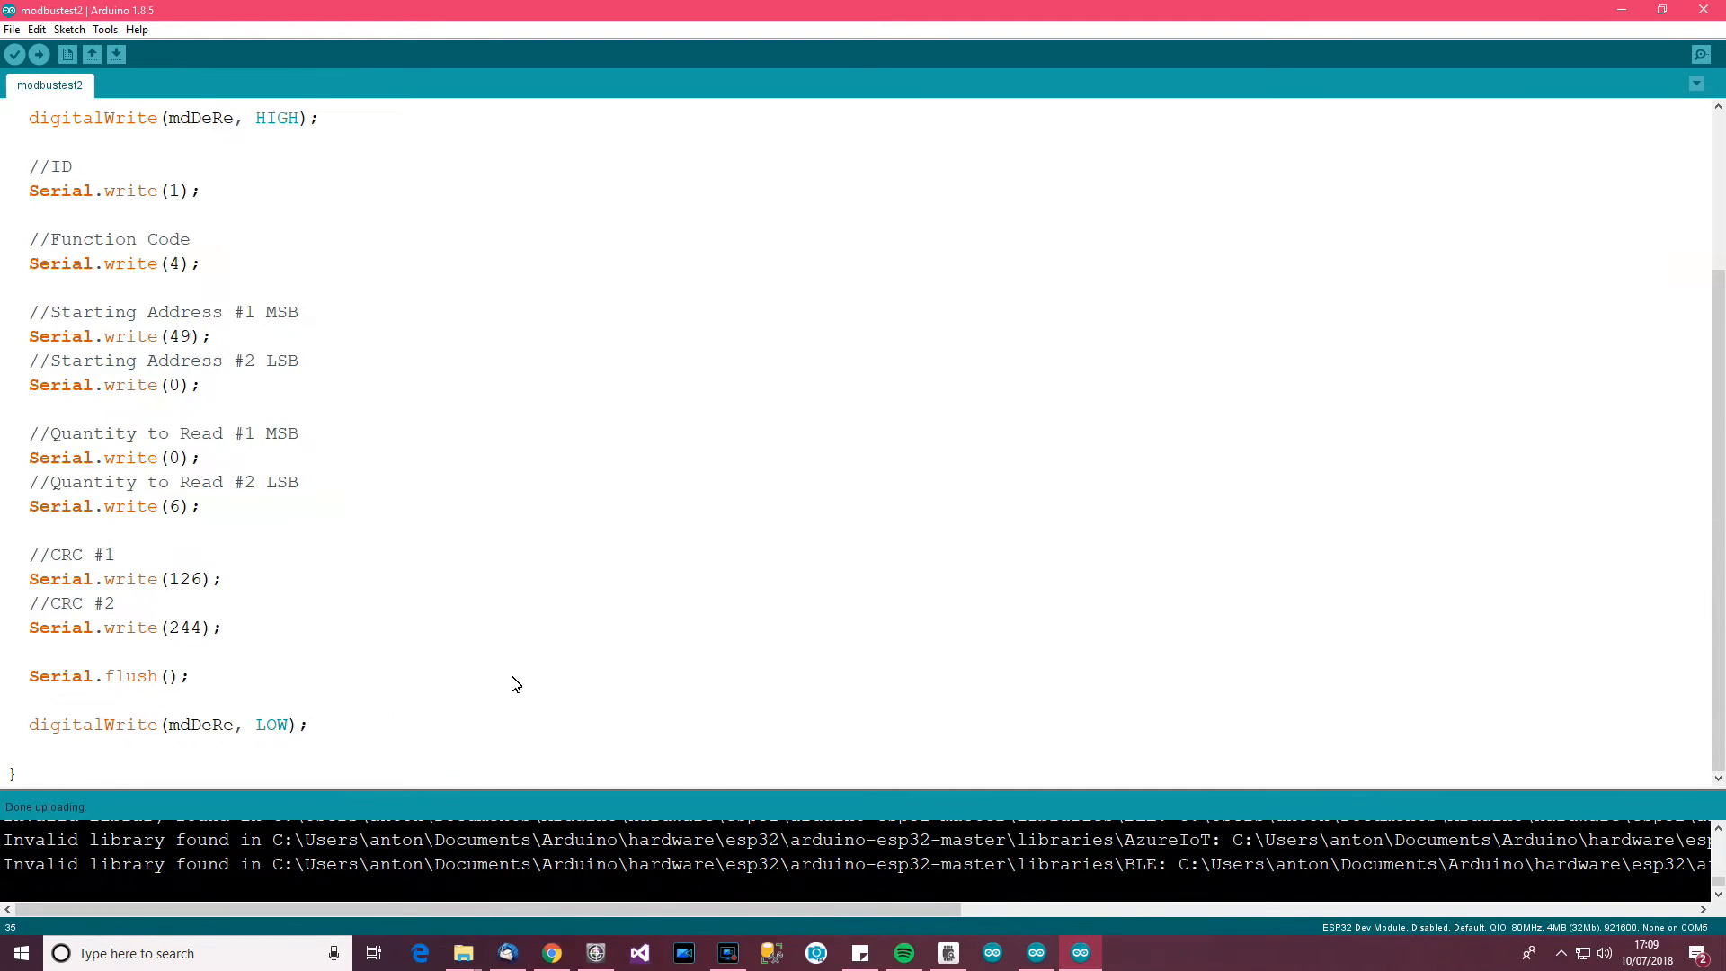
# Add delay(1000); after the DE LOW write, auto-format, and upload the sketch
pyautogui.write('delay(')
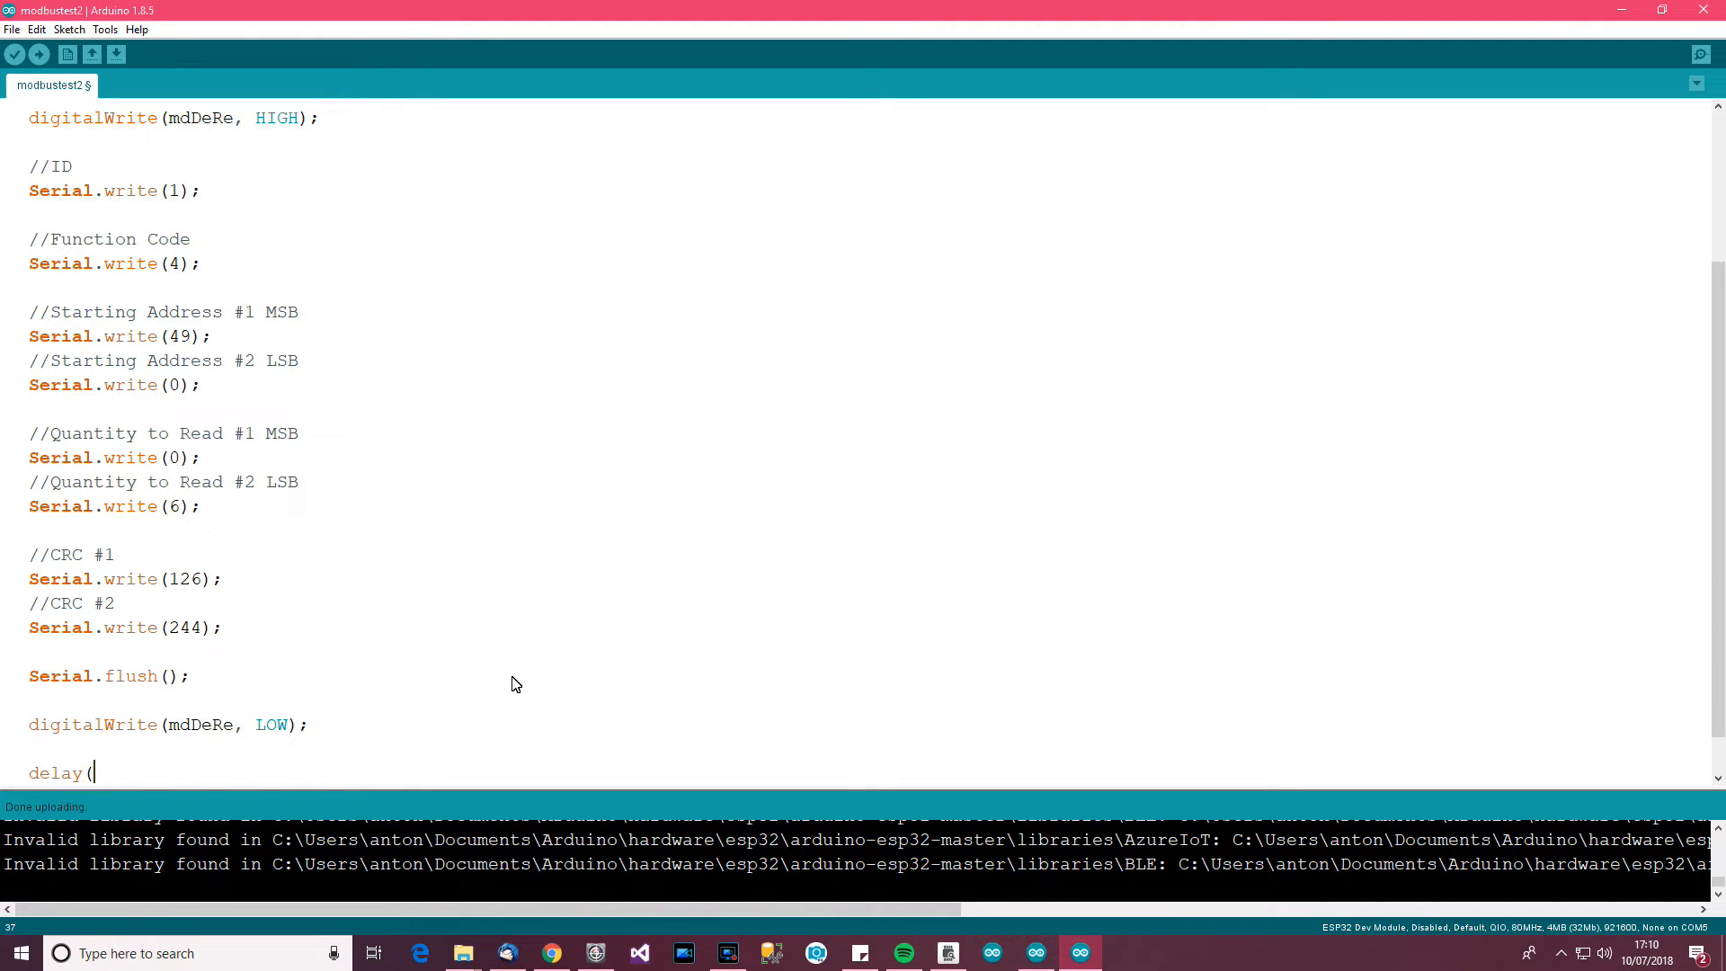
pyautogui.write('1000)')
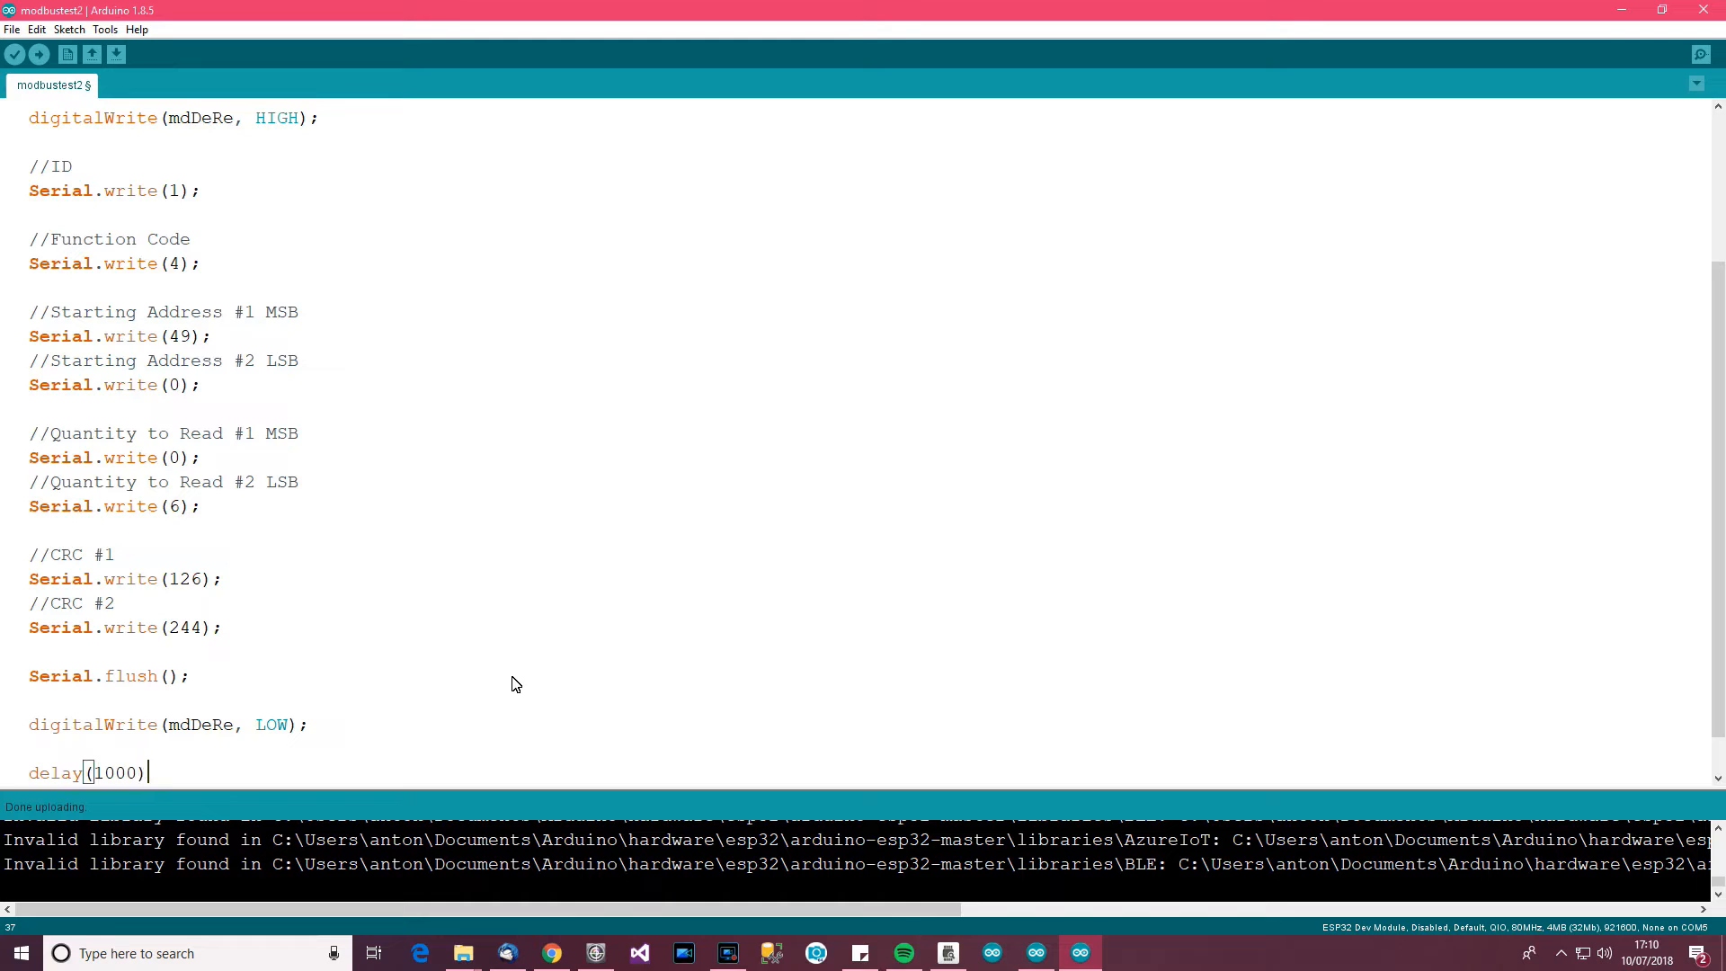
pyautogui.press('ctrl+t')
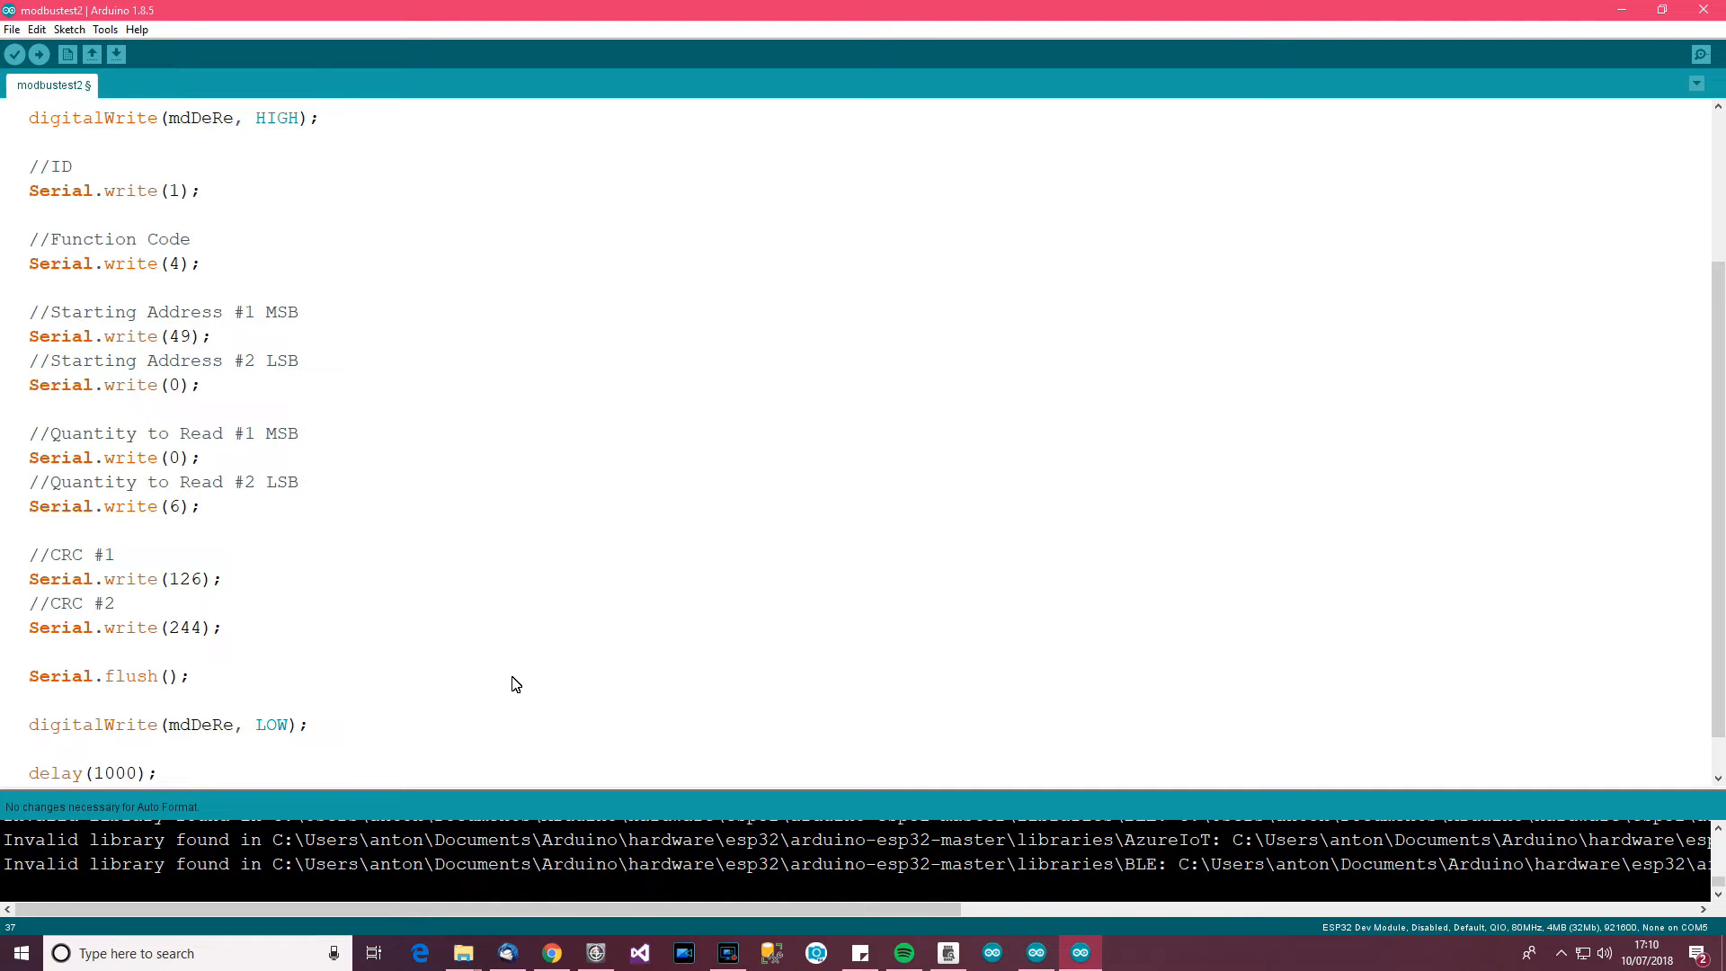
pyautogui.click(39, 54)
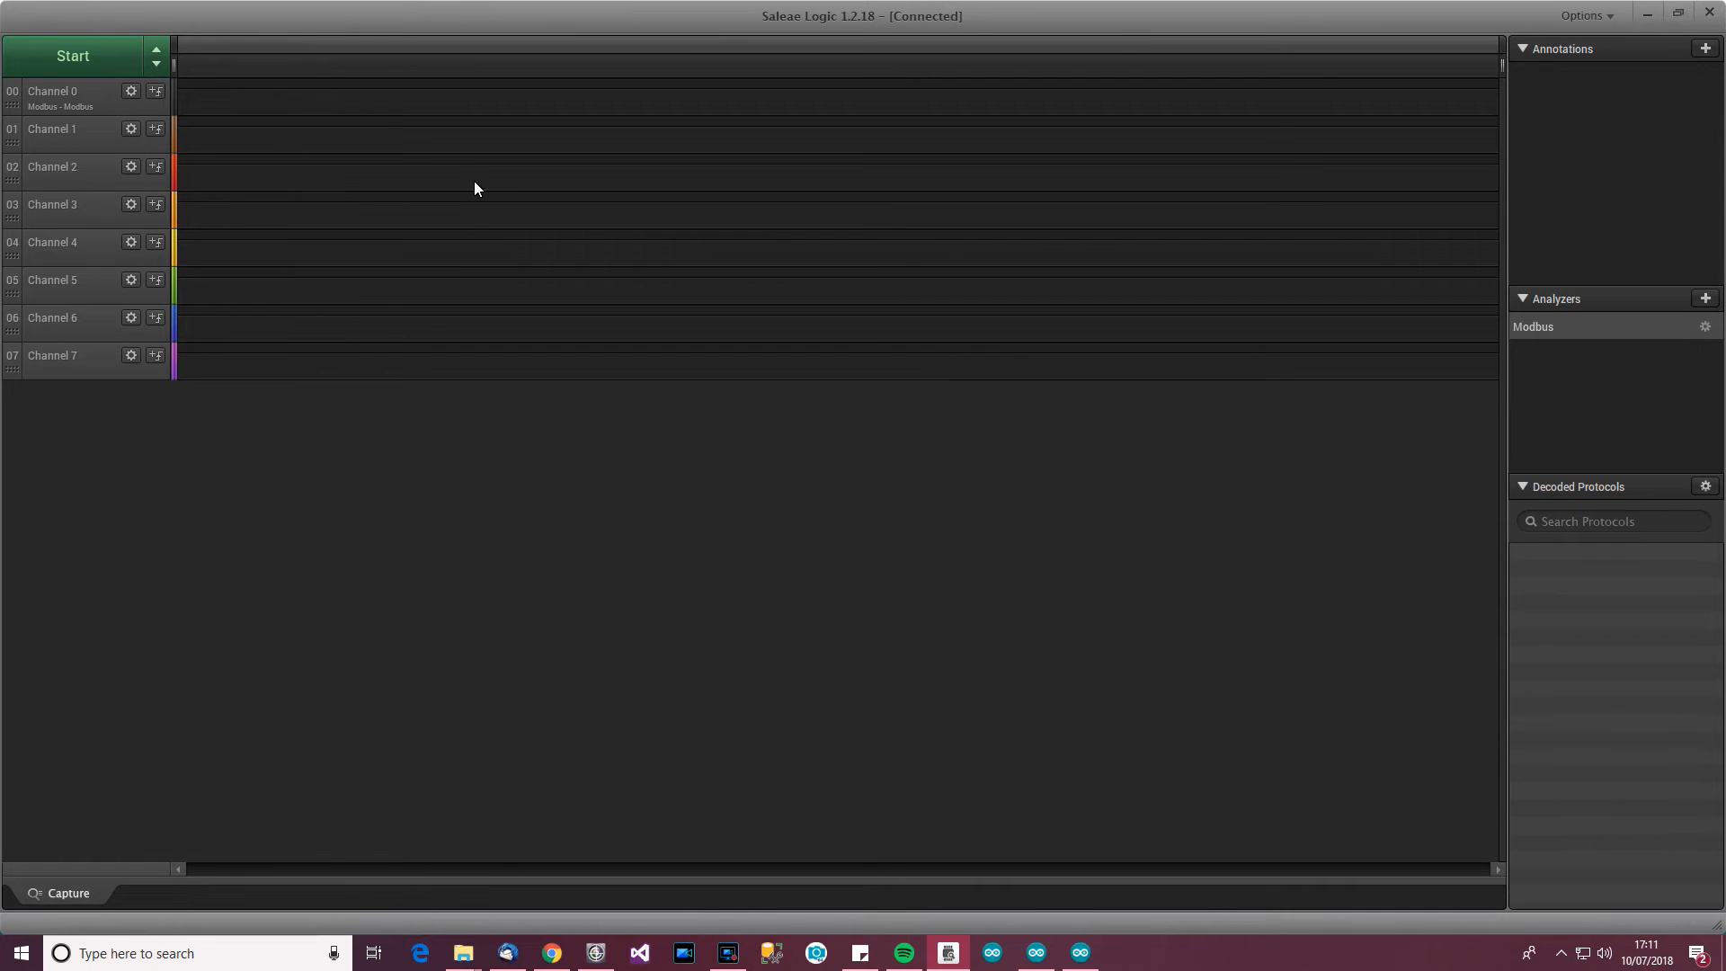
# Capture bus traffic and zoom to a decoded Read Input Registers request
pyautogui.click(71, 56)
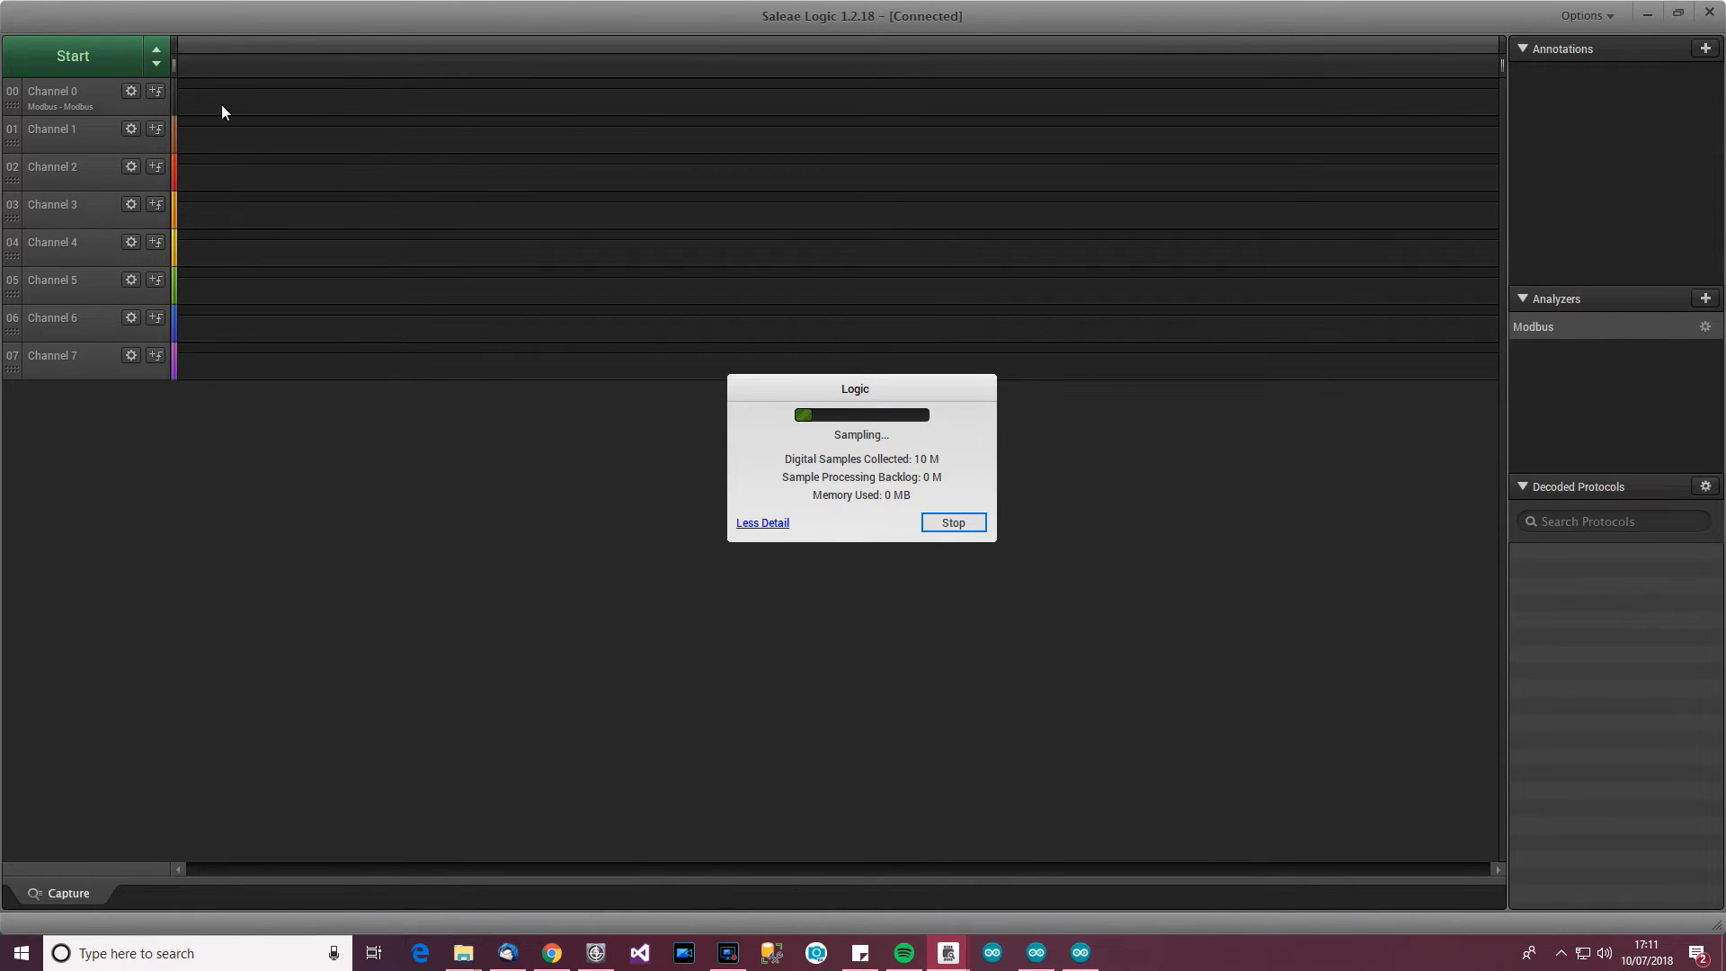
pyautogui.moveTo(353, 167)
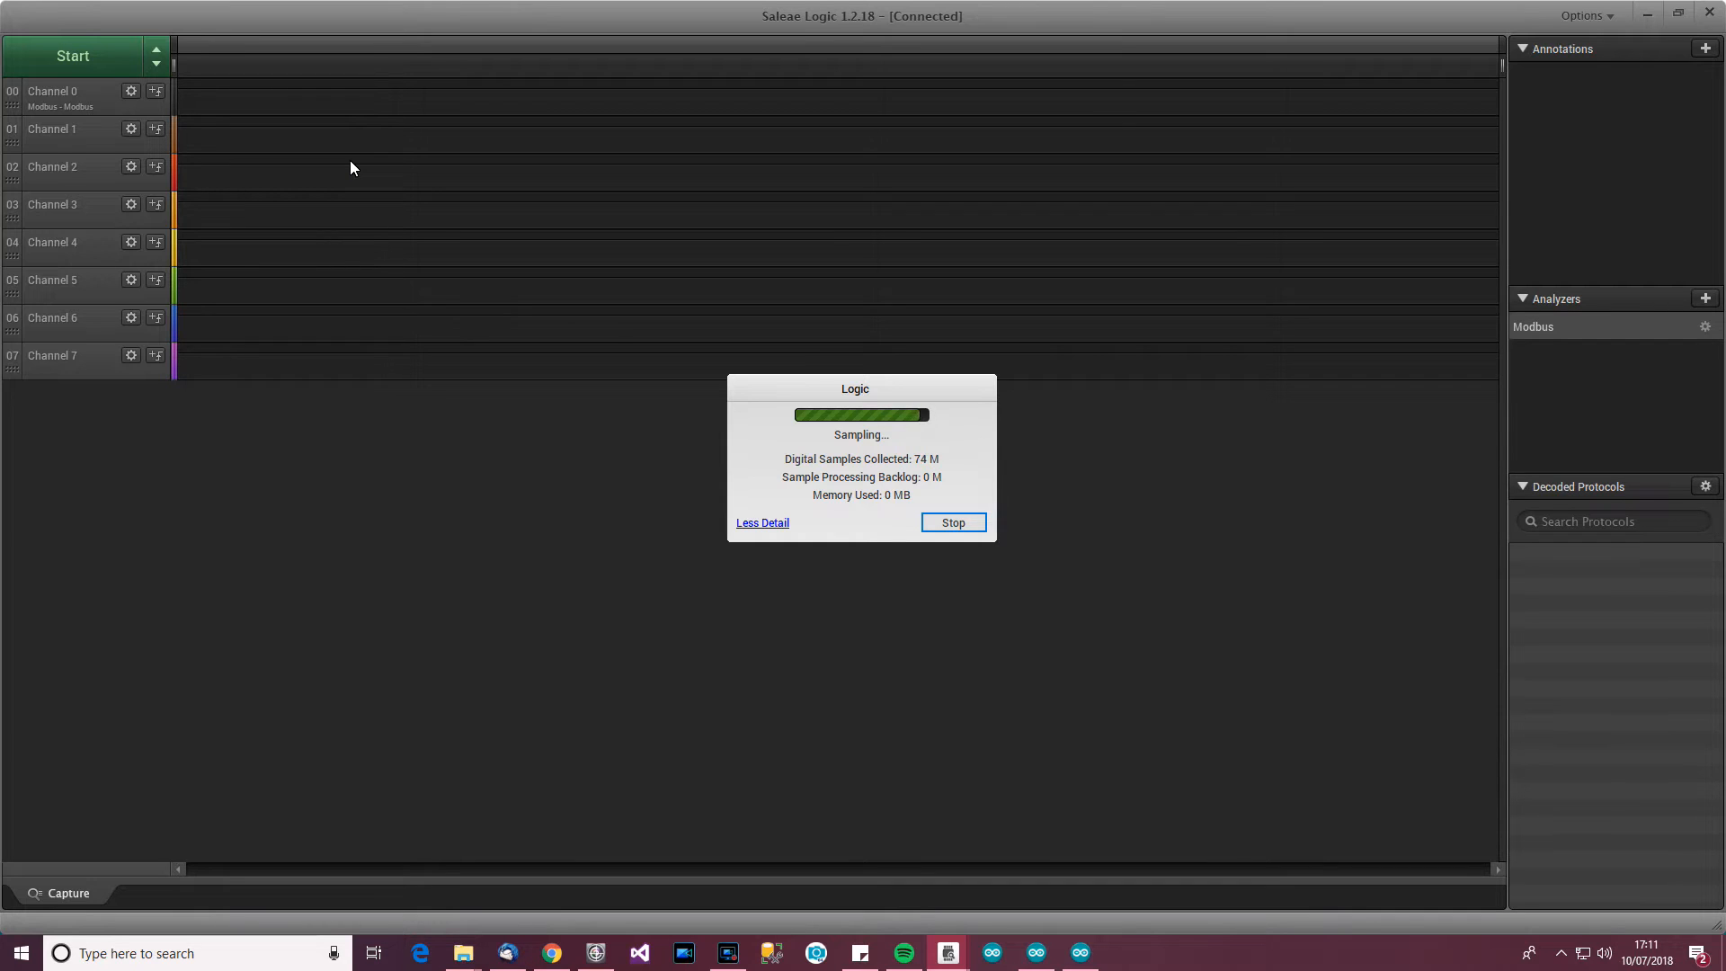
pyautogui.click(951, 521)
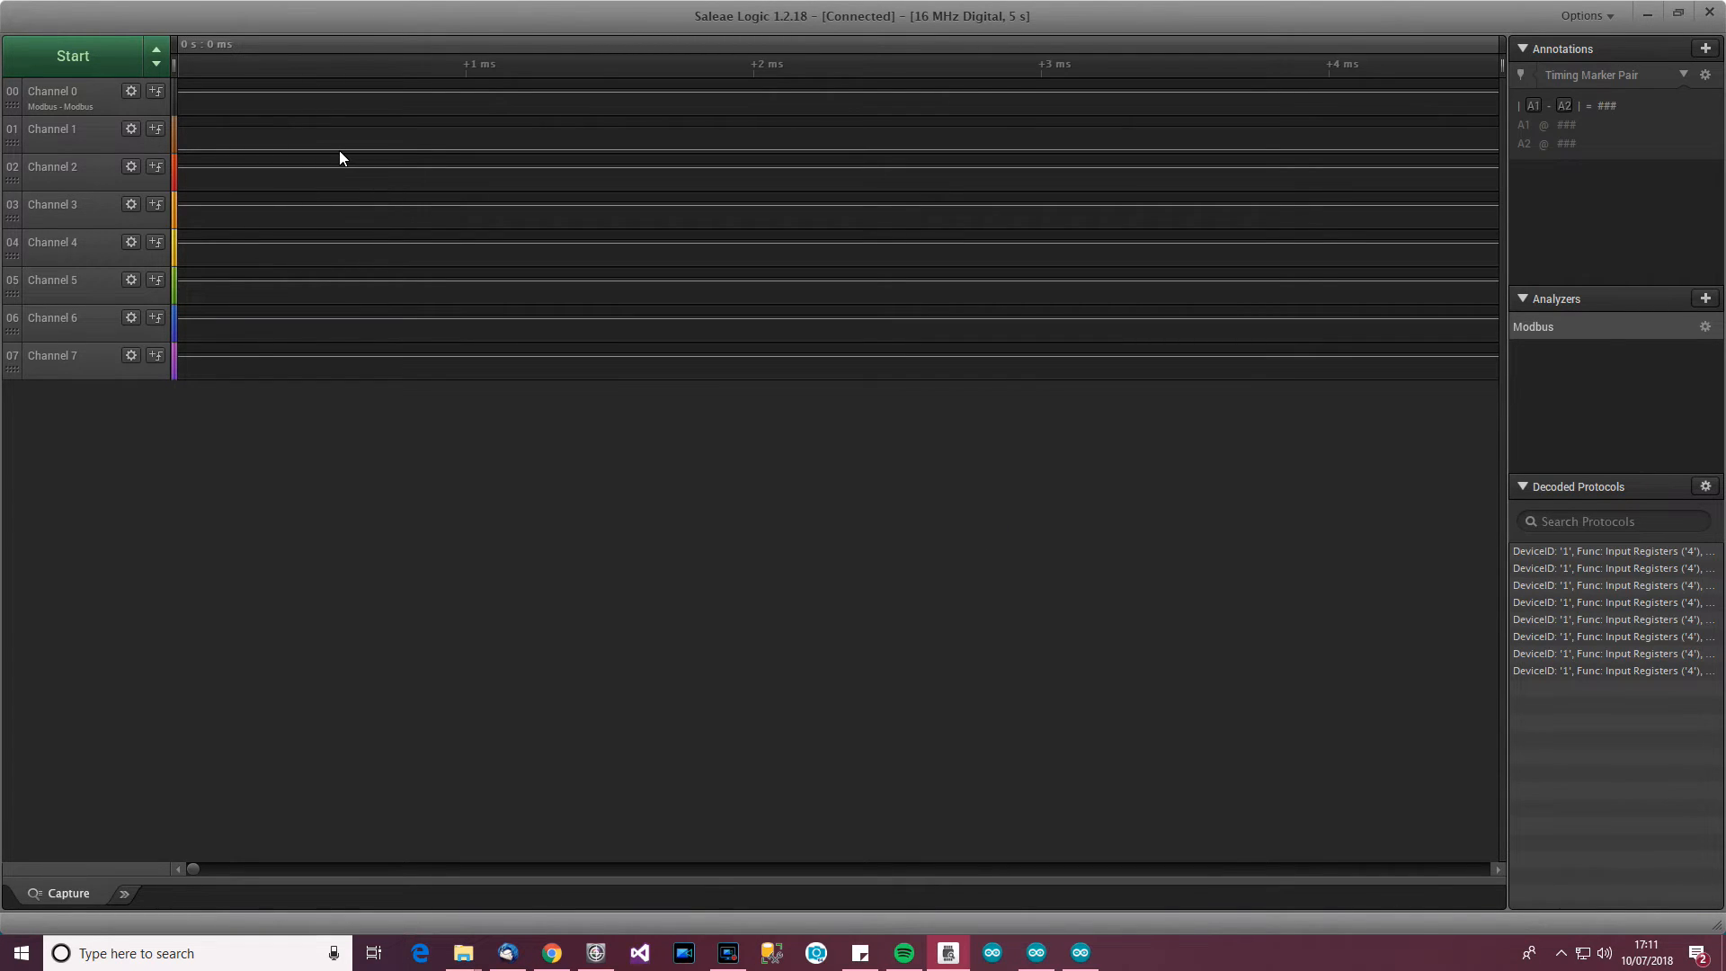
pyautogui.click(1610, 637)
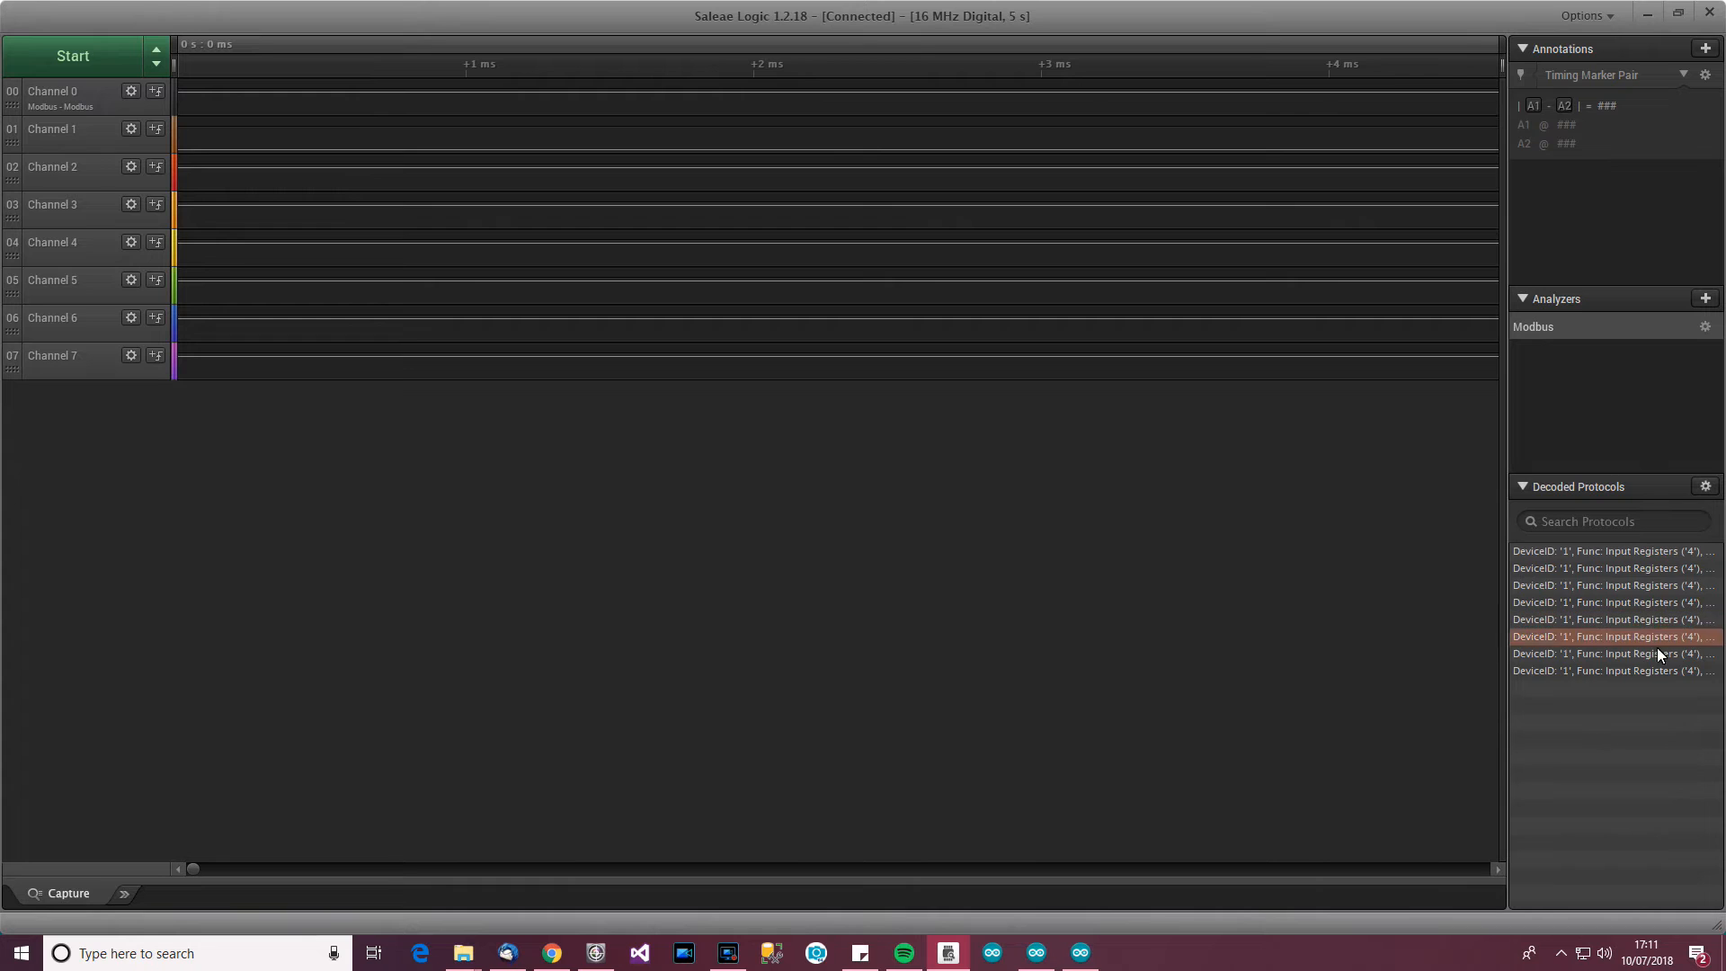
pyautogui.click(1611, 637)
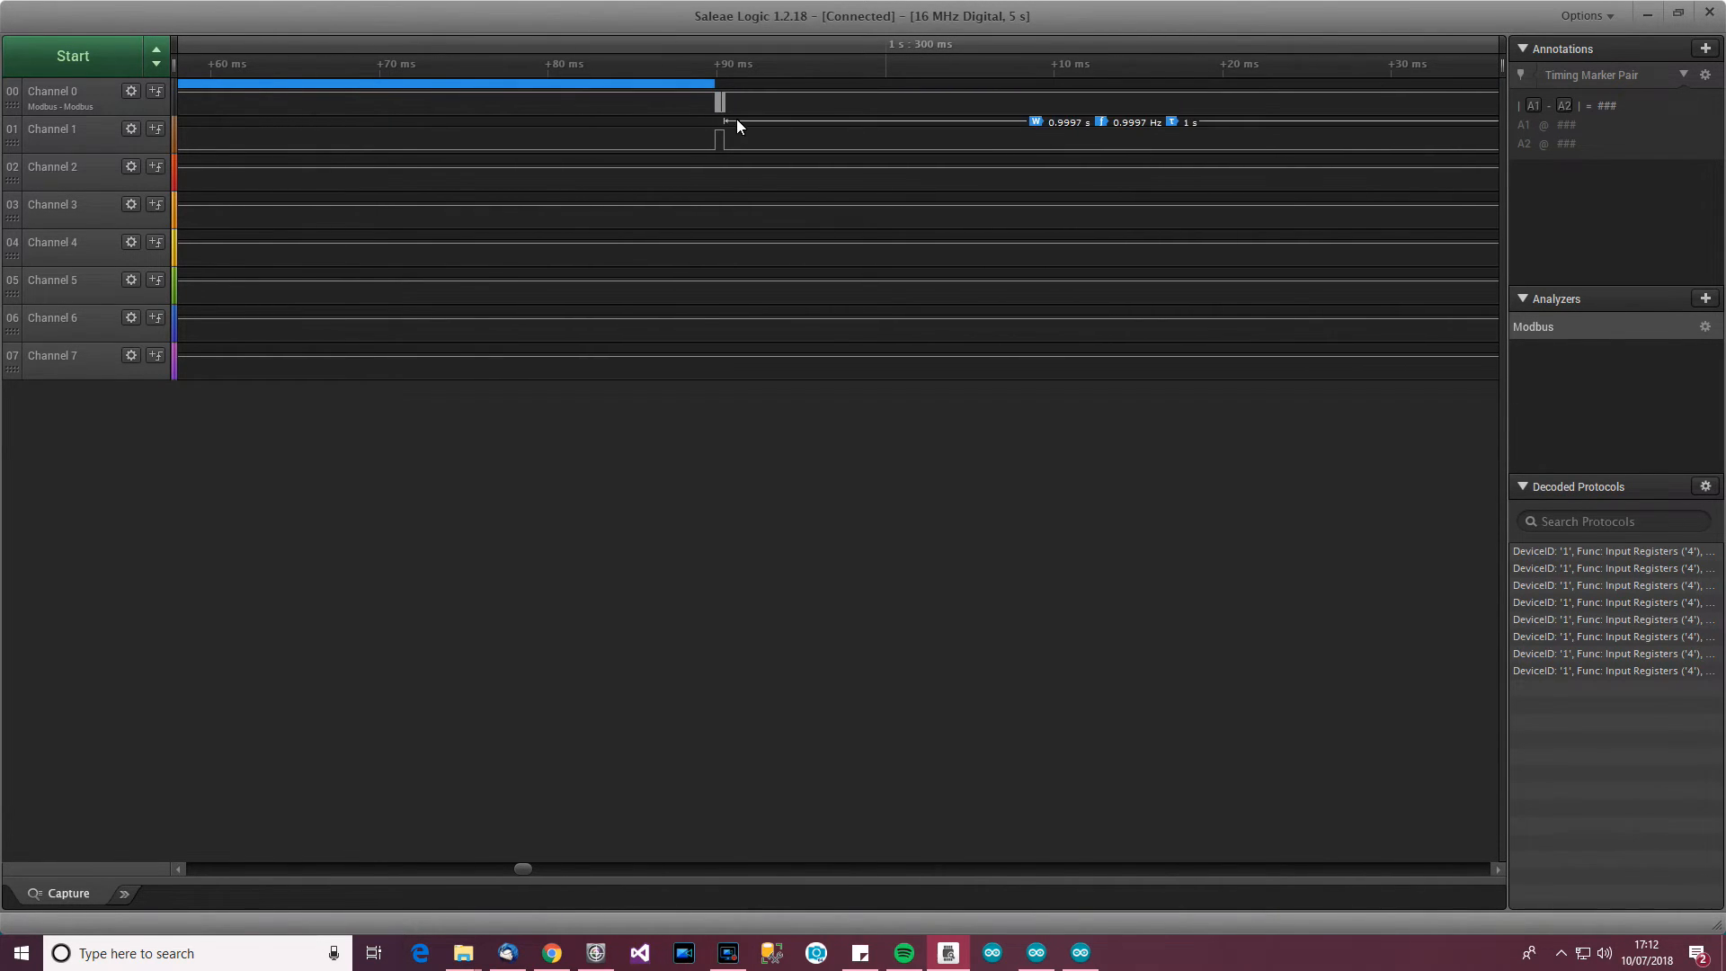
pyautogui.scroll(3)
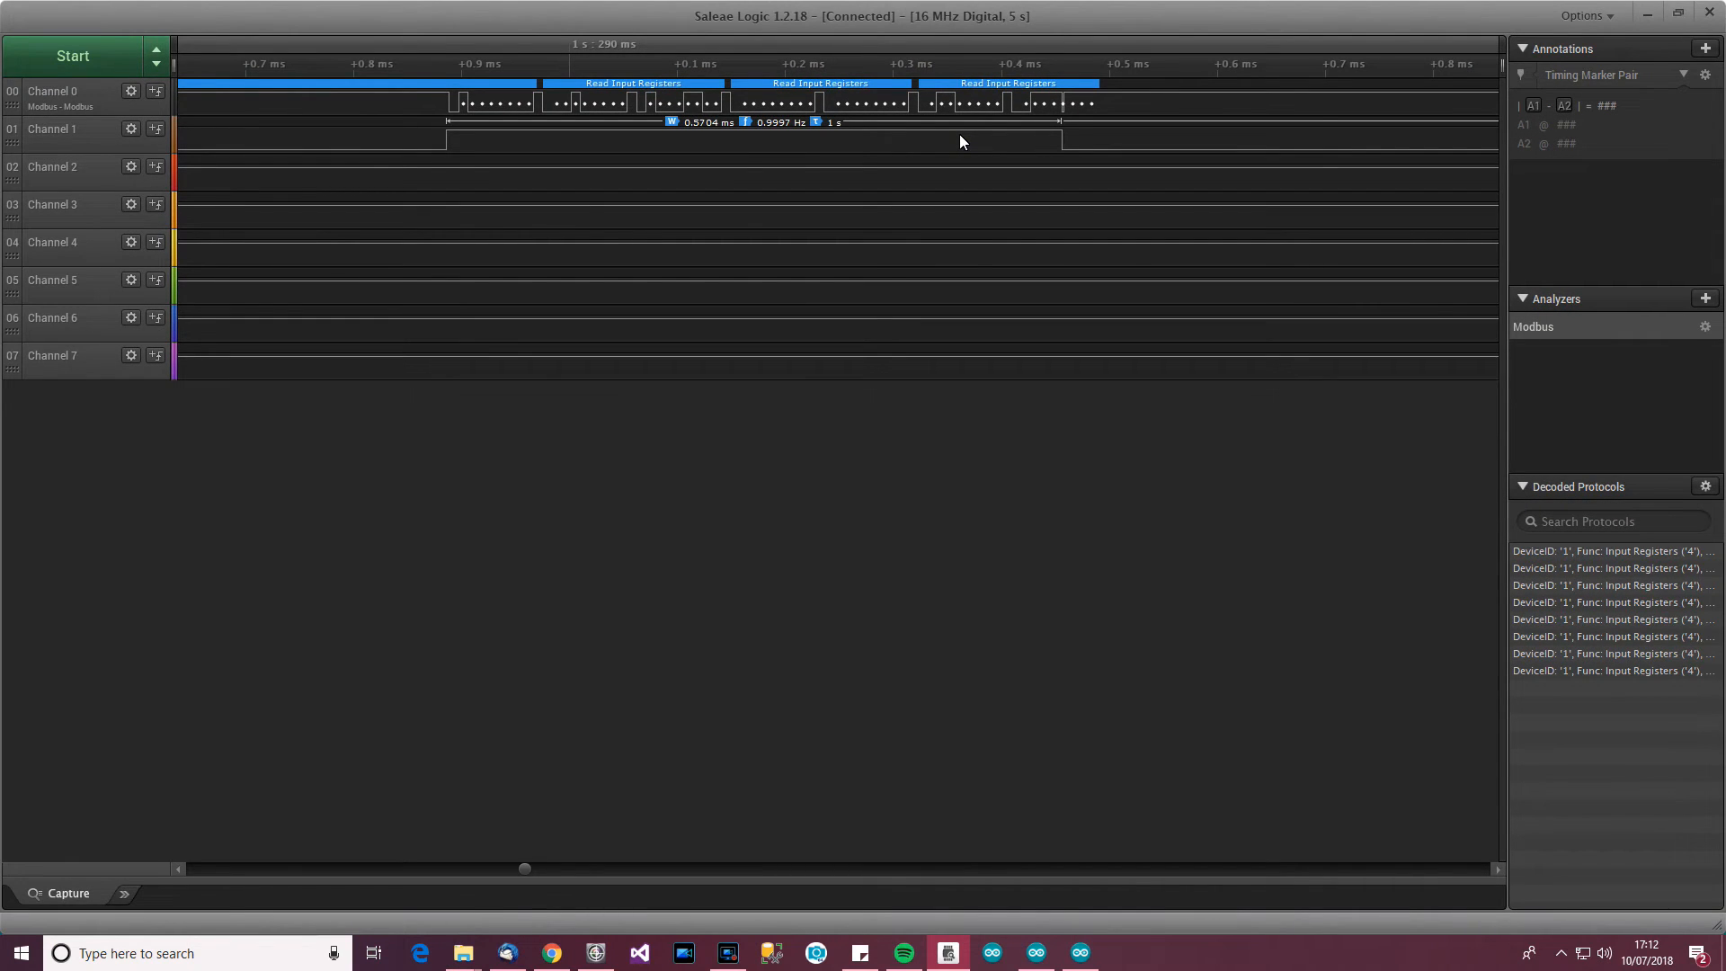
pyautogui.moveTo(479, 143)
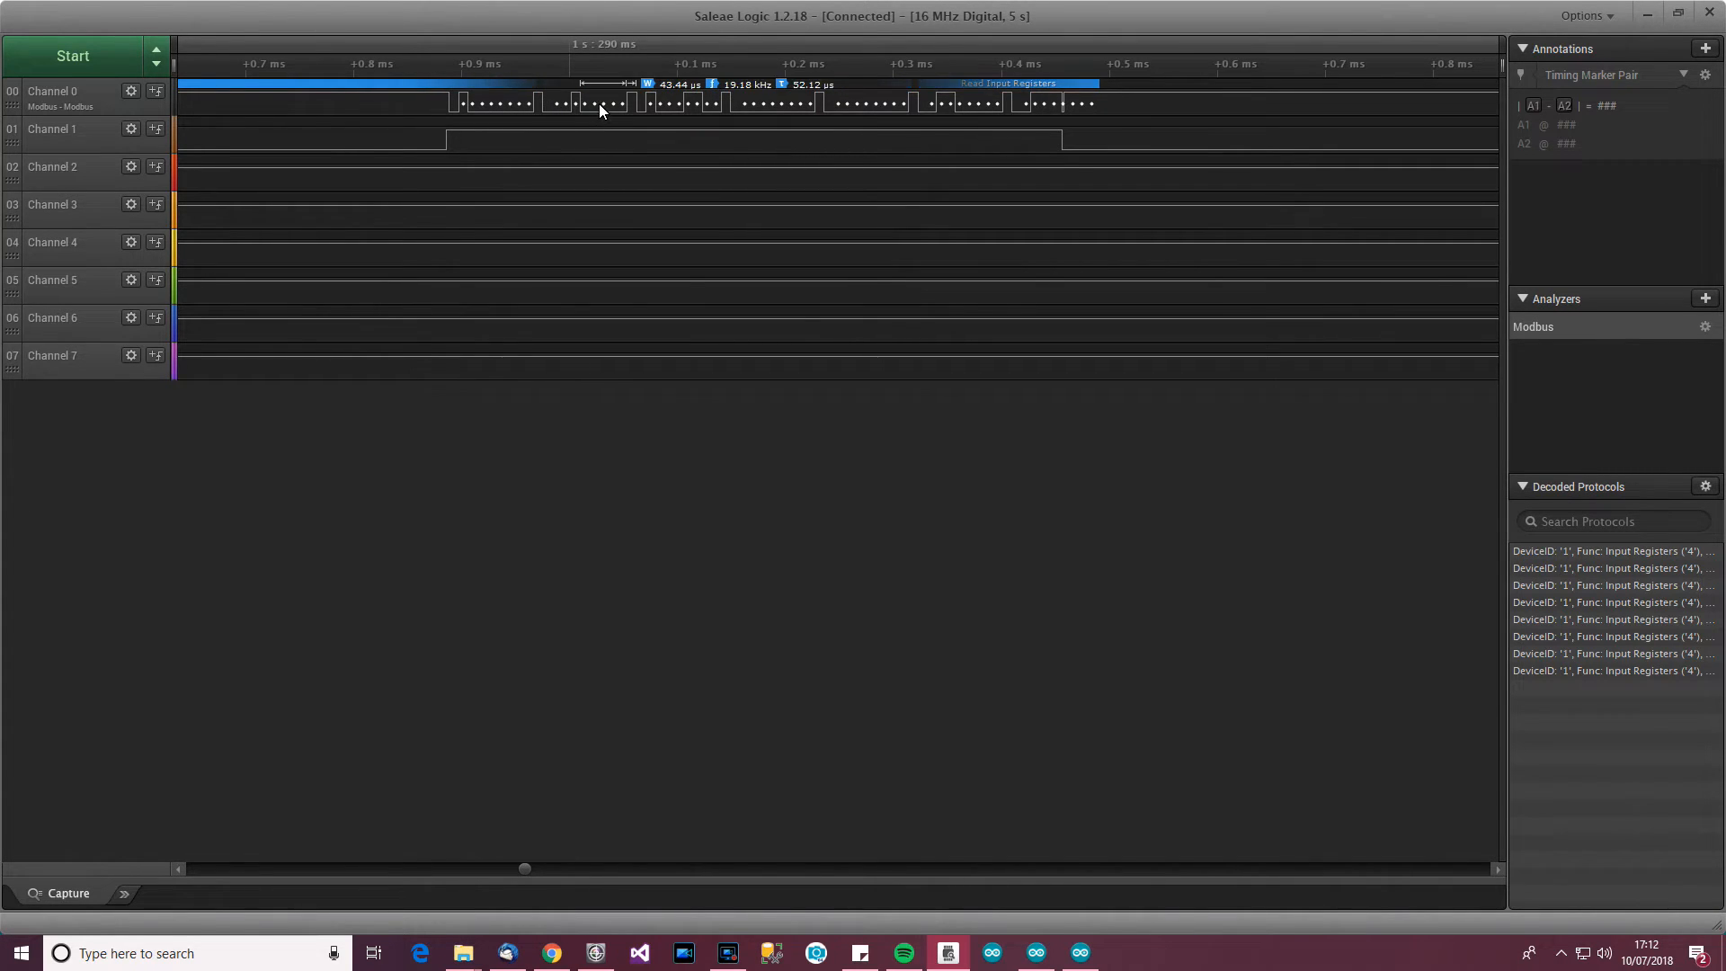
pyautogui.moveTo(837, 108)
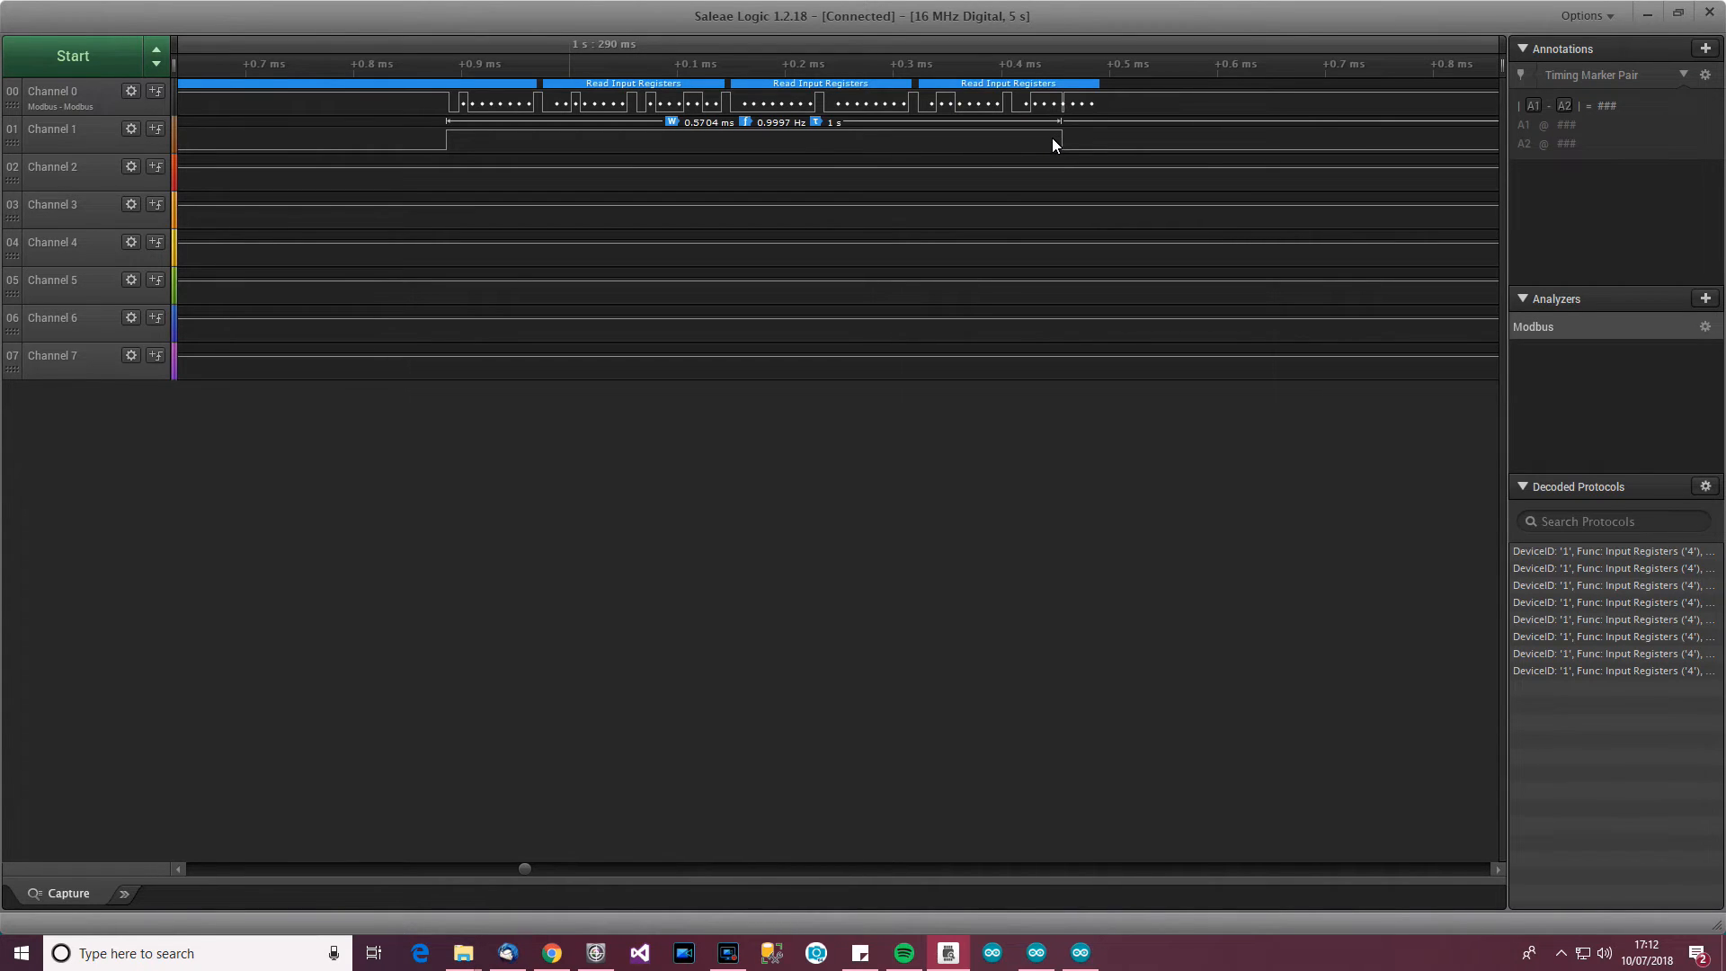
pyautogui.moveTo(1059, 154)
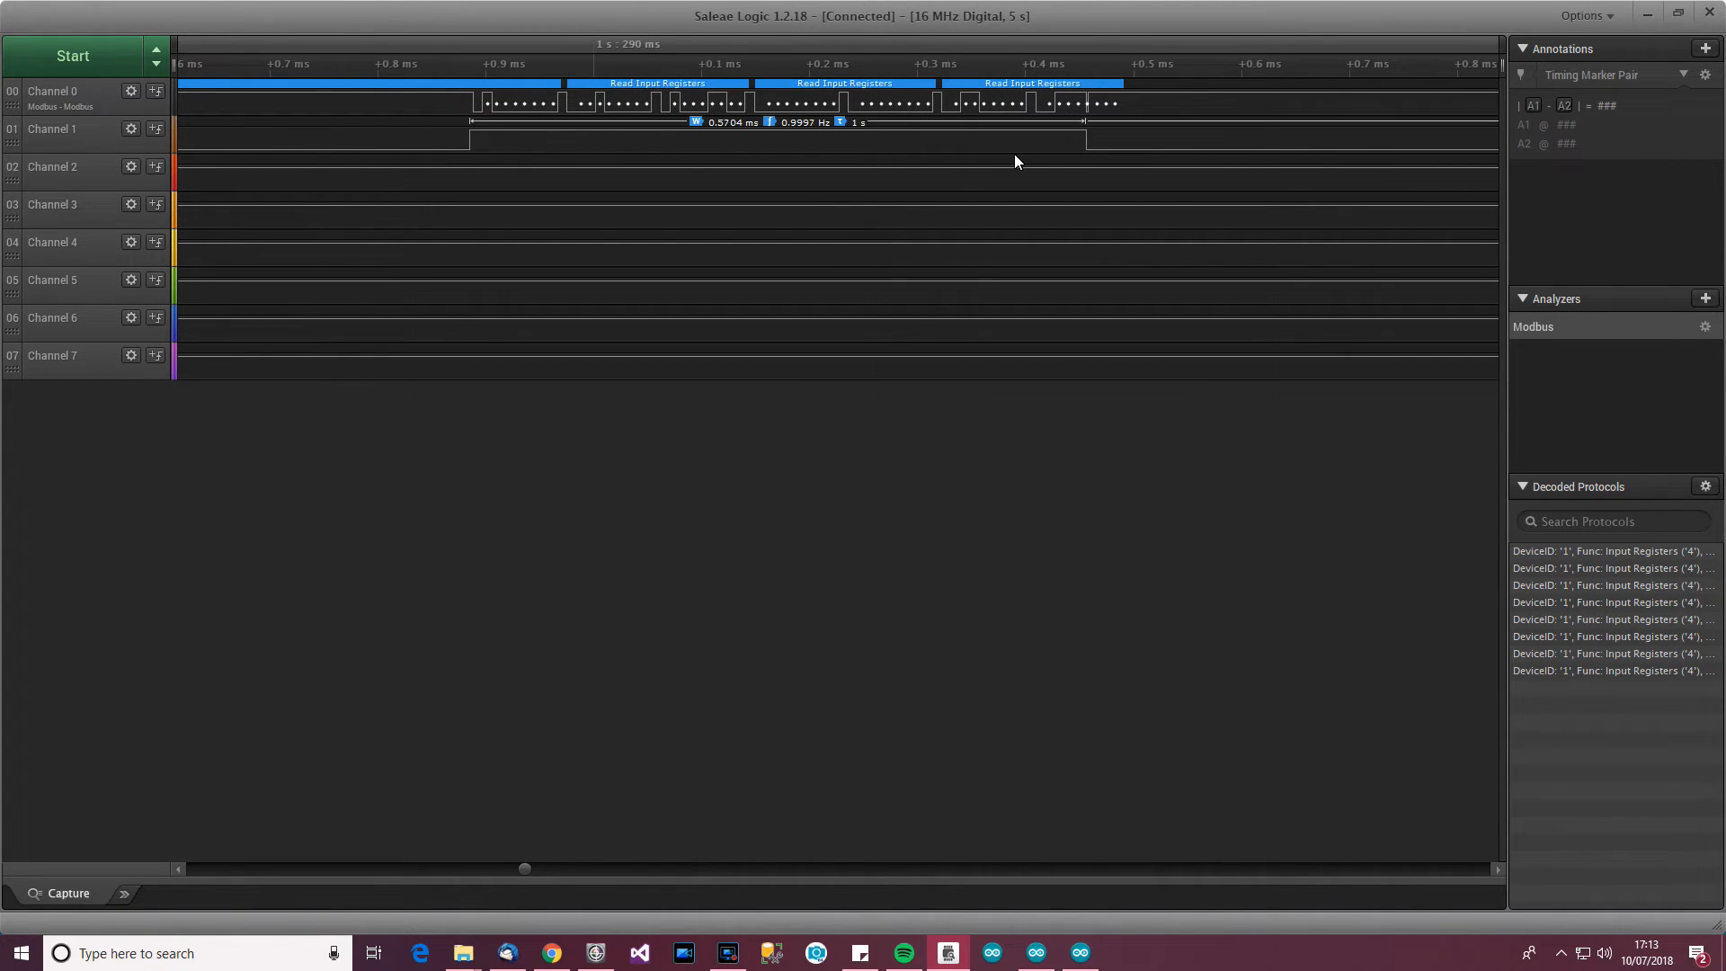
pyautogui.moveTo(1085, 141)
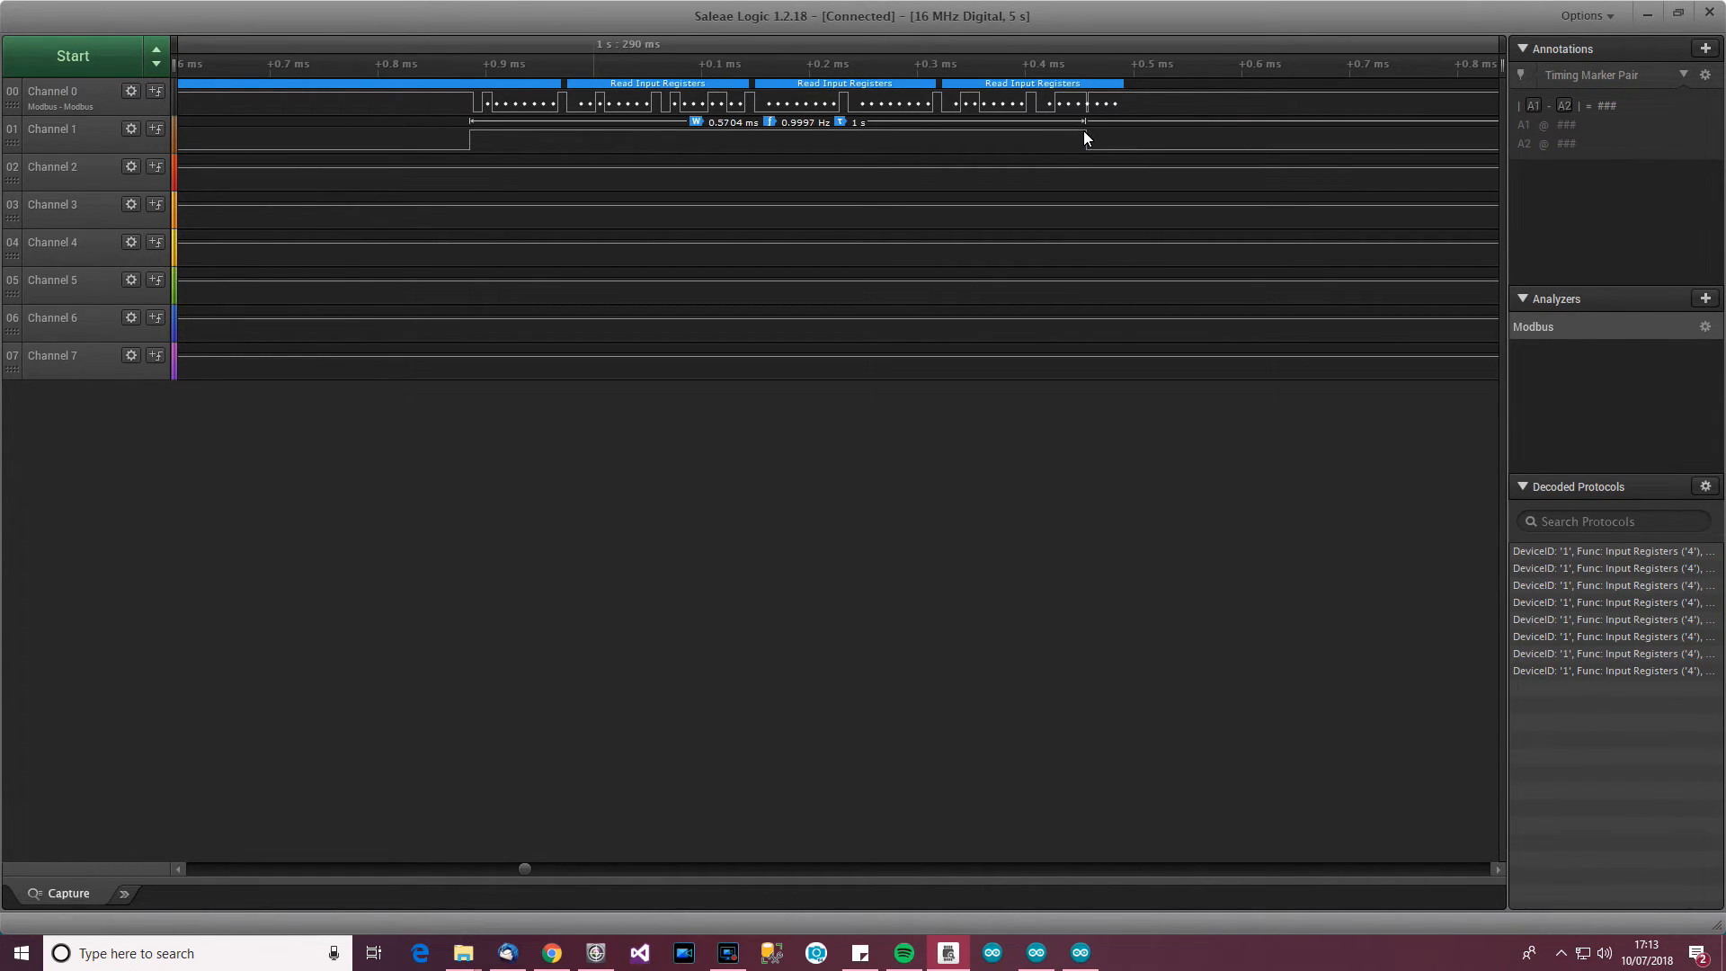
pyautogui.moveTo(1063, 153)
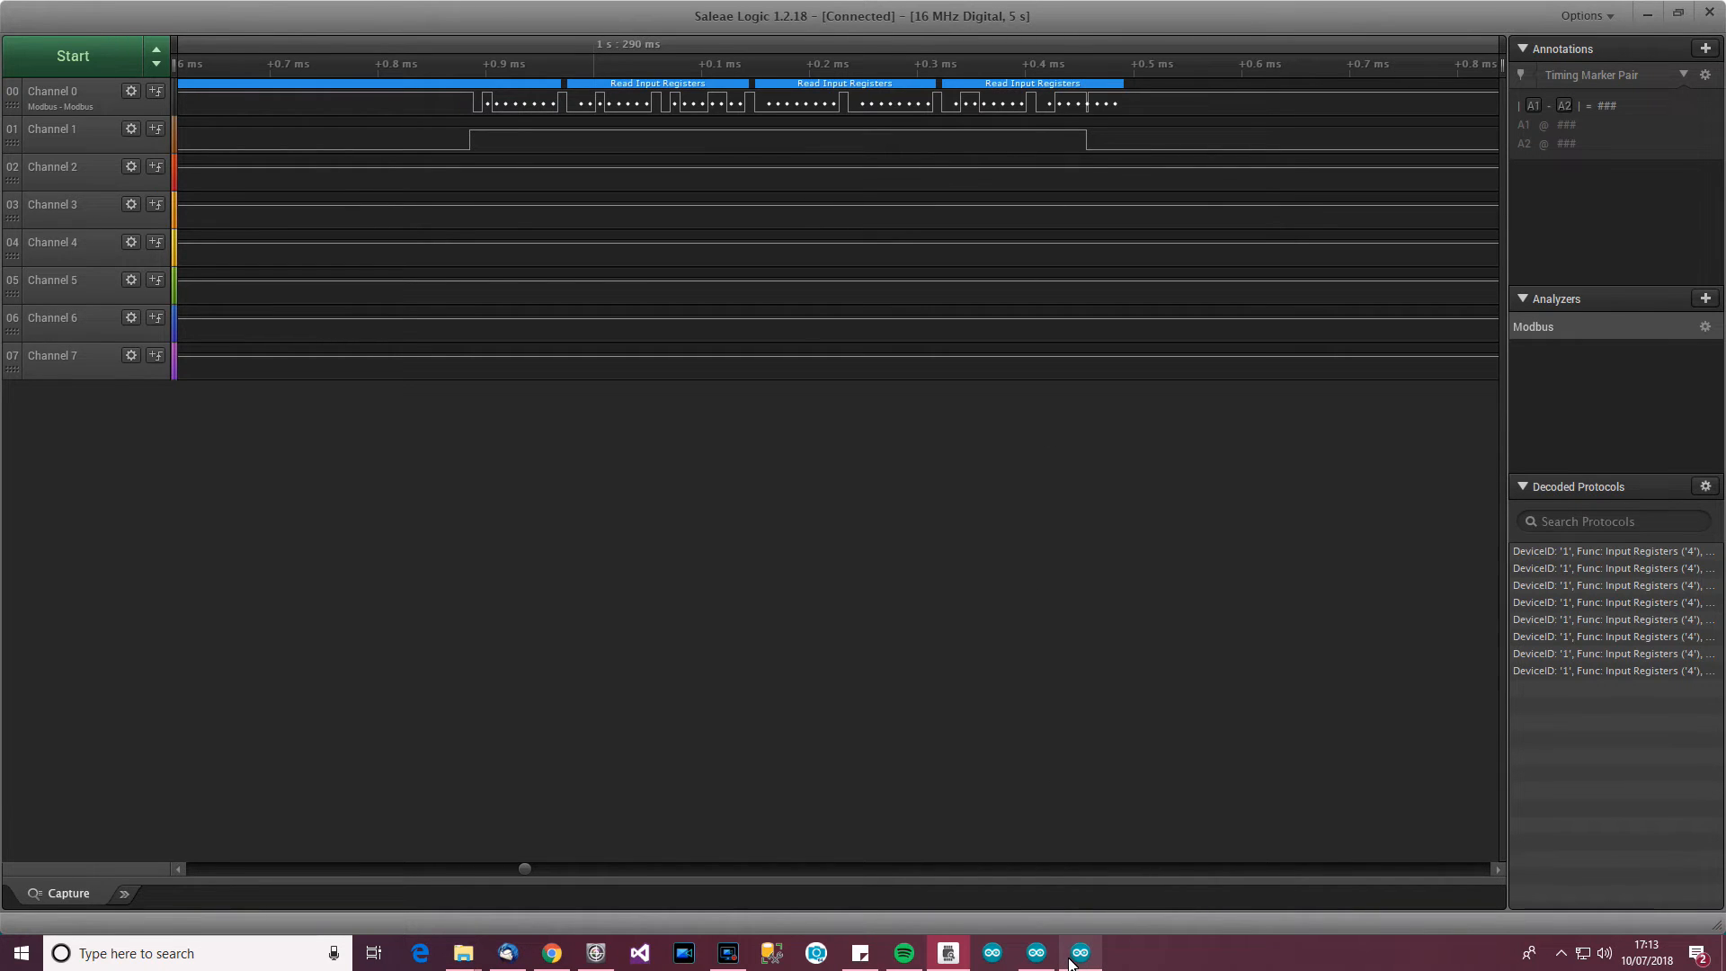
pyautogui.moveTo(1078, 953)
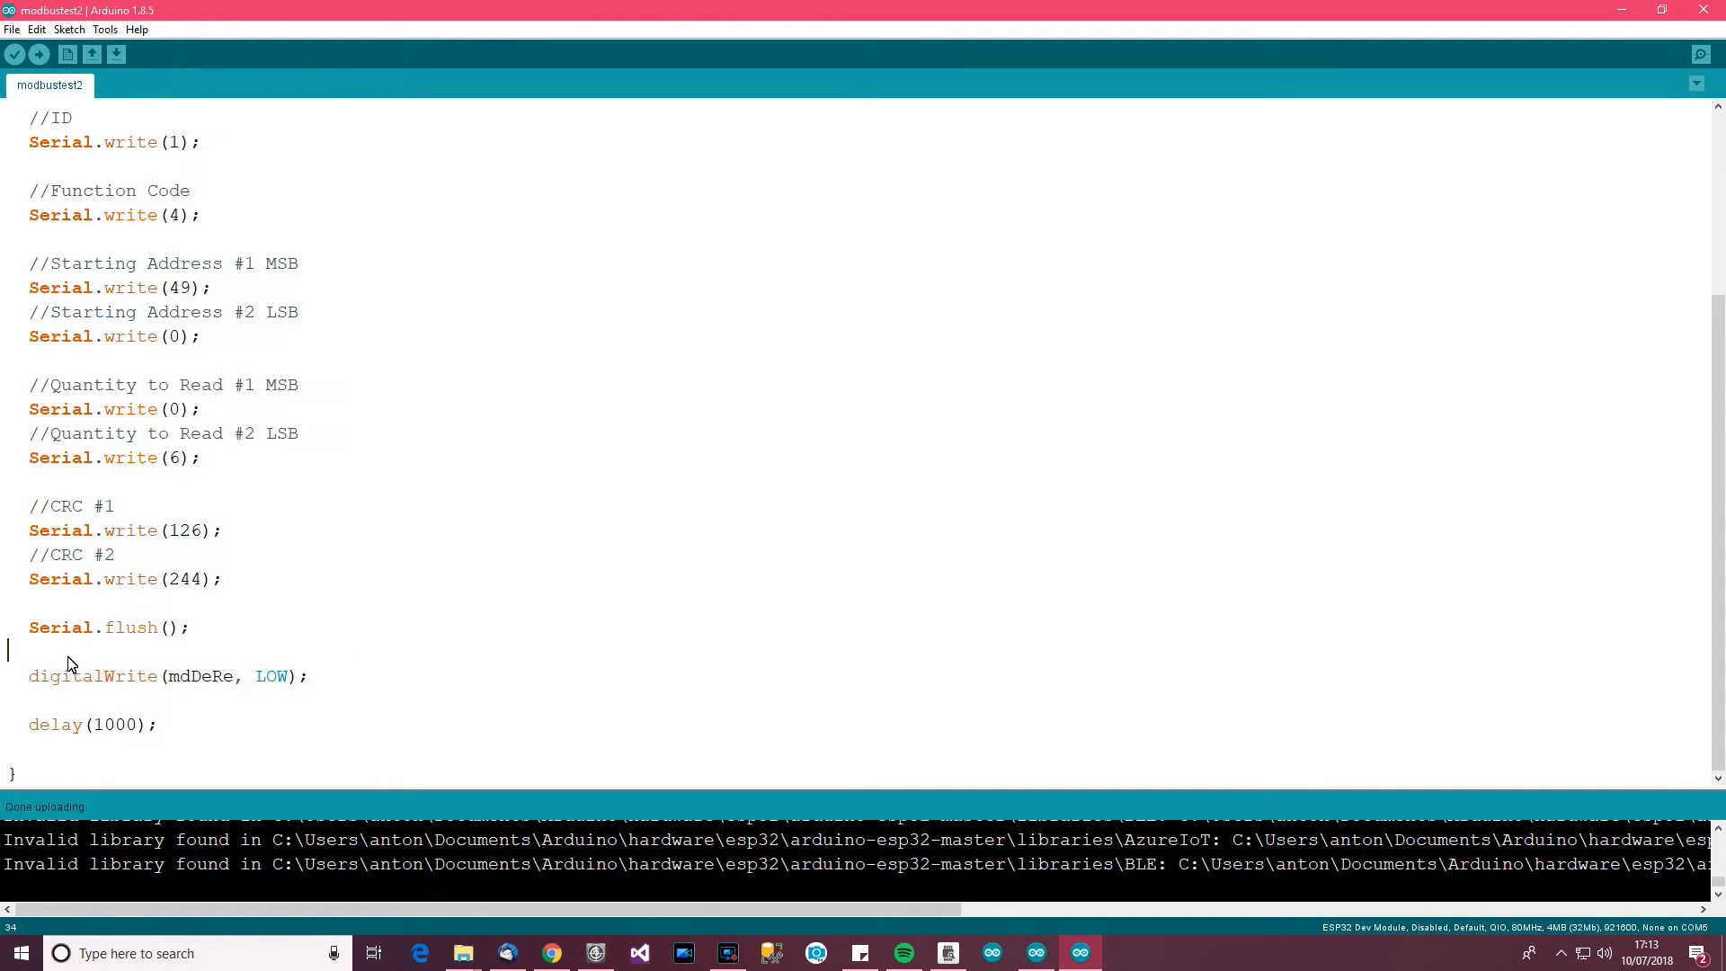
pyautogui.moveTo(263, 659)
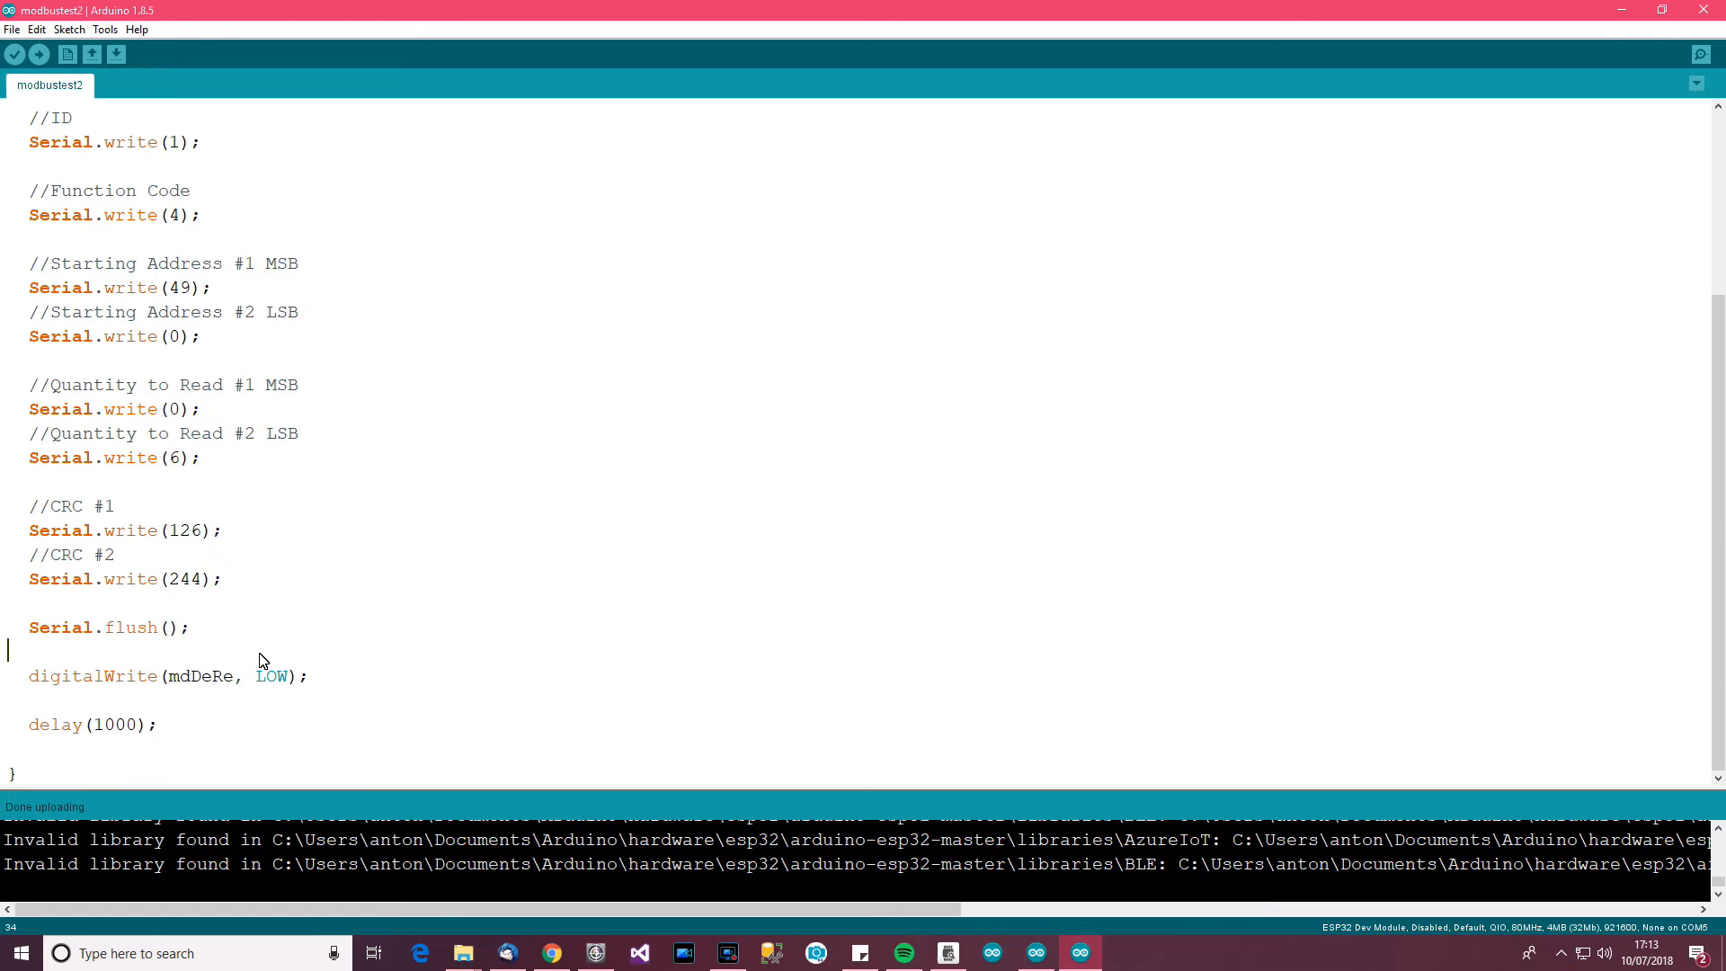
pyautogui.moveTo(332, 686)
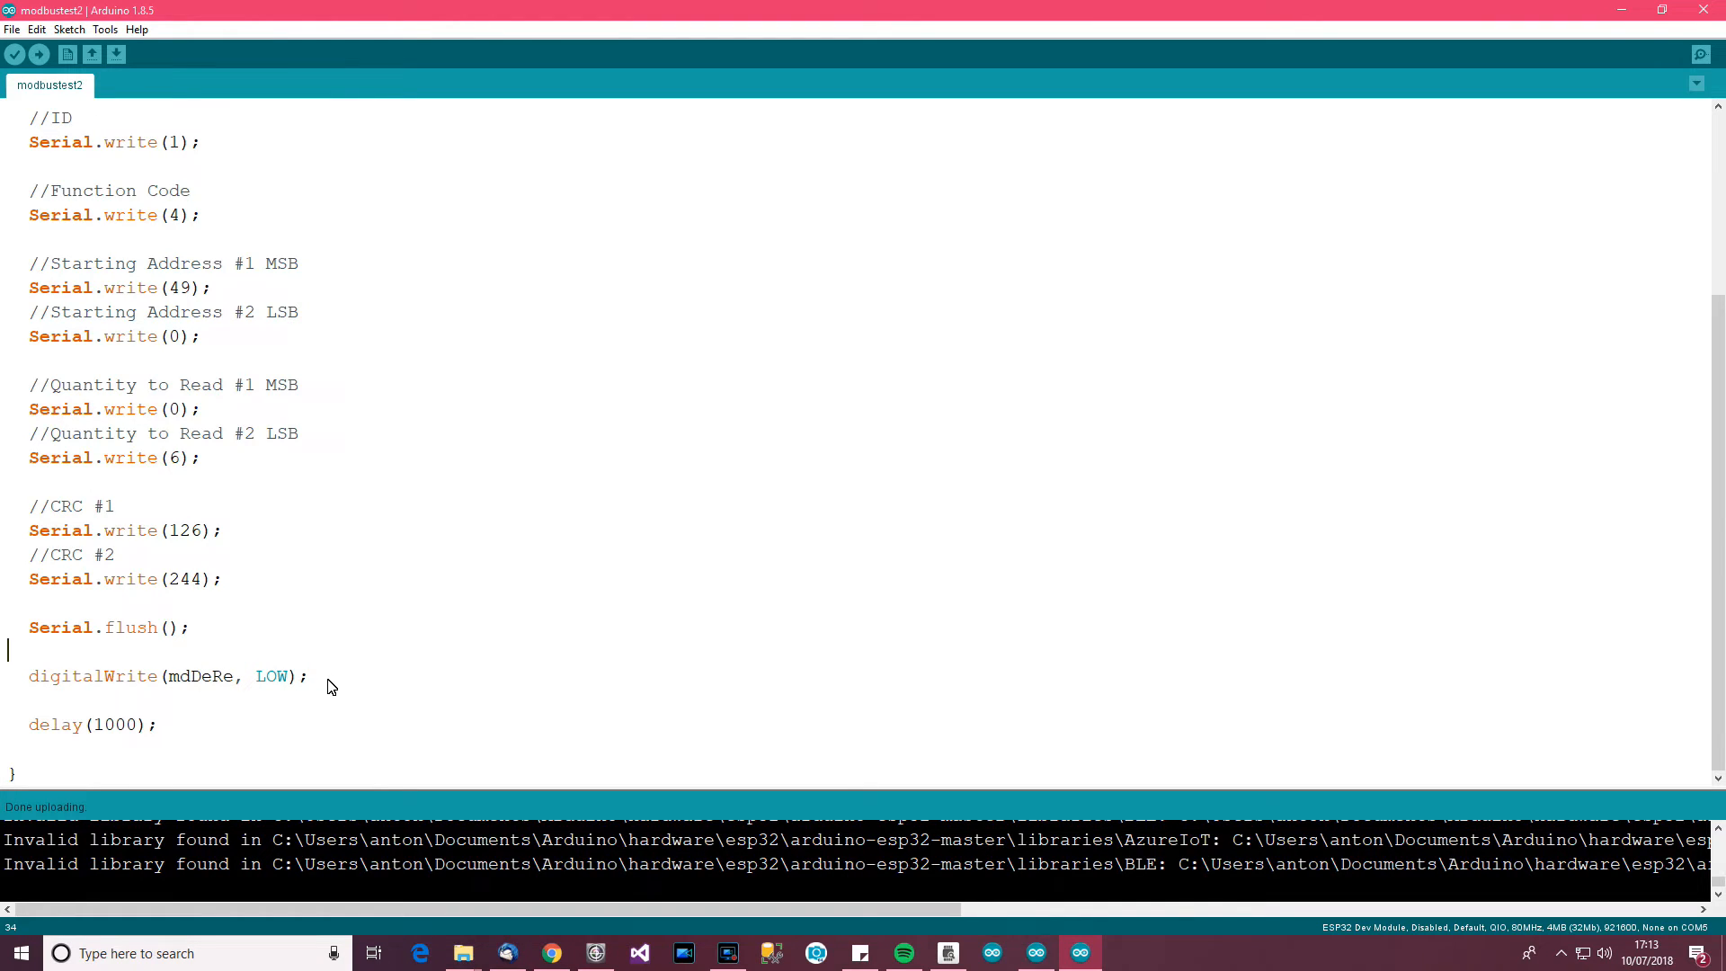
pyautogui.moveTo(314, 656)
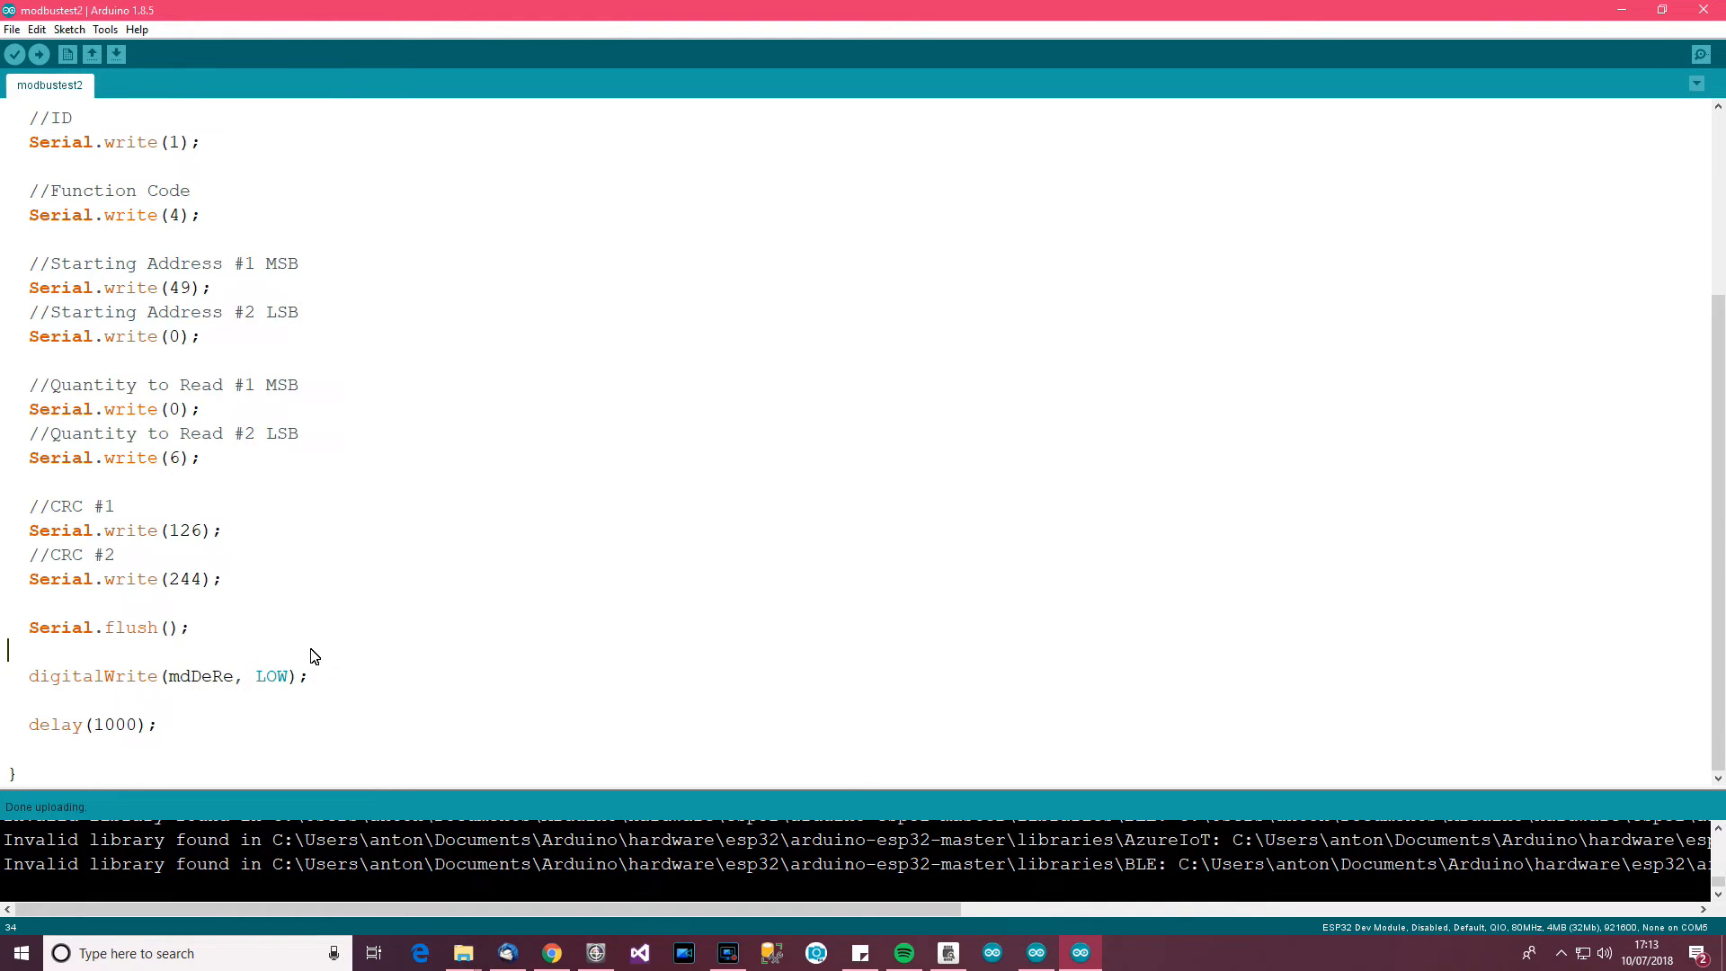
# Insert delayMicroseconds(120); before the DE LOW write and save the sketch
pyautogui.write('delayMicroseconds(120);')
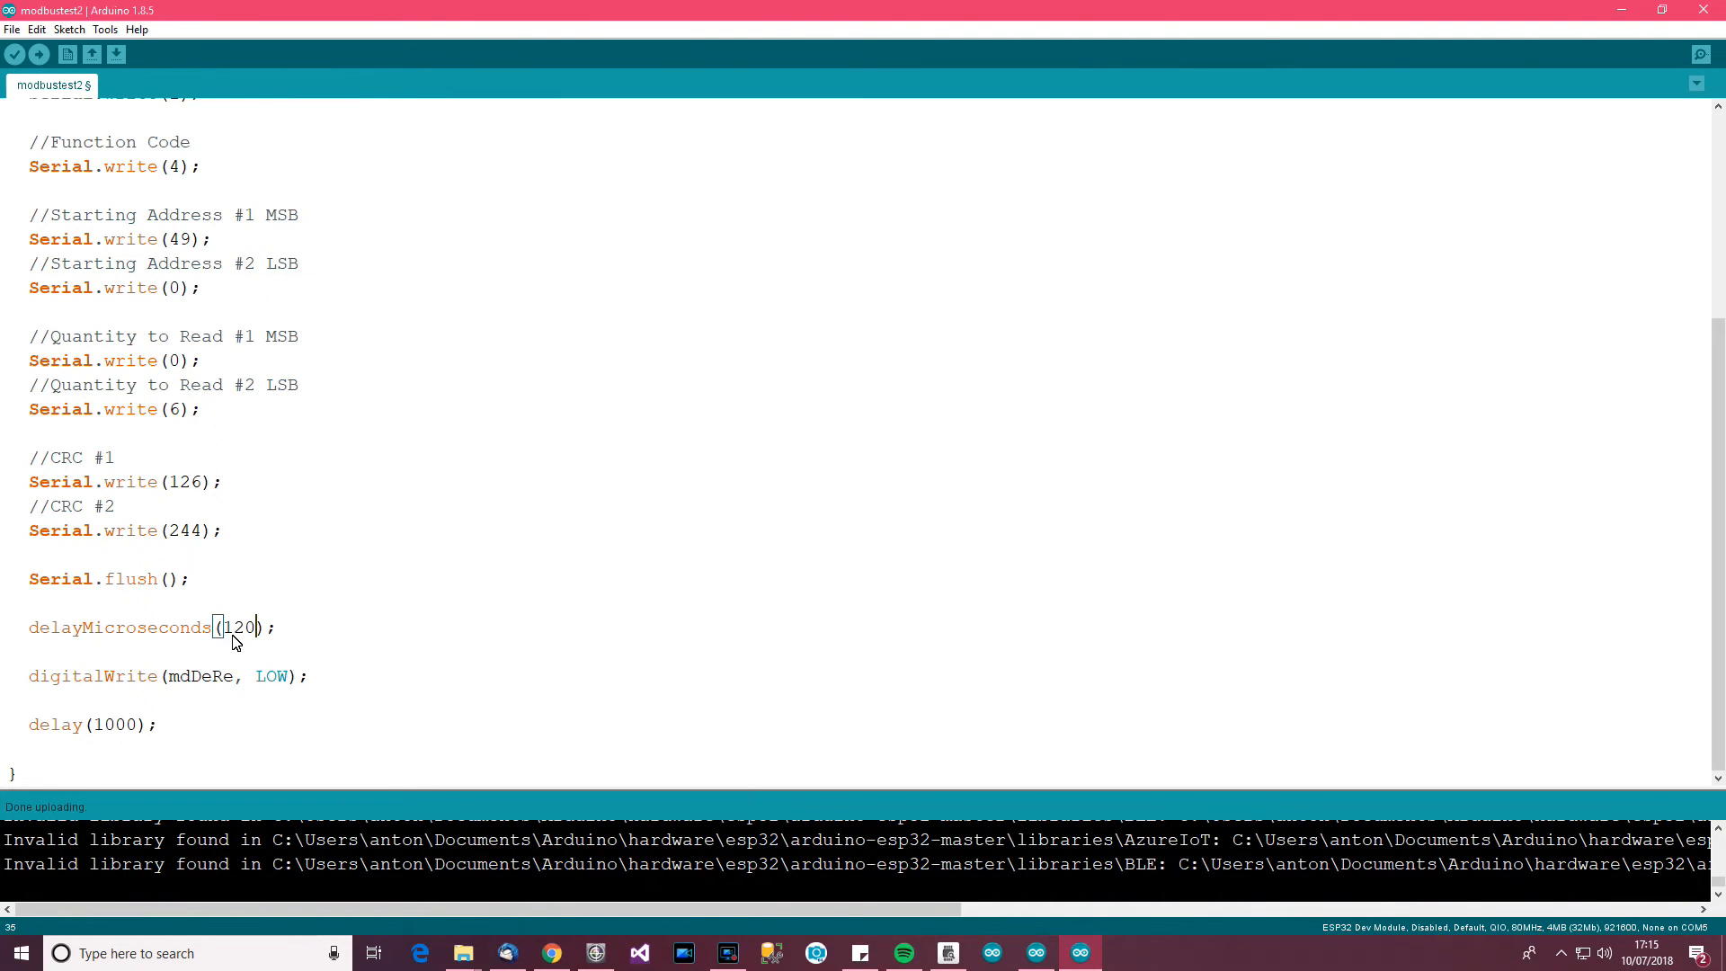
pyautogui.press('ctrl+s')
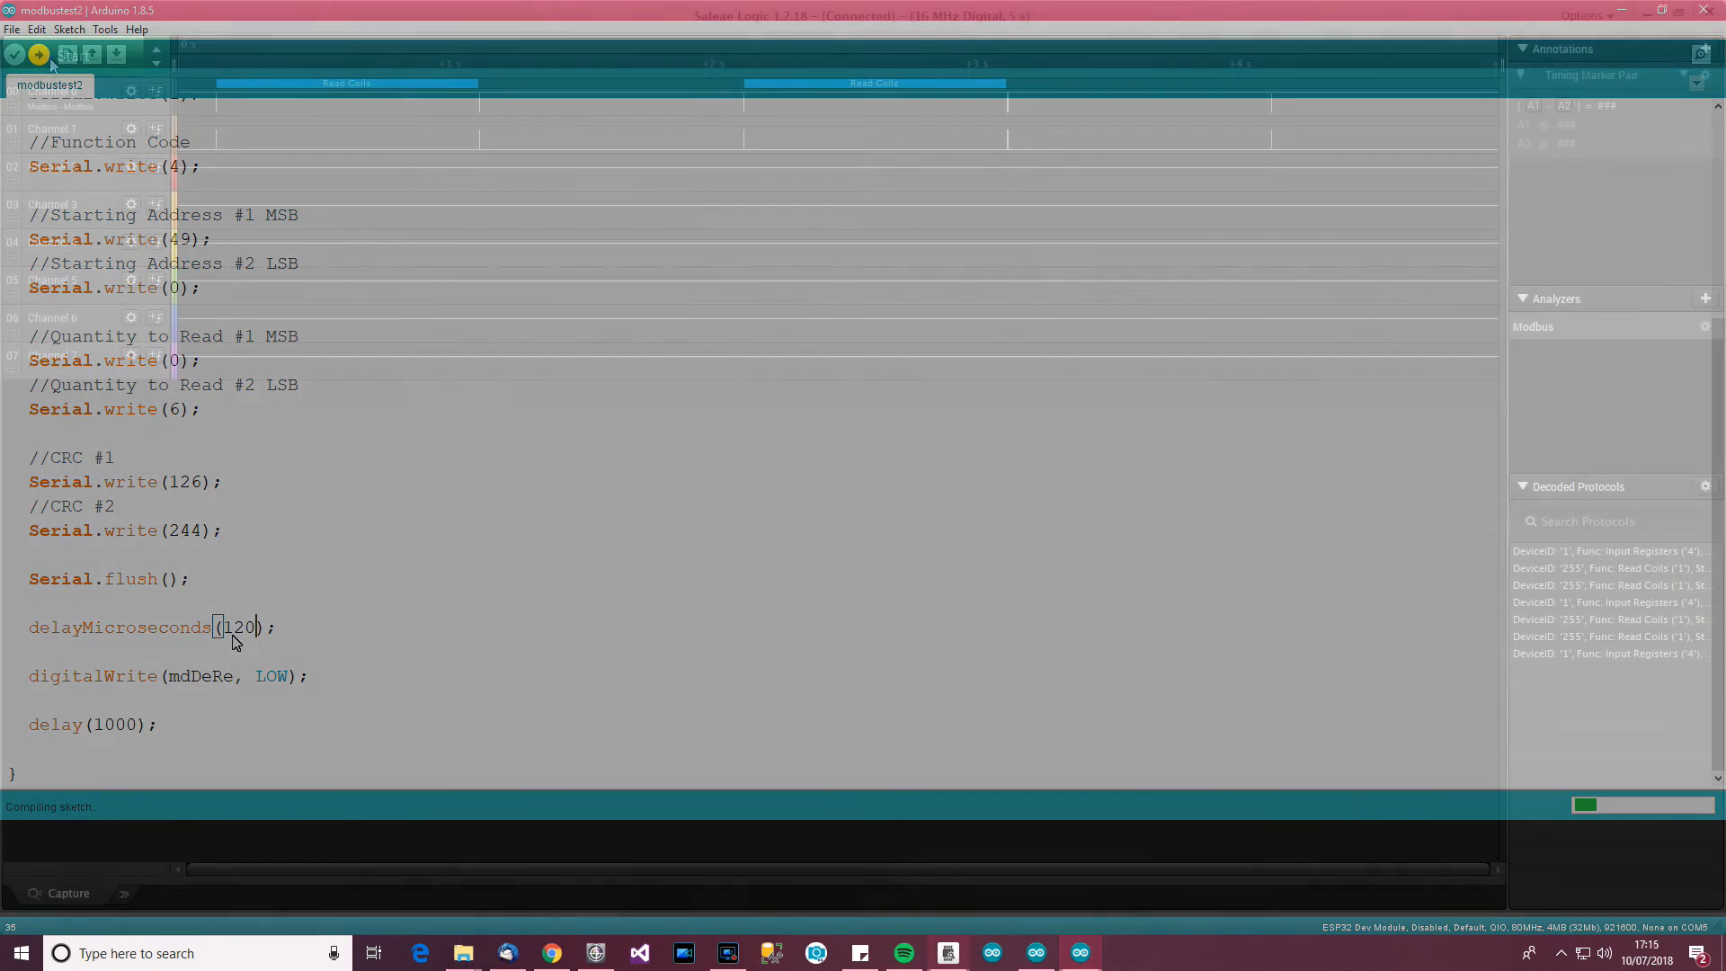
# Capture fresh traffic and zoom into a decoded Modbus request to check DE timing
pyautogui.click(72, 56)
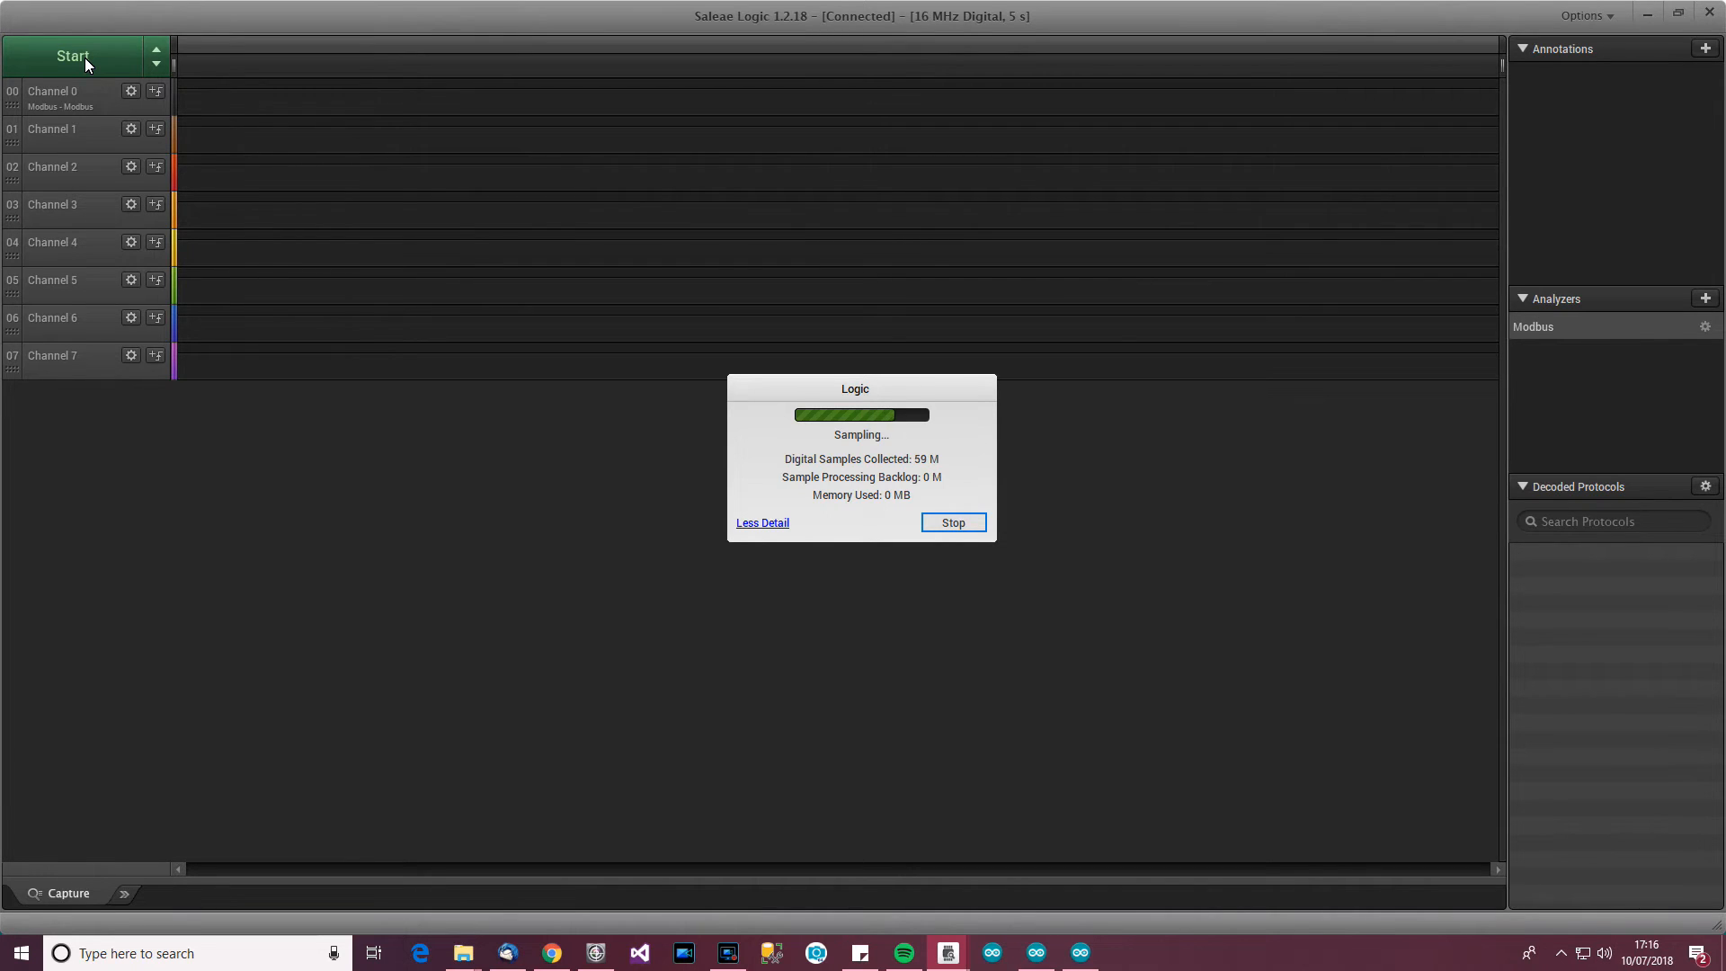
pyautogui.click(950, 521)
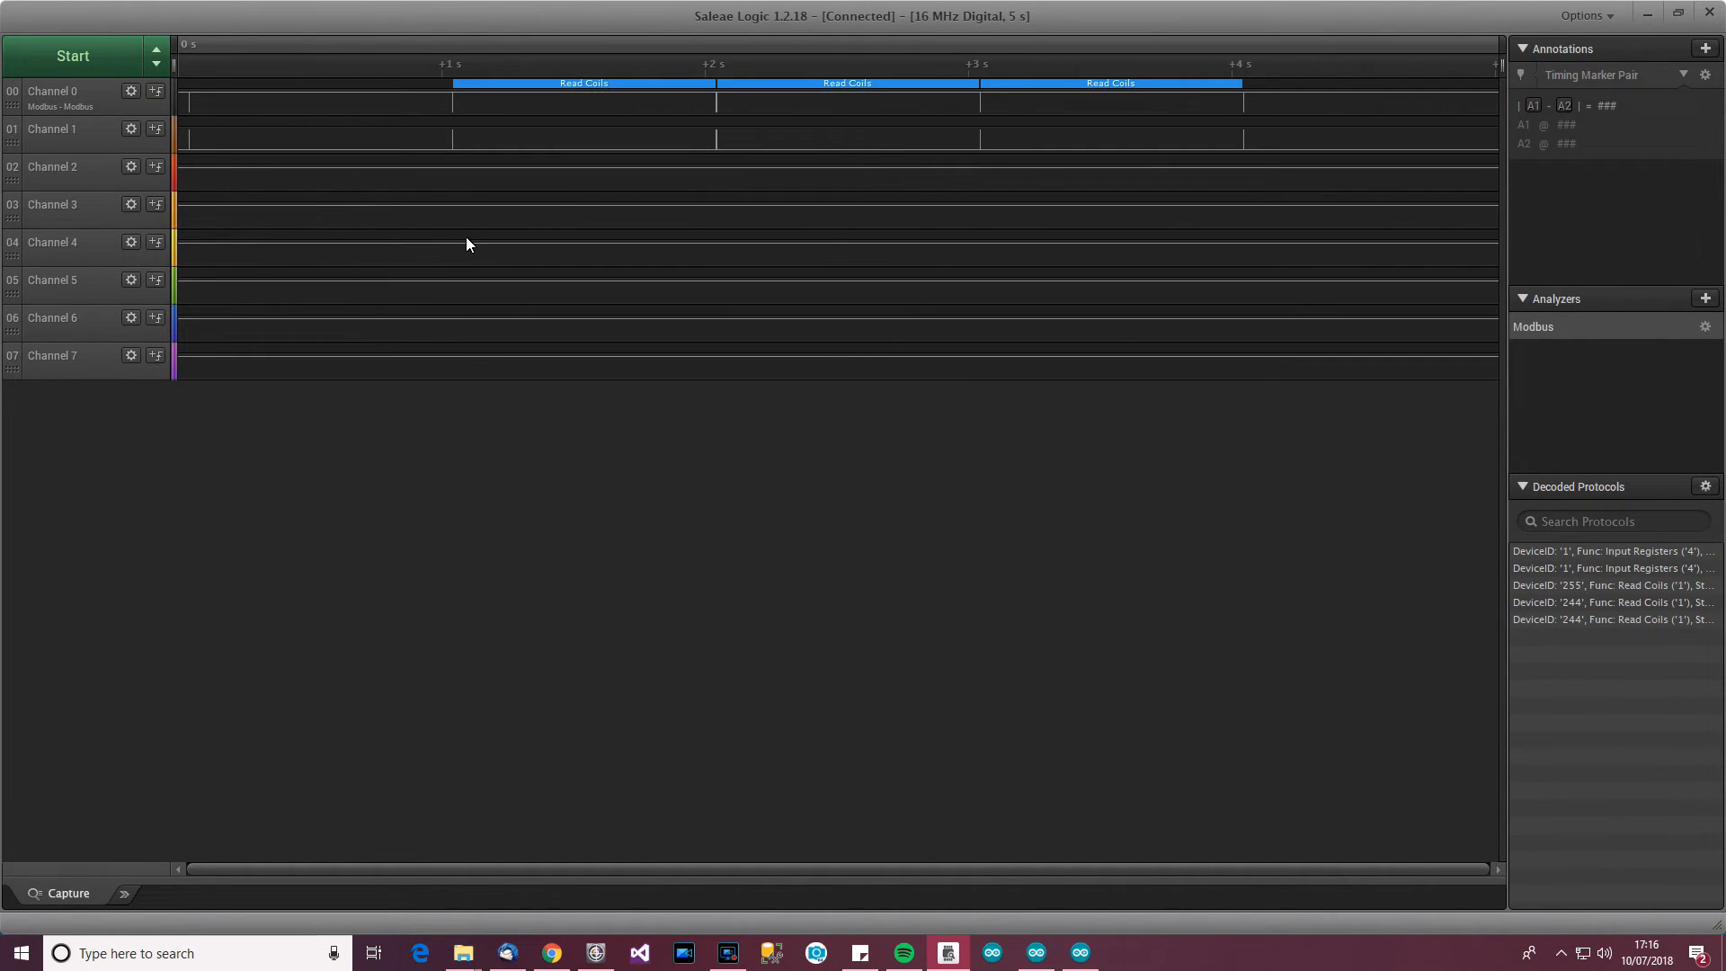
pyautogui.moveTo(1015, 386)
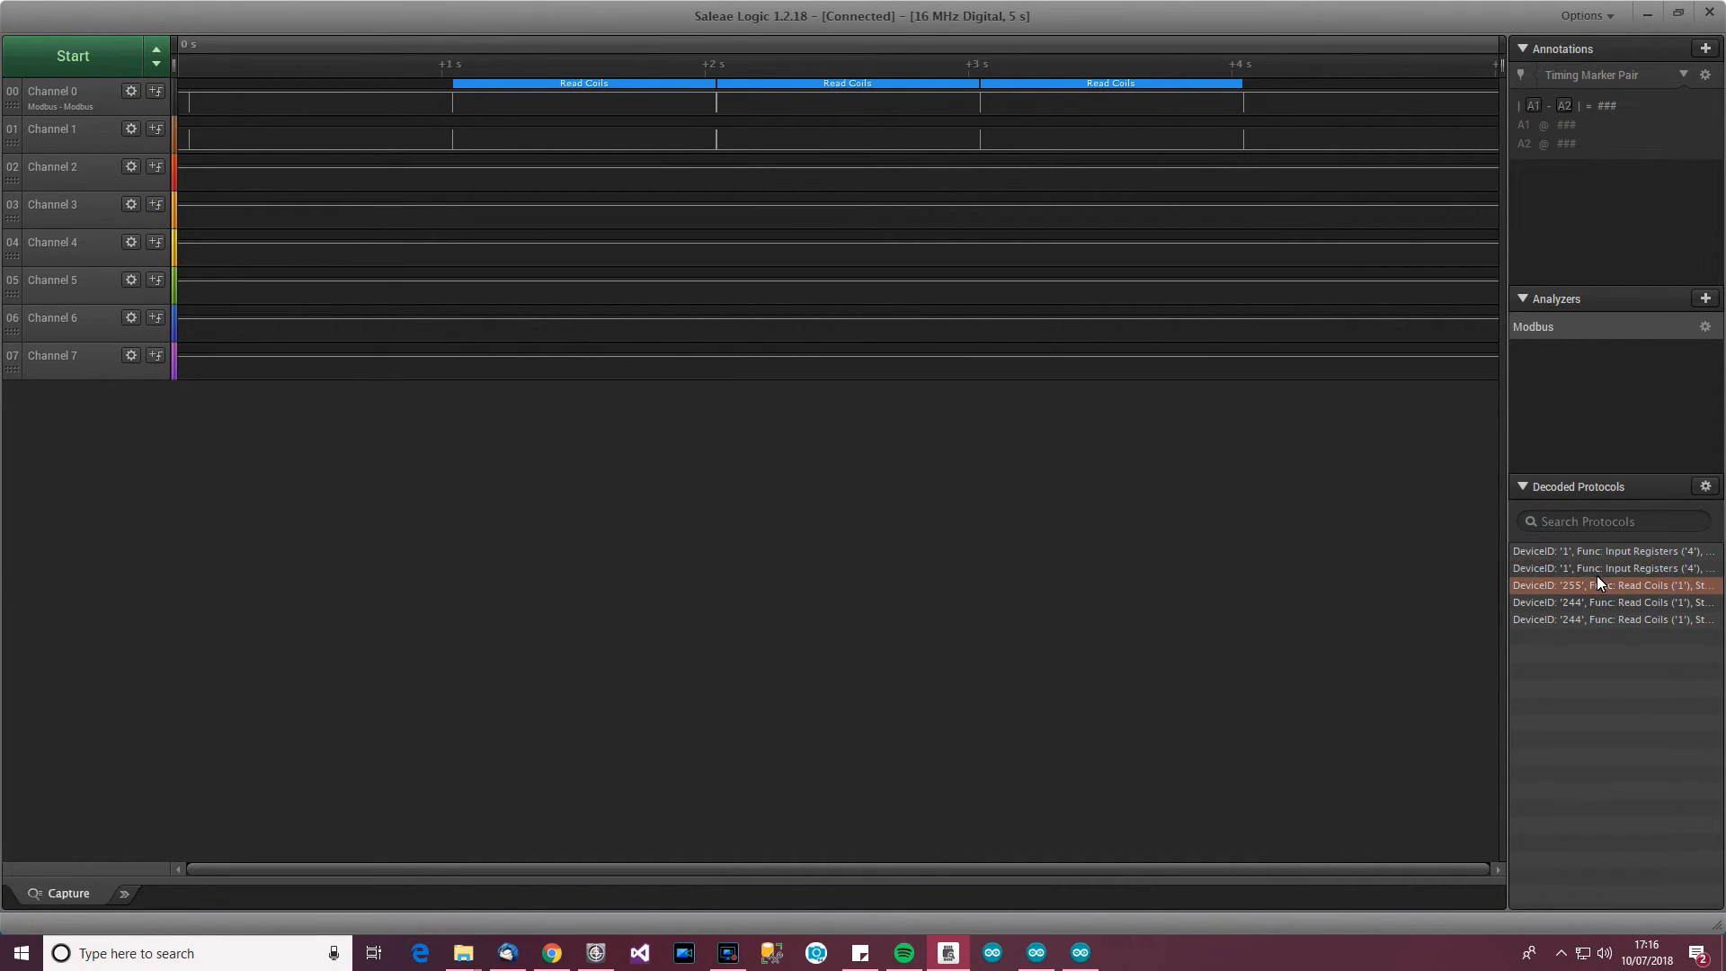
pyautogui.click(1610, 550)
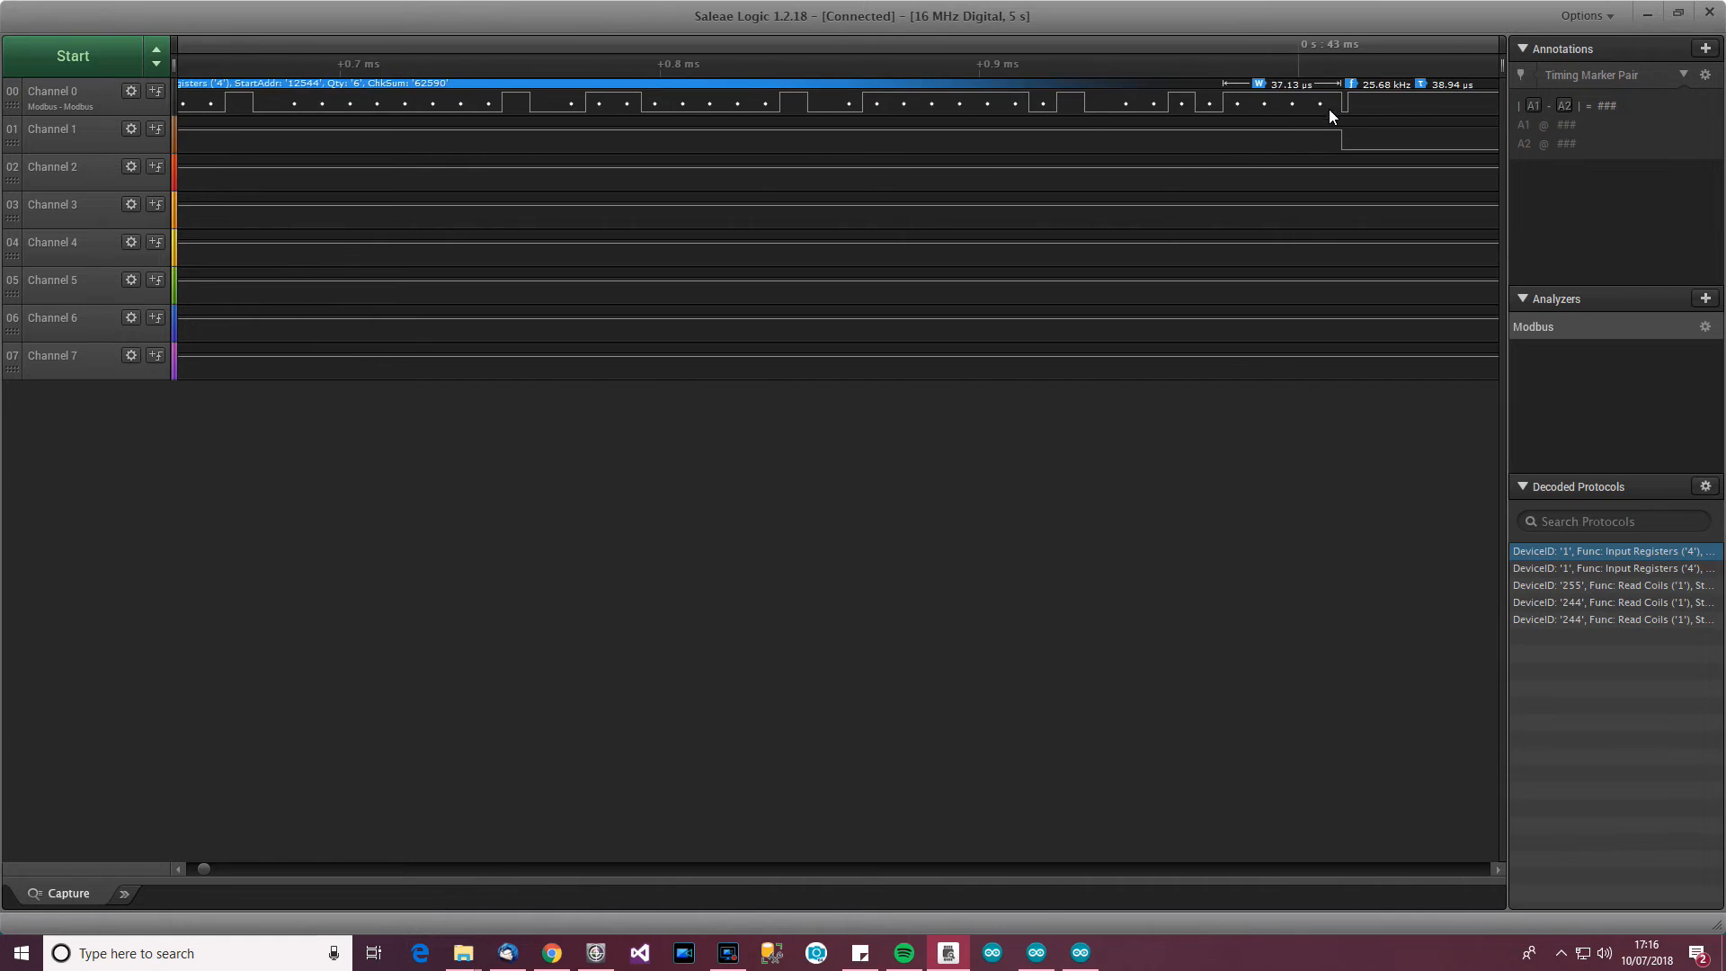
pyautogui.scroll(-3)
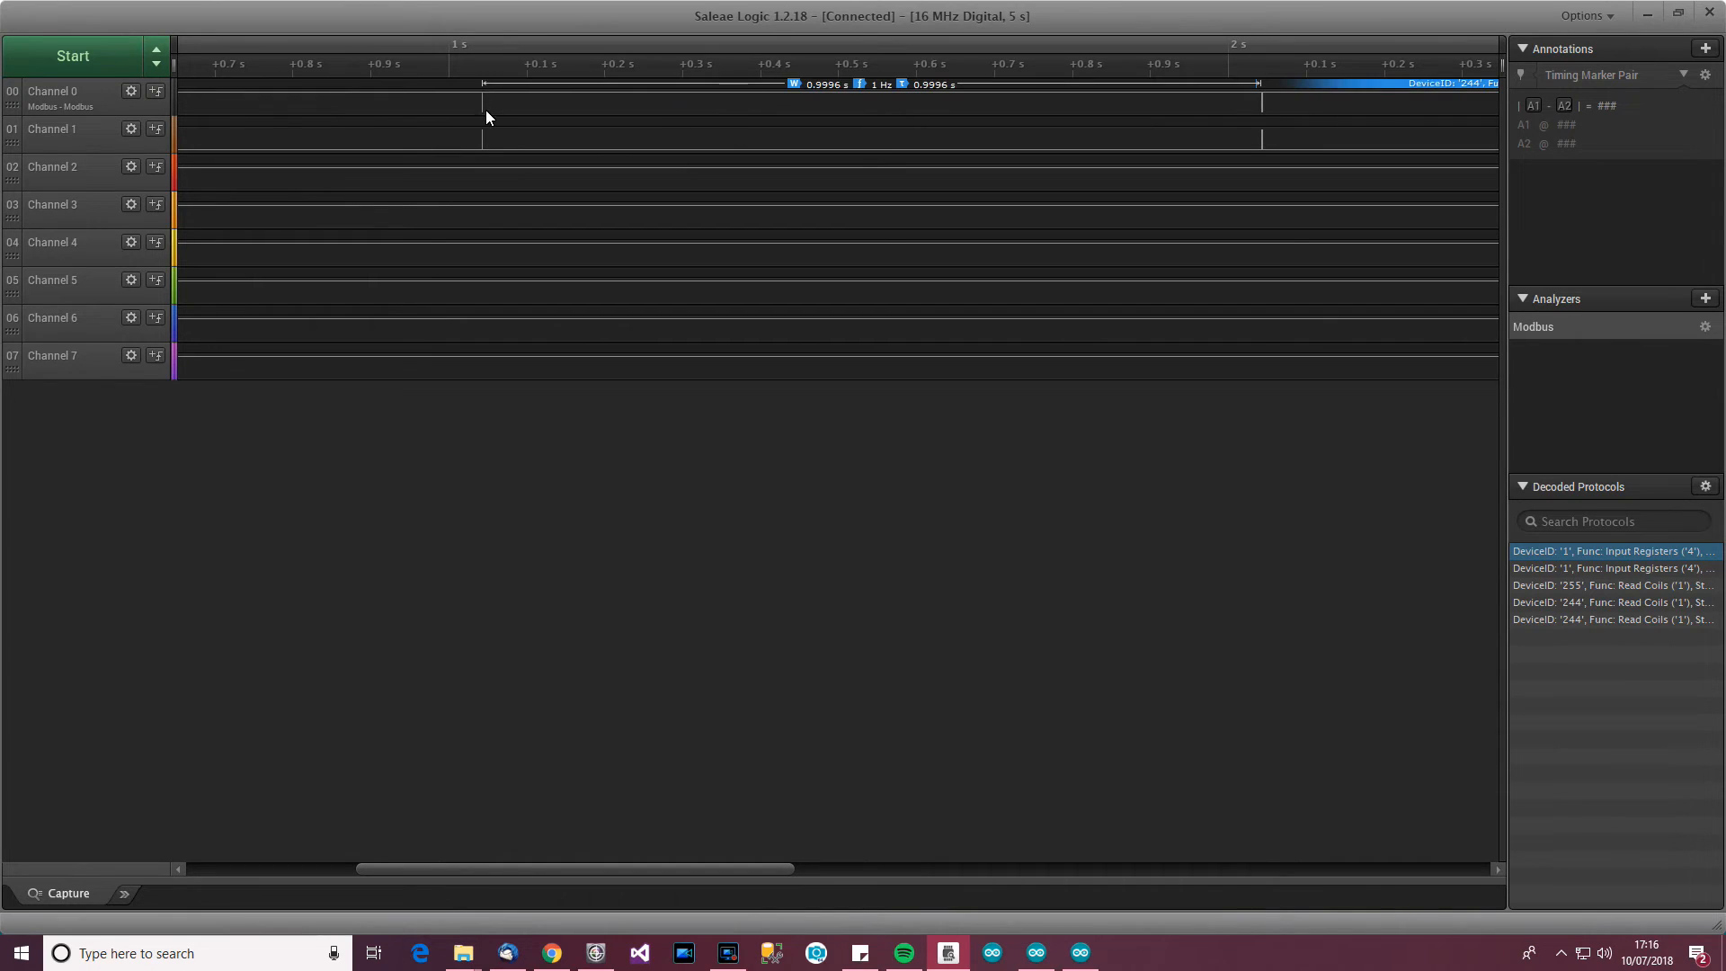
pyautogui.scroll(3)
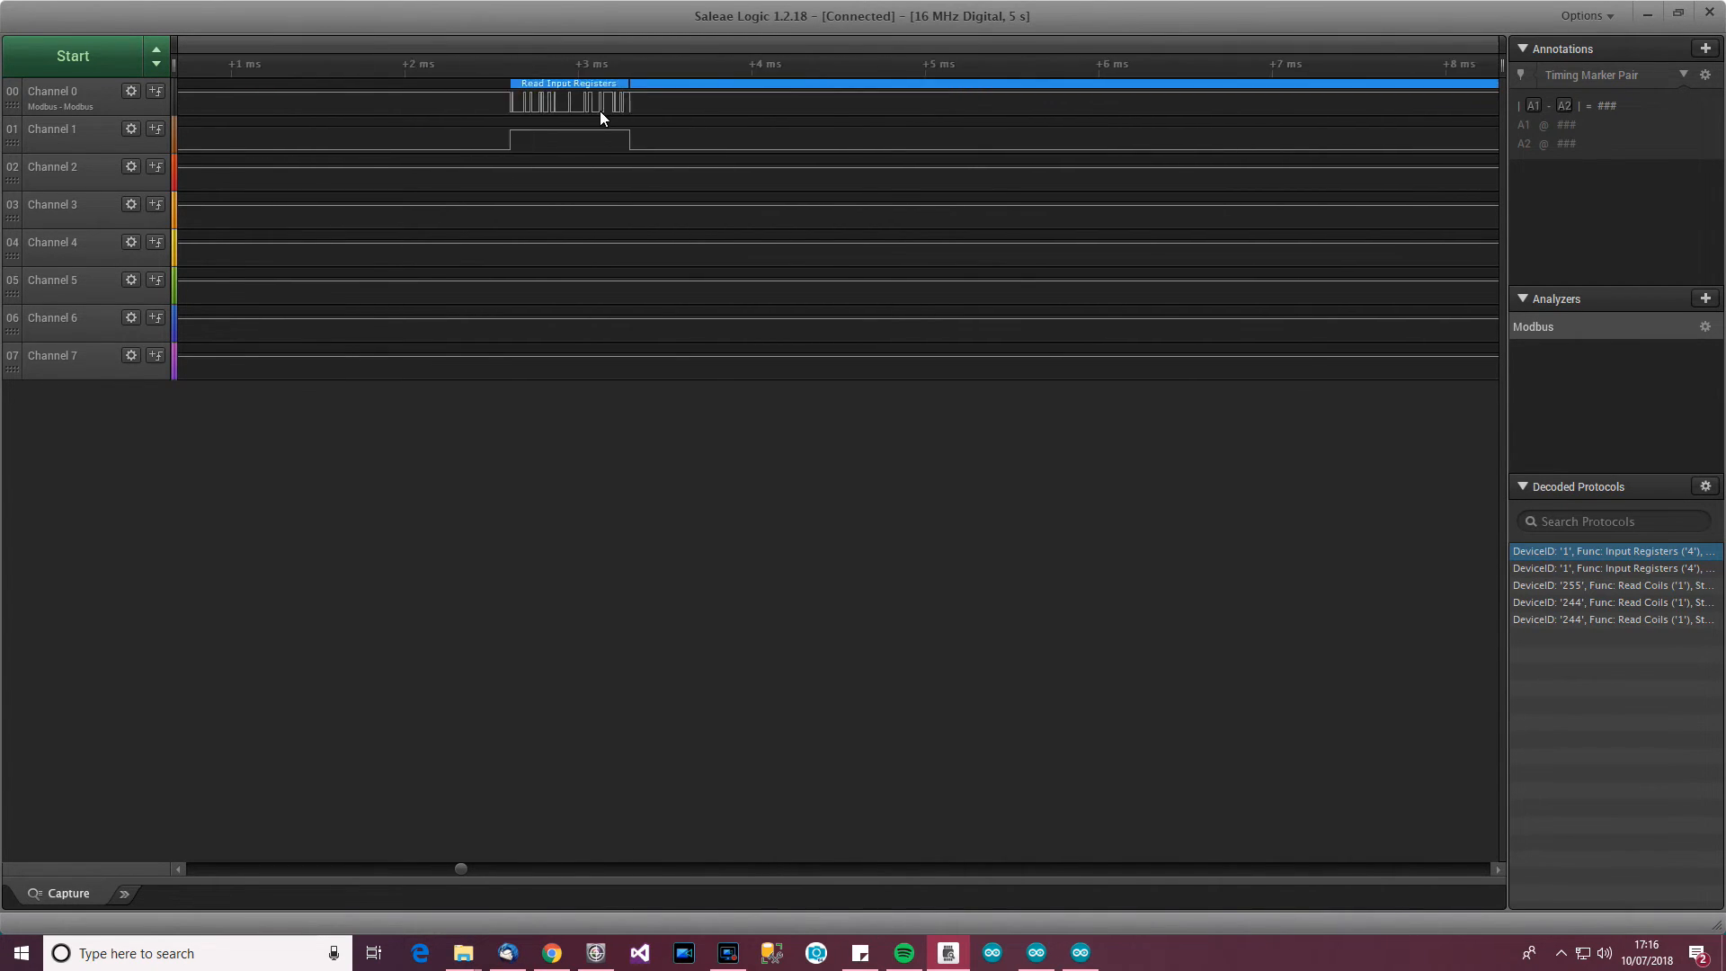
pyautogui.scroll(3)
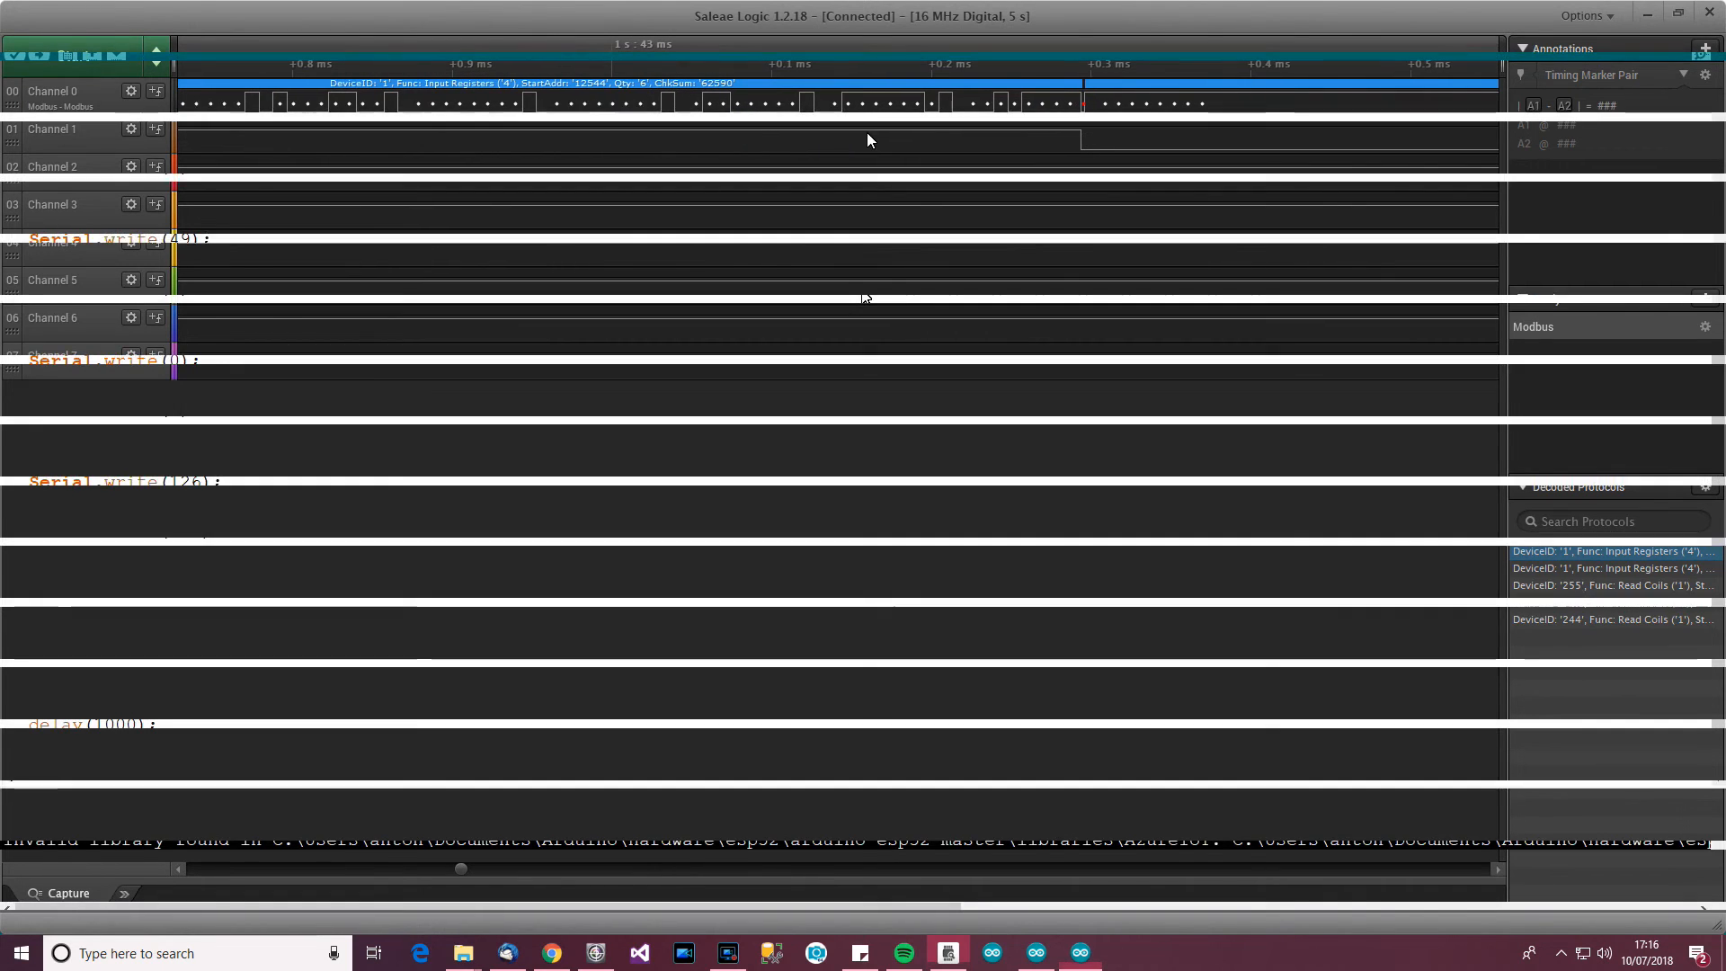
pyautogui.click(1079, 953)
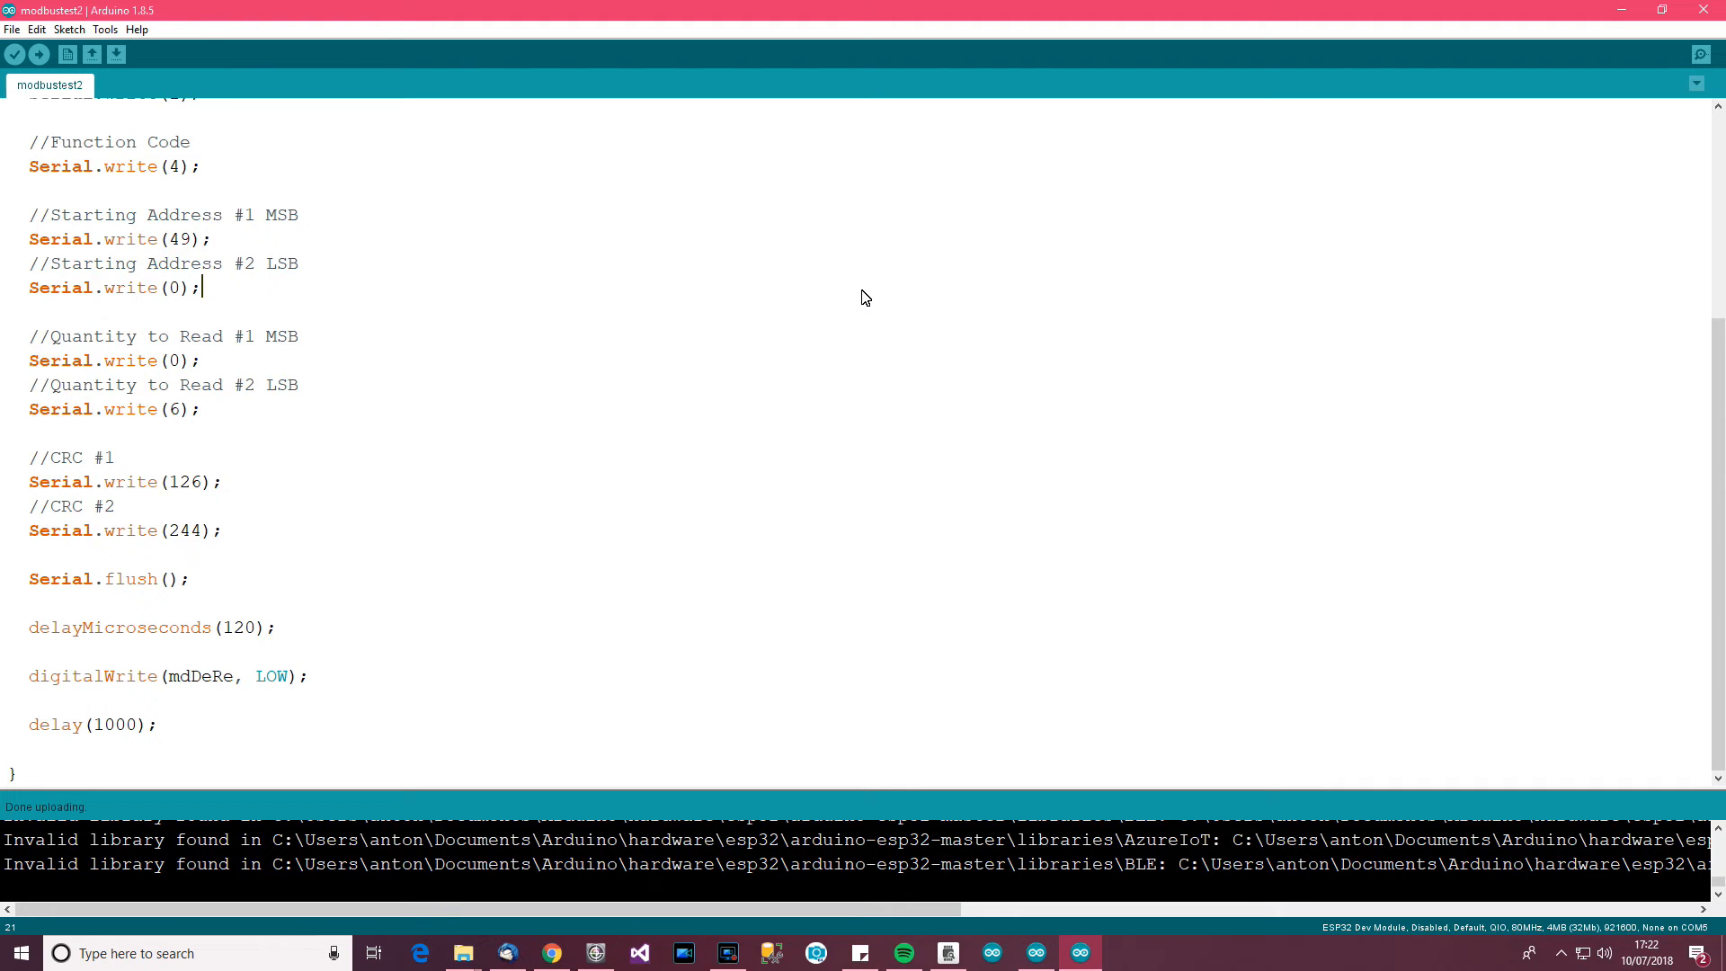
pyautogui.scroll(3)
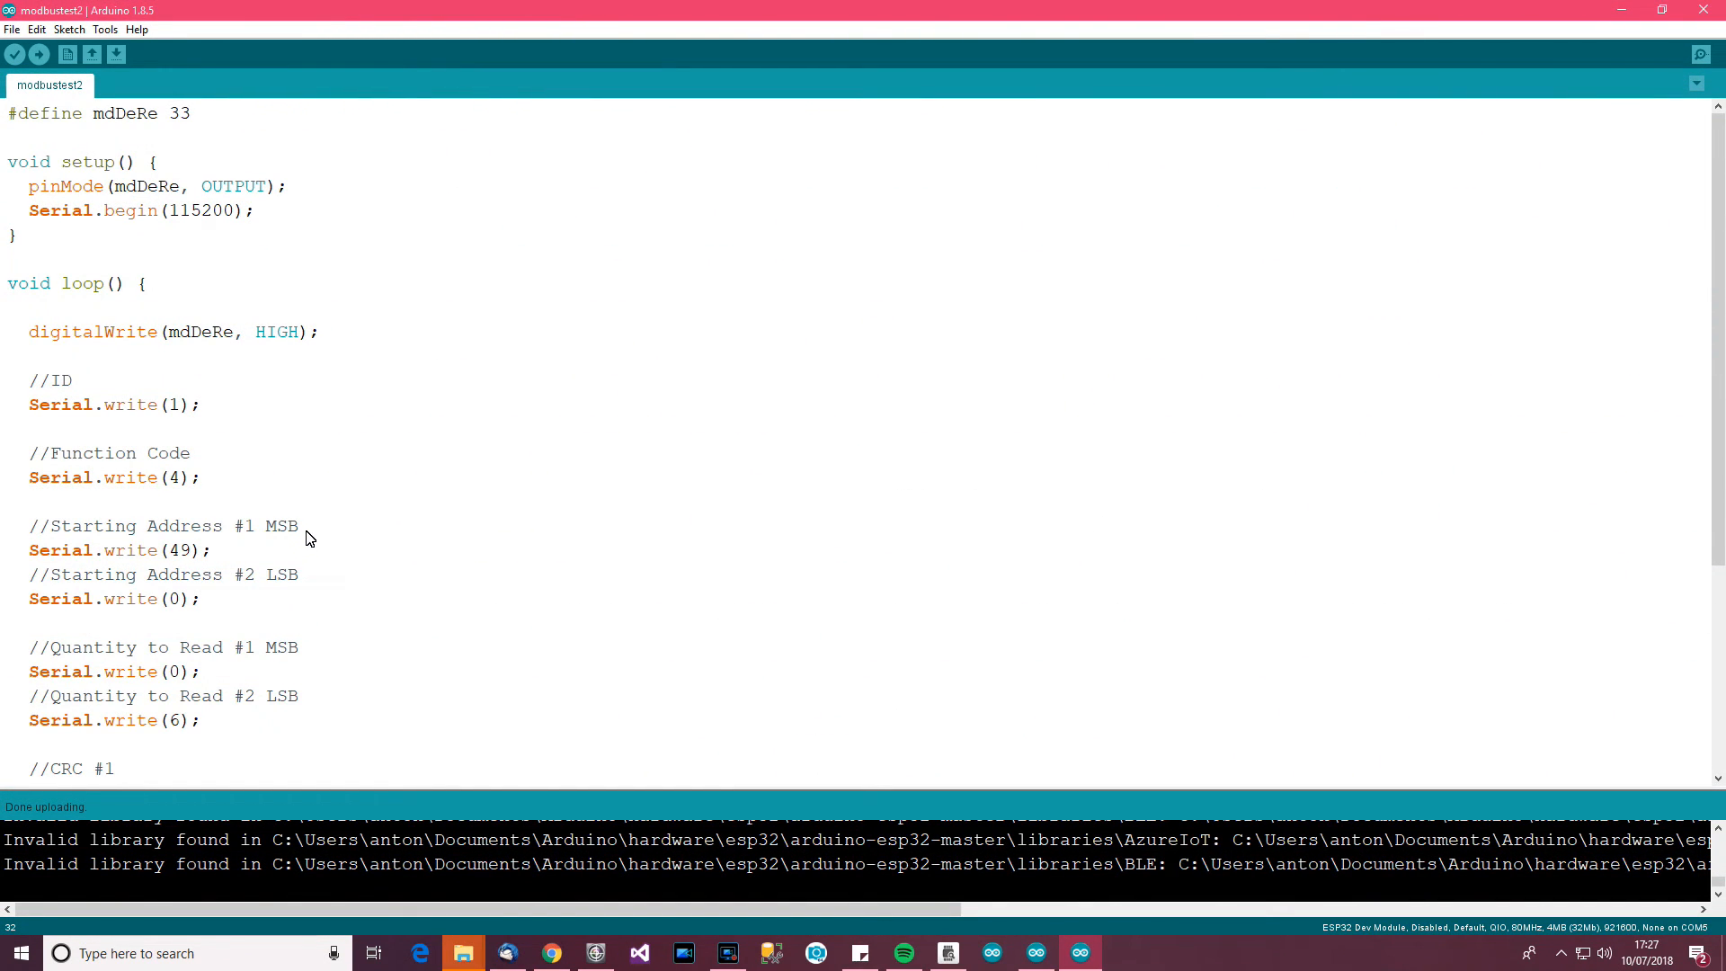
pyautogui.scroll(-3)
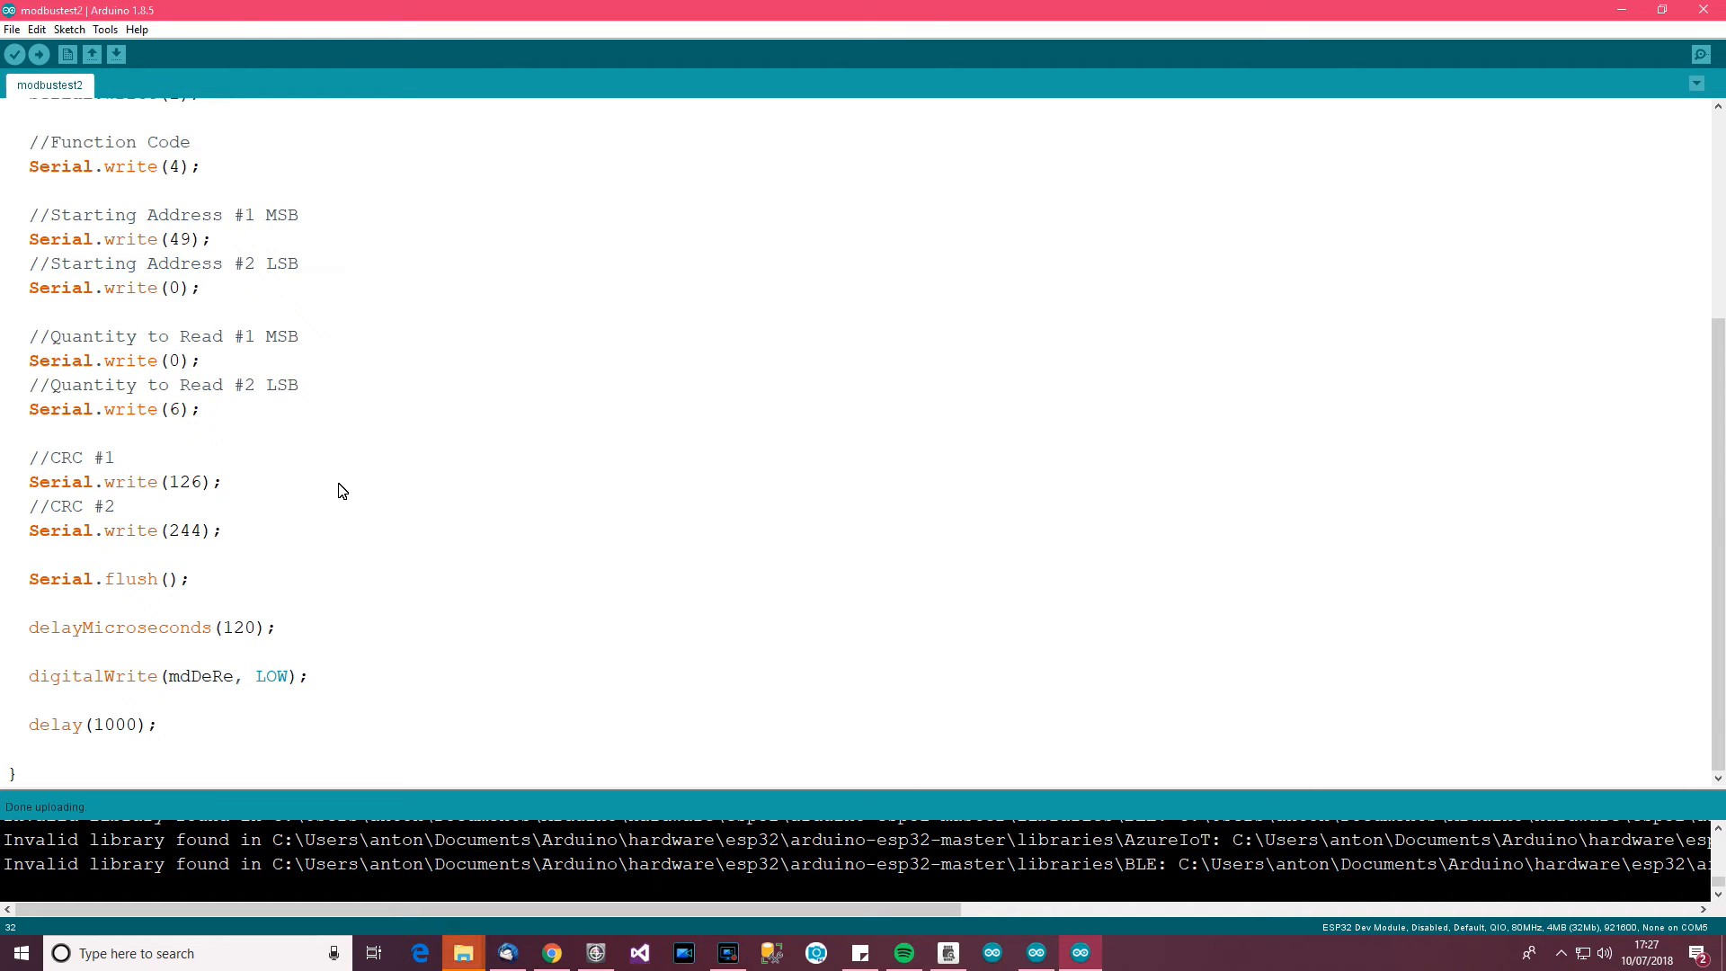
pyautogui.moveTo(343, 515)
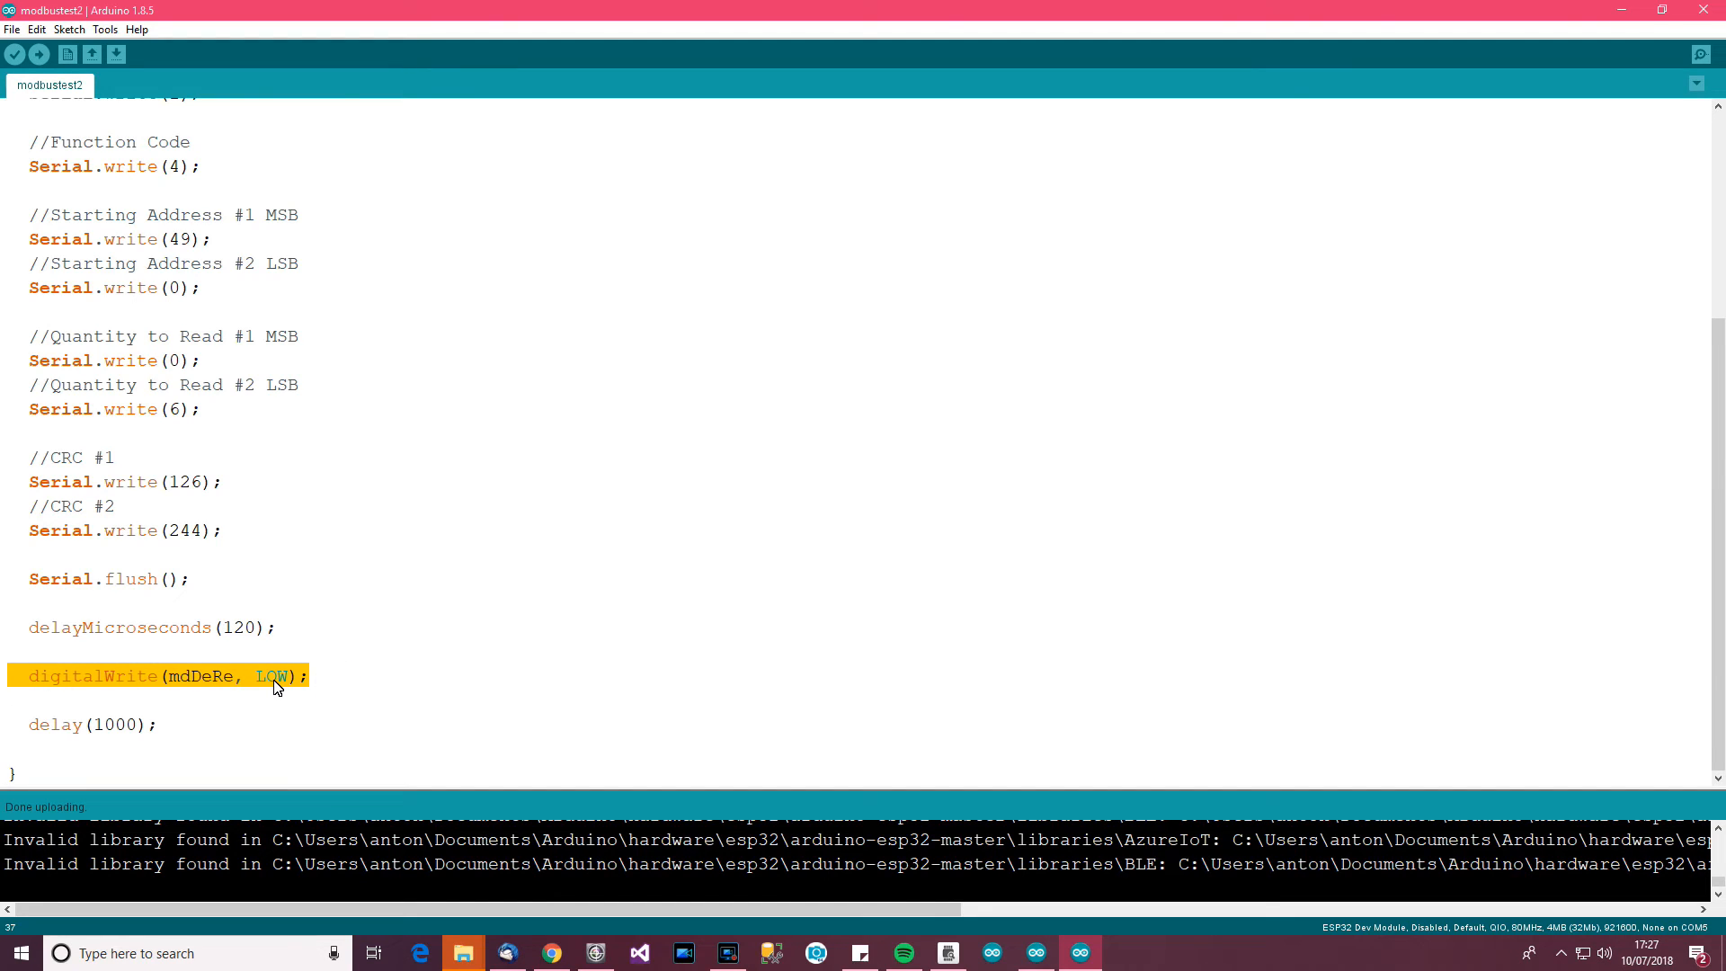
pyautogui.moveTo(121, 489)
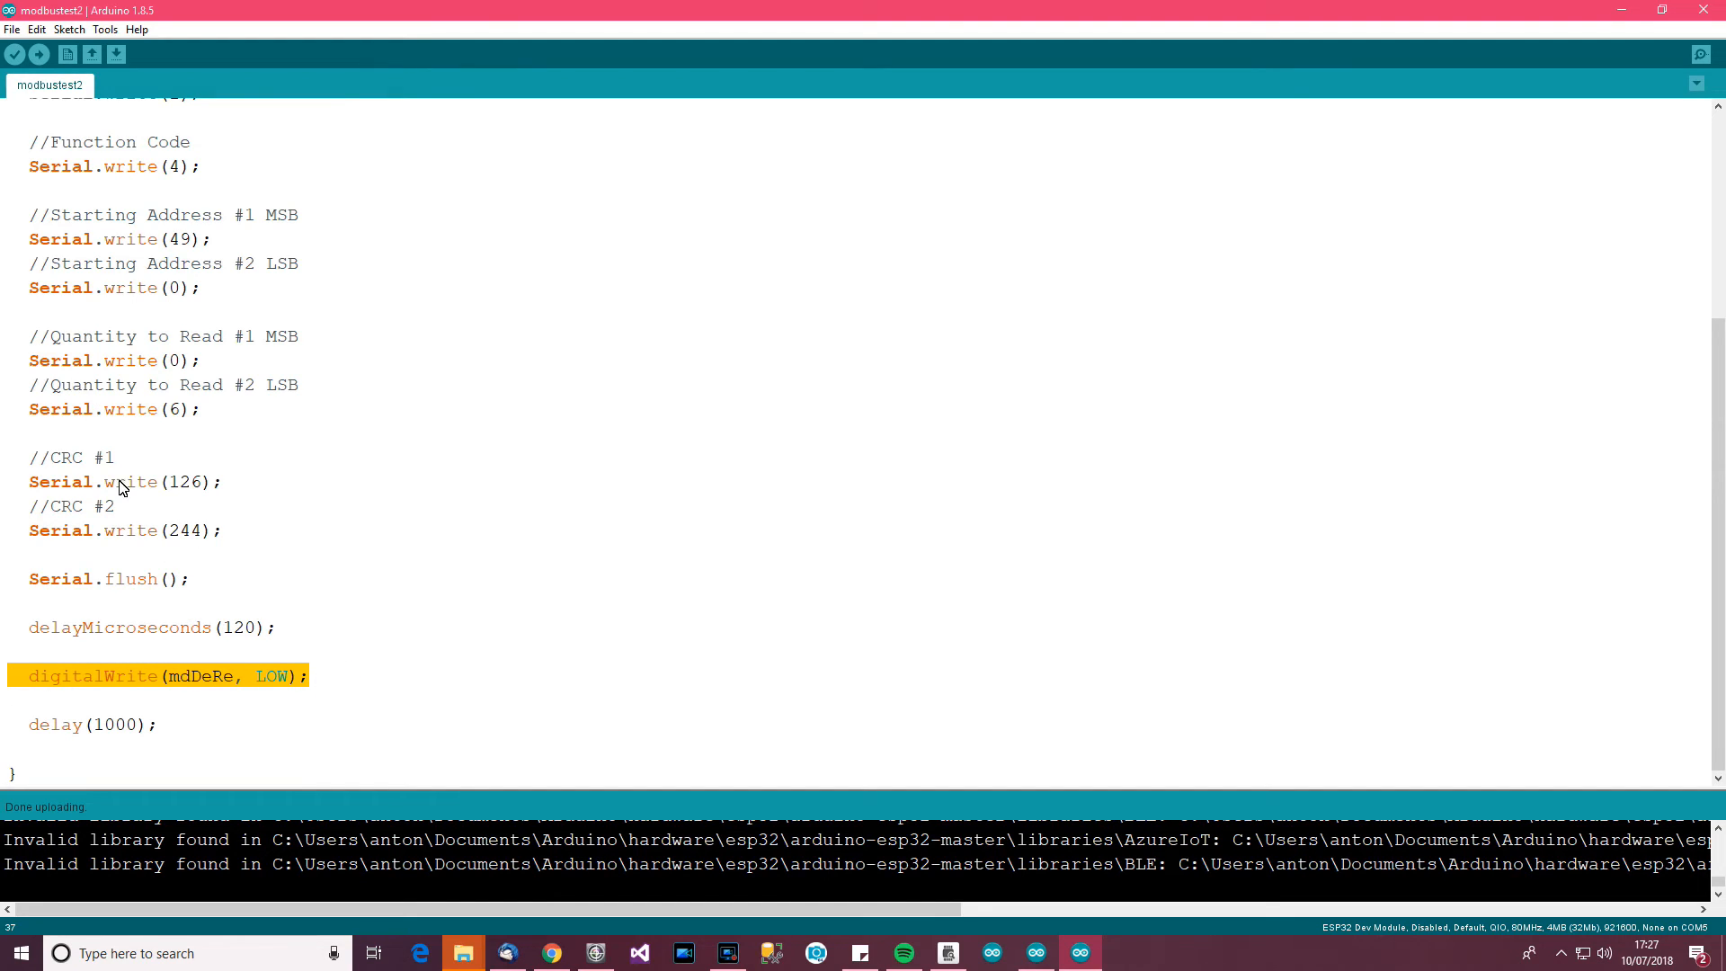
pyautogui.moveTo(320, 568)
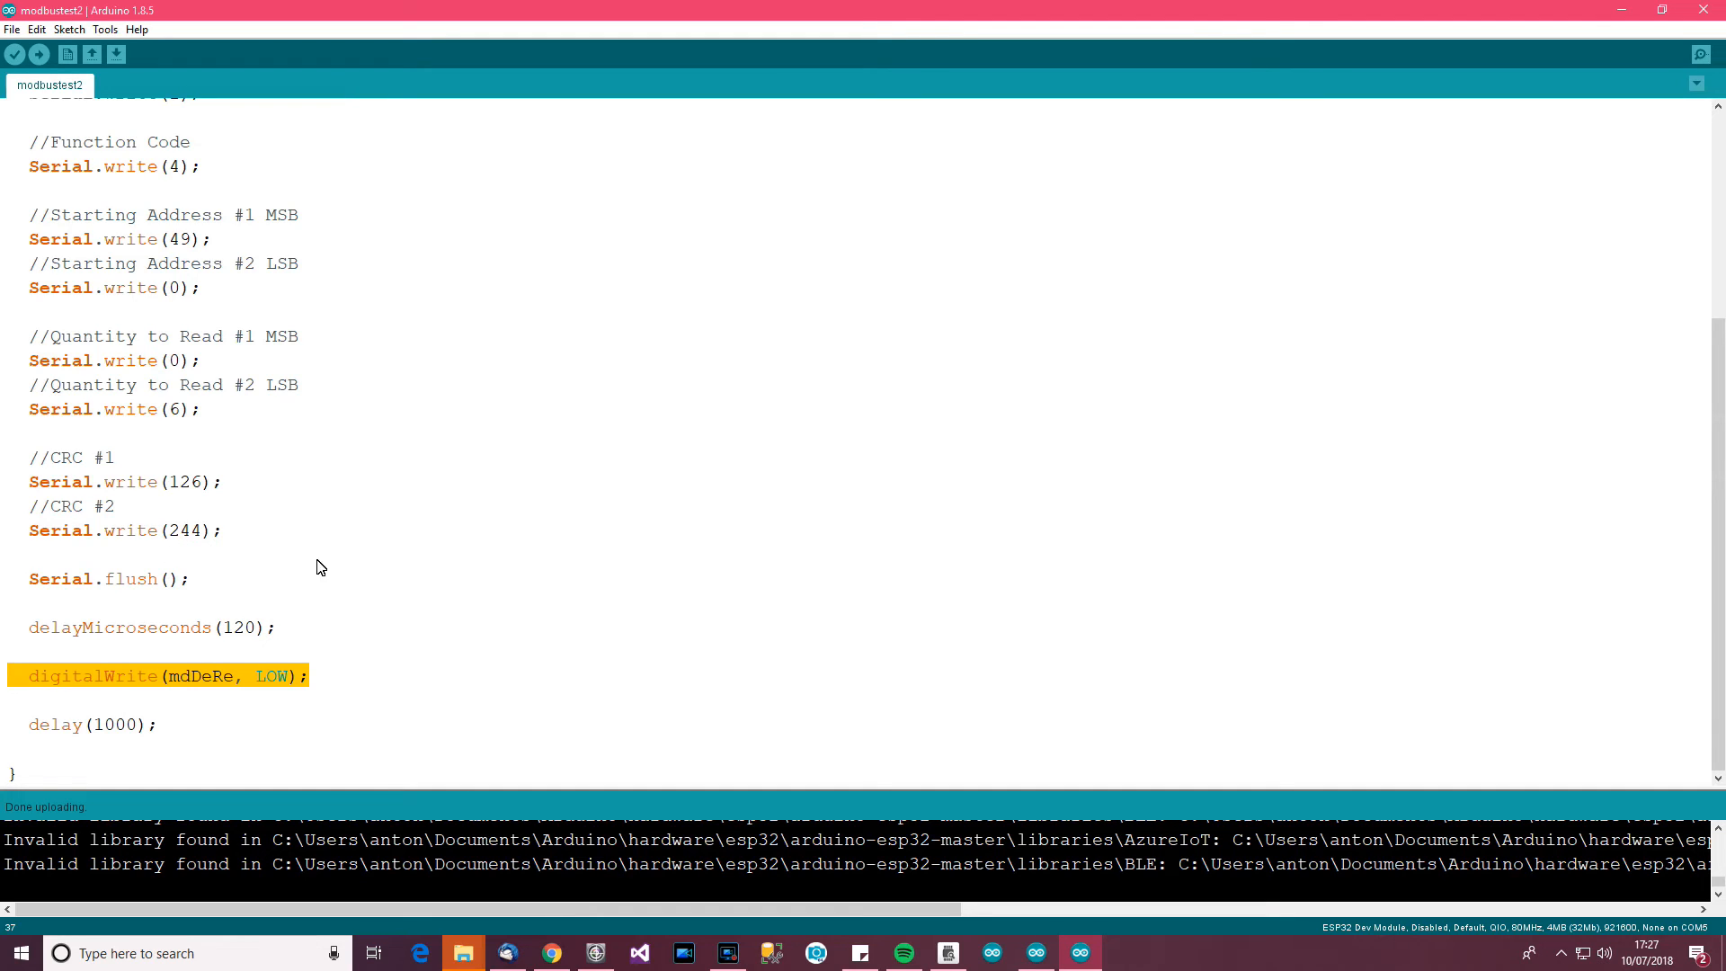
pyautogui.moveTo(348, 548)
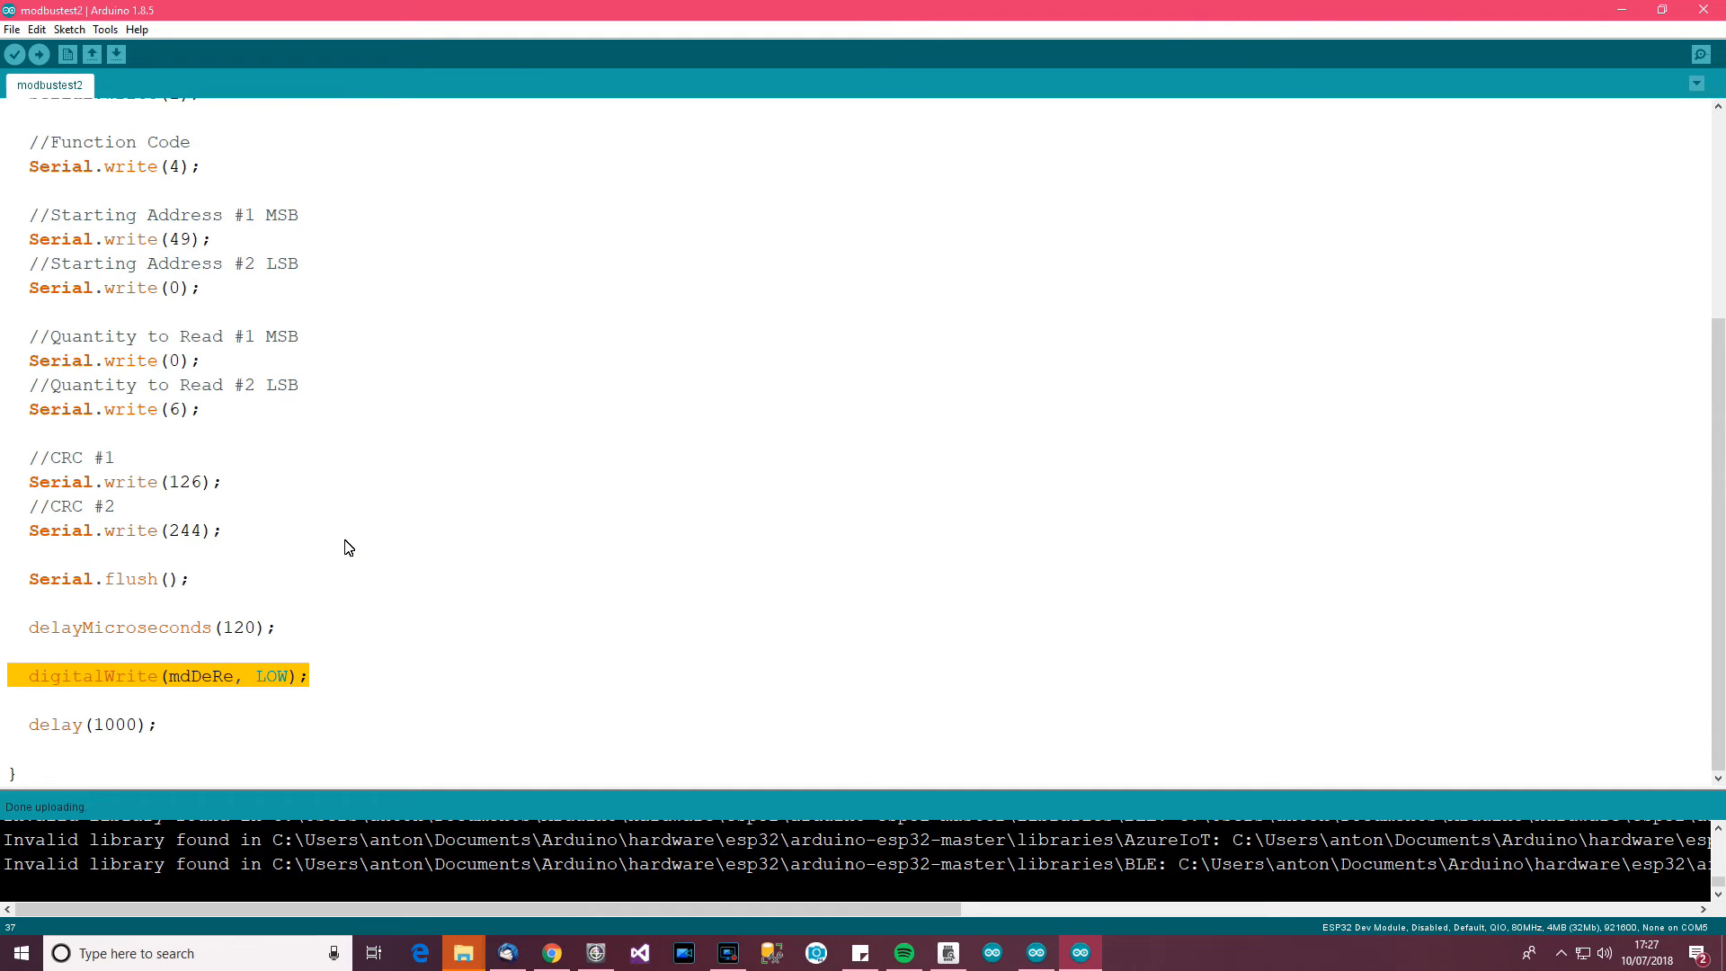
pyautogui.scroll(3)
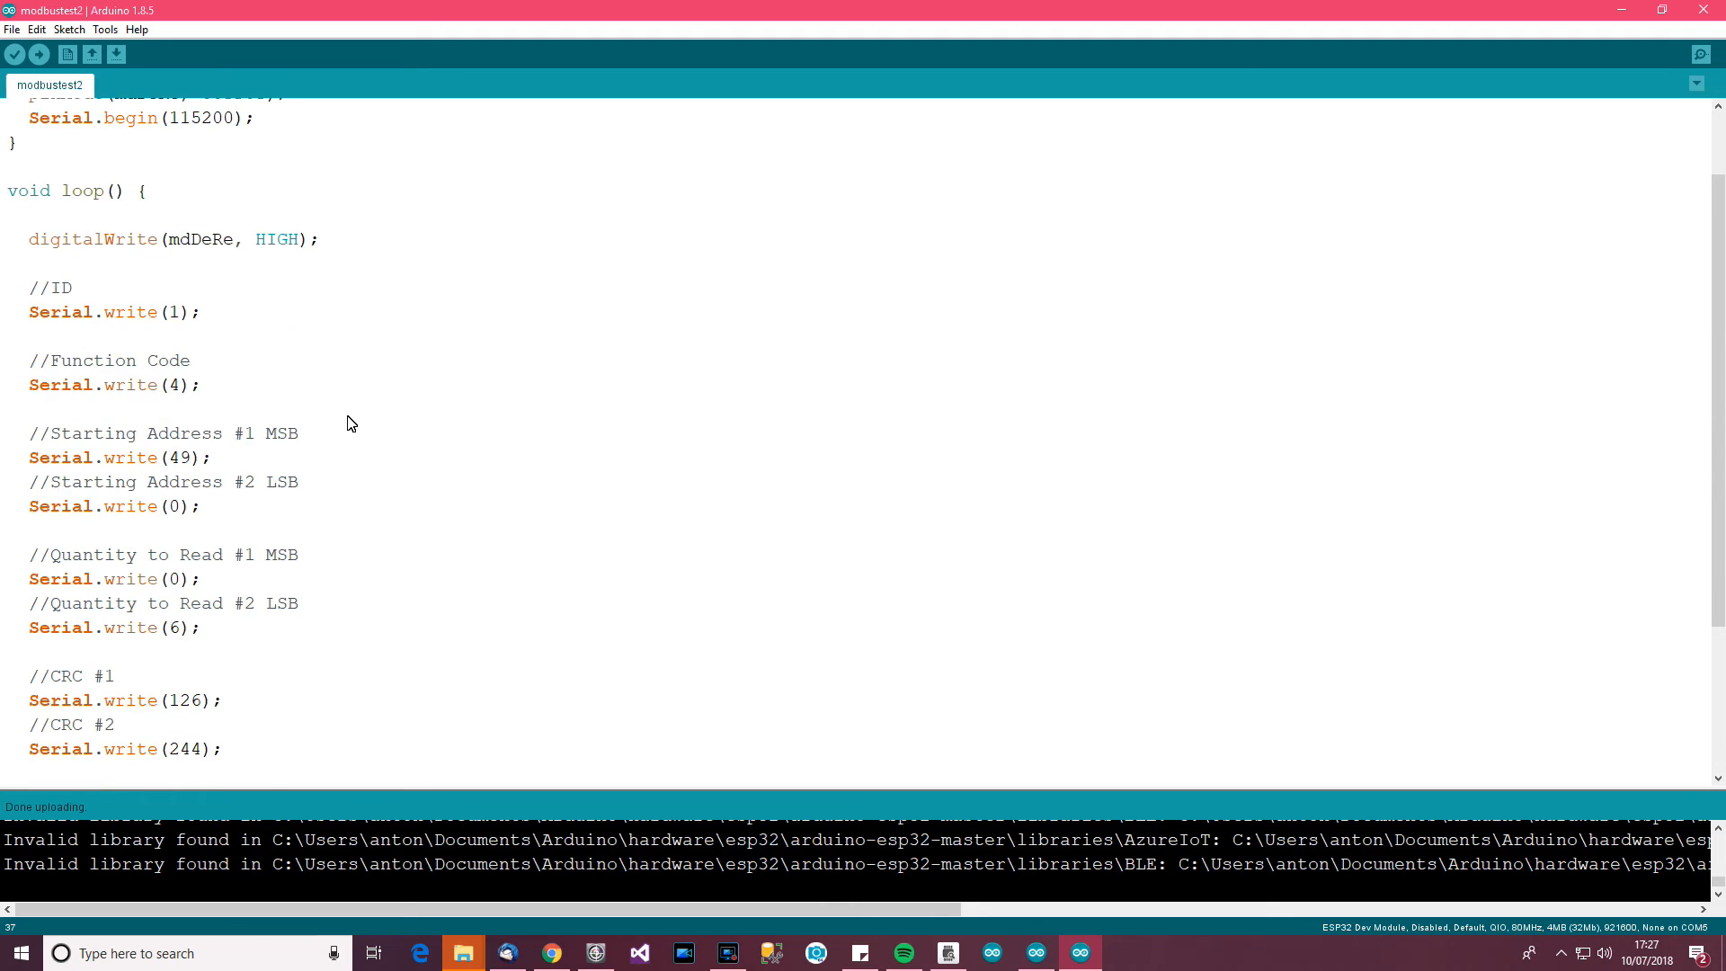
pyautogui.moveTo(314, 280)
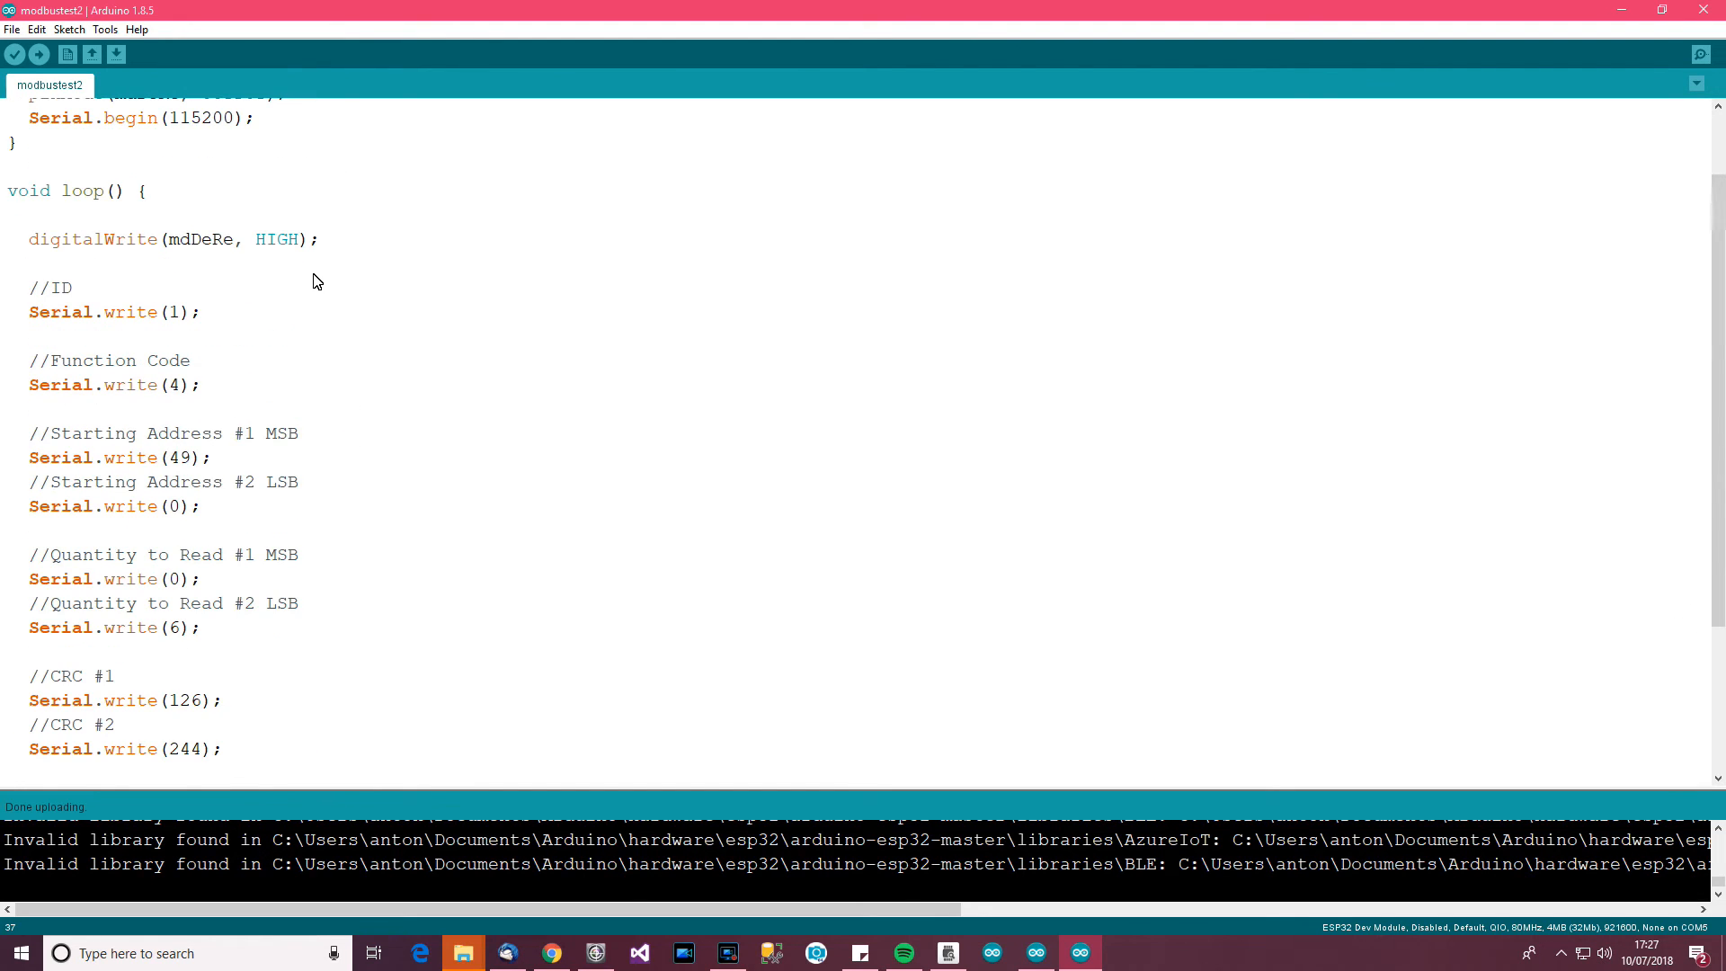
pyautogui.moveTo(275, 290)
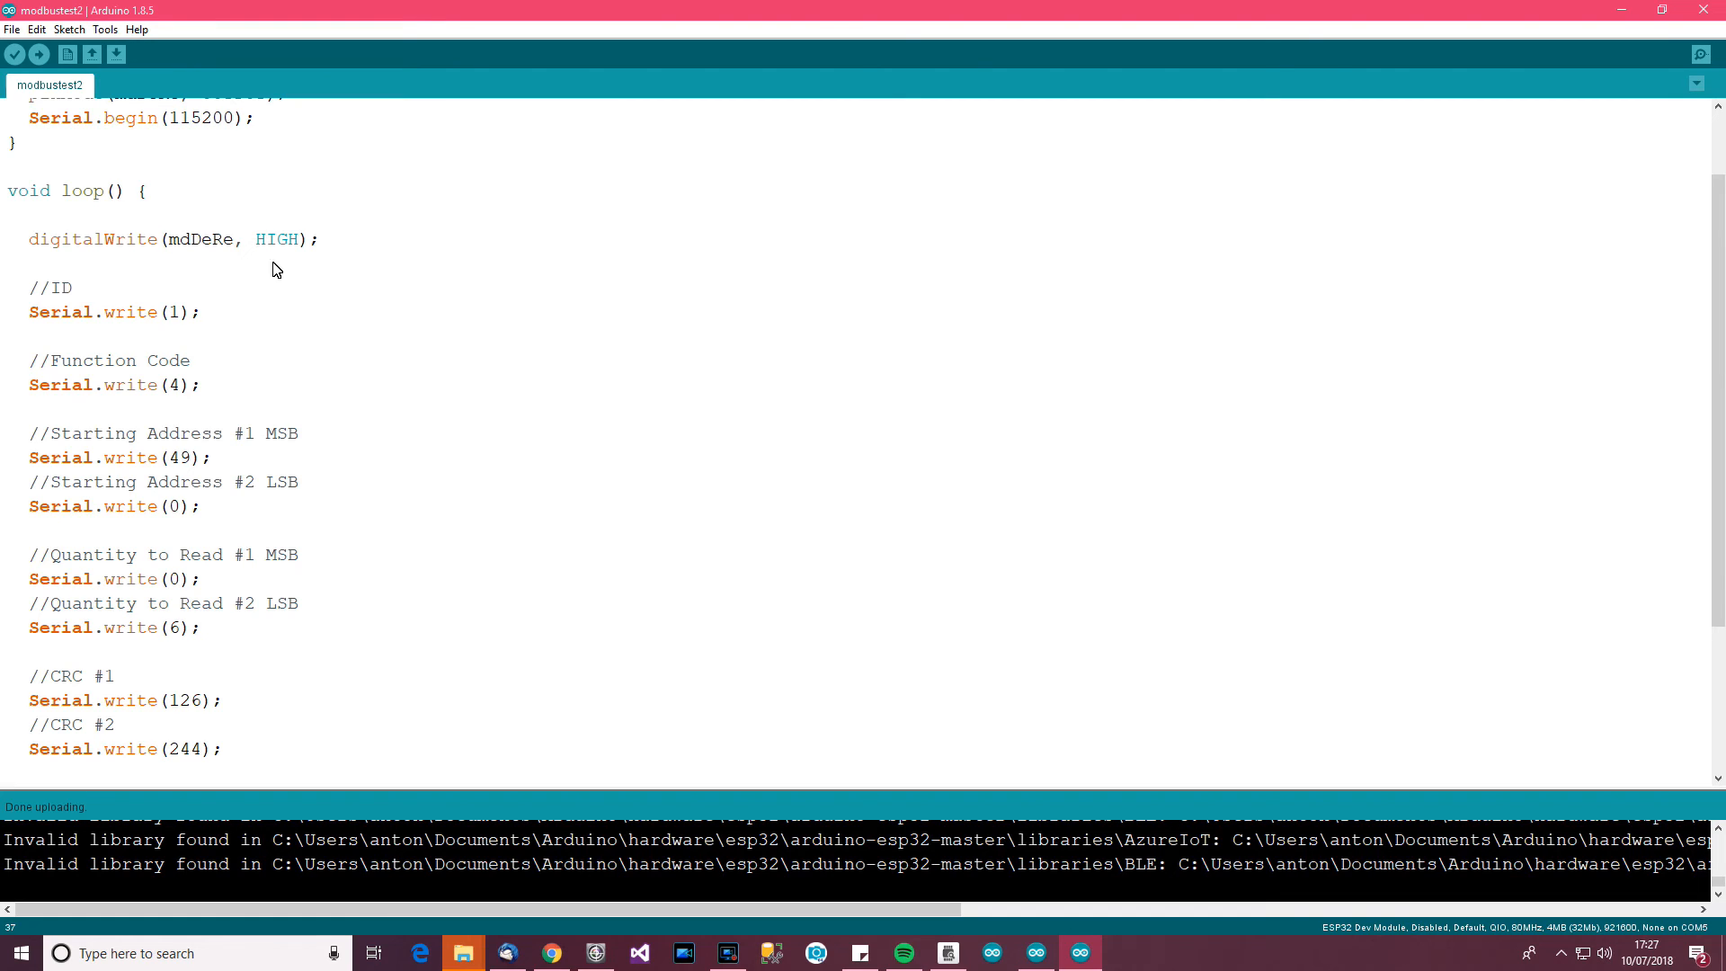
pyautogui.scroll(-3)
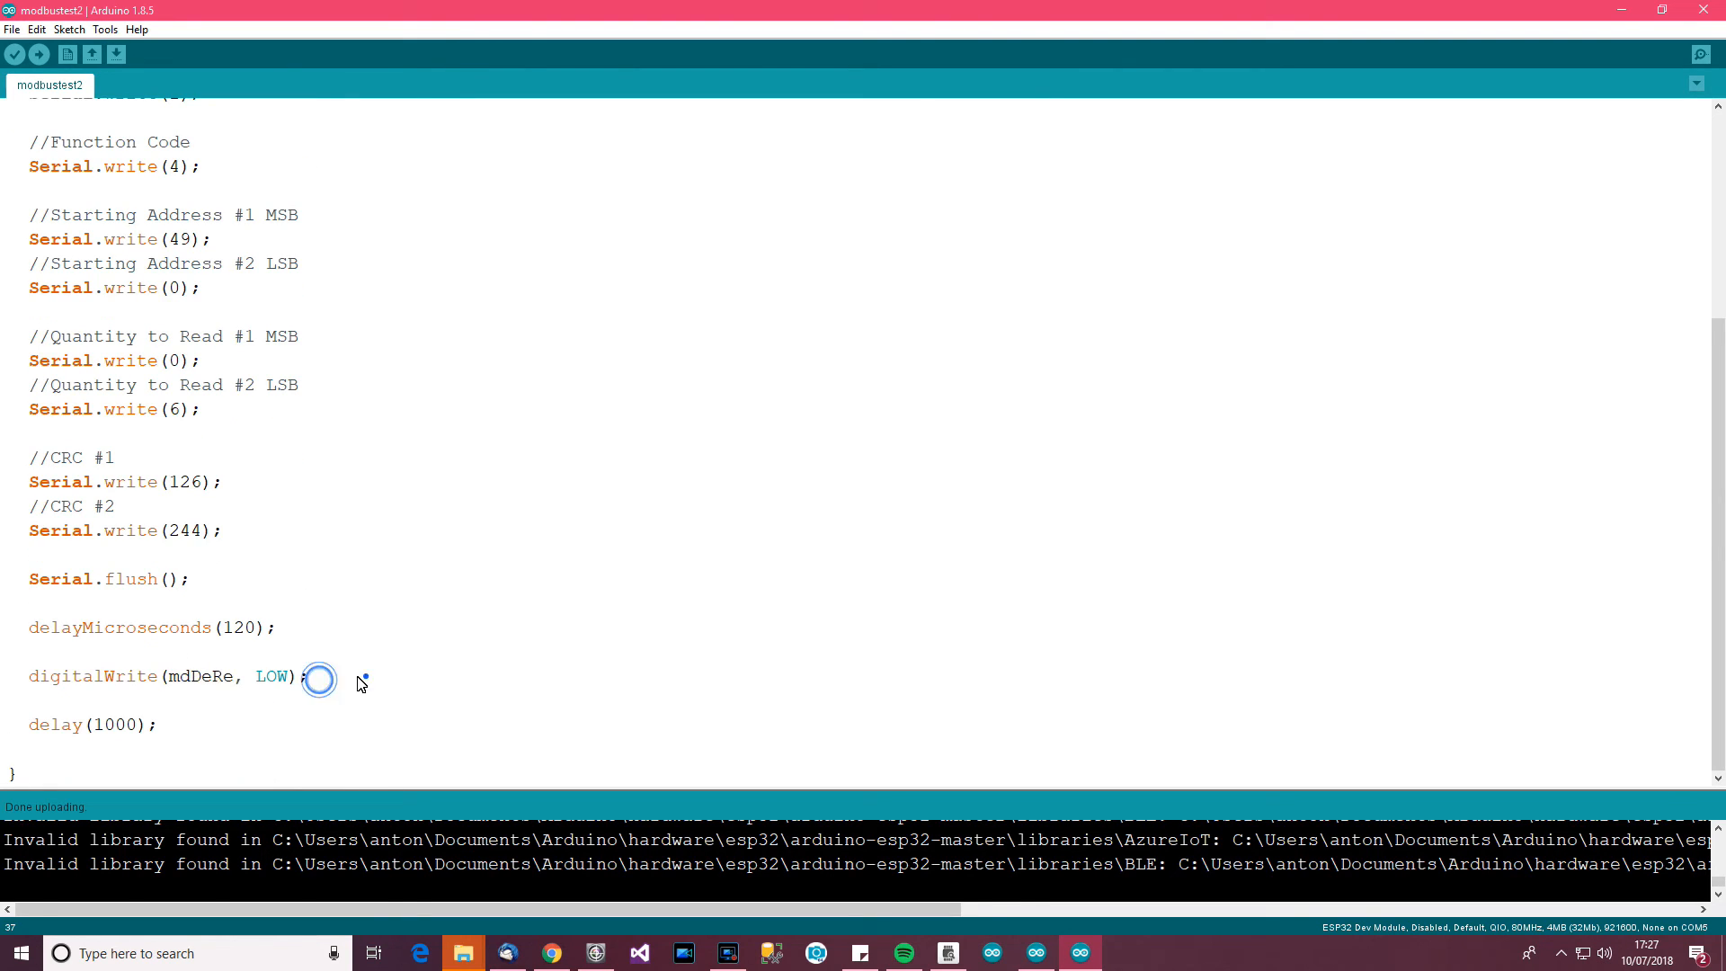
pyautogui.tripleClick(154, 675)
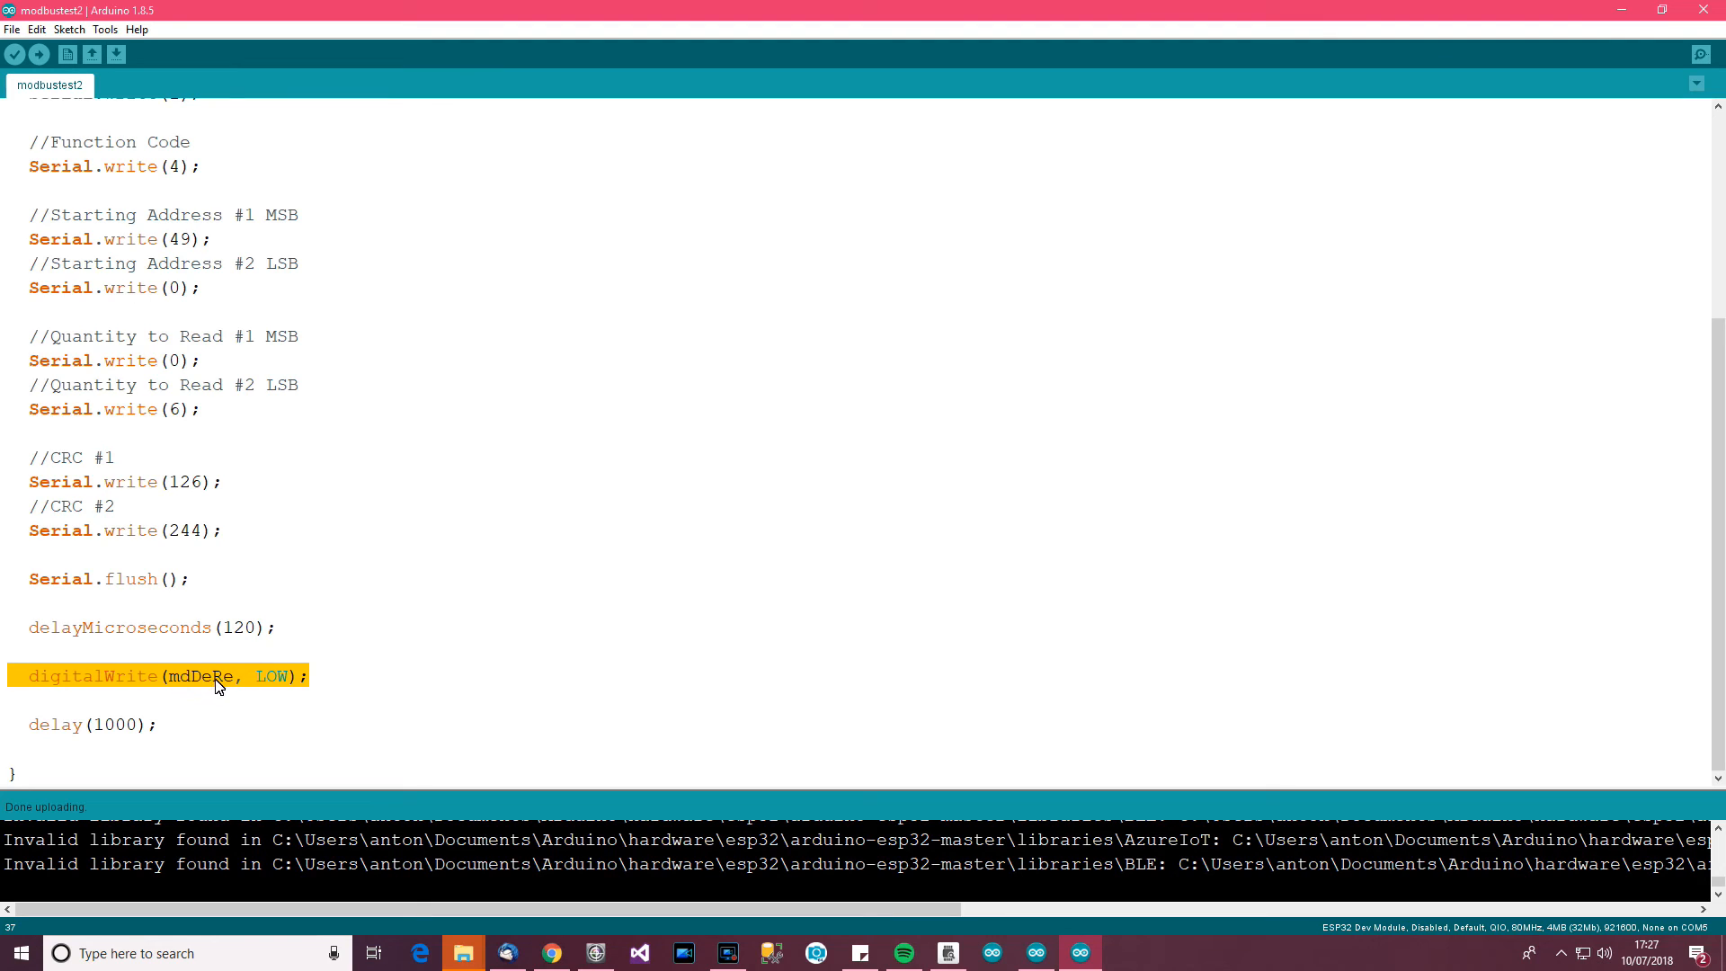
pyautogui.moveTo(221, 540)
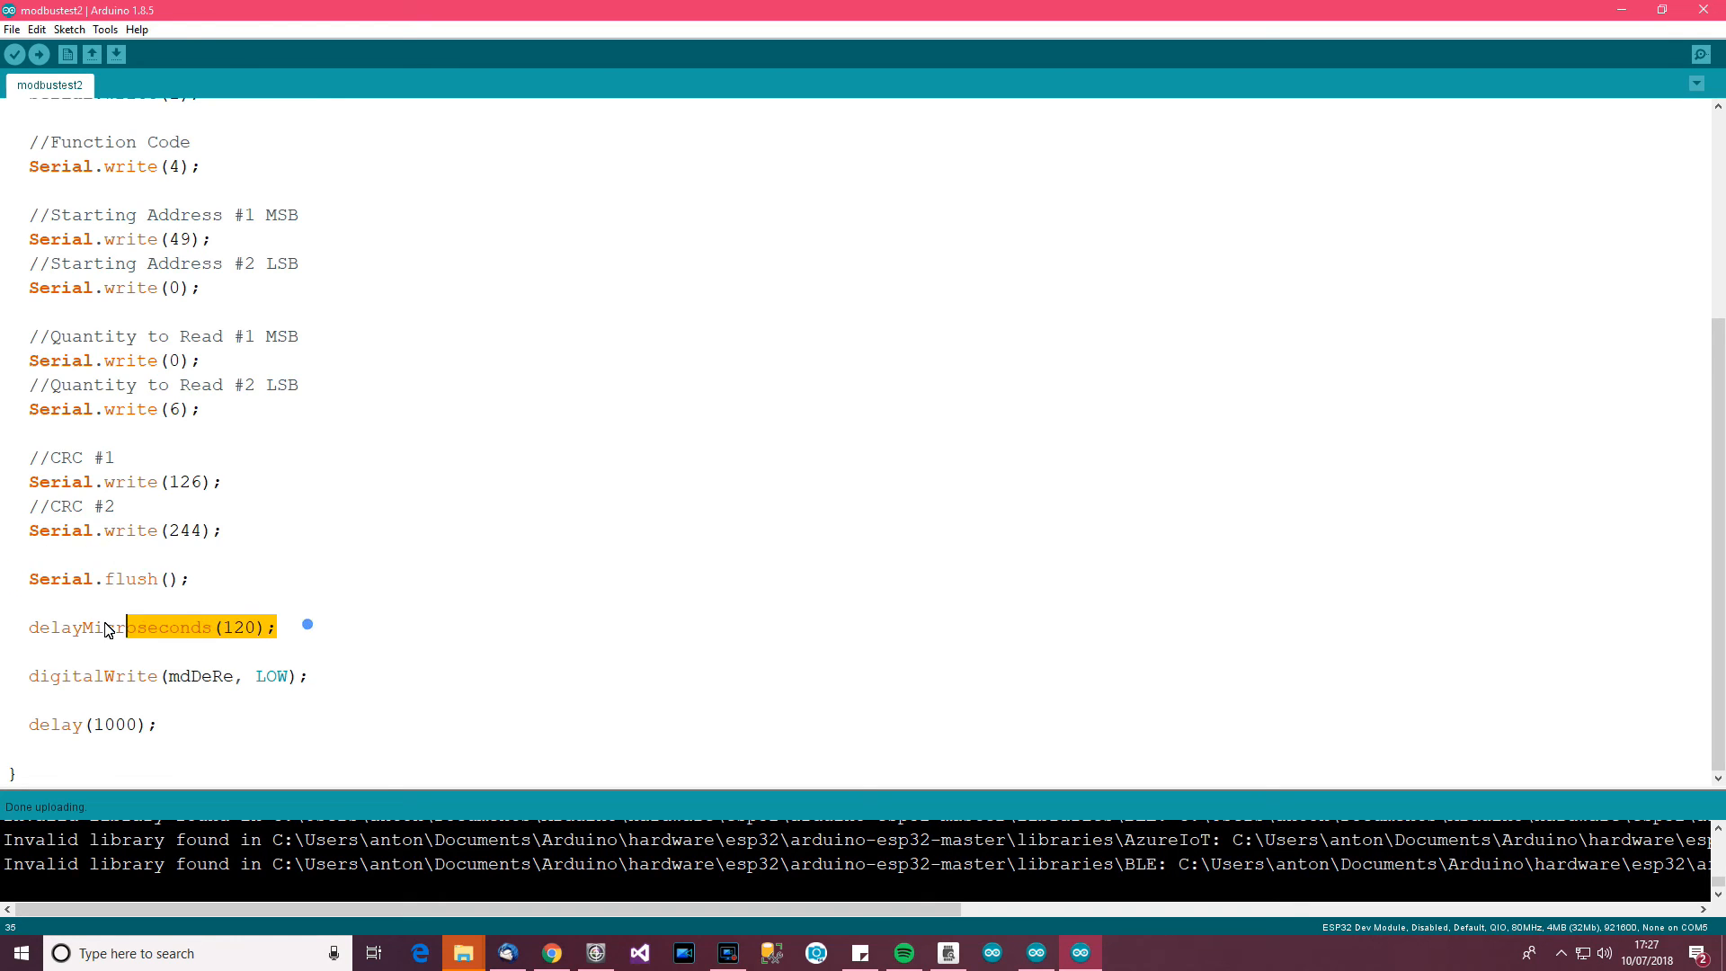
pyautogui.click(304, 675)
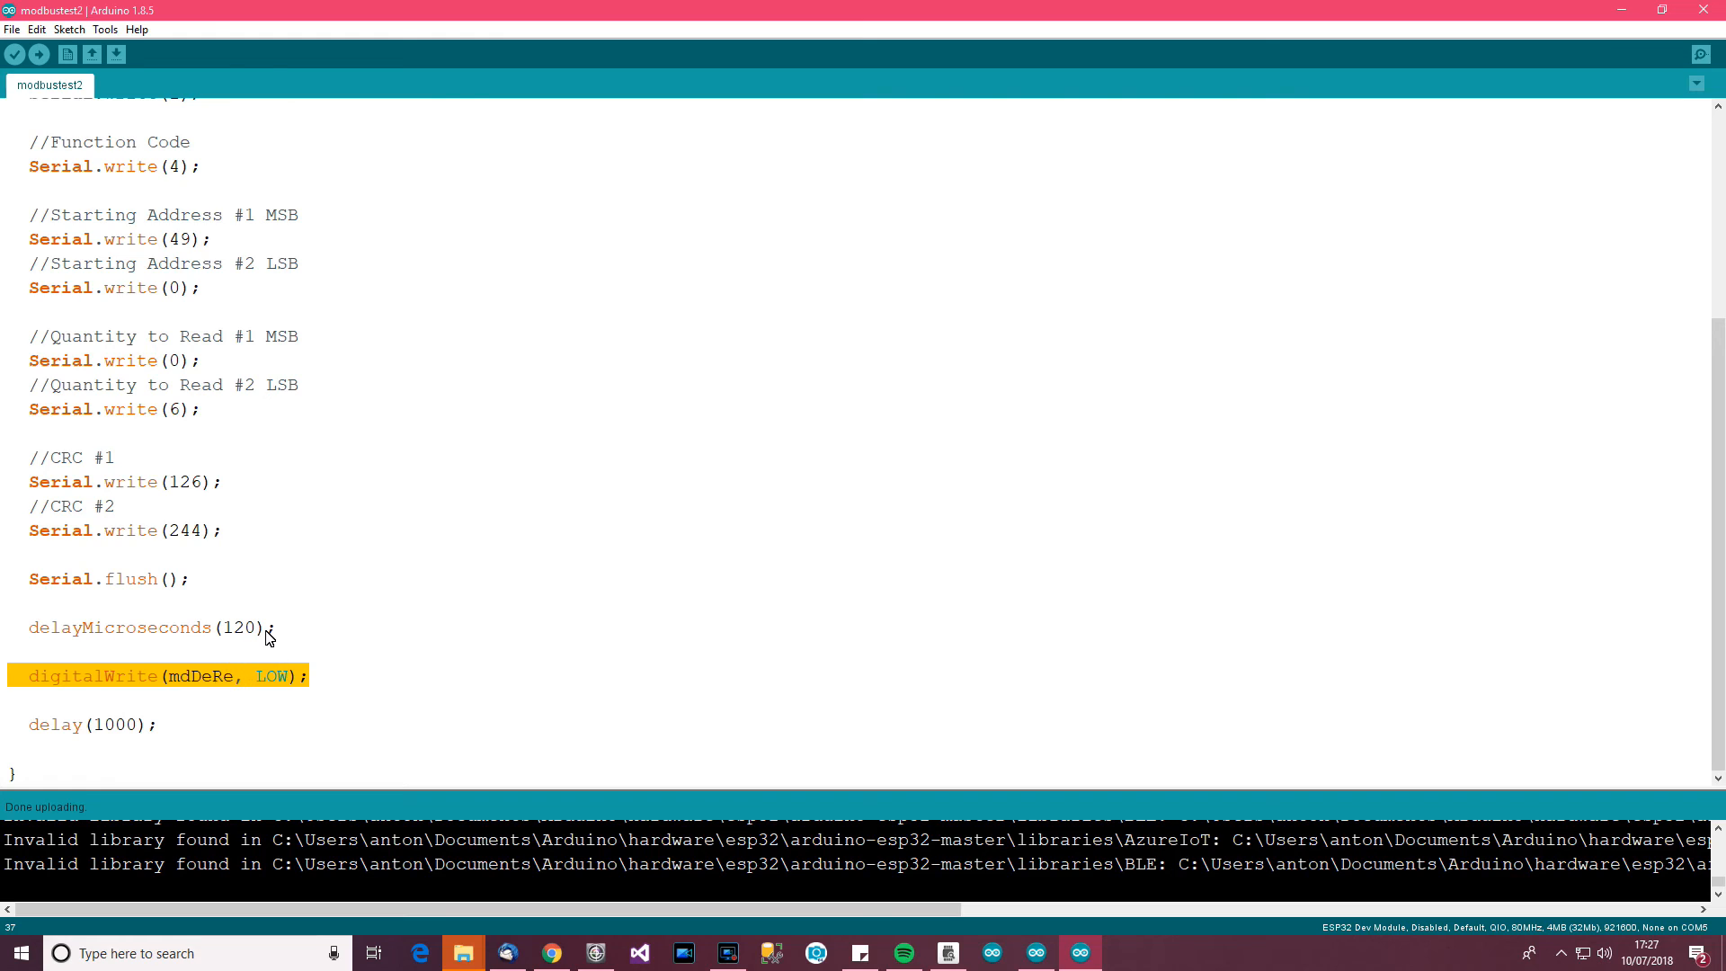
pyautogui.click(270, 627)
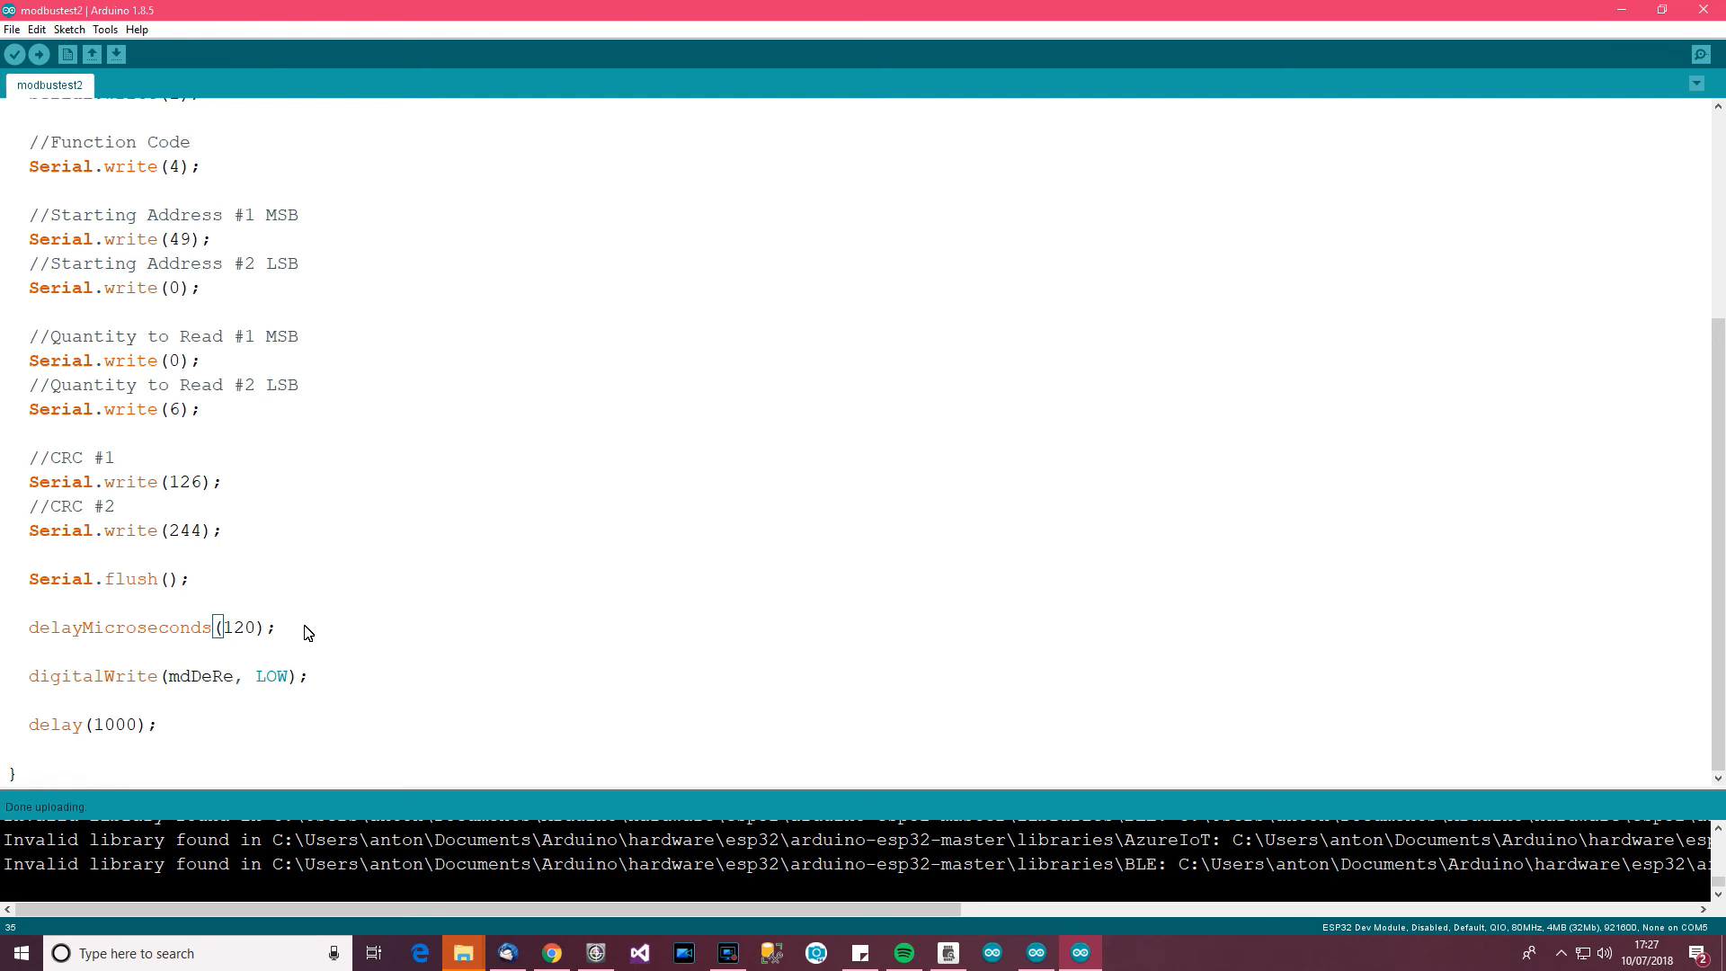